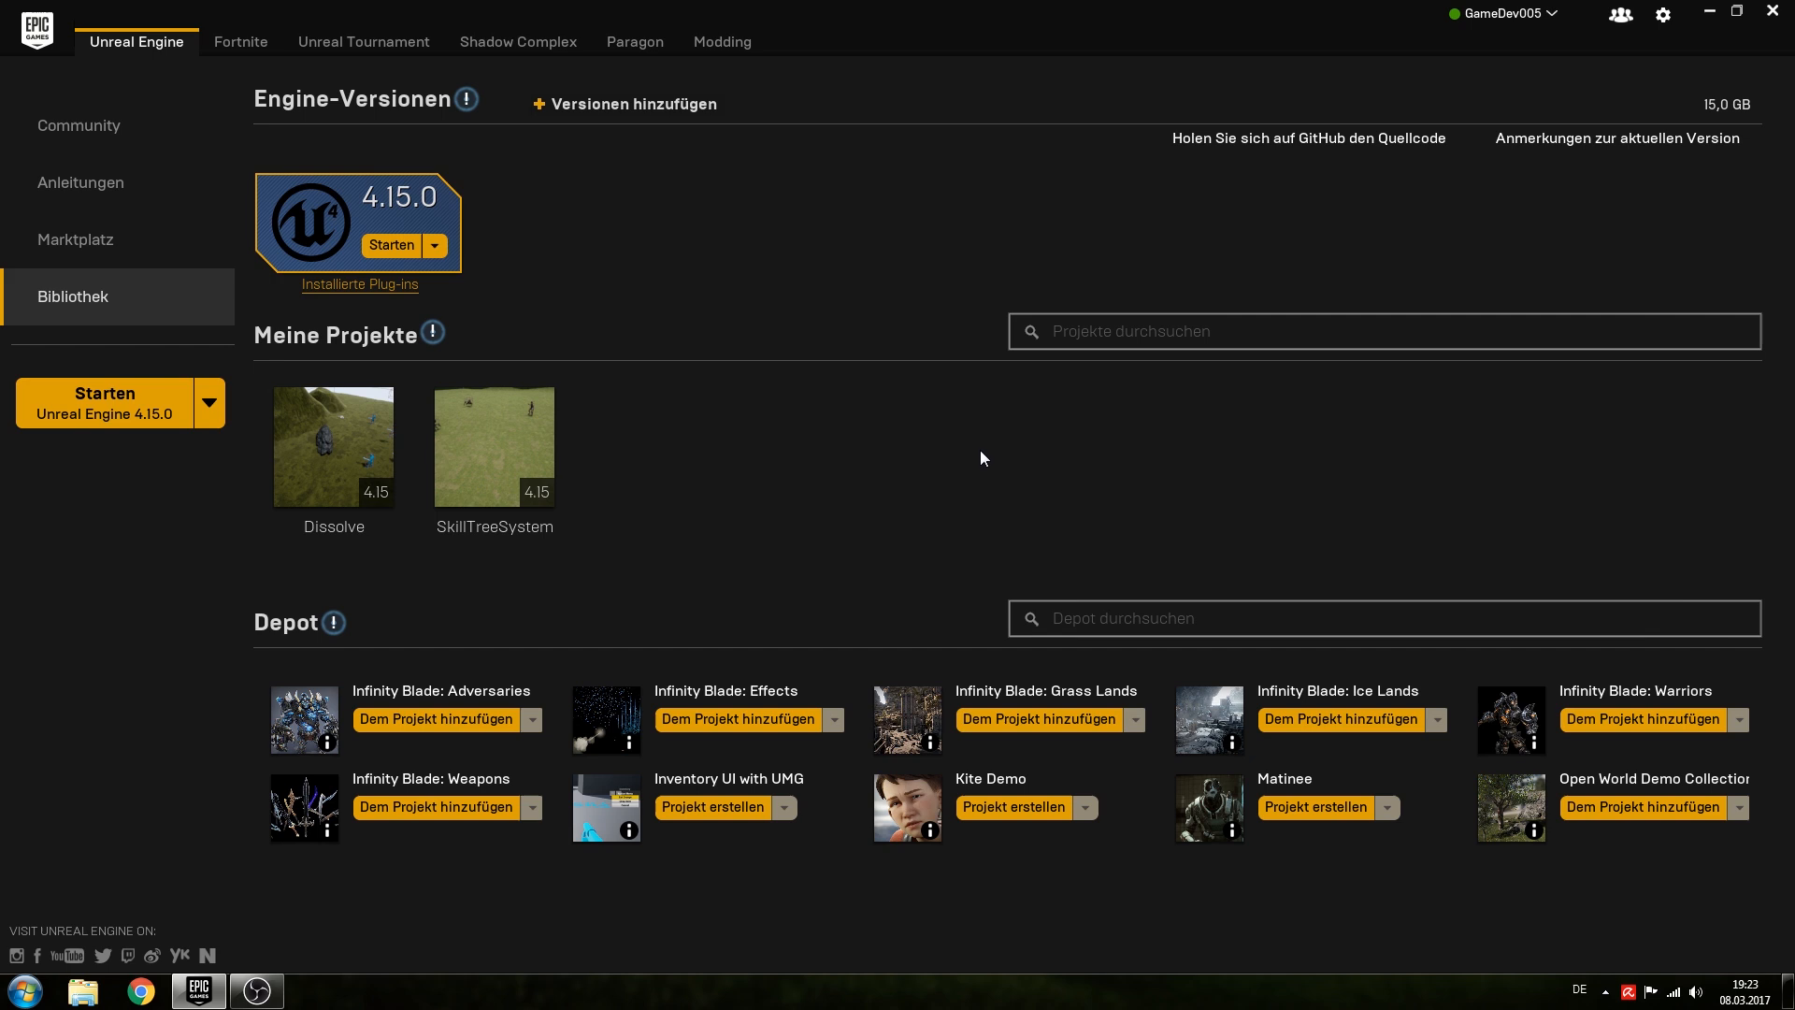
{"action": "mouse_move", "coordinate": [973, 614]}
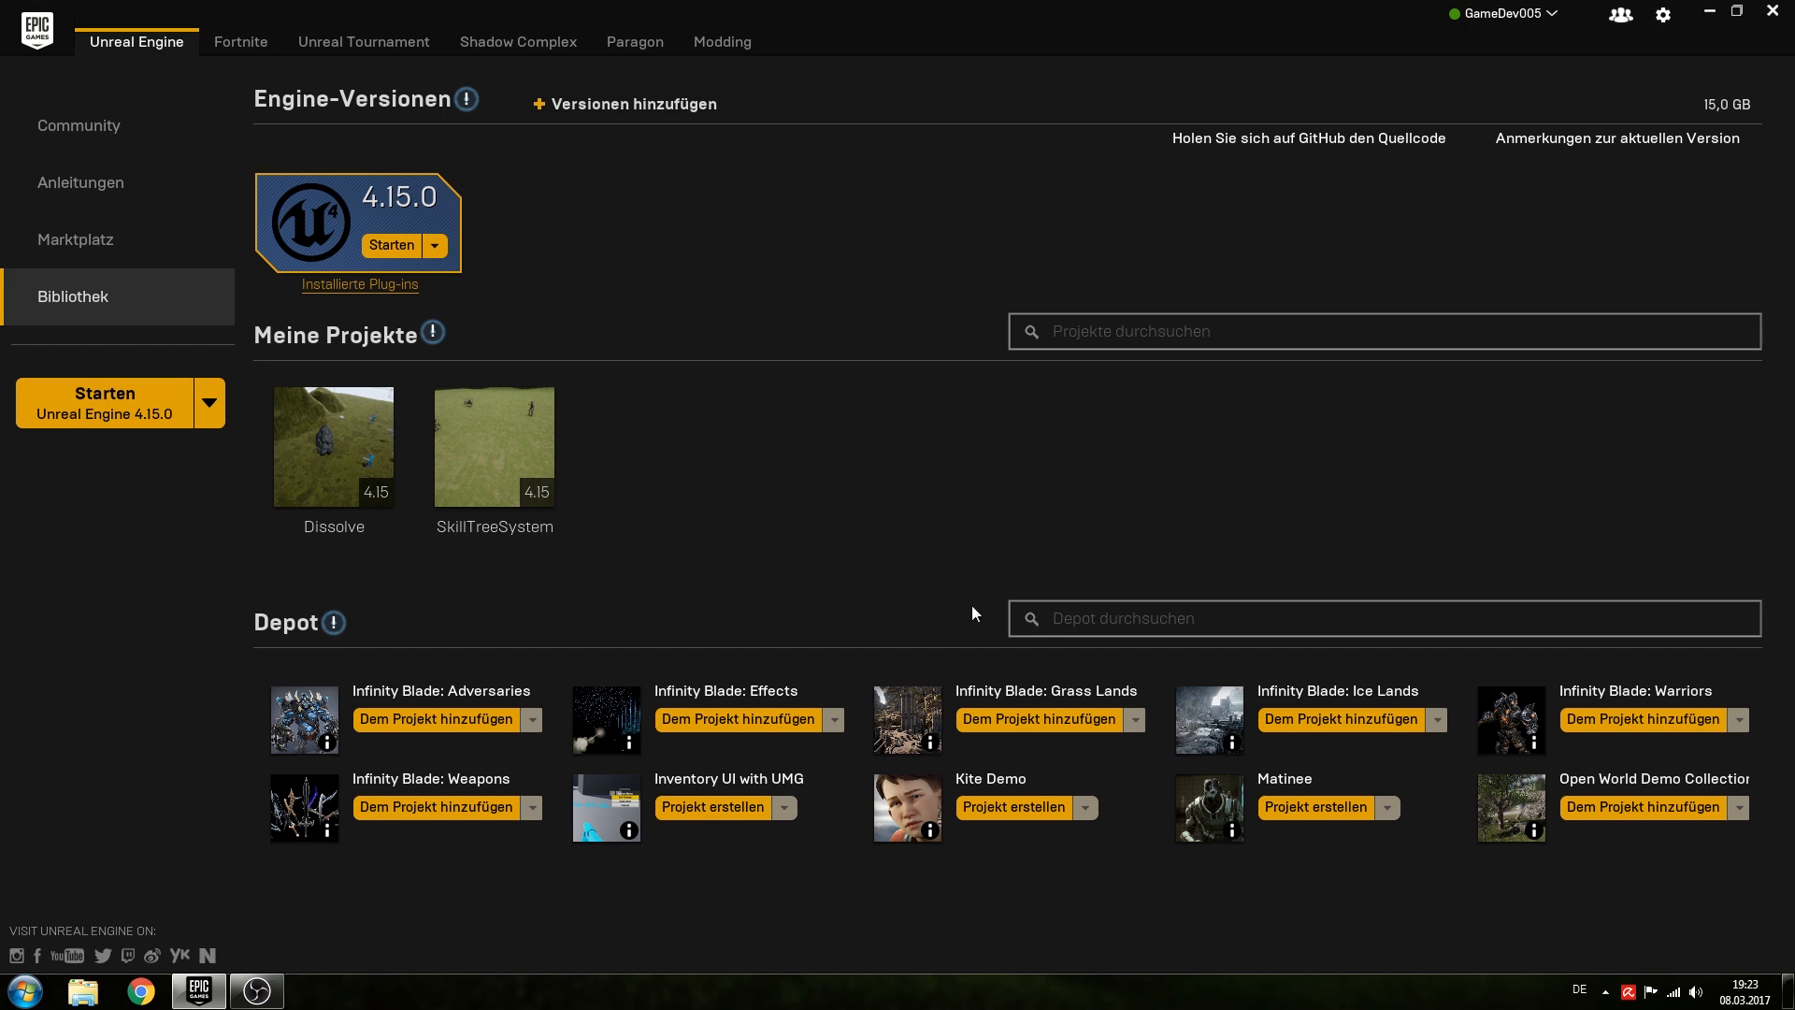
{"action": "mouse_move", "coordinate": [404, 225]}
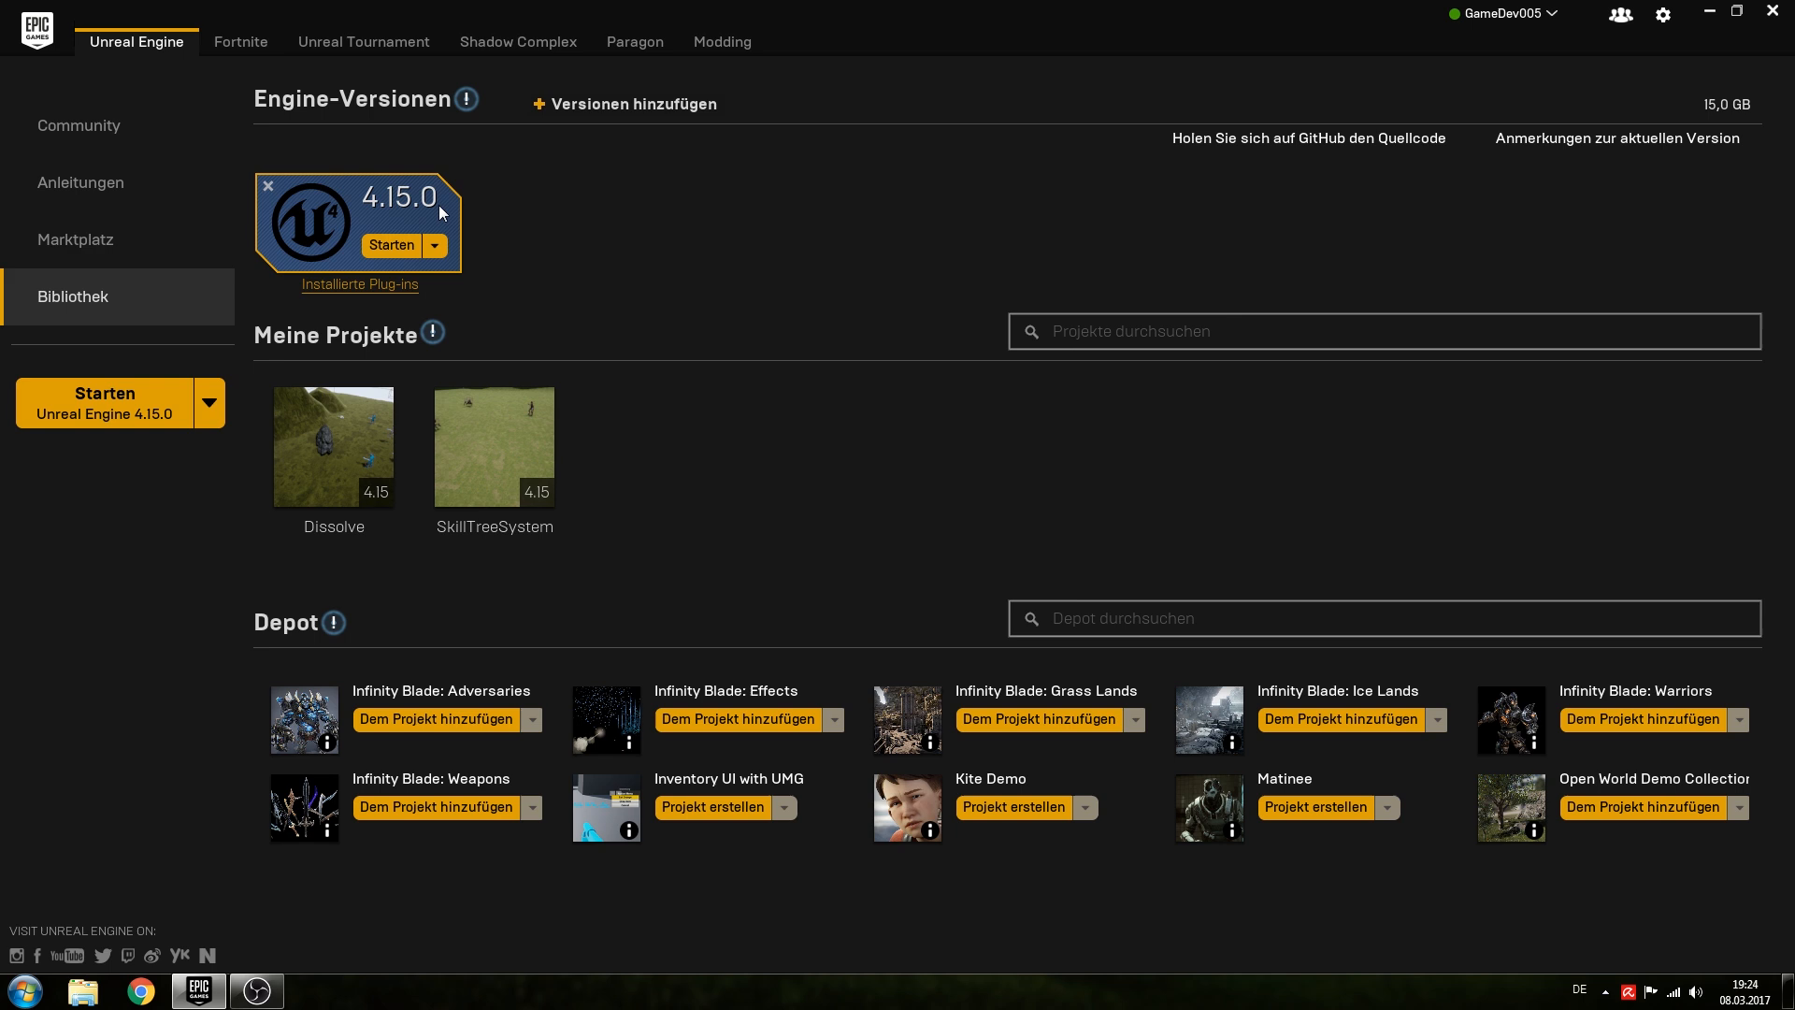
{"action": "mouse_move", "coordinate": [468, 222]}
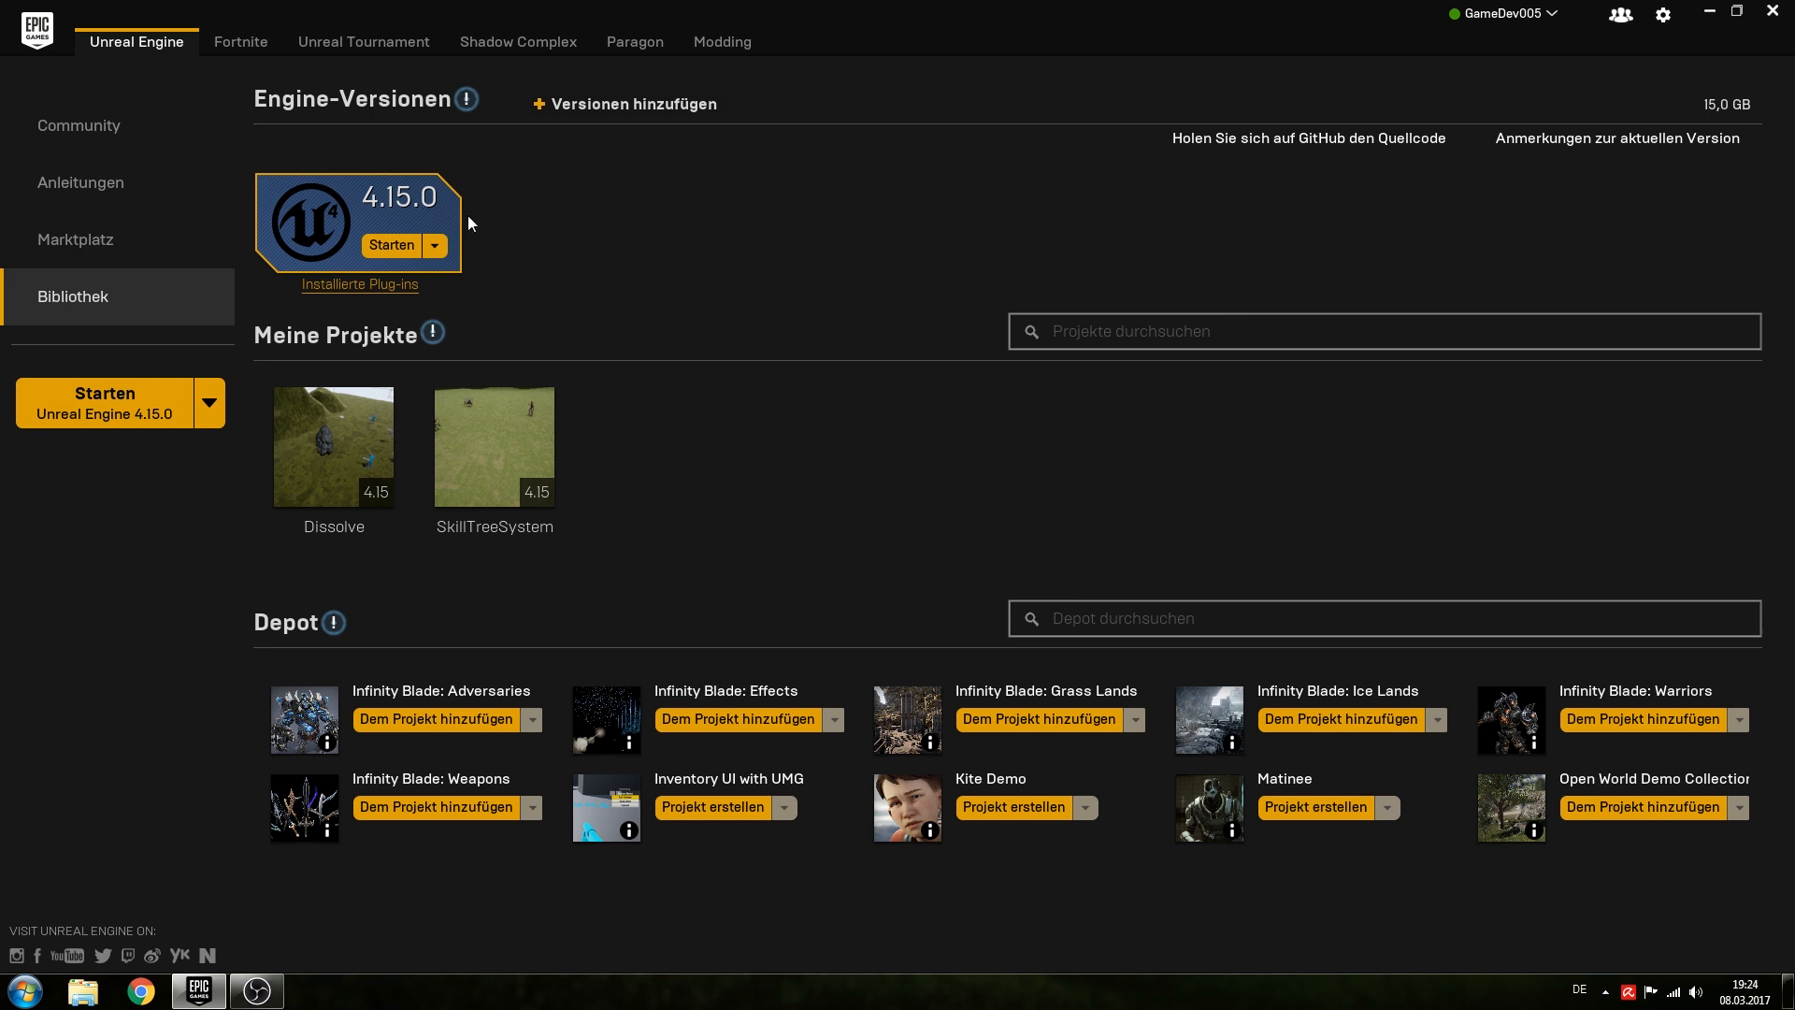
{"action": "mouse_move", "coordinate": [409, 218]}
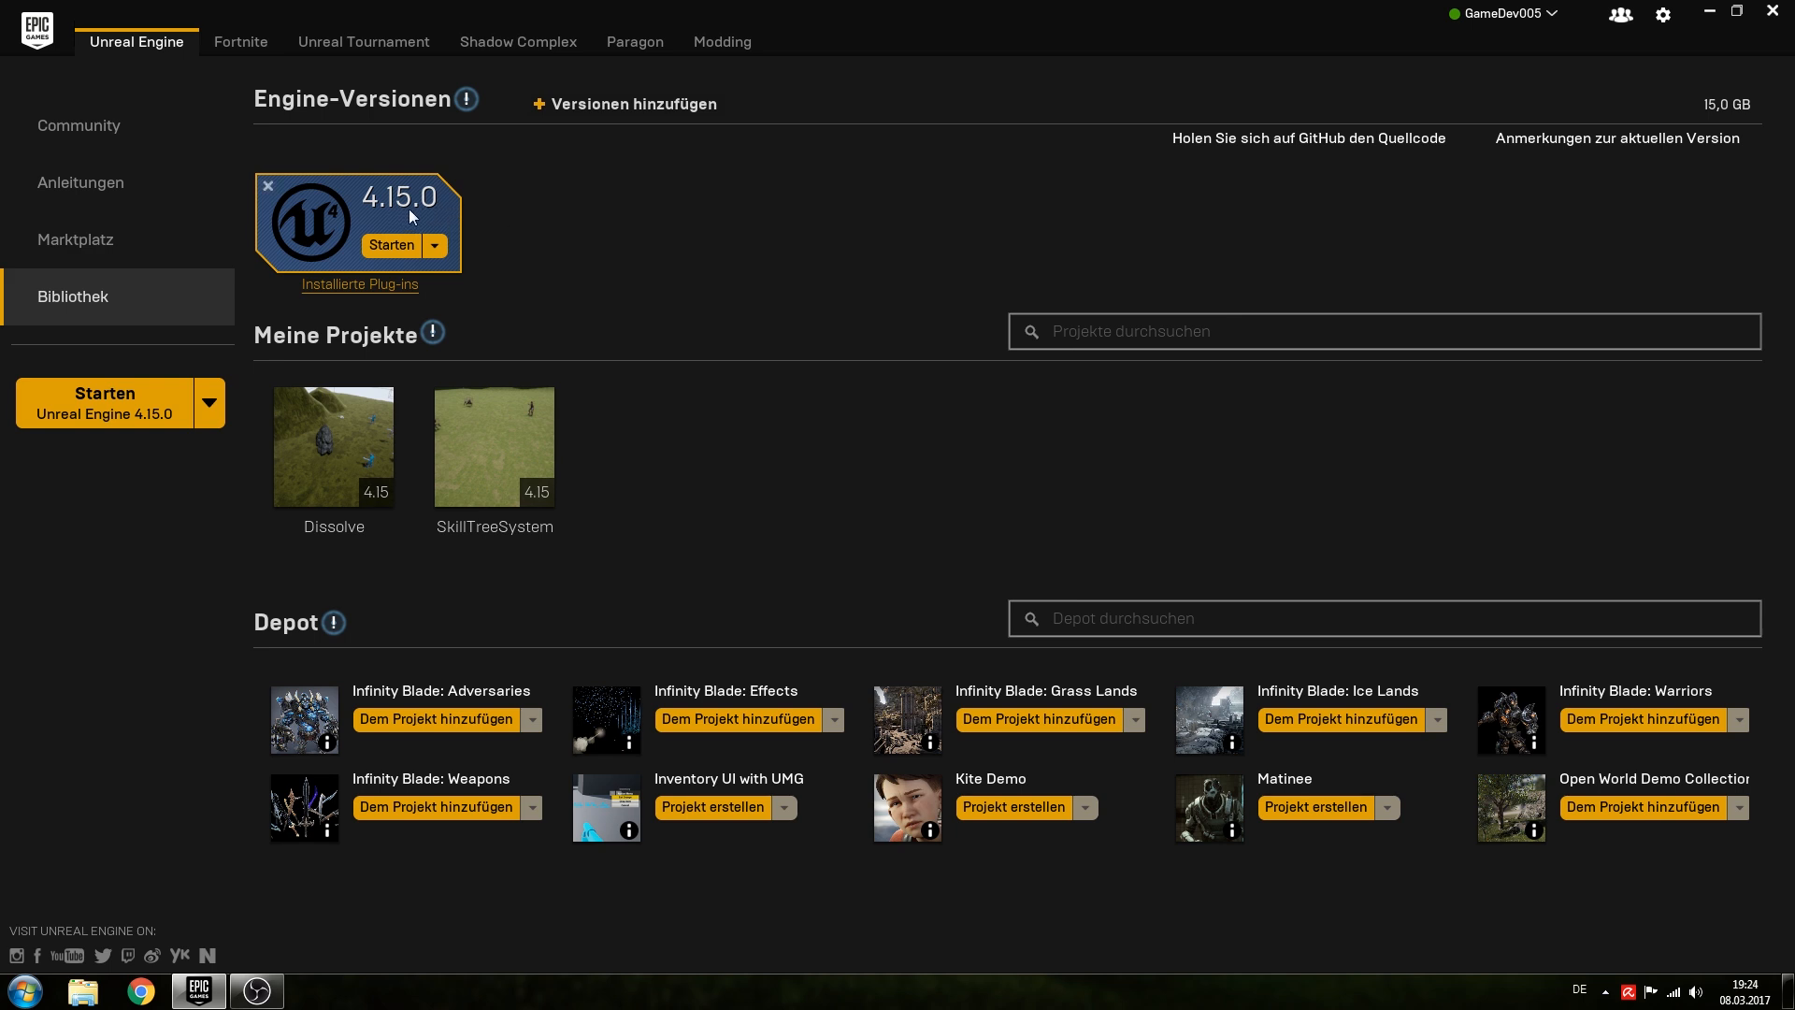
{"action": "mouse_move", "coordinate": [874, 474]}
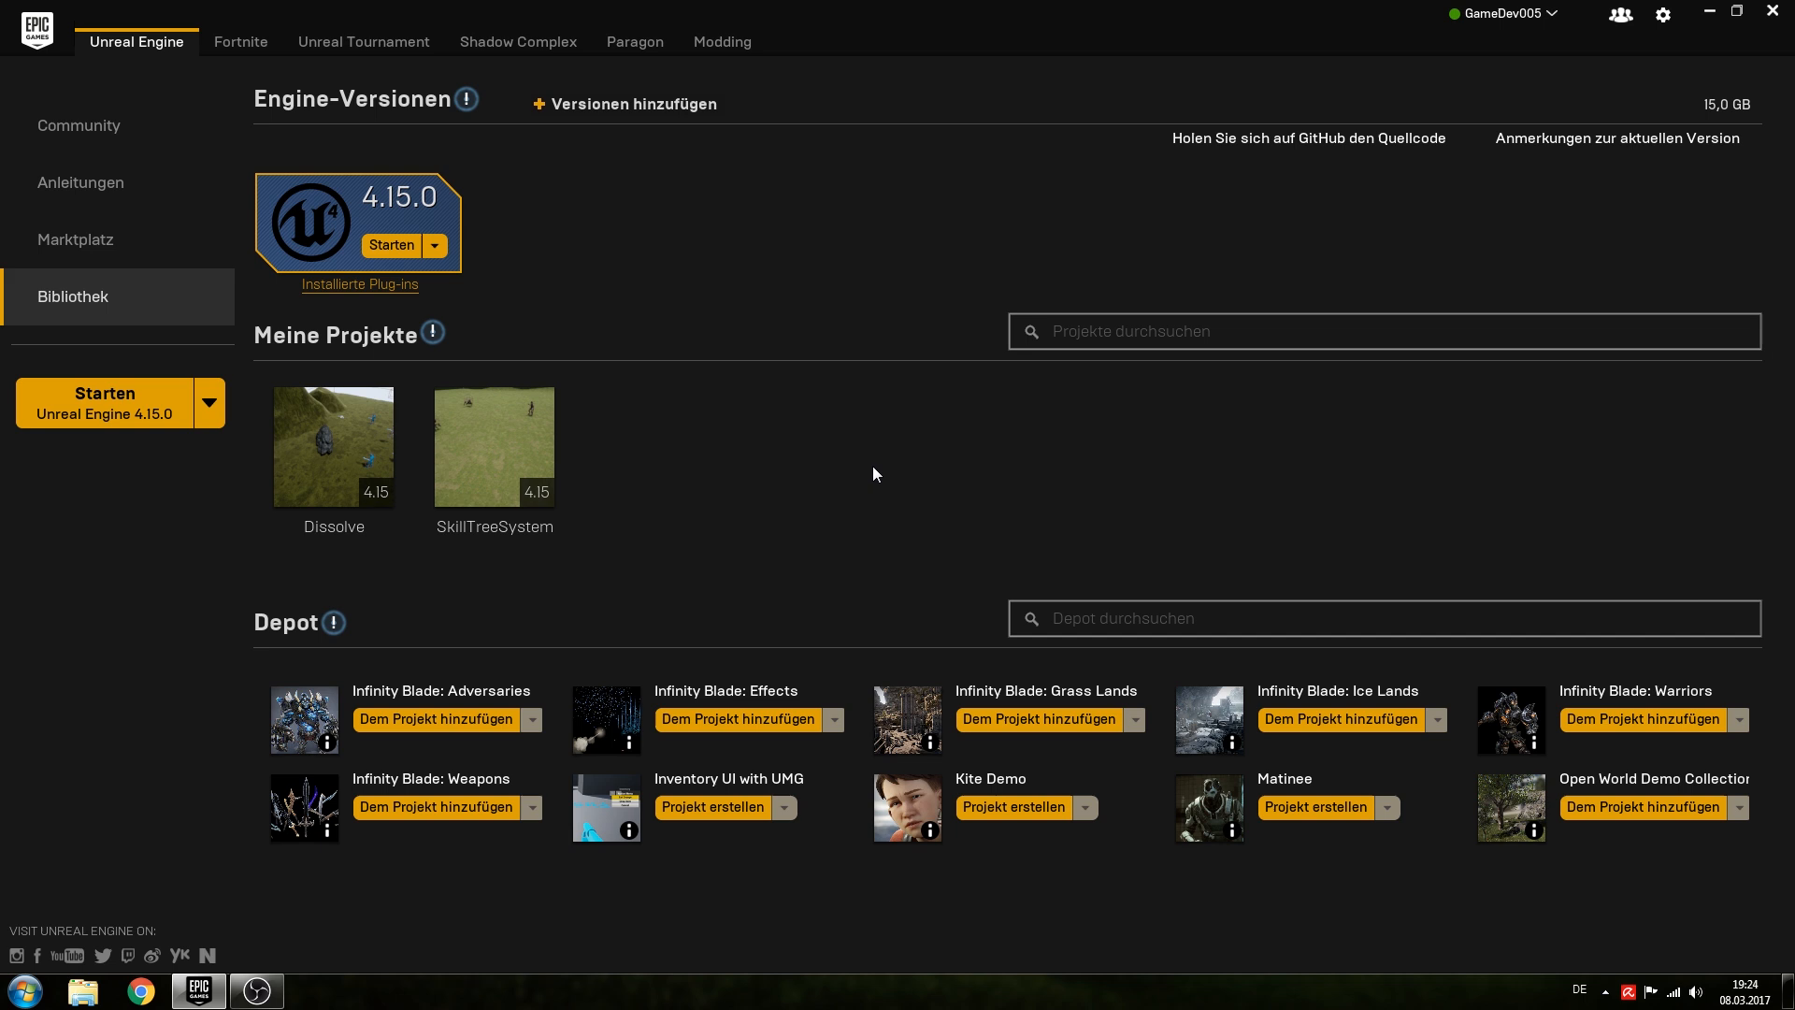
{"action": "mouse_move", "coordinate": [770, 327]}
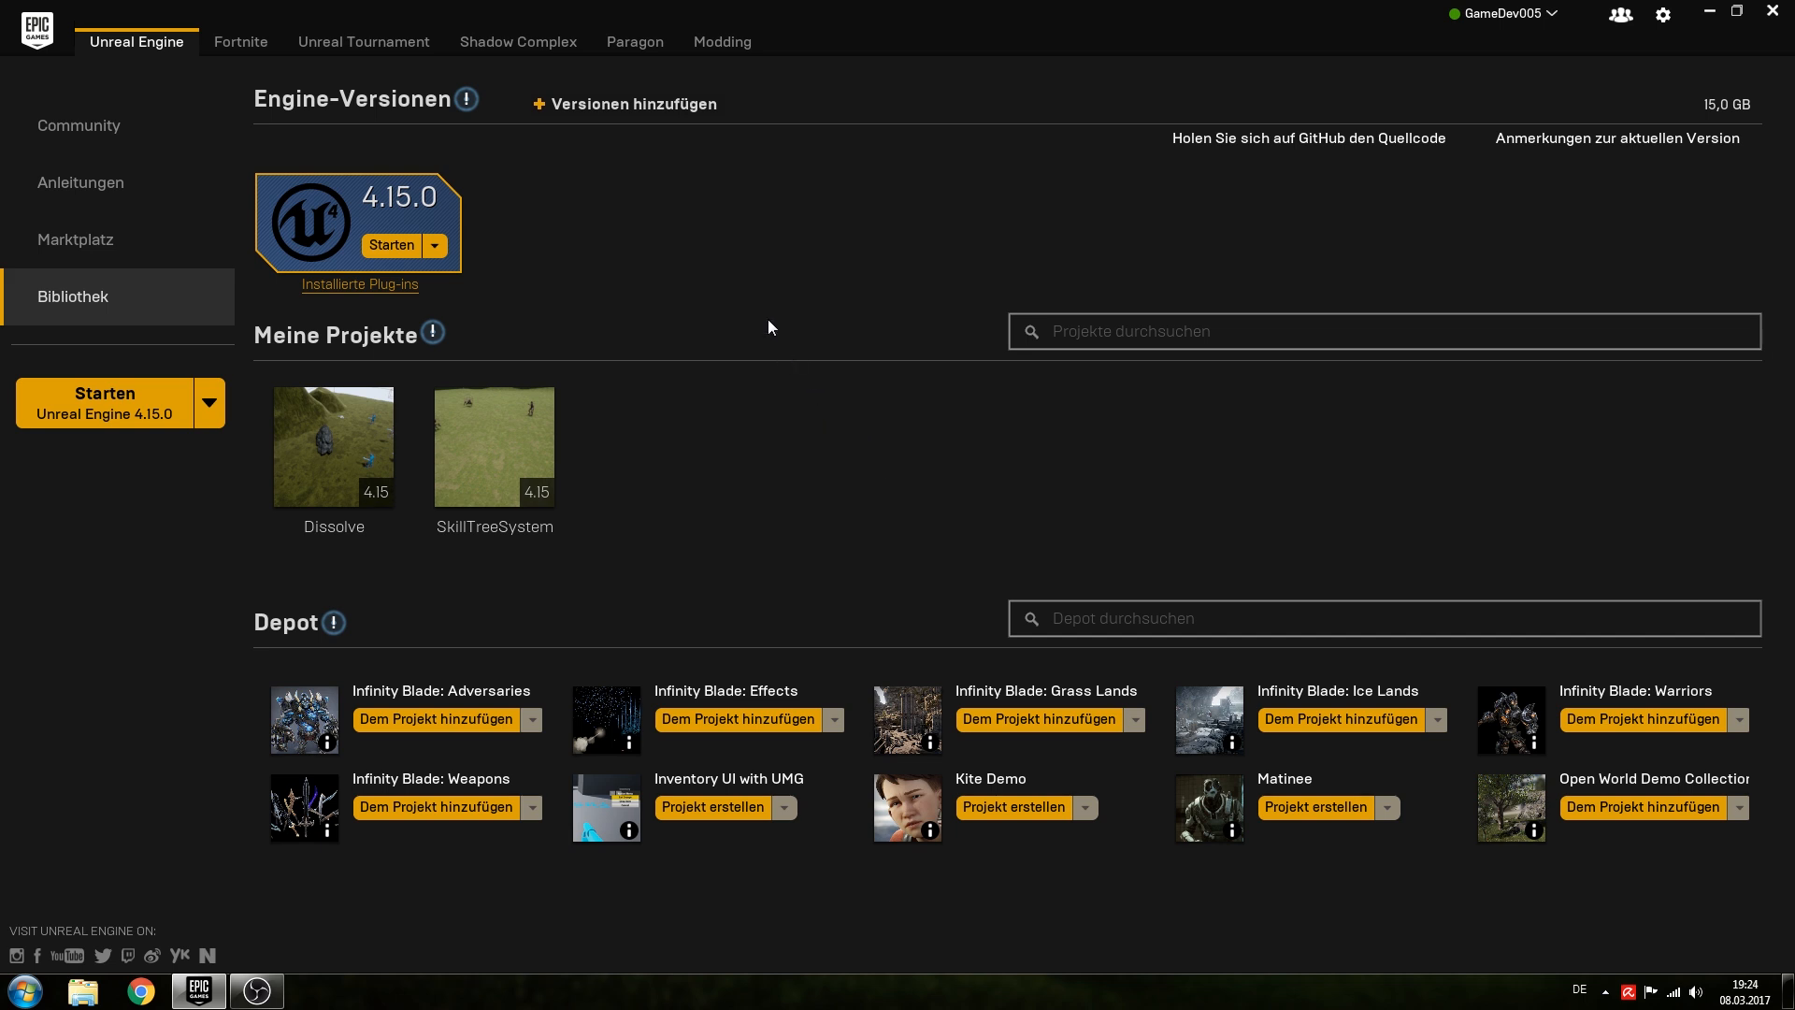
{"action": "mouse_move", "coordinate": [562, 271]}
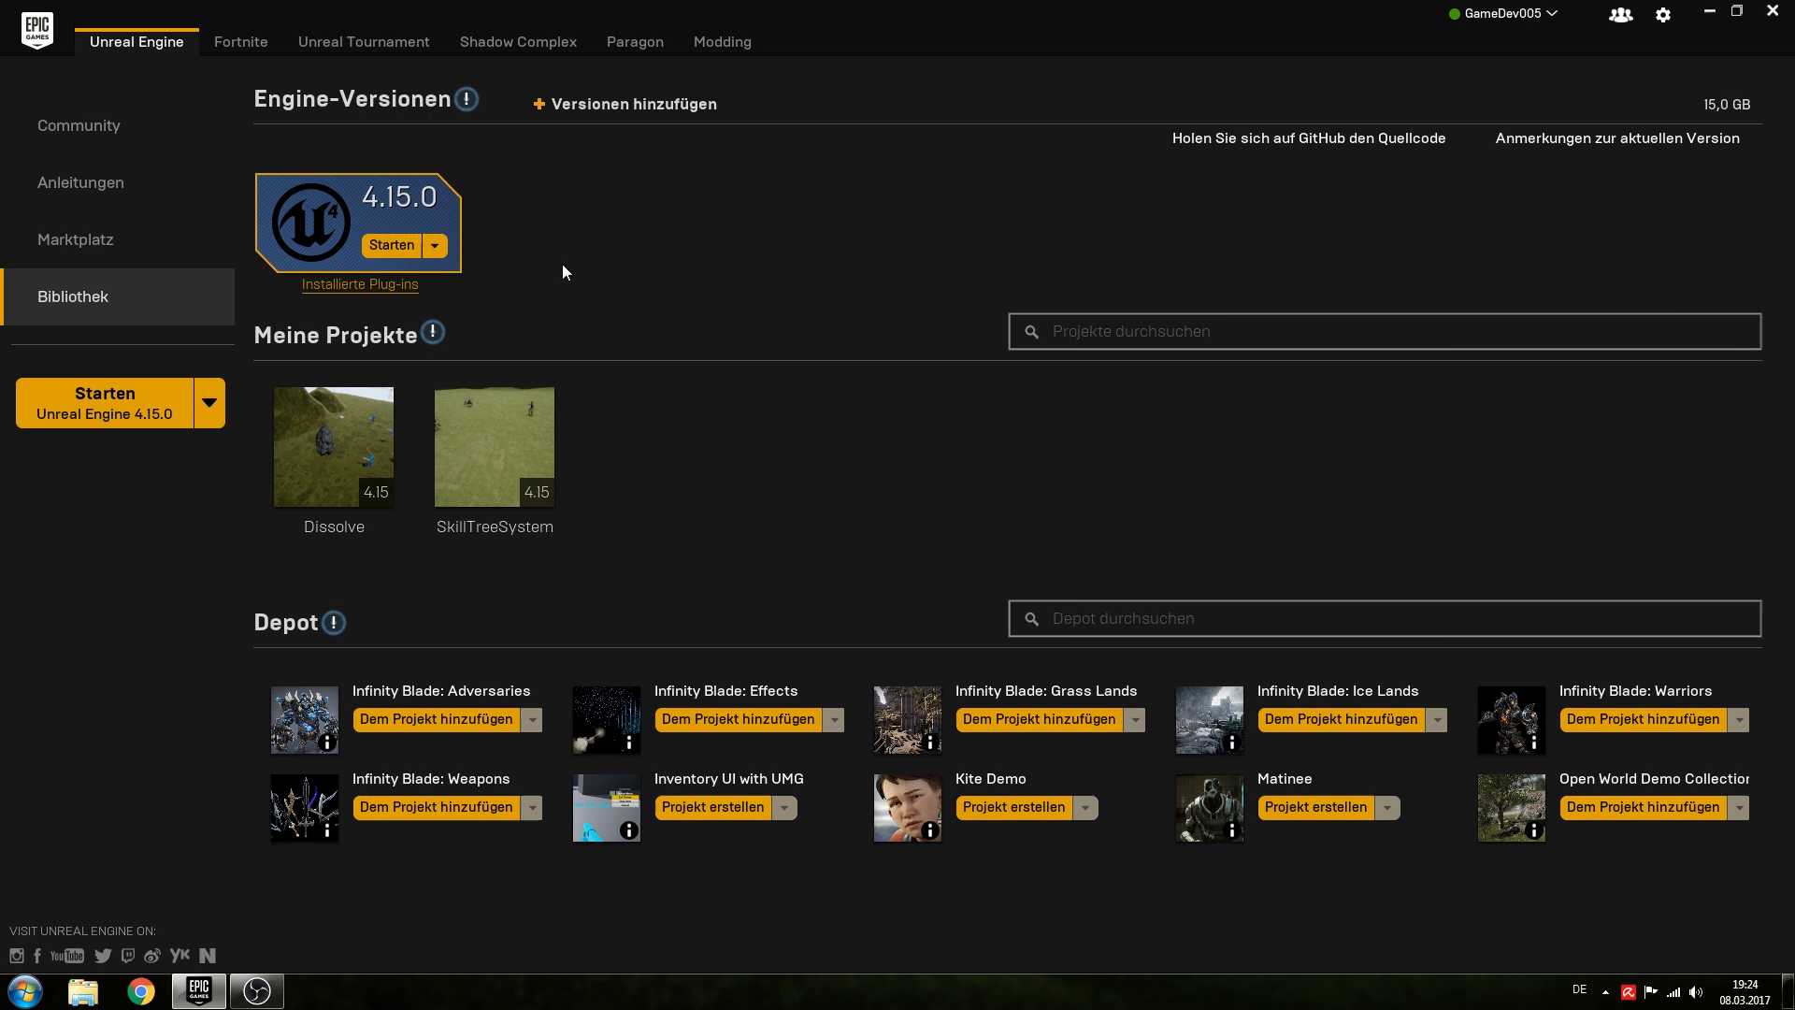
{"action": "mouse_move", "coordinate": [775, 158]}
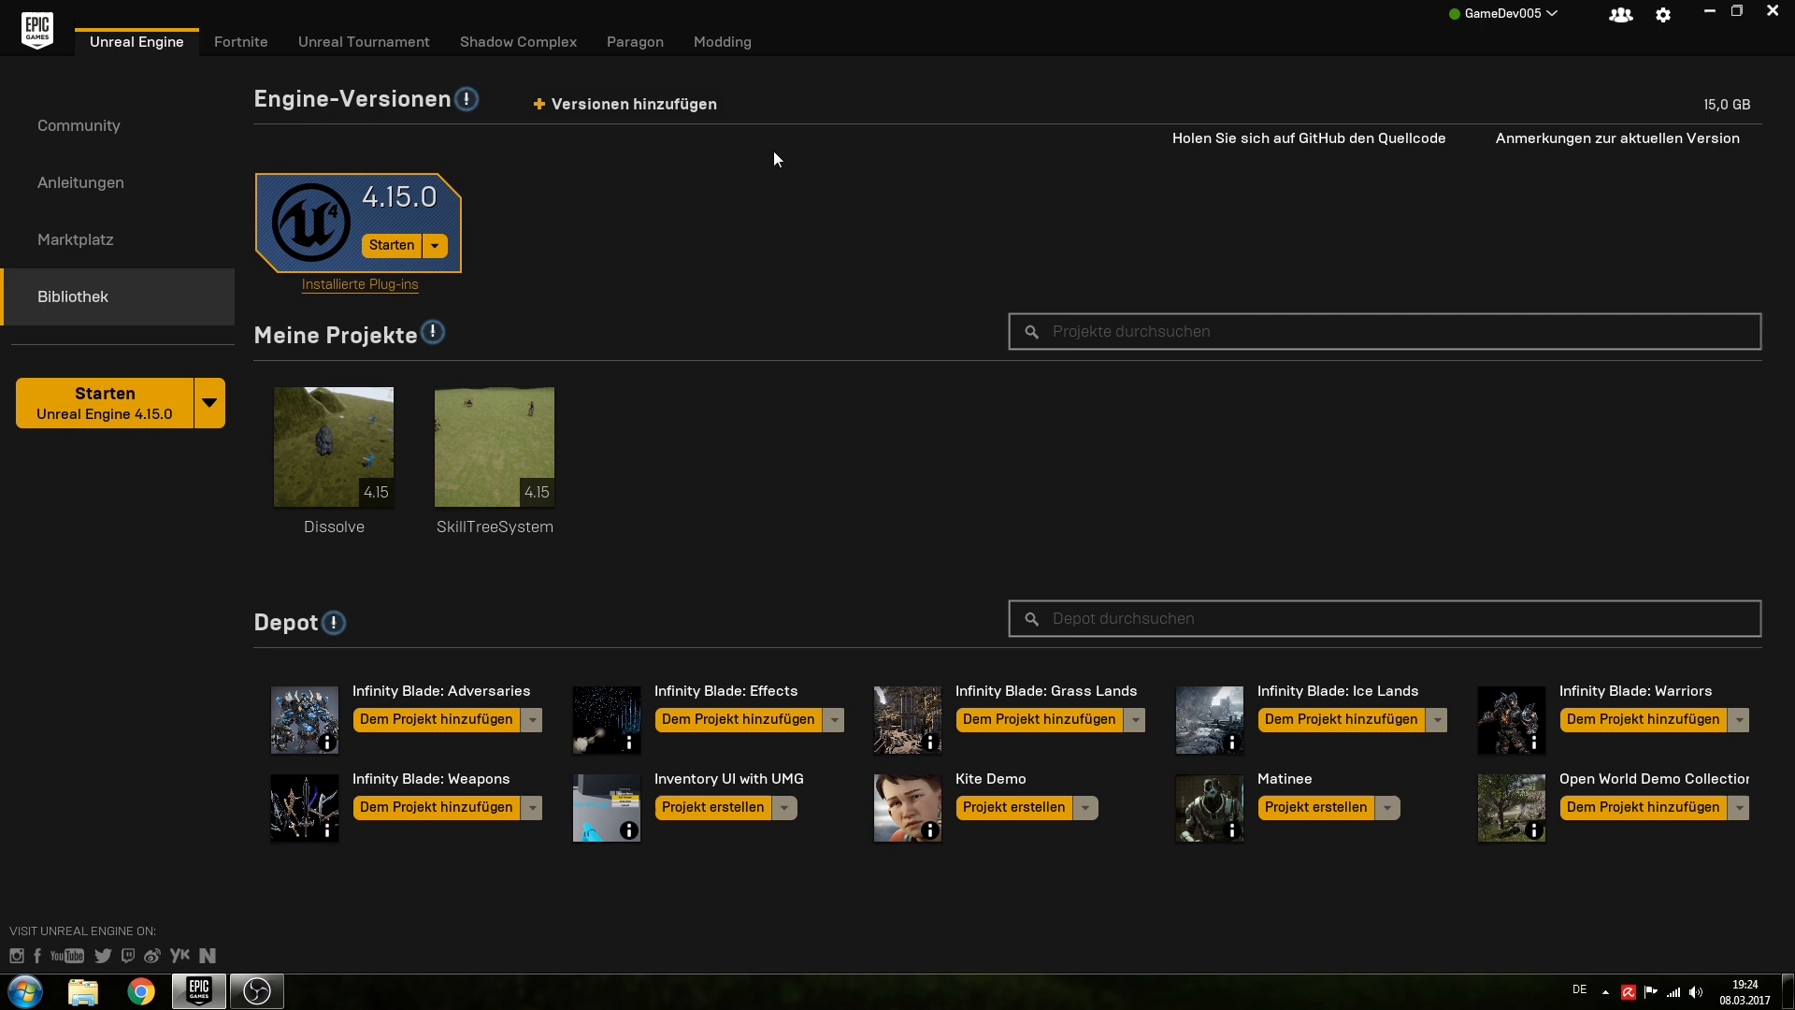
Create a Blueprint Third Person project named SkillSystemTutorial with starter content in Unreal Engine 4.15.
{"action": "left_click", "coordinate": [391, 245]}
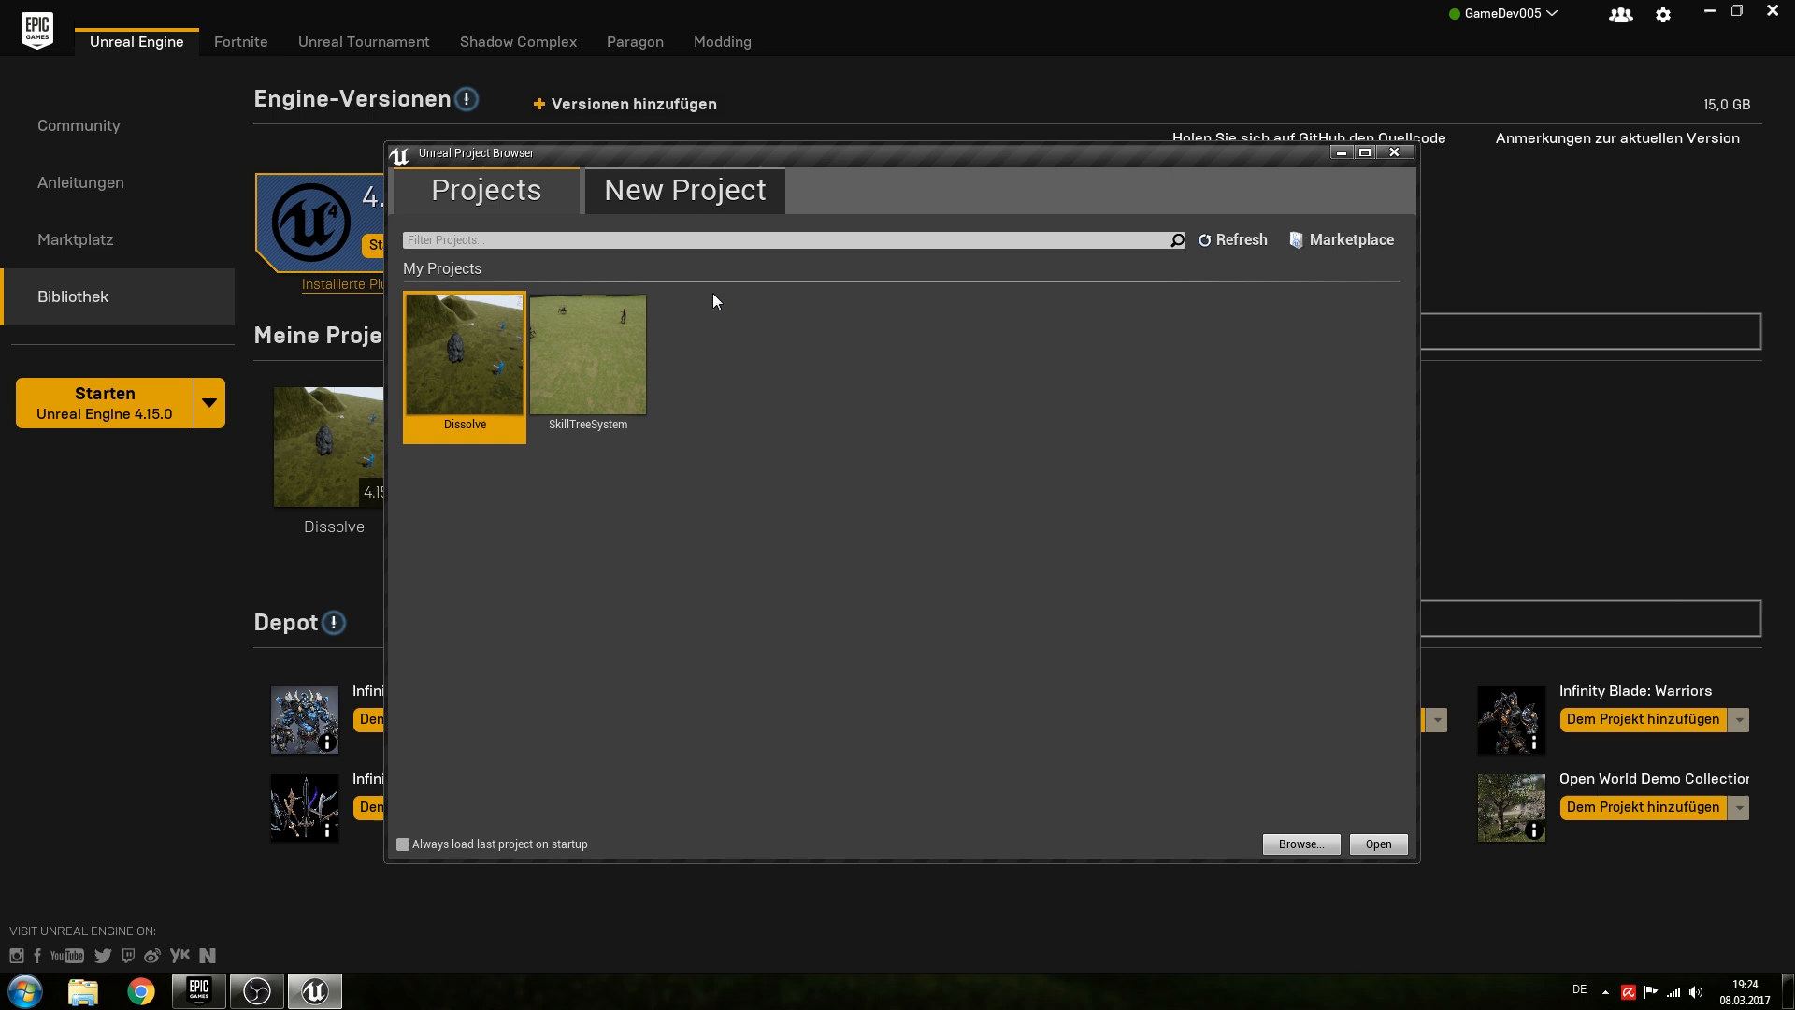
{"action": "left_click", "coordinate": [684, 190]}
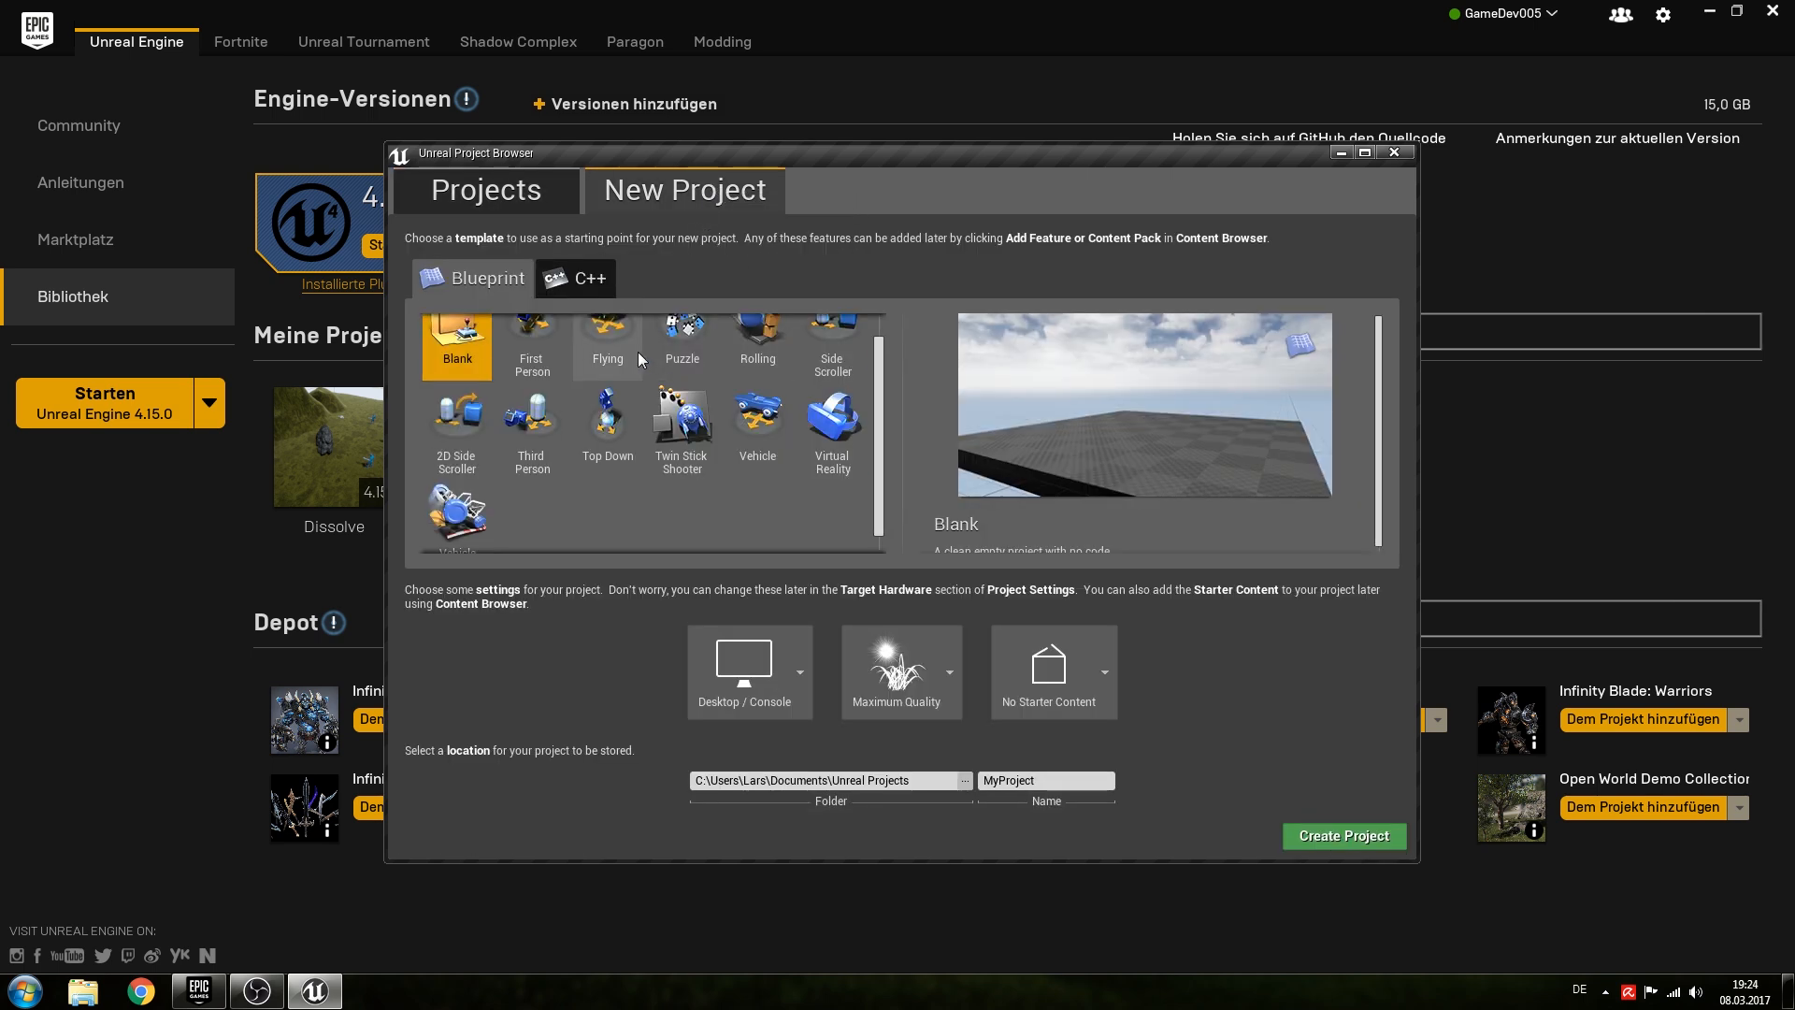
{"action": "left_click", "coordinate": [531, 413]}
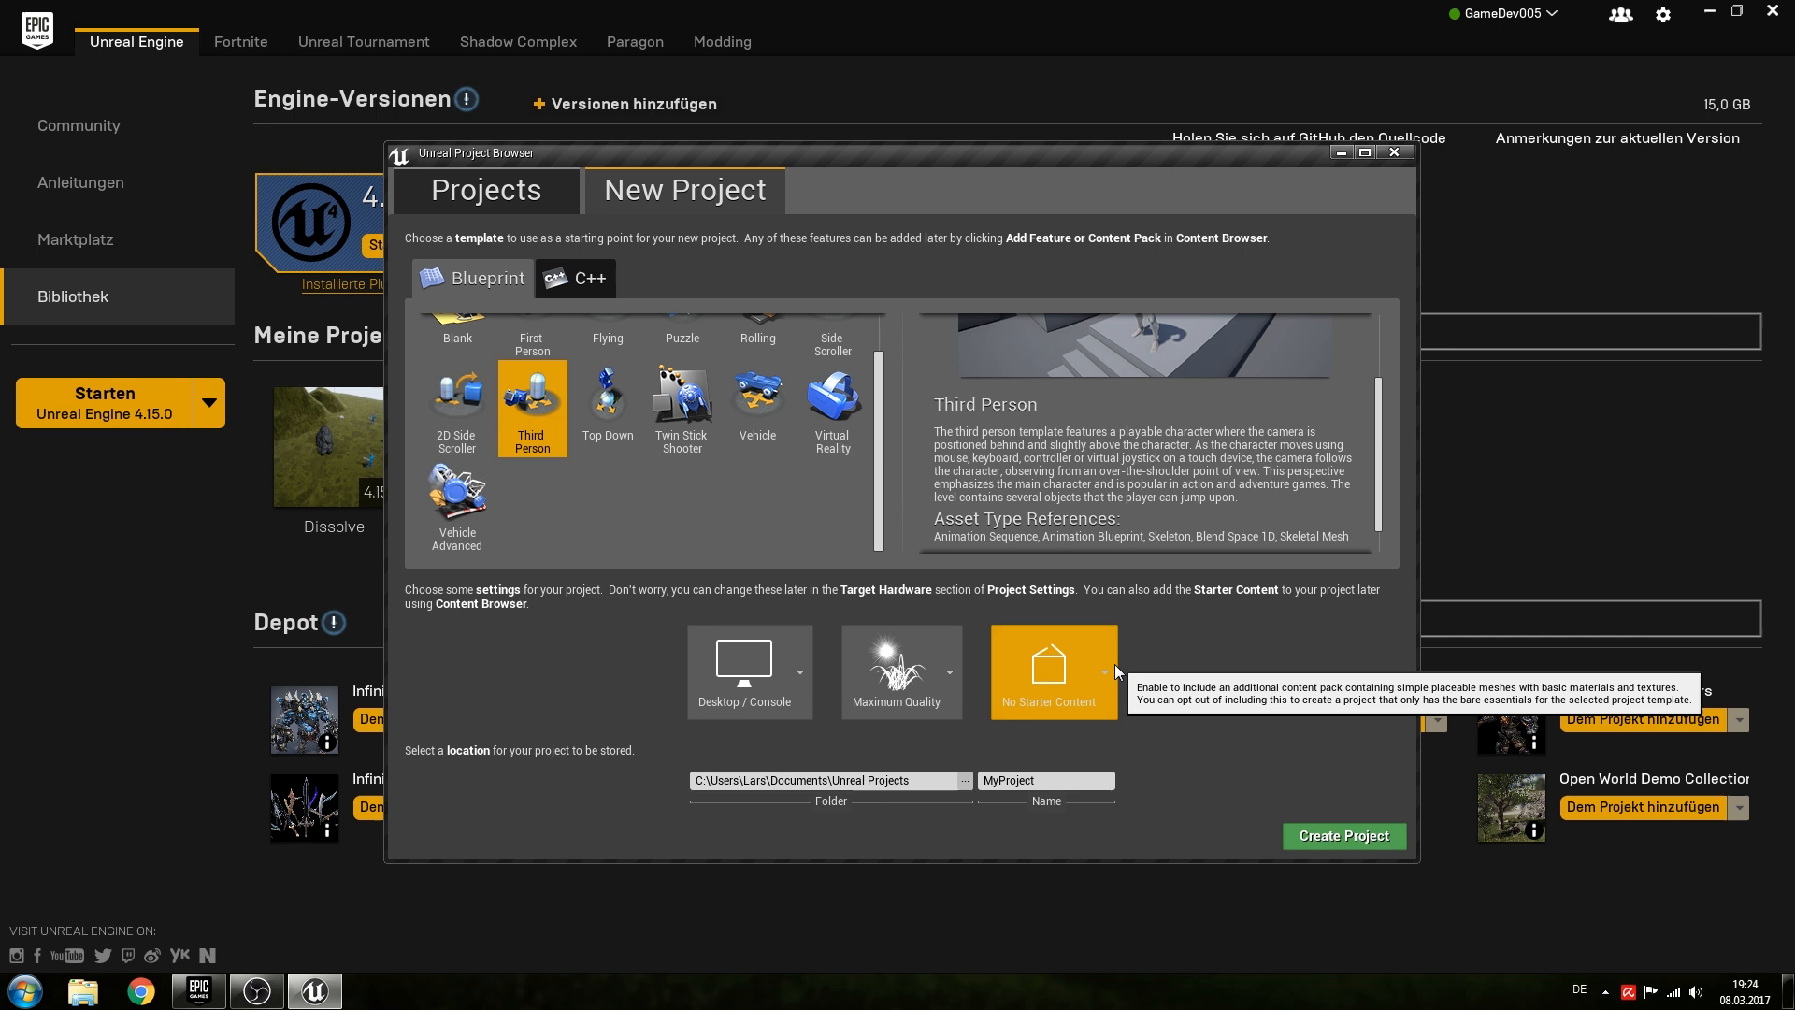
{"action": "left_click", "coordinate": [1051, 671]}
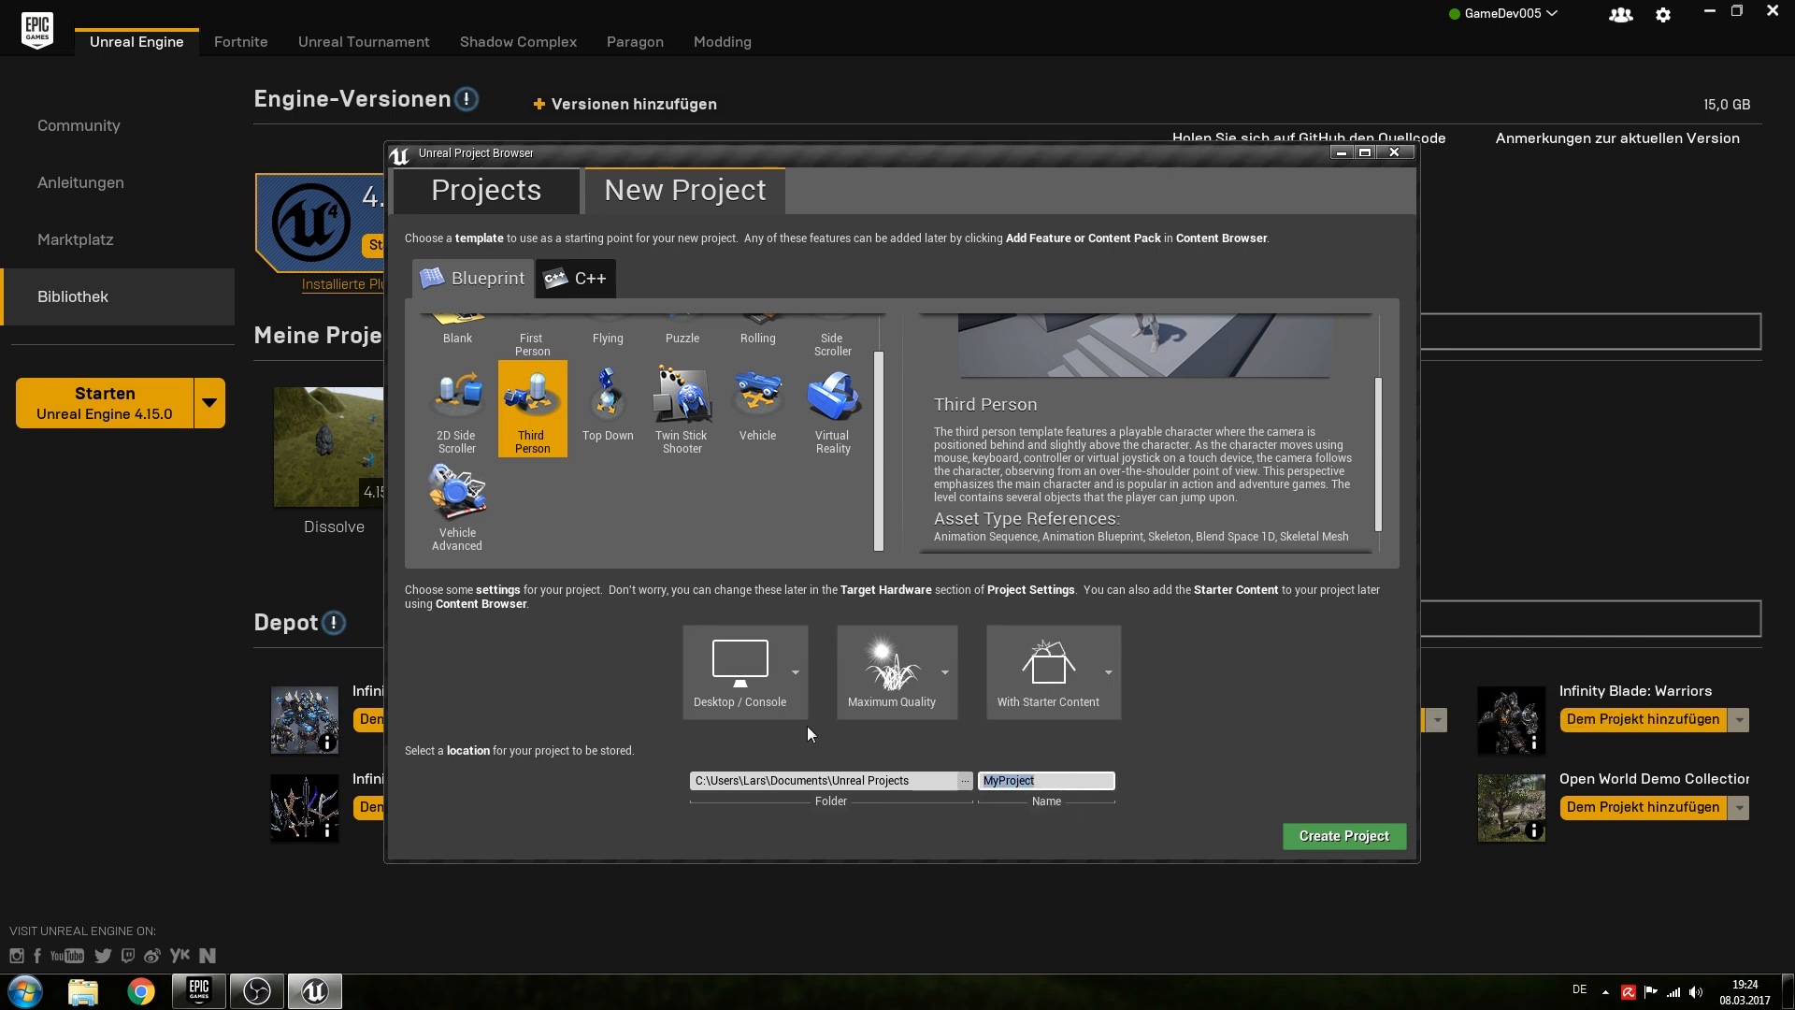
{"action": "type", "text": "Skills"}
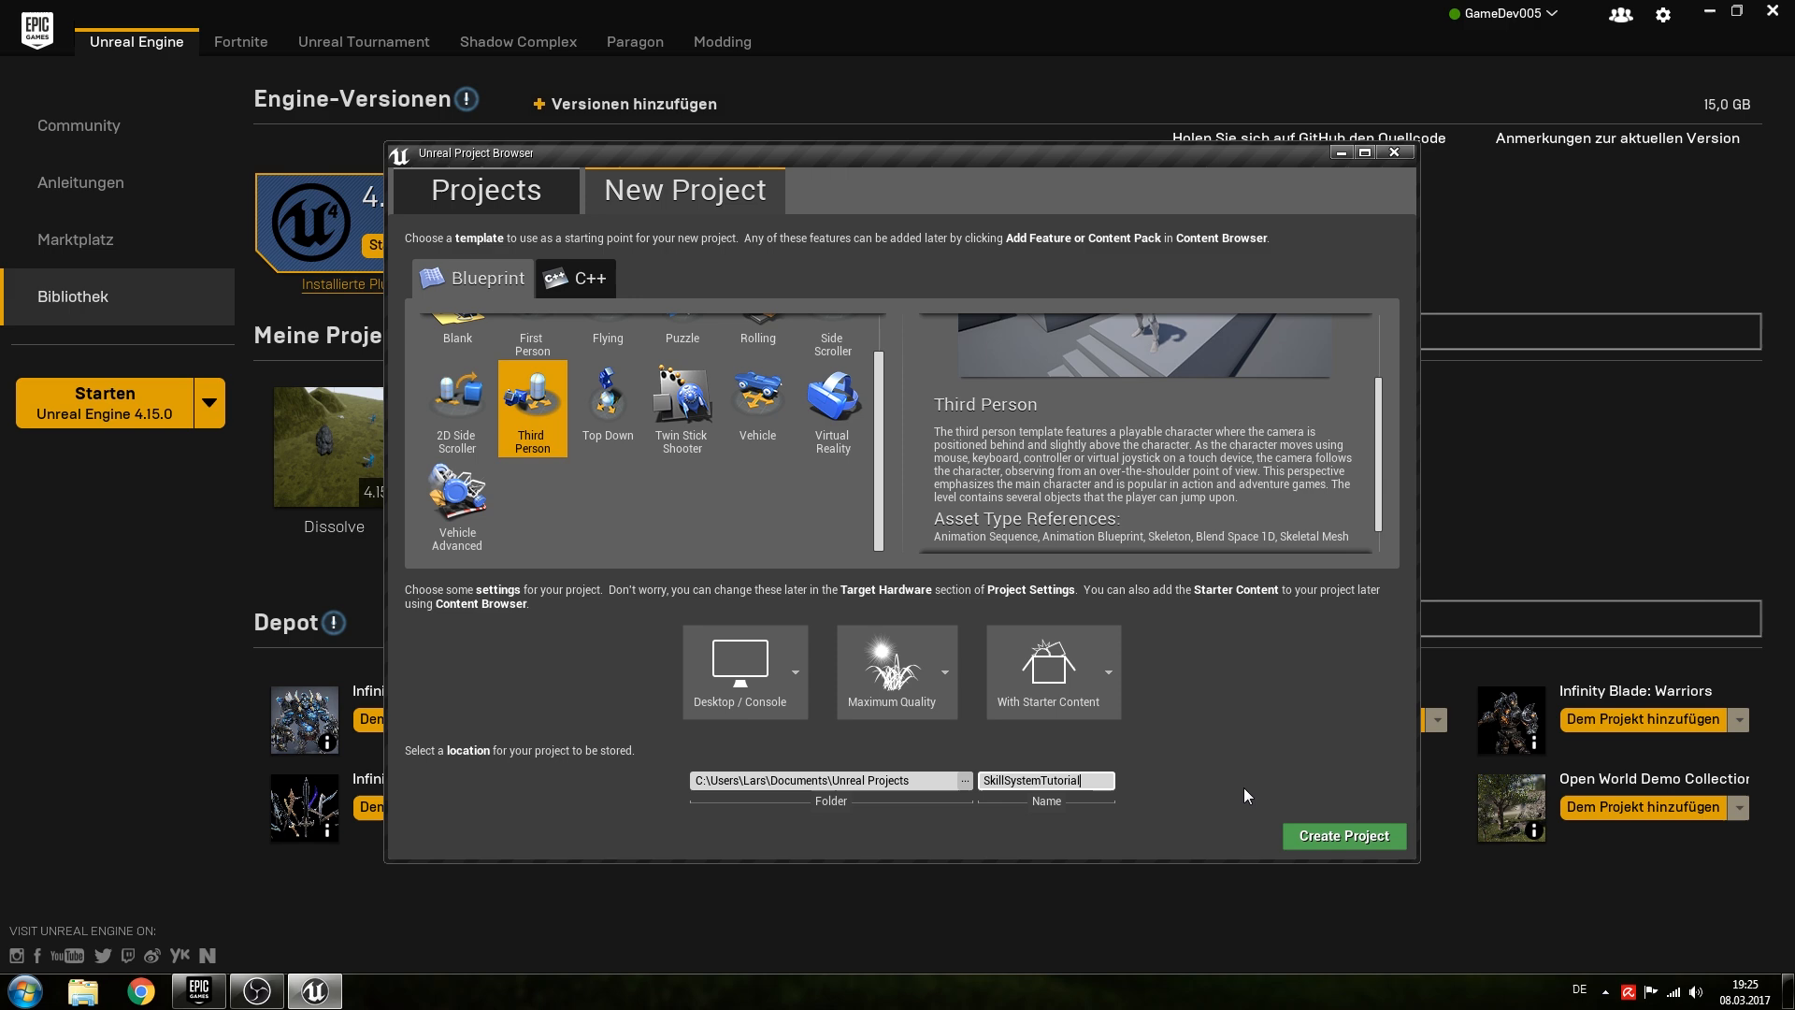
{"action": "left_click", "coordinate": [1343, 836]}
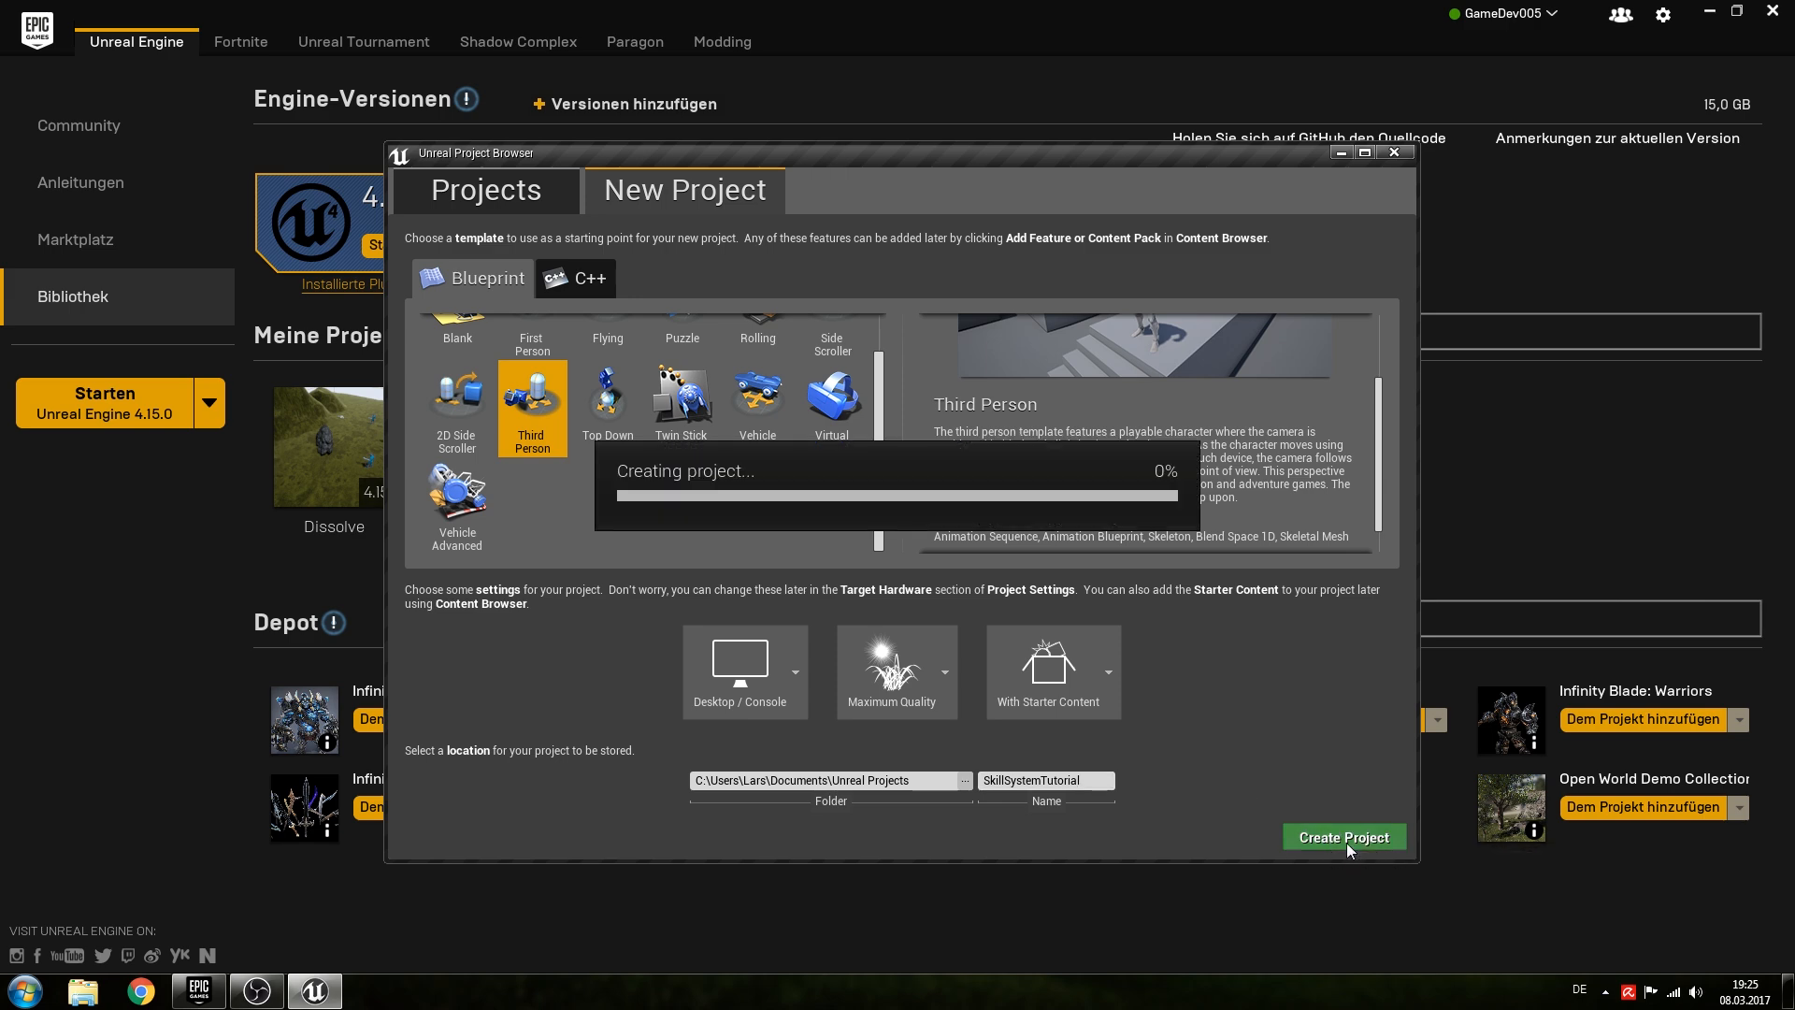
Add the Infinity Blade: Adversaries pack to the SkillSystemTutorial project from the launcher.
{"action": "left_click", "coordinate": [1342, 837]}
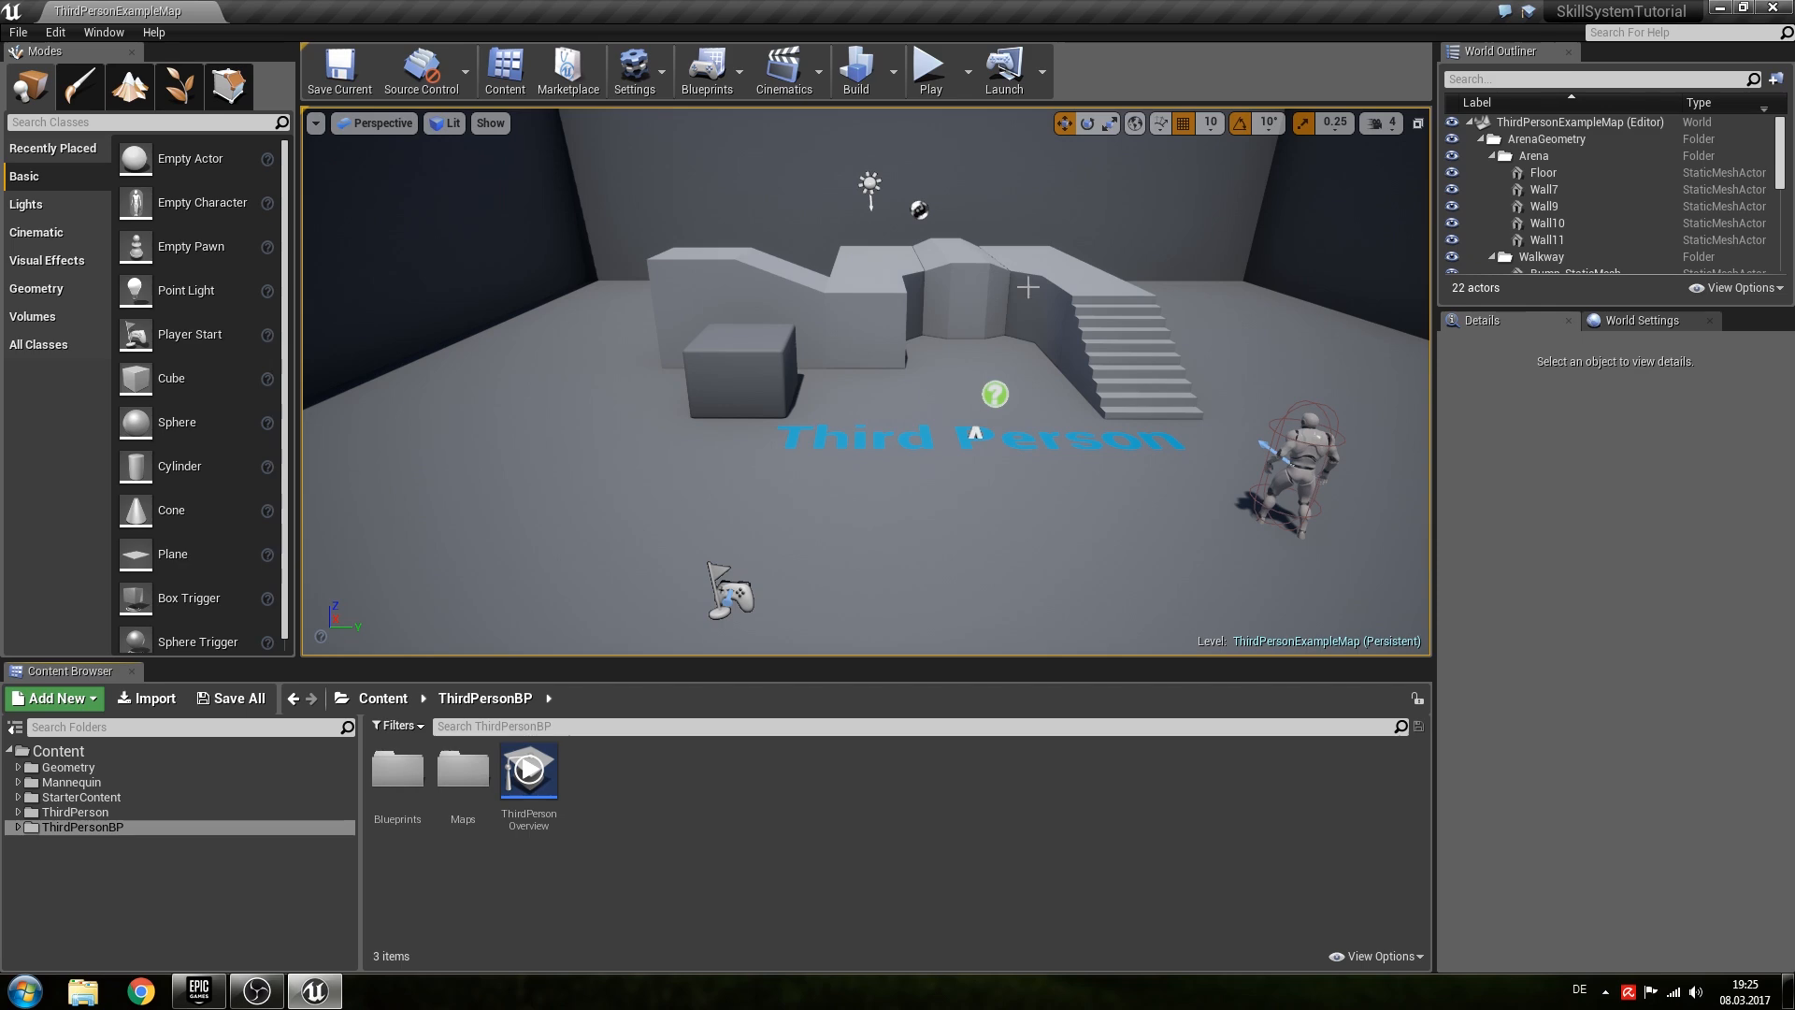
{"action": "left_click", "coordinate": [195, 990]}
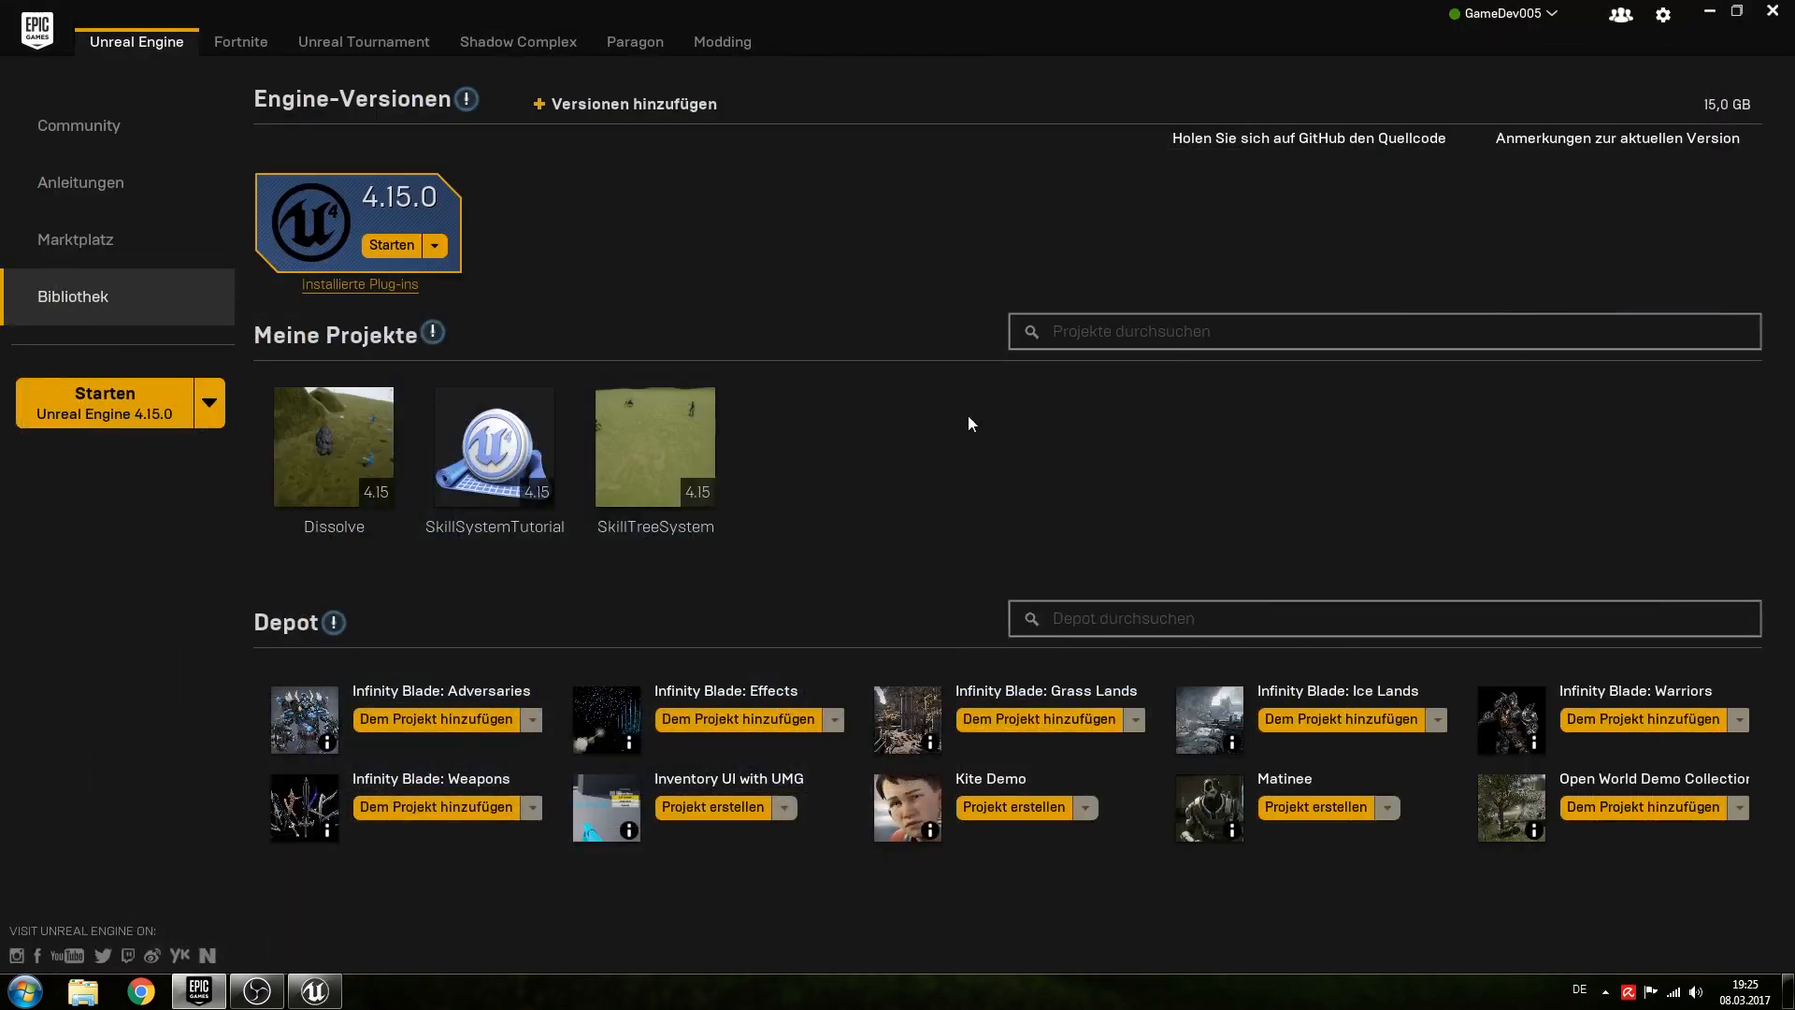
{"action": "mouse_move", "coordinate": [830, 633]}
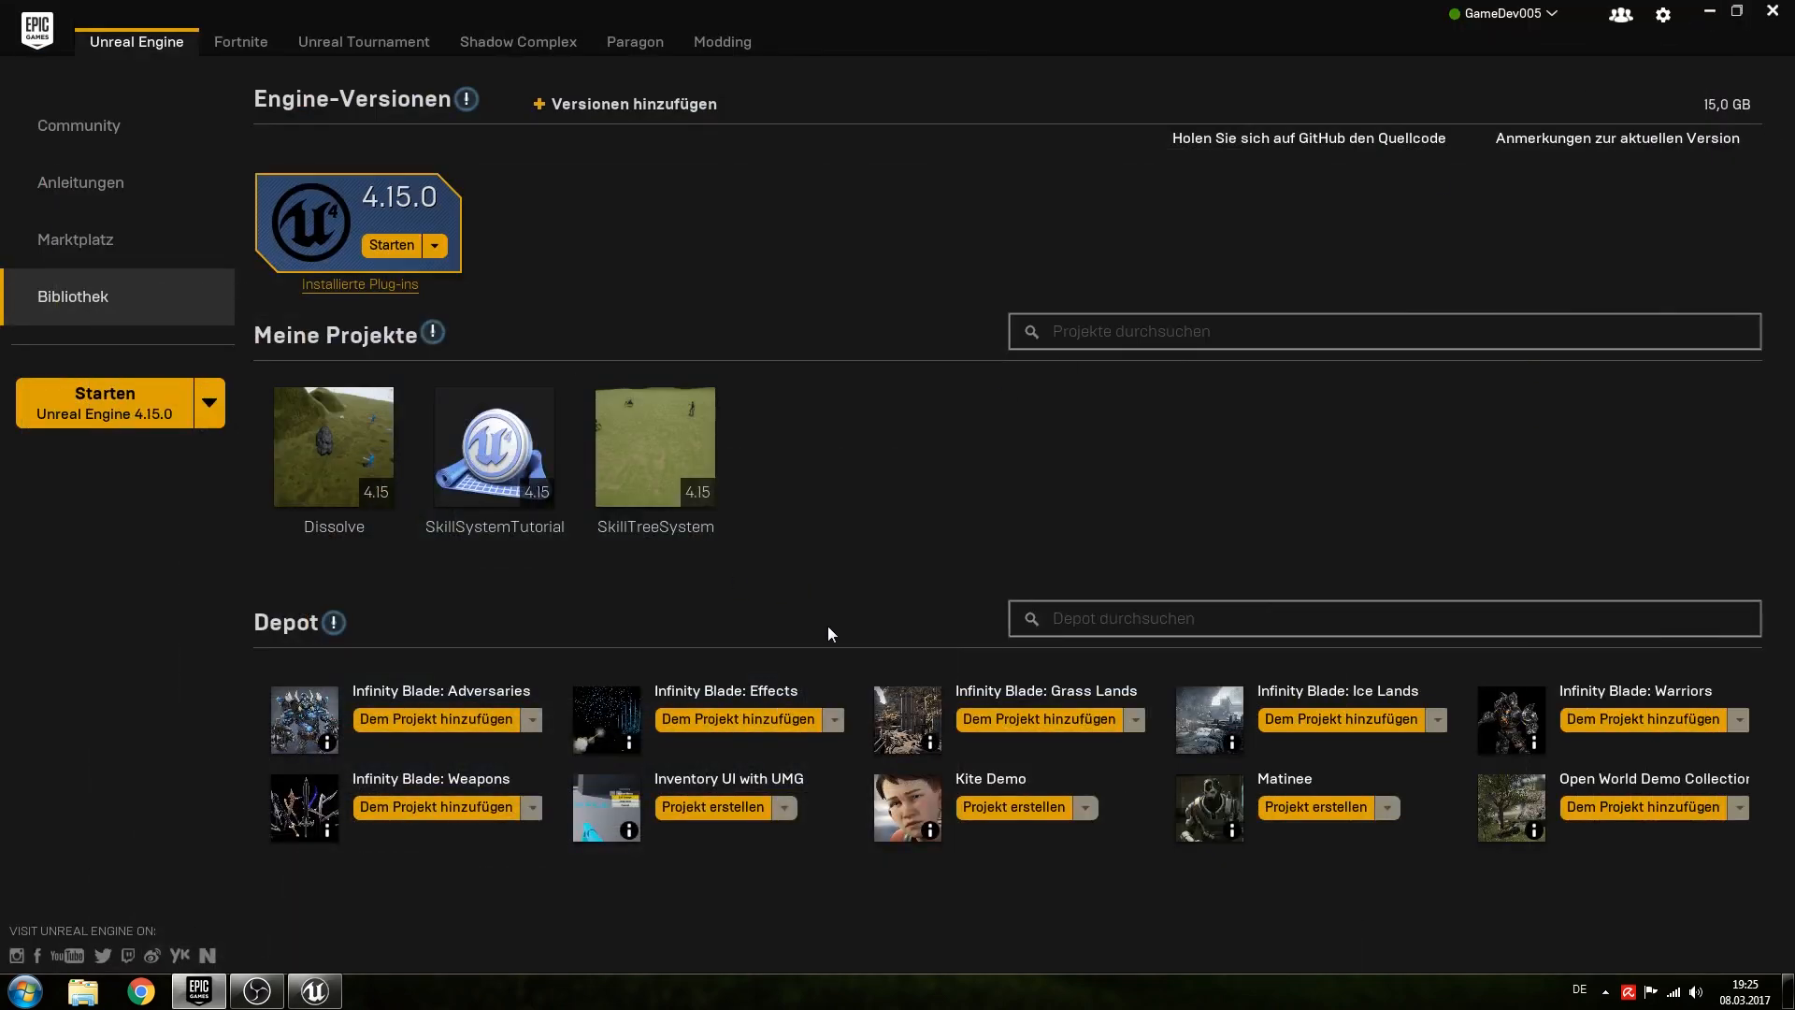
{"action": "mouse_move", "coordinate": [493, 805]}
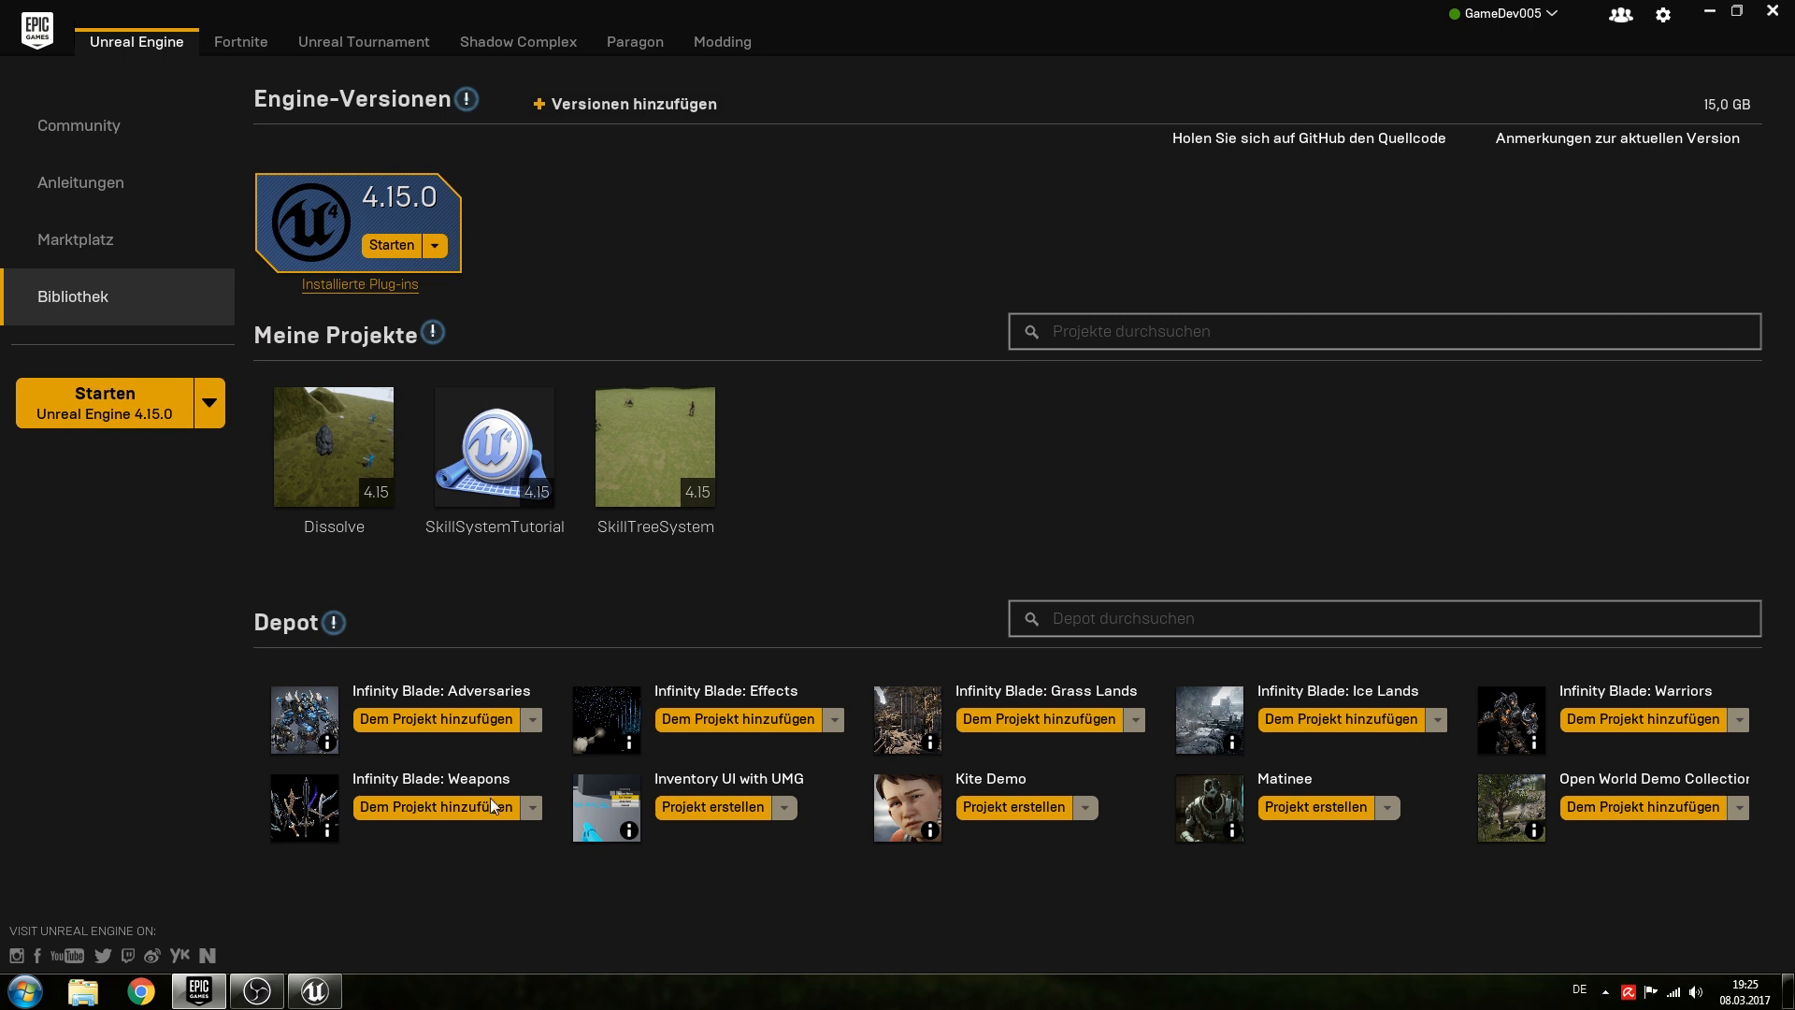
{"action": "mouse_move", "coordinate": [440, 696]}
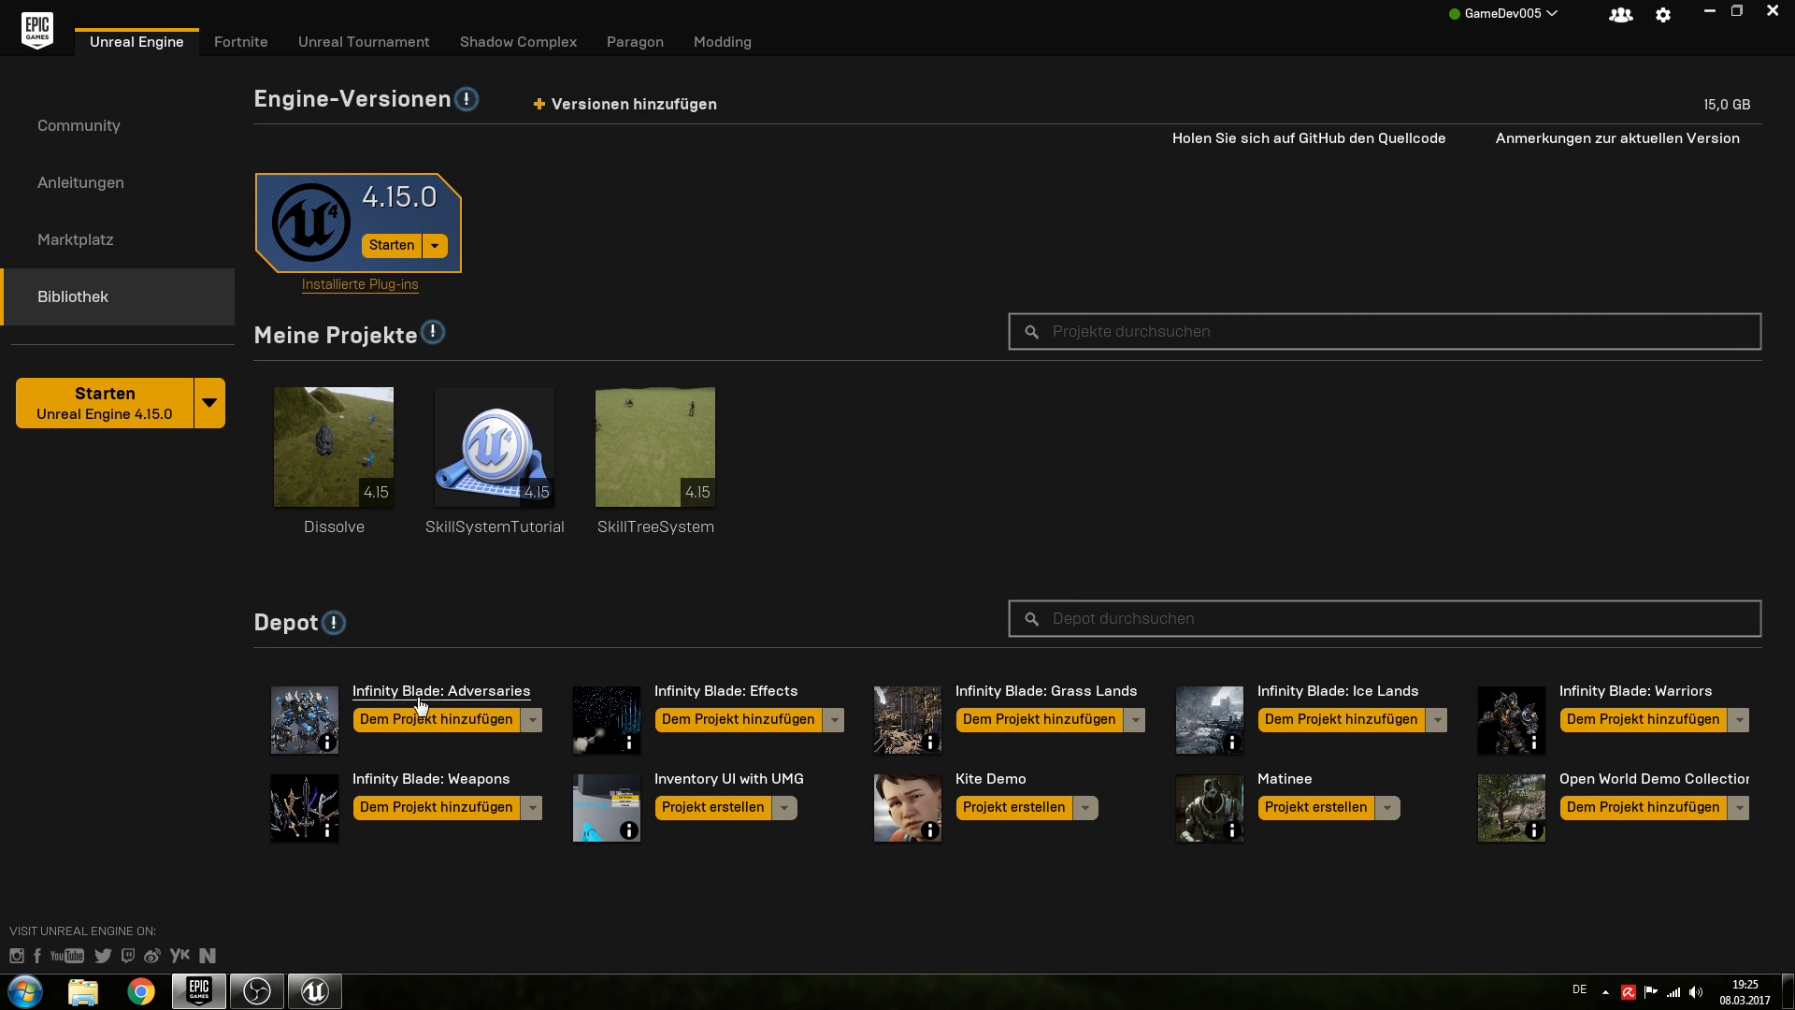
{"action": "left_click", "coordinate": [434, 719]}
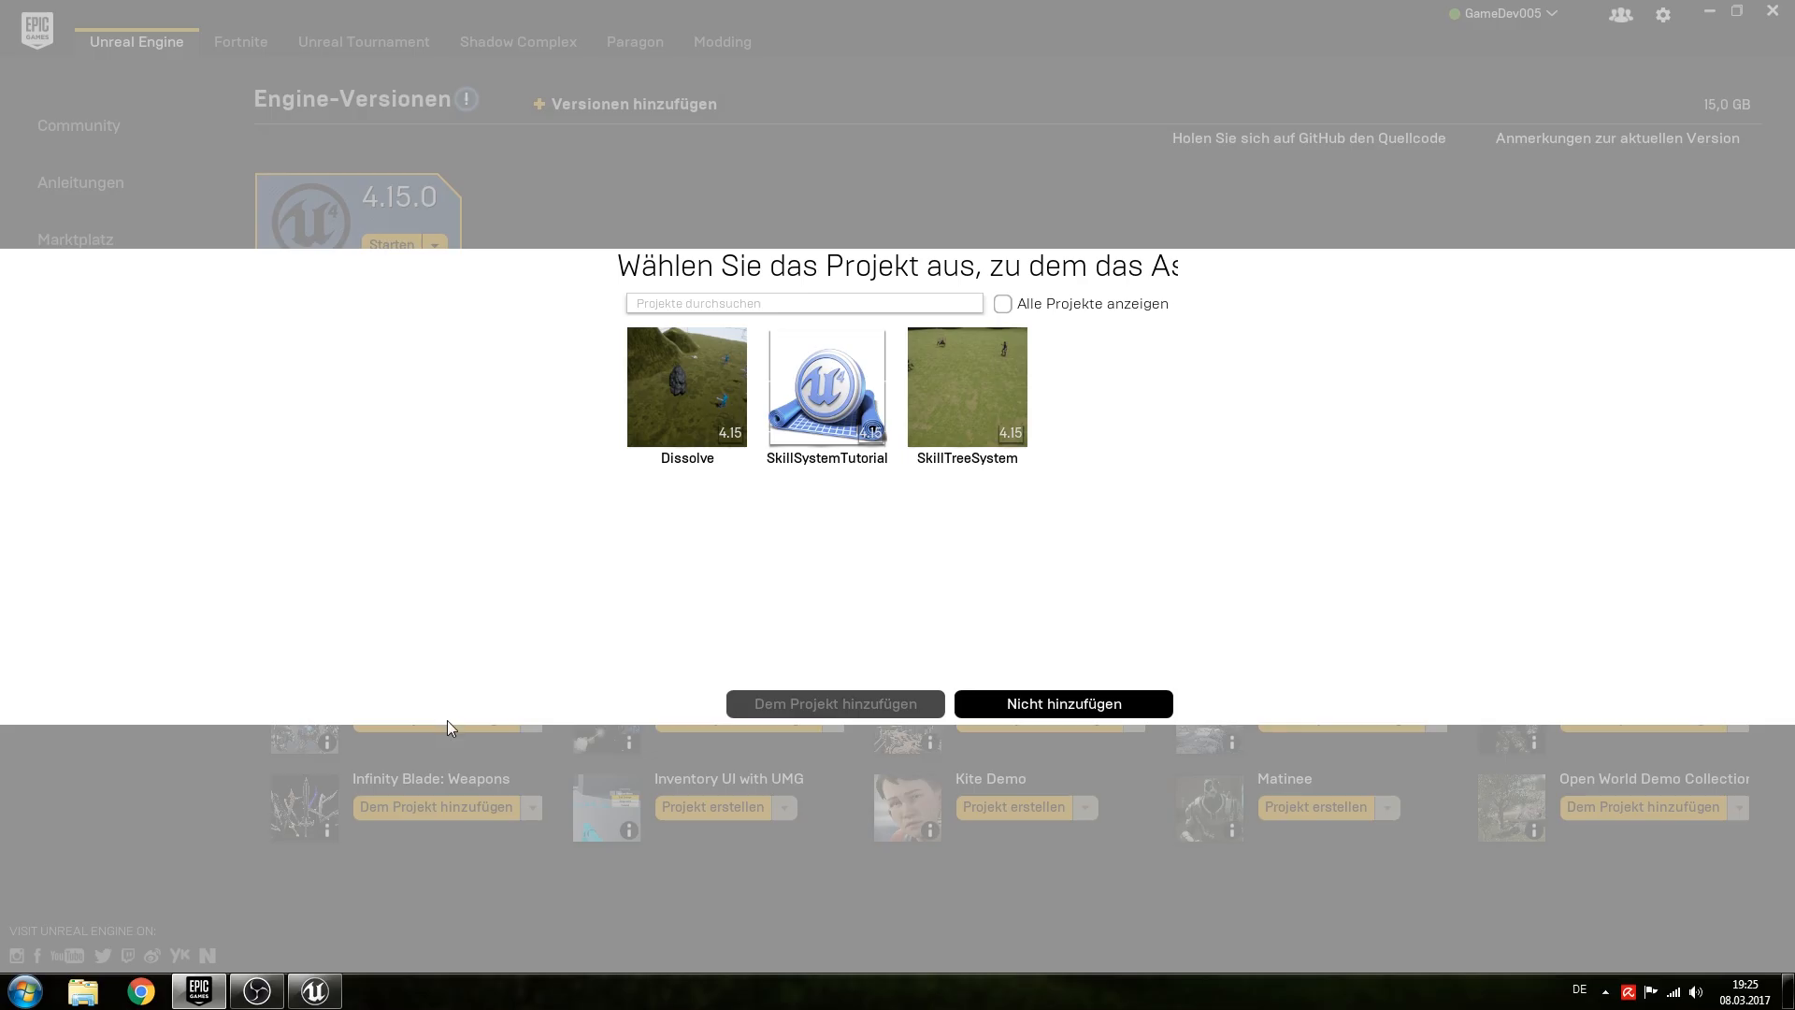
{"action": "left_click", "coordinate": [827, 386]}
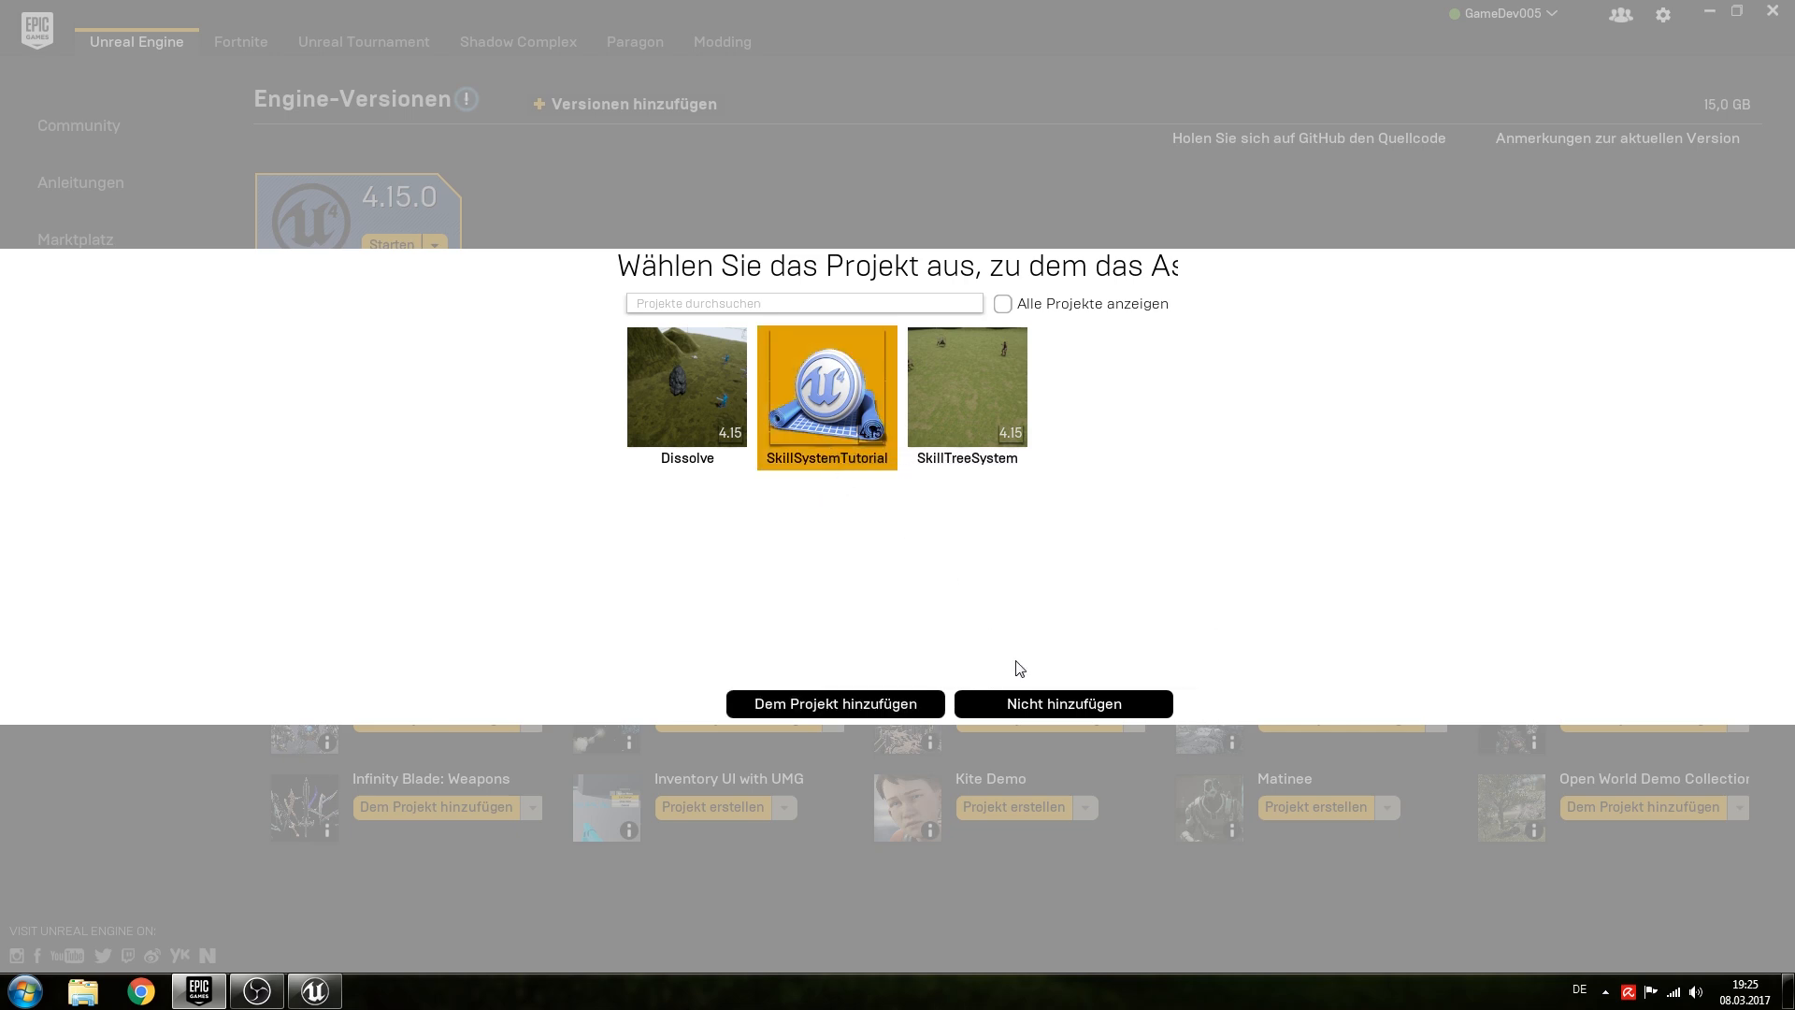
{"action": "left_click", "coordinate": [1061, 703]}
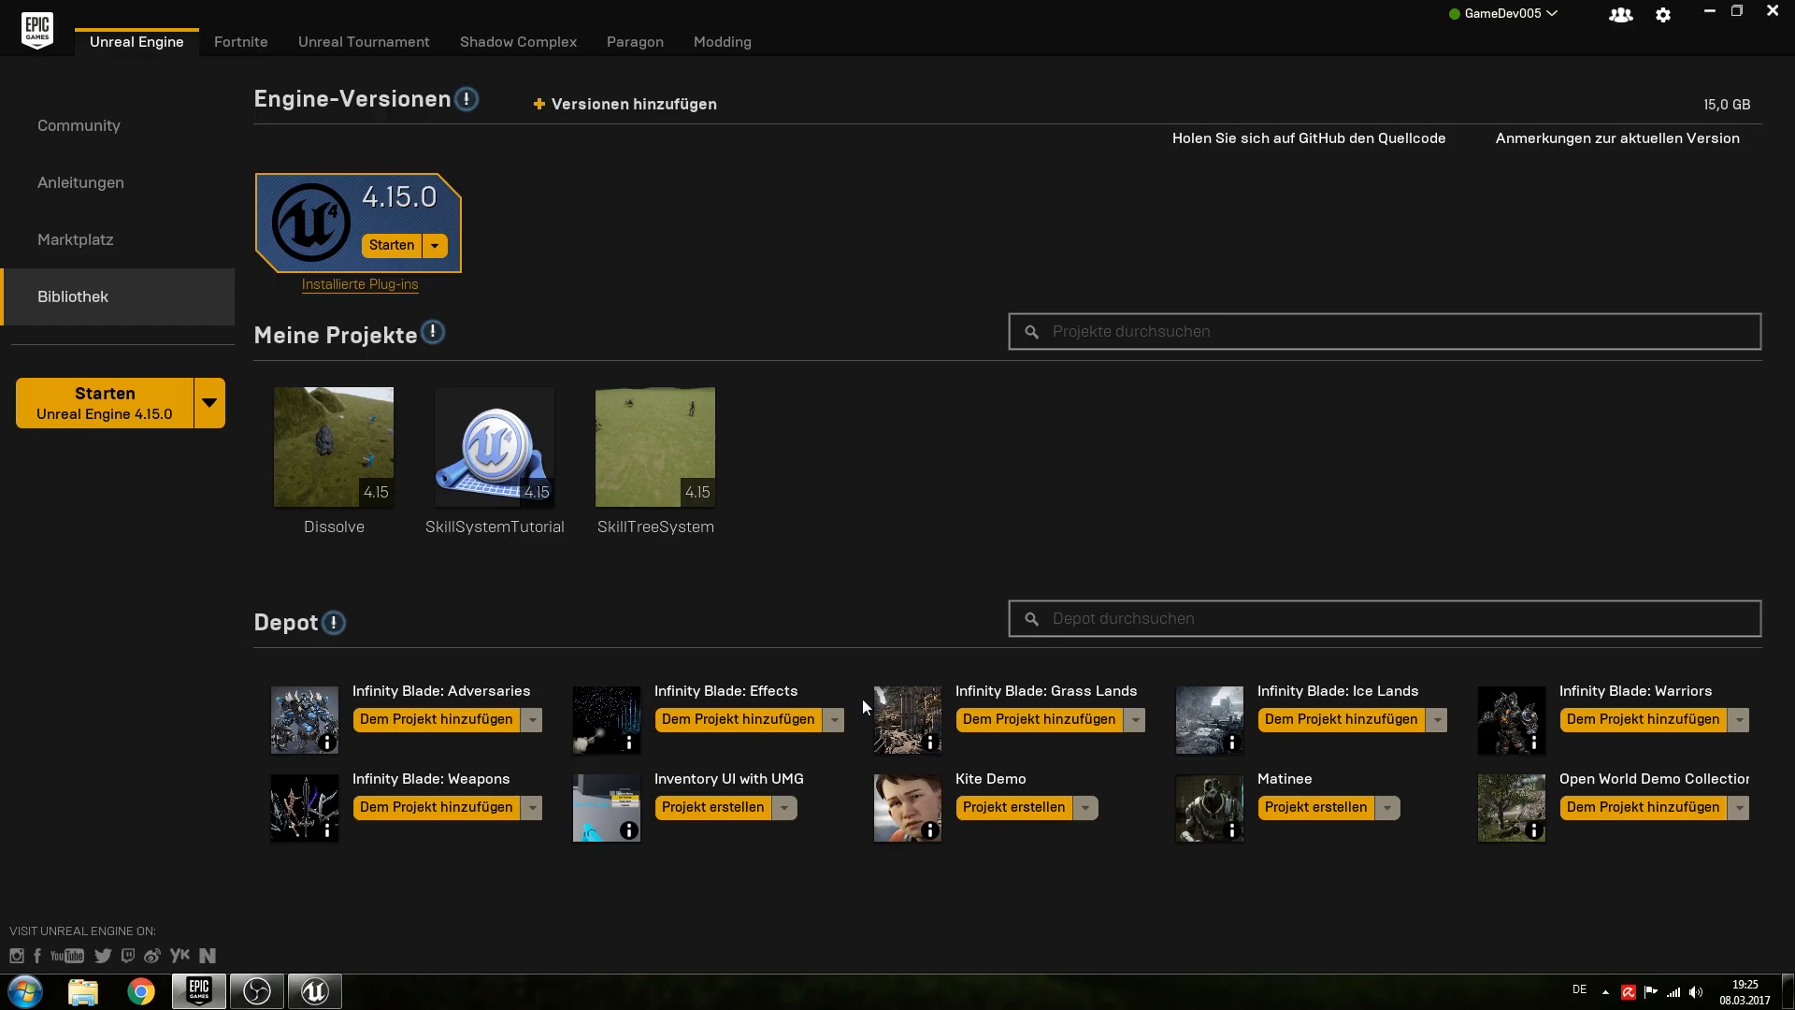
Add the Infinity Blade: Effects pack to the SkillSystemTutorial project as well.
{"action": "left_click", "coordinate": [434, 719]}
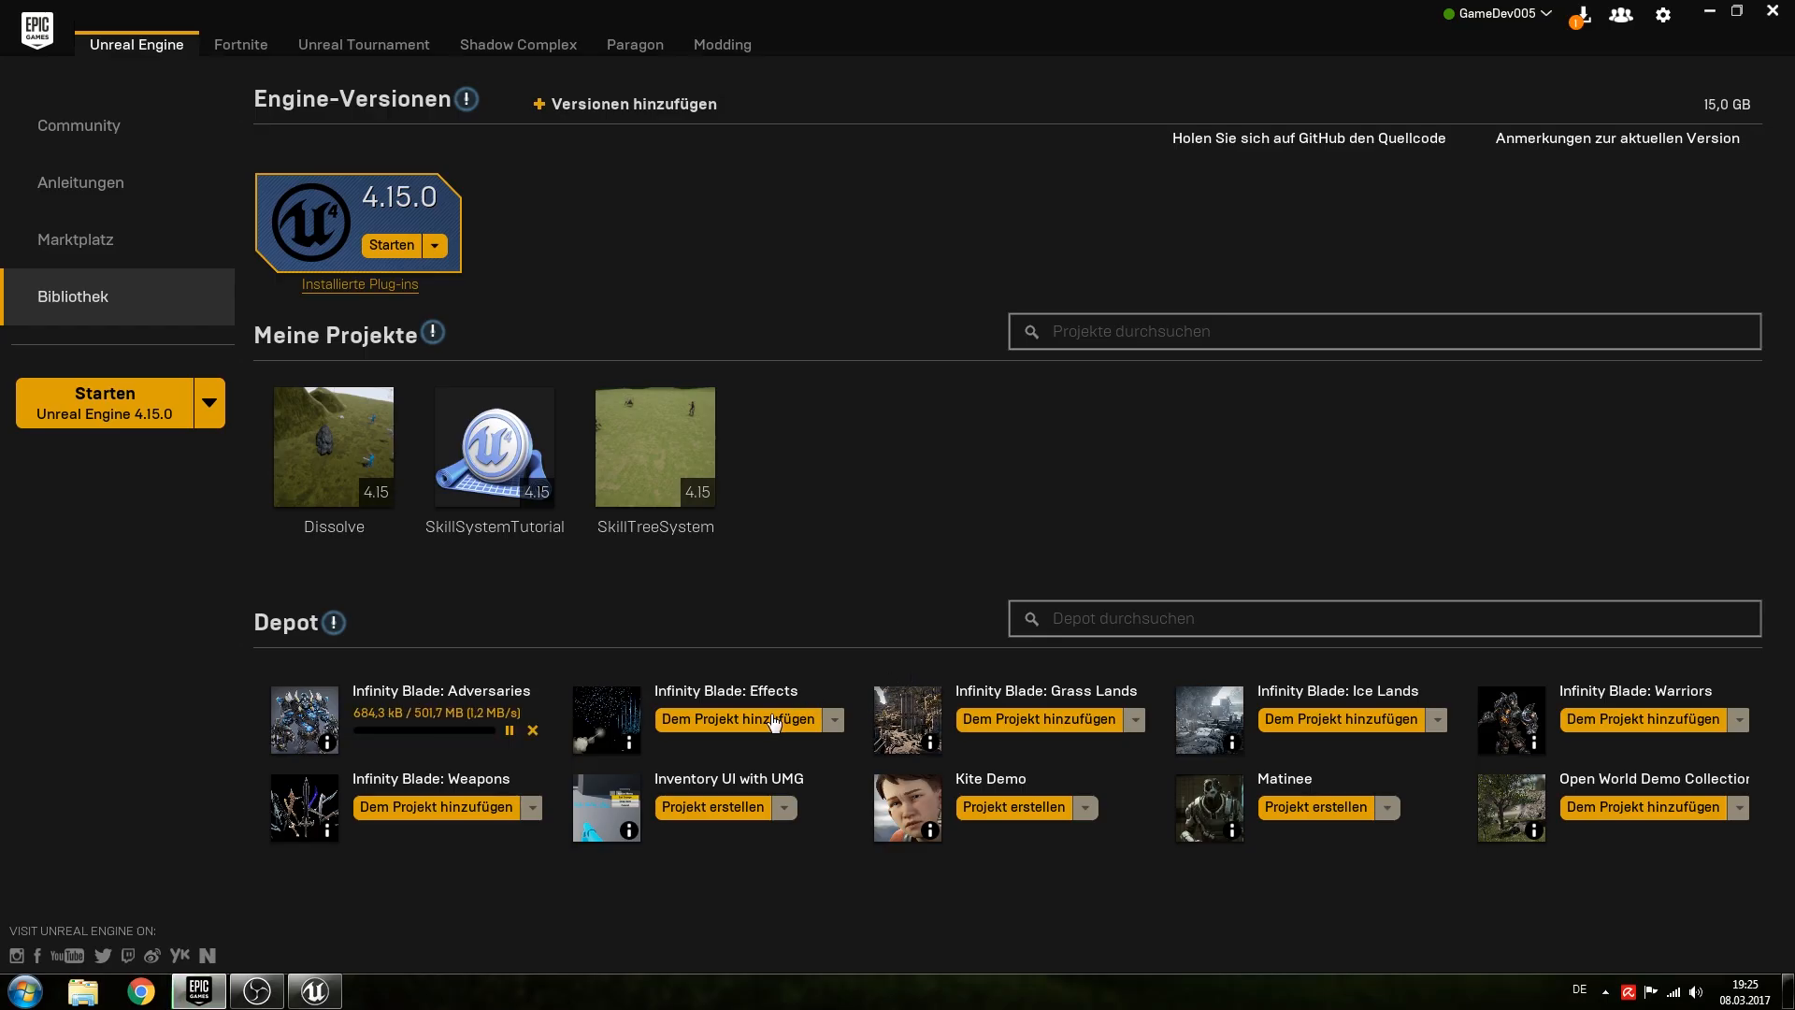
{"action": "mouse_move", "coordinate": [749, 701]}
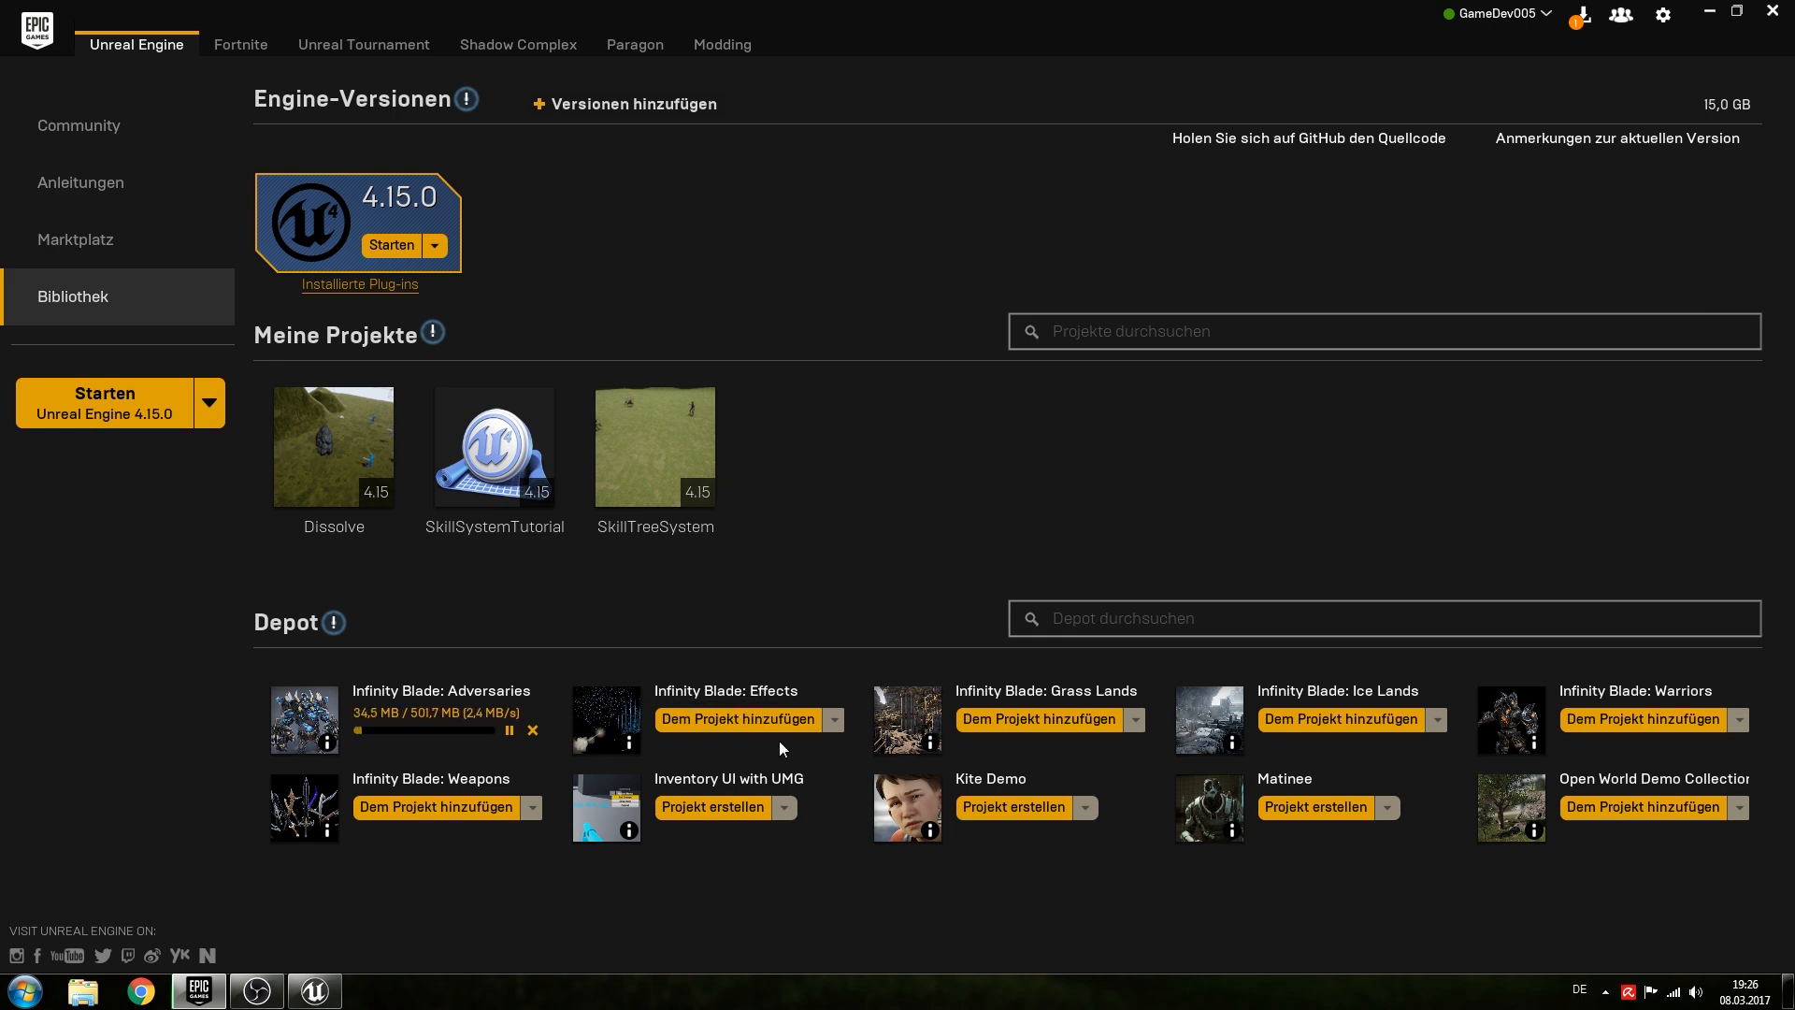
{"action": "left_click", "coordinate": [736, 719]}
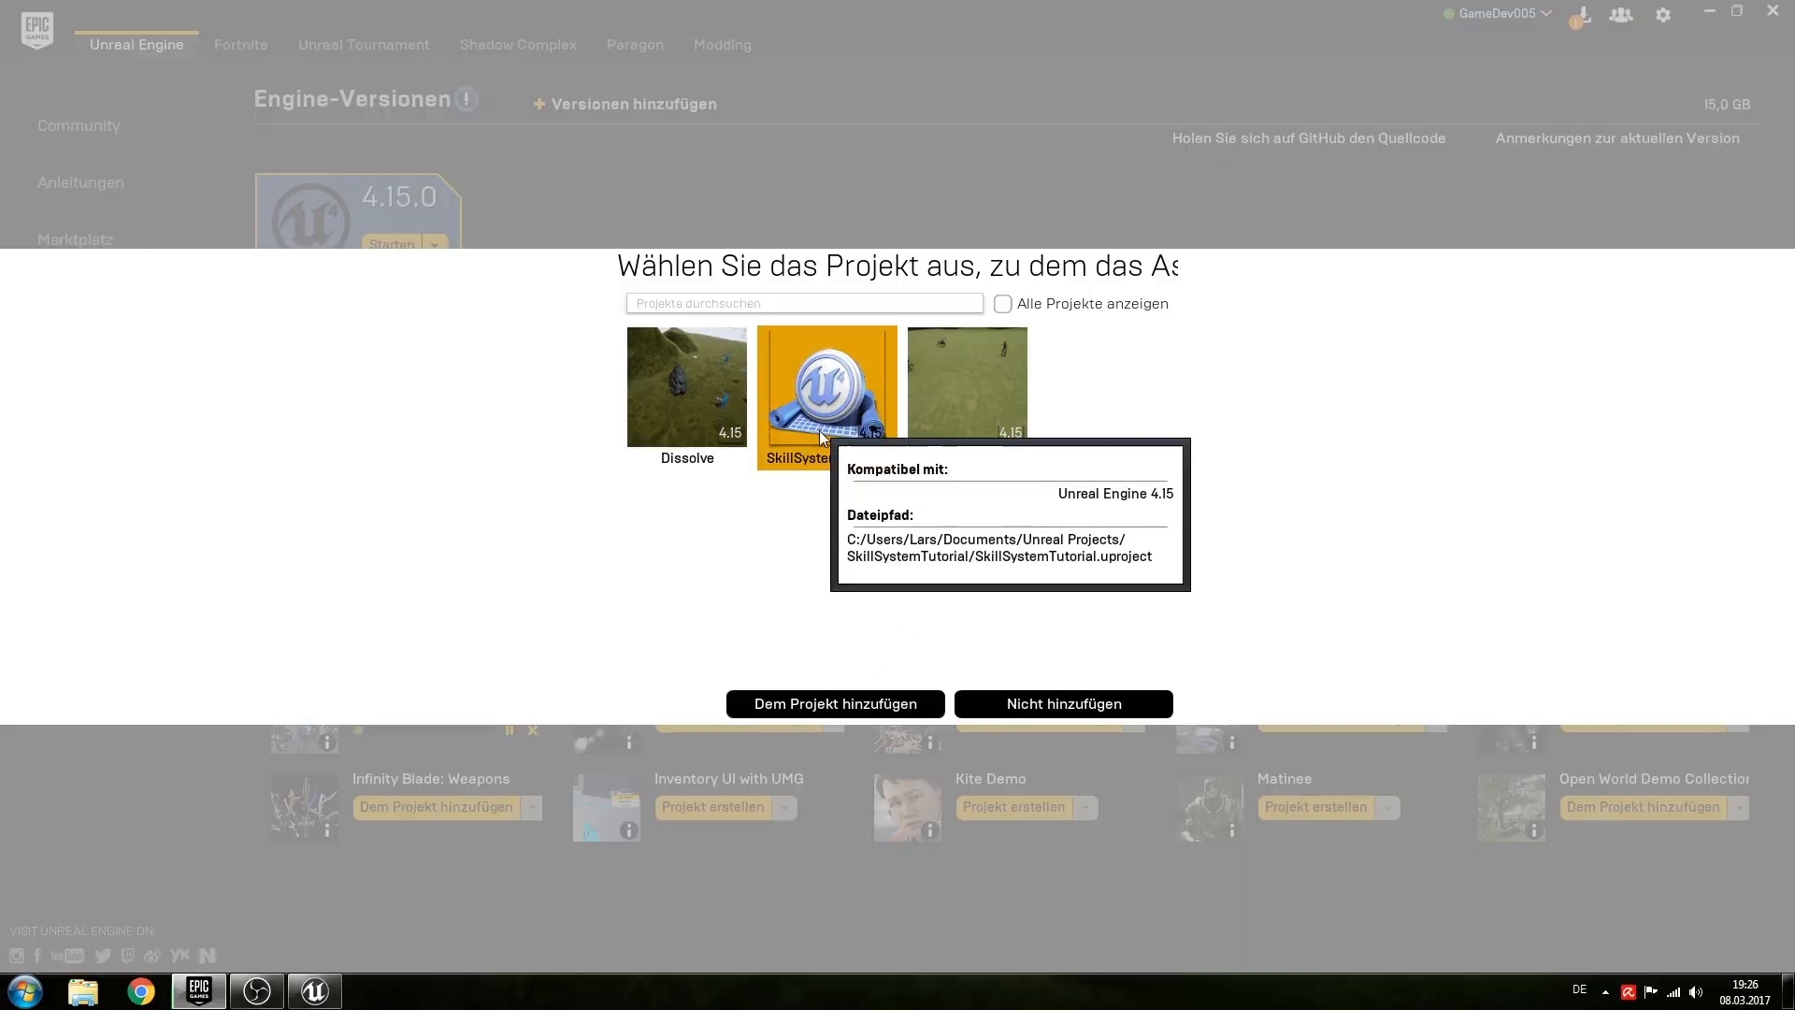
{"action": "left_click", "coordinate": [1062, 703]}
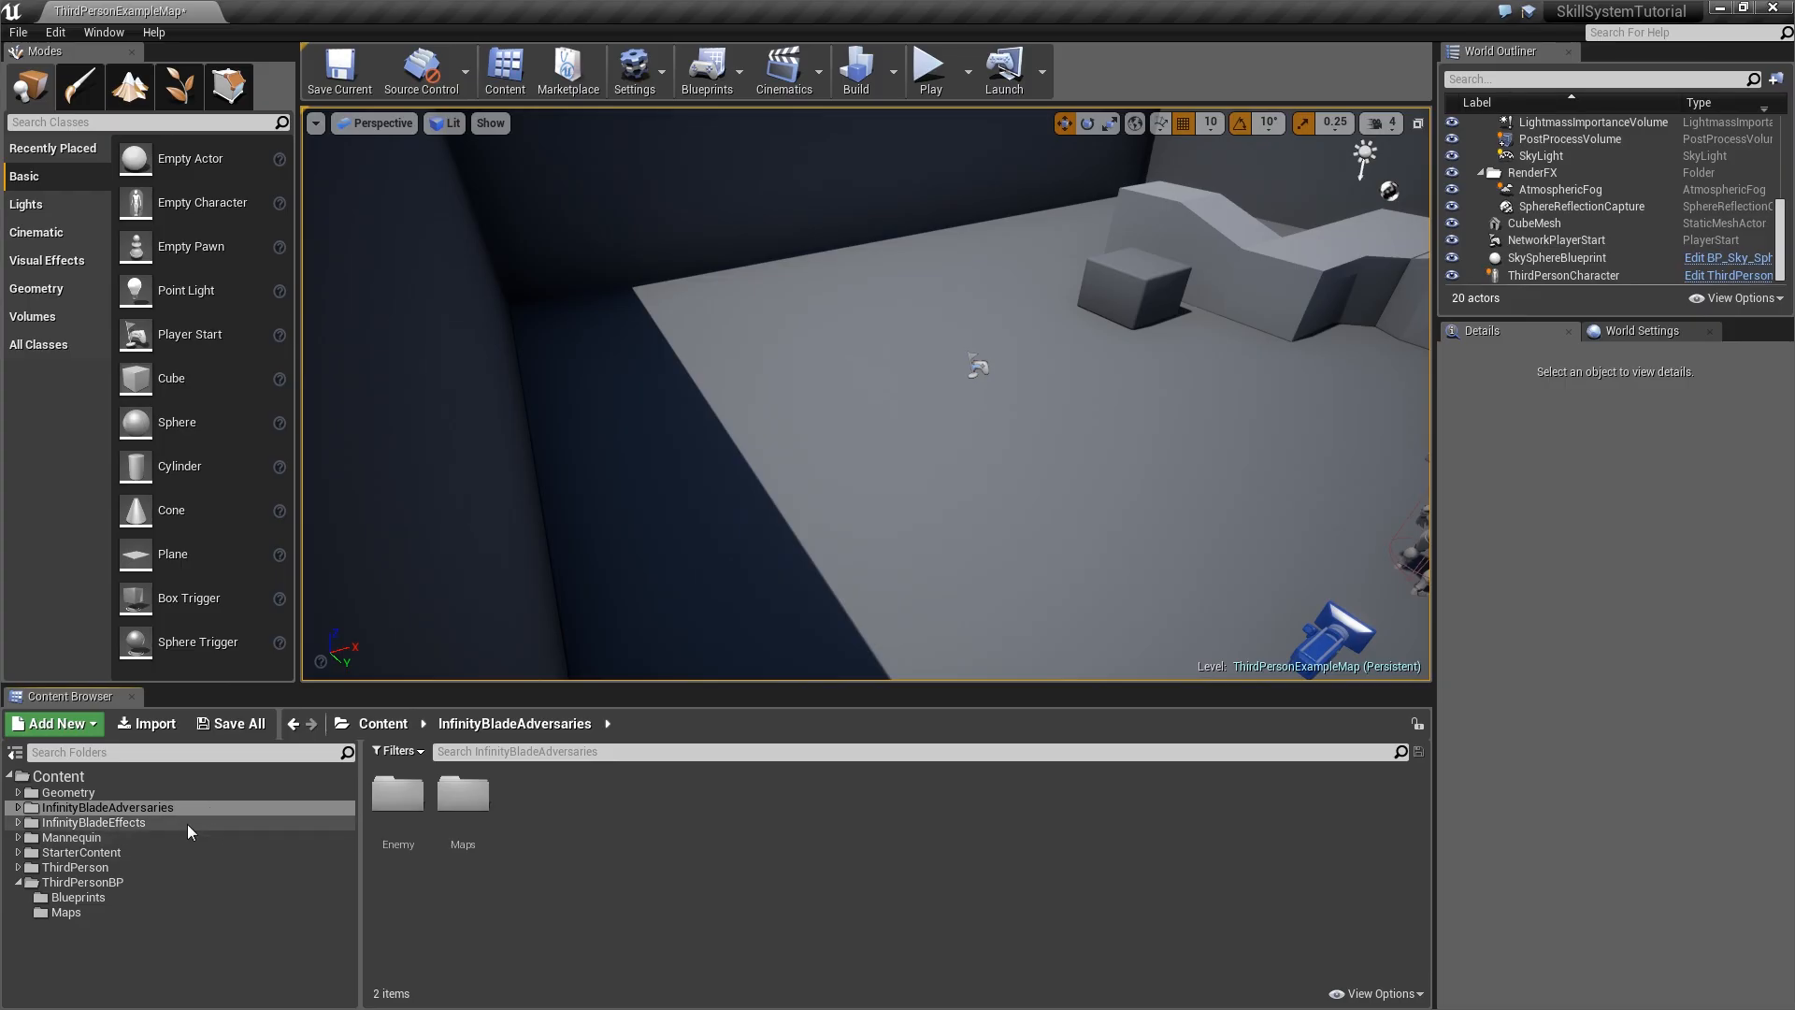
Create a new SkillSystem folder at the top level of the Content Browser.
{"action": "left_click", "coordinate": [69, 792]}
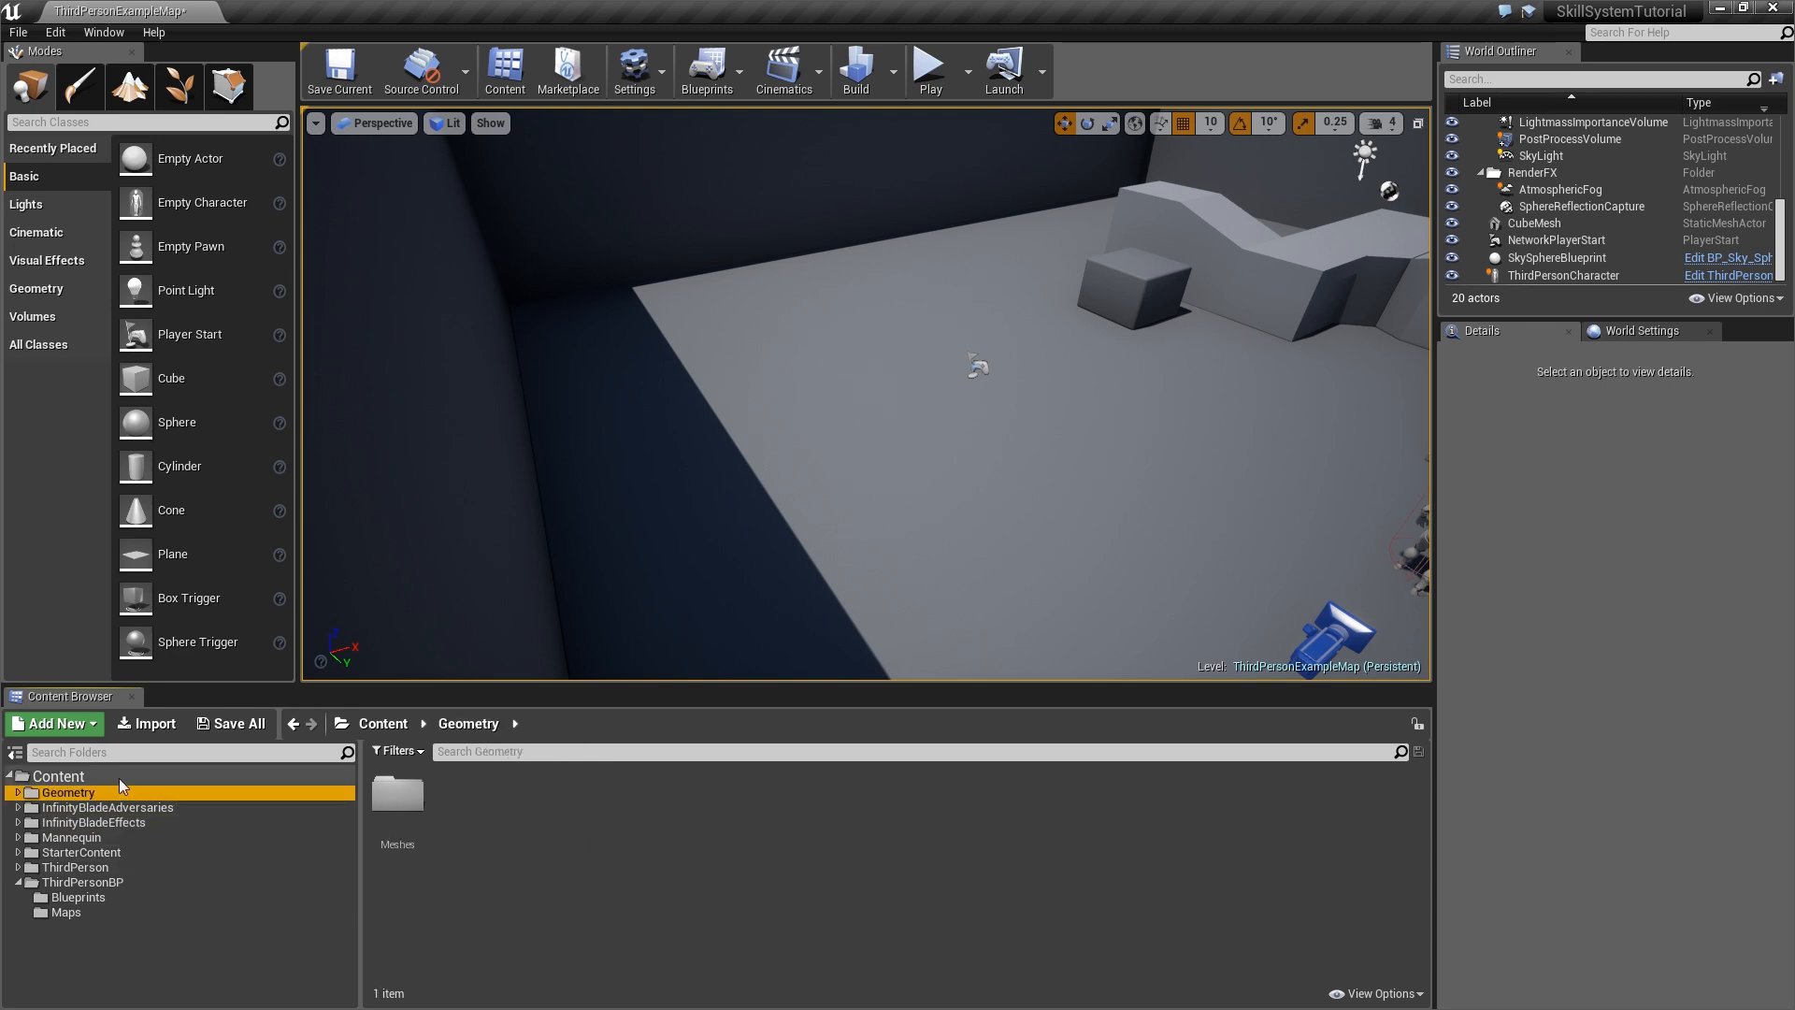
{"action": "left_click", "coordinate": [52, 723]}
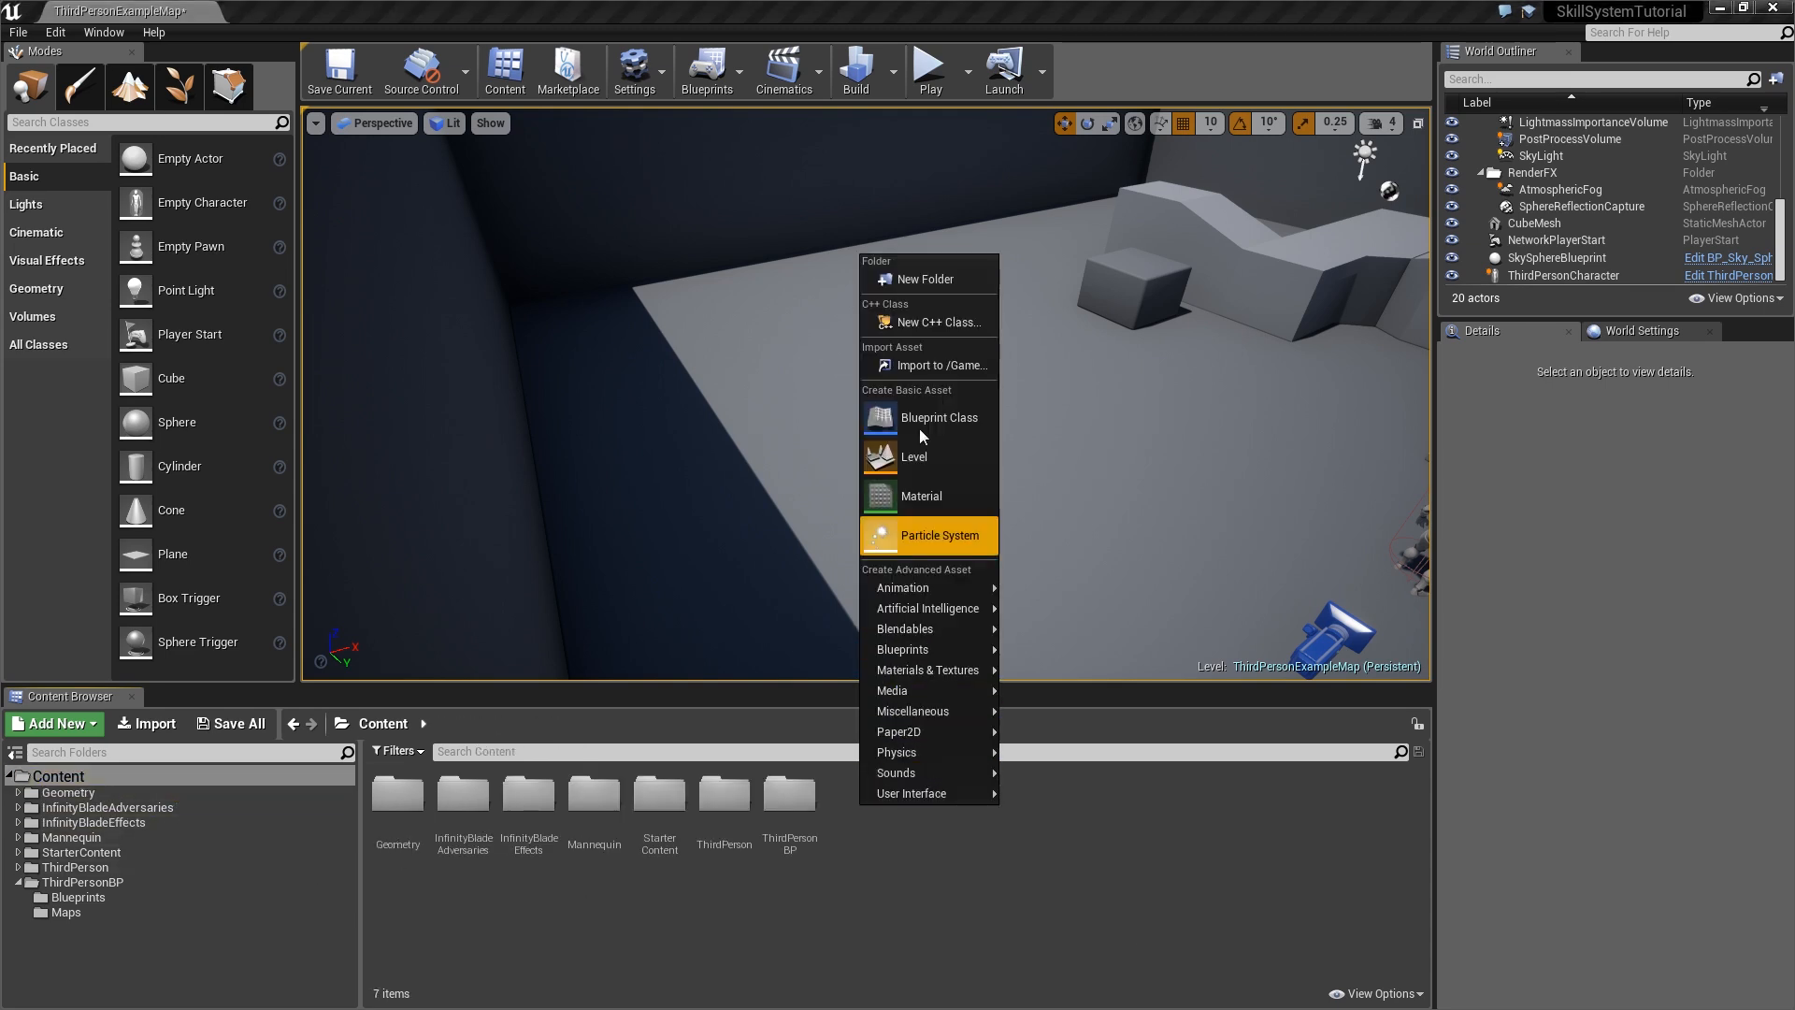
{"action": "left_click", "coordinate": [914, 277]}
{"action": "type", "text": "SkillSystem"}
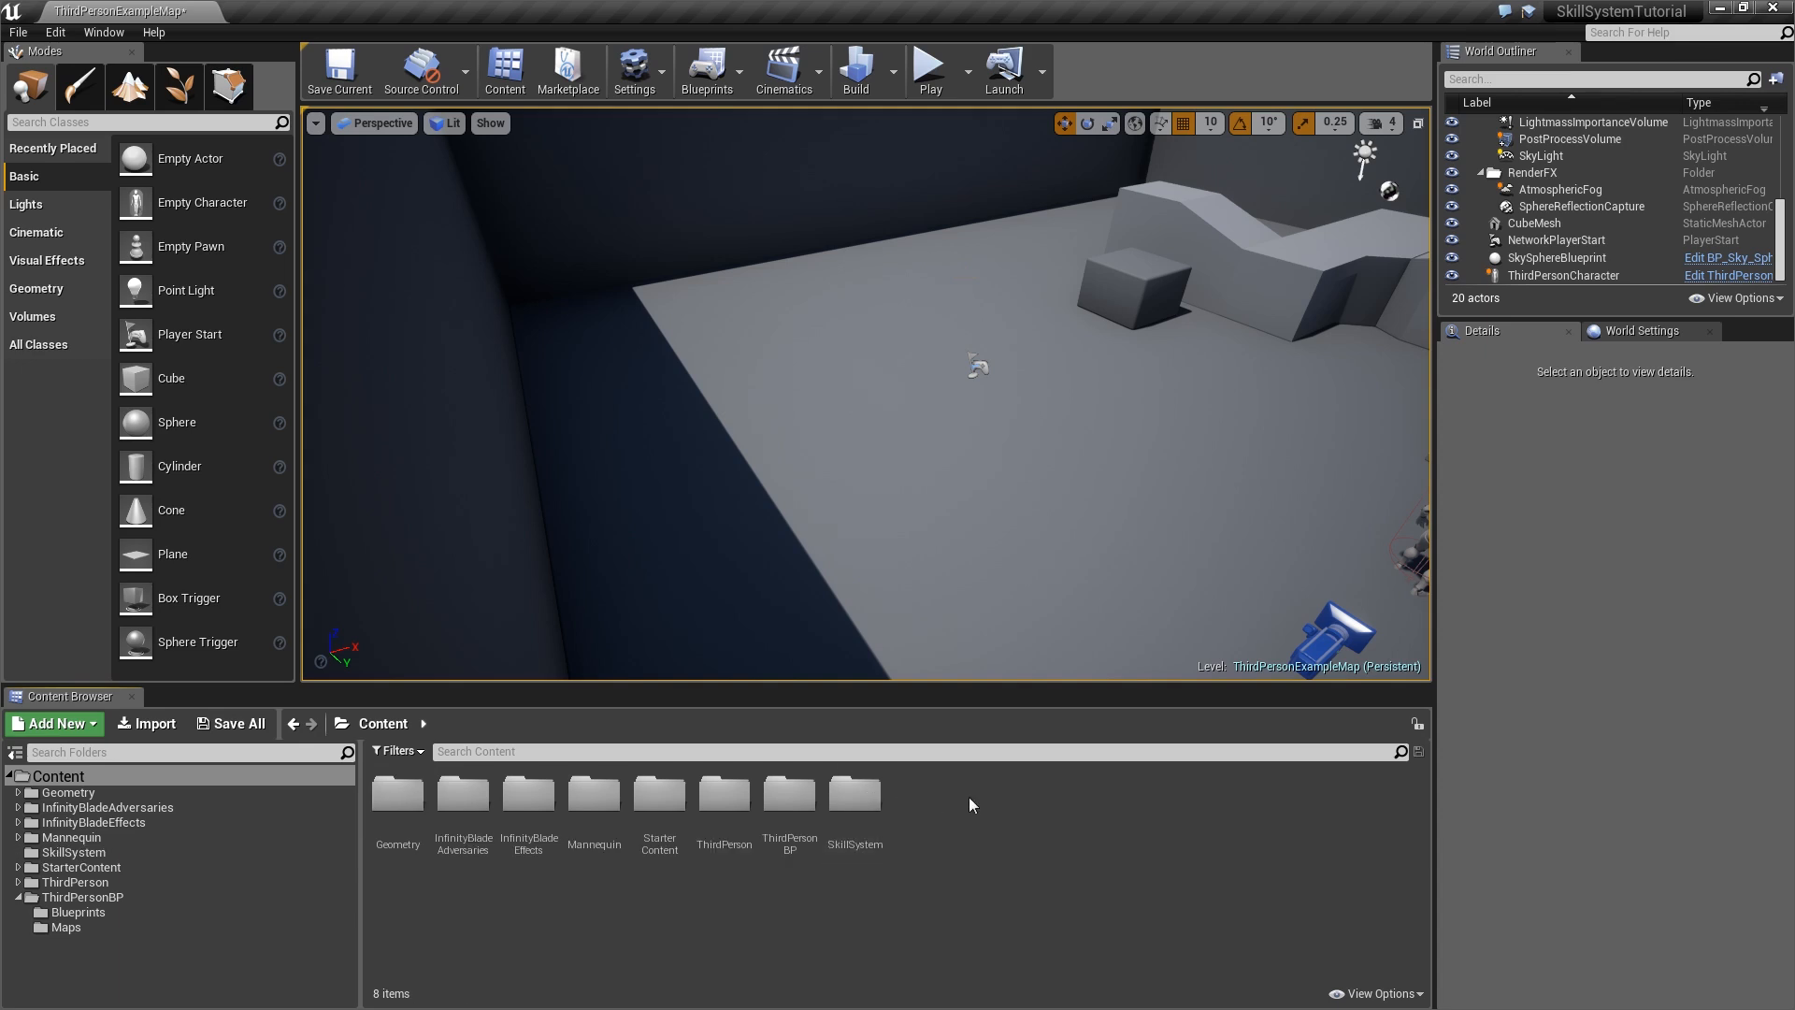
Add a Blueprints folder inside SkillSystem and start a second new subfolder.
{"action": "right_click", "coordinate": [853, 795]}
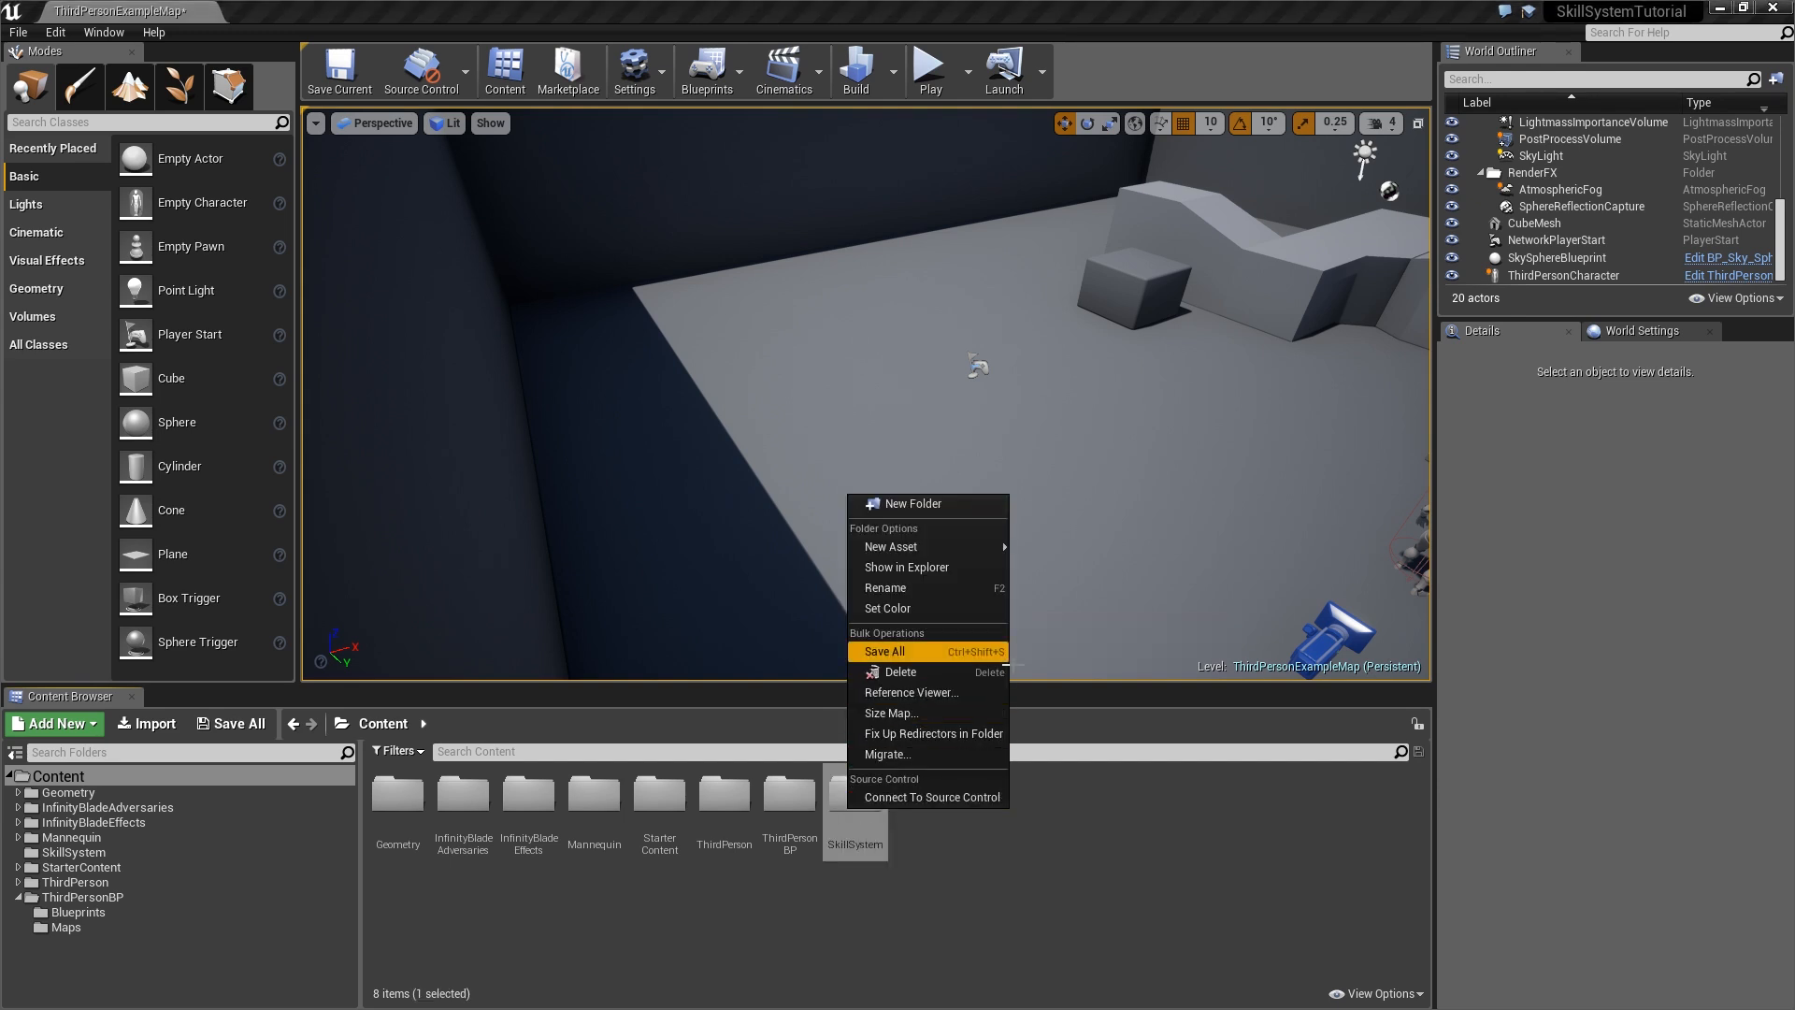
{"action": "left_click", "coordinate": [887, 608]}
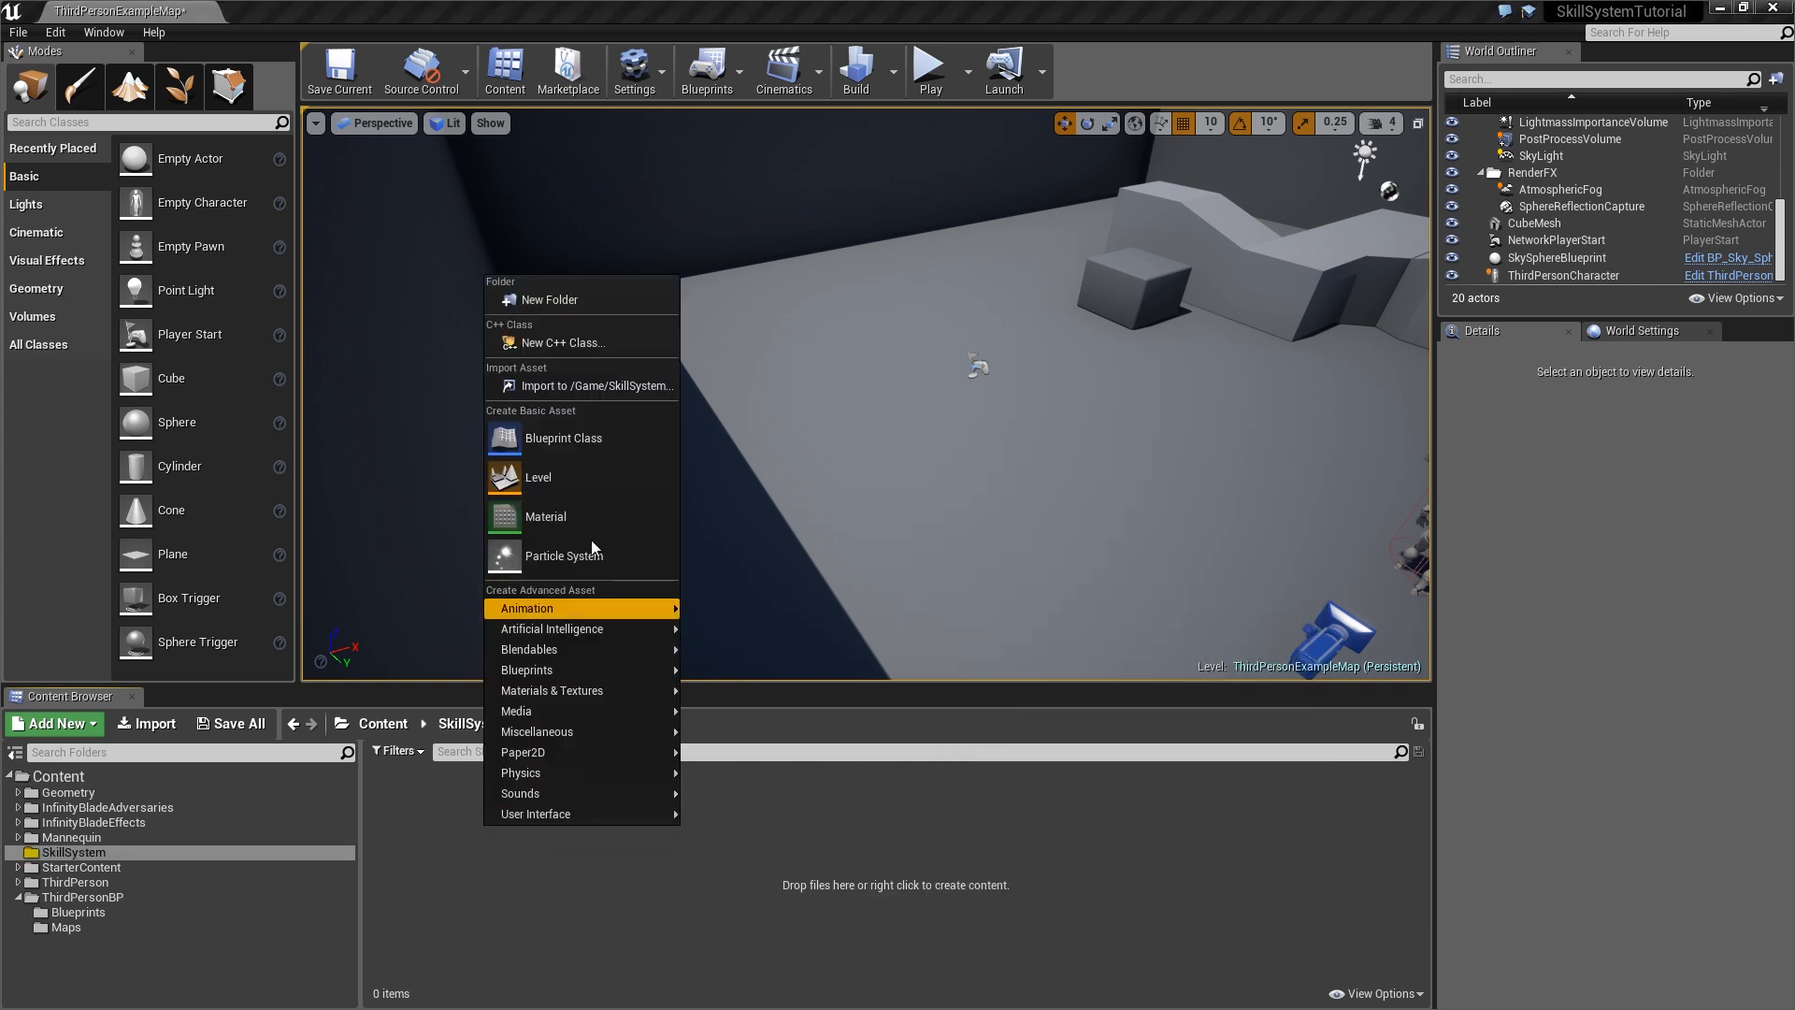
{"action": "left_click", "coordinate": [549, 299]}
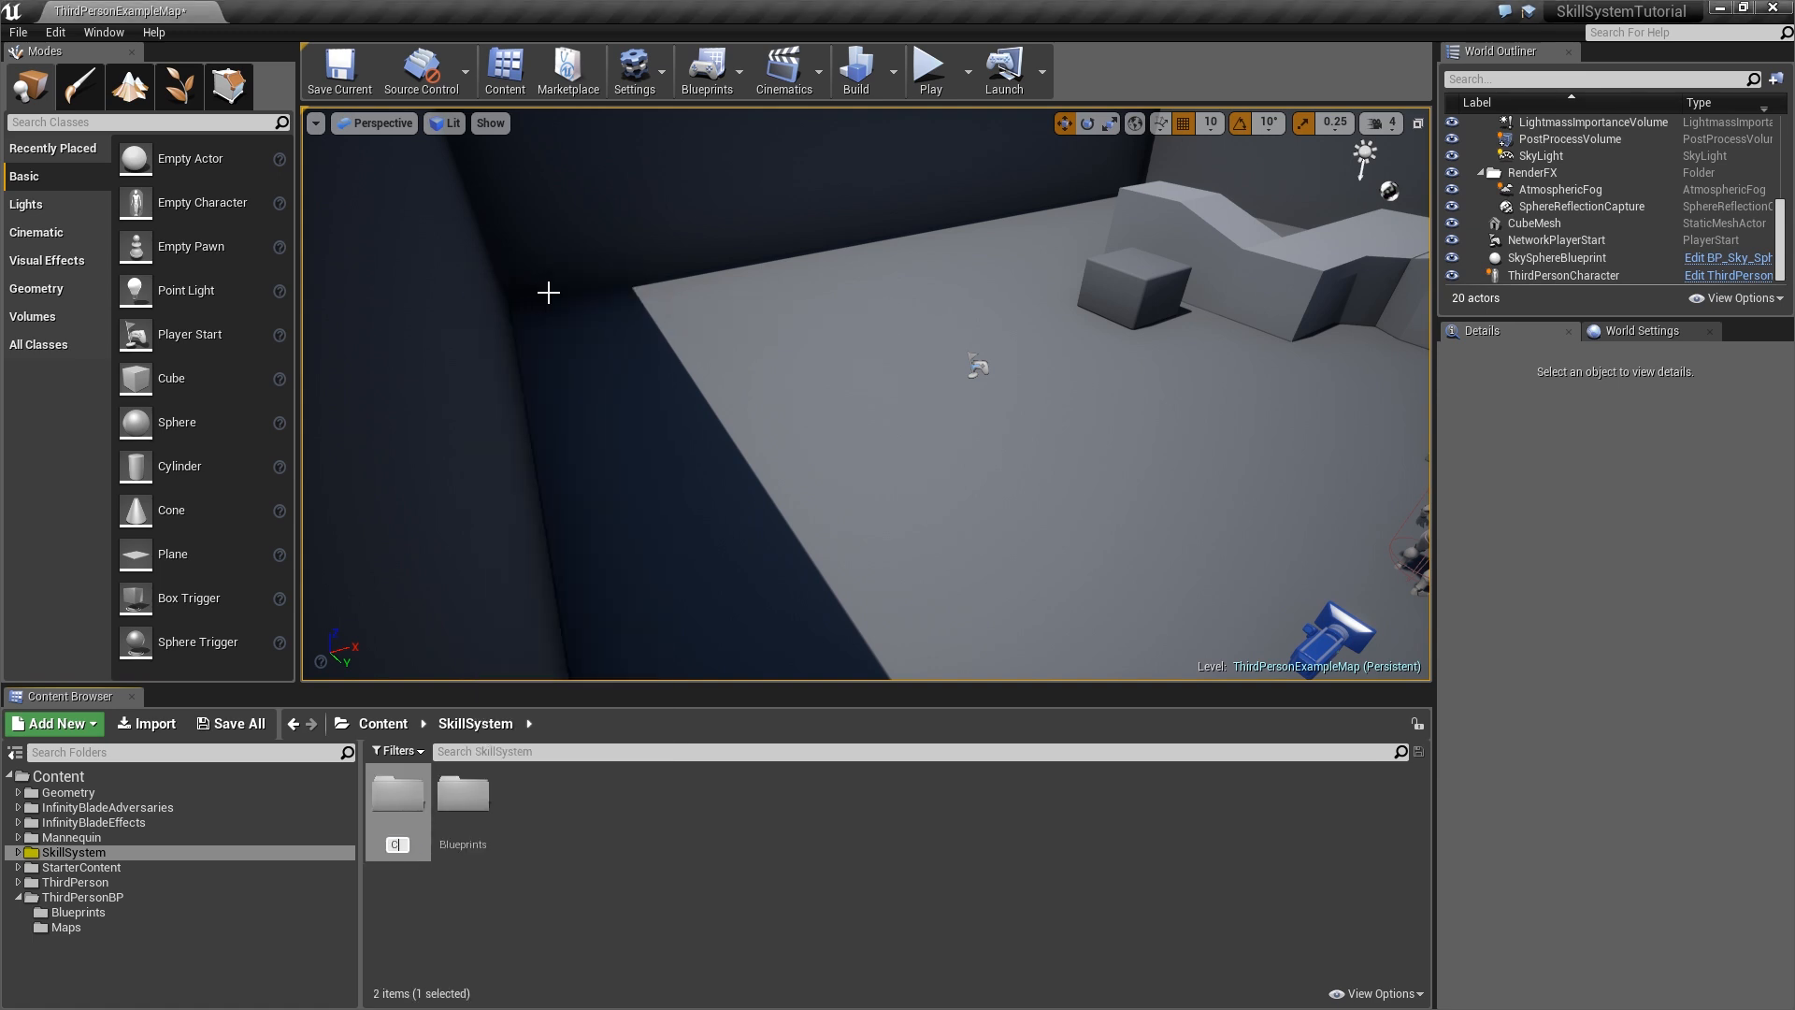
Name the folder Characters, move ThirdPersonCharacter into it as SkillCharacter, and place SkillSystemGameMode in Blueprints.
{"action": "type", "text": "Characters"}
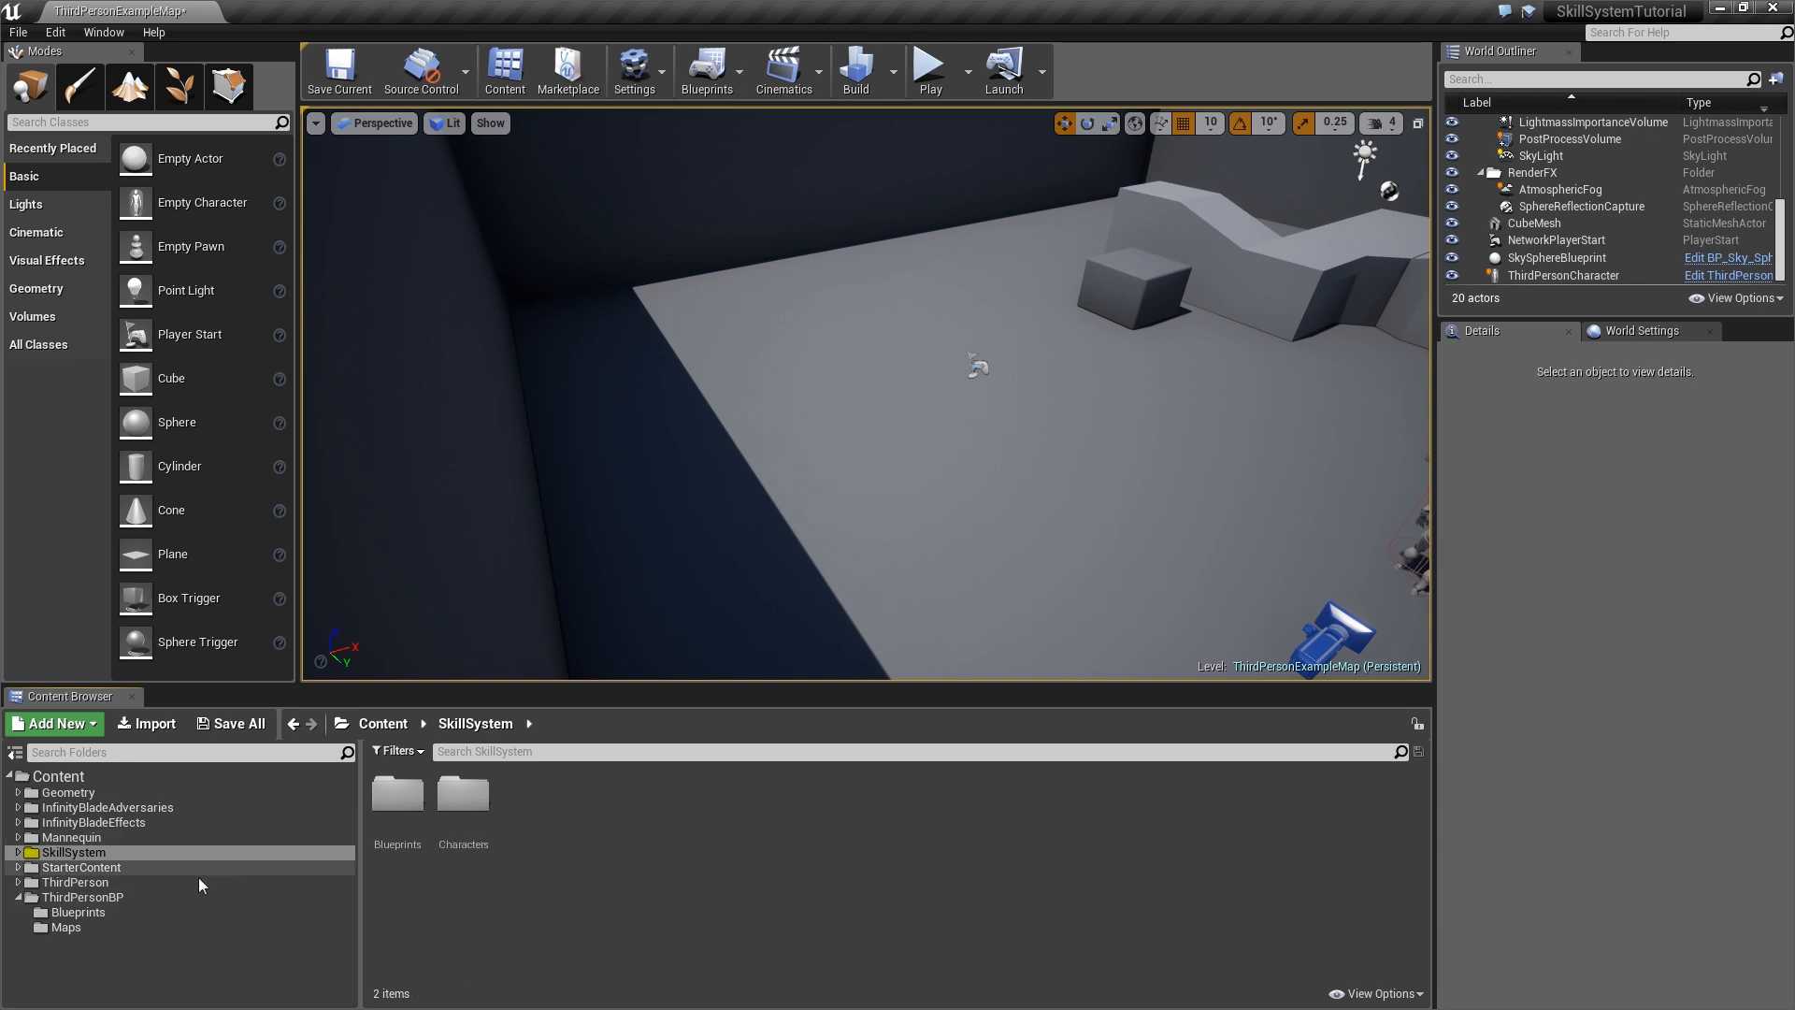
{"action": "mouse_move", "coordinate": [187, 903]}
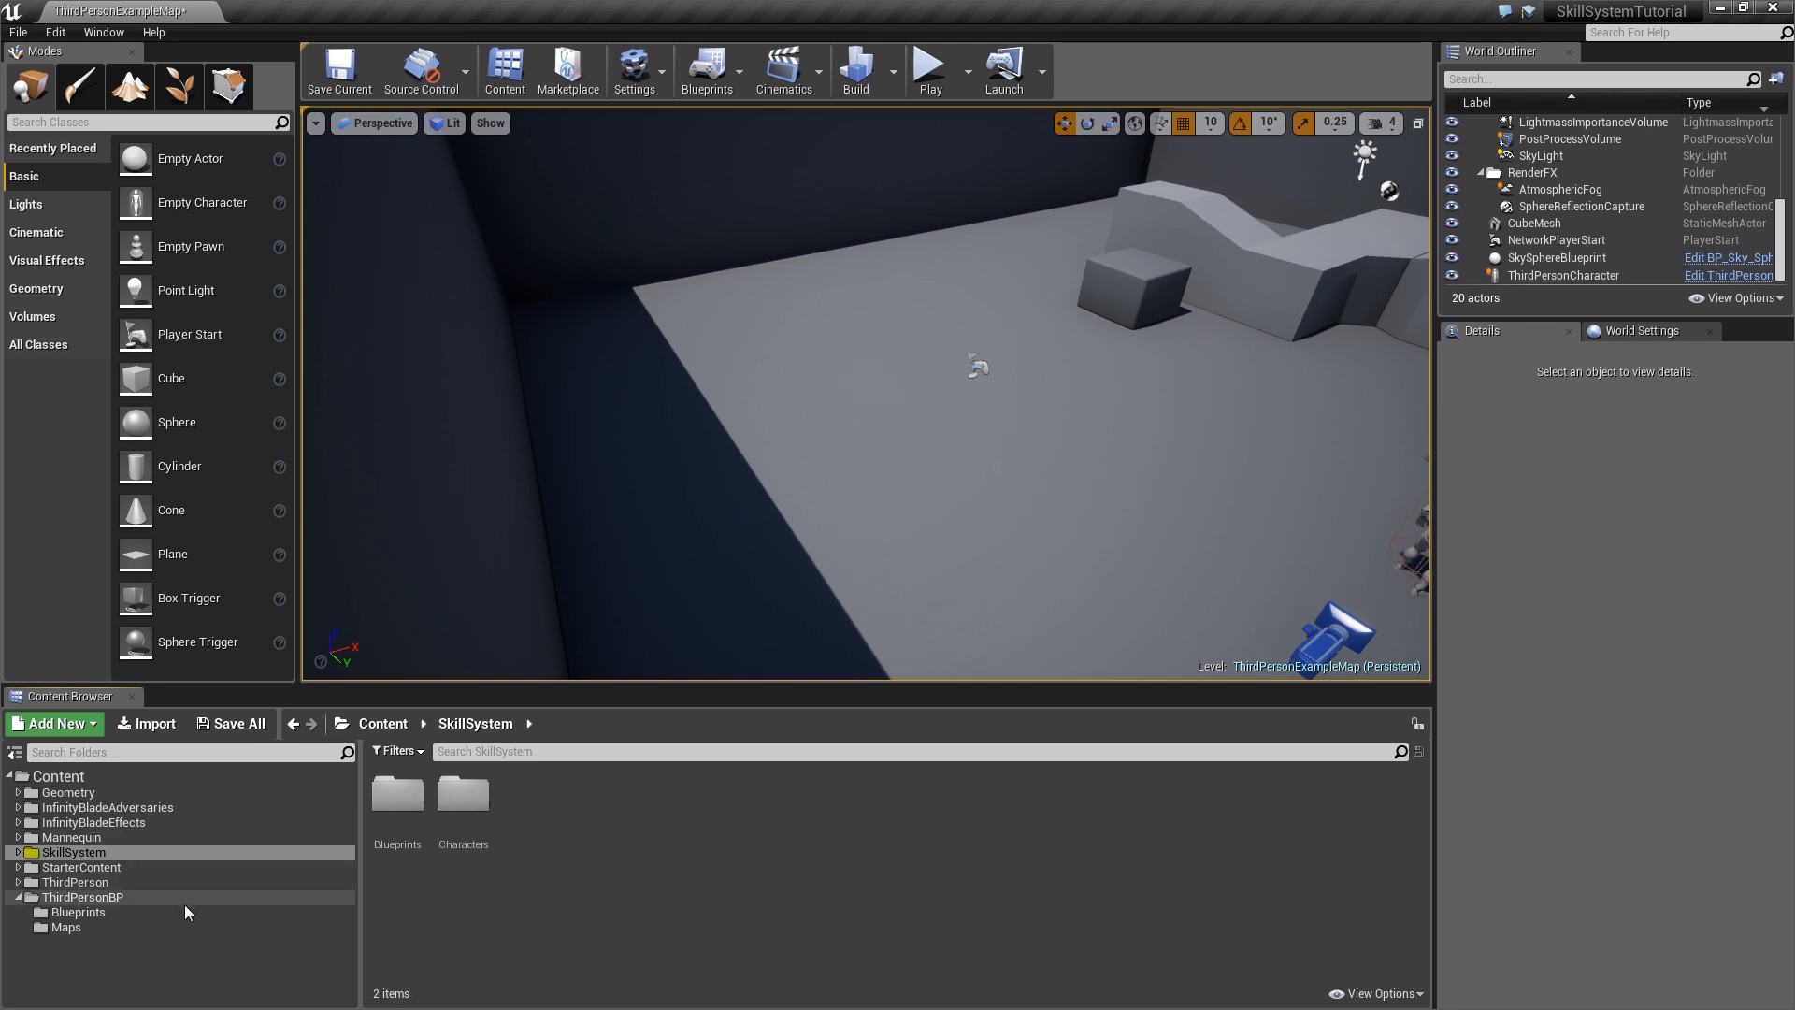
{"action": "left_click", "coordinate": [77, 913]}
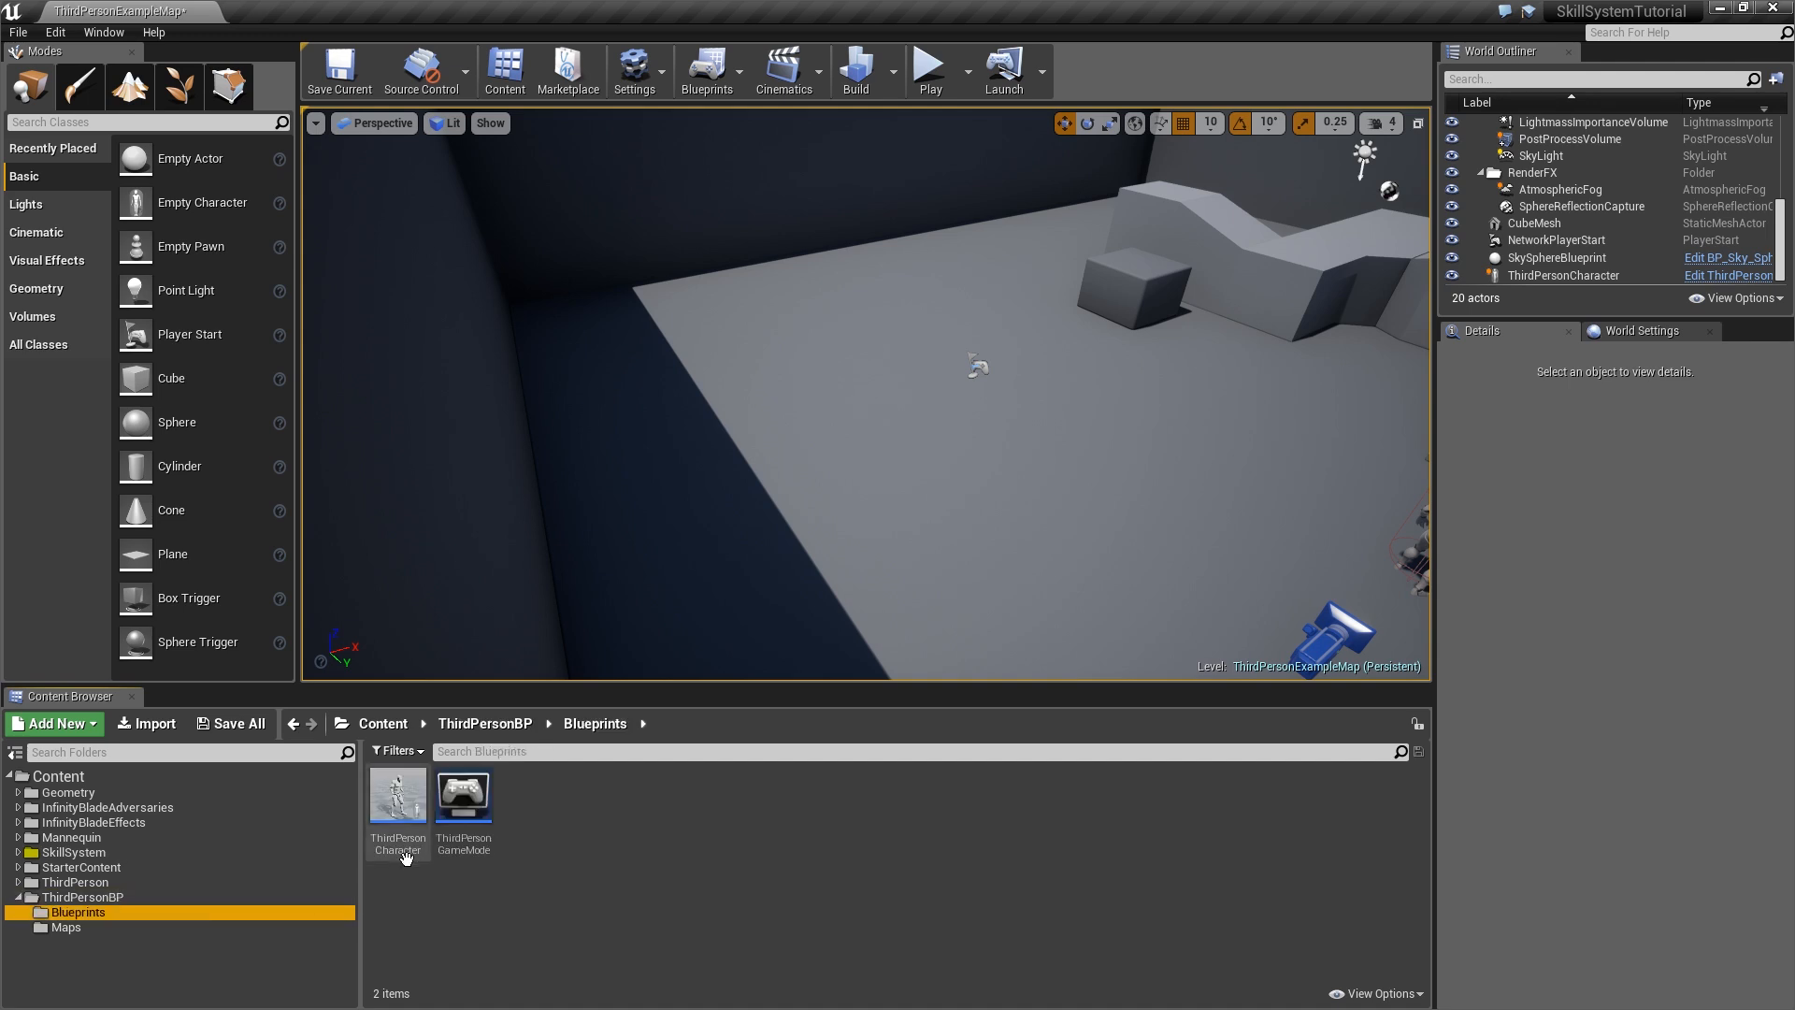
{"action": "left_click", "coordinate": [18, 852]}
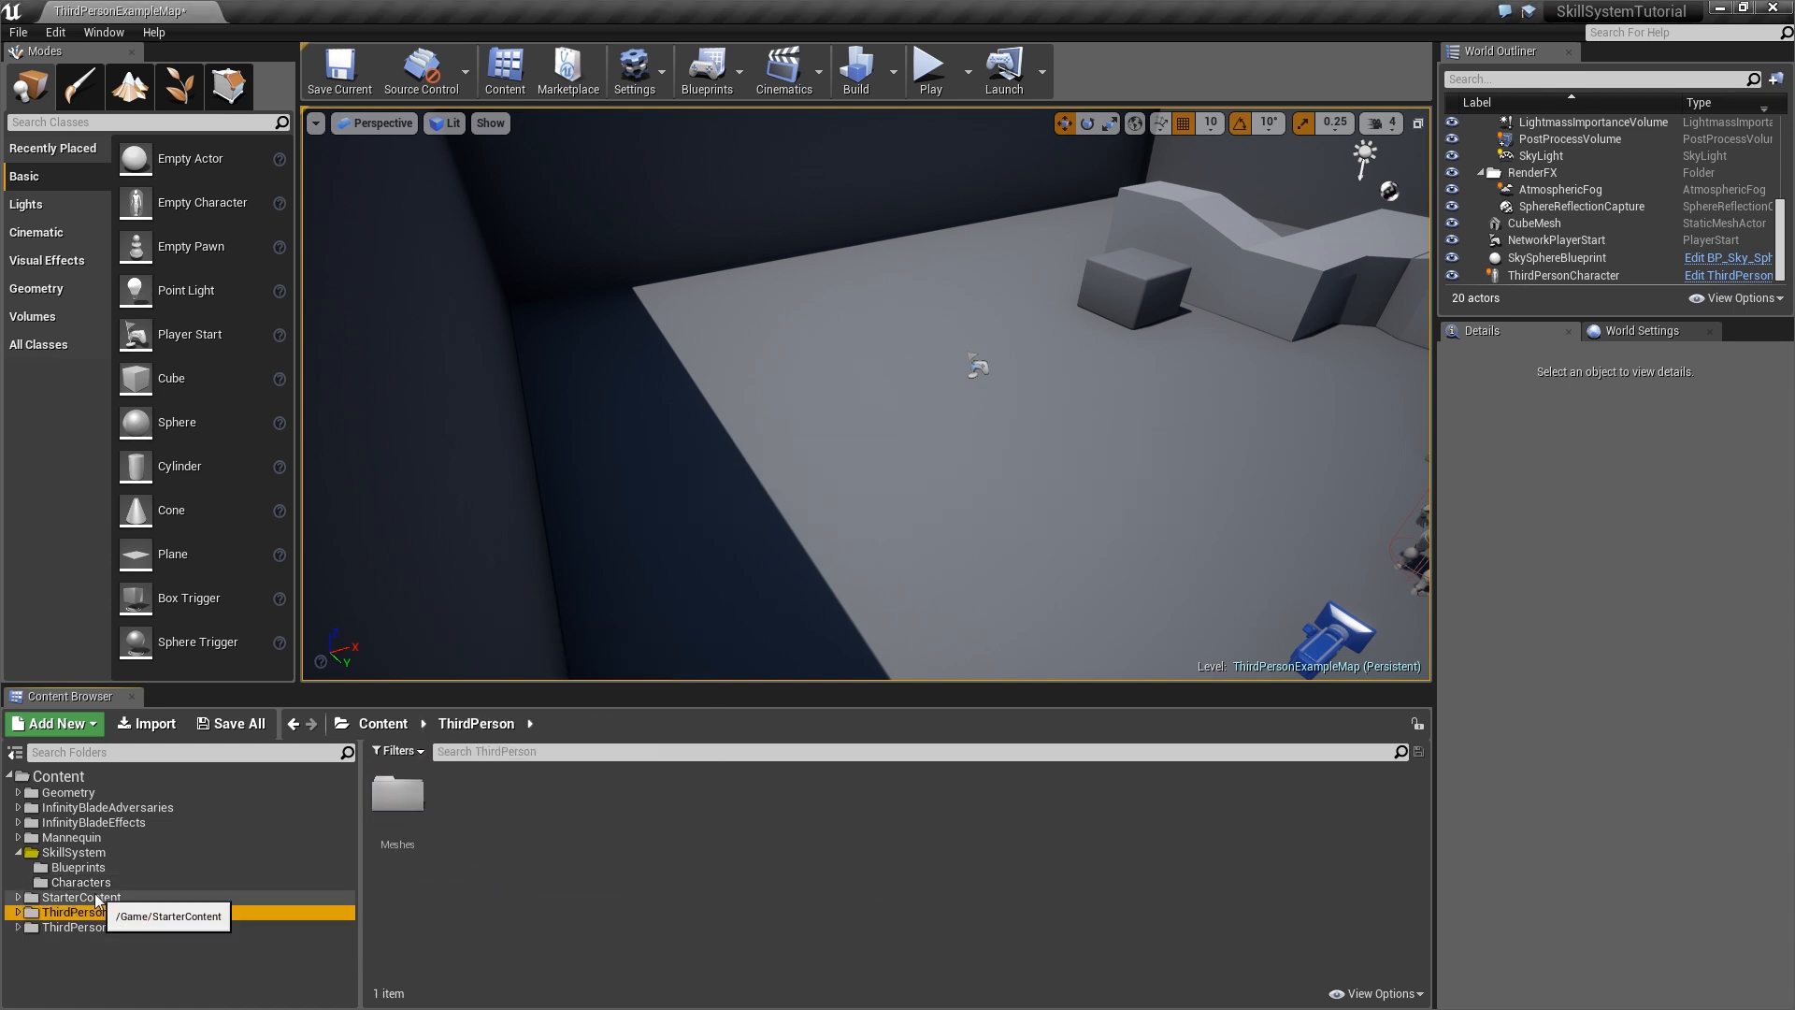
{"action": "left_click", "coordinate": [78, 882]}
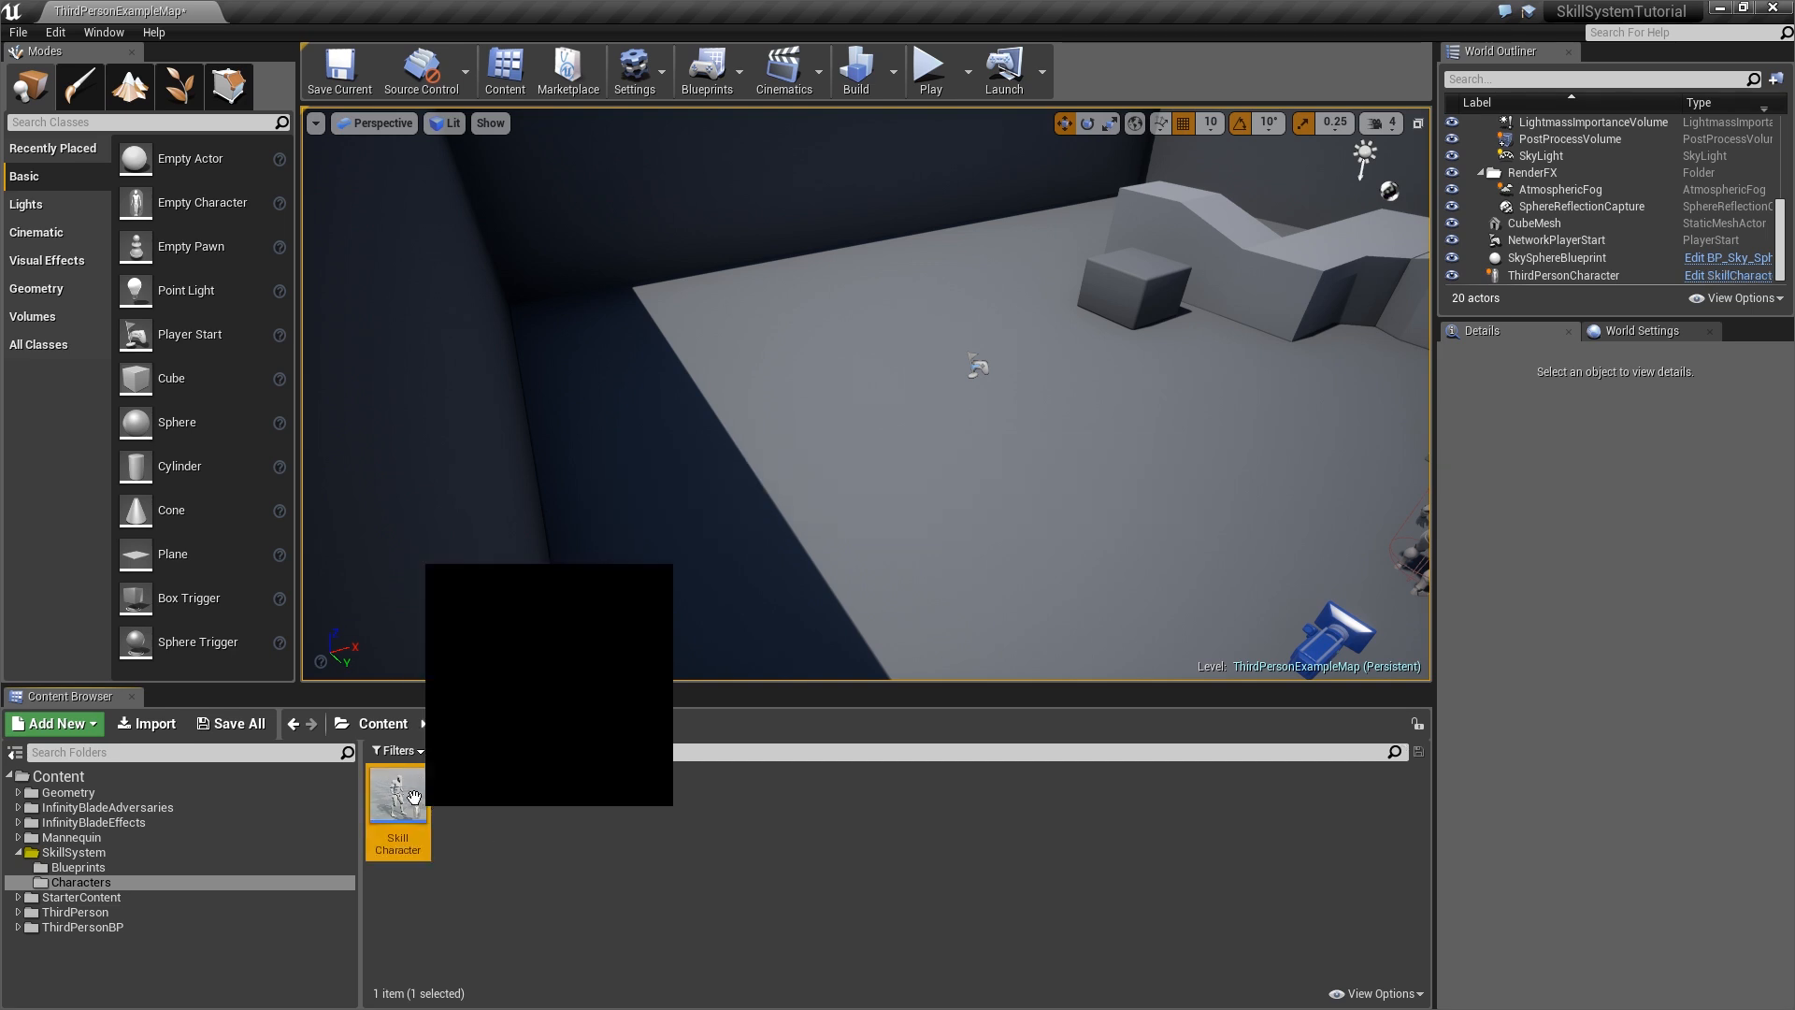
{"action": "left_click", "coordinate": [78, 867]}
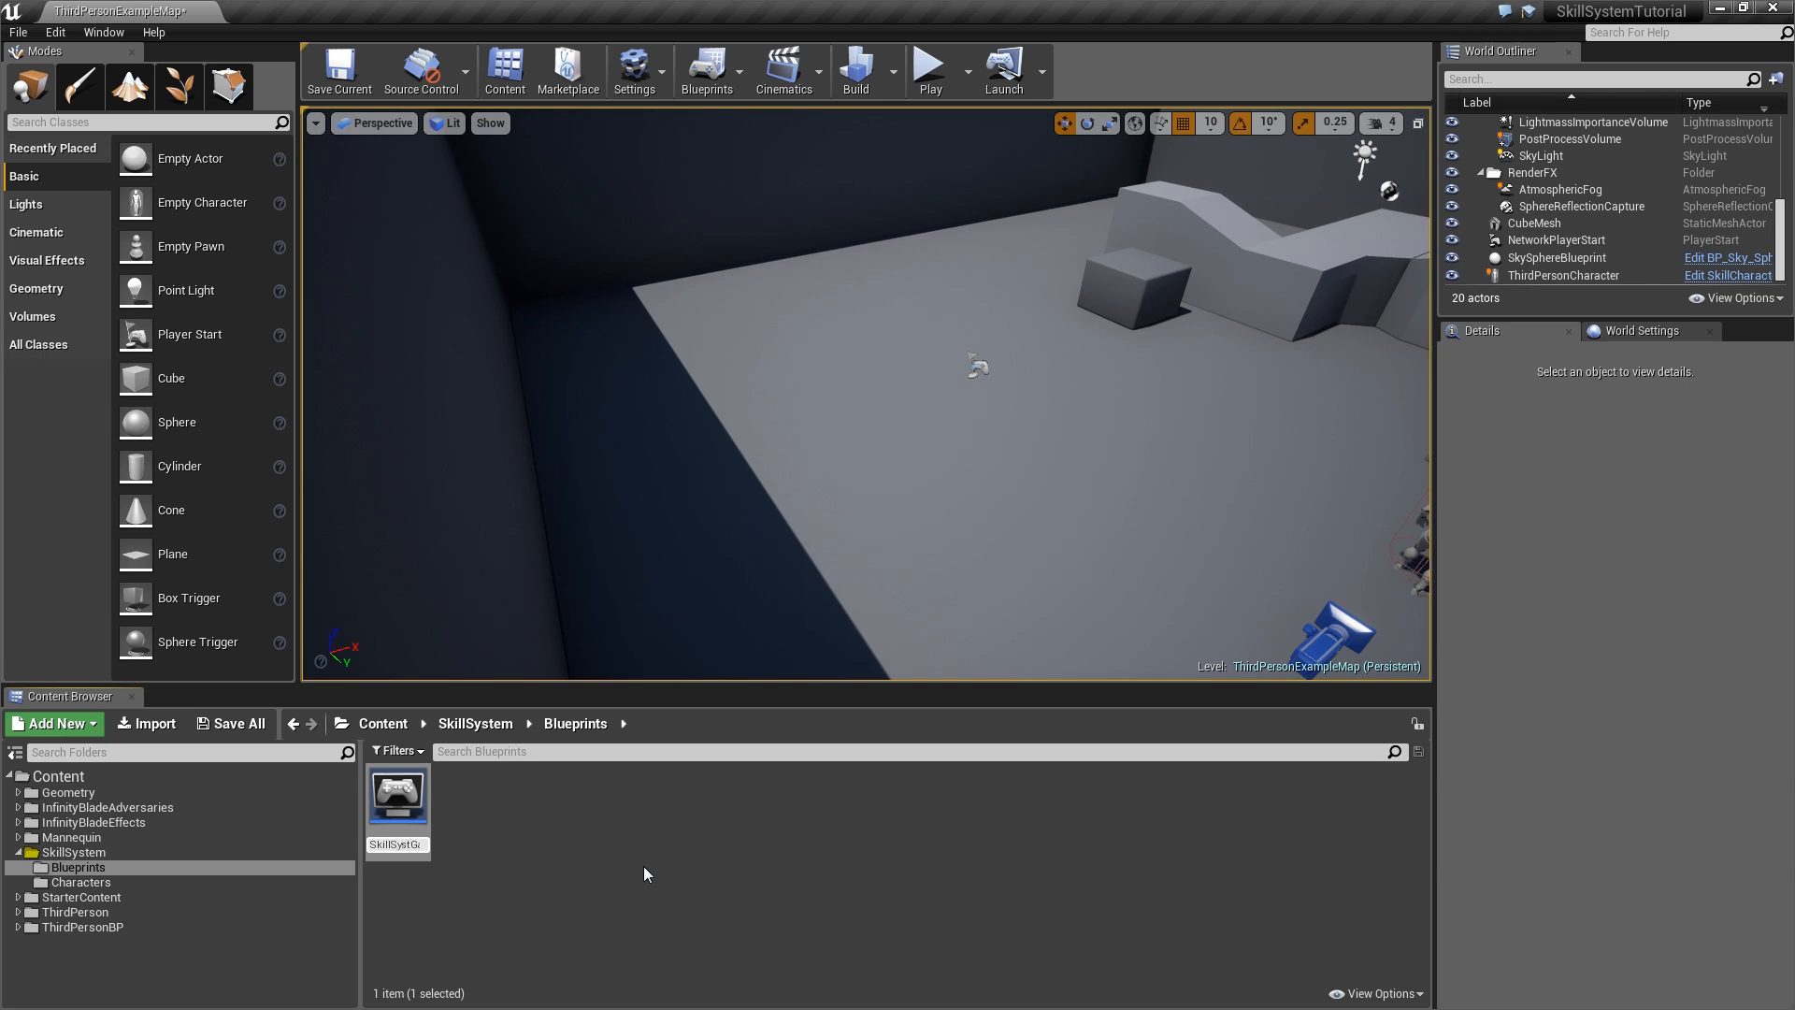
{"action": "mouse_move", "coordinate": [398, 796]}
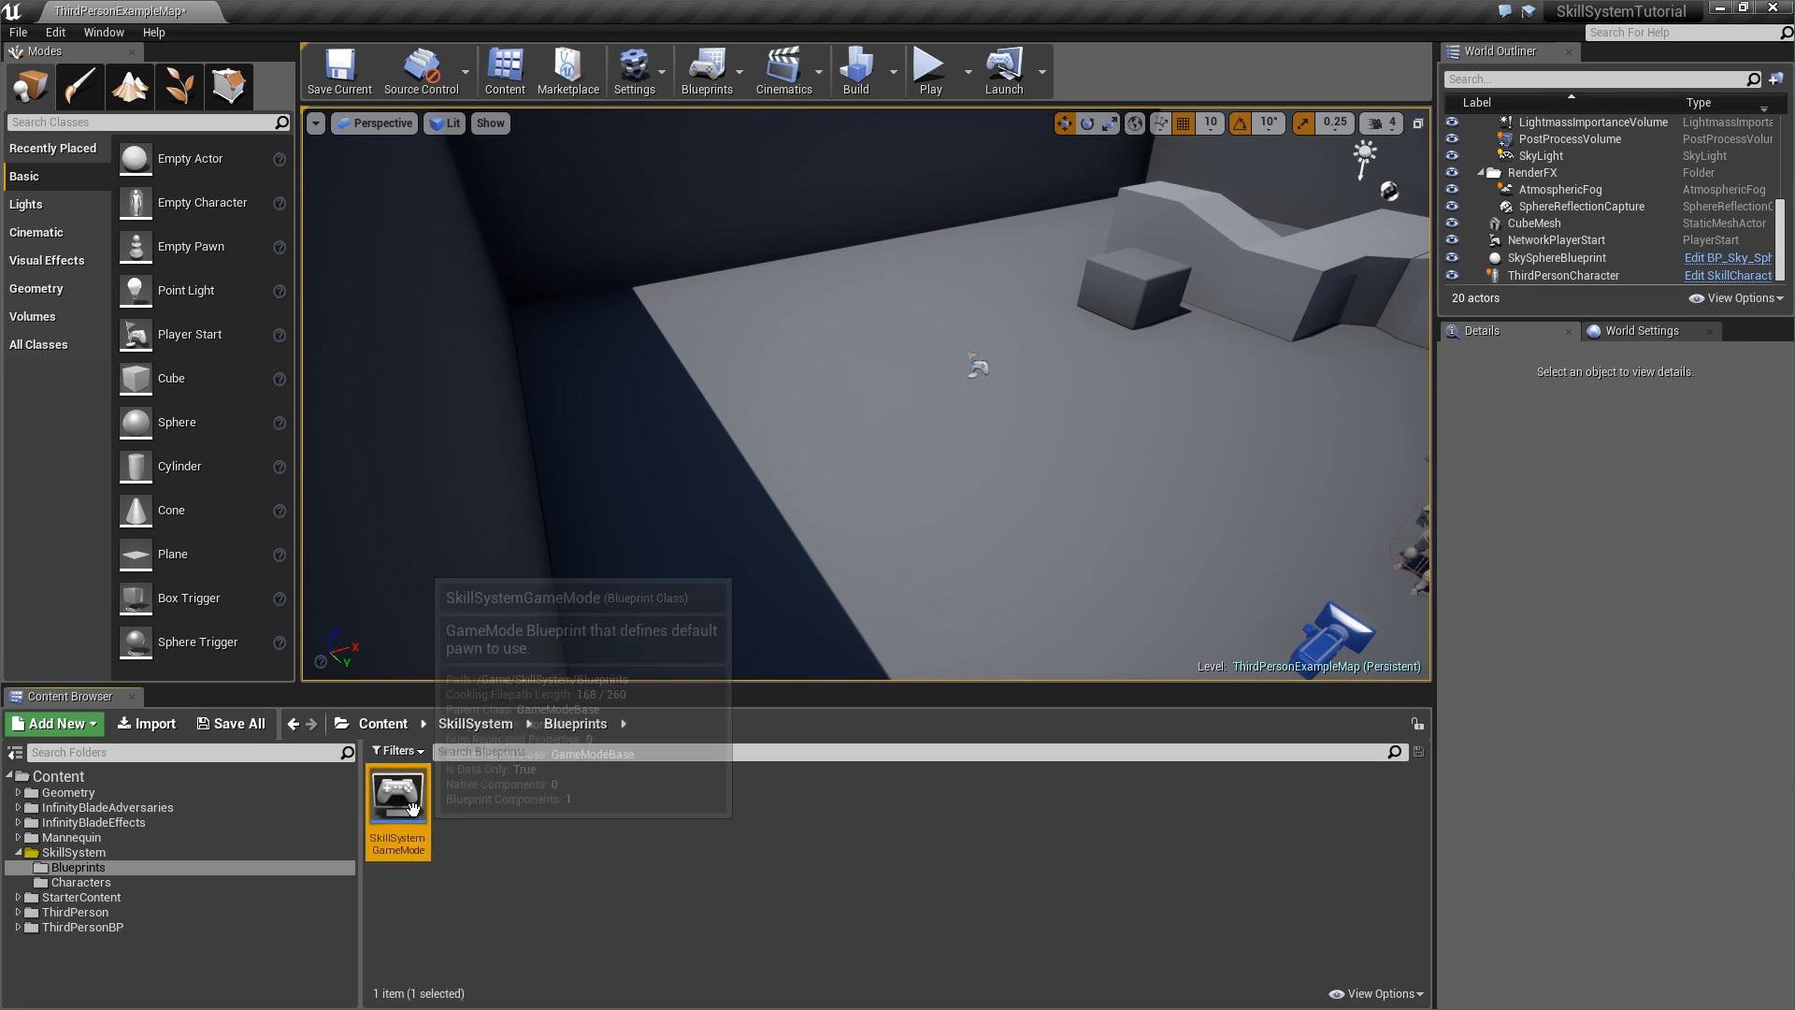
Create a SkillPlayerController blueprint in SkillSystem/Blueprints from SkillSystemGameMode's Player Controller Class.
{"action": "double_click", "coordinate": [397, 794]}
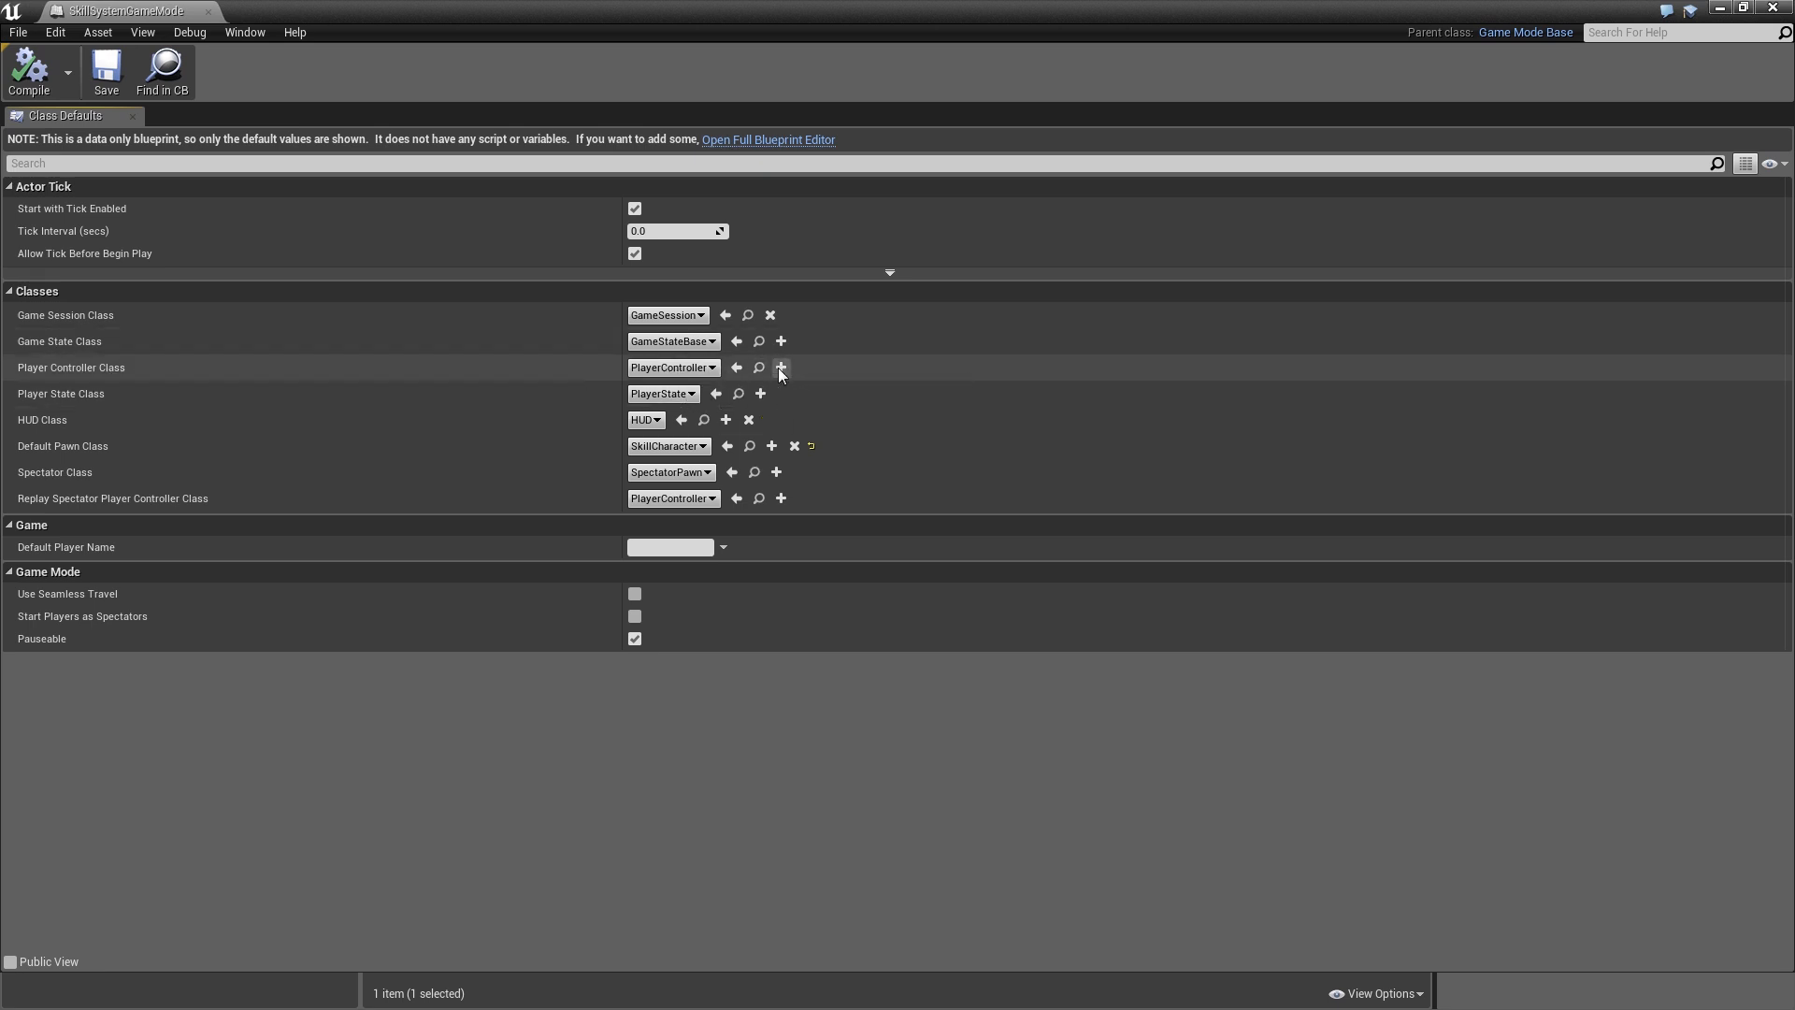
{"action": "left_click", "coordinate": [781, 368]}
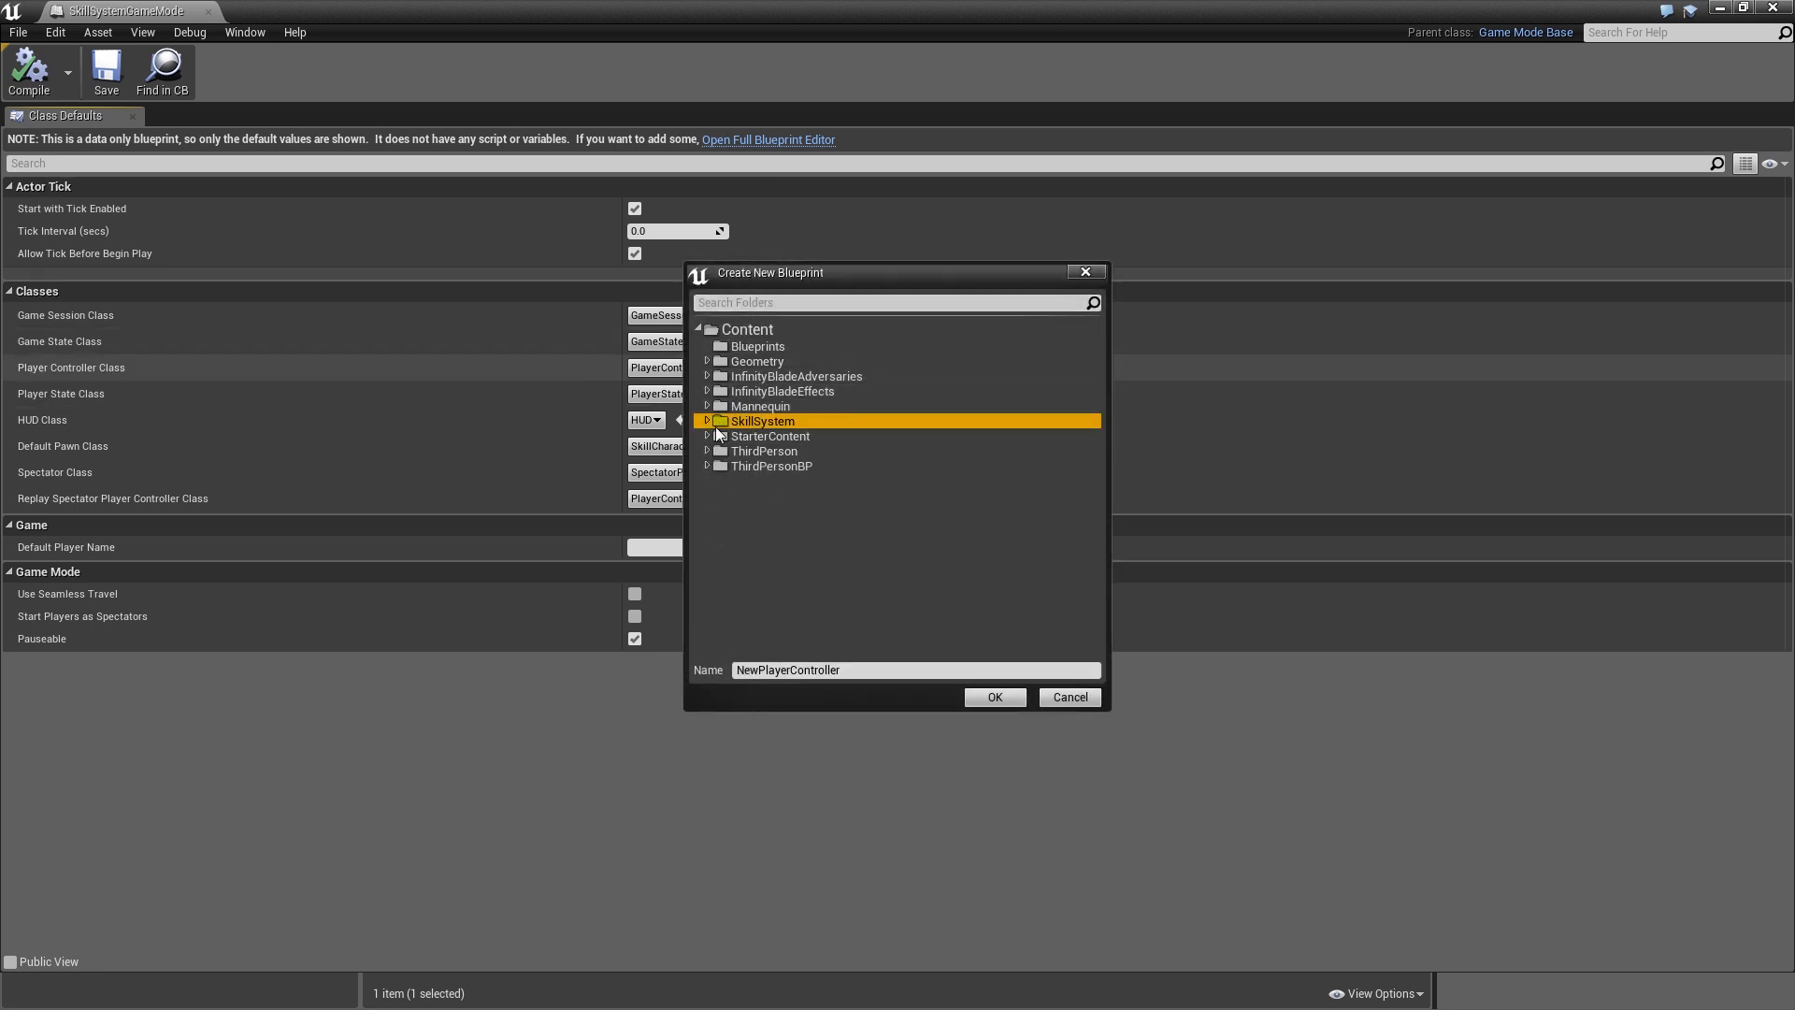
{"action": "left_click", "coordinate": [708, 419]}
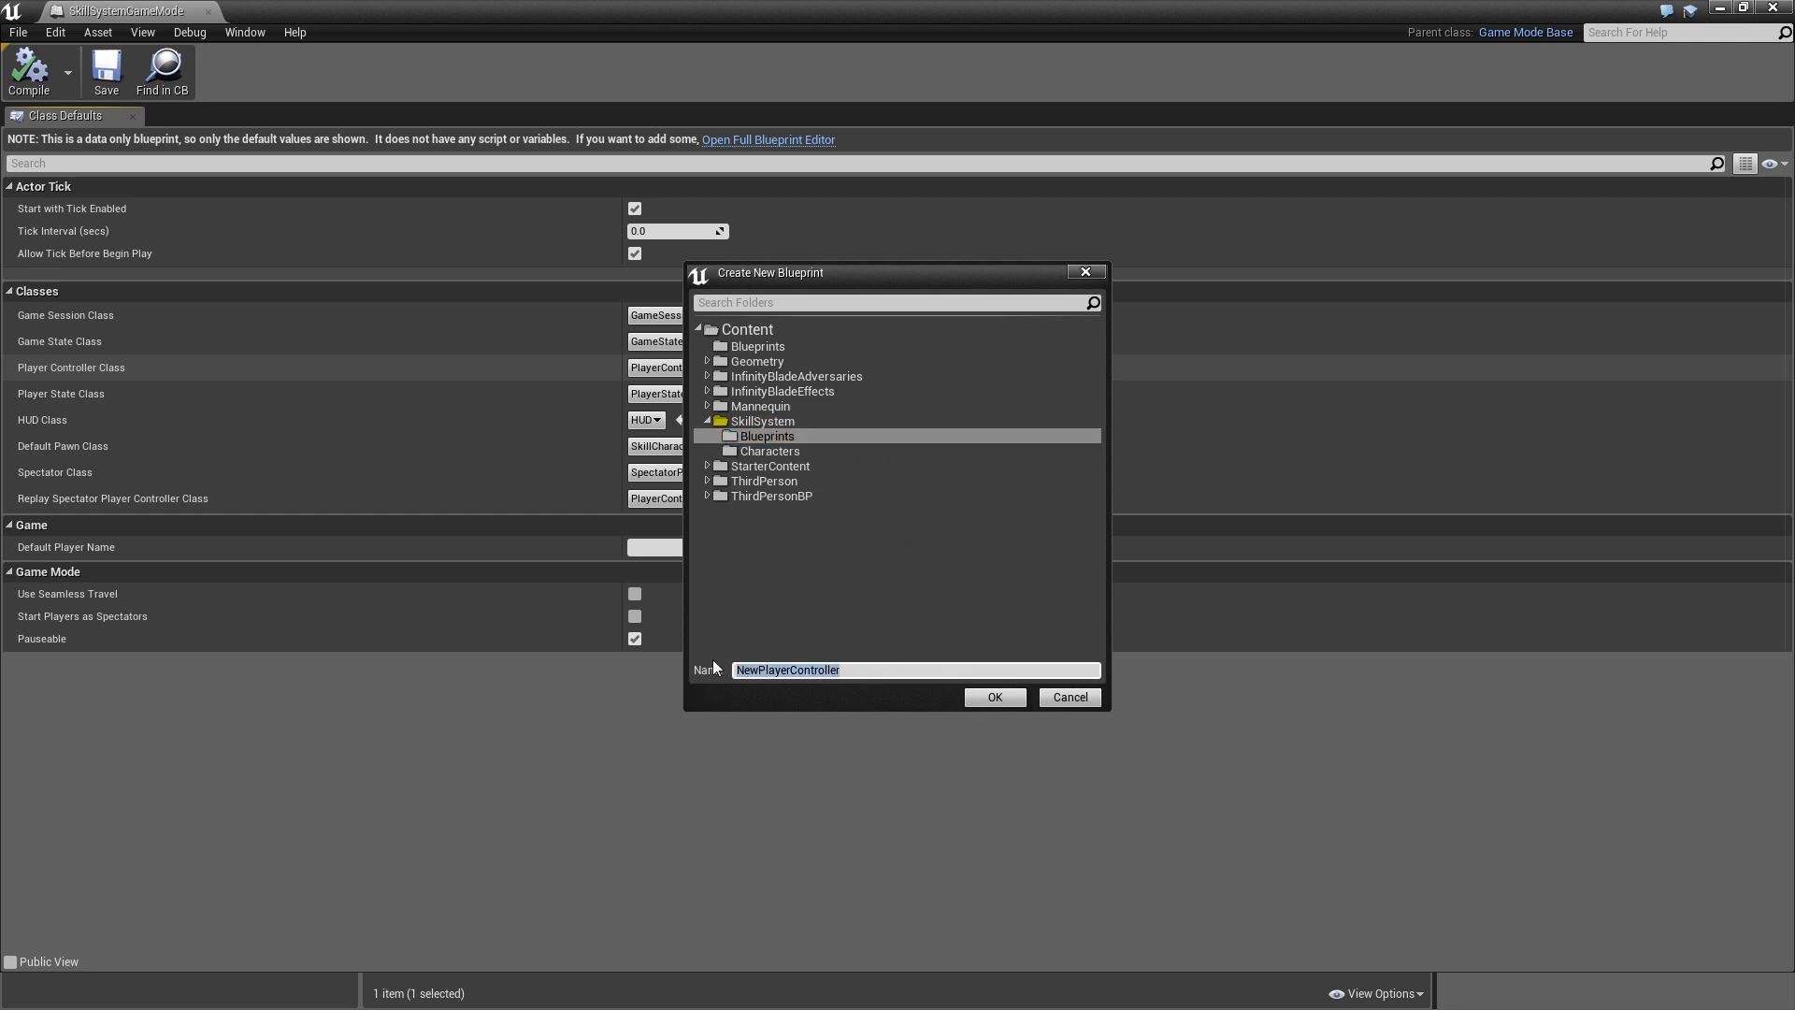
{"action": "type", "text": "SkillP"}
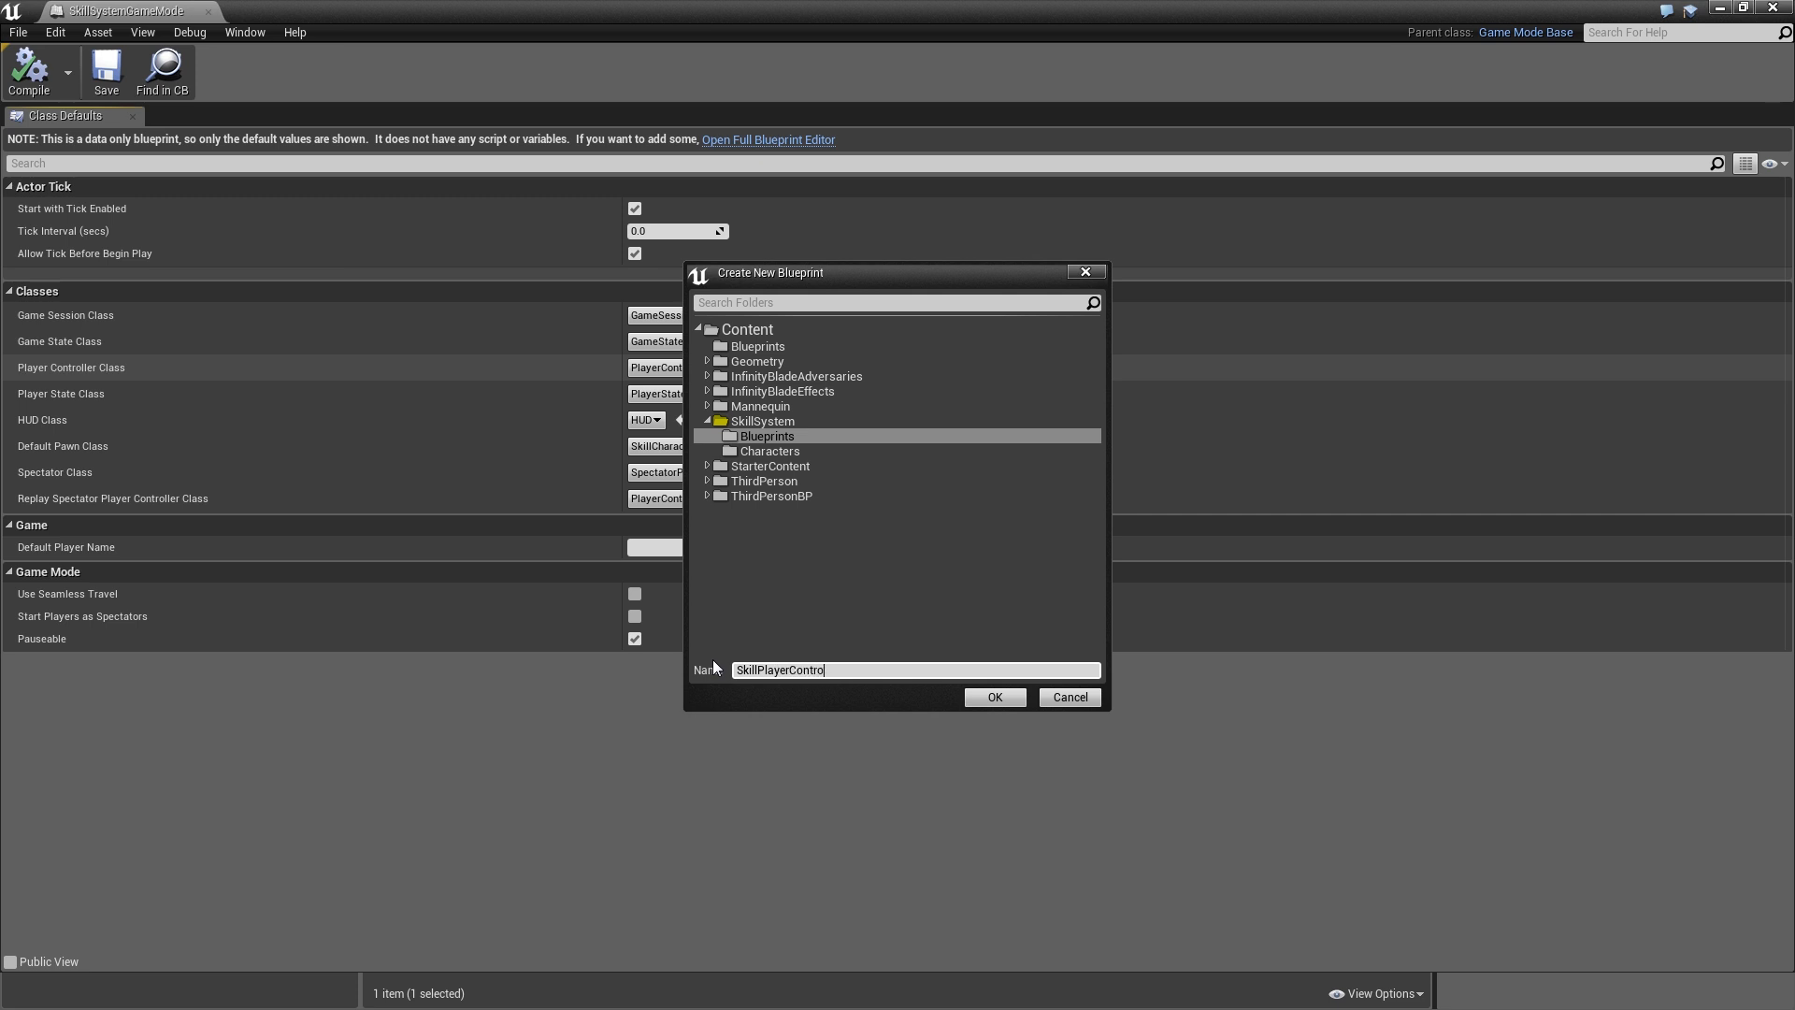
{"action": "left_click", "coordinate": [991, 695]}
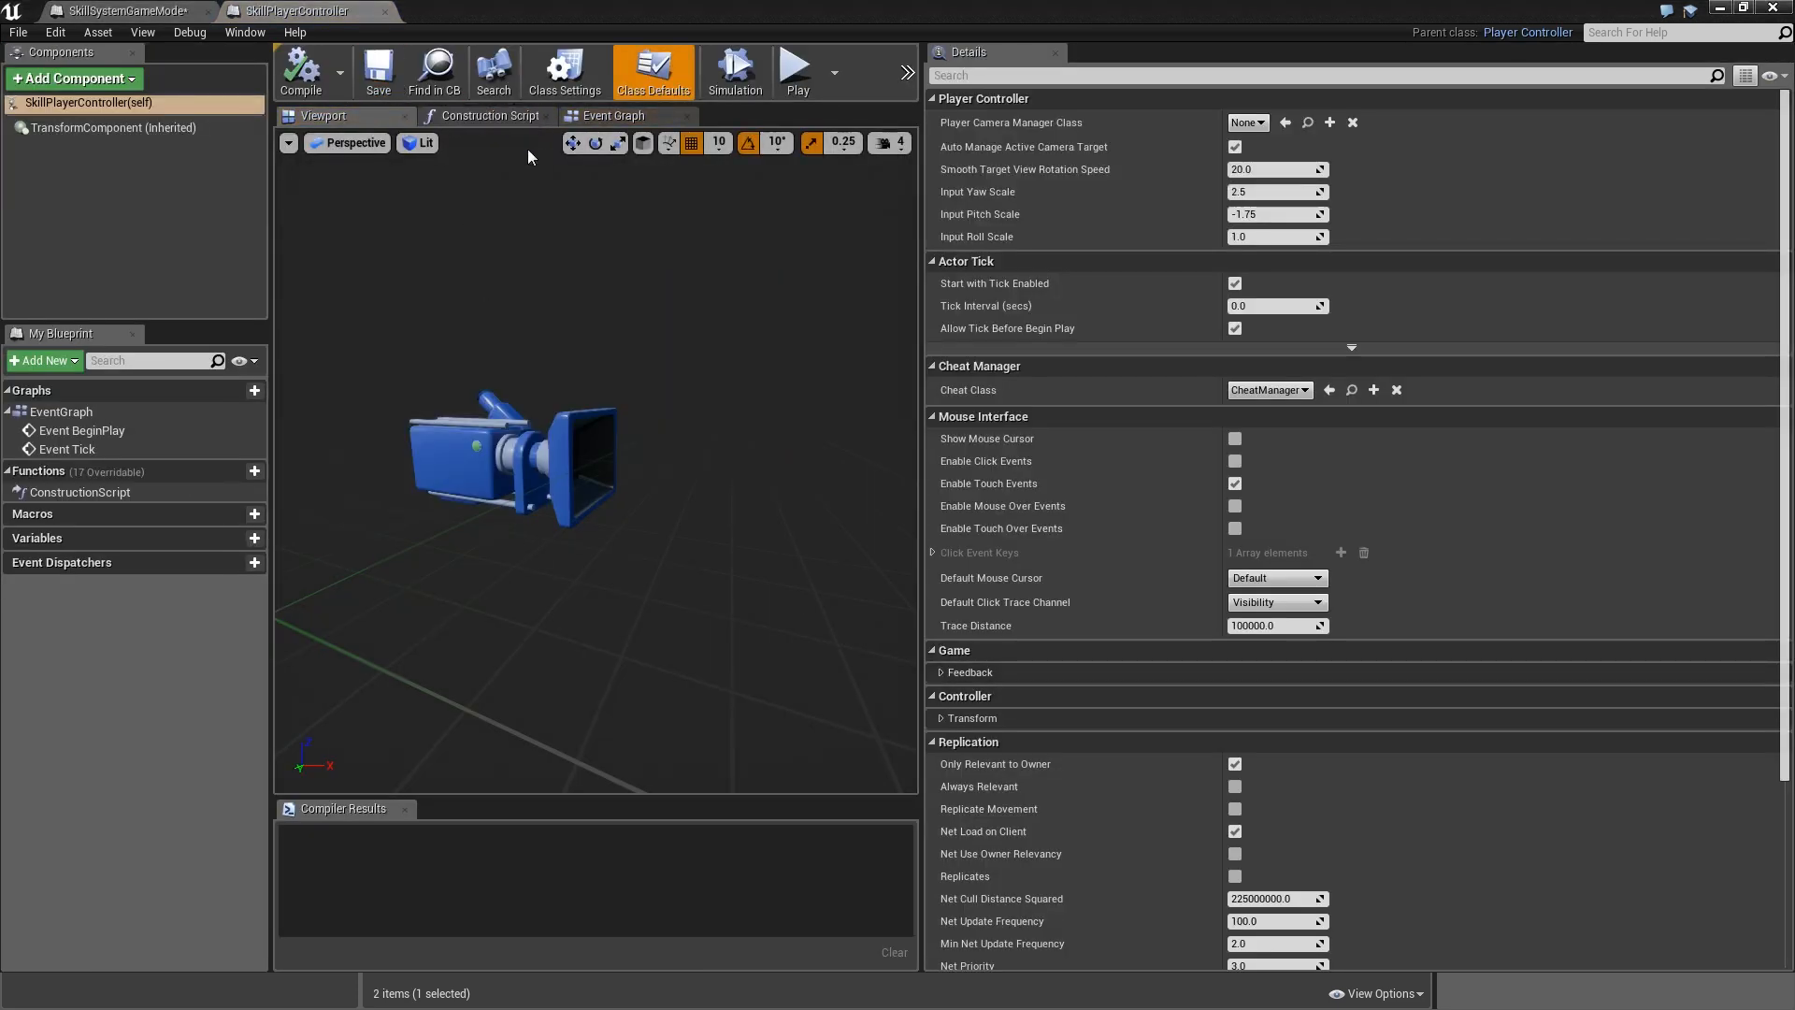
{"action": "mouse_move", "coordinate": [393, 19]}
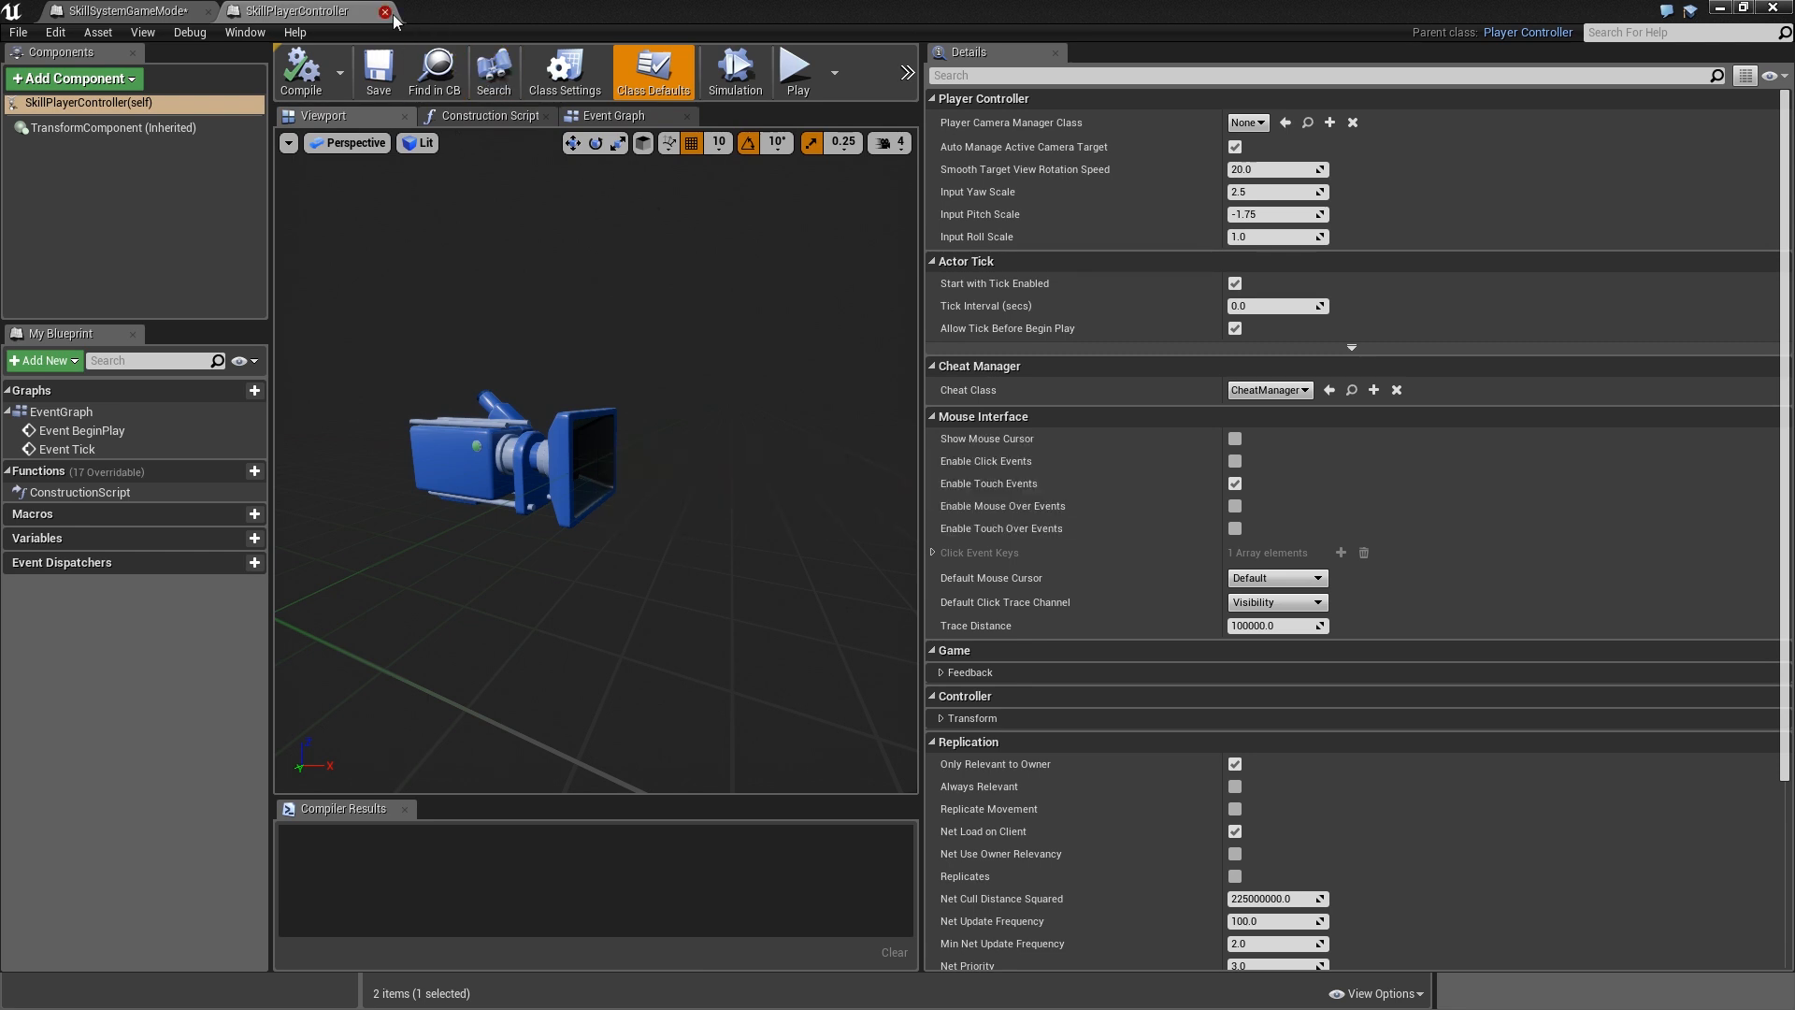
{"action": "mouse_move", "coordinate": [386, 10]}
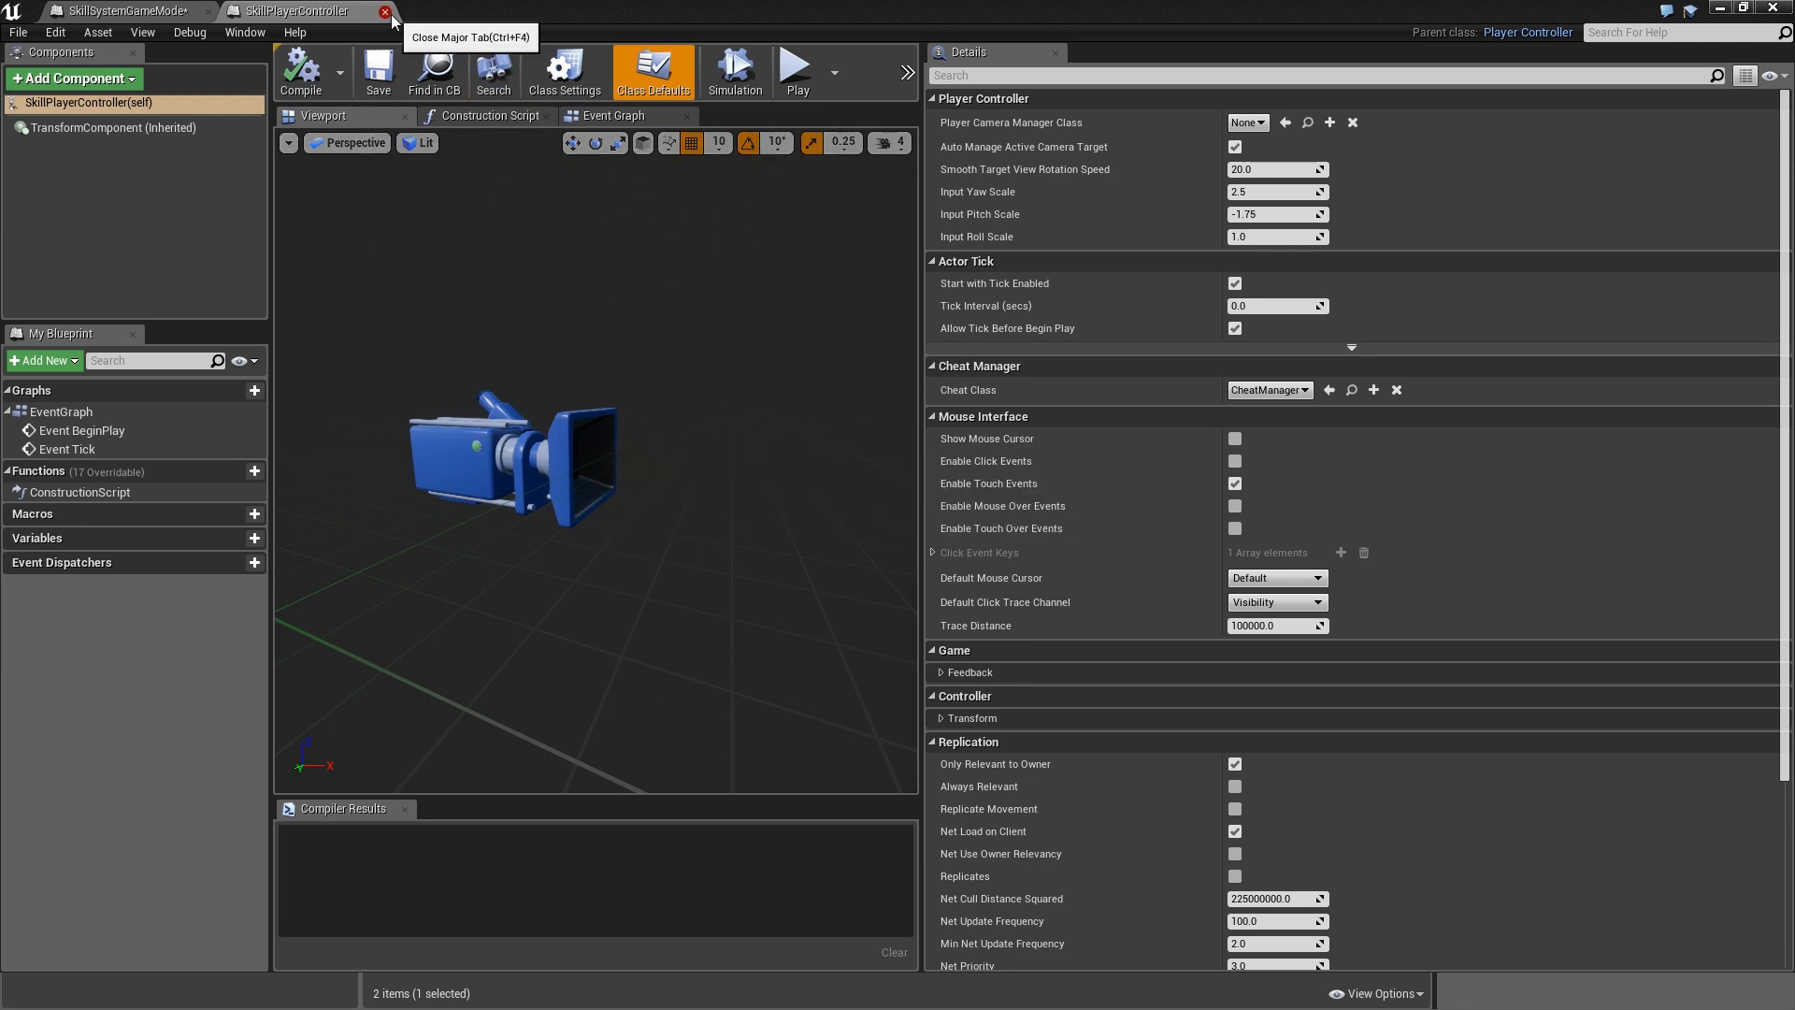
Set the level's GameMode Override to SkillSystemGameMode in World Settings.
{"action": "left_click", "coordinate": [386, 10]}
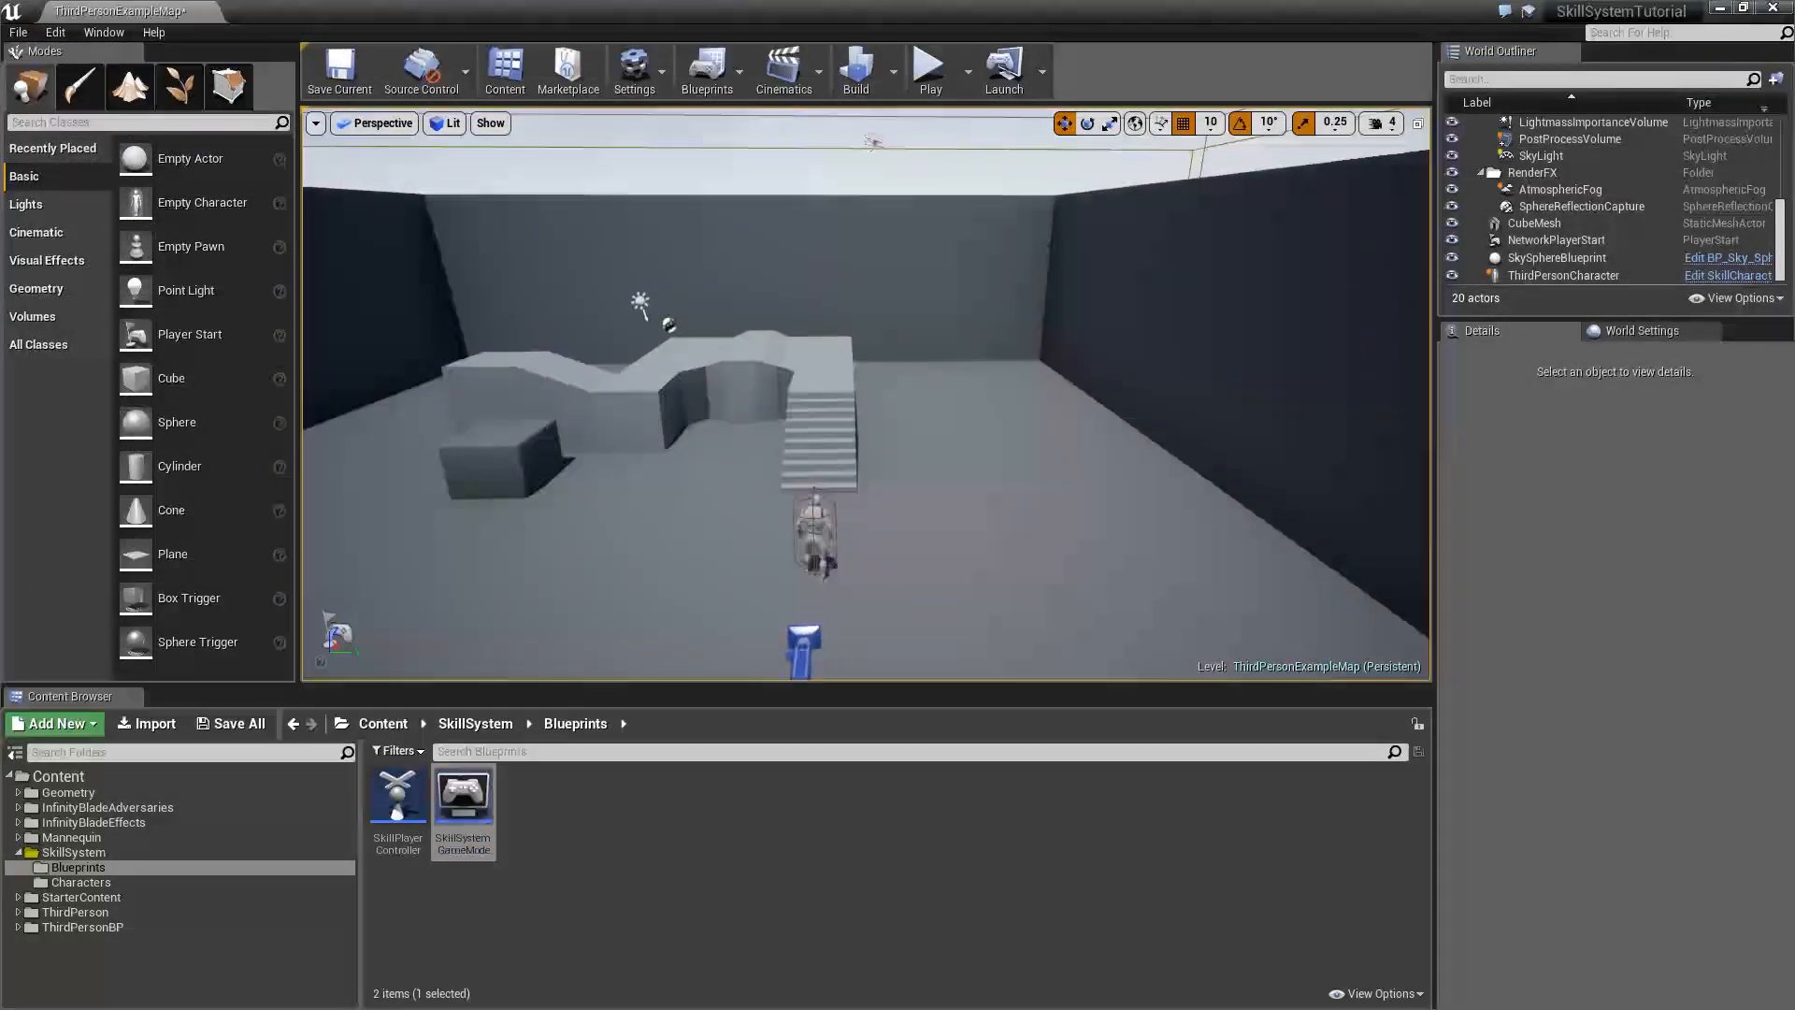
{"action": "left_click", "coordinate": [1642, 331]}
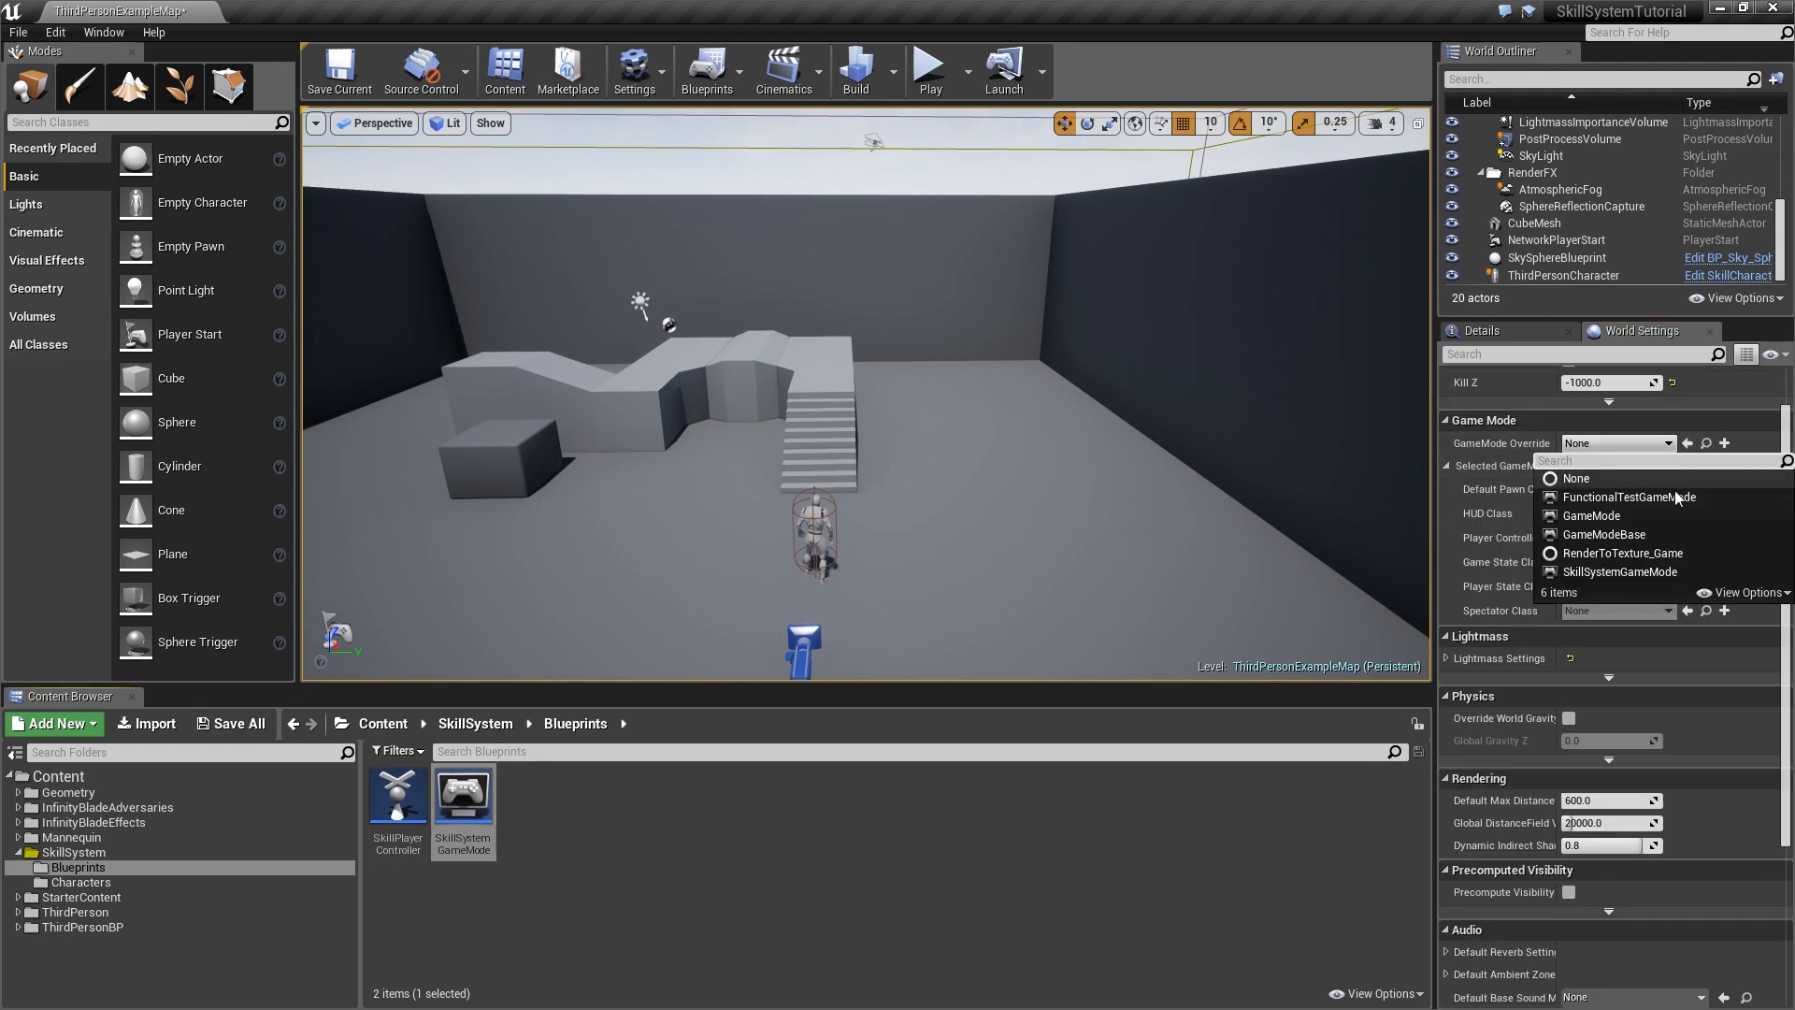
{"action": "left_click", "coordinate": [1619, 571]}
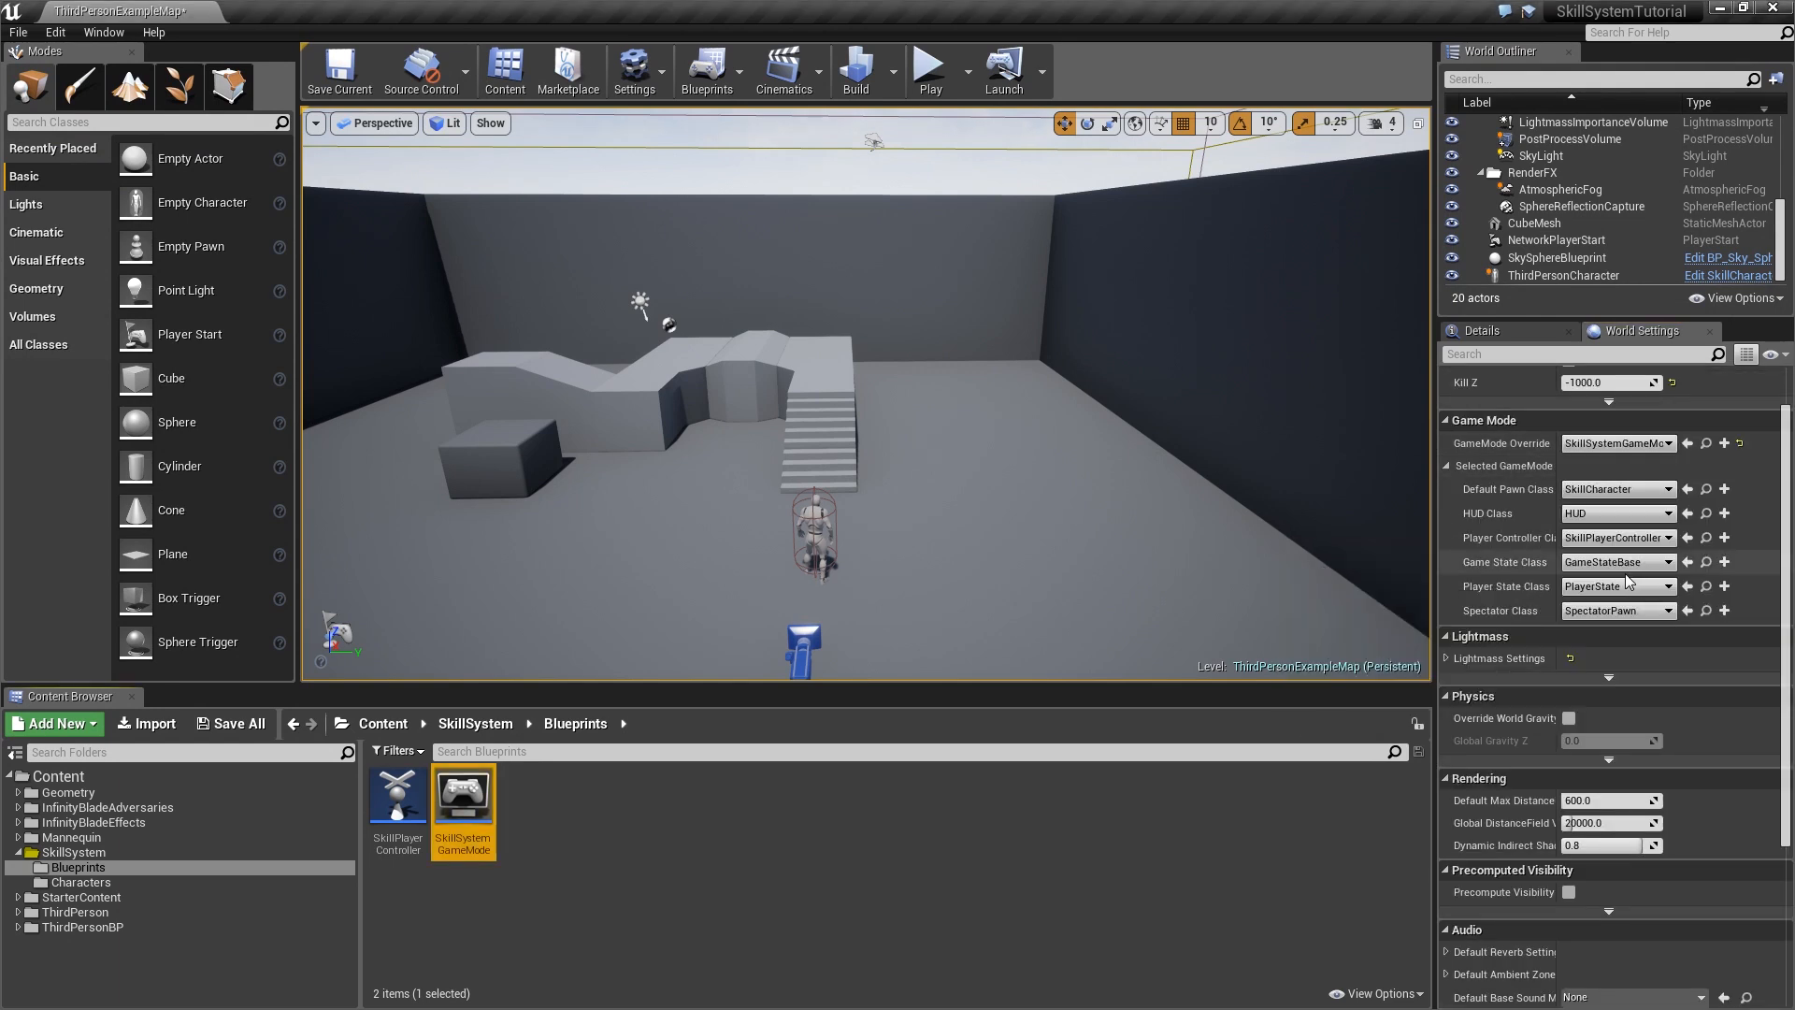
{"action": "mouse_move", "coordinate": [917, 103]}
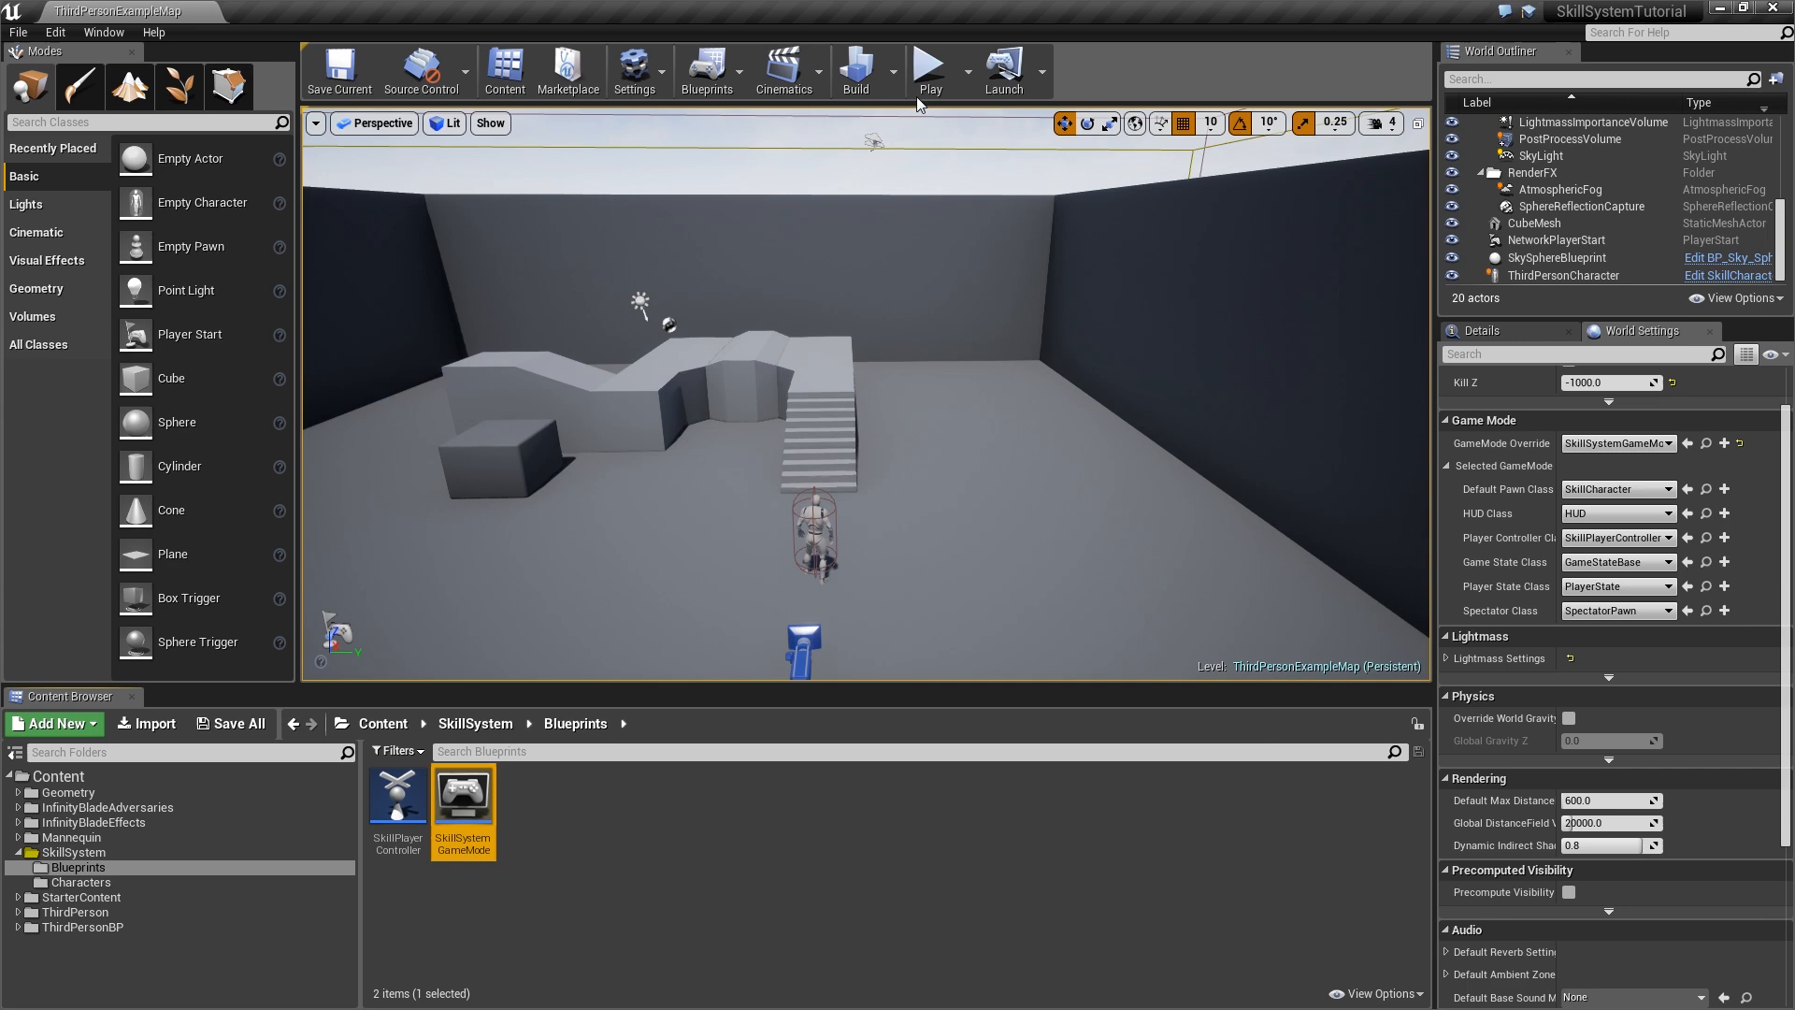
Open and compile the SkillCharacter blueprint from the Characters folder, then leave the editor.
{"action": "left_click", "coordinate": [79, 882]}
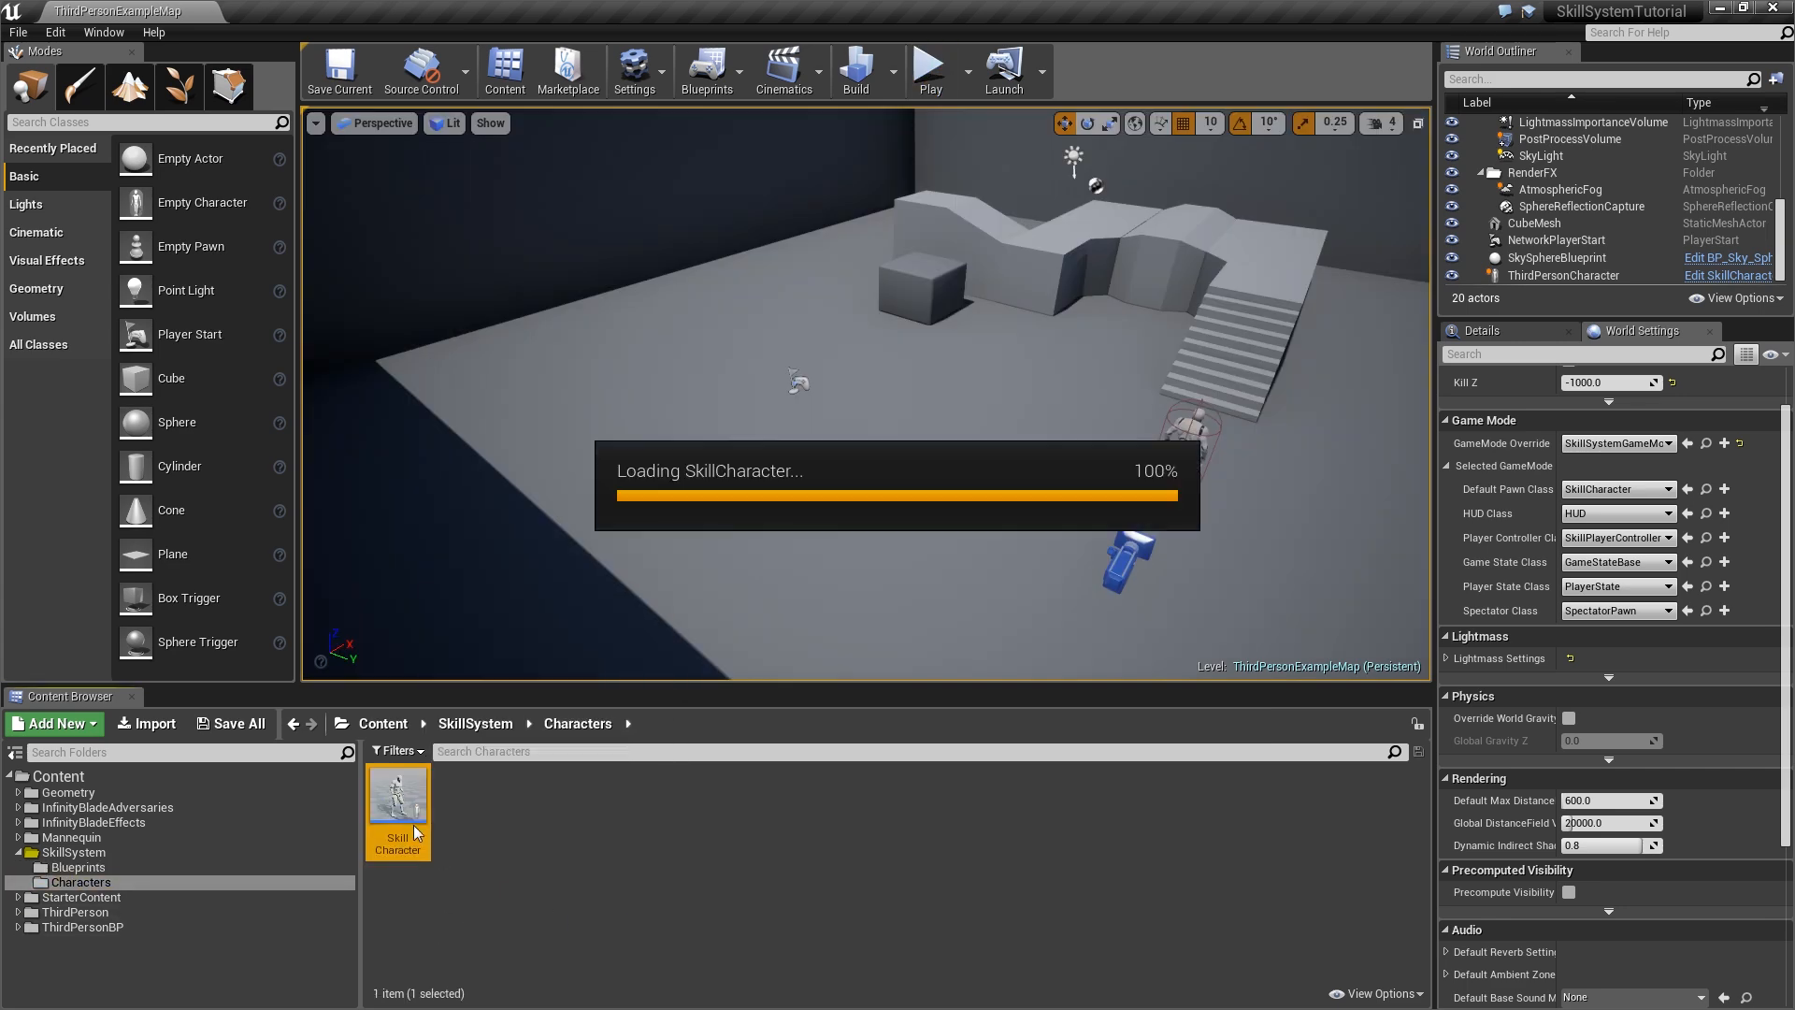
{"action": "double_click", "coordinate": [398, 791]}
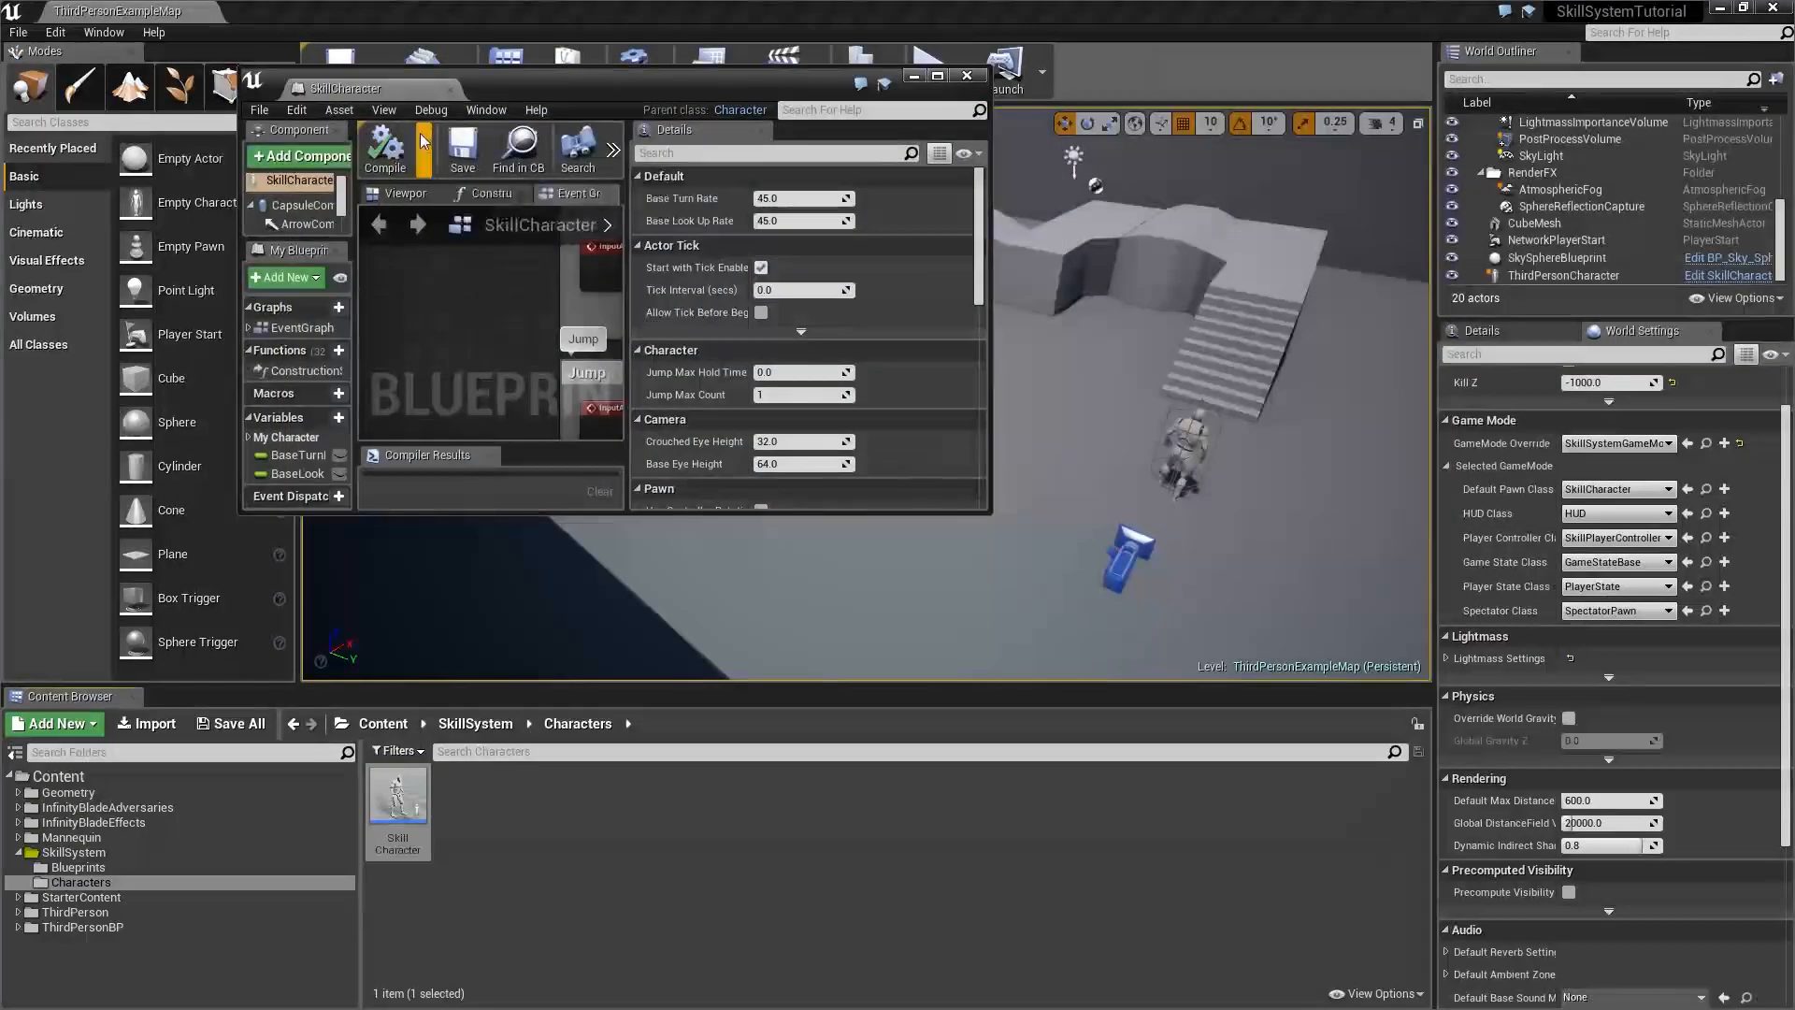
{"action": "left_click", "coordinate": [968, 76]}
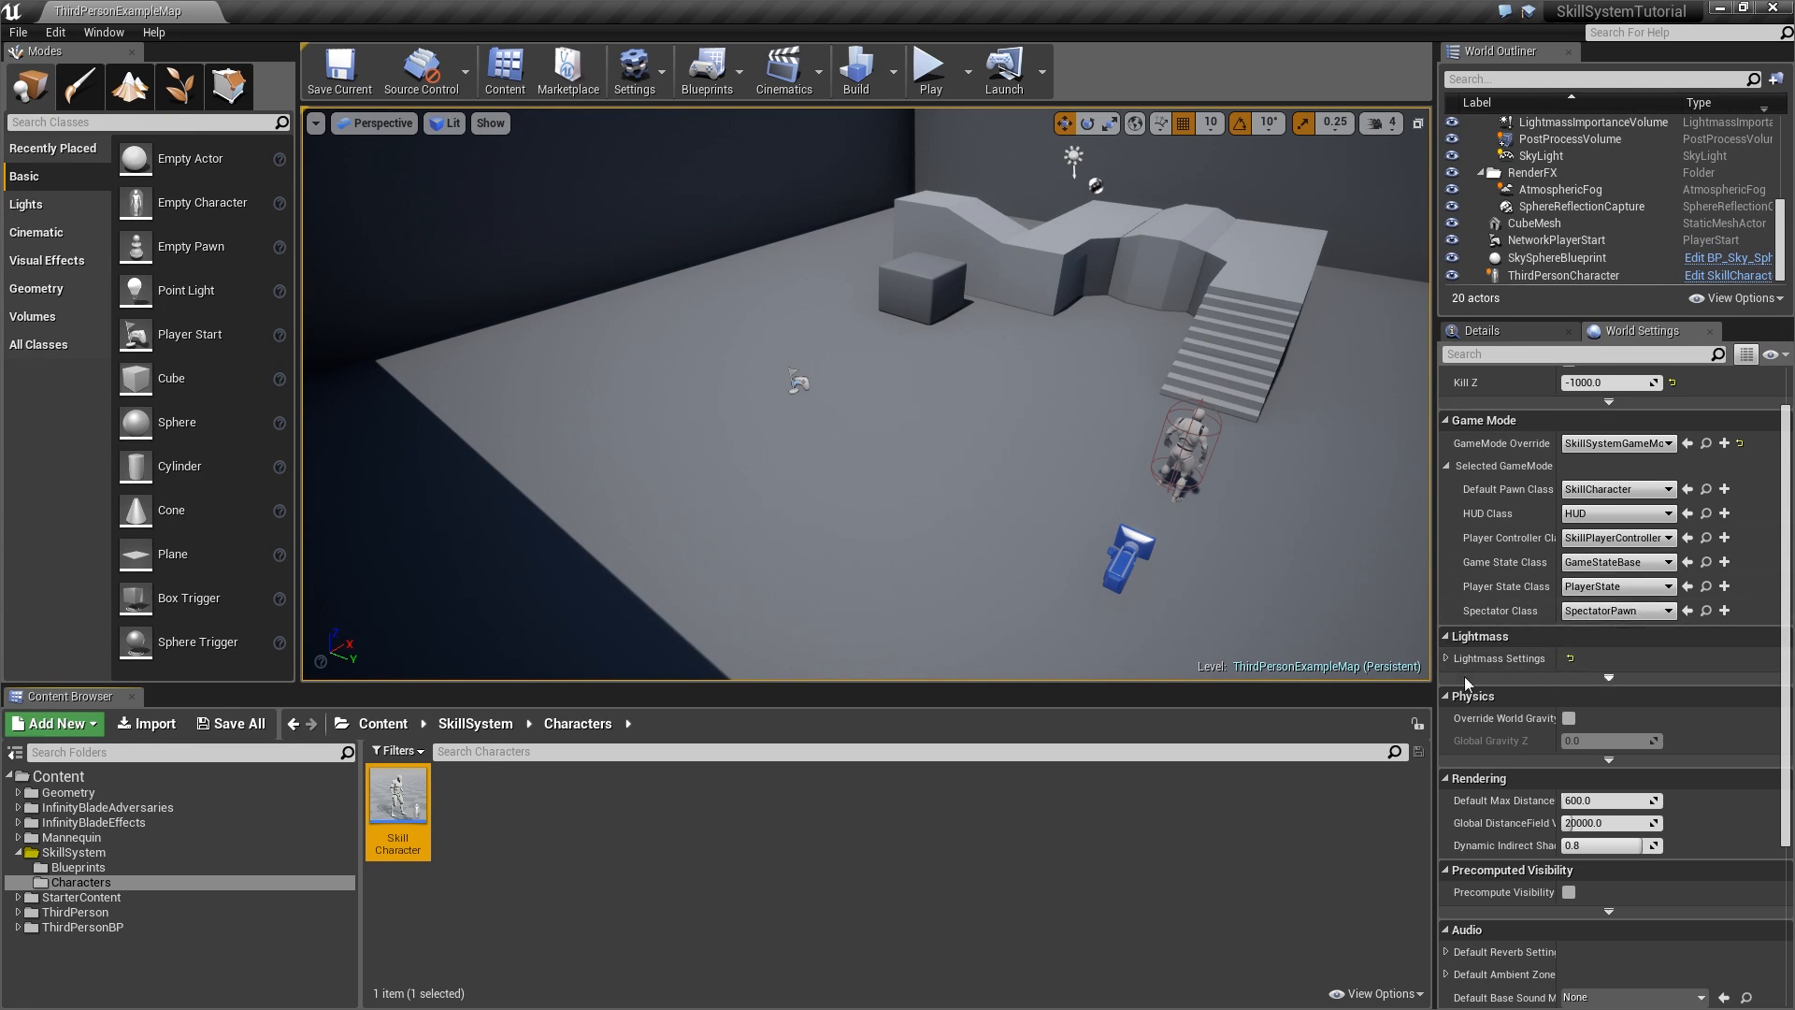
{"action": "left_click", "coordinate": [762, 857]}
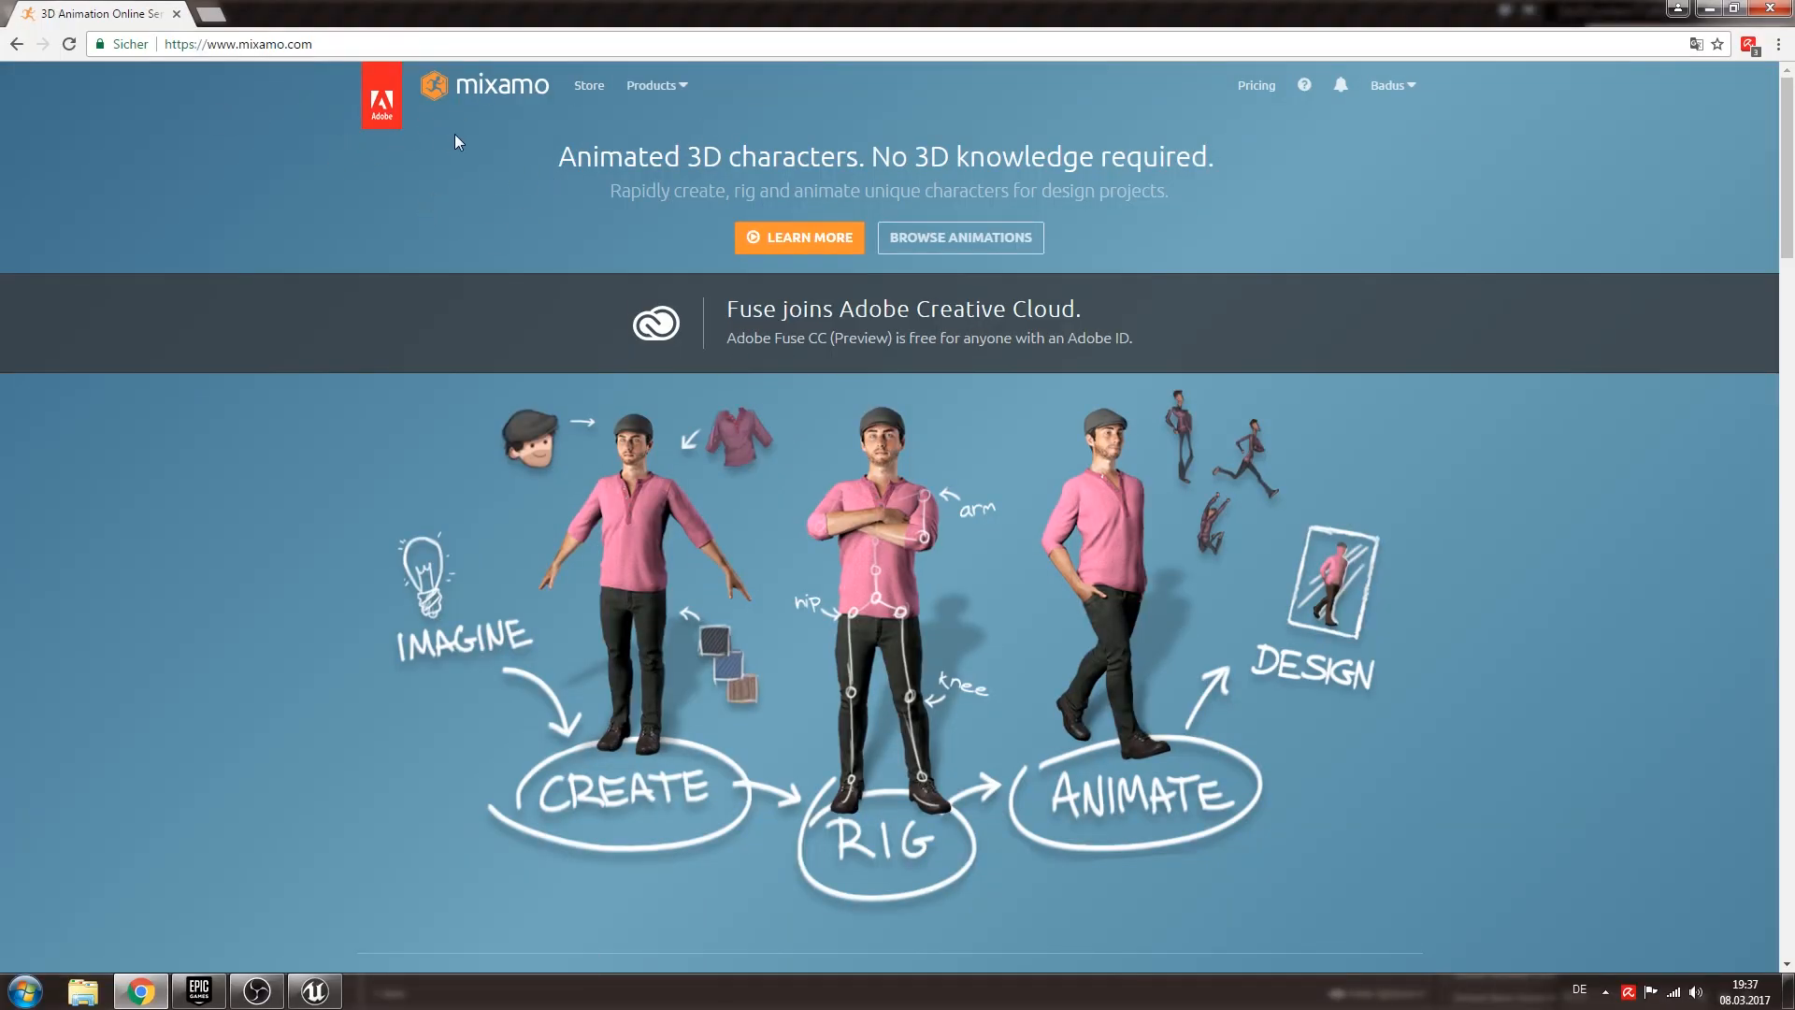
{"action": "mouse_move", "coordinate": [496, 204]}
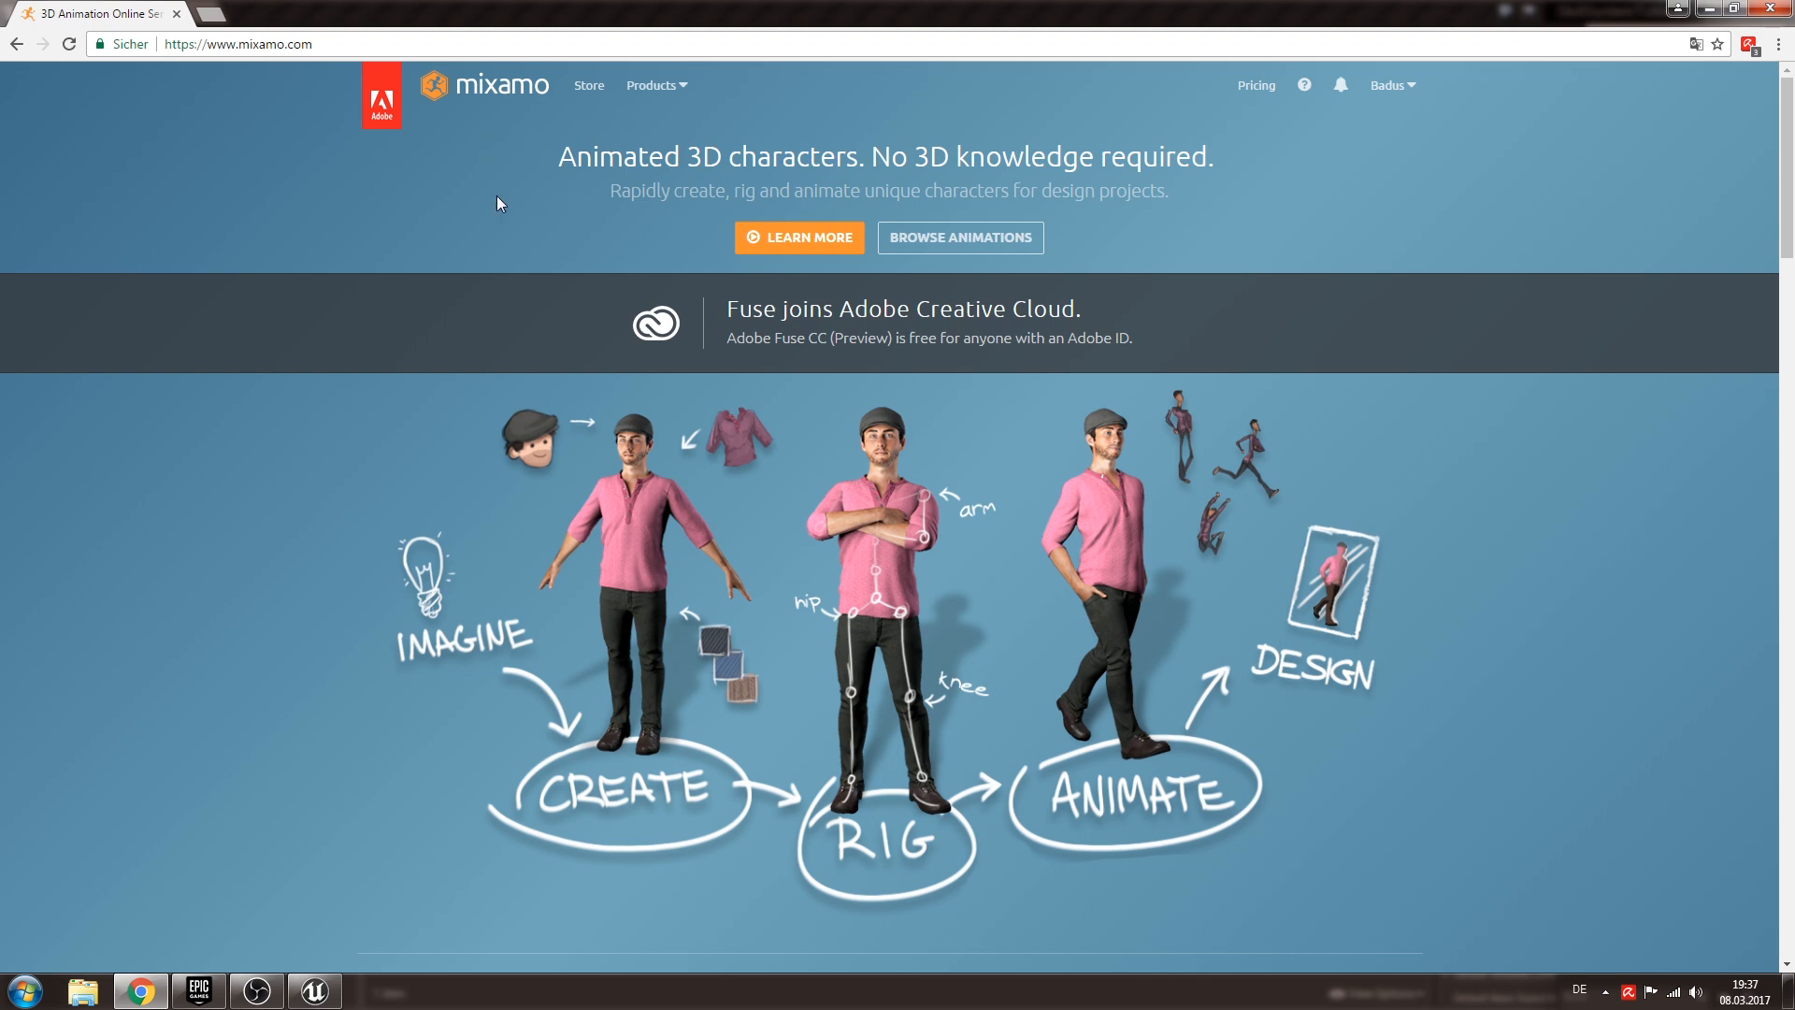
{"action": "mouse_move", "coordinate": [1319, 190]}
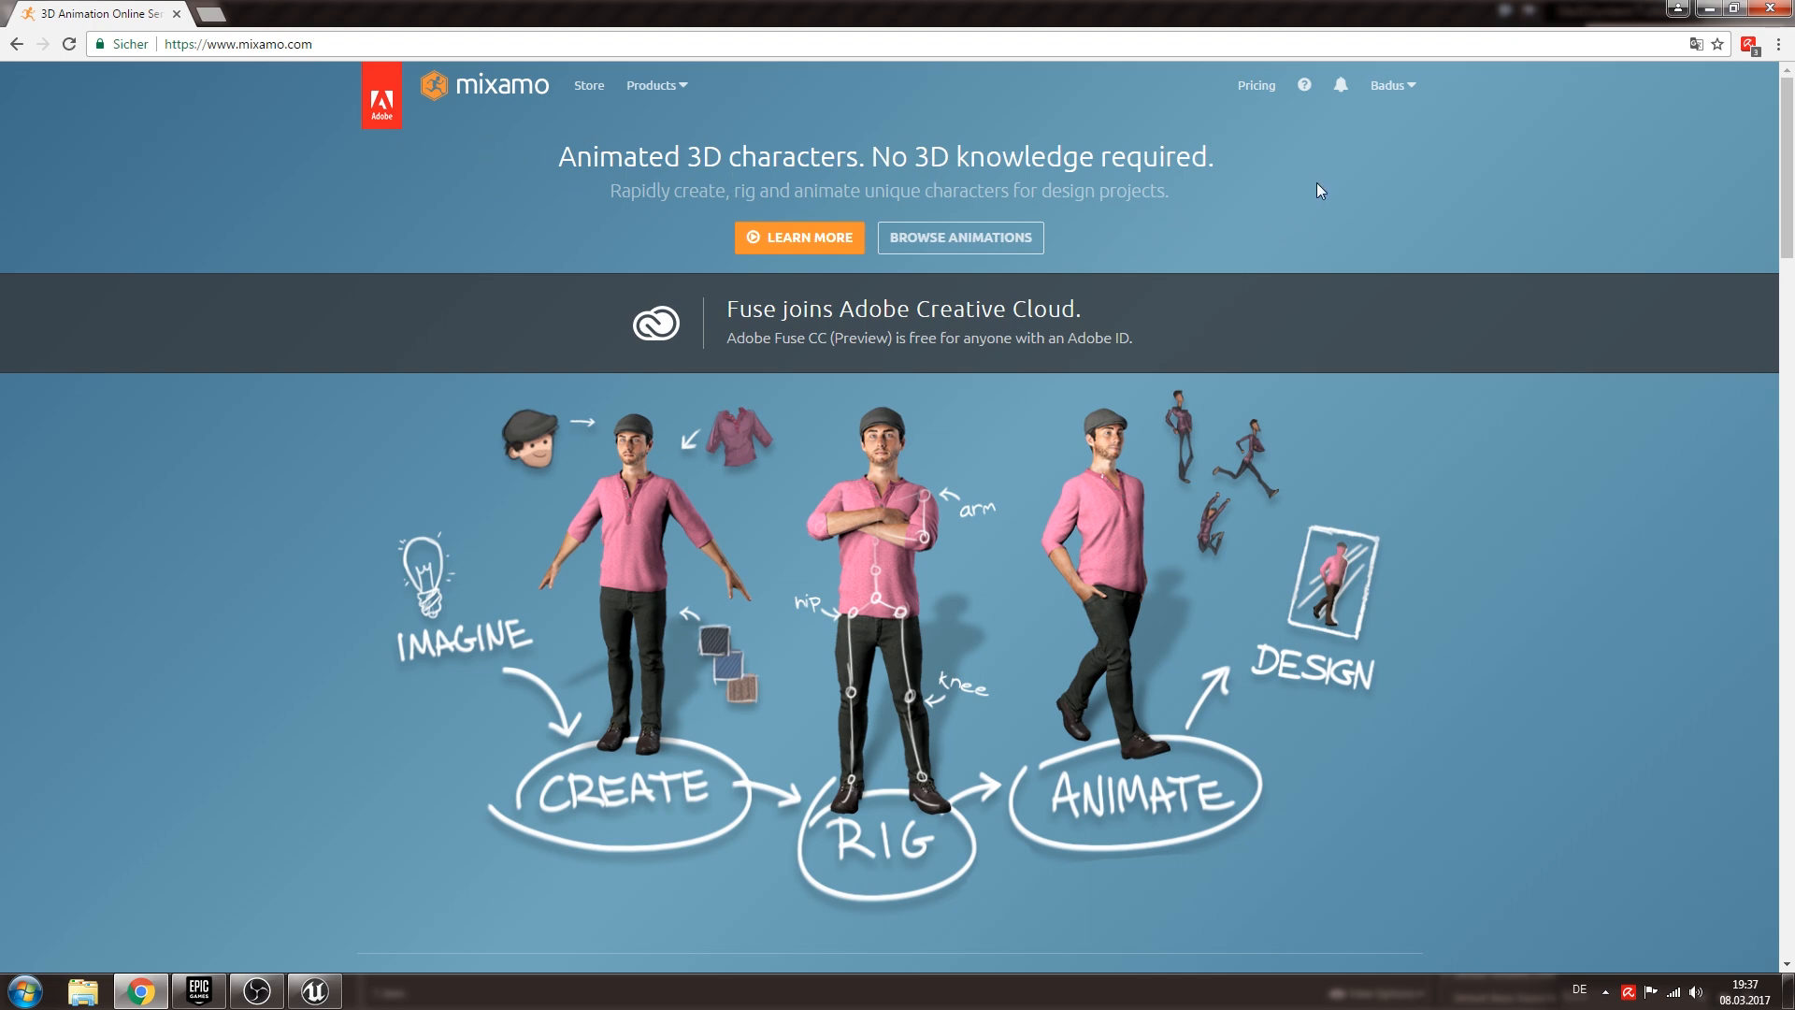
Go to the Store page on mixamo.com.
{"action": "left_click", "coordinate": [1390, 85]}
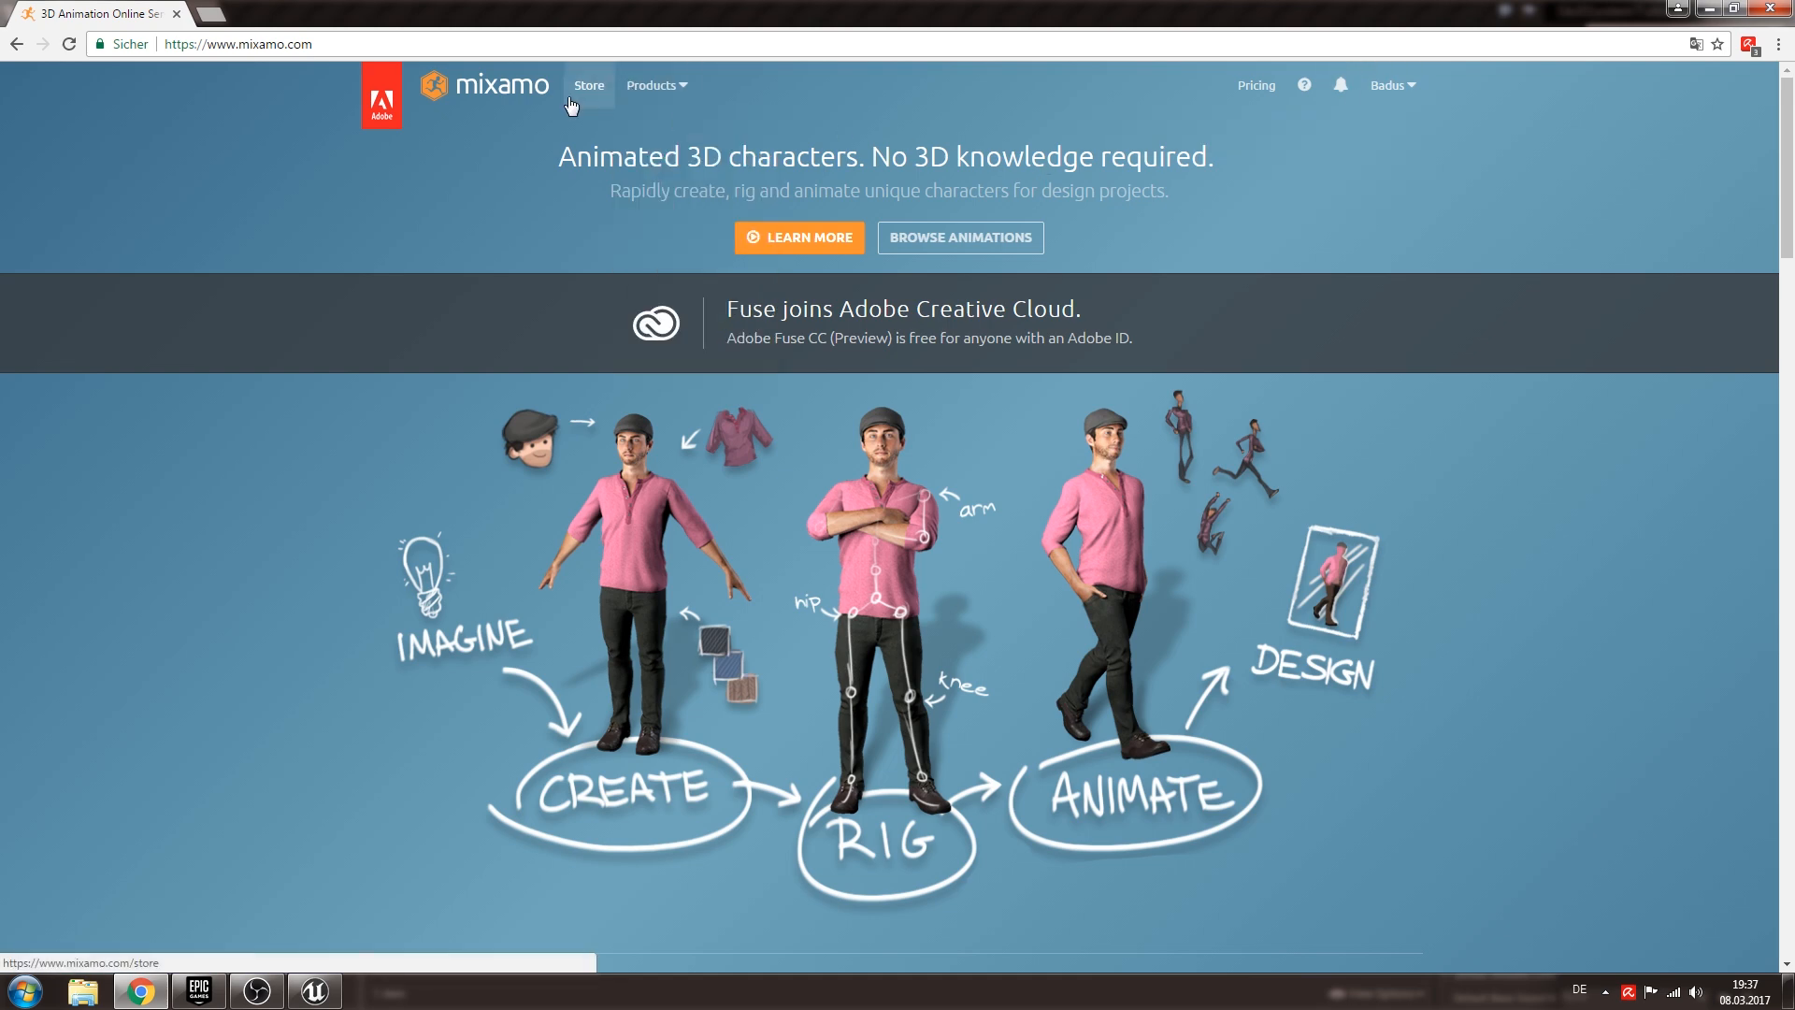
{"action": "left_click", "coordinate": [588, 85]}
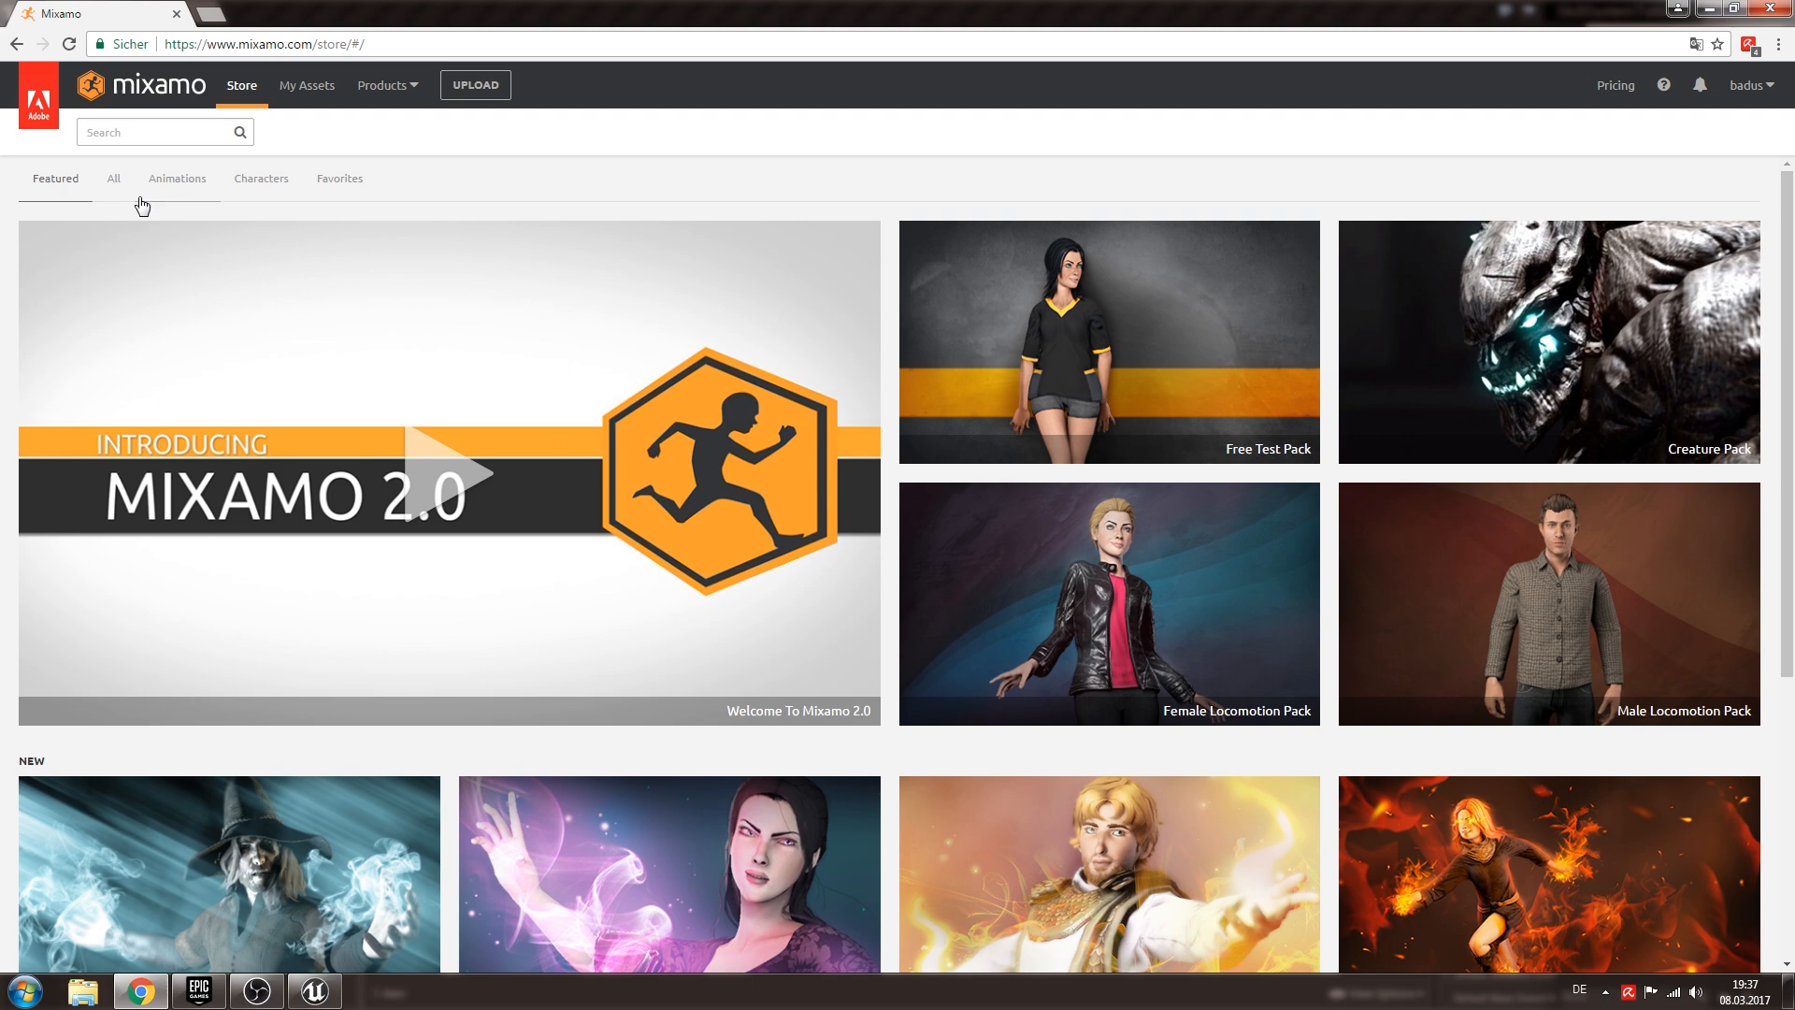
{"action": "mouse_move", "coordinate": [261, 179]}
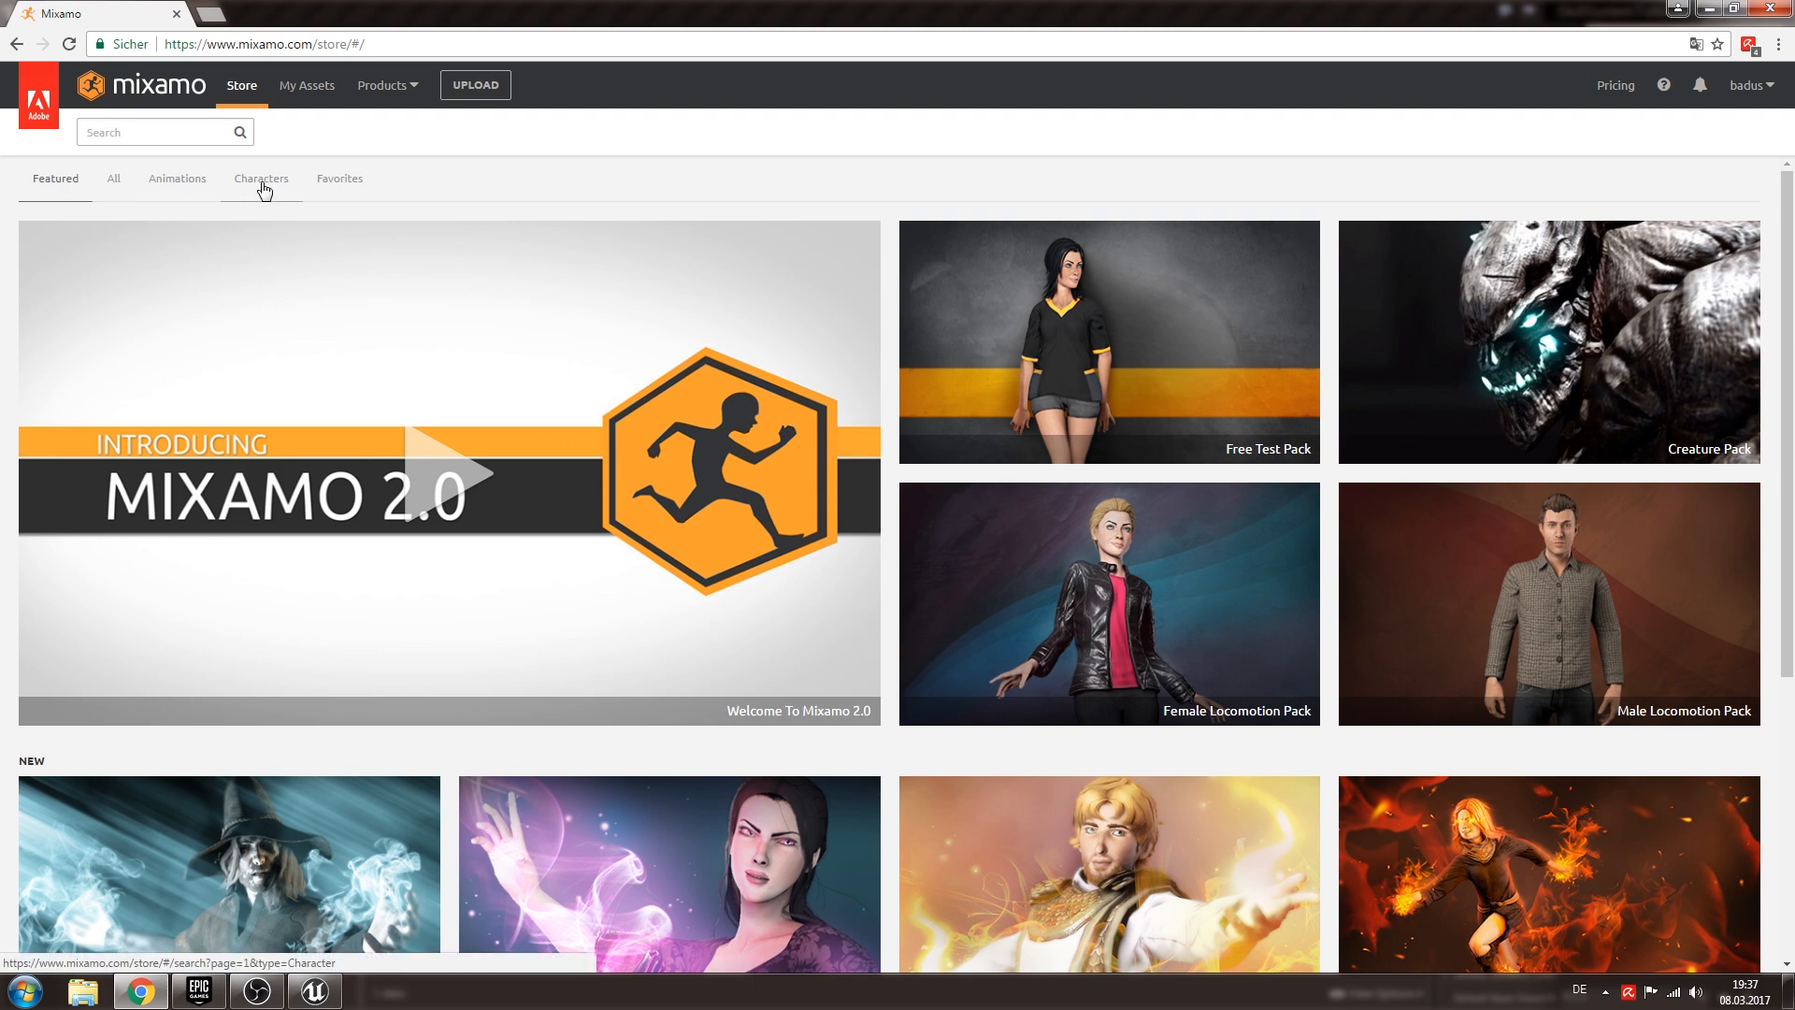
Browse Mixamo's Characters catalogue down to Kachujin G Rosales, dismissing the getting-started notice.
{"action": "left_click", "coordinate": [261, 179]}
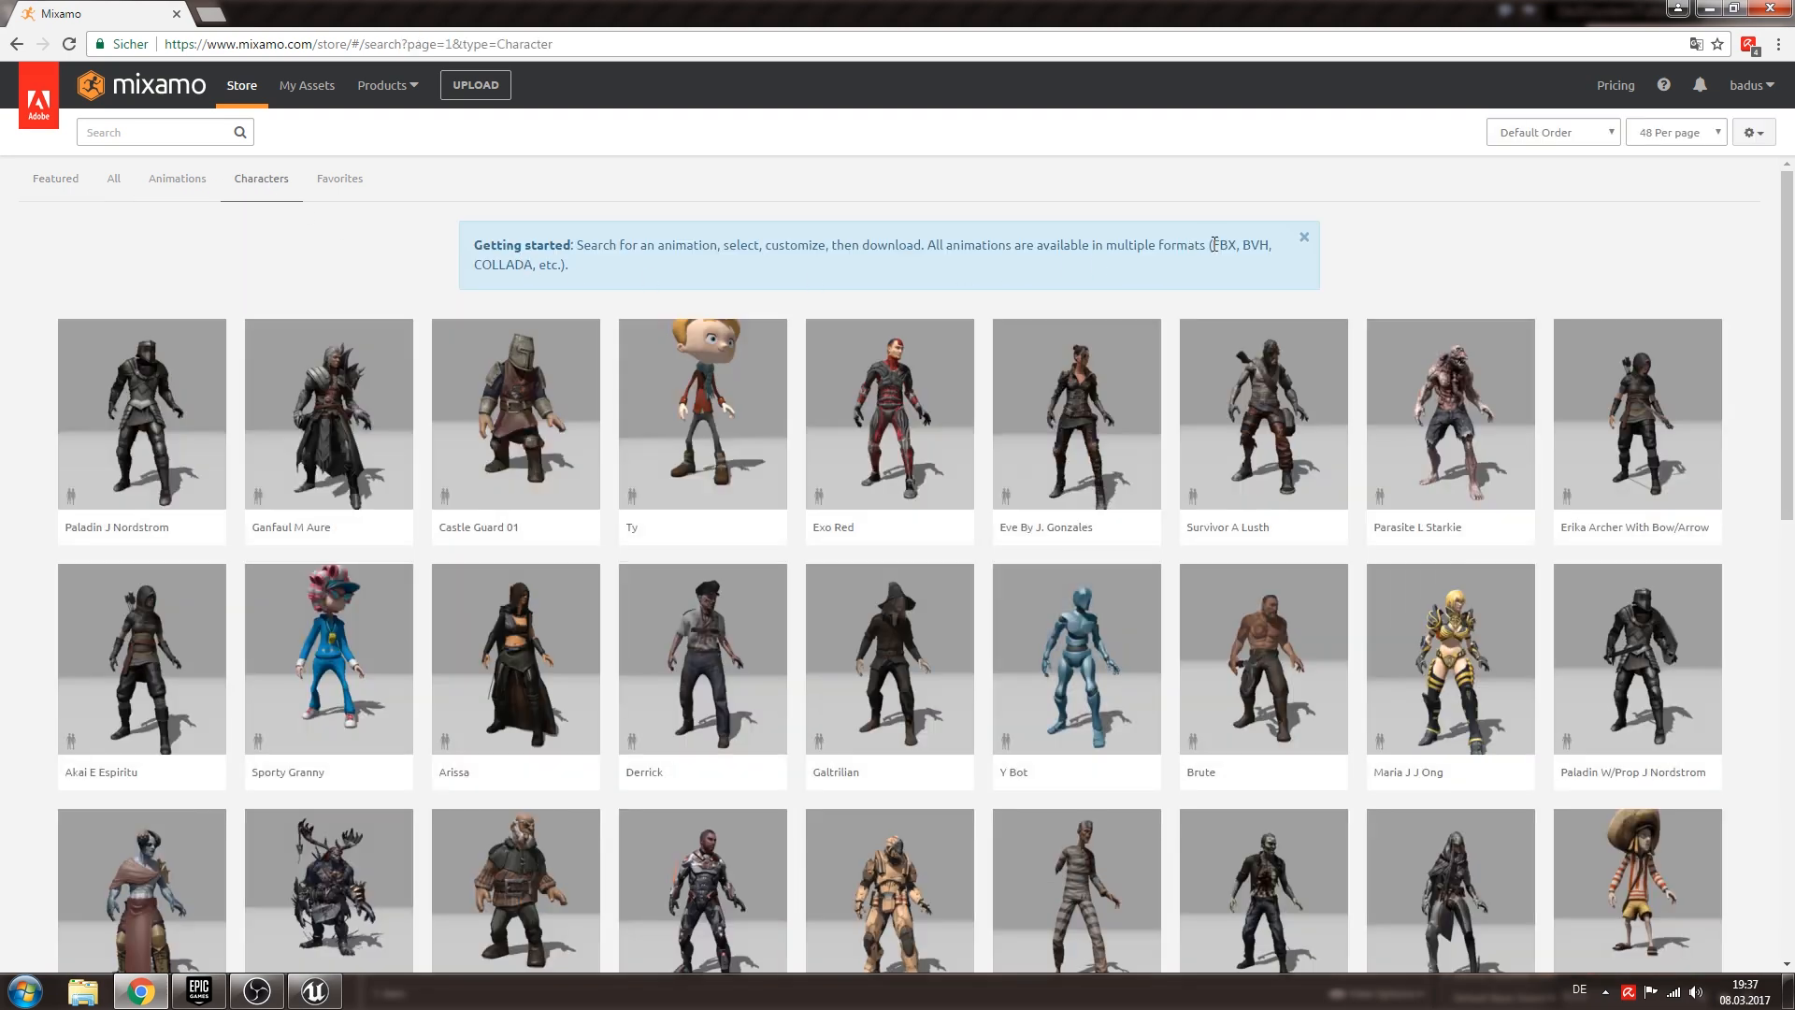
{"action": "left_click", "coordinate": [1302, 237]}
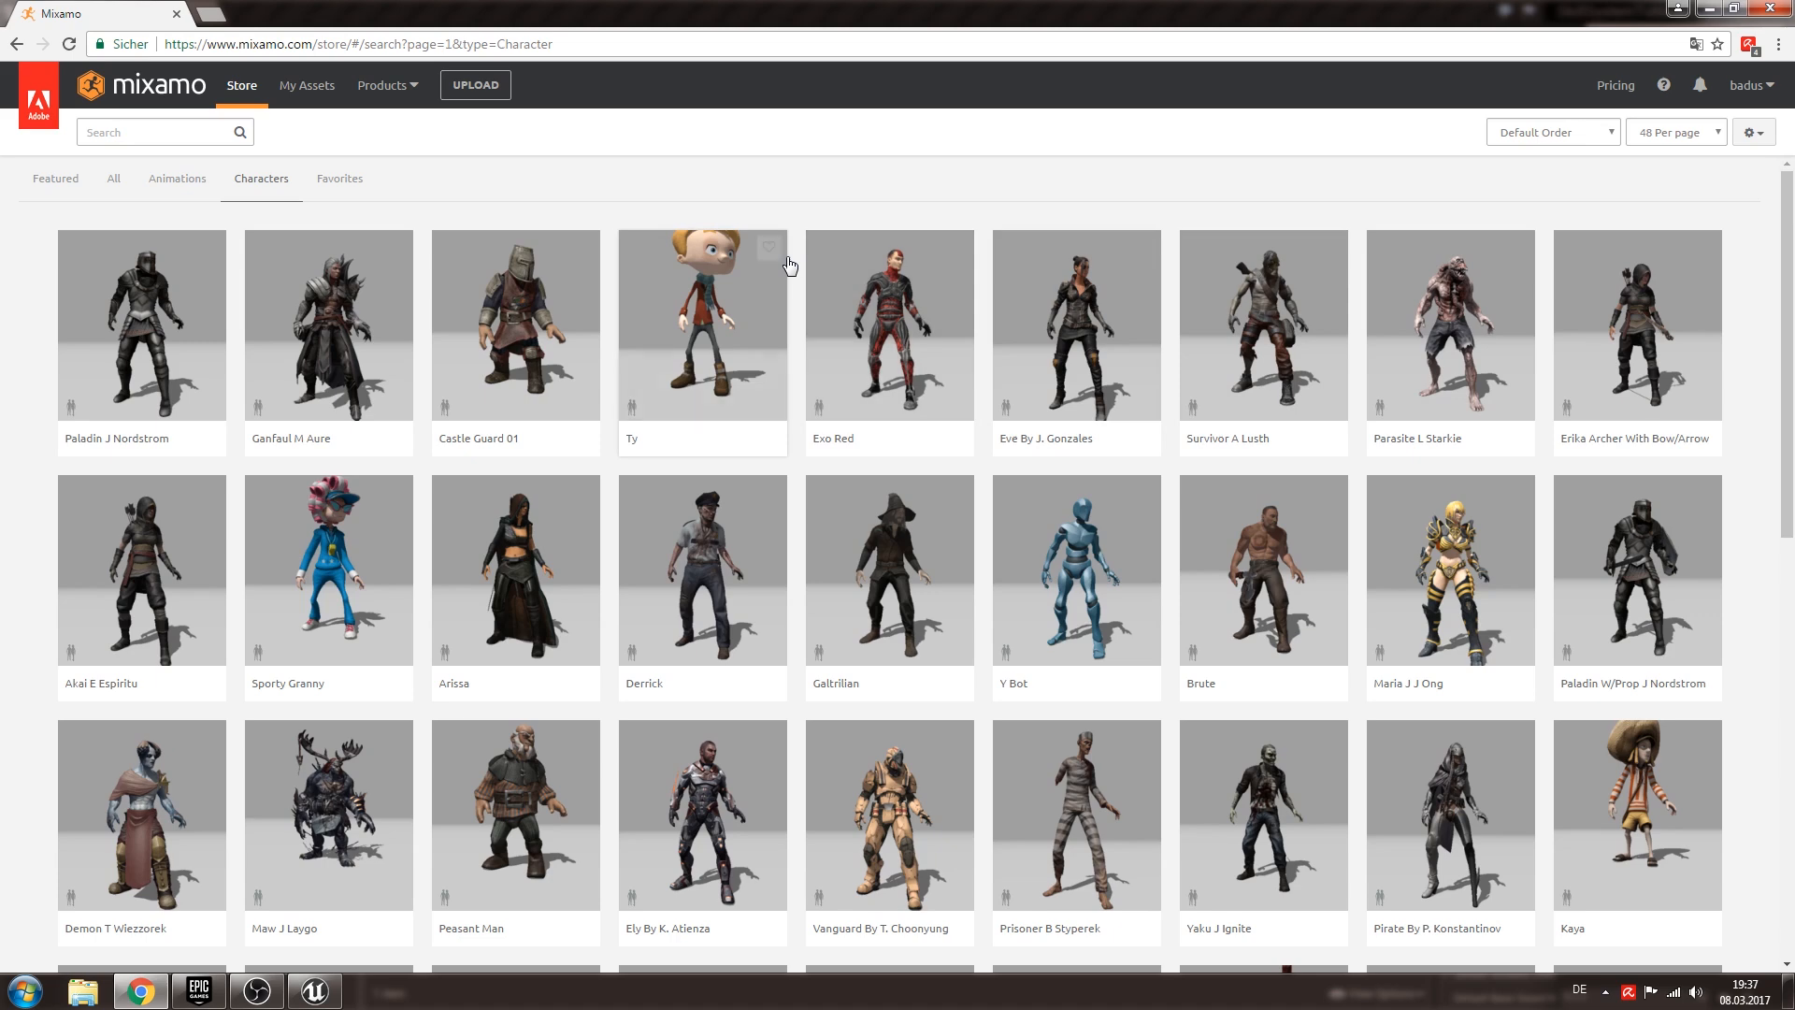
{"action": "scroll", "scroll_direction": "down", "scroll_amount": 3}
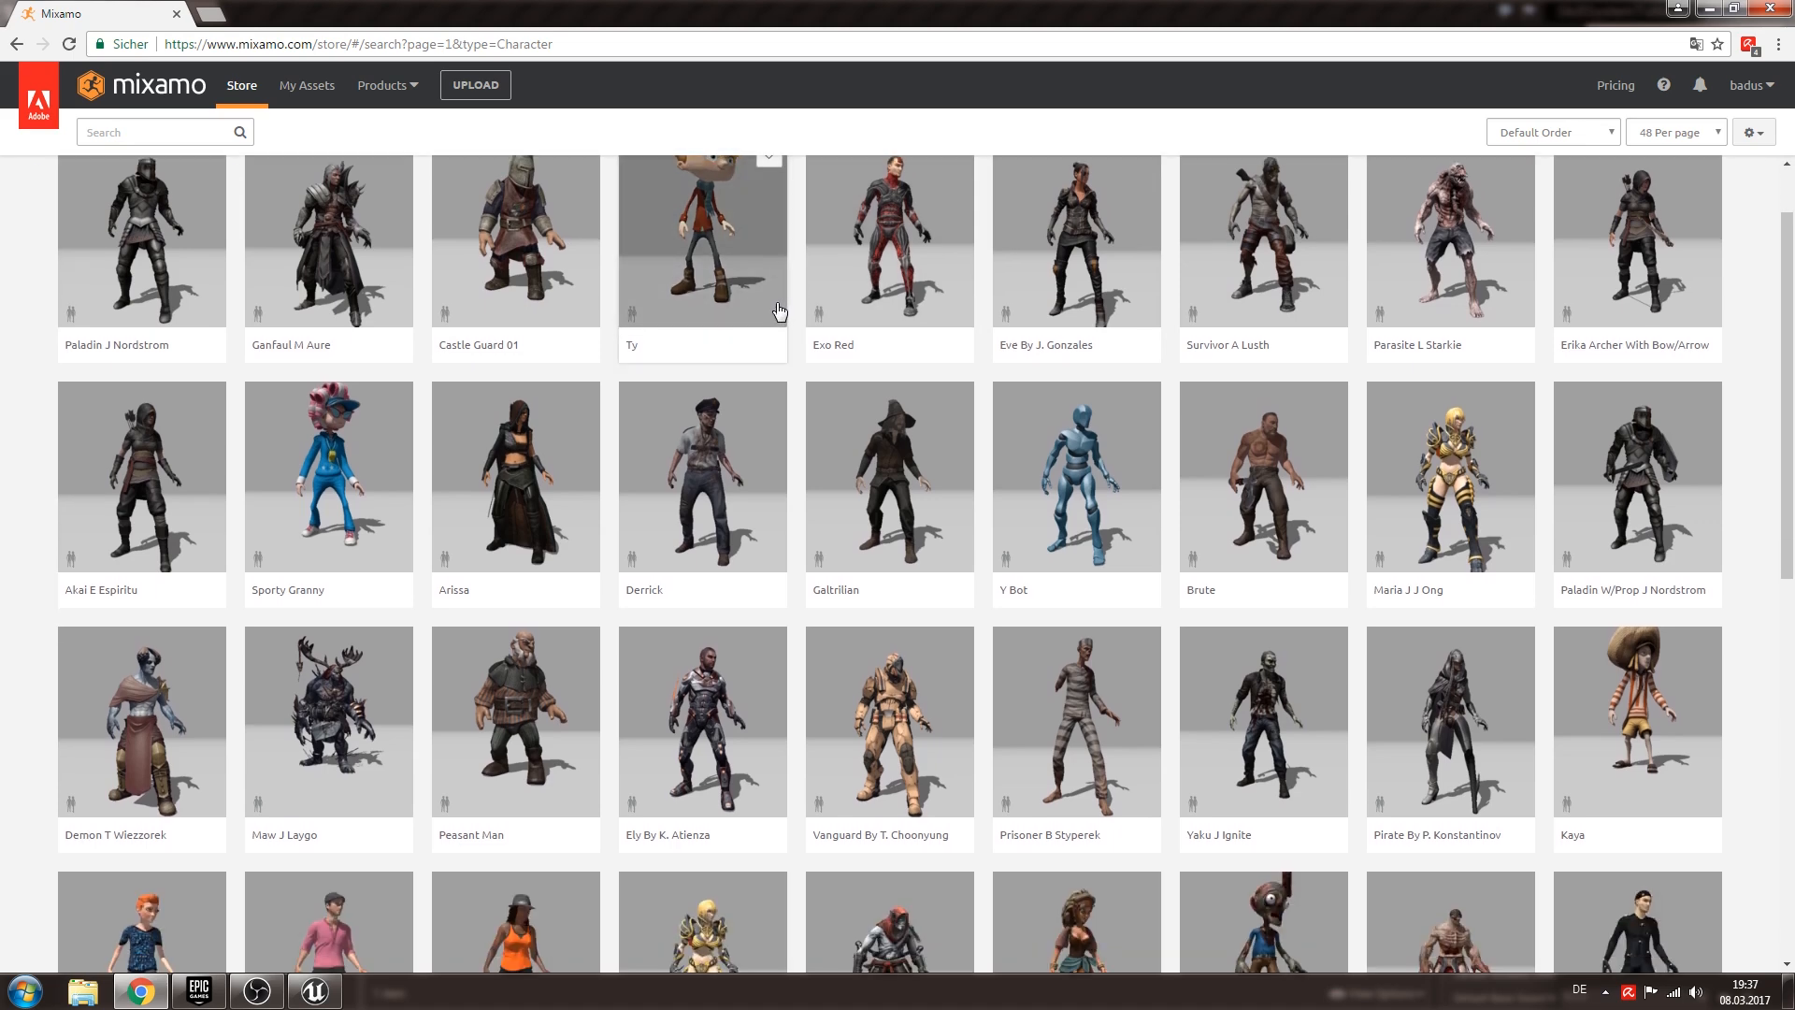
{"action": "scroll", "scroll_direction": "down", "scroll_amount": 3}
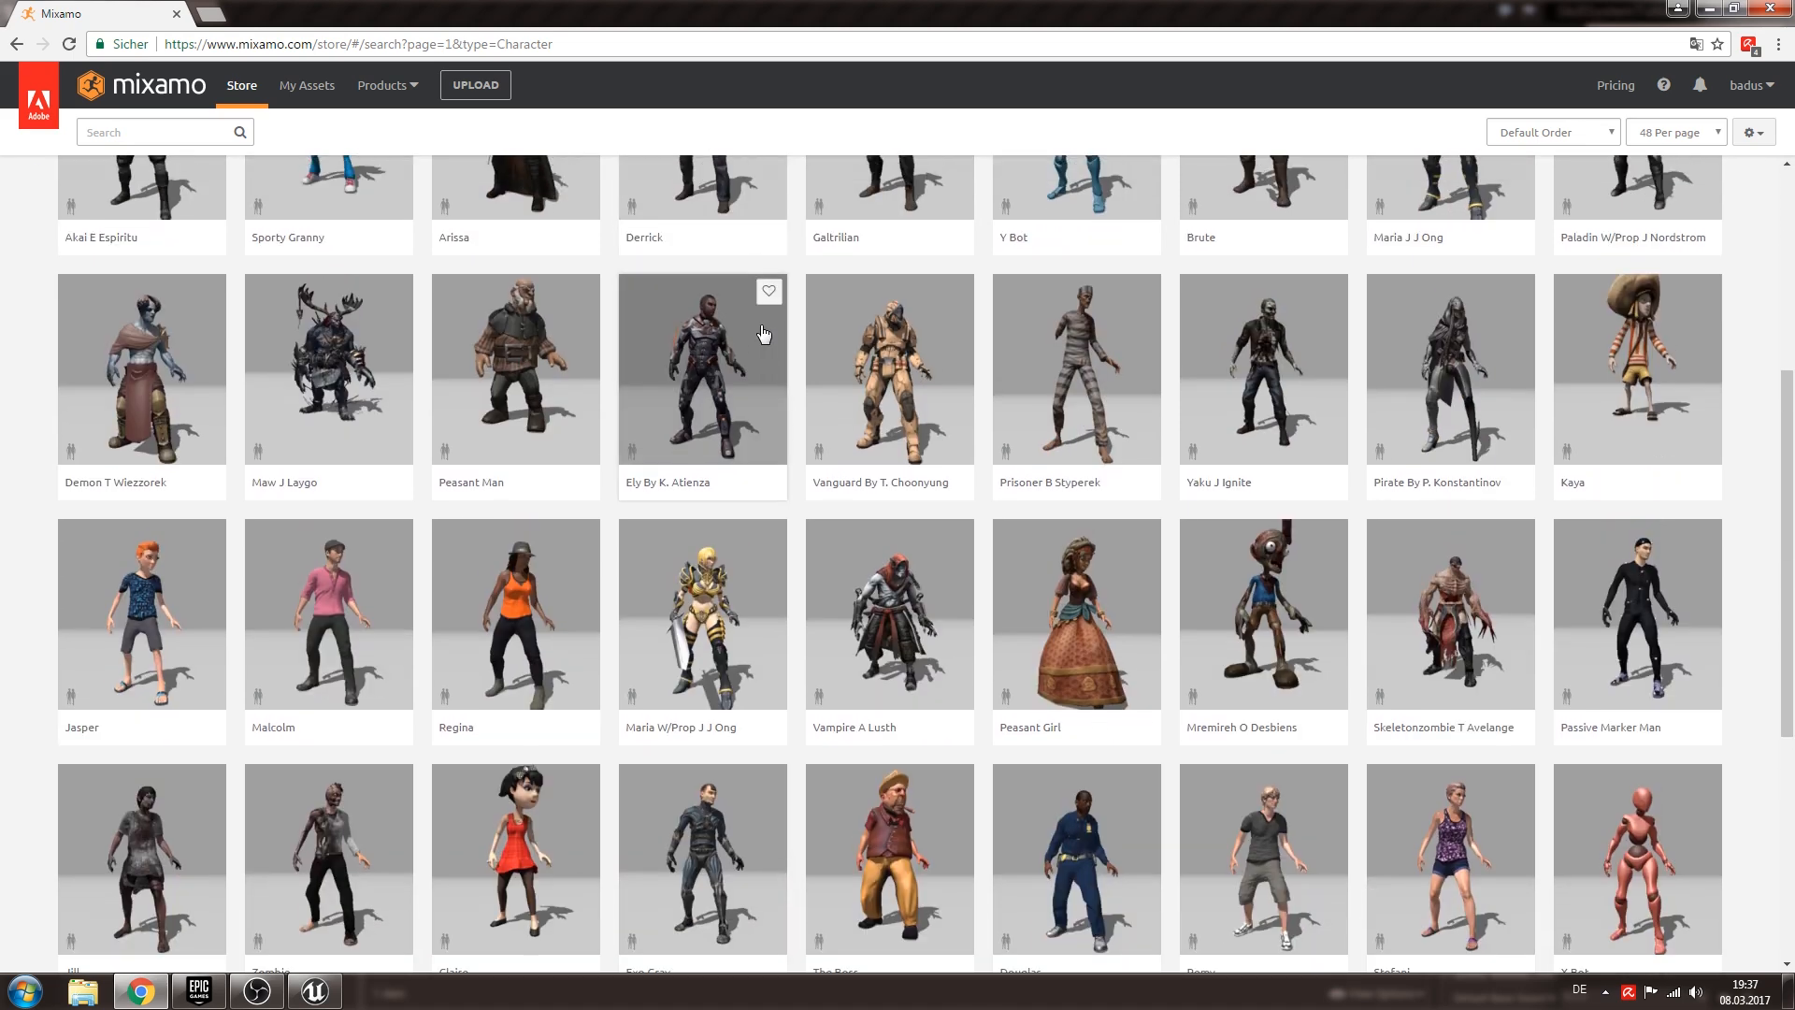
{"action": "scroll", "scroll_direction": "down", "scroll_amount": 3}
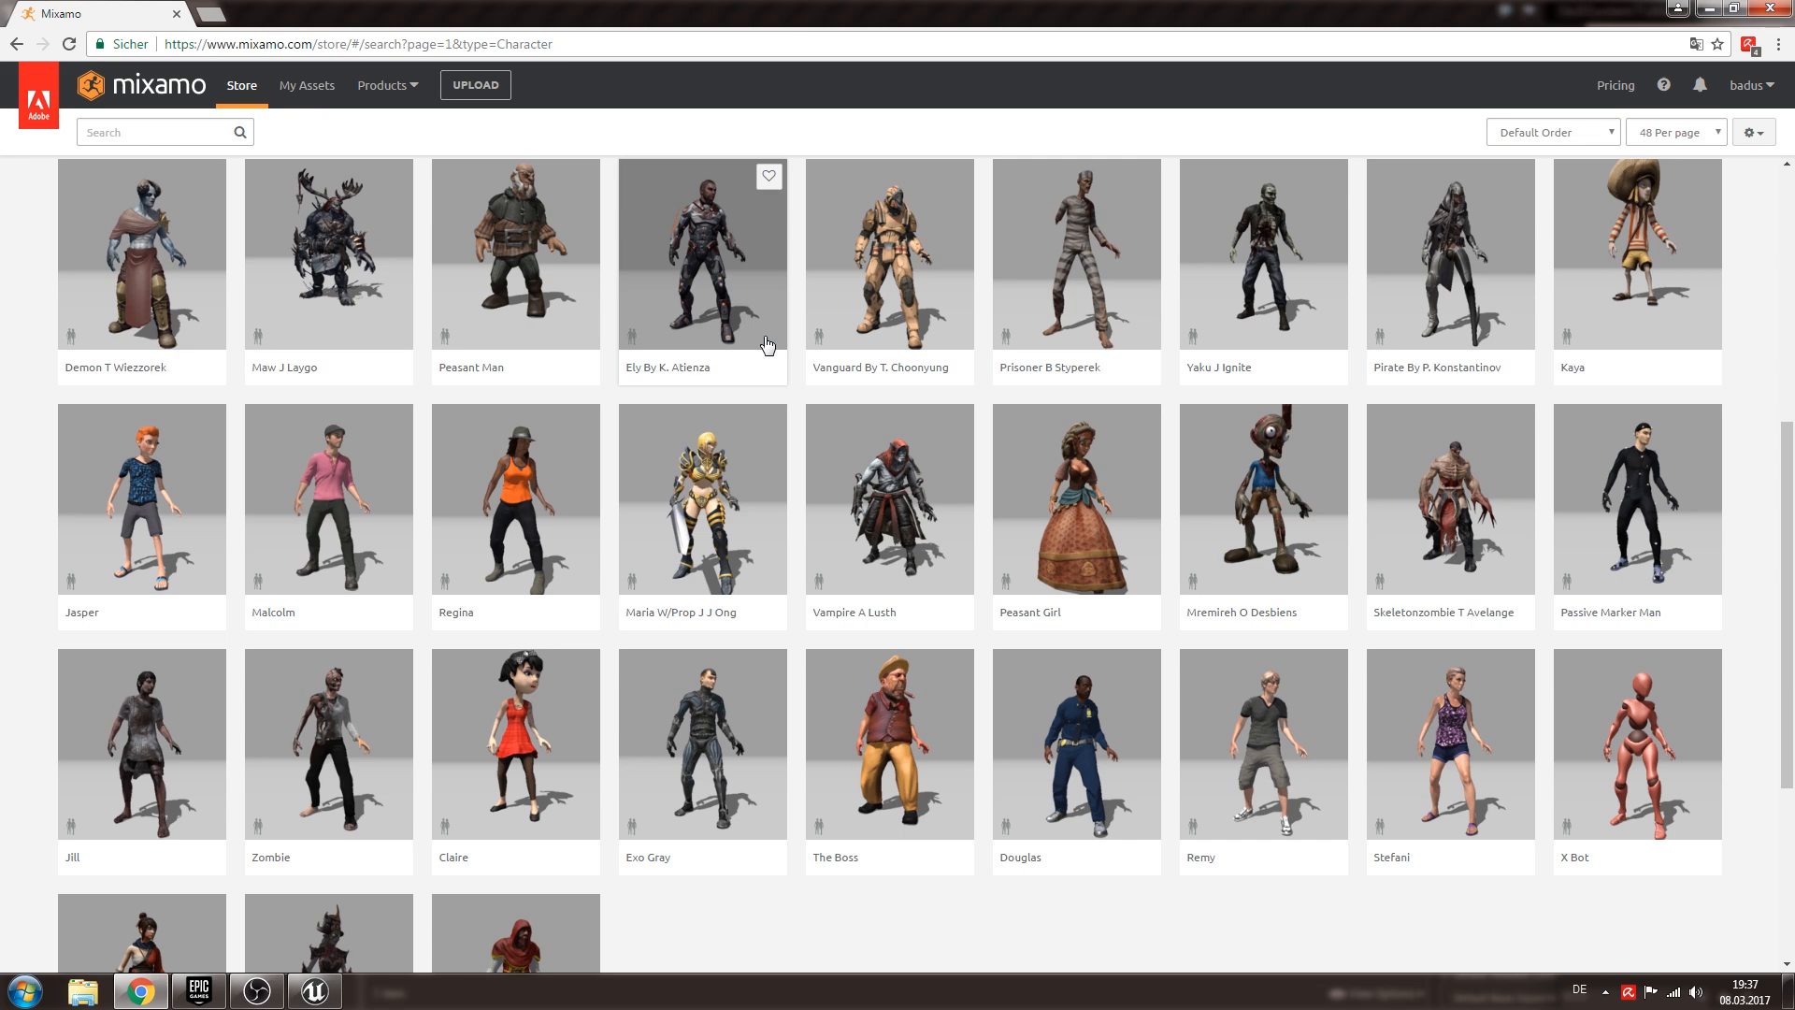
{"action": "scroll", "scroll_direction": "down", "scroll_amount": 3}
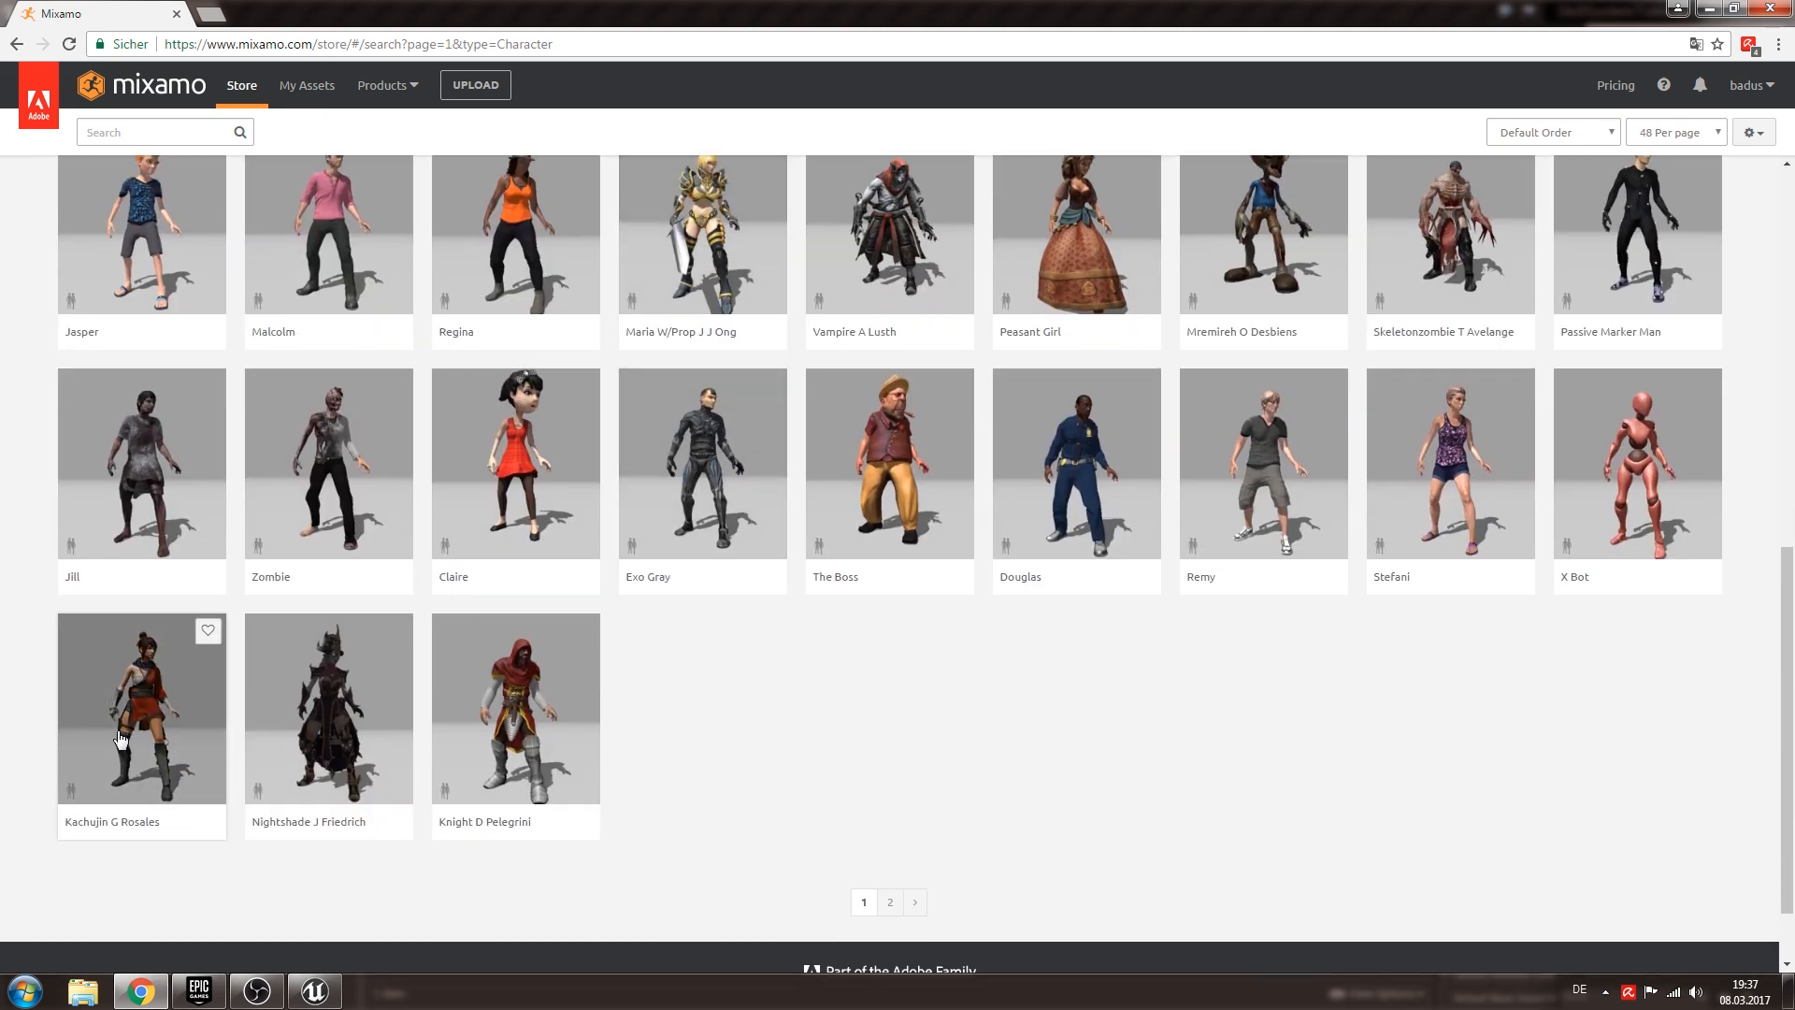
{"action": "mouse_move", "coordinate": [160, 771]}
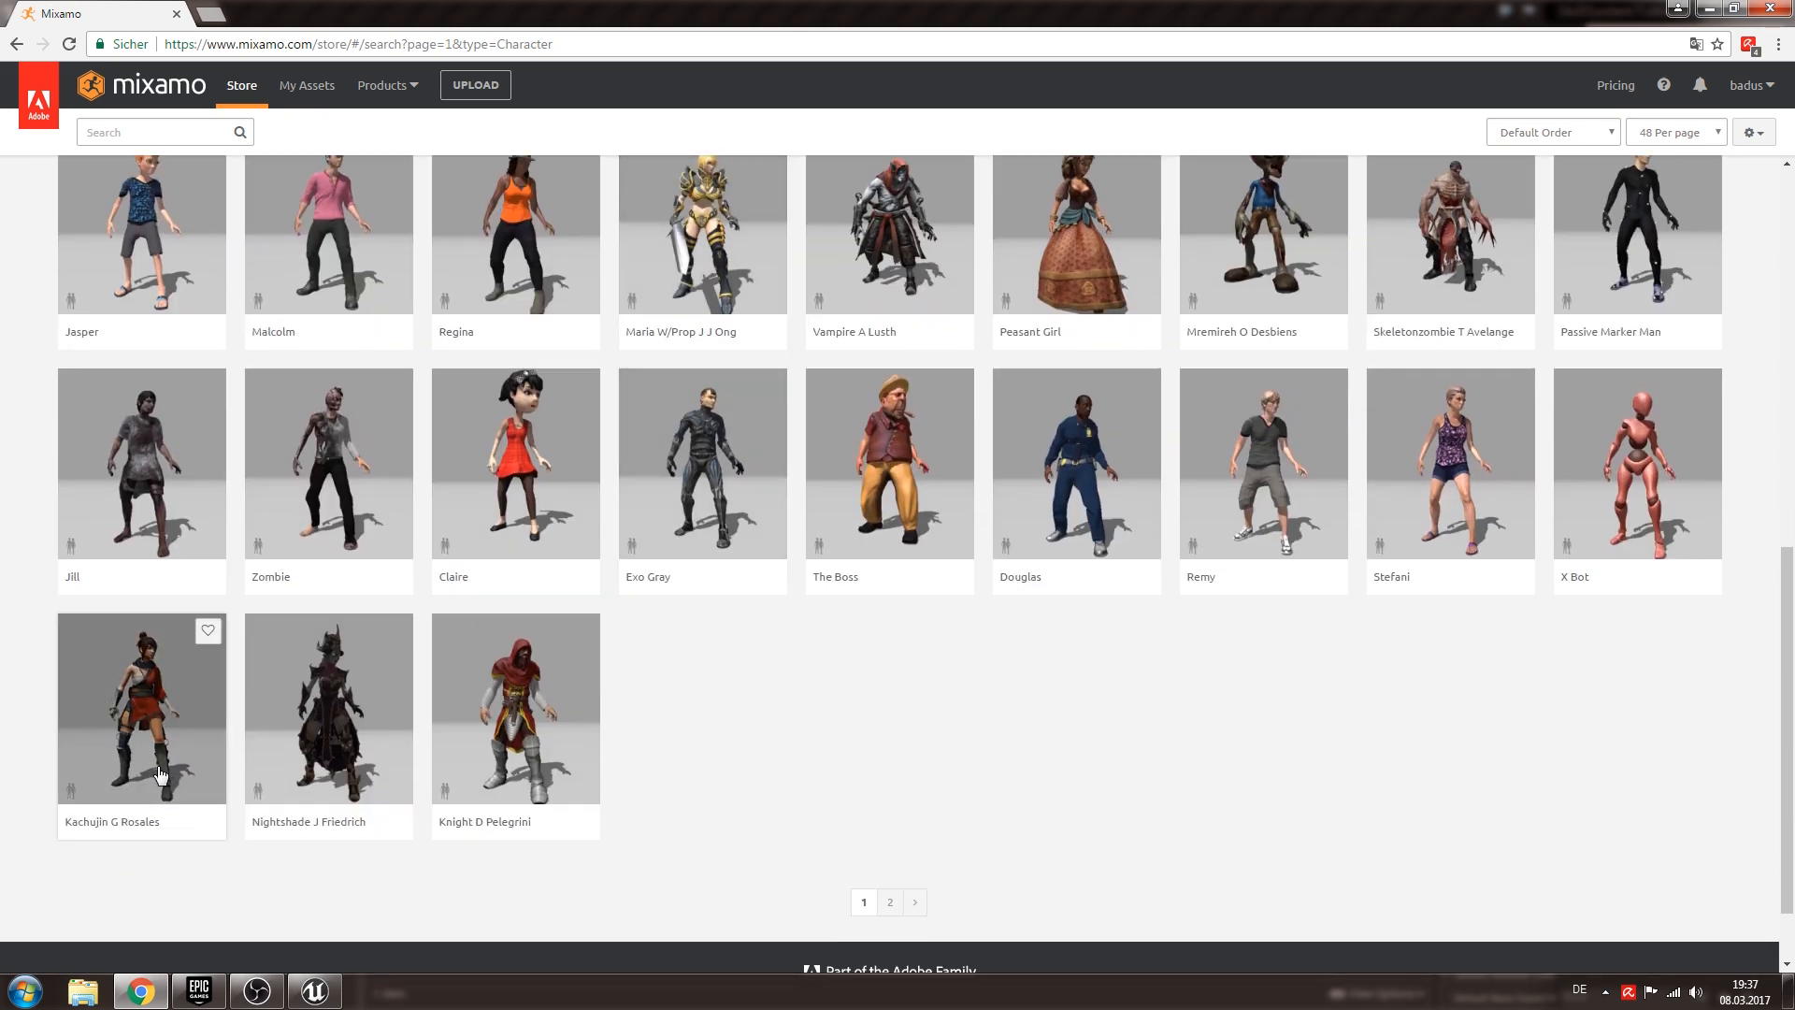
{"action": "mouse_move", "coordinate": [150, 709]}
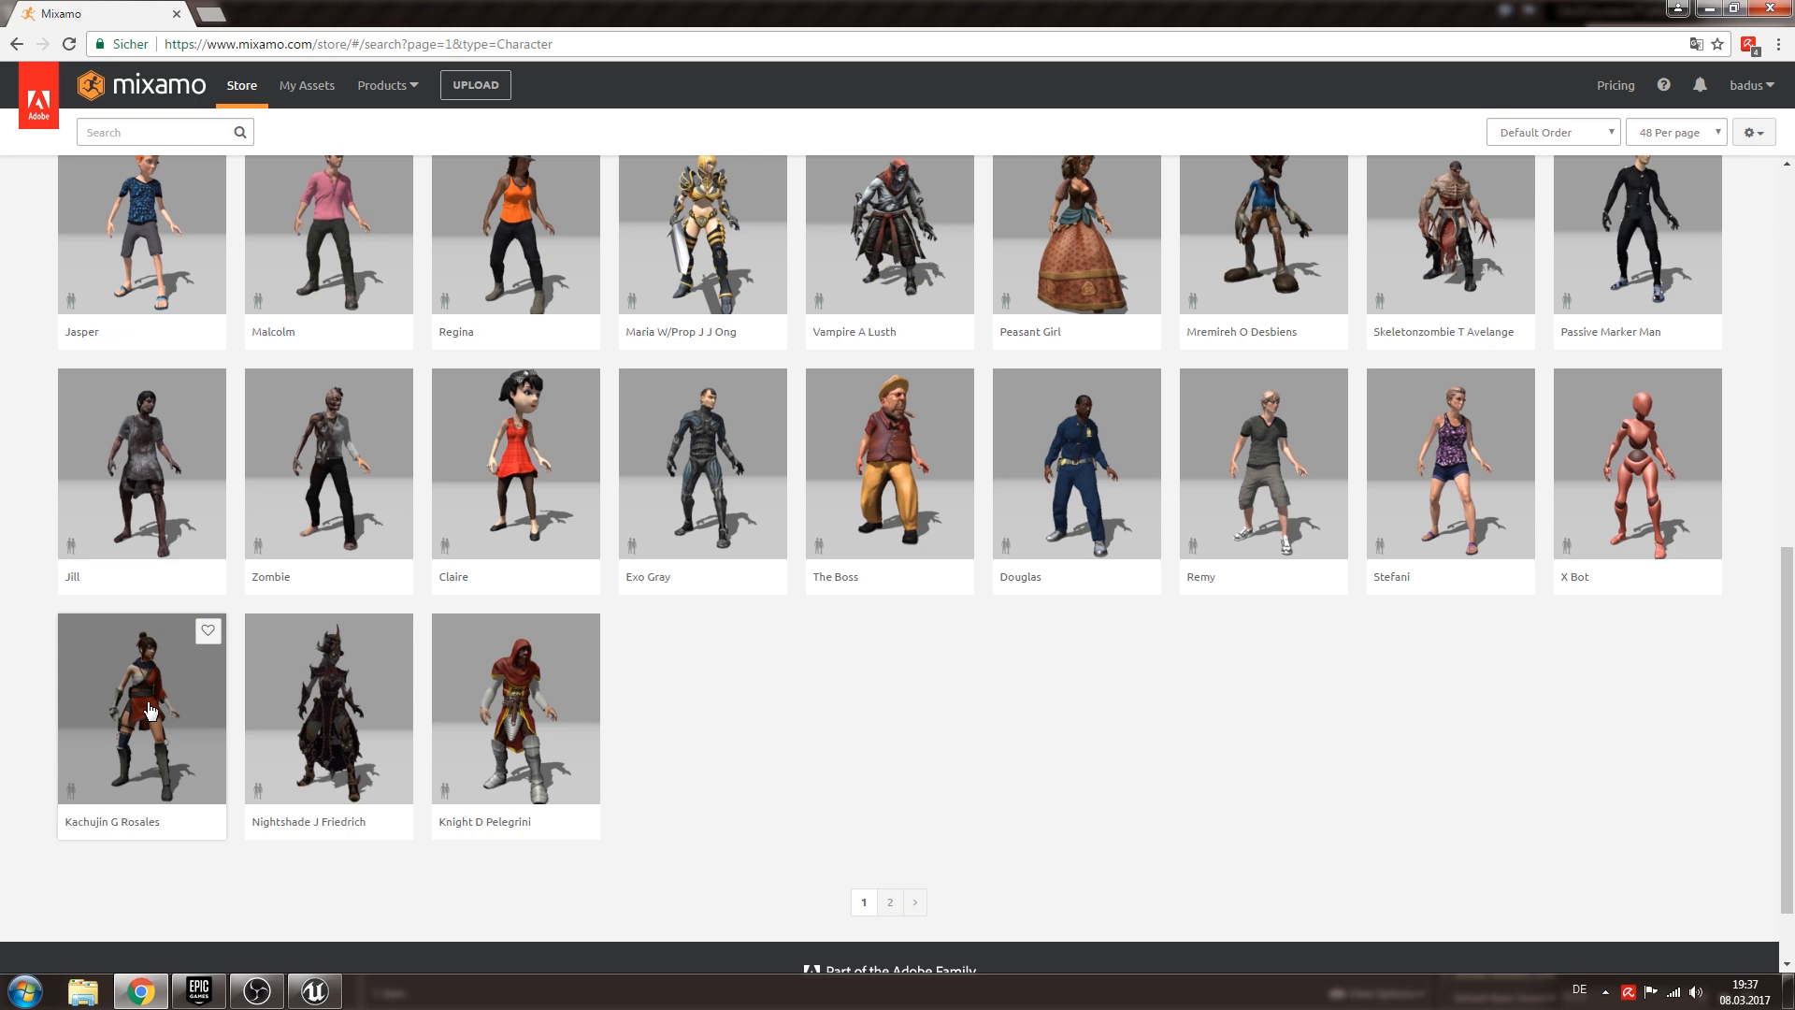
Add Kachujin G Rosales to My Assets and view the owned characters page.
{"action": "left_click", "coordinate": [141, 708]}
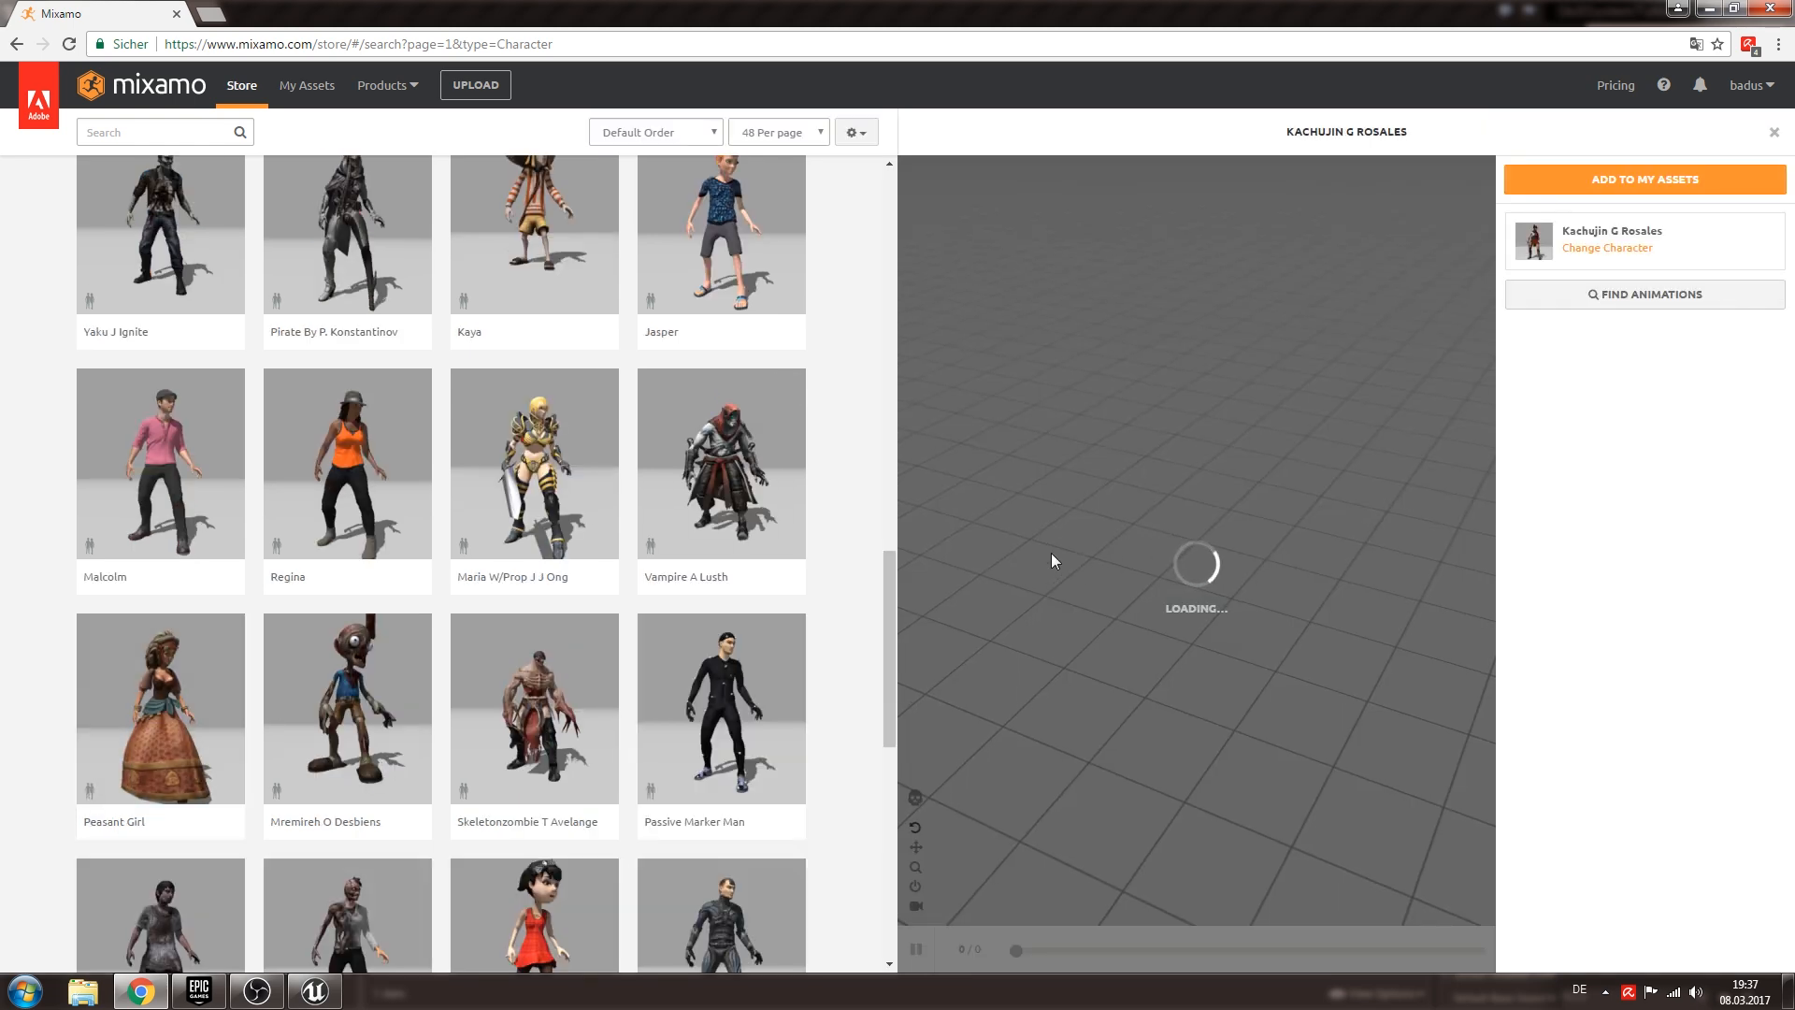
{"action": "mouse_move", "coordinate": [1254, 626]}
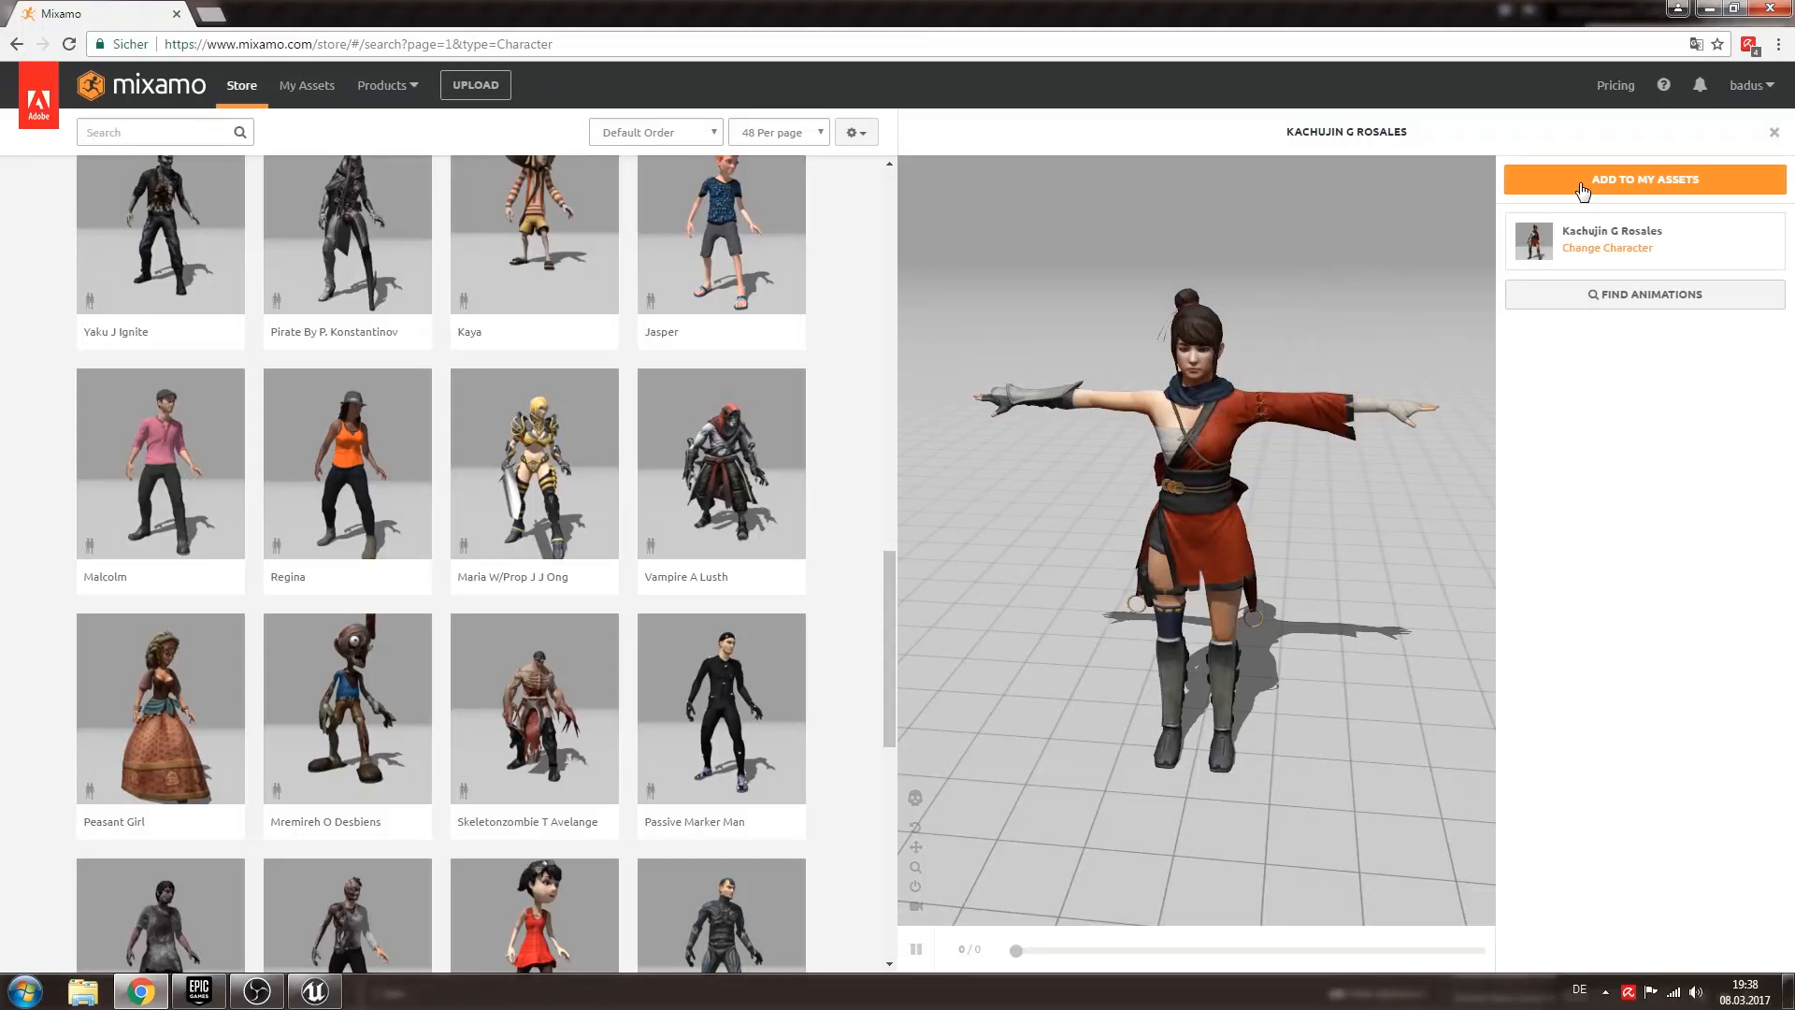
{"action": "left_click", "coordinate": [1642, 179]}
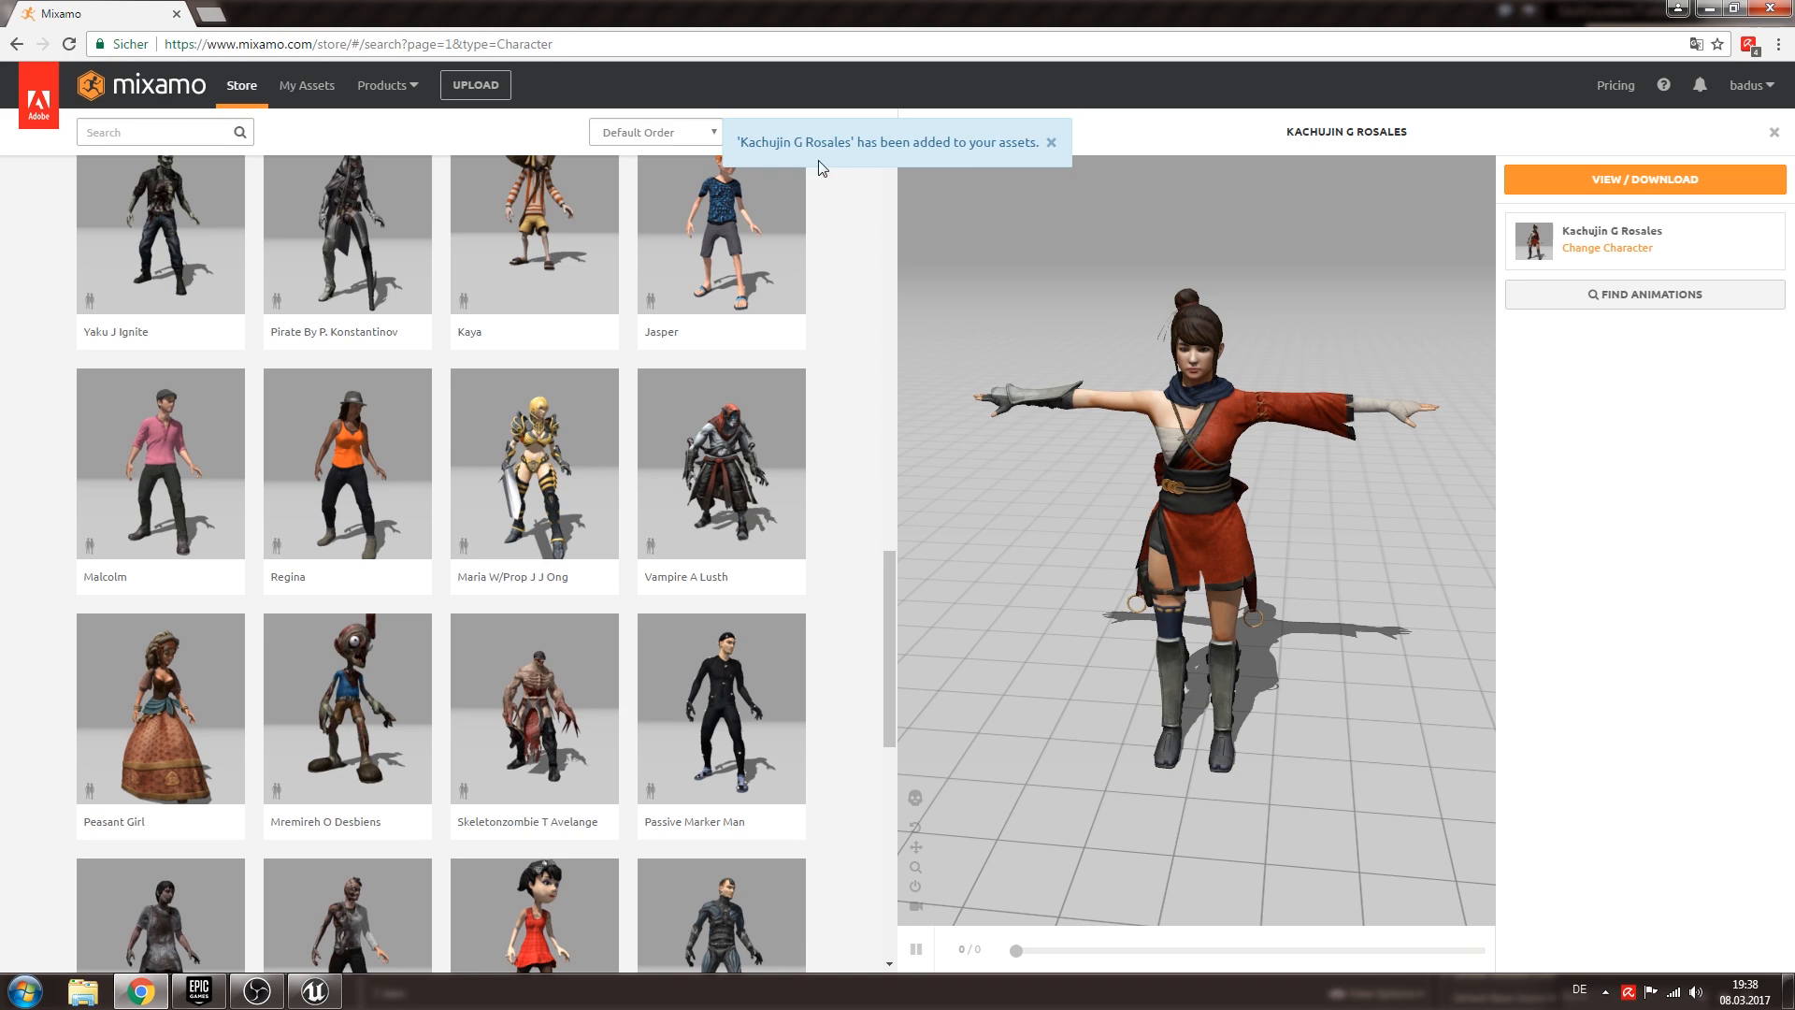
{"action": "left_click", "coordinate": [1047, 142]}
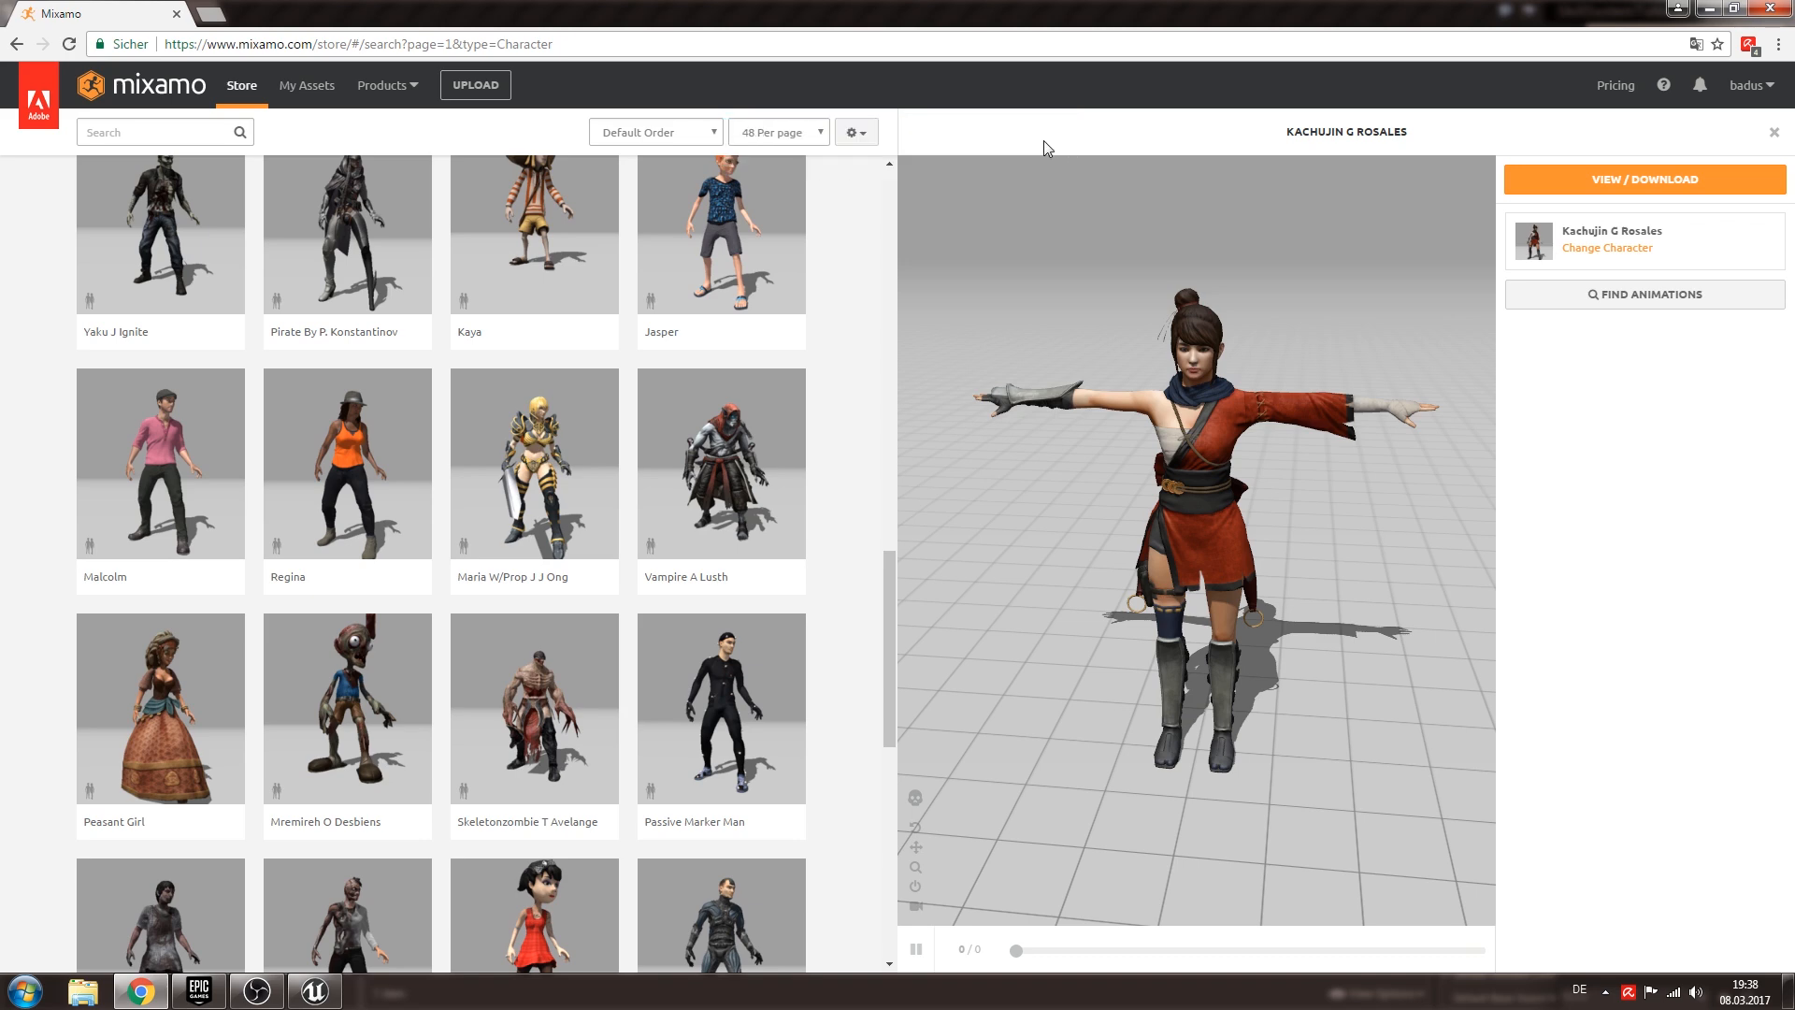
{"action": "mouse_move", "coordinate": [612, 194]}
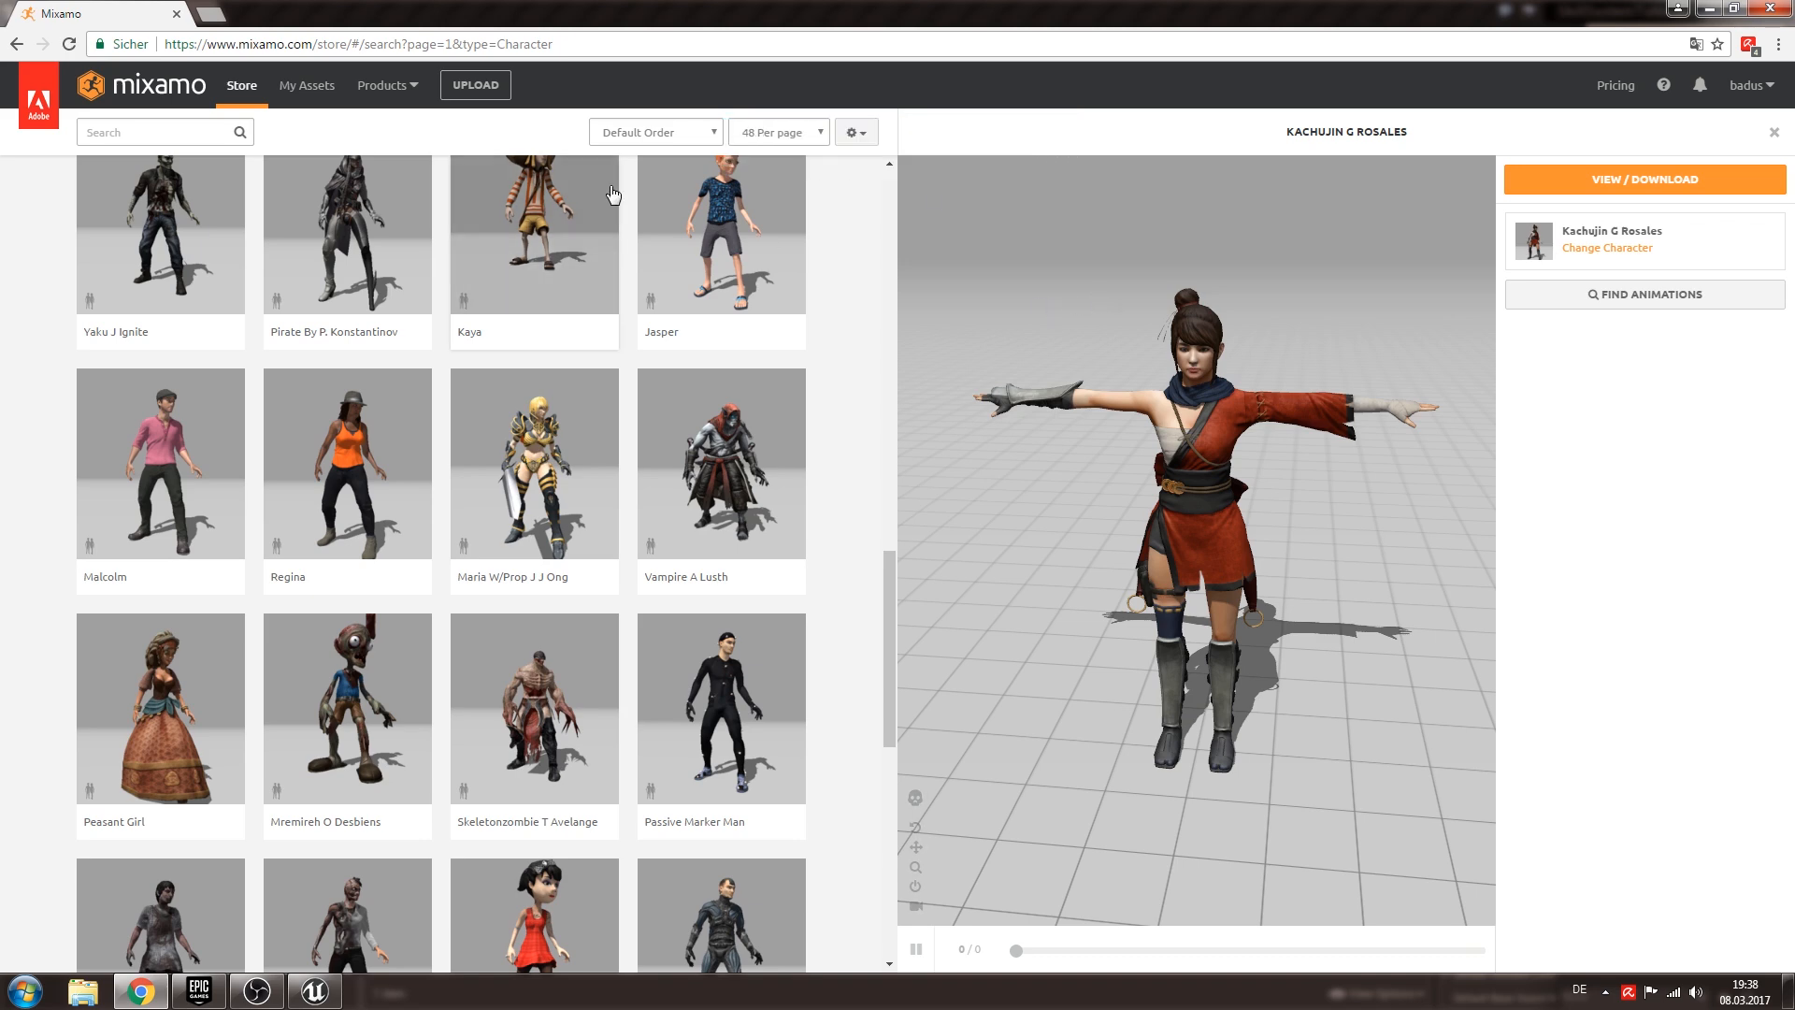
{"action": "left_click", "coordinate": [305, 85]}
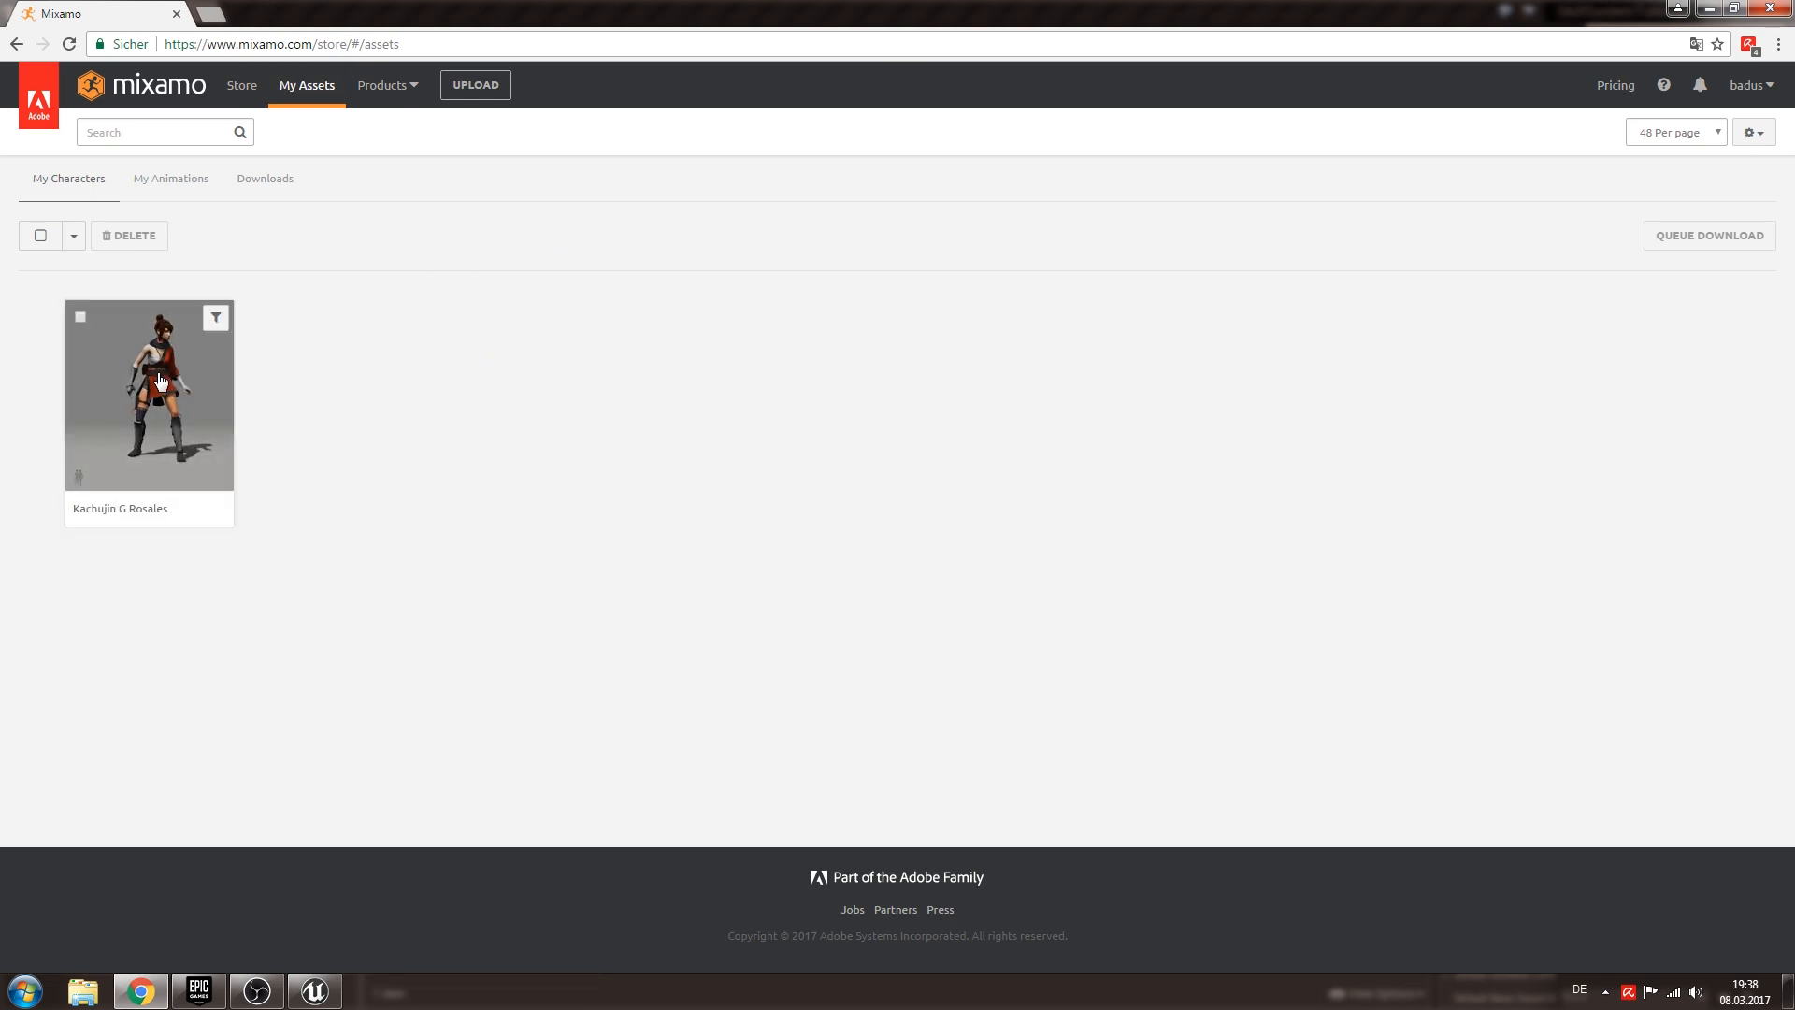
Queue Kachujin G Rosales for download as FBX in T-Pose.
{"action": "left_click", "coordinate": [149, 393]}
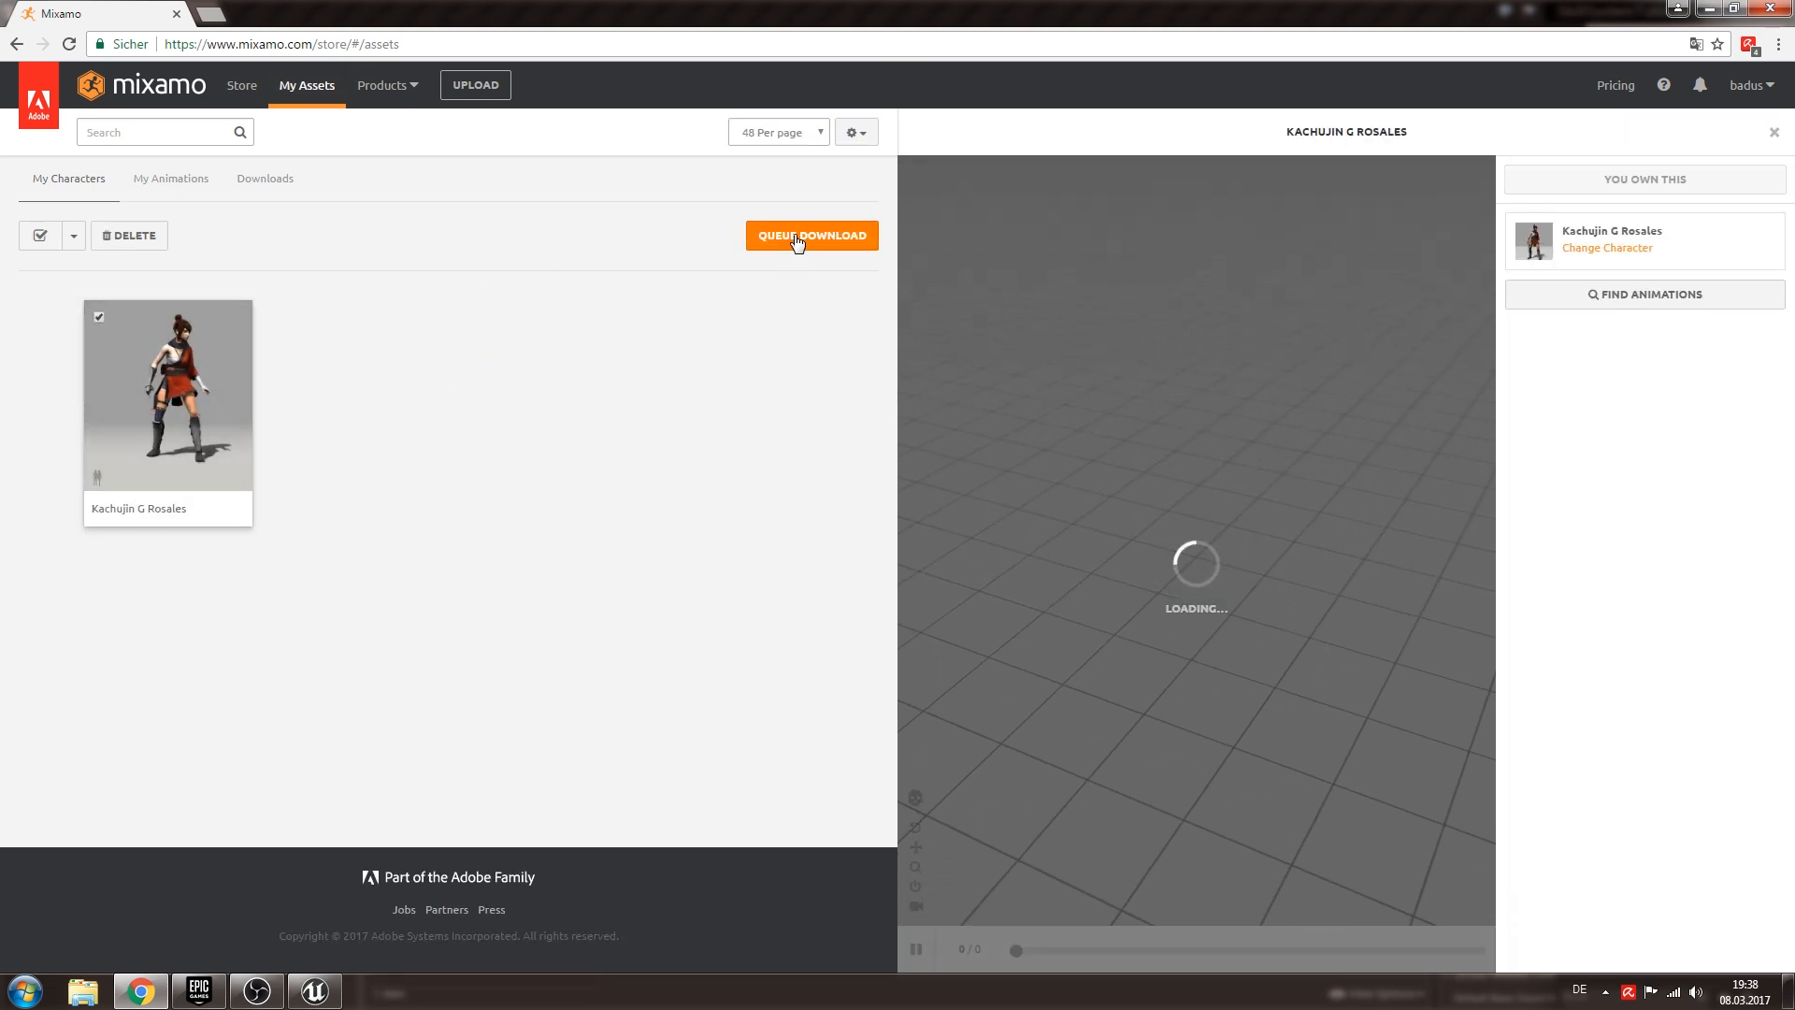
{"action": "left_click", "coordinate": [812, 235]}
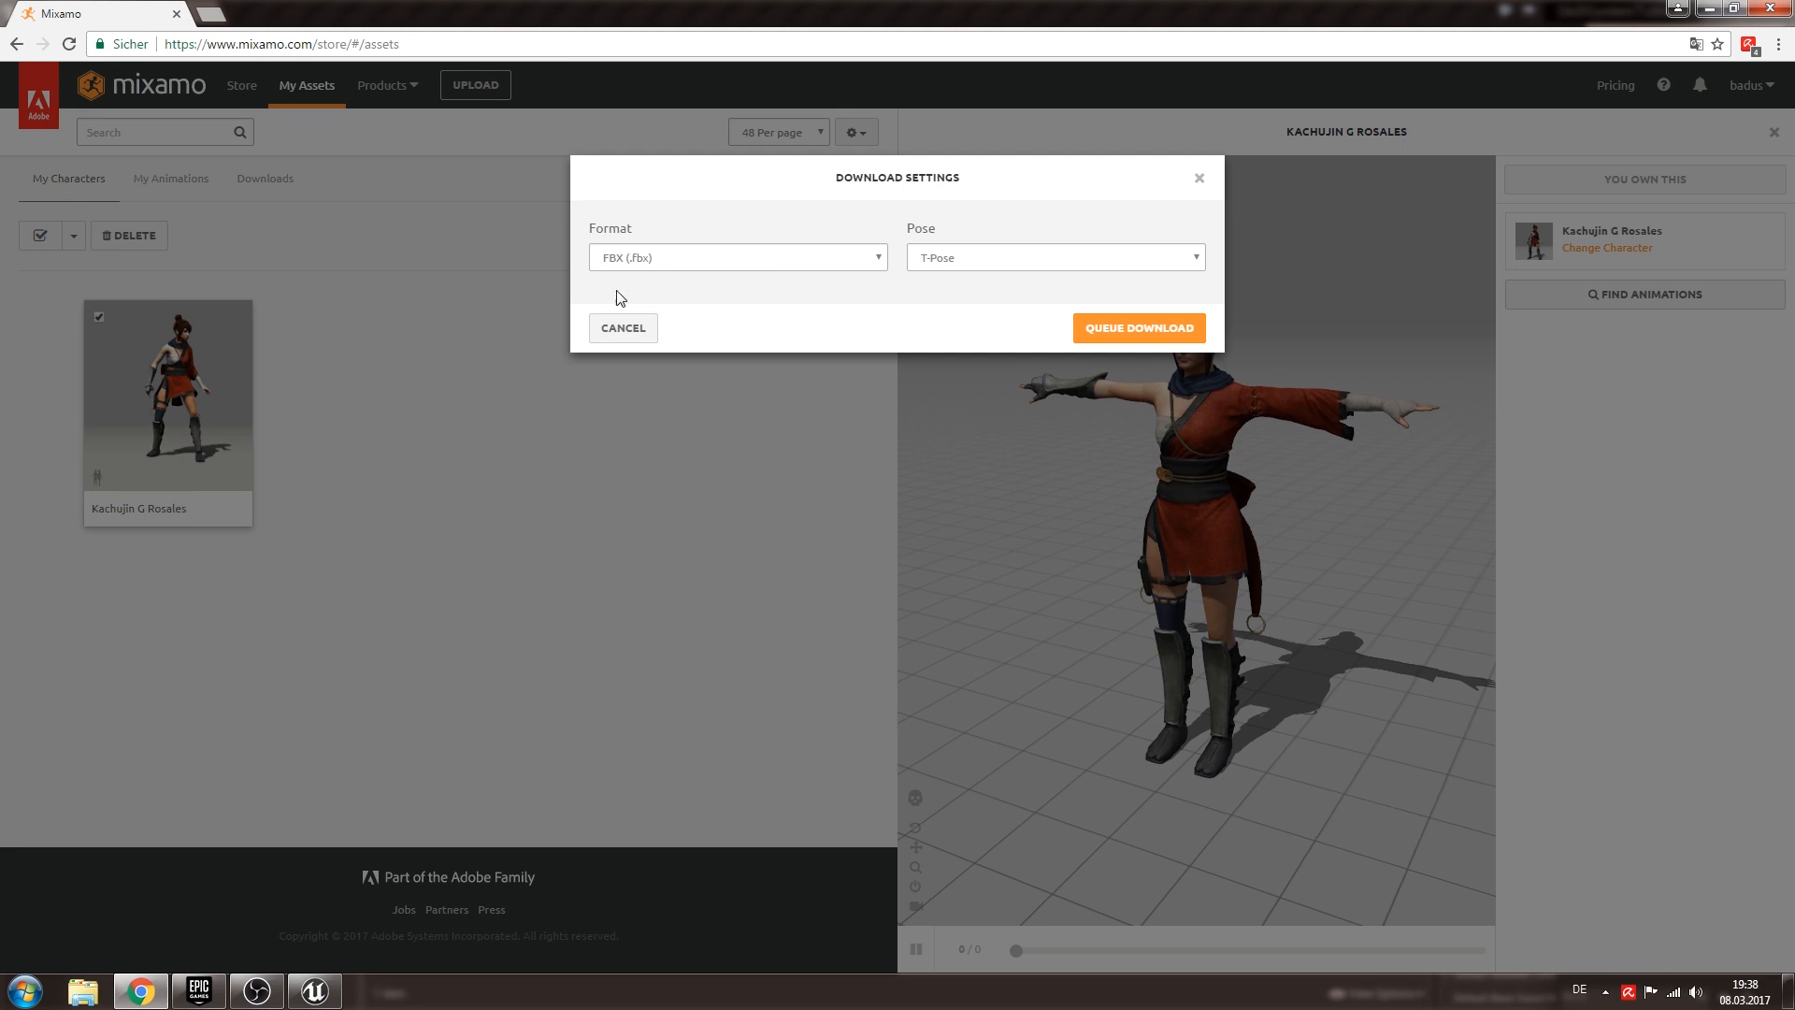
{"action": "left_click", "coordinate": [738, 256]}
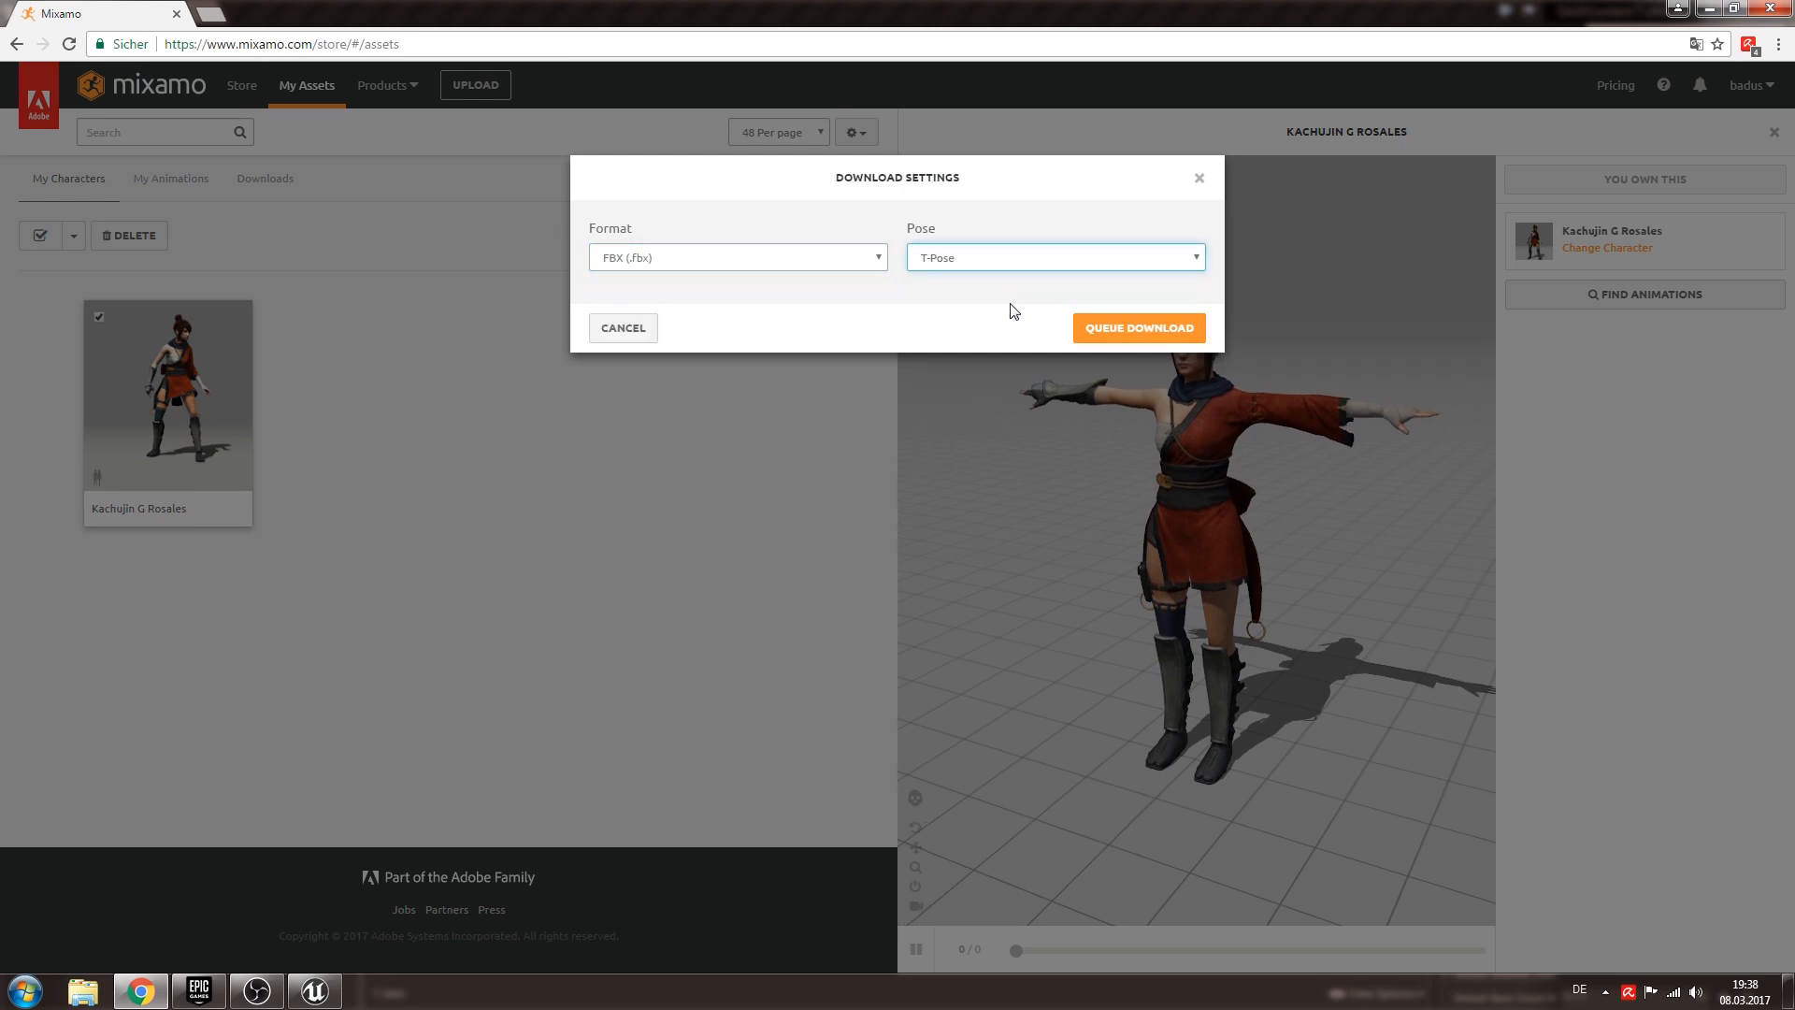
{"action": "left_click", "coordinate": [1138, 327]}
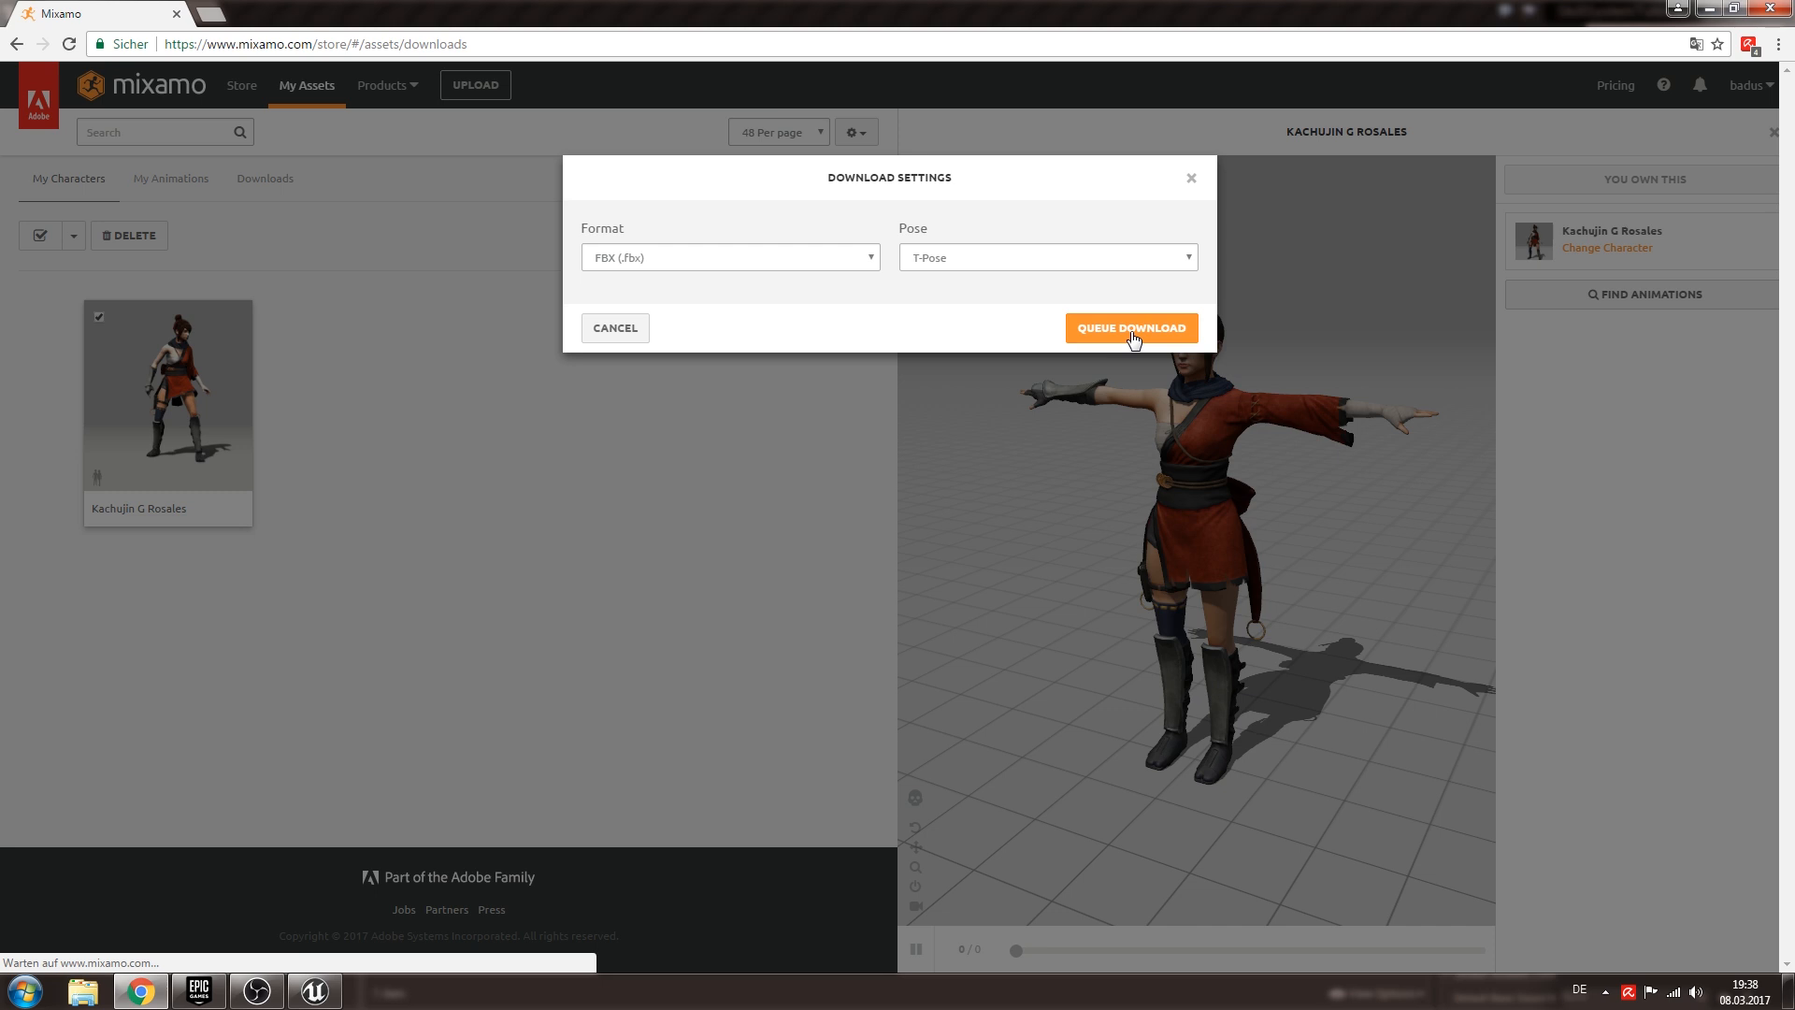
{"action": "left_click", "coordinate": [1130, 327]}
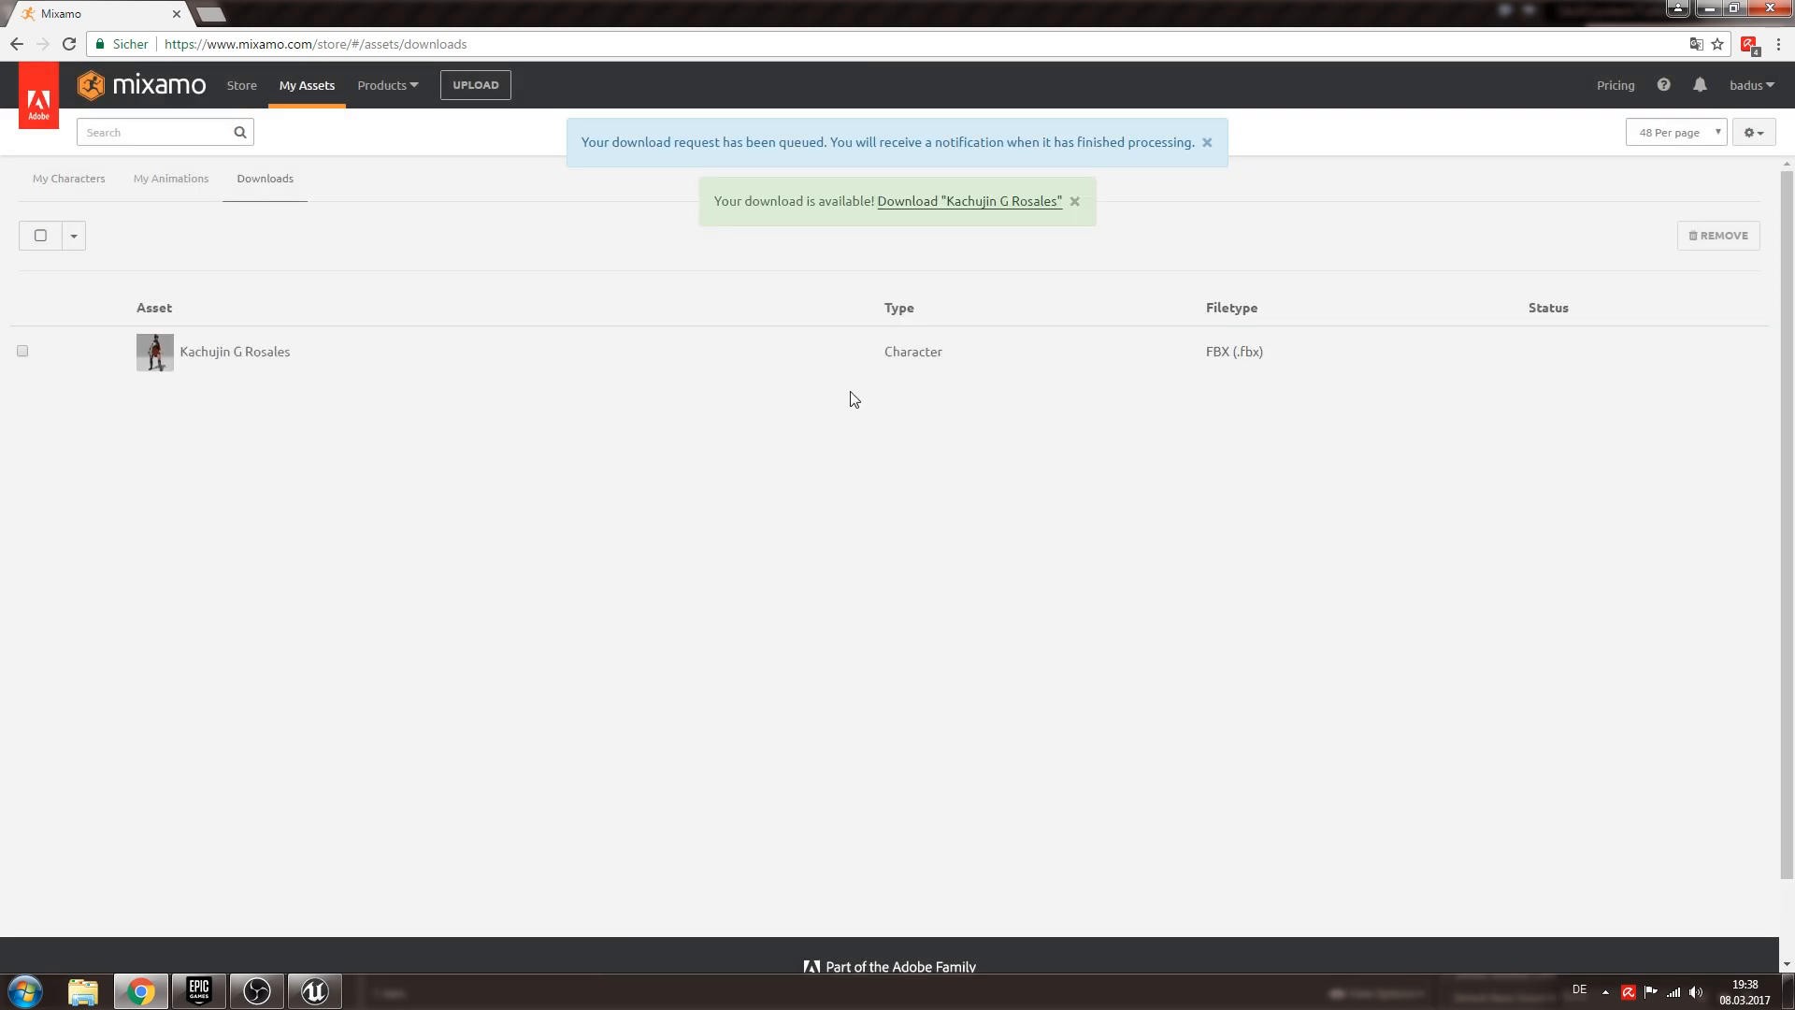
Download Kachujin_G_Rosales.fbx from the ready notice and dismiss the browser's file options.
{"action": "left_click", "coordinate": [1205, 142]}
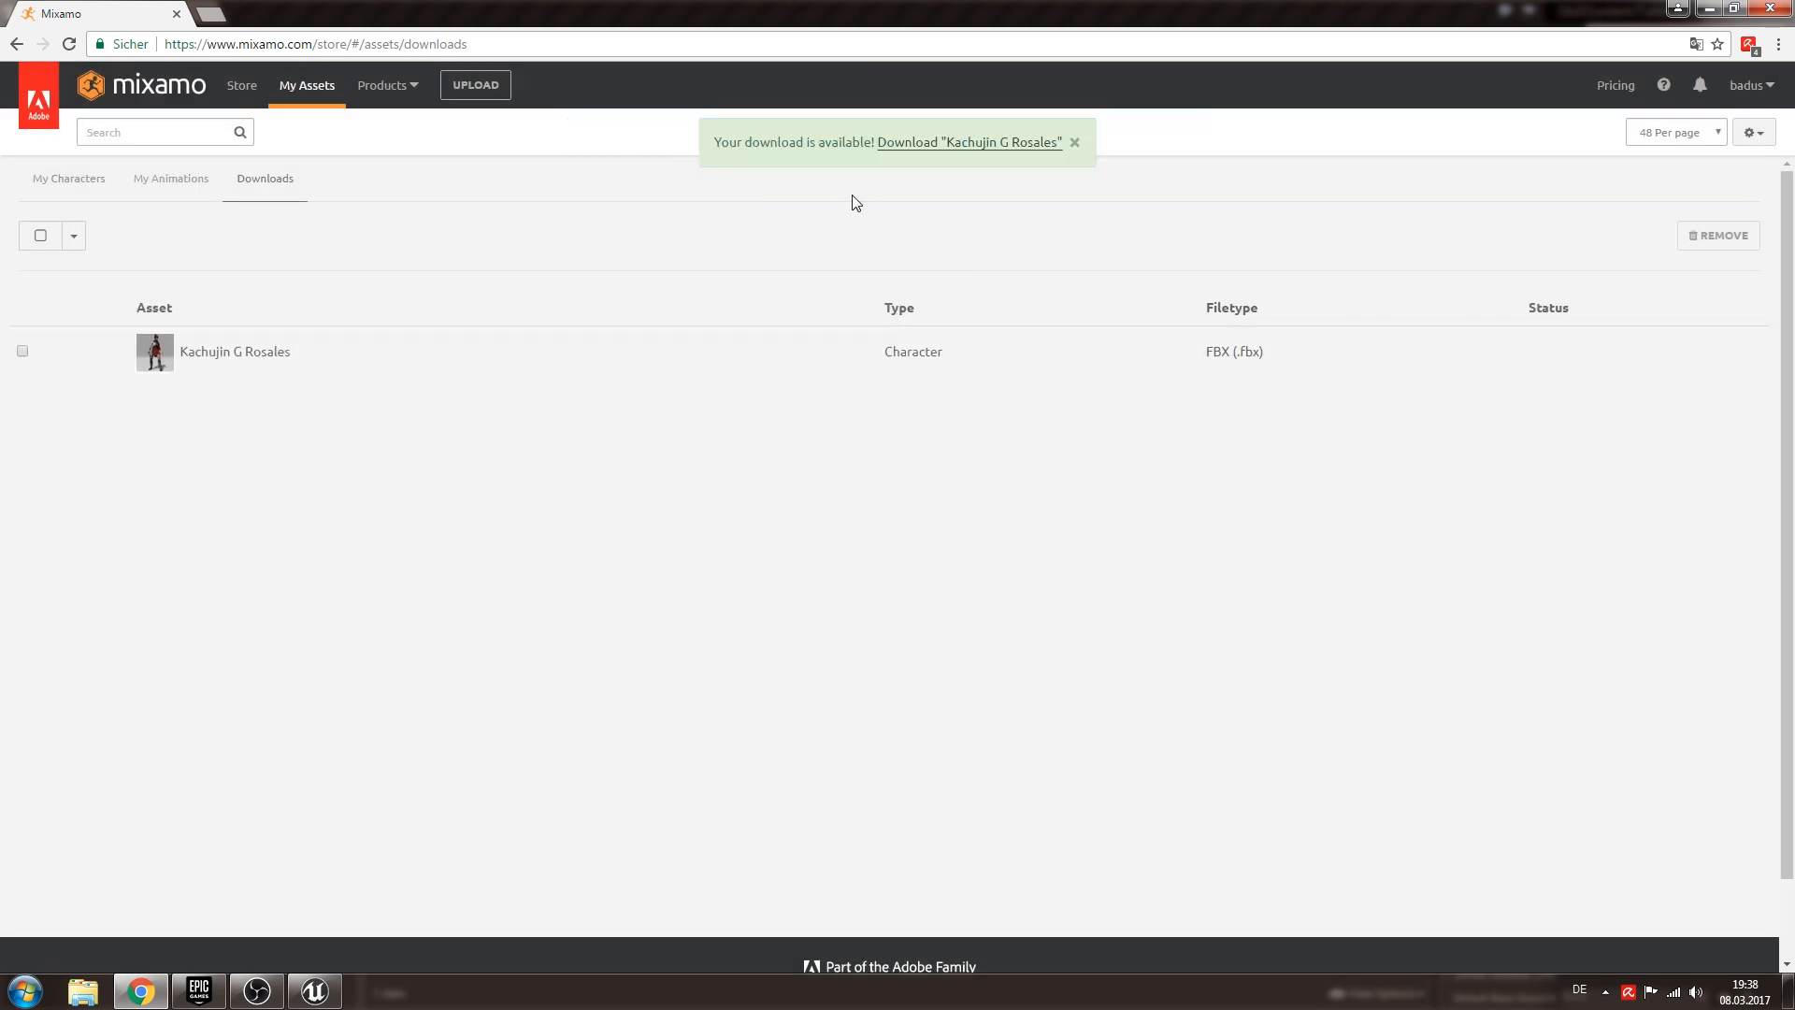
{"action": "mouse_move", "coordinate": [867, 443]}
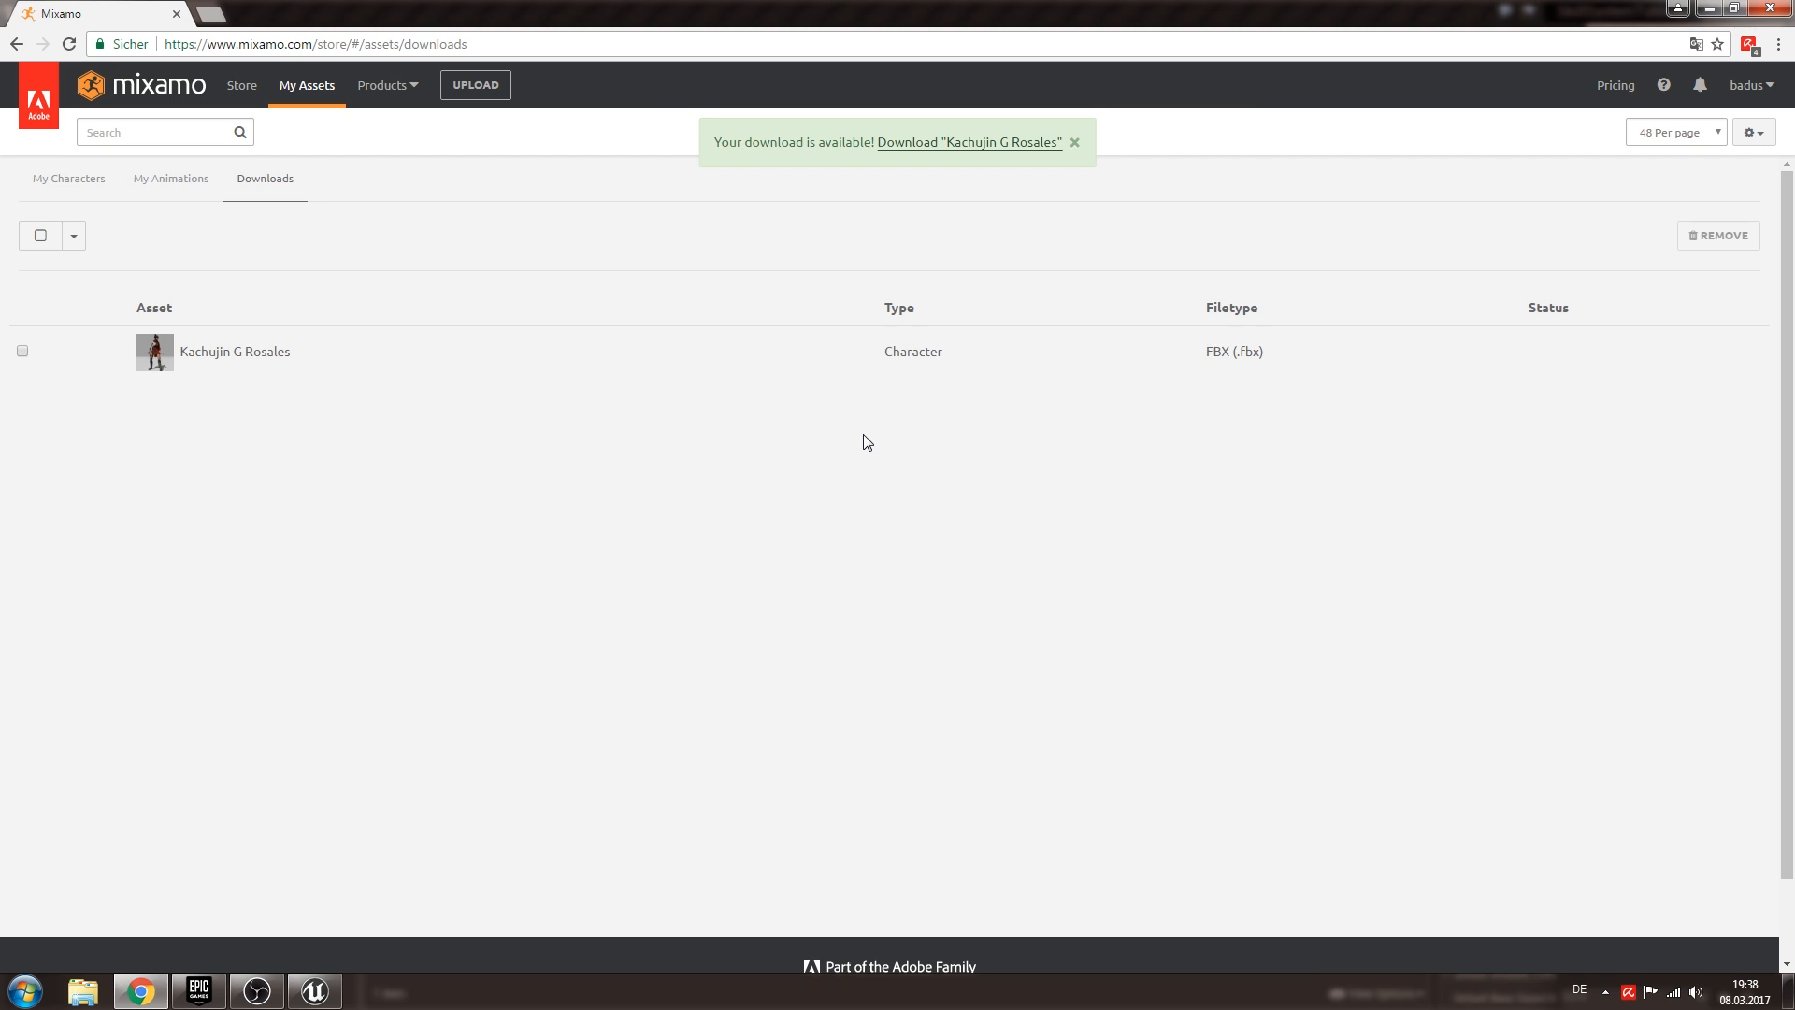
{"action": "left_click", "coordinate": [1075, 142]}
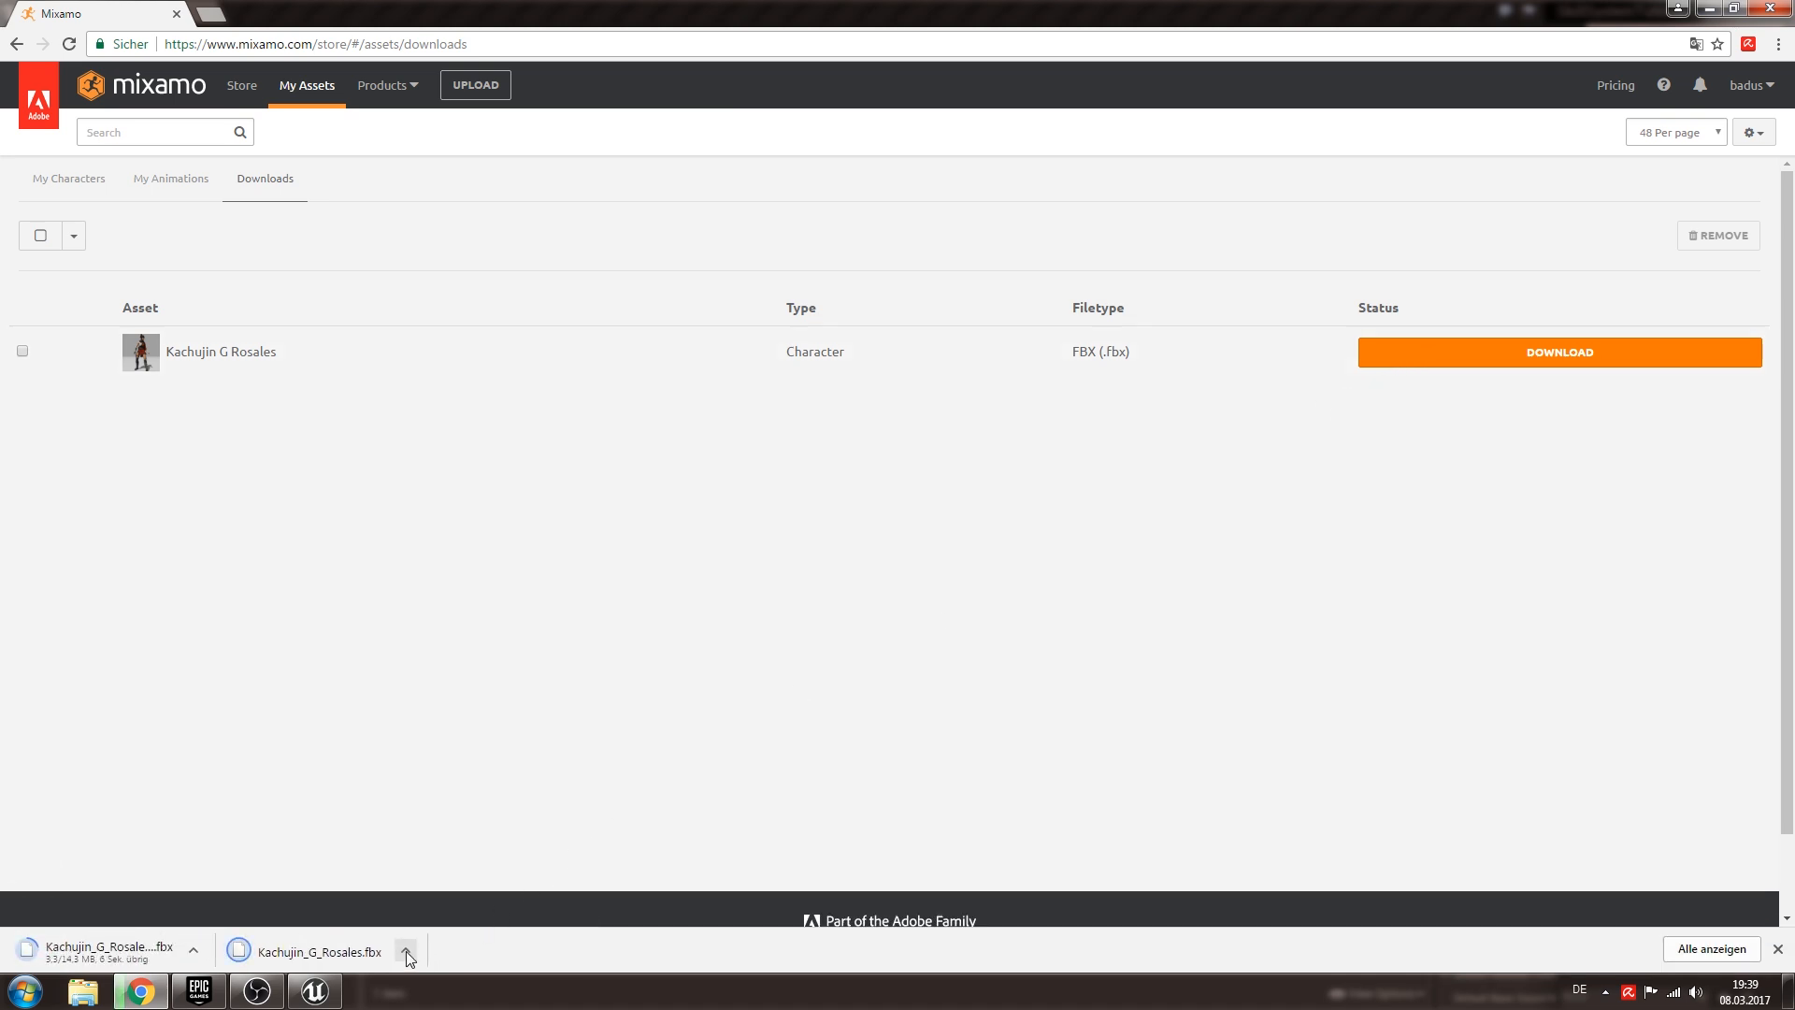
{"action": "left_click", "coordinate": [405, 952]}
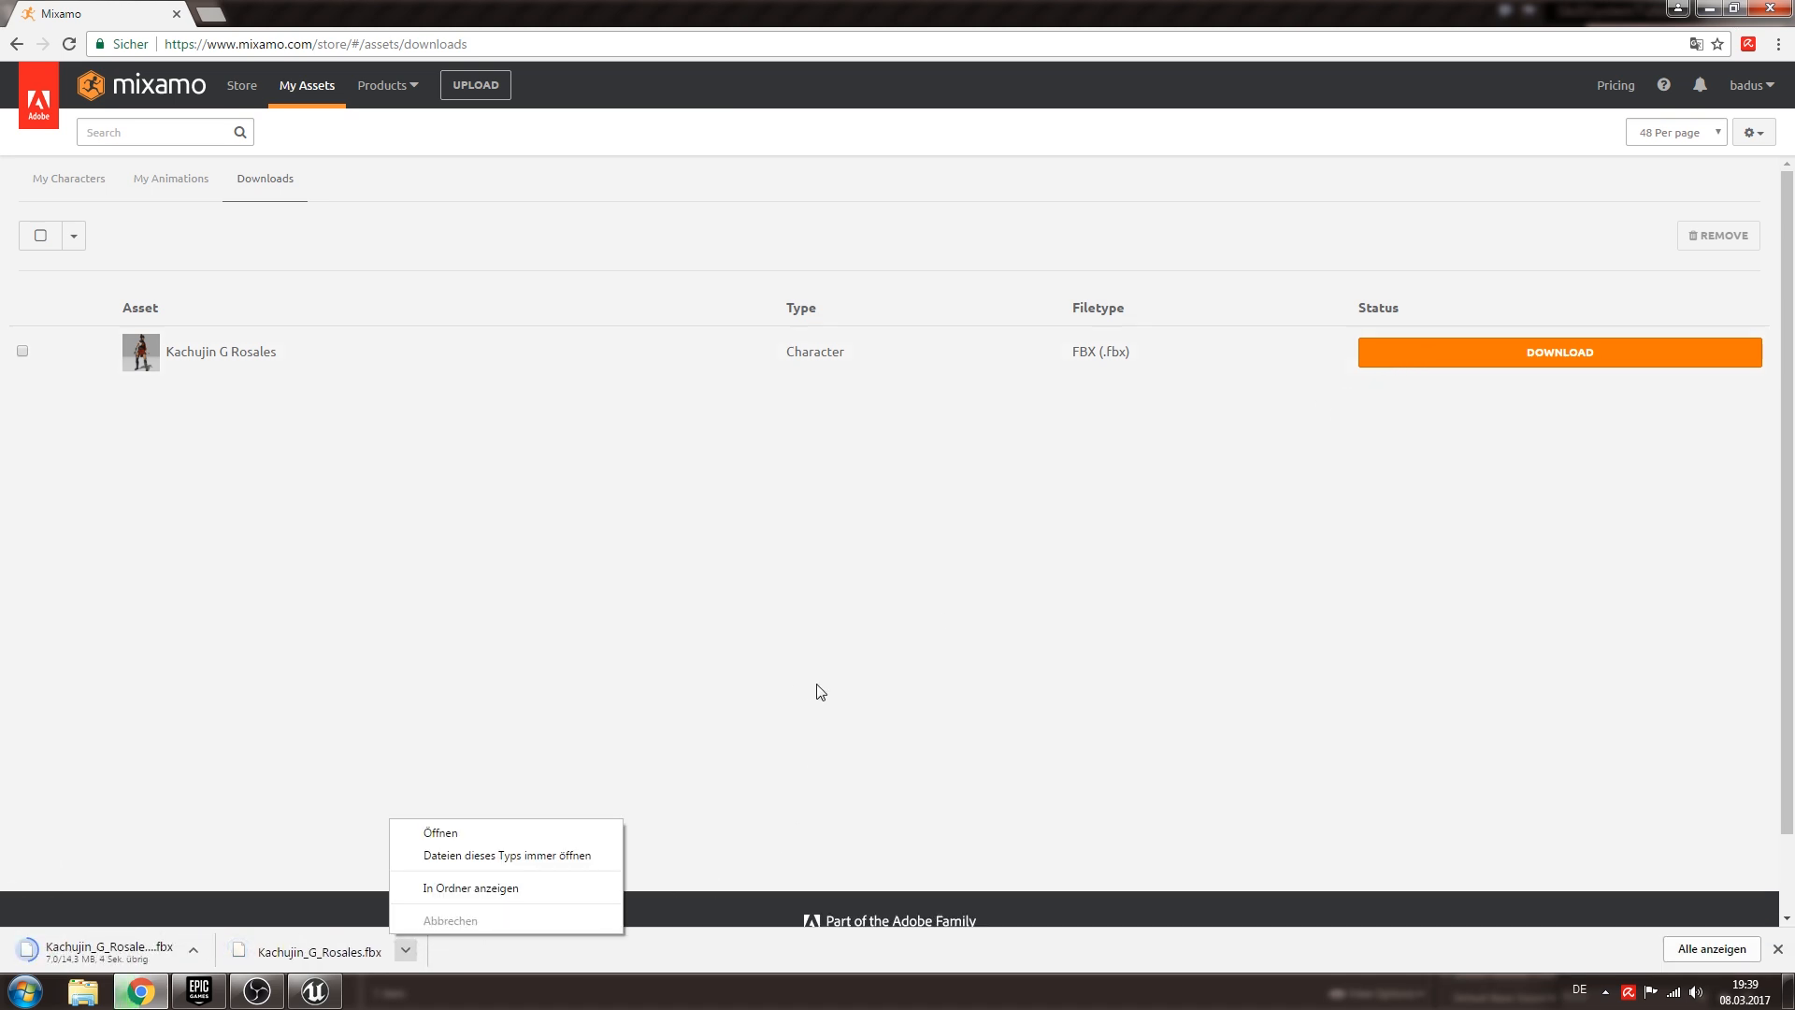
{"action": "left_click", "coordinate": [527, 520]}
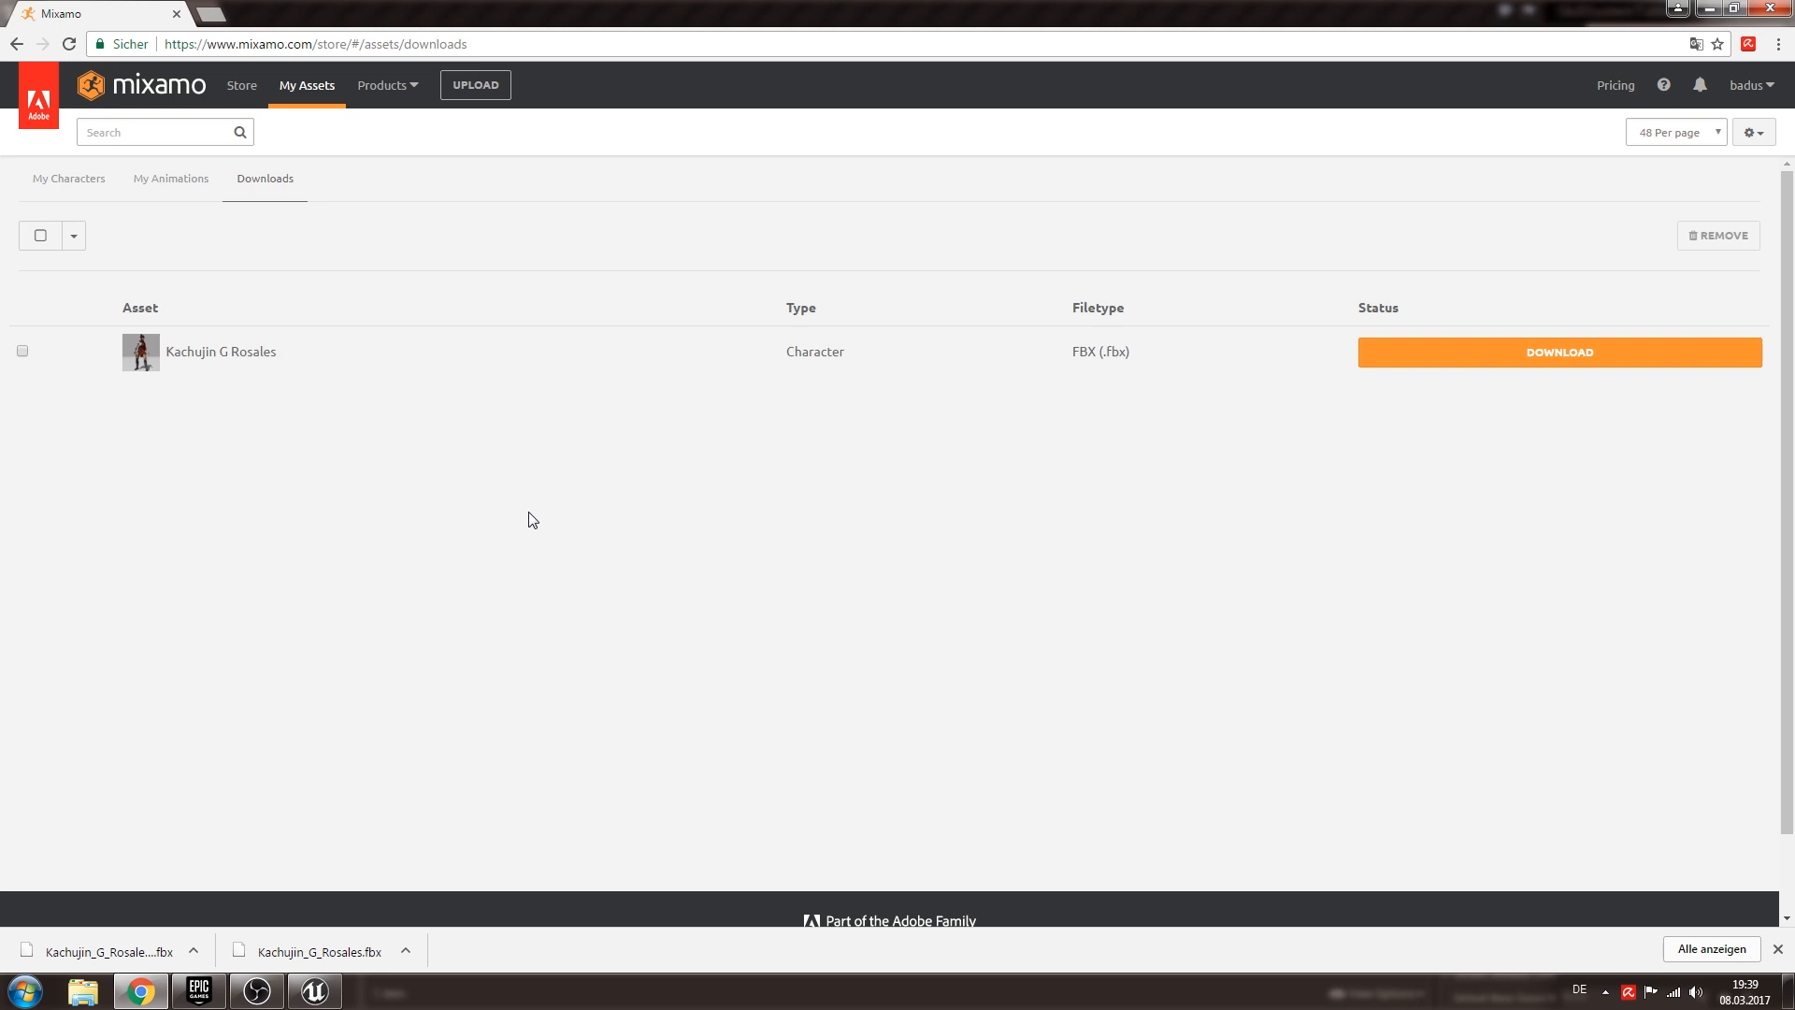
{"action": "mouse_move", "coordinate": [361, 447]}
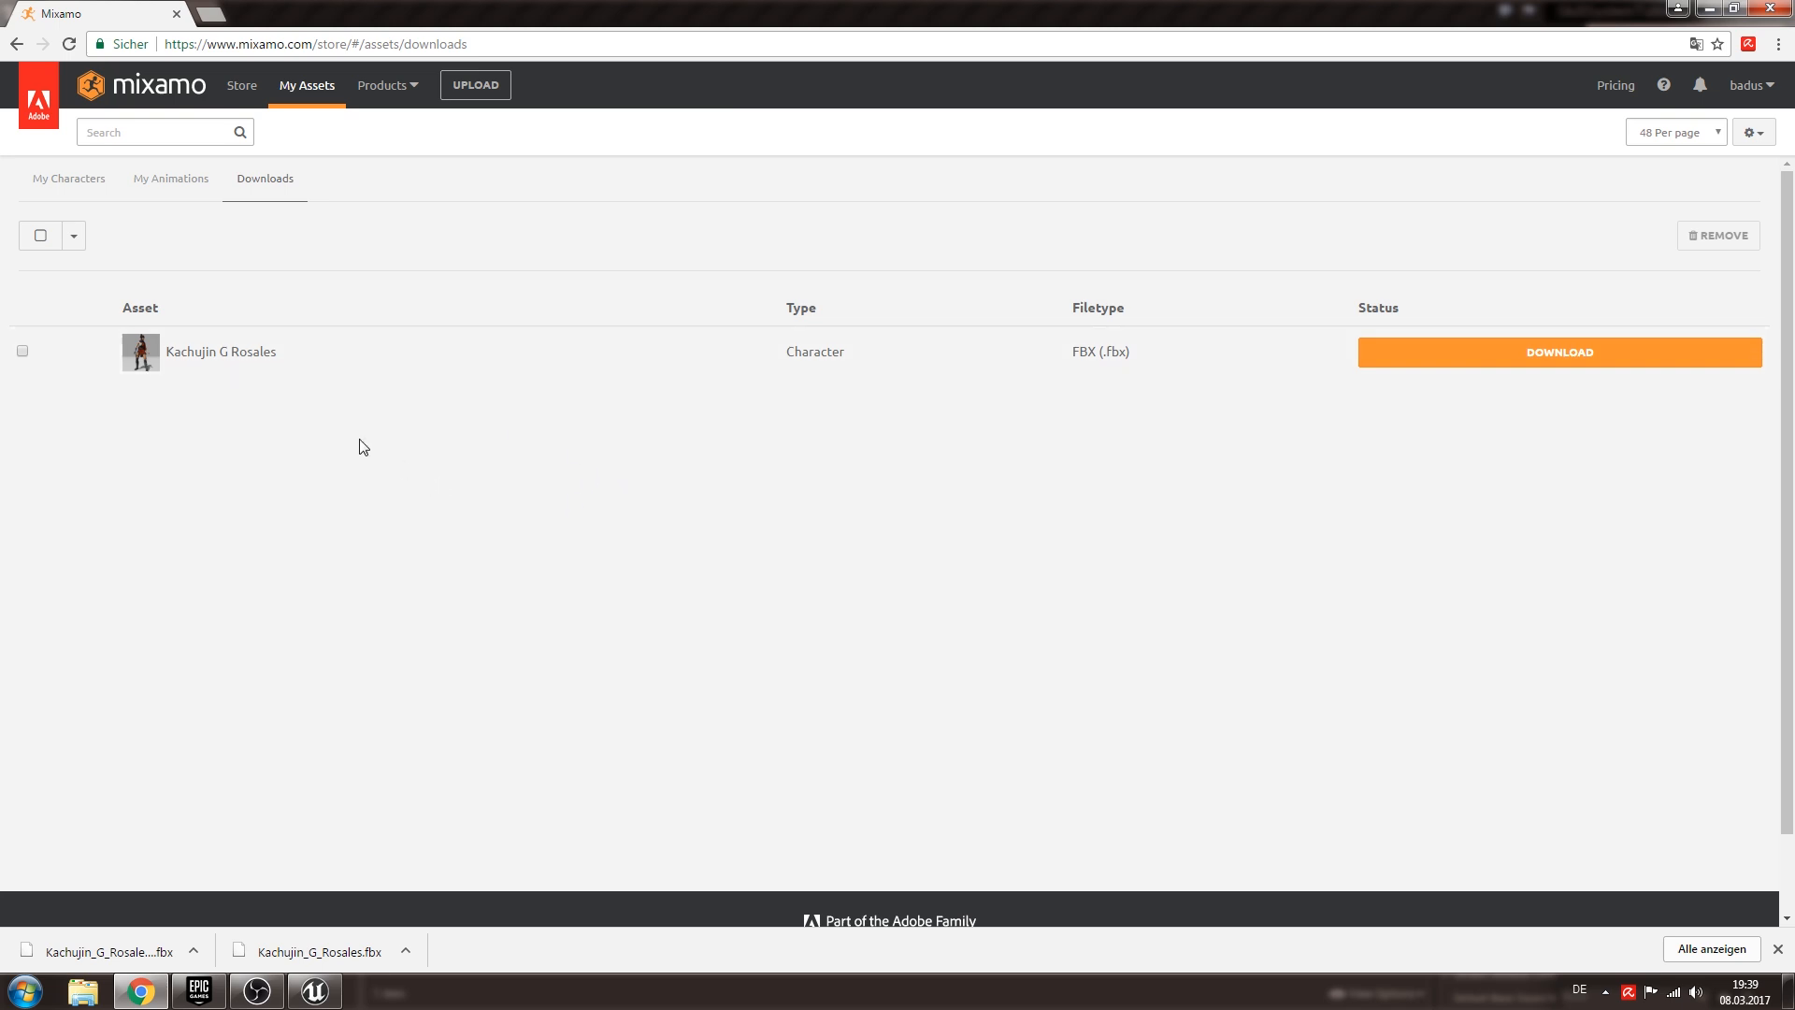
{"action": "mouse_move", "coordinate": [376, 529]}
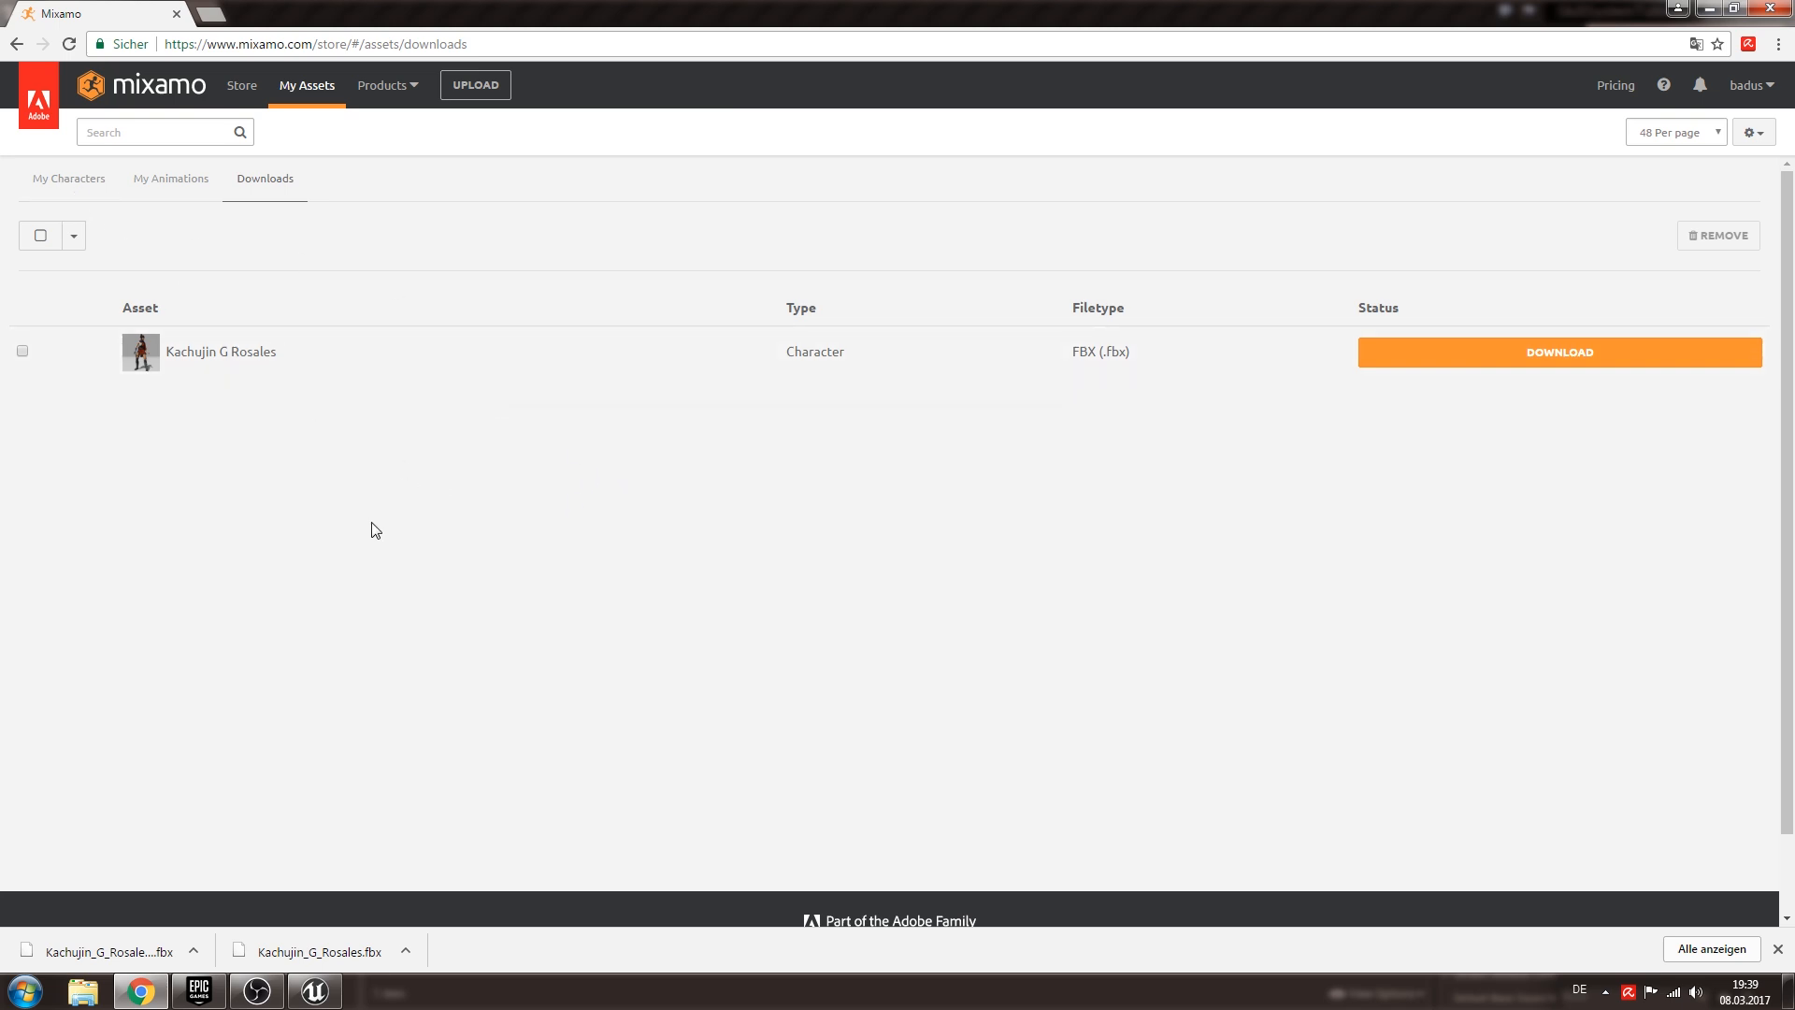
{"action": "mouse_move", "coordinate": [317, 306]}
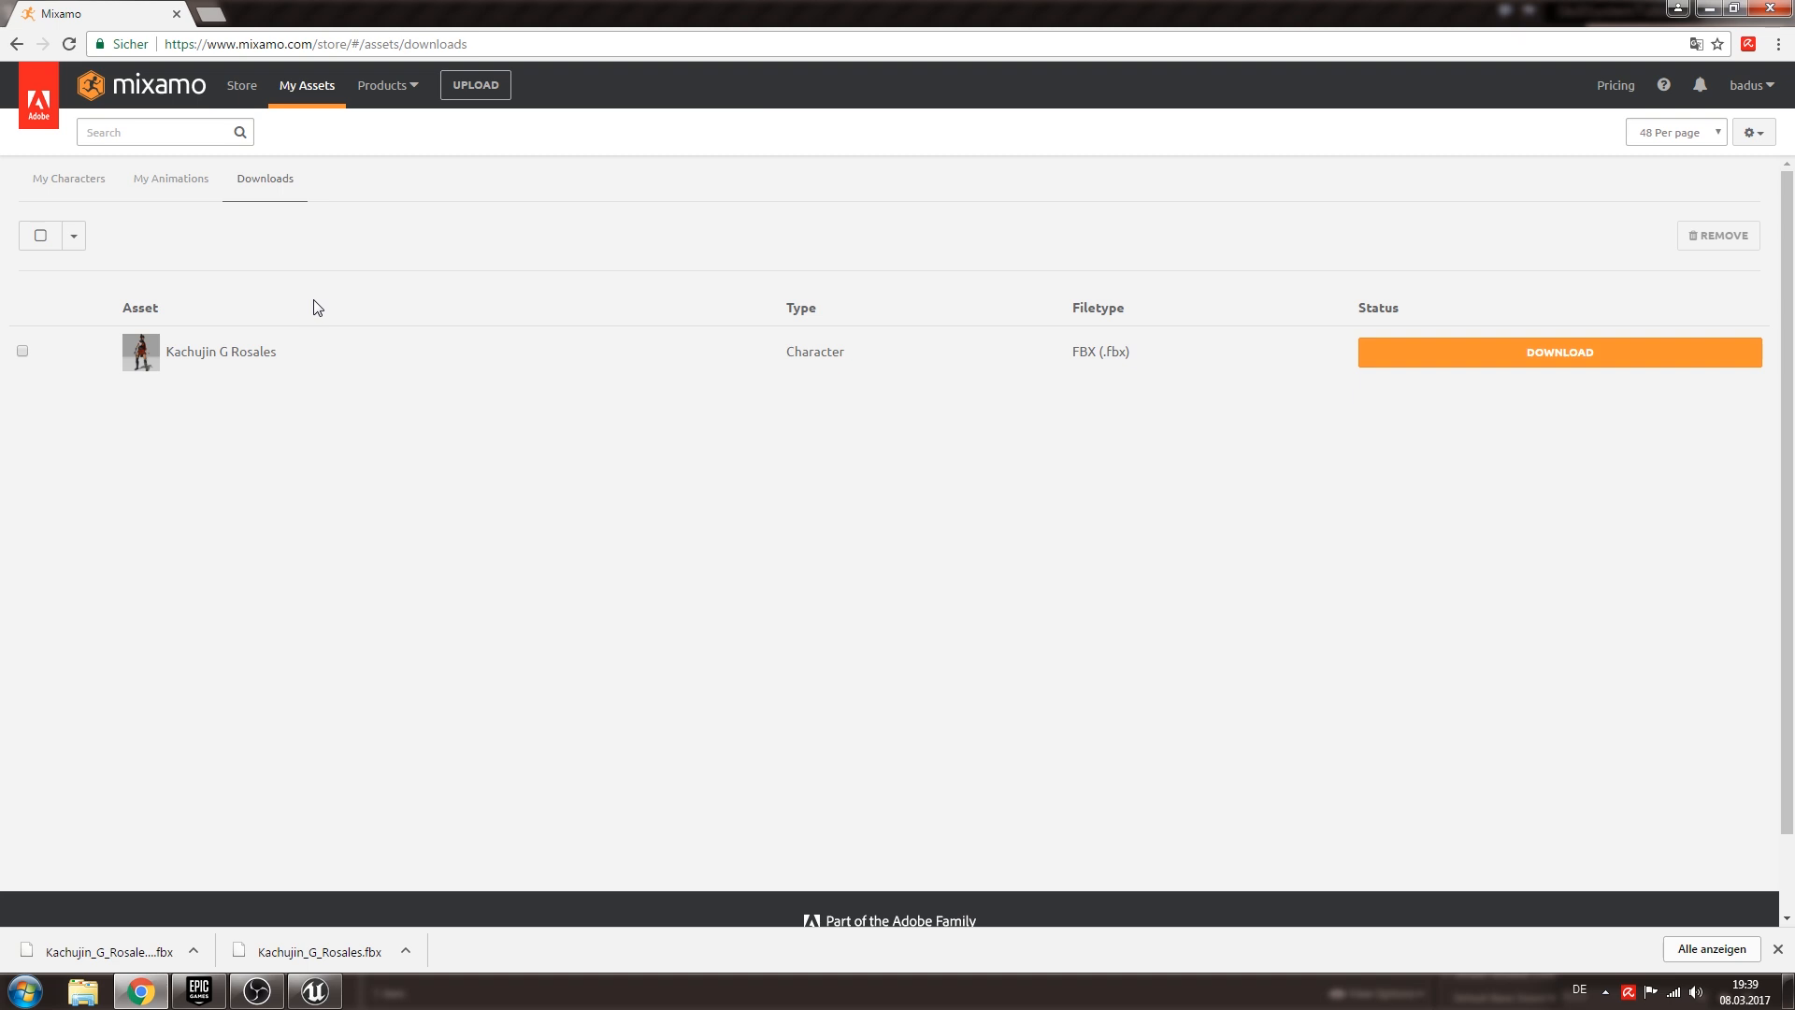
{"action": "mouse_move", "coordinate": [332, 315]}
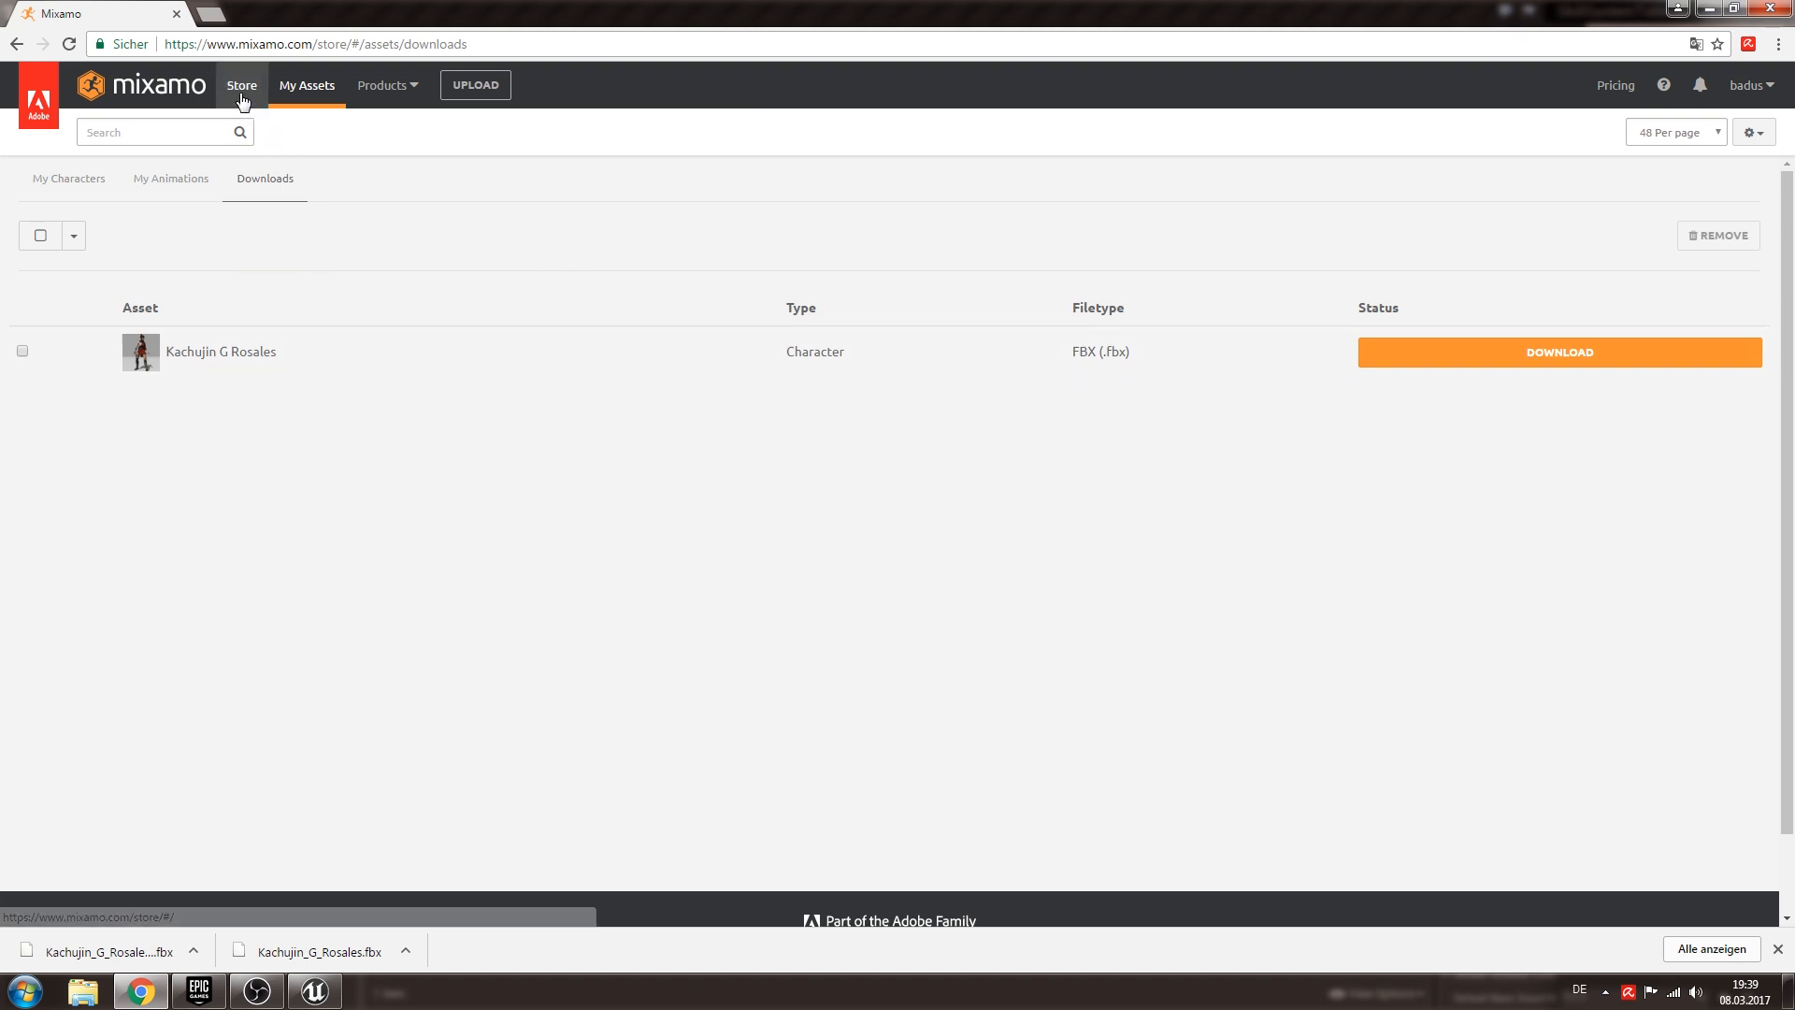
Return to the Store front page and scroll through its packs toward the Pro Magic Pack.
{"action": "left_click", "coordinate": [242, 85]}
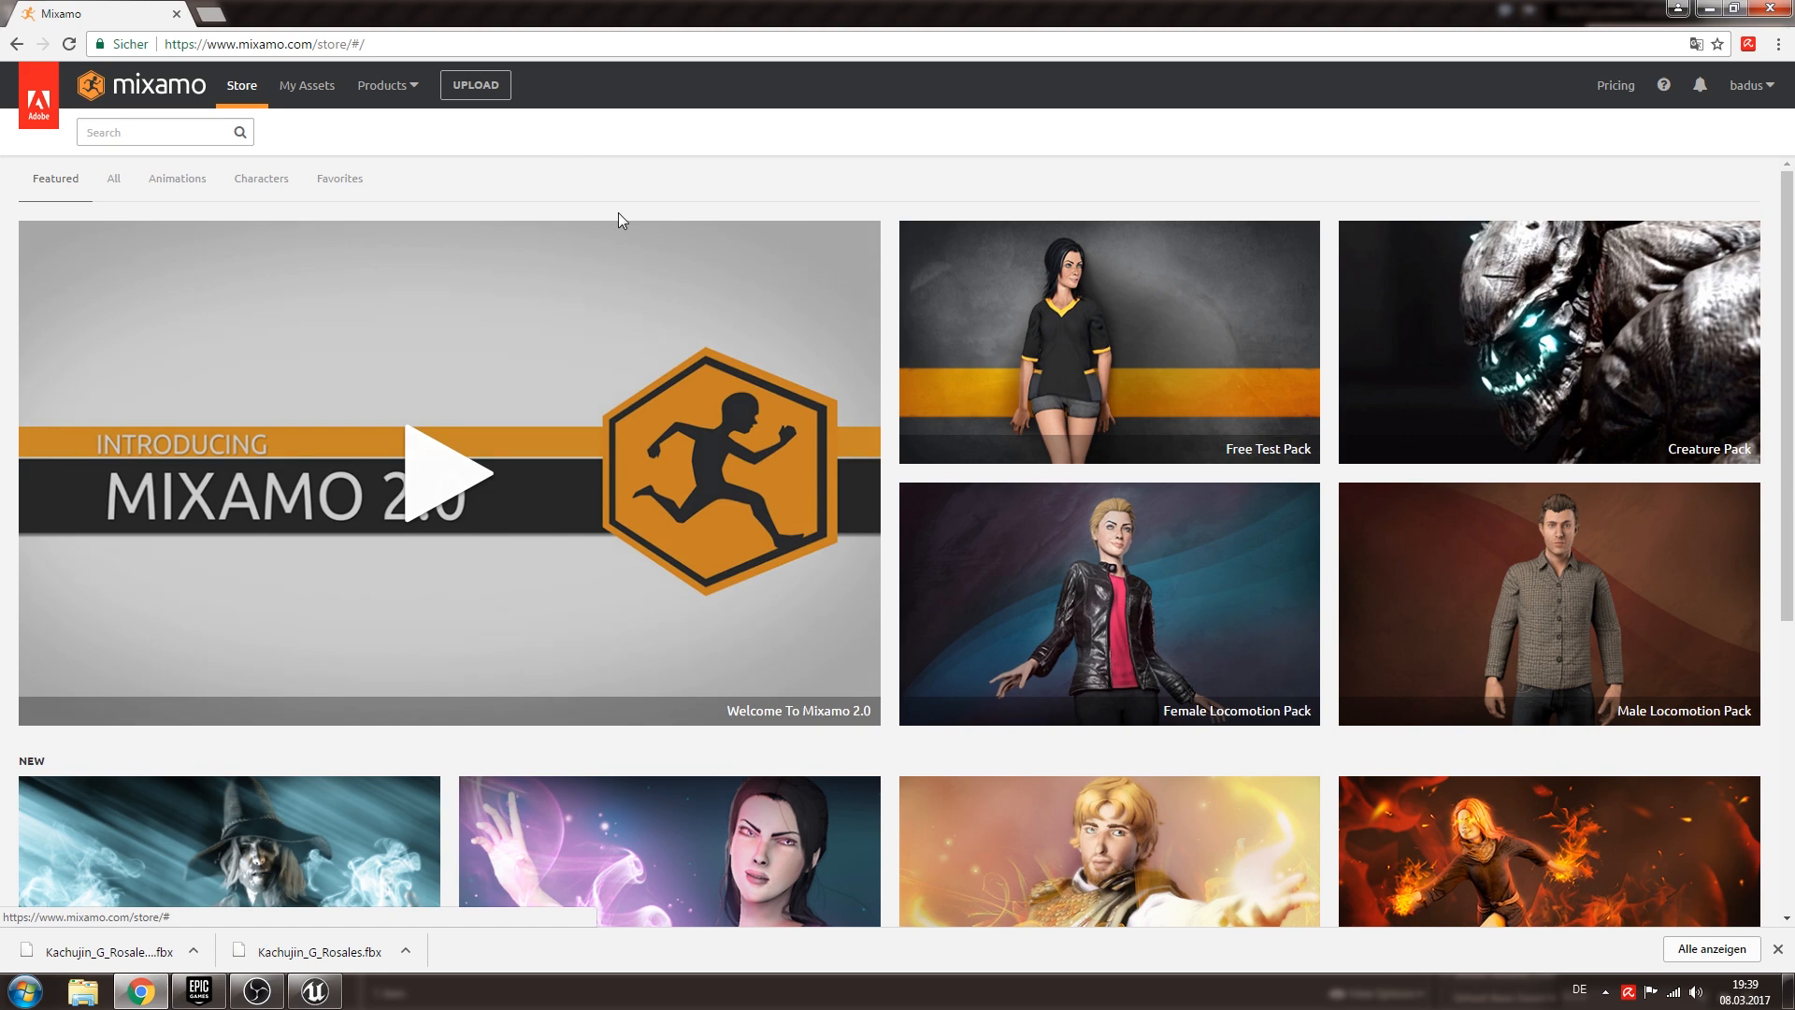
{"action": "scroll", "scroll_direction": "down", "scroll_amount": 3}
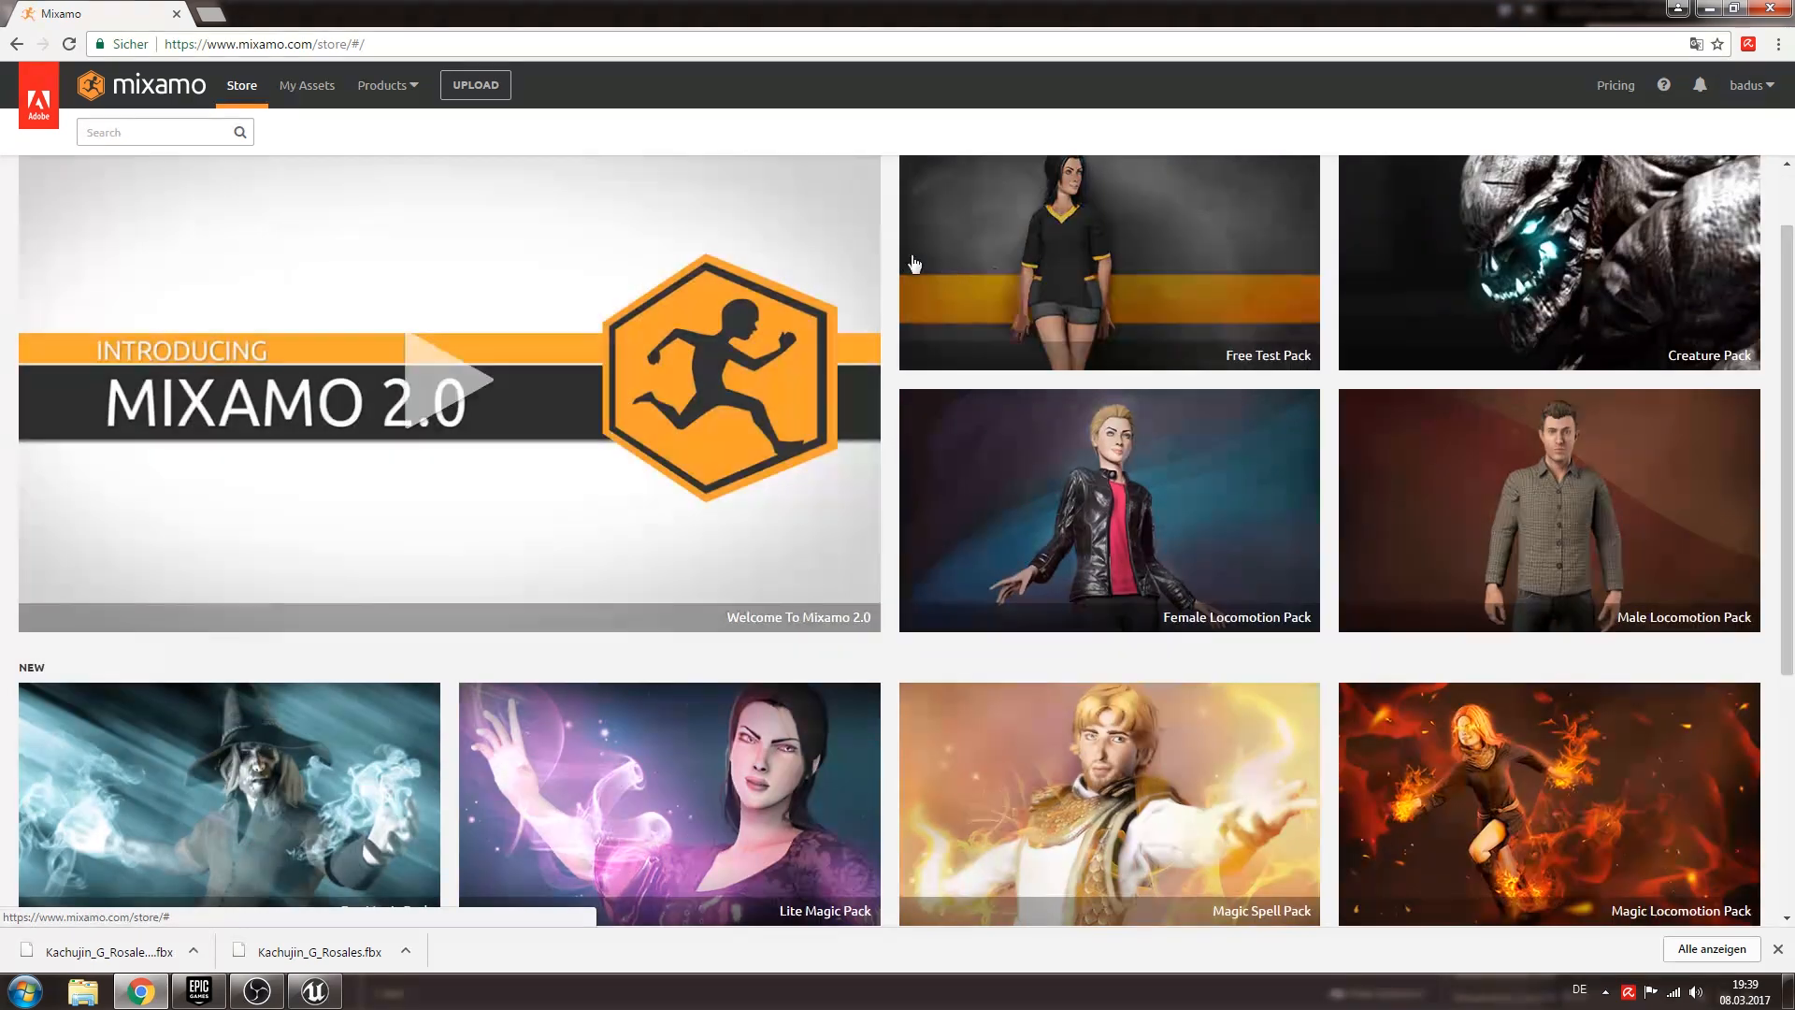
{"action": "scroll", "scroll_direction": "down", "scroll_amount": 3}
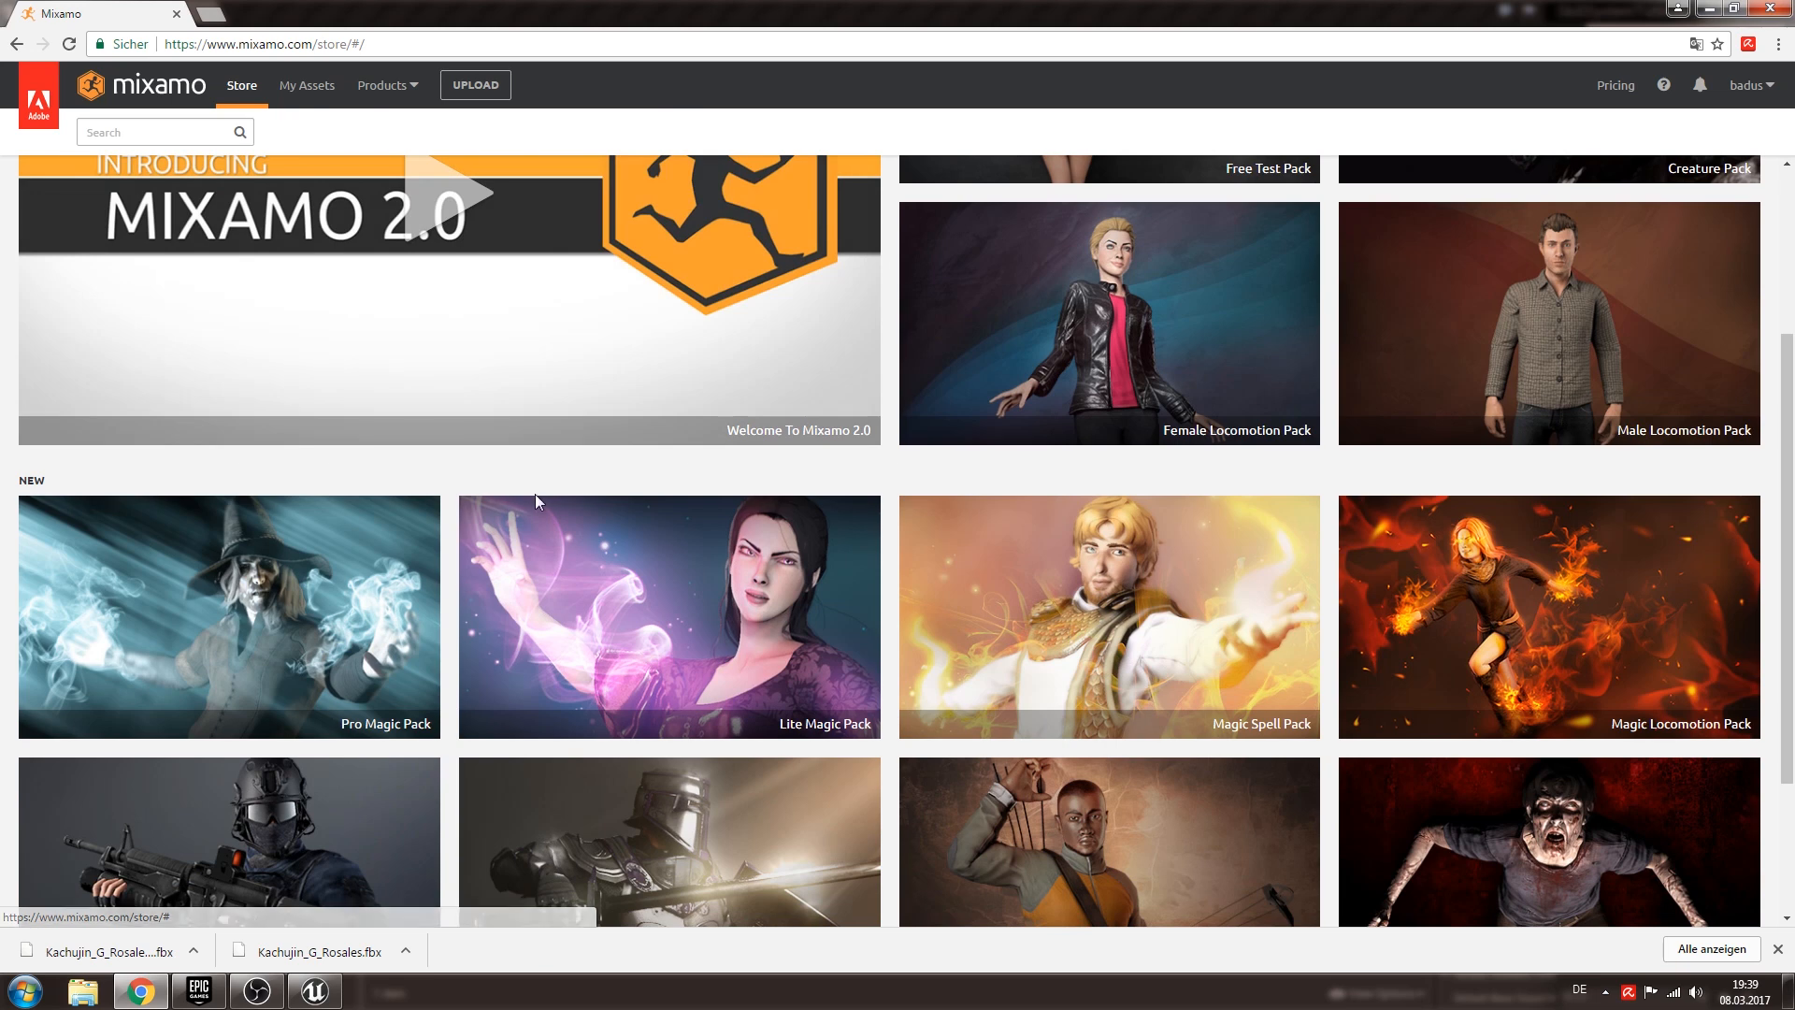
{"action": "mouse_move", "coordinate": [401, 649]}
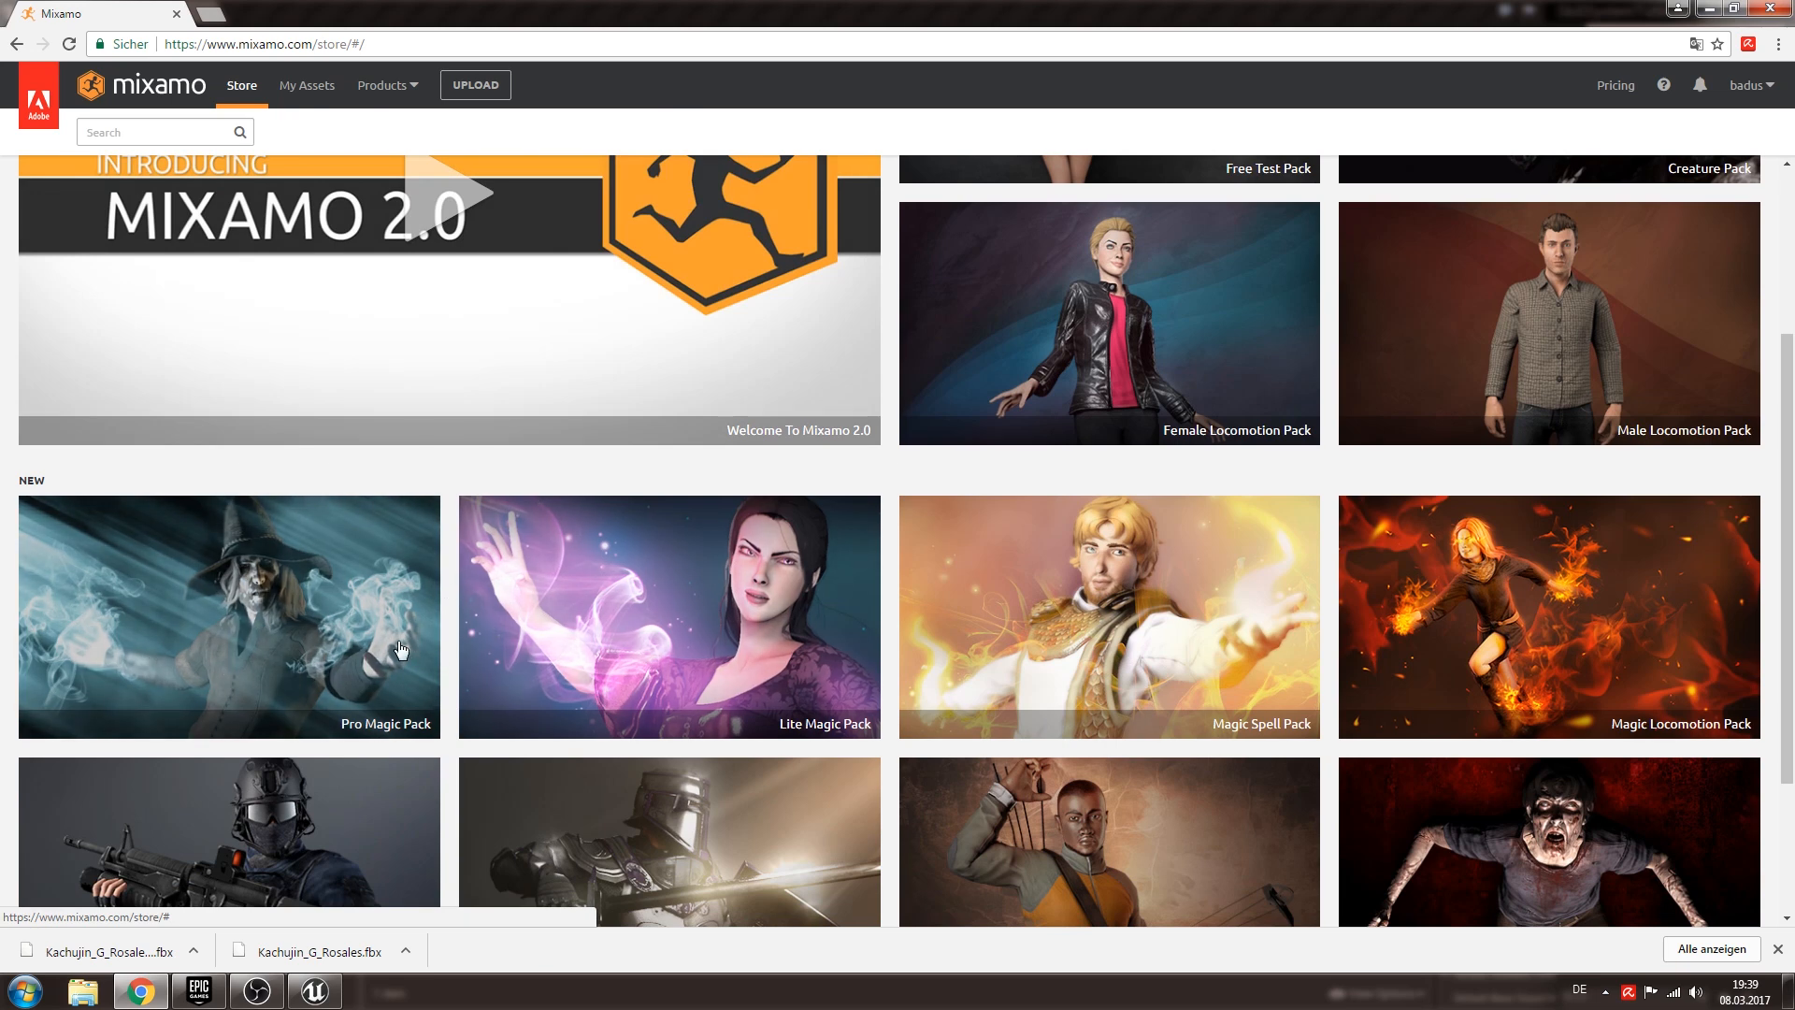
{"action": "mouse_move", "coordinate": [882, 675]}
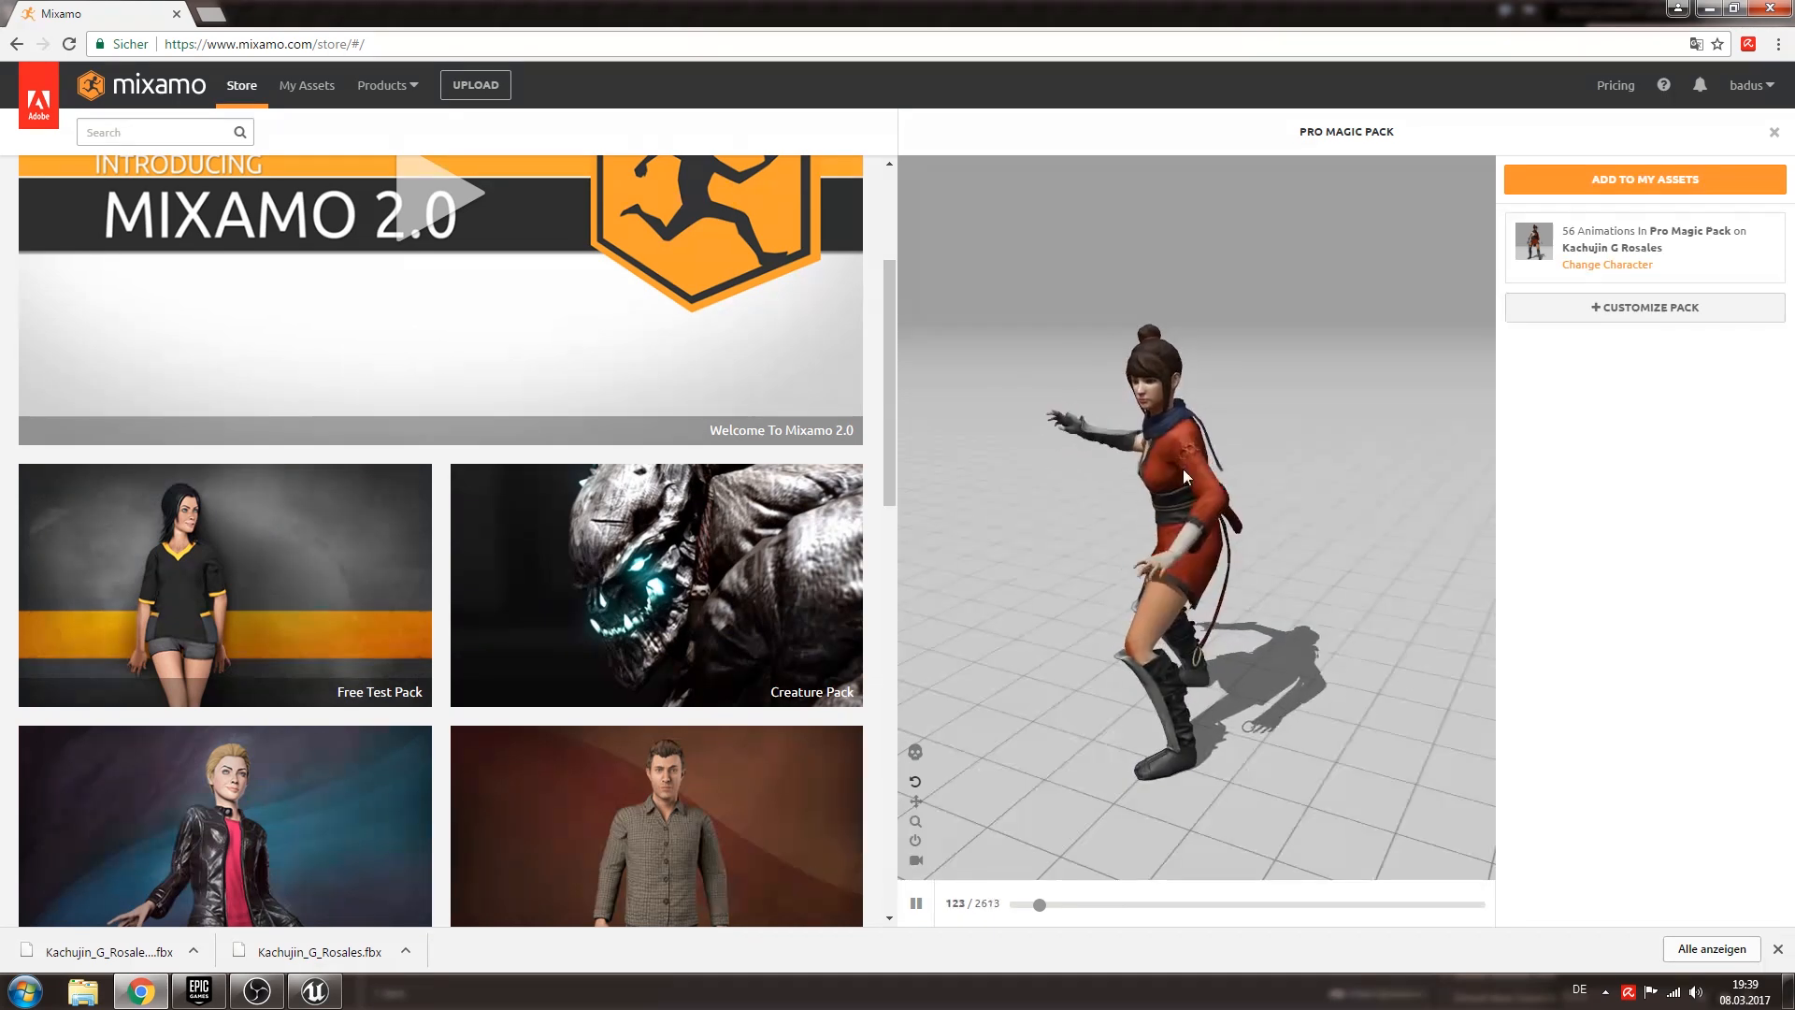
Customize the Pro Magic Pack and save it to My Assets as an In-Progress pack.
{"action": "left_click", "coordinate": [916, 903]}
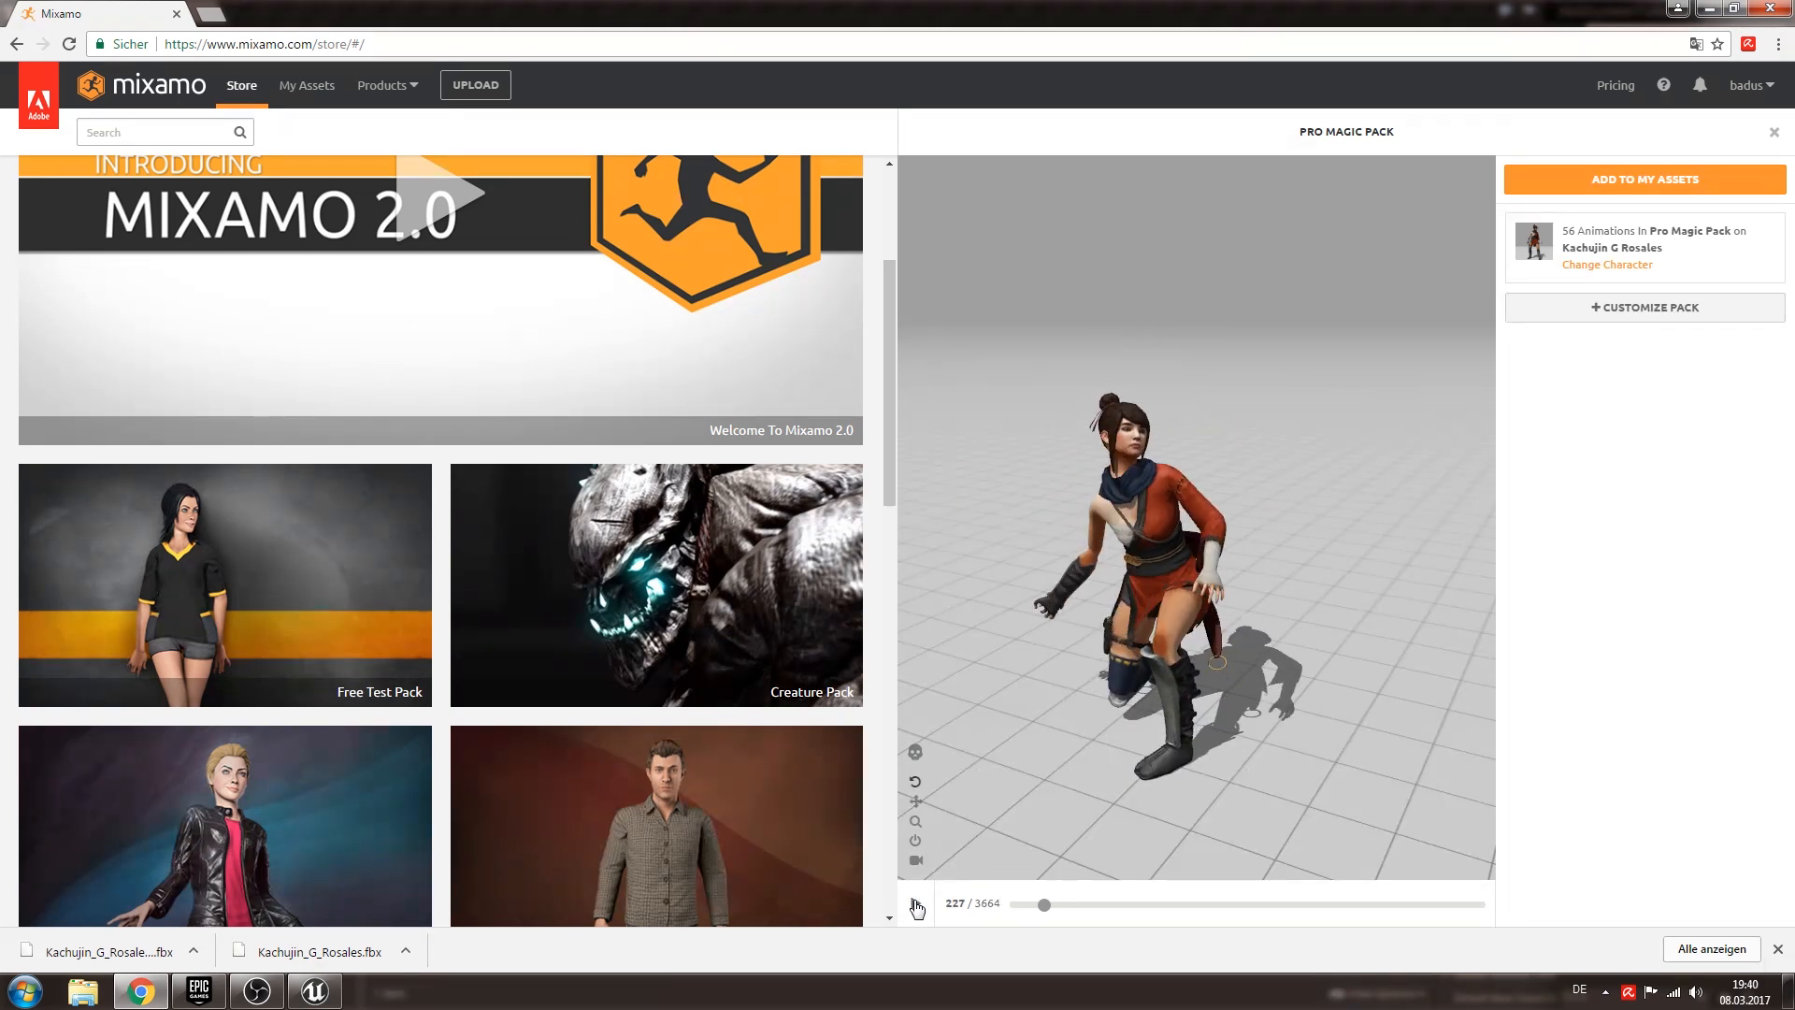
{"action": "left_click", "coordinate": [916, 903]}
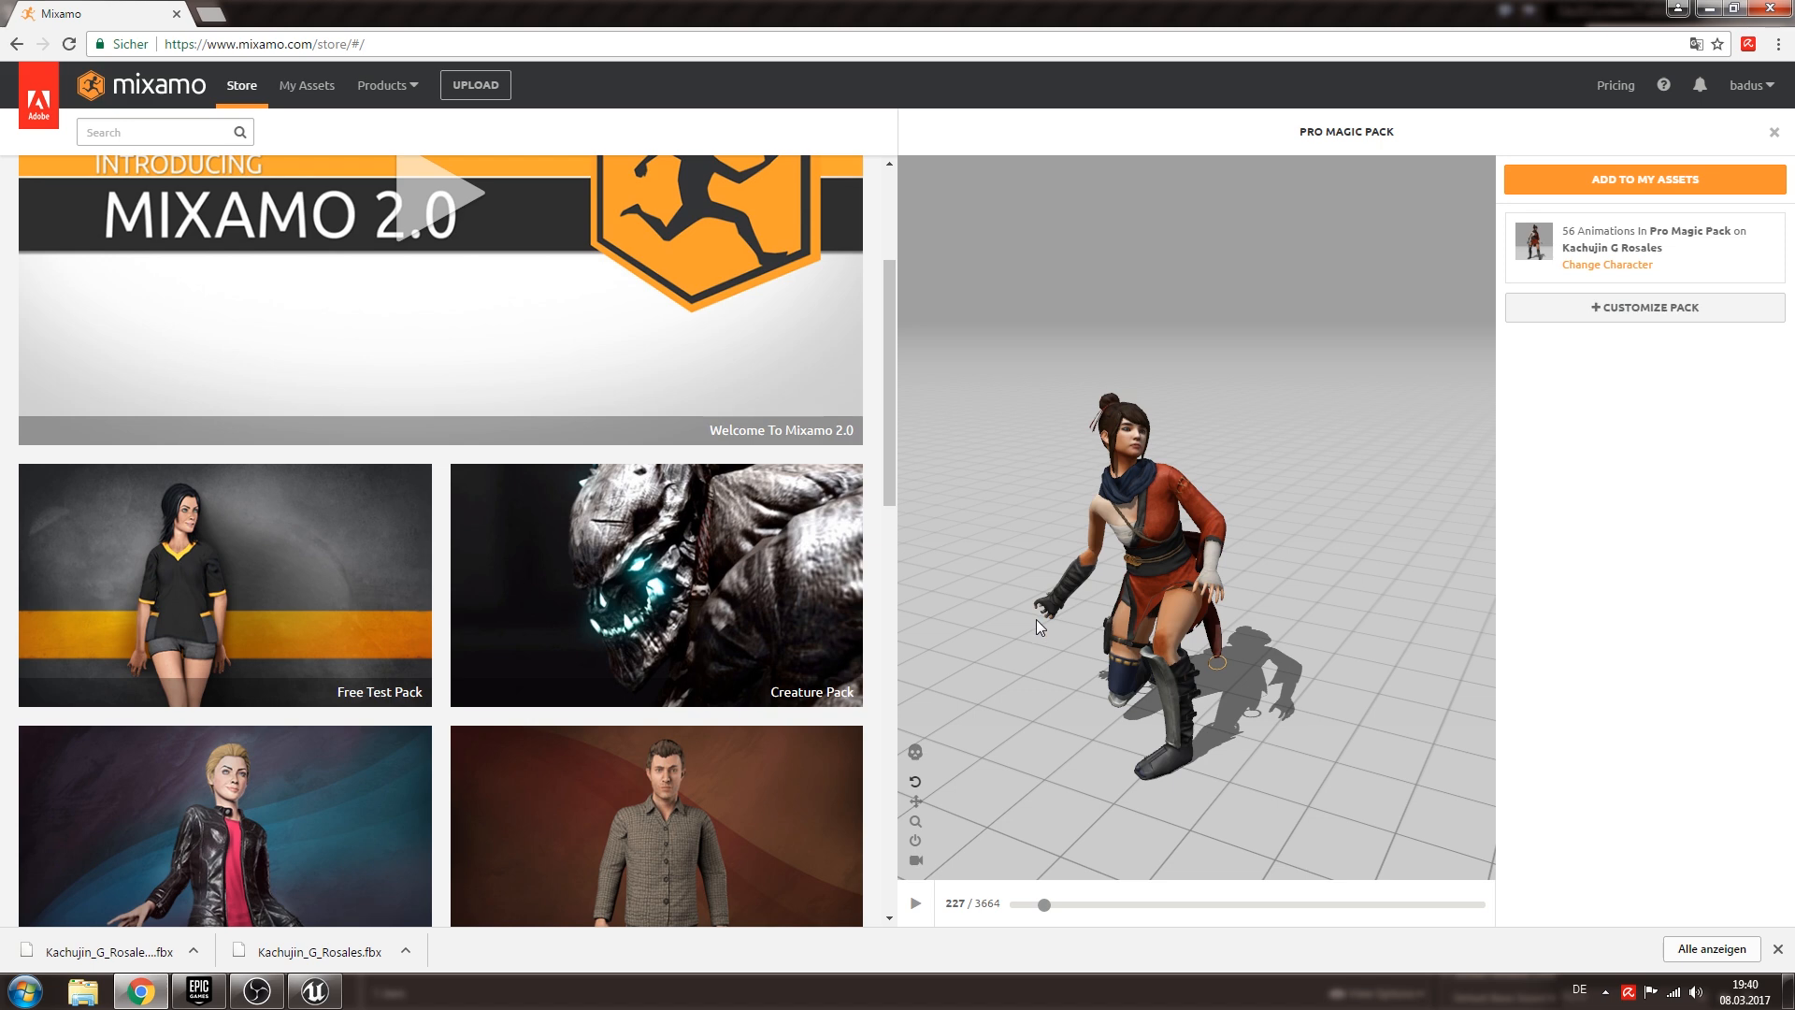
{"action": "mouse_move", "coordinate": [1364, 435]}
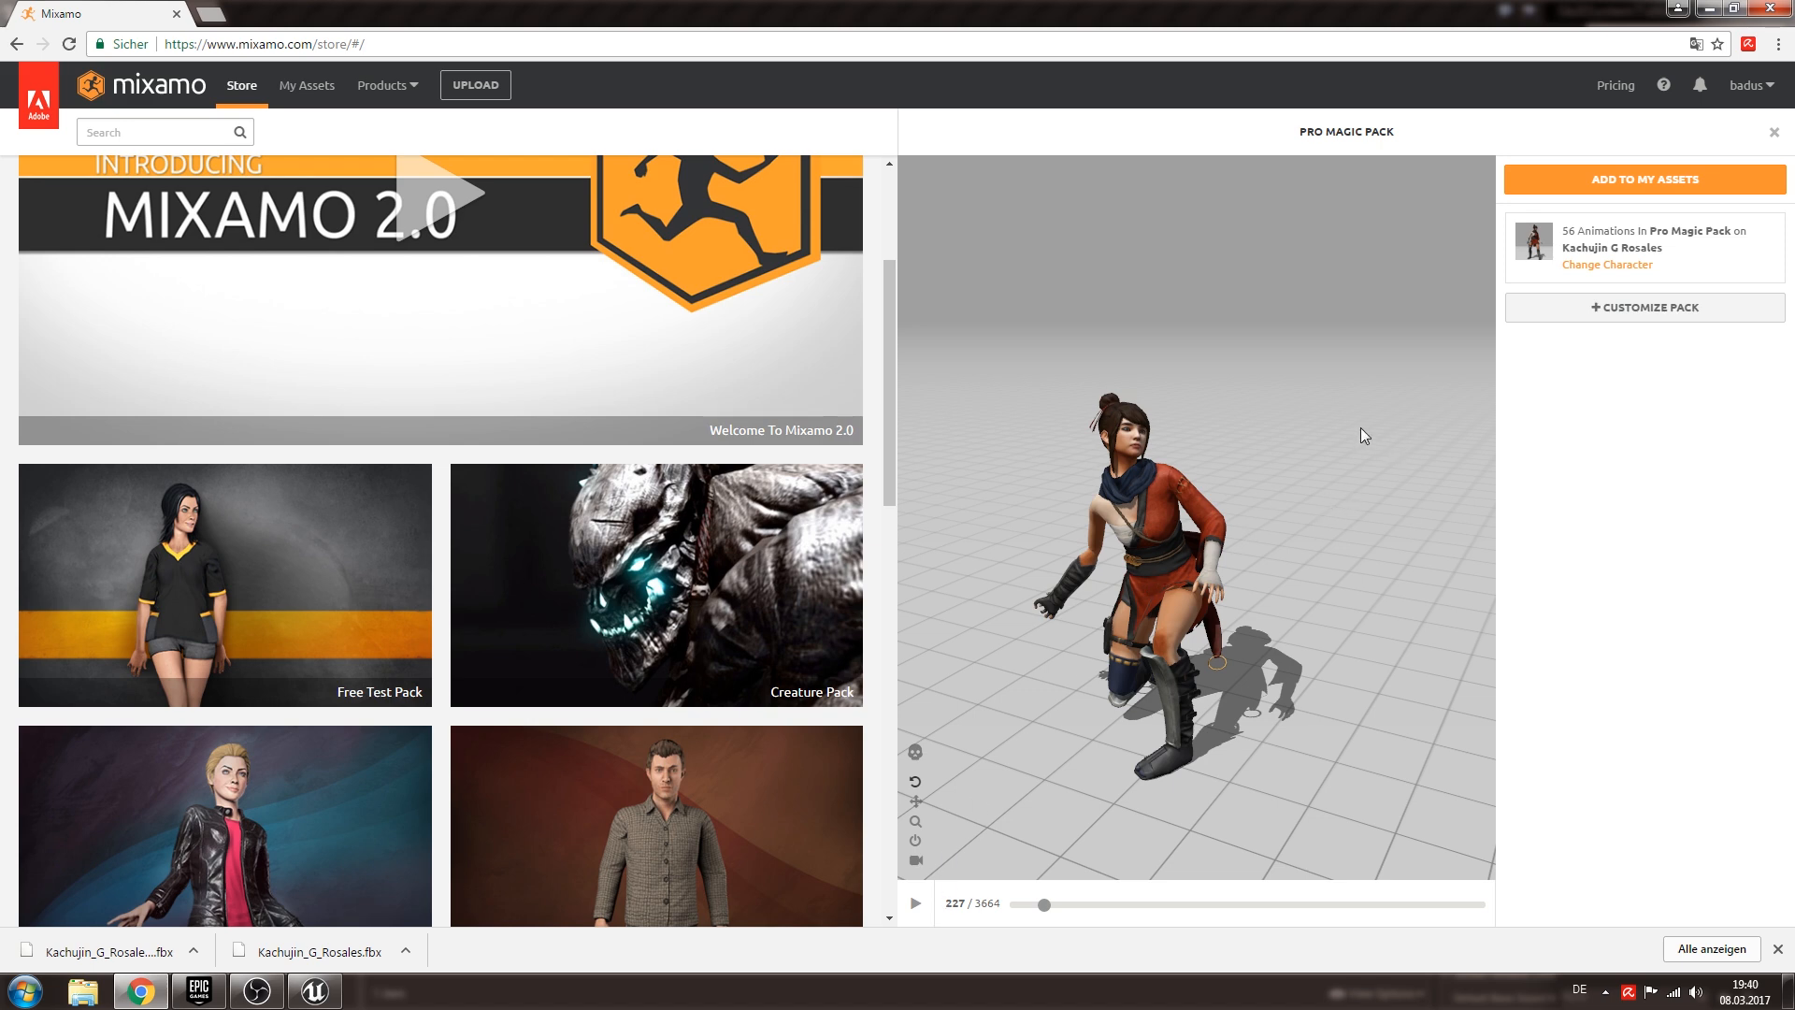
{"action": "left_click", "coordinate": [1643, 307]}
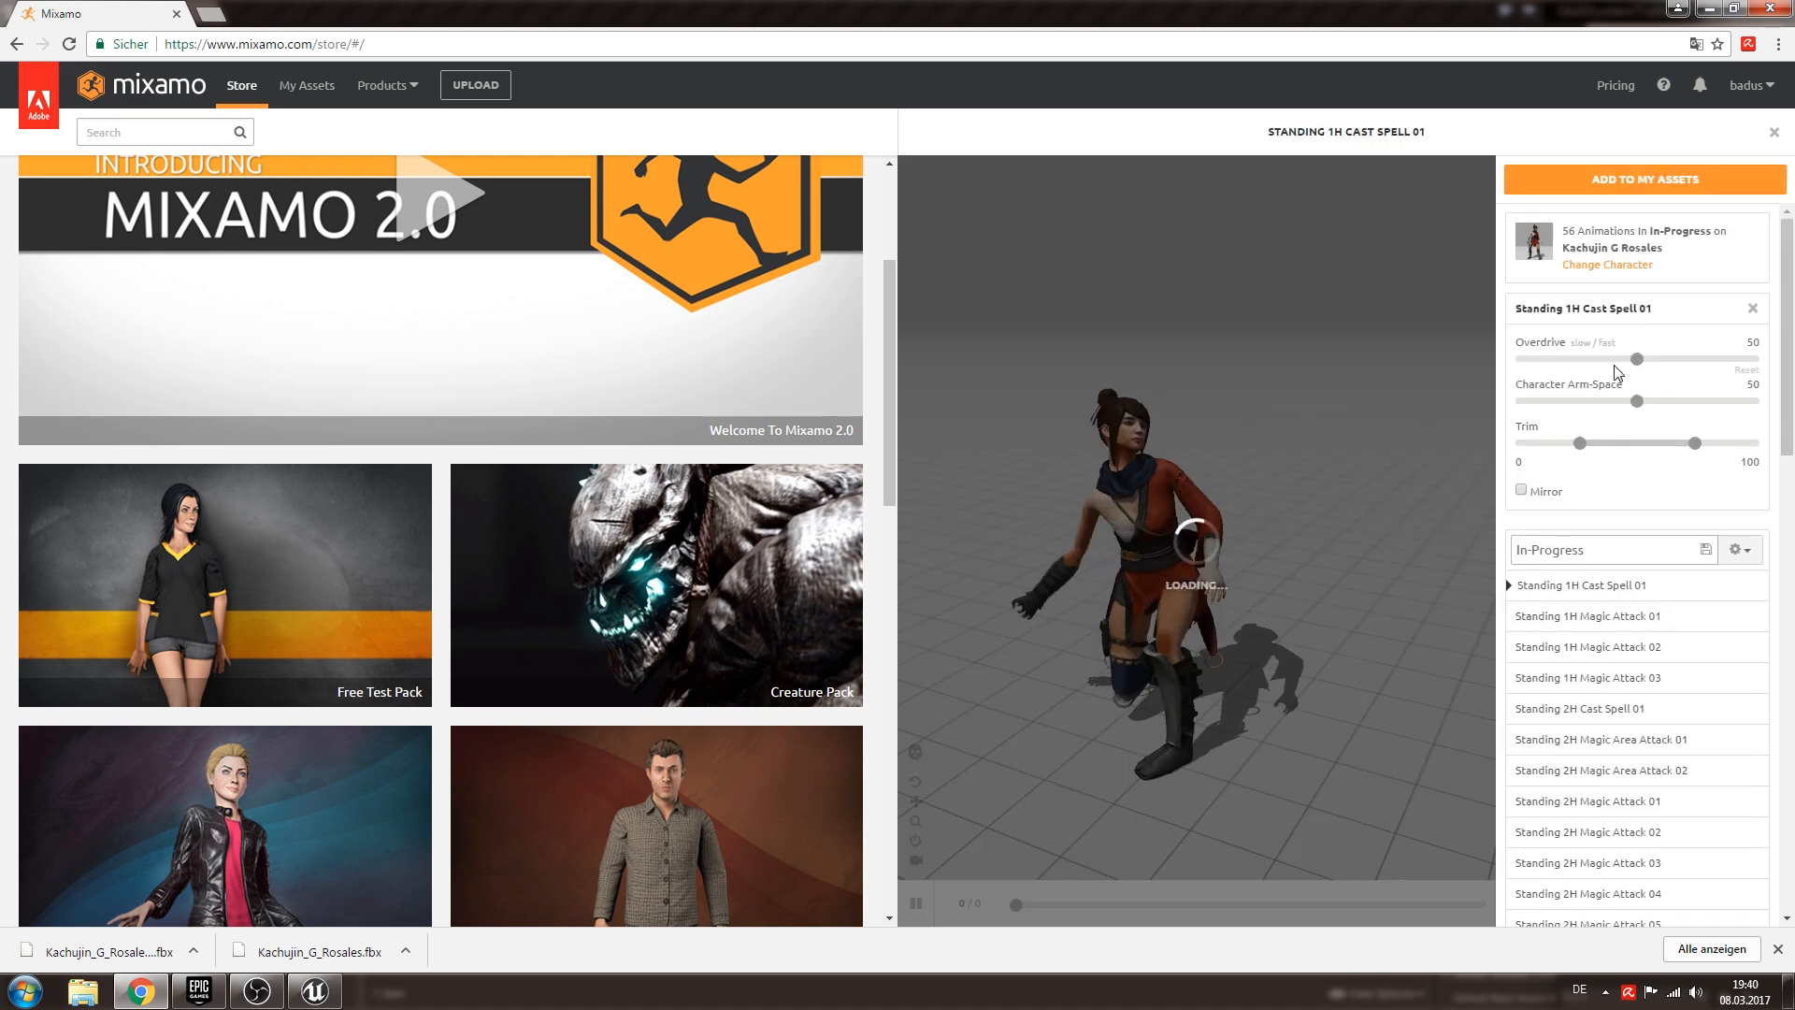
{"action": "left_click", "coordinate": [1642, 179]}
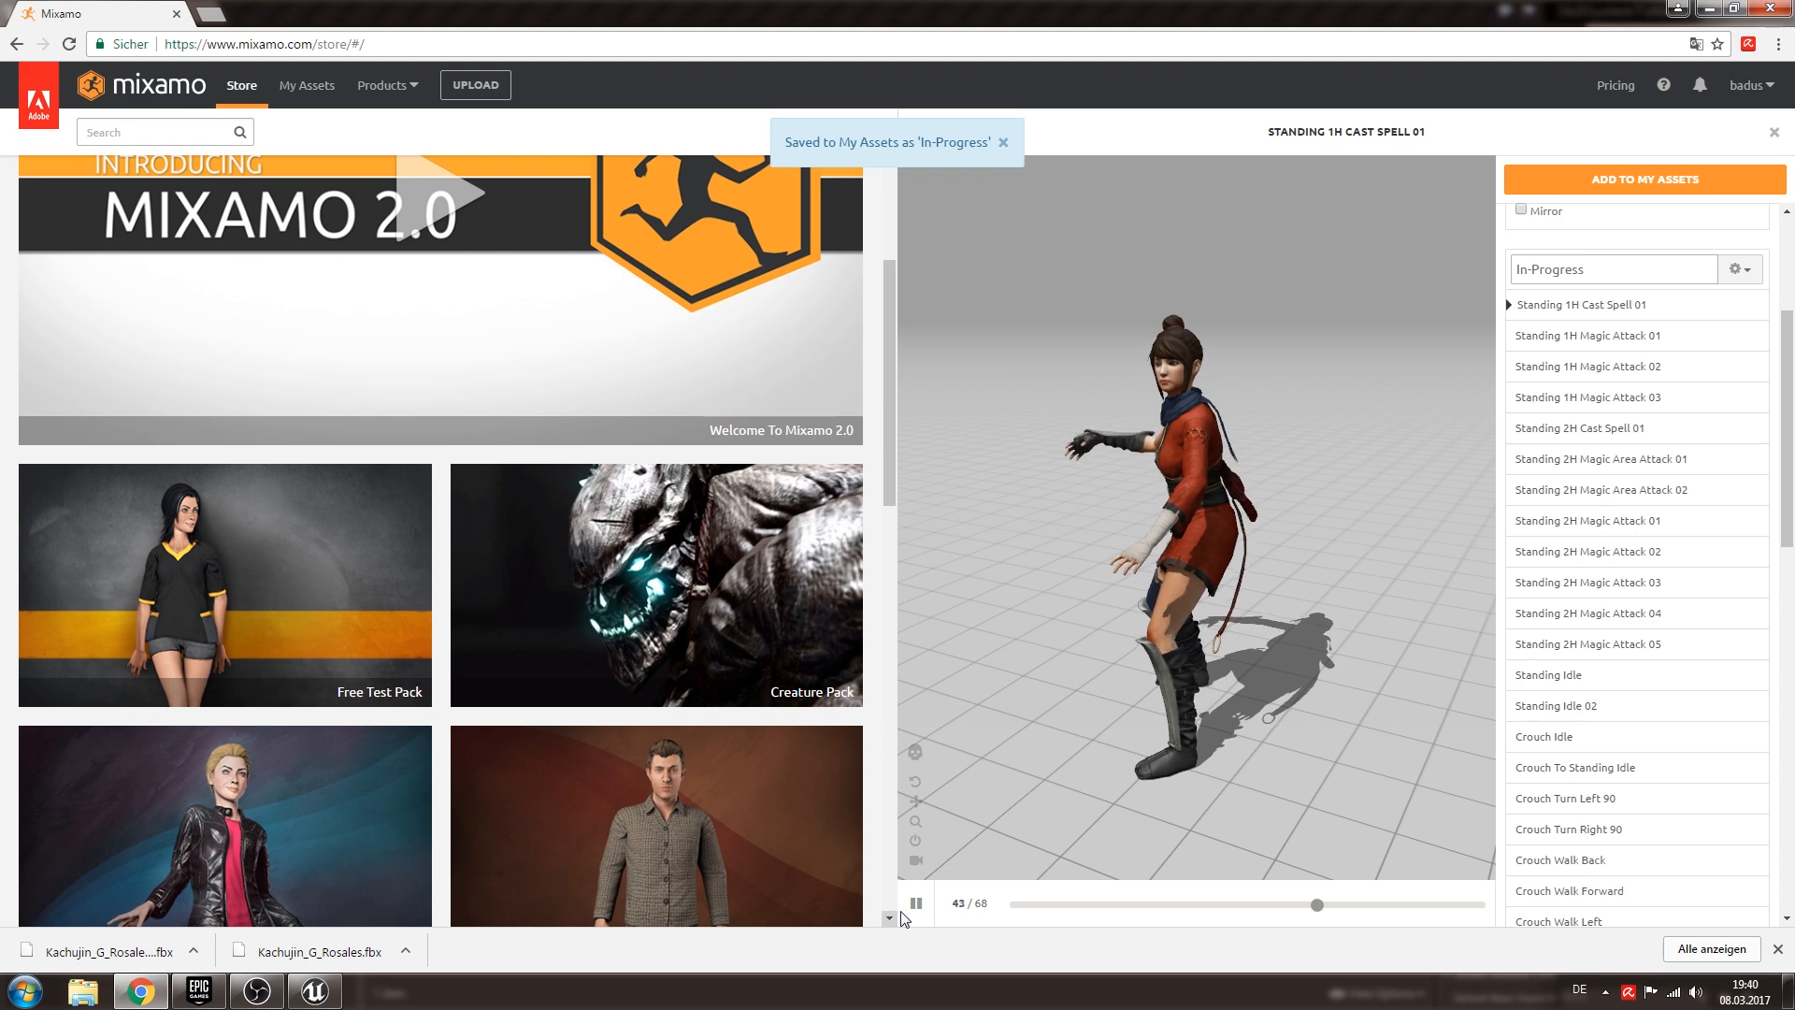
{"action": "left_click", "coordinate": [915, 903]}
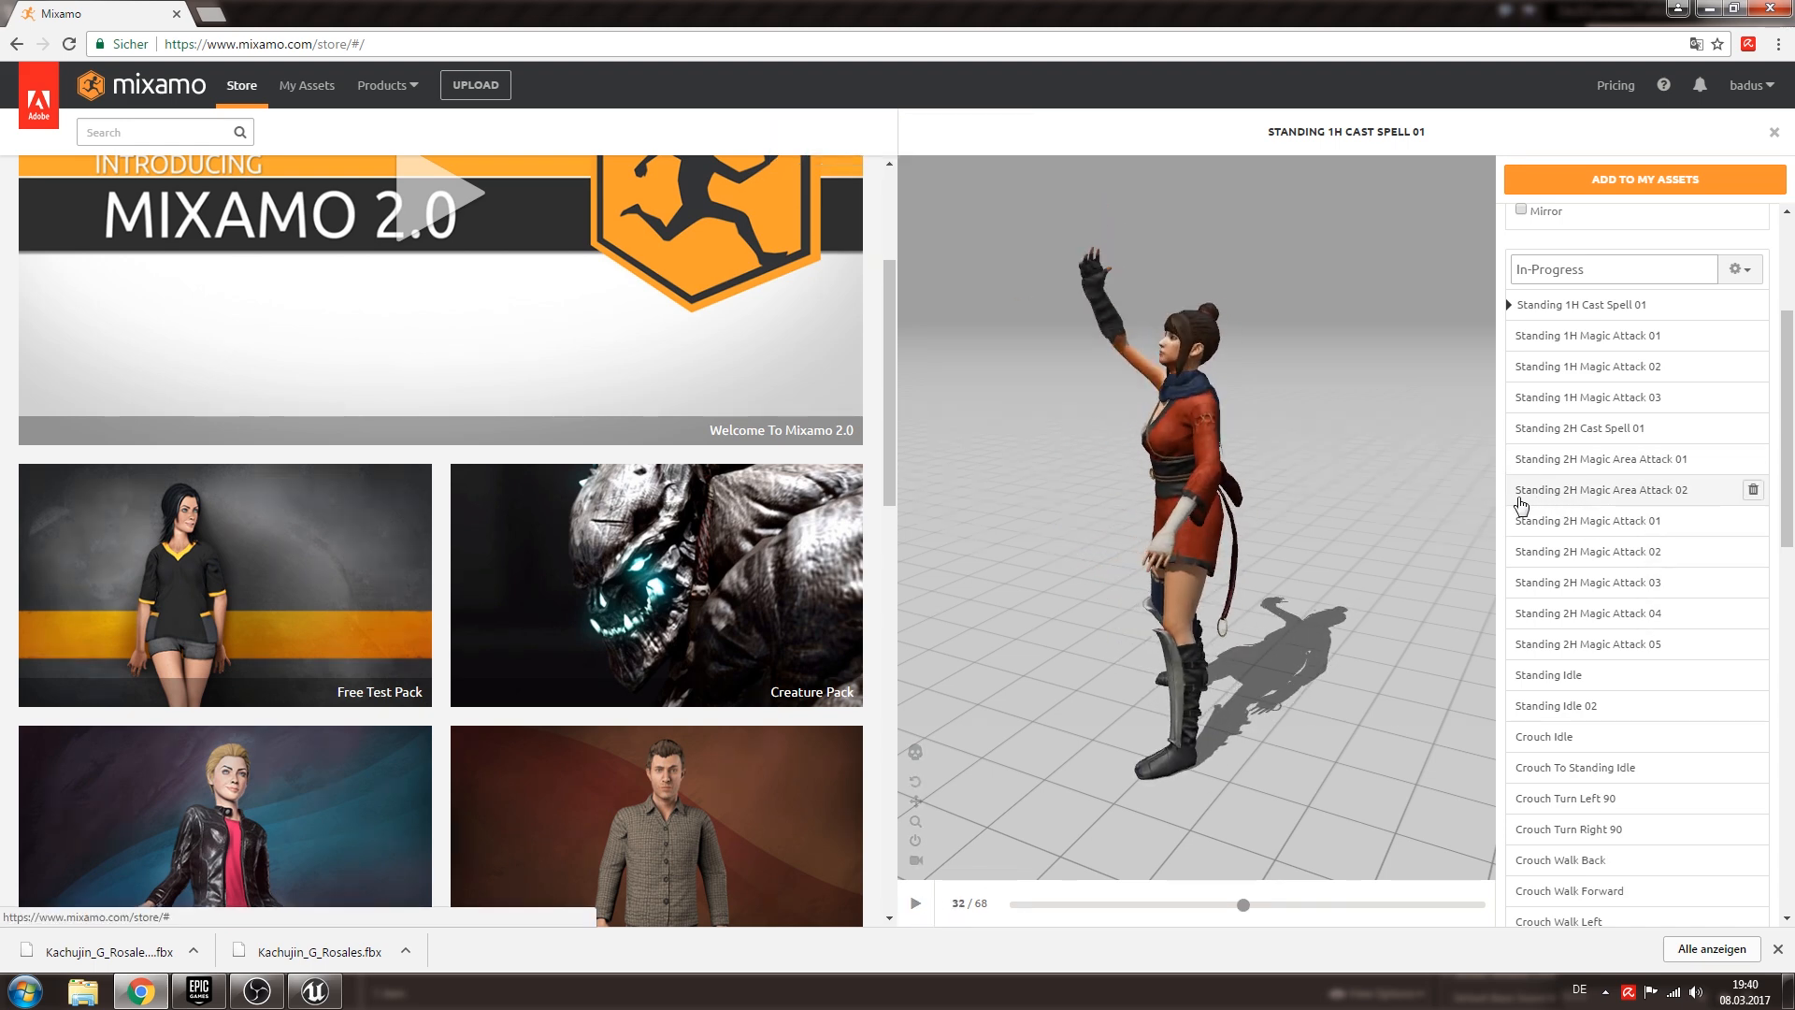
Remove Standing Idle 02, Crouch Walk Back, Crouch Walk Left and Standing React Death Forward from the pack.
{"action": "left_click", "coordinate": [1549, 674]}
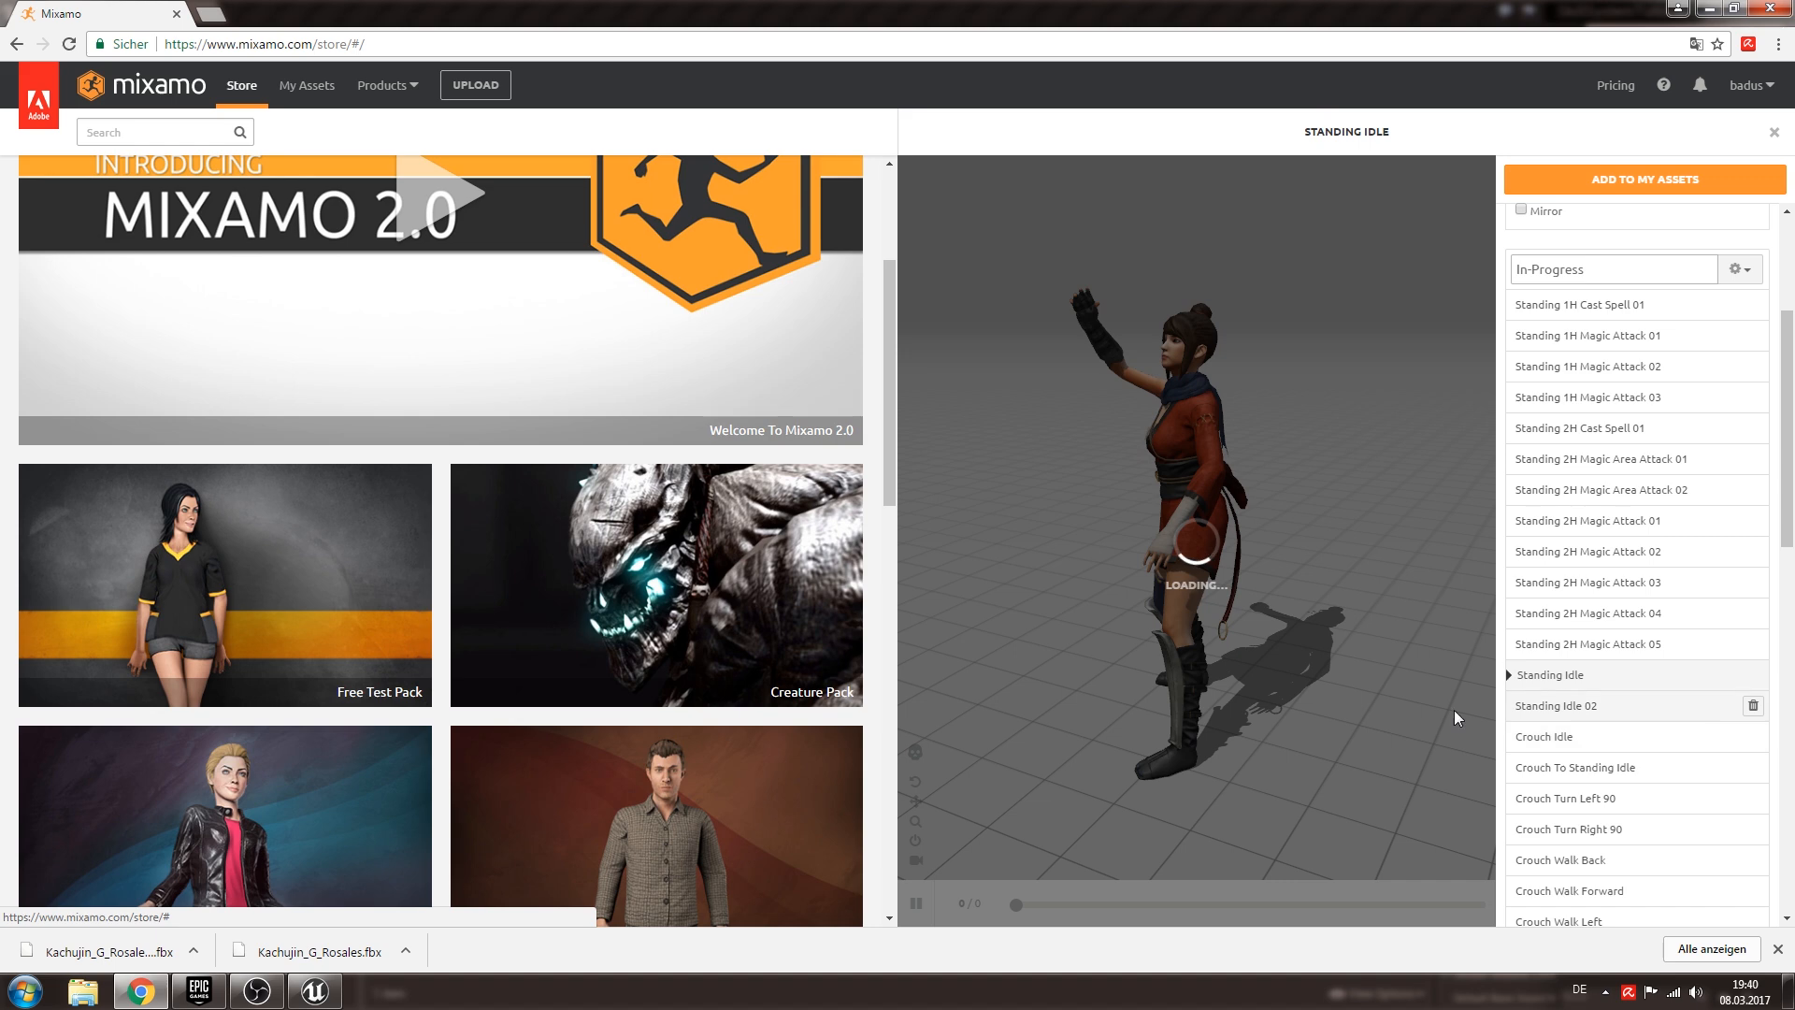
{"action": "left_click", "coordinate": [1556, 705]}
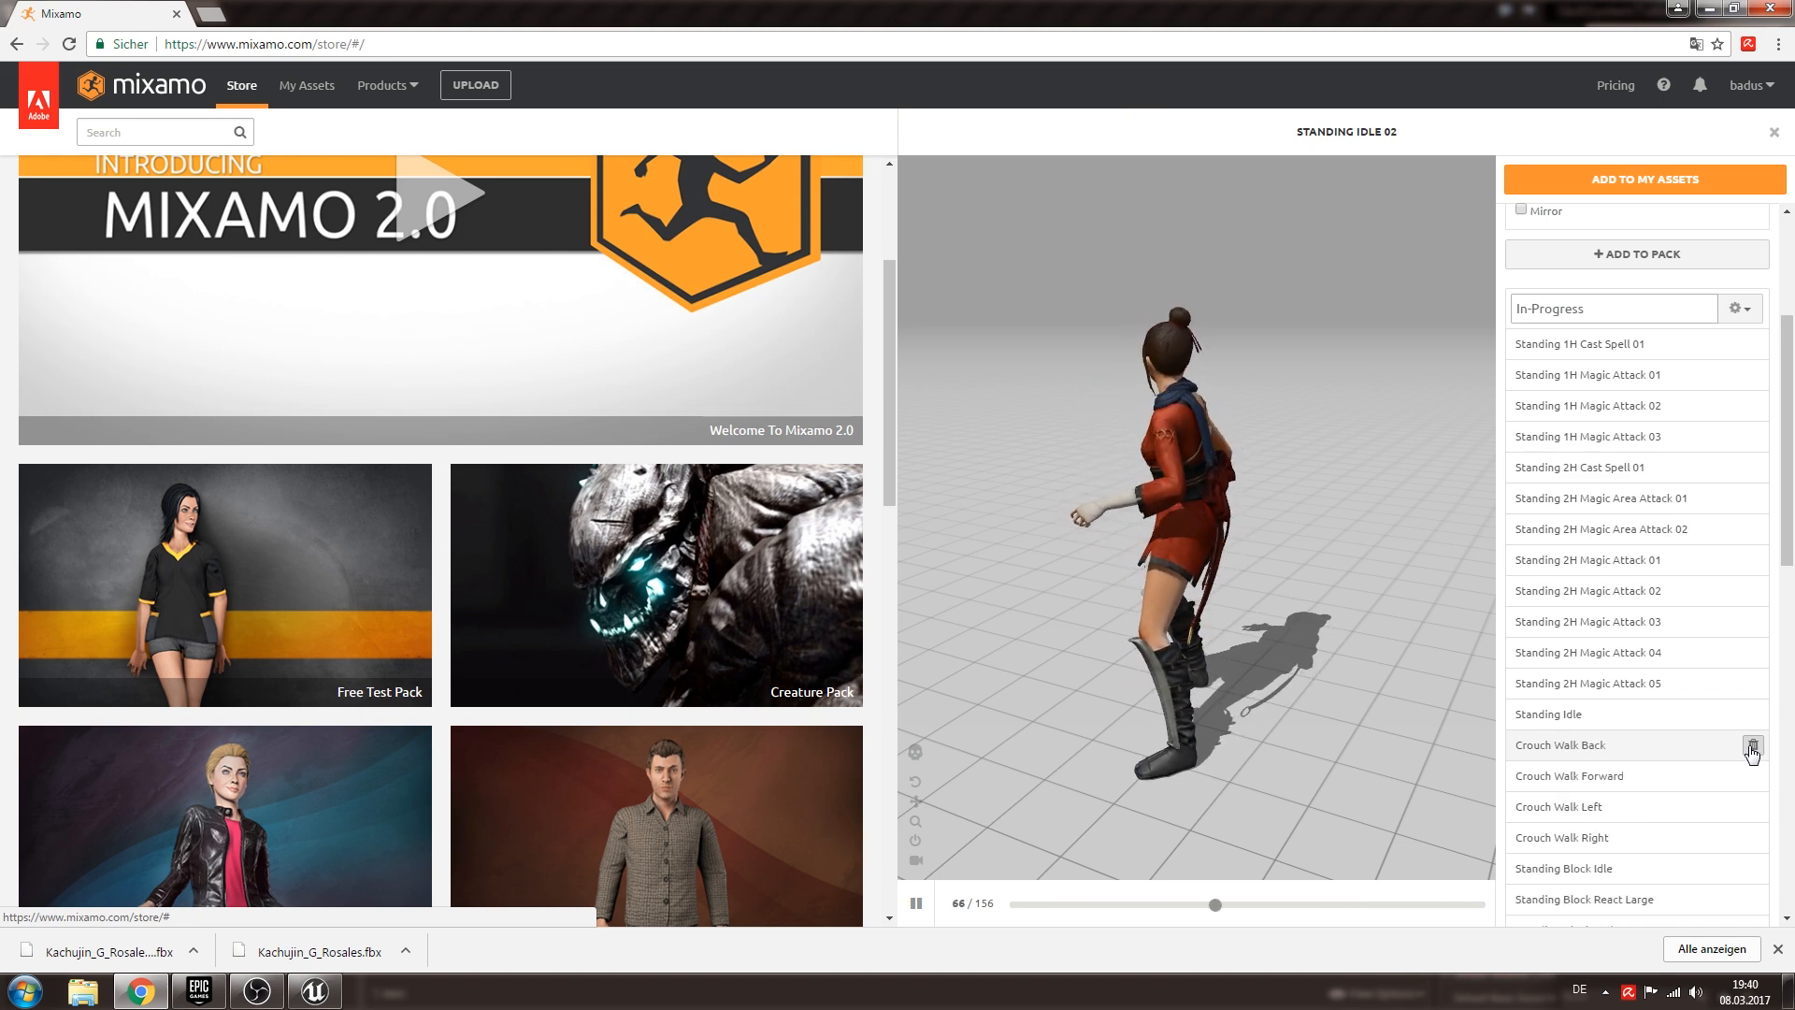
{"action": "left_click", "coordinate": [1751, 744]}
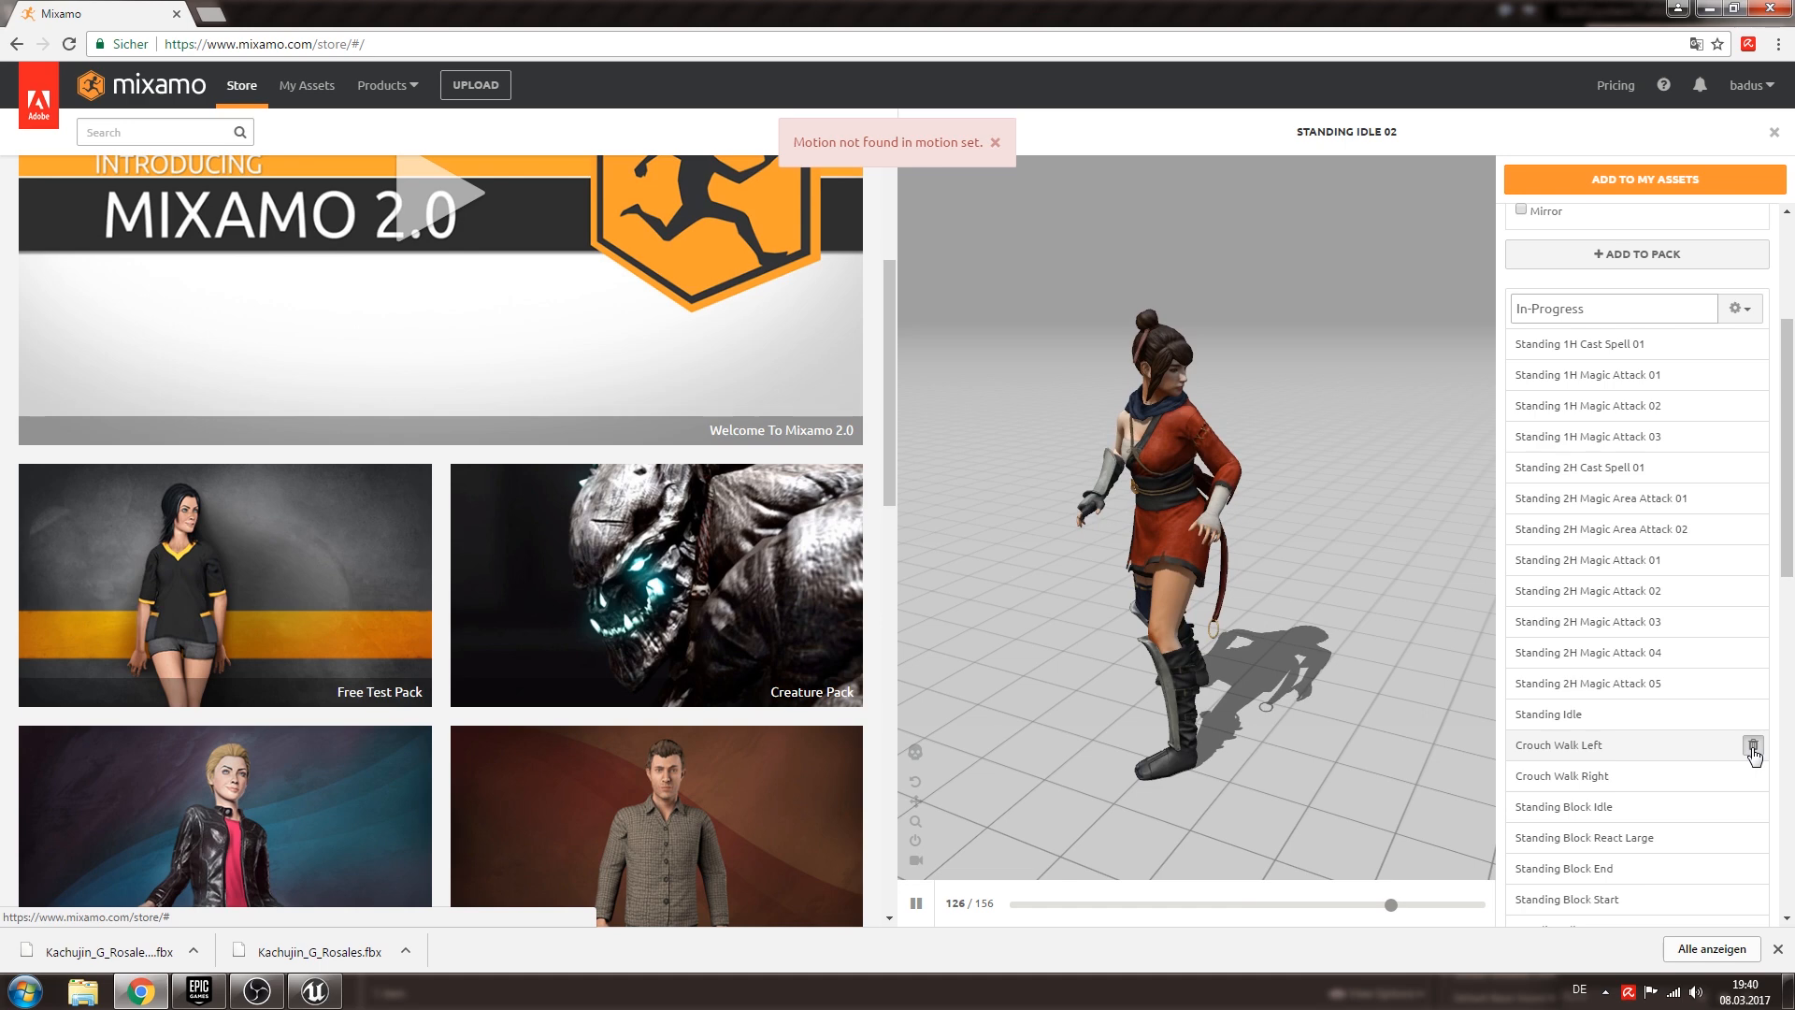
{"action": "left_click", "coordinate": [1753, 745]}
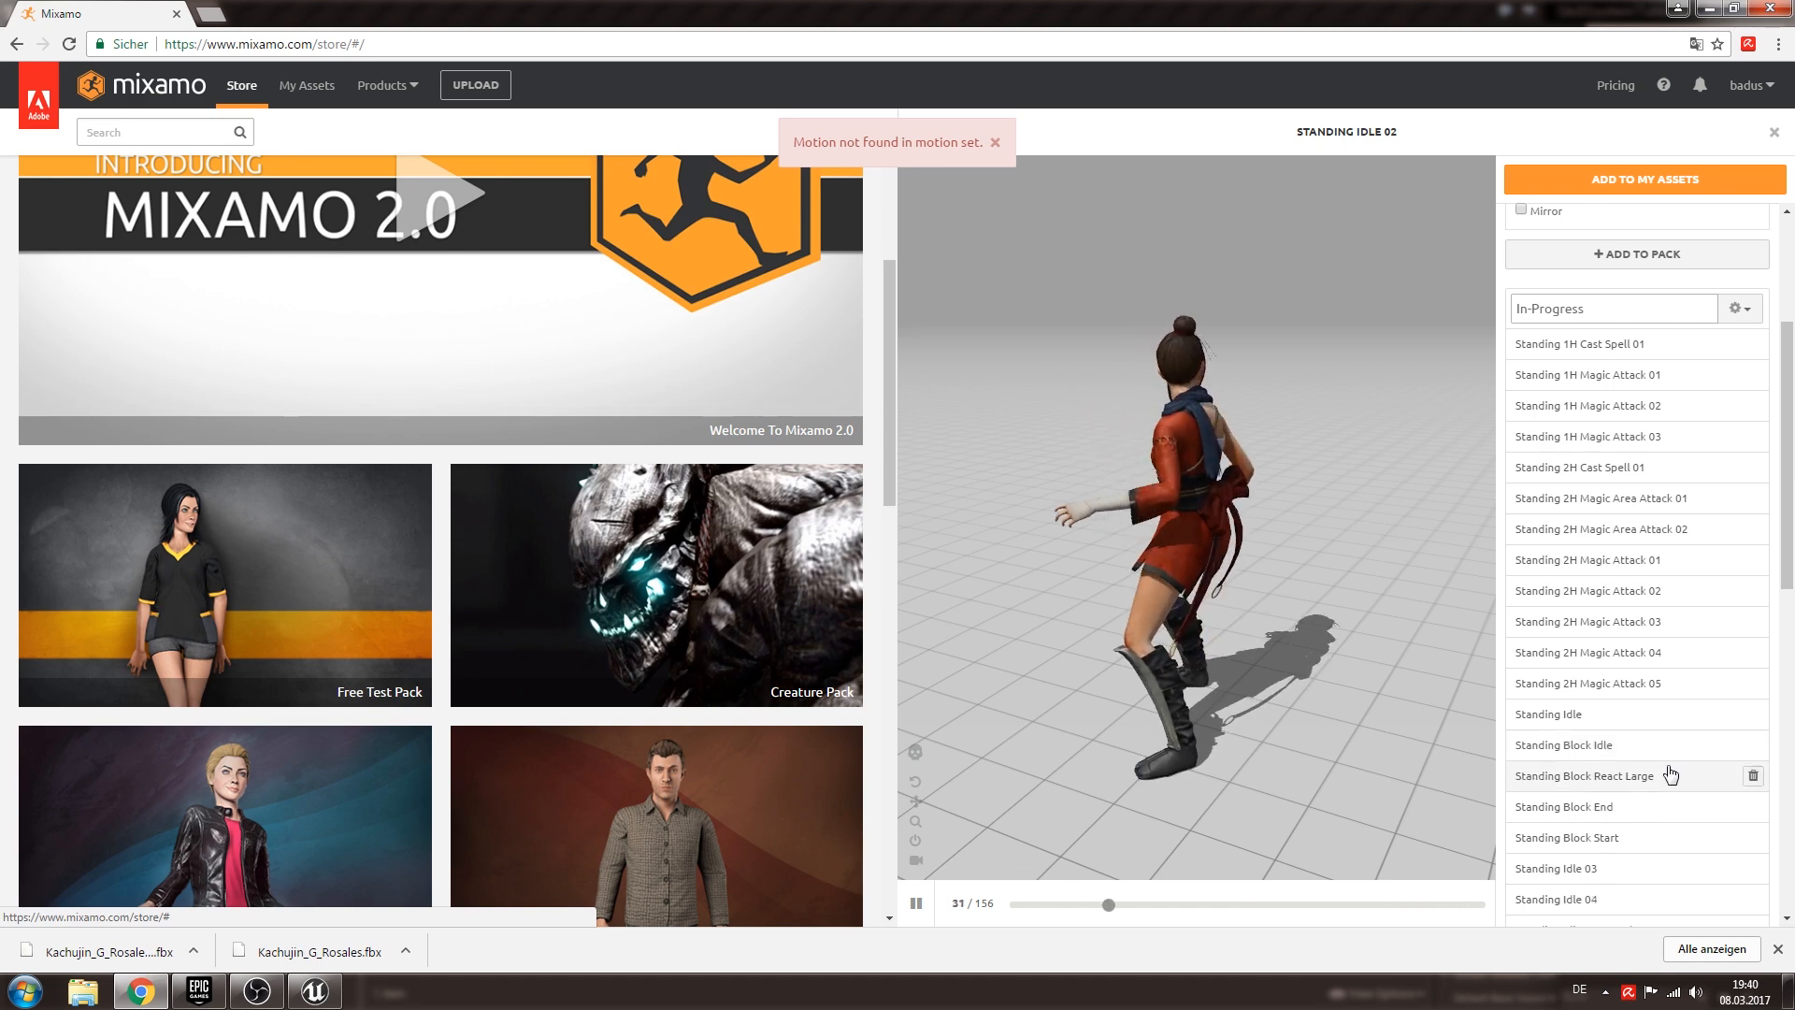
{"action": "left_click", "coordinate": [1565, 744]}
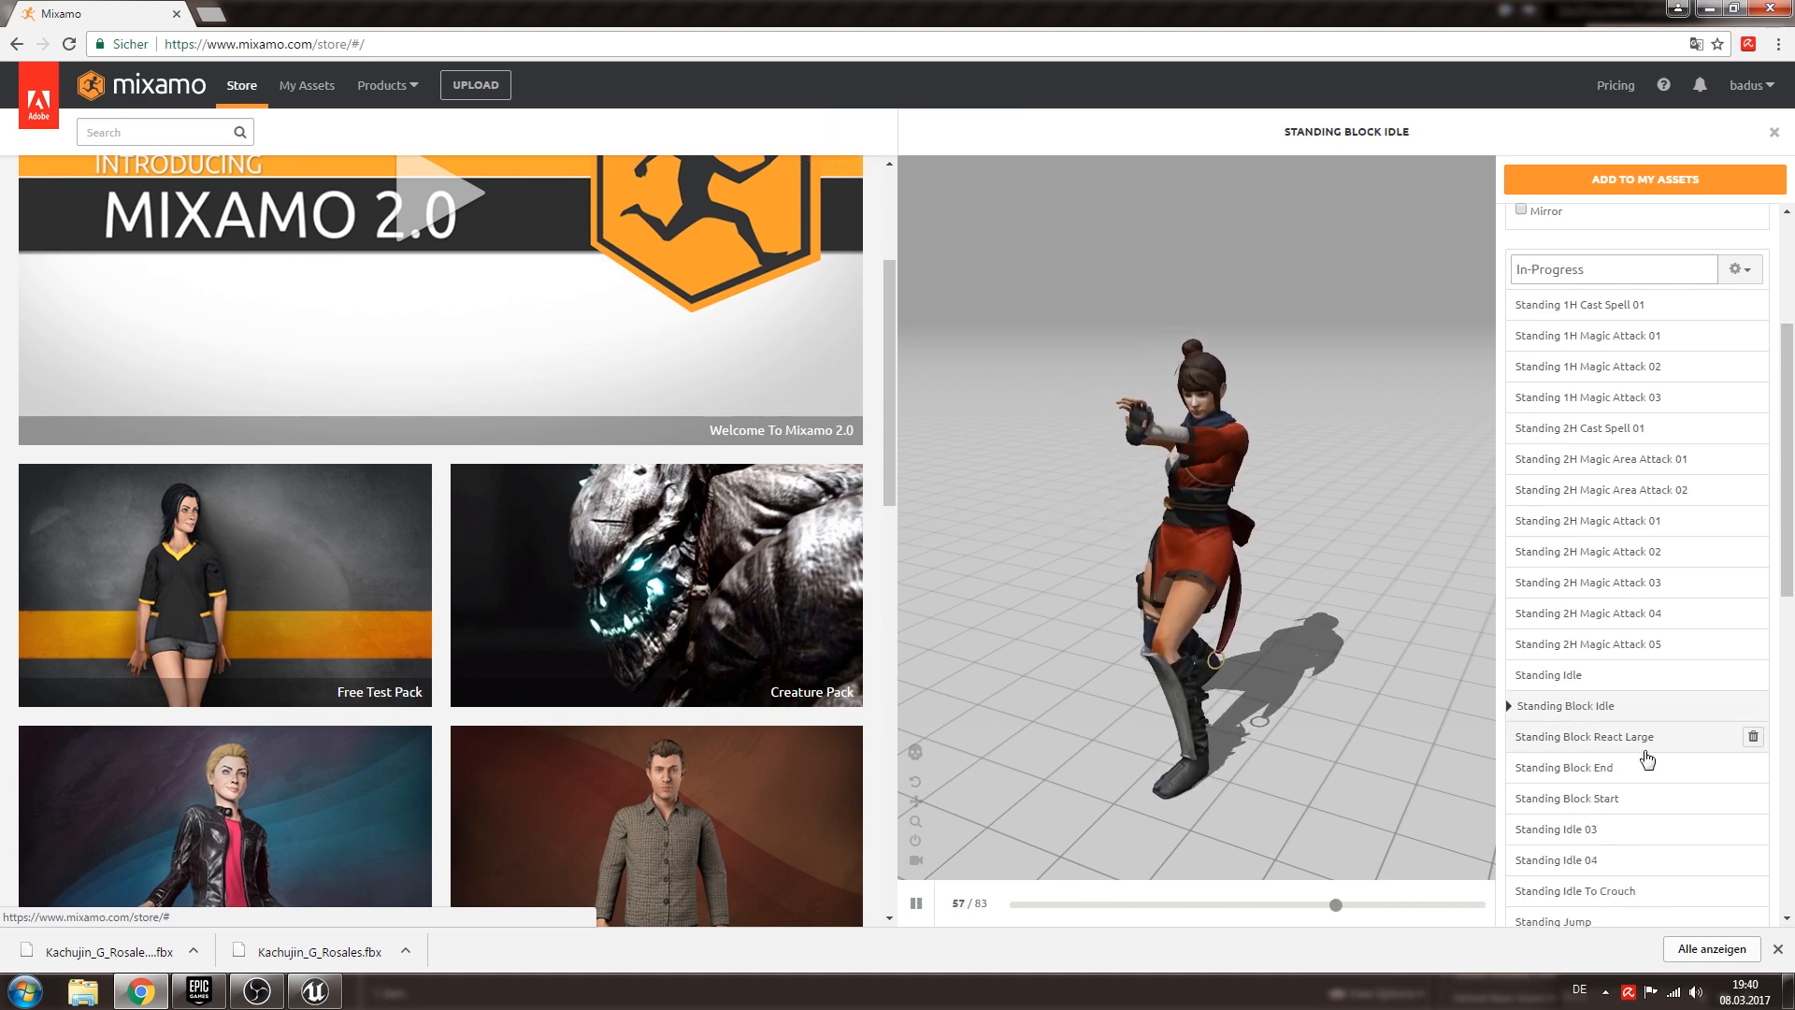
{"action": "left_click", "coordinate": [1587, 735]}
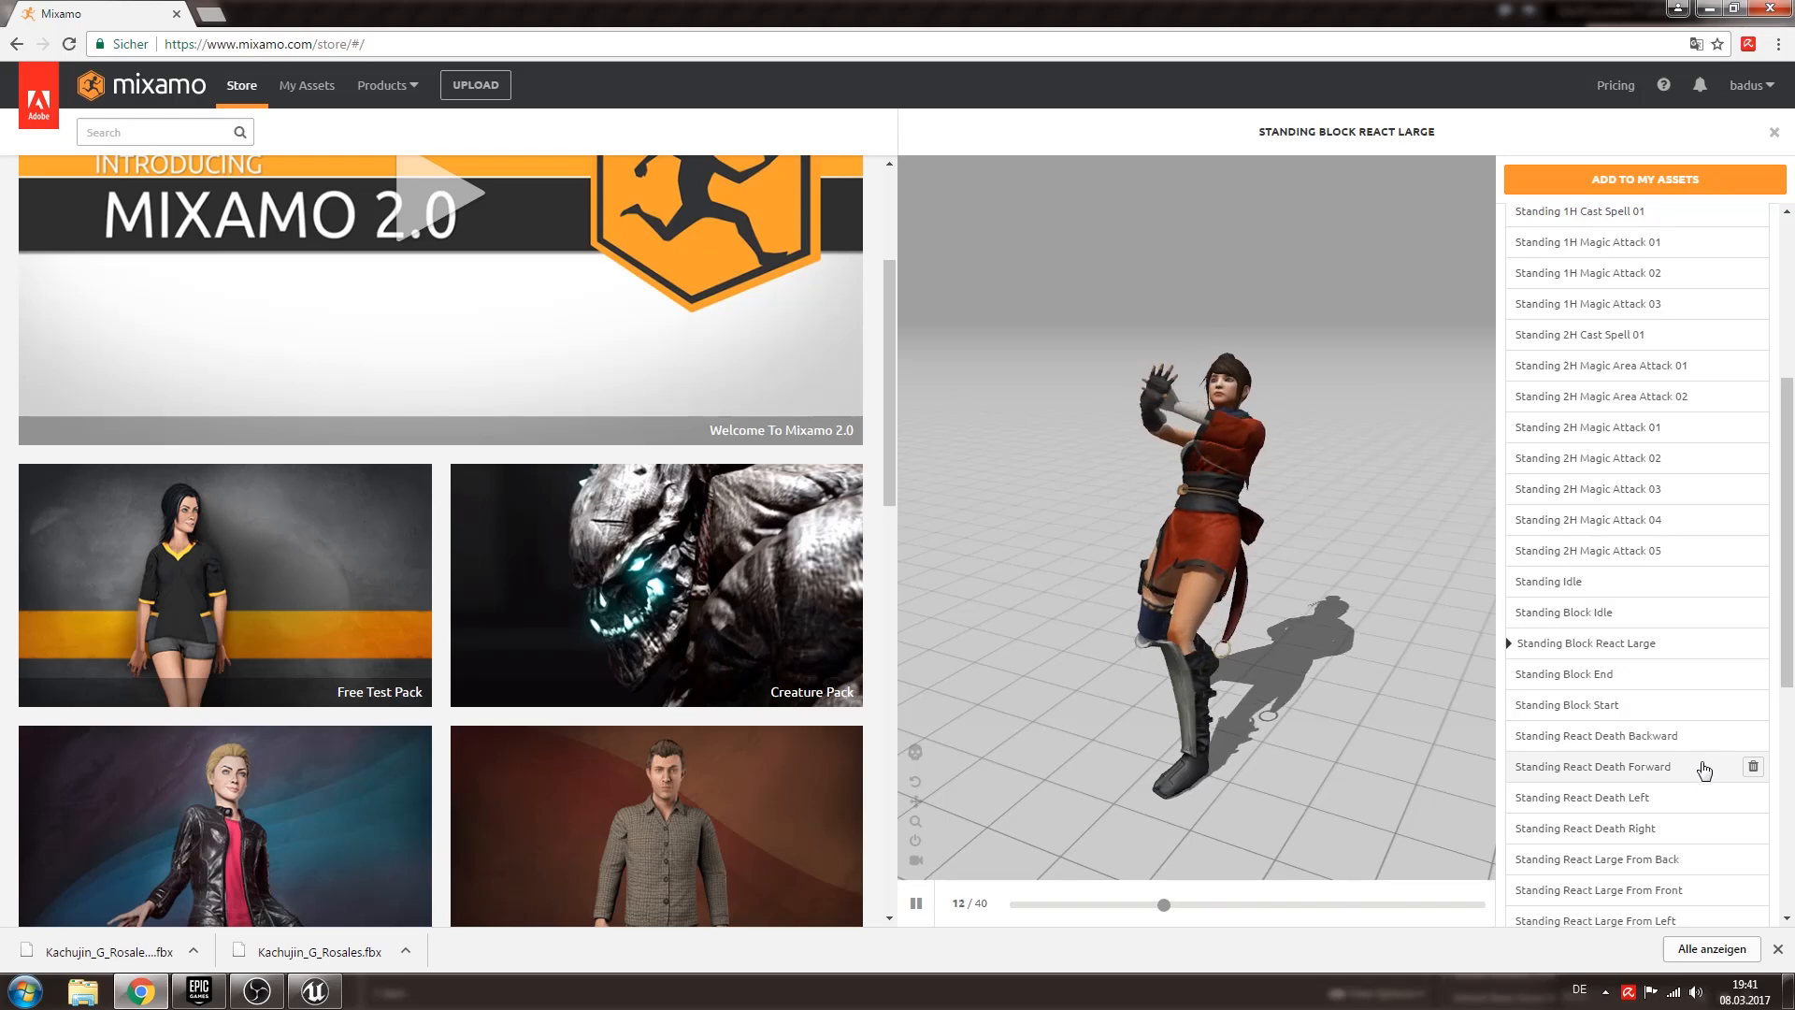
{"action": "left_click", "coordinate": [1595, 735]}
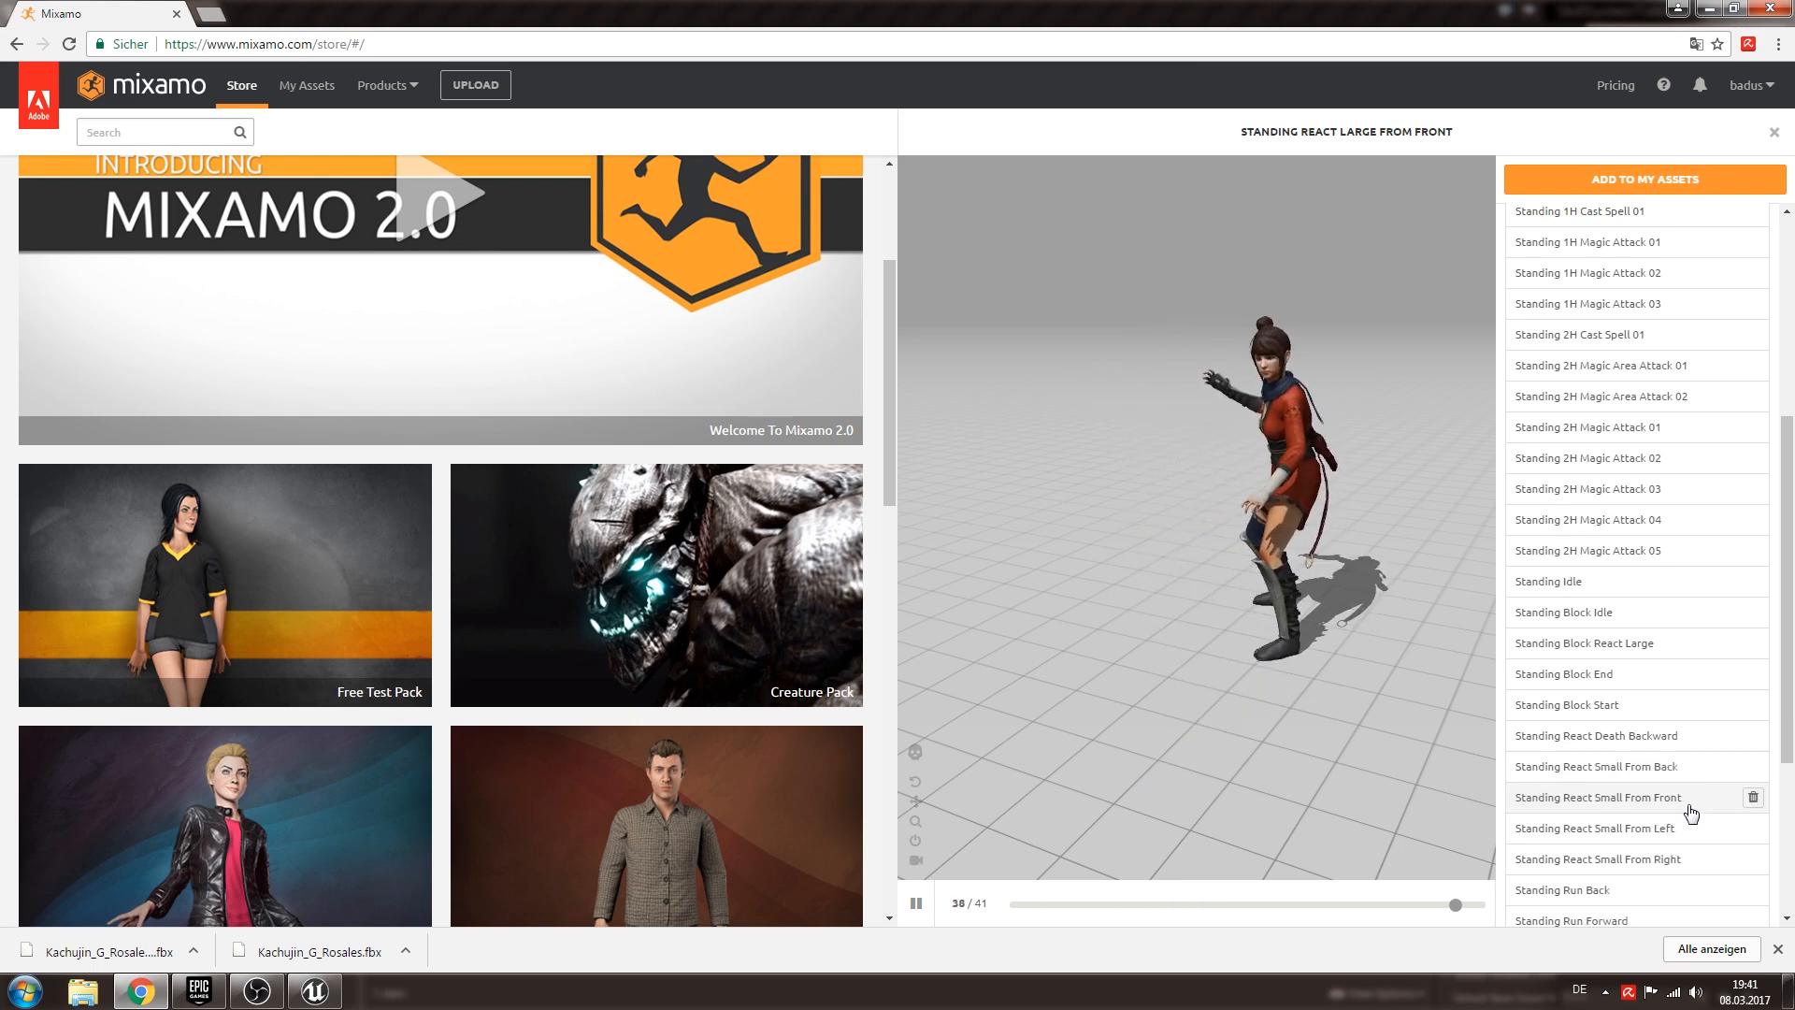
Preview React Small From Front, Run Back, Run Forward and Sprint Forward on Kachujin.
{"action": "left_click", "coordinate": [1596, 797]}
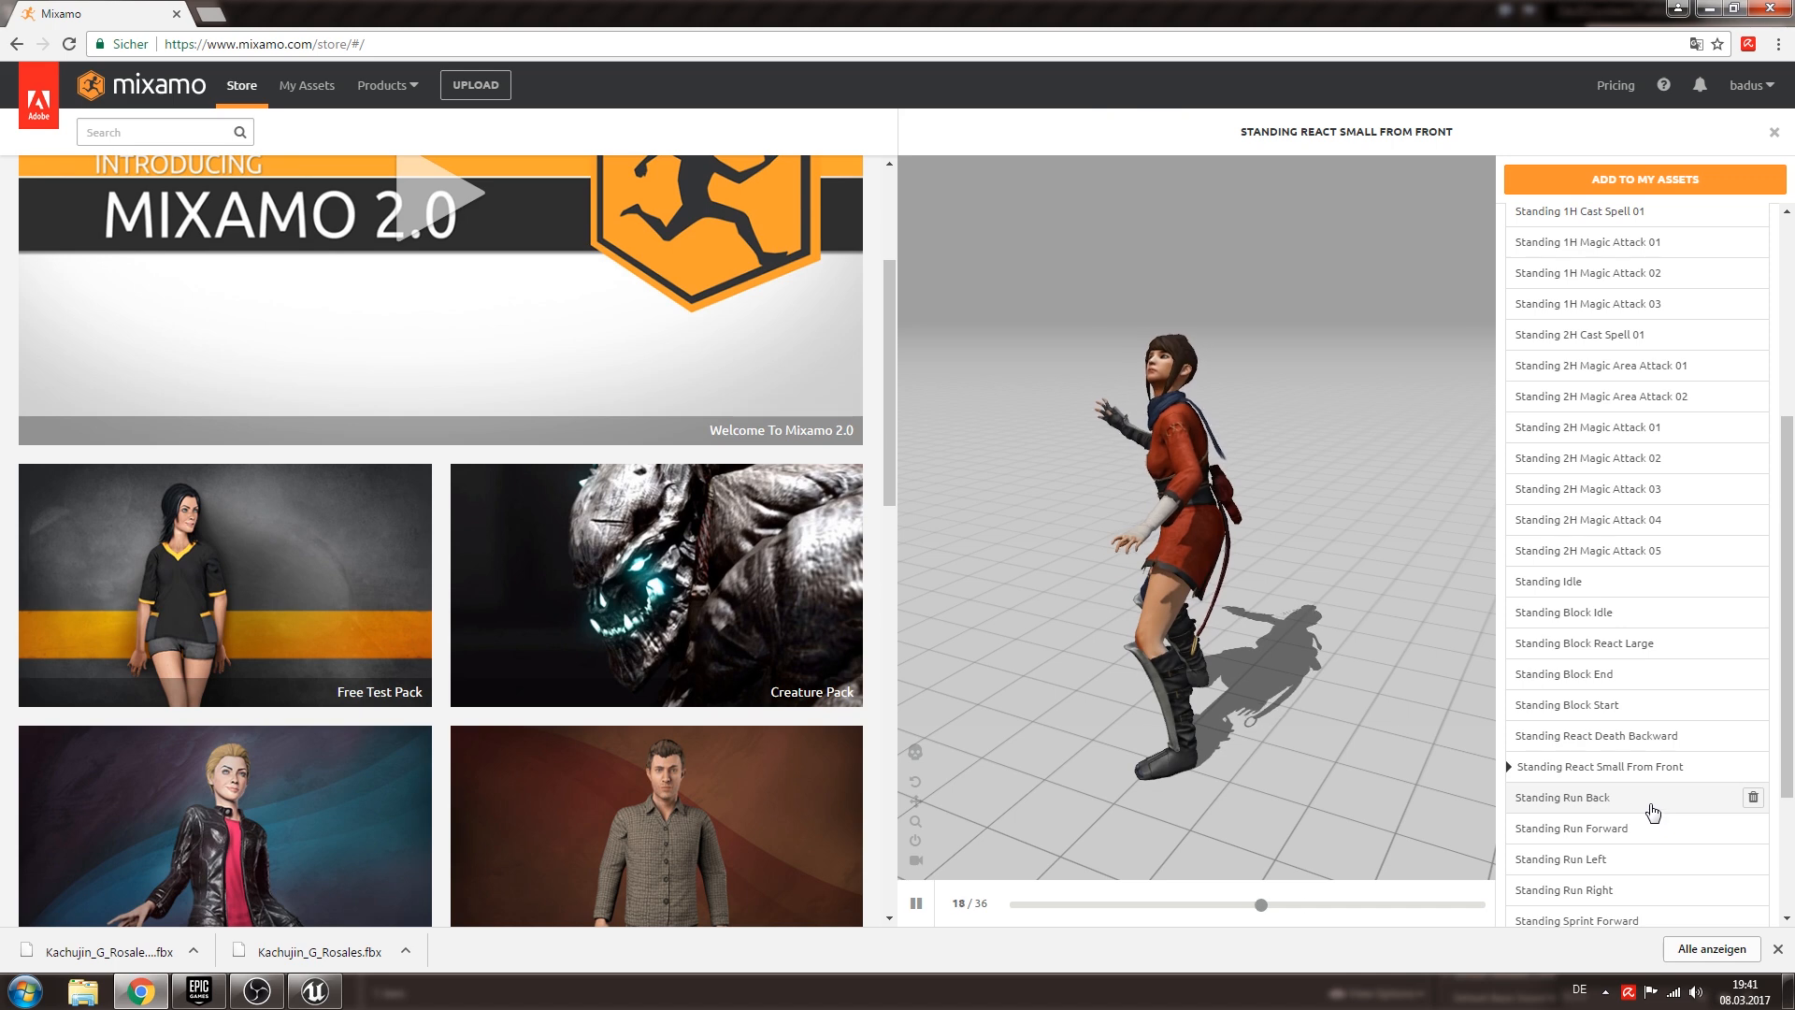
{"action": "left_click", "coordinate": [1575, 797]}
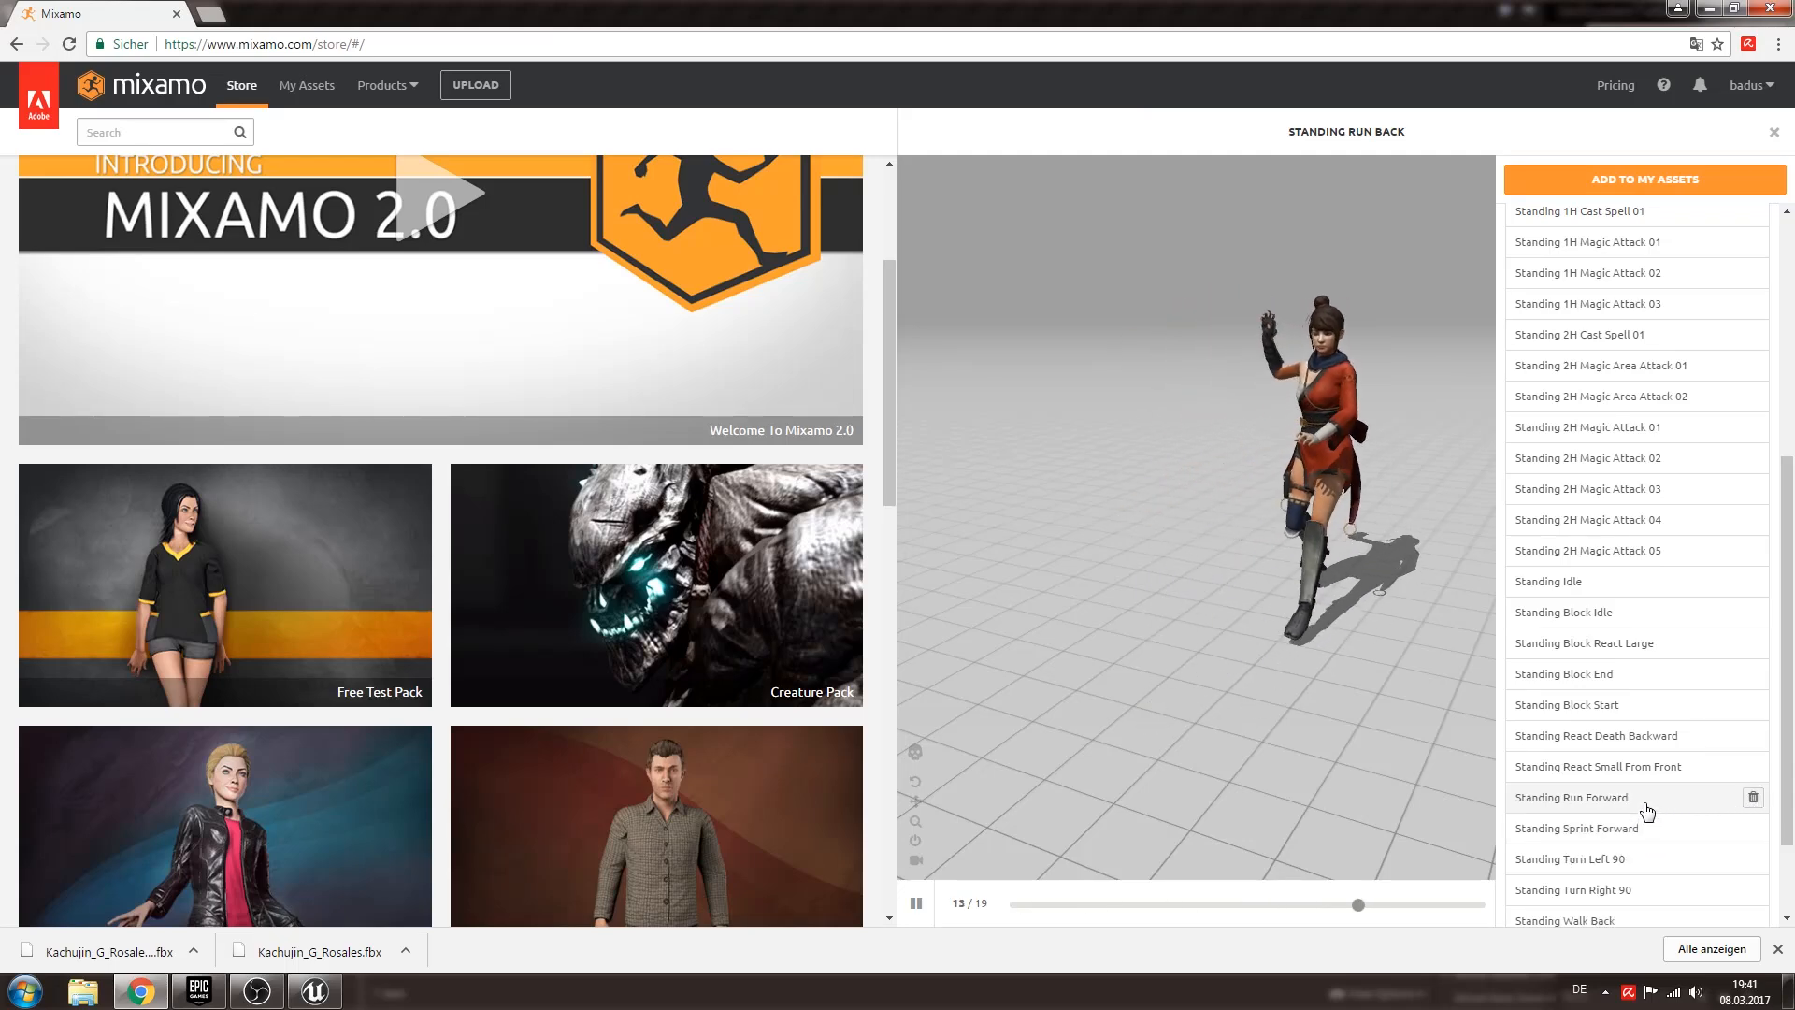
{"action": "left_click", "coordinate": [1572, 797]}
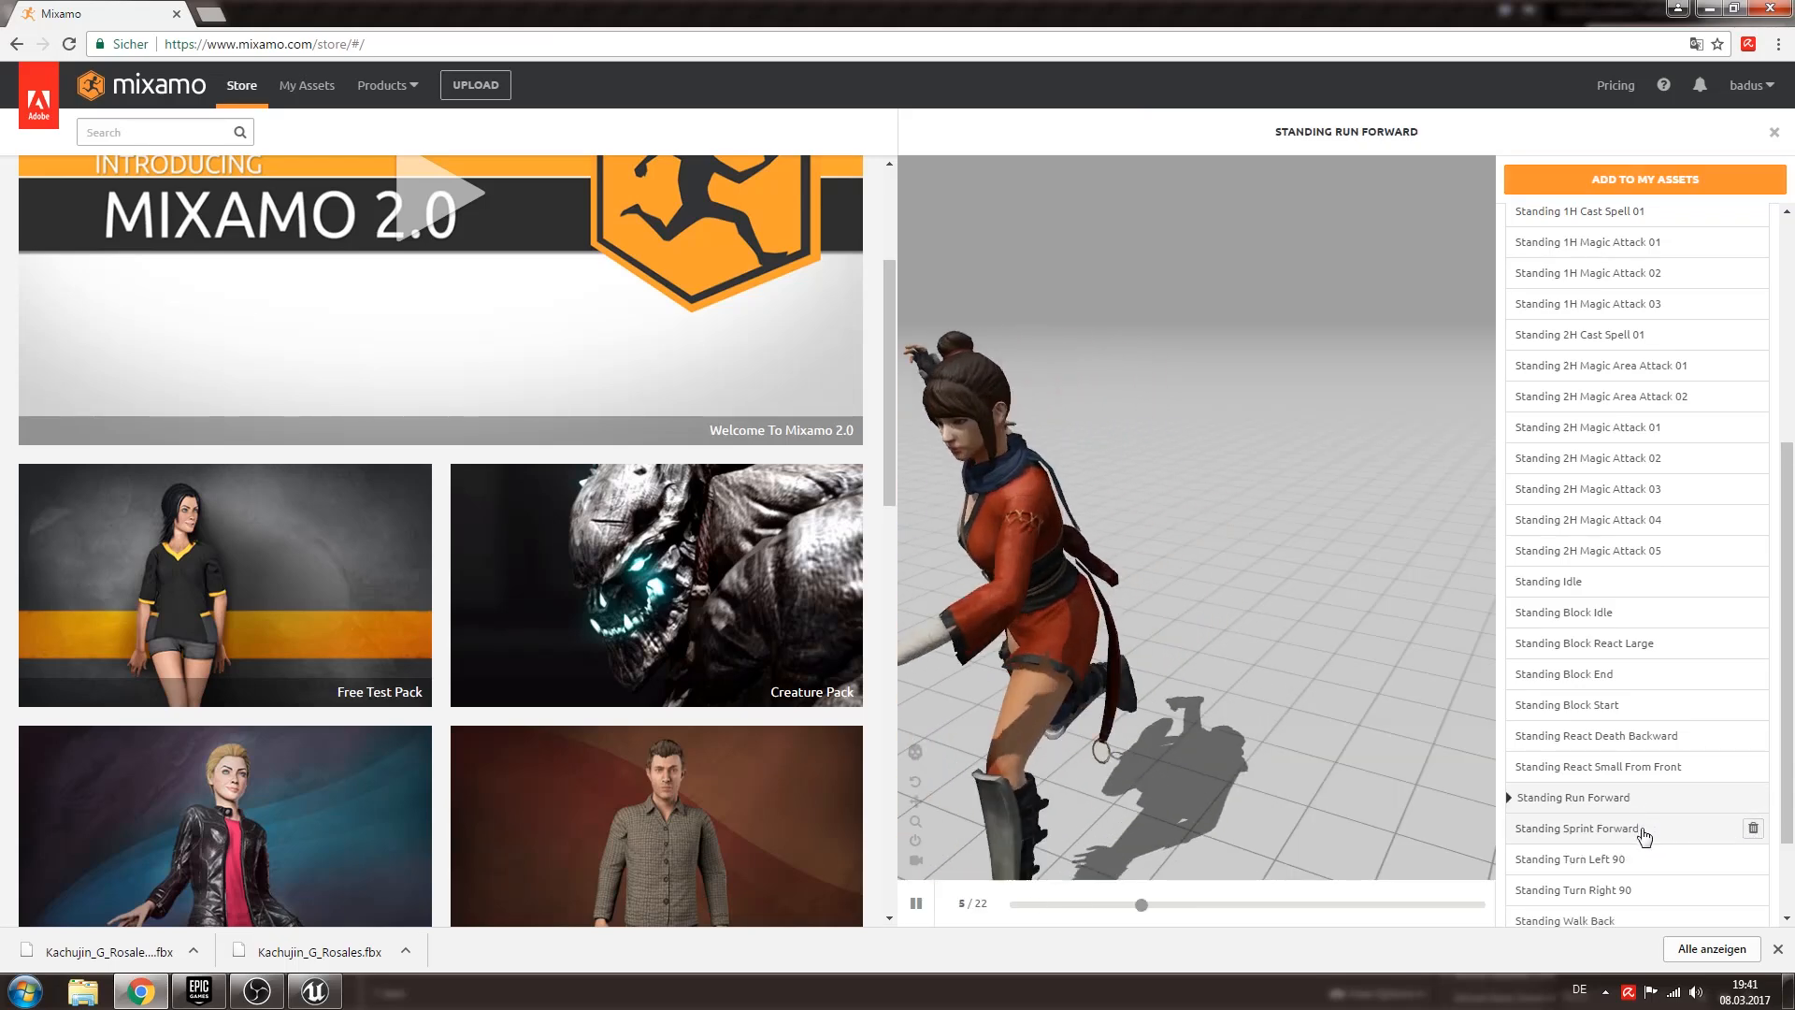
{"action": "left_click", "coordinate": [1578, 827]}
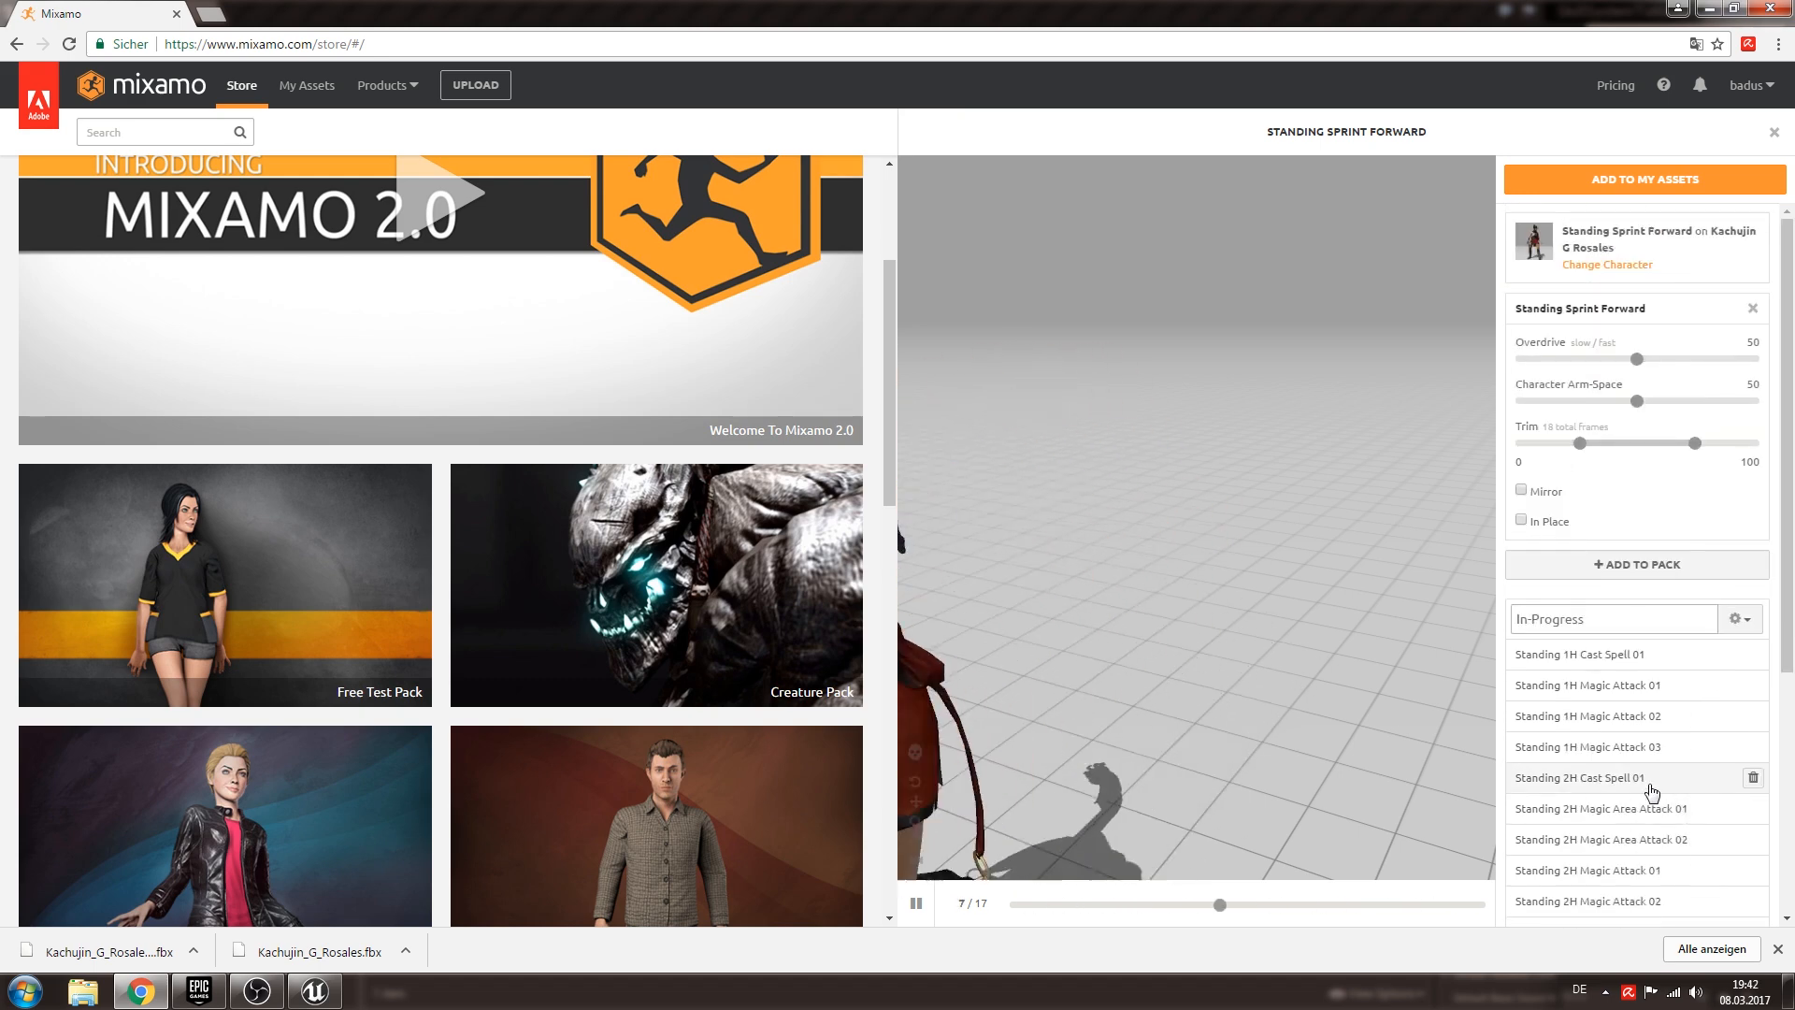
Add Standing Sprint Forward to My Assets after trimming the In-Progress list.
{"action": "scroll", "scroll_direction": "down", "scroll_amount": 3}
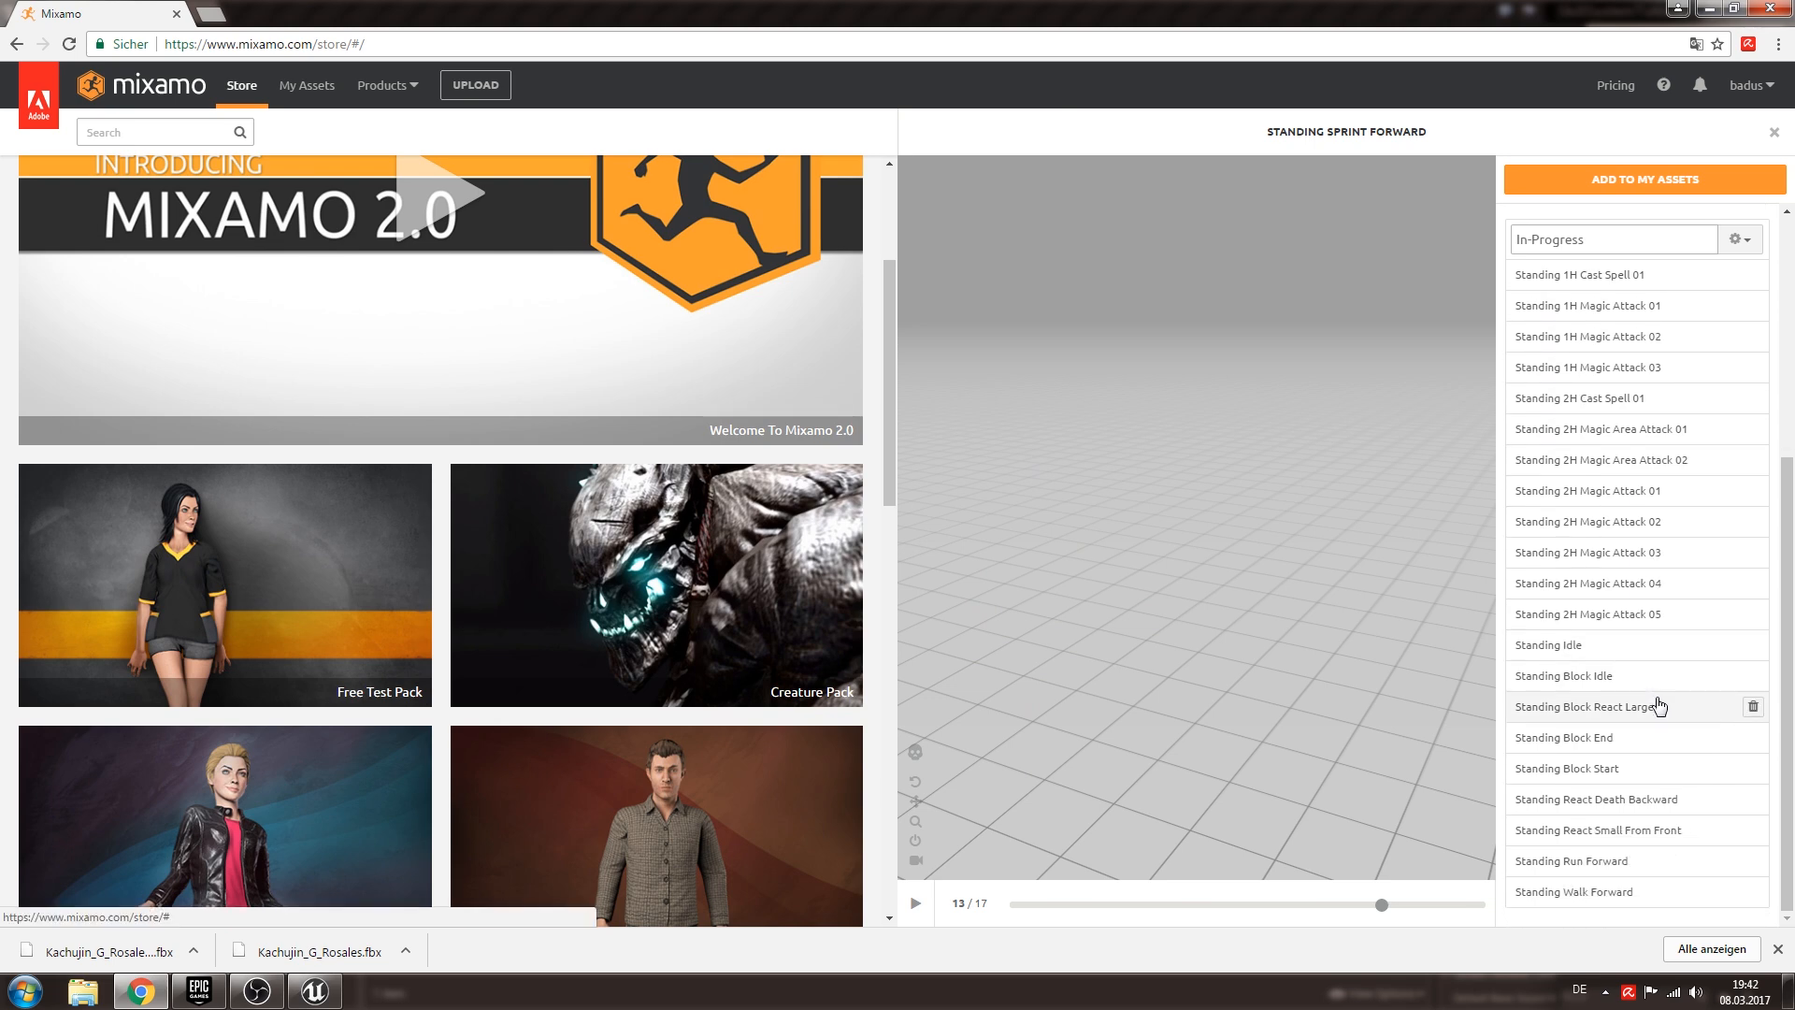
{"action": "mouse_move", "coordinate": [1659, 752]}
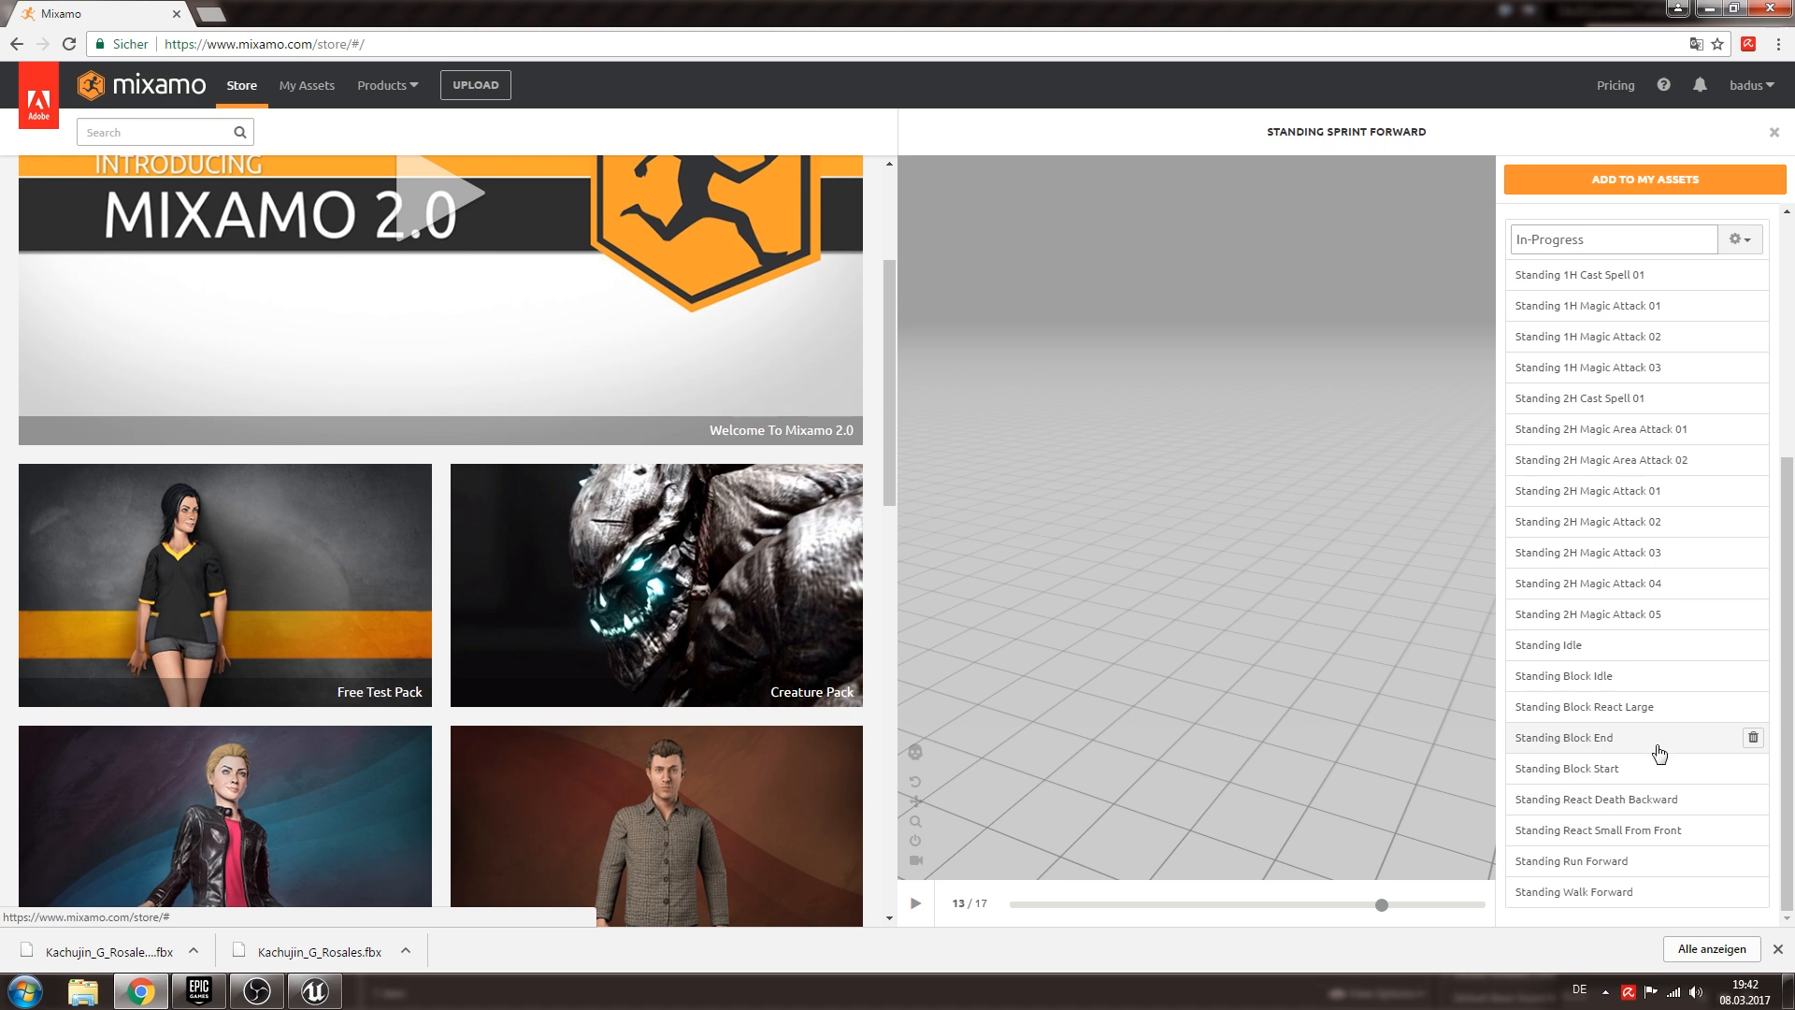
{"action": "mouse_move", "coordinate": [1666, 861]}
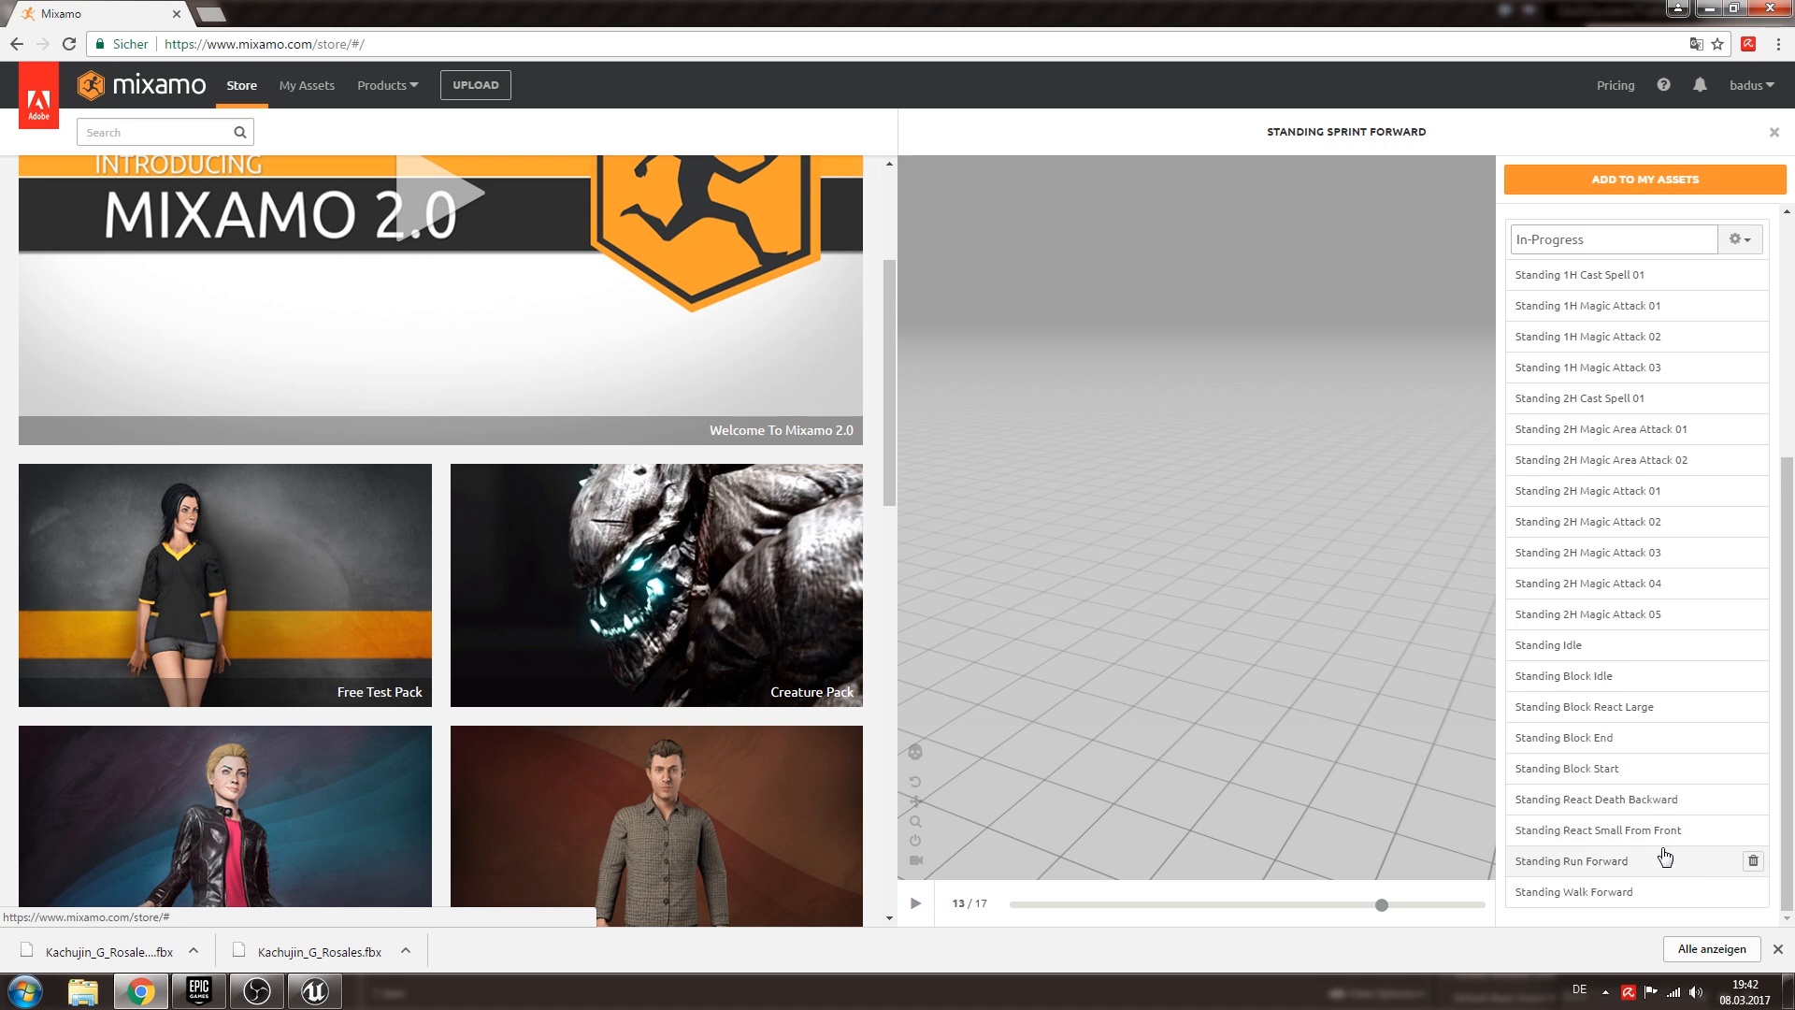
{"action": "mouse_move", "coordinate": [1628, 768]}
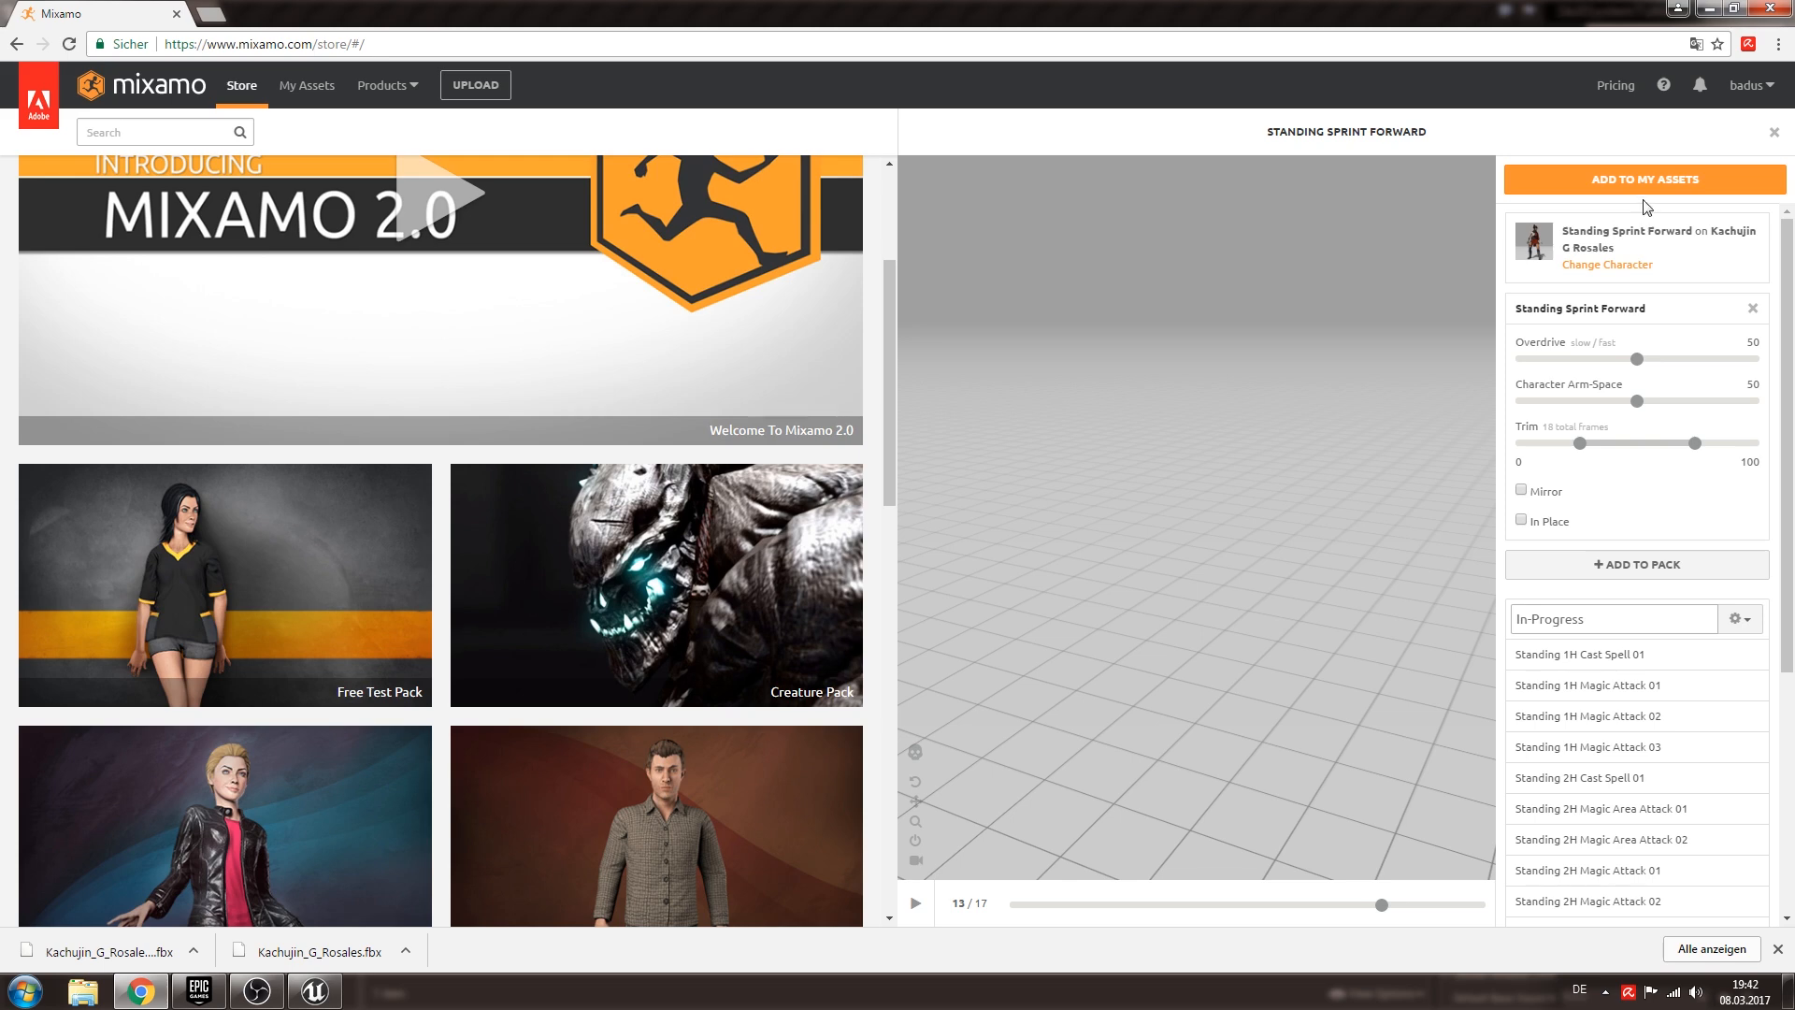
{"action": "left_click", "coordinate": [1642, 180]}
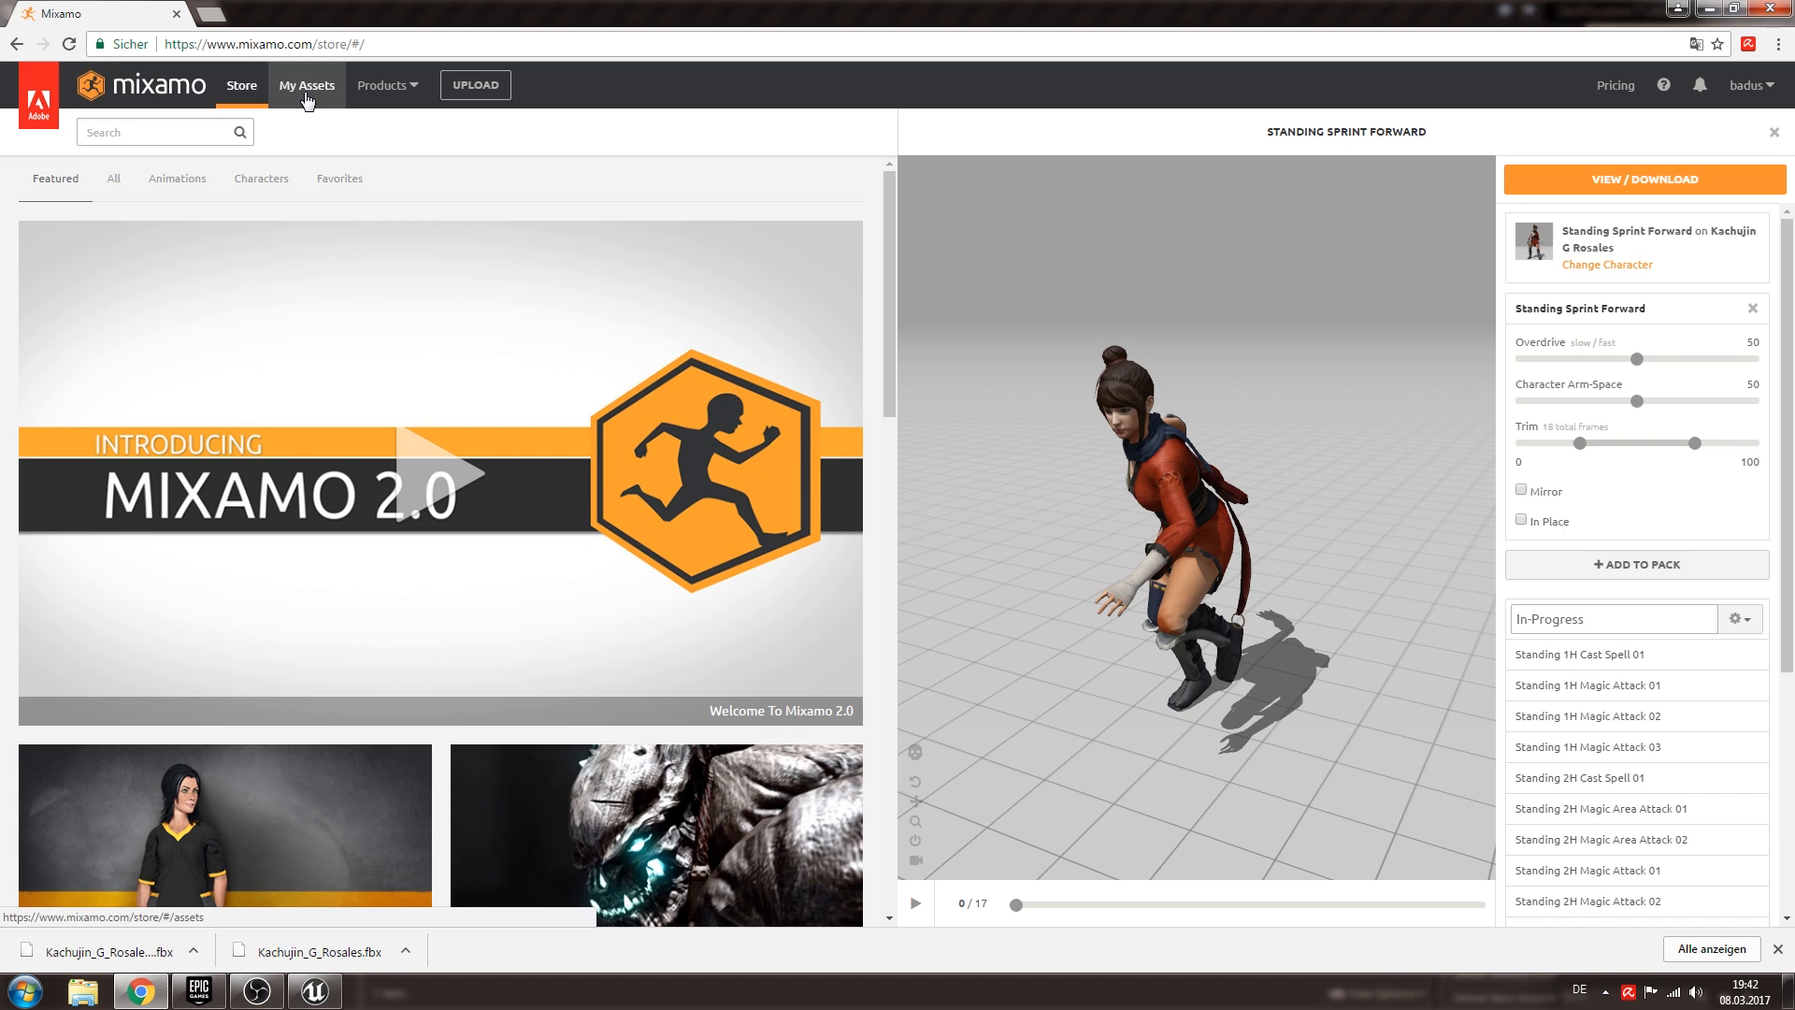
Show My Animations under My Assets and open the In-Progress pack for preview.
{"action": "left_click", "coordinate": [306, 85]}
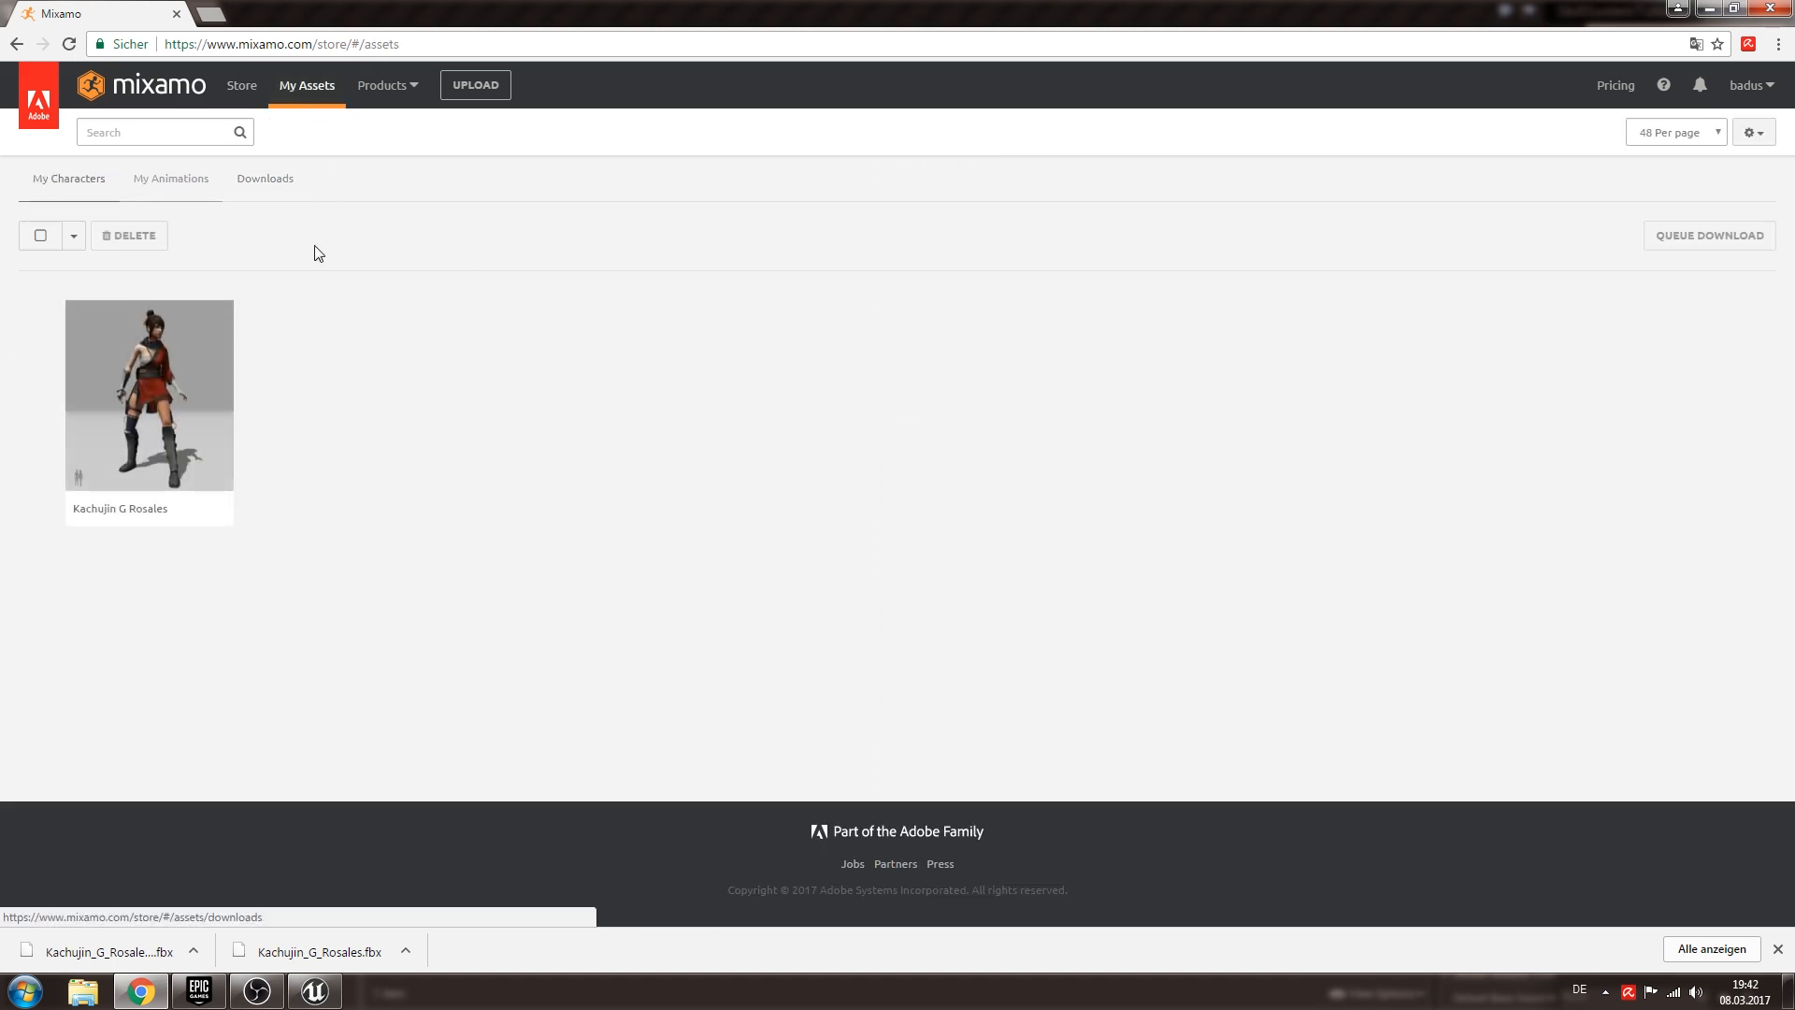
{"action": "left_click", "coordinate": [170, 178]}
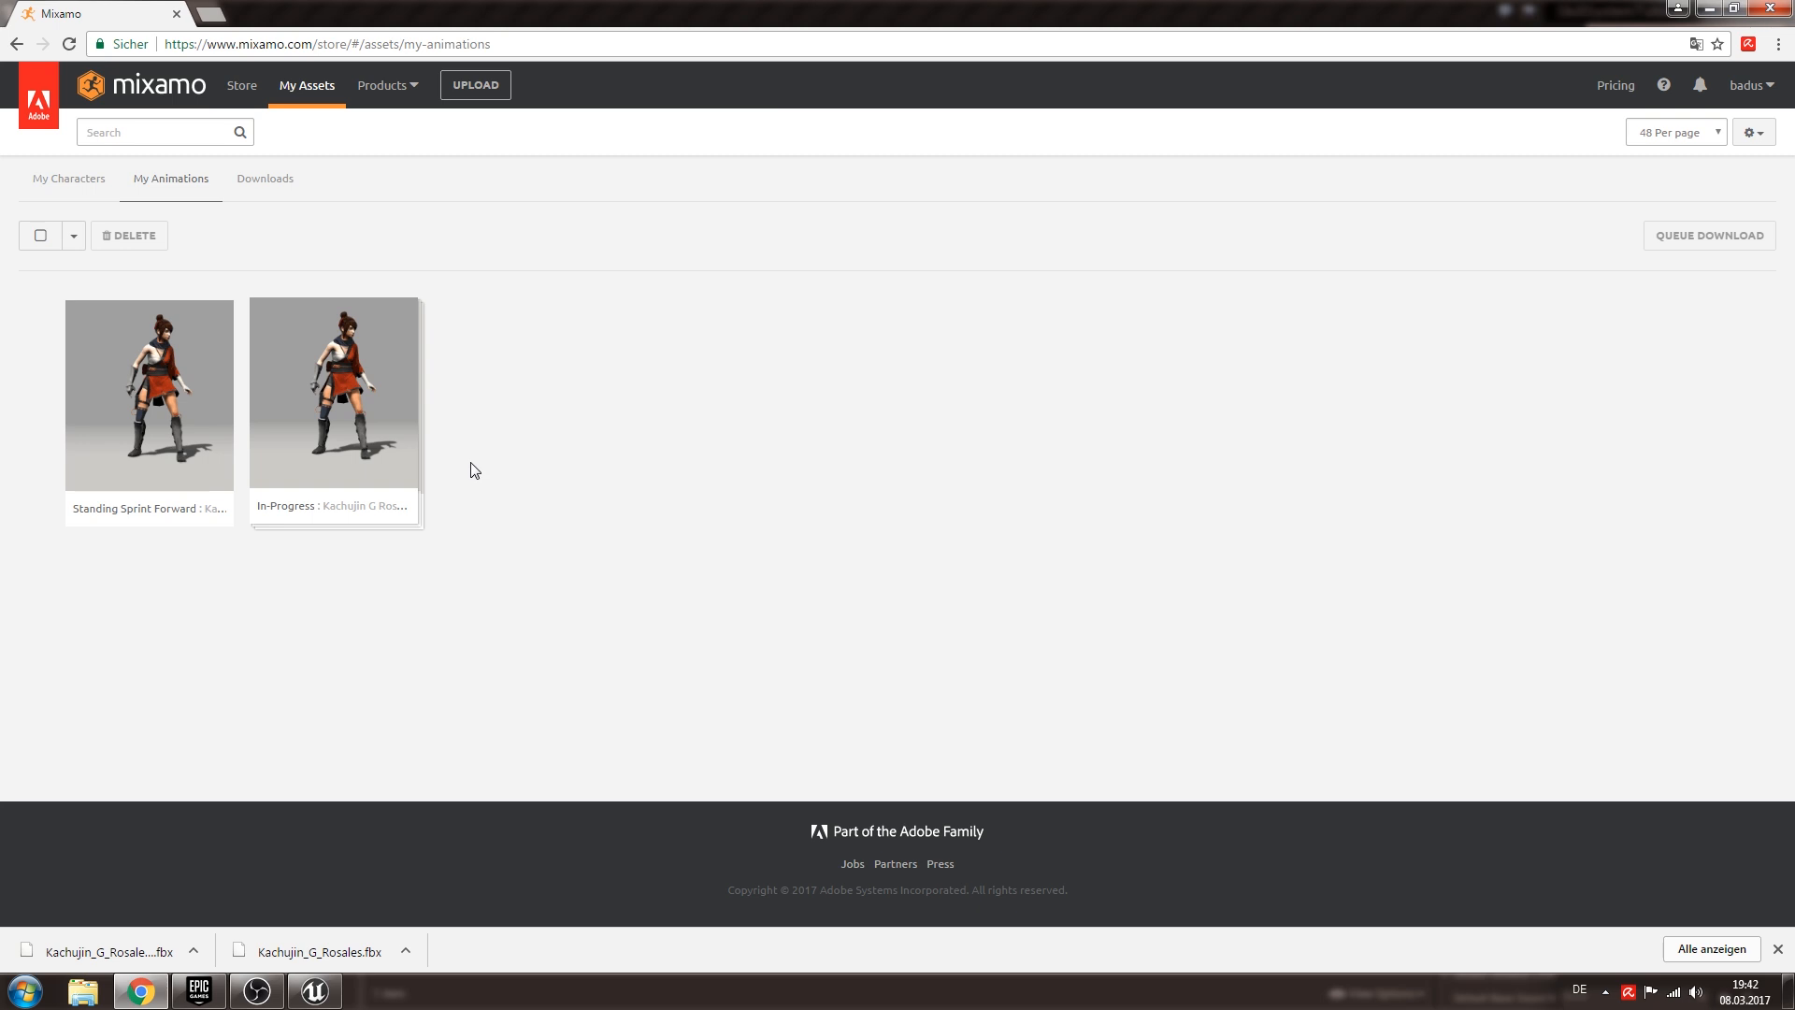
{"action": "left_click", "coordinate": [333, 393]}
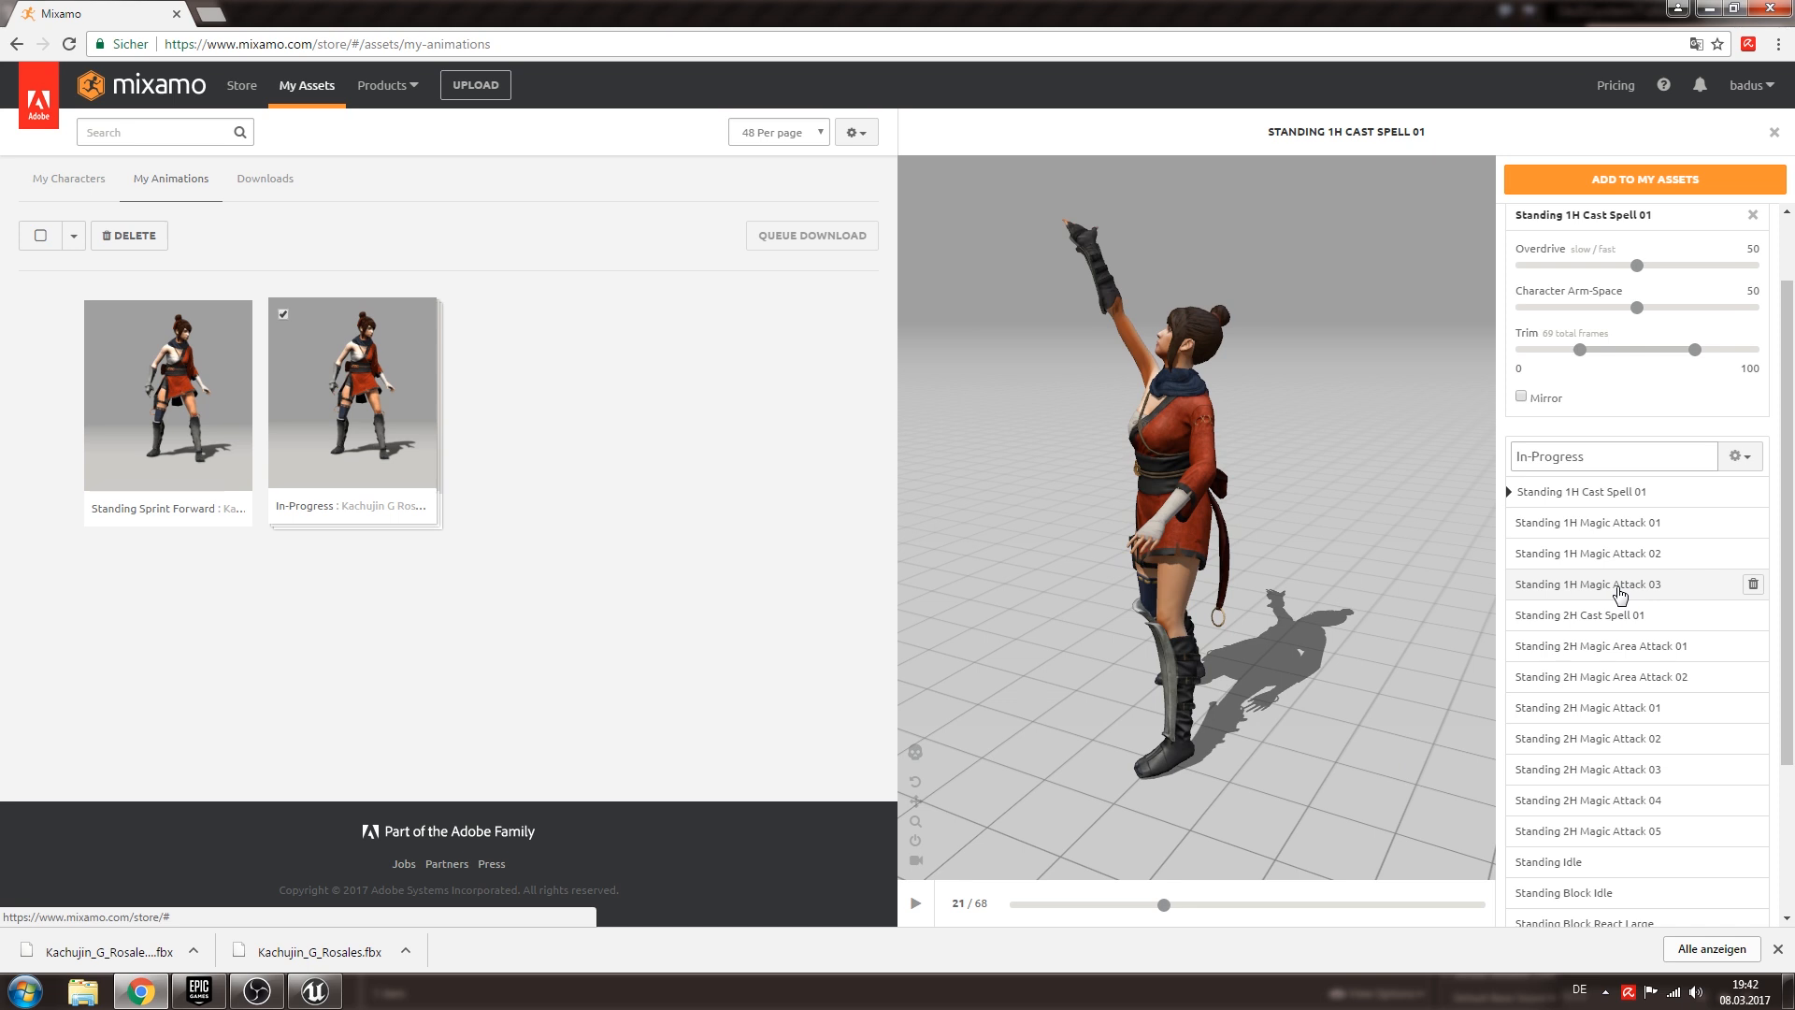
Set Standing Walk Forward in the pack to play in place.
{"action": "scroll", "scroll_direction": "down", "scroll_amount": 3}
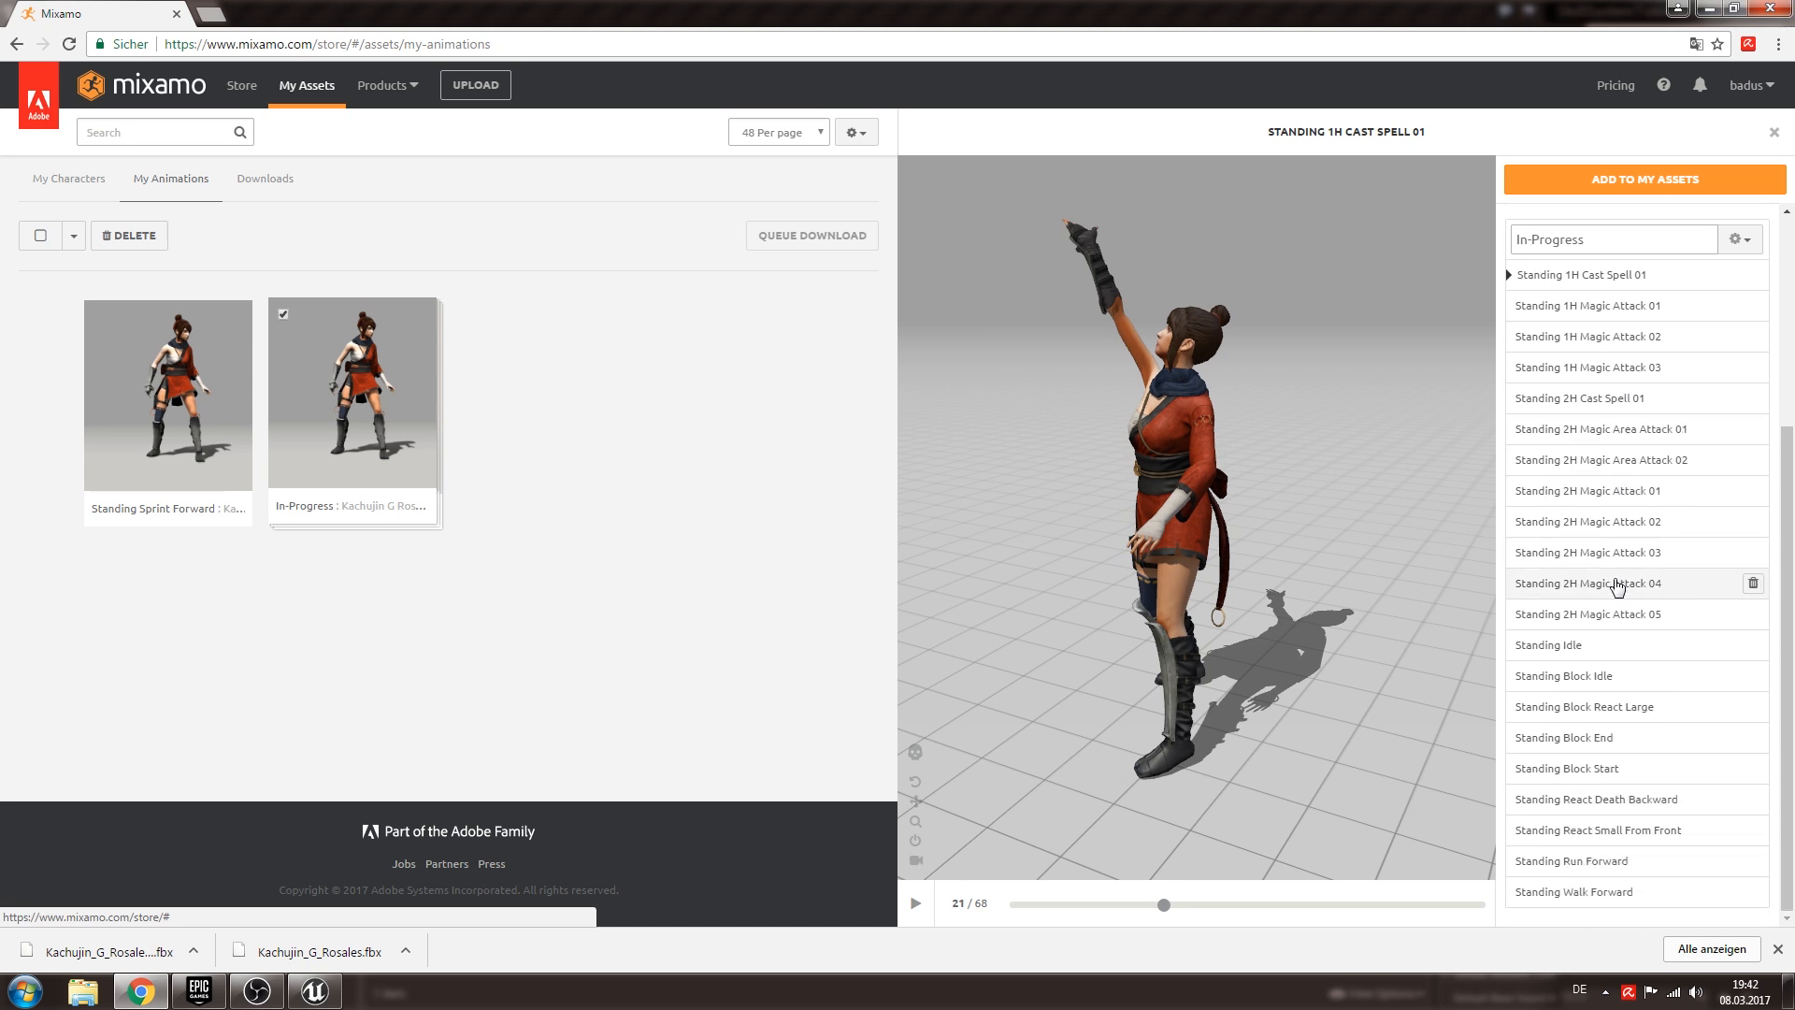
{"action": "mouse_move", "coordinate": [1615, 889]}
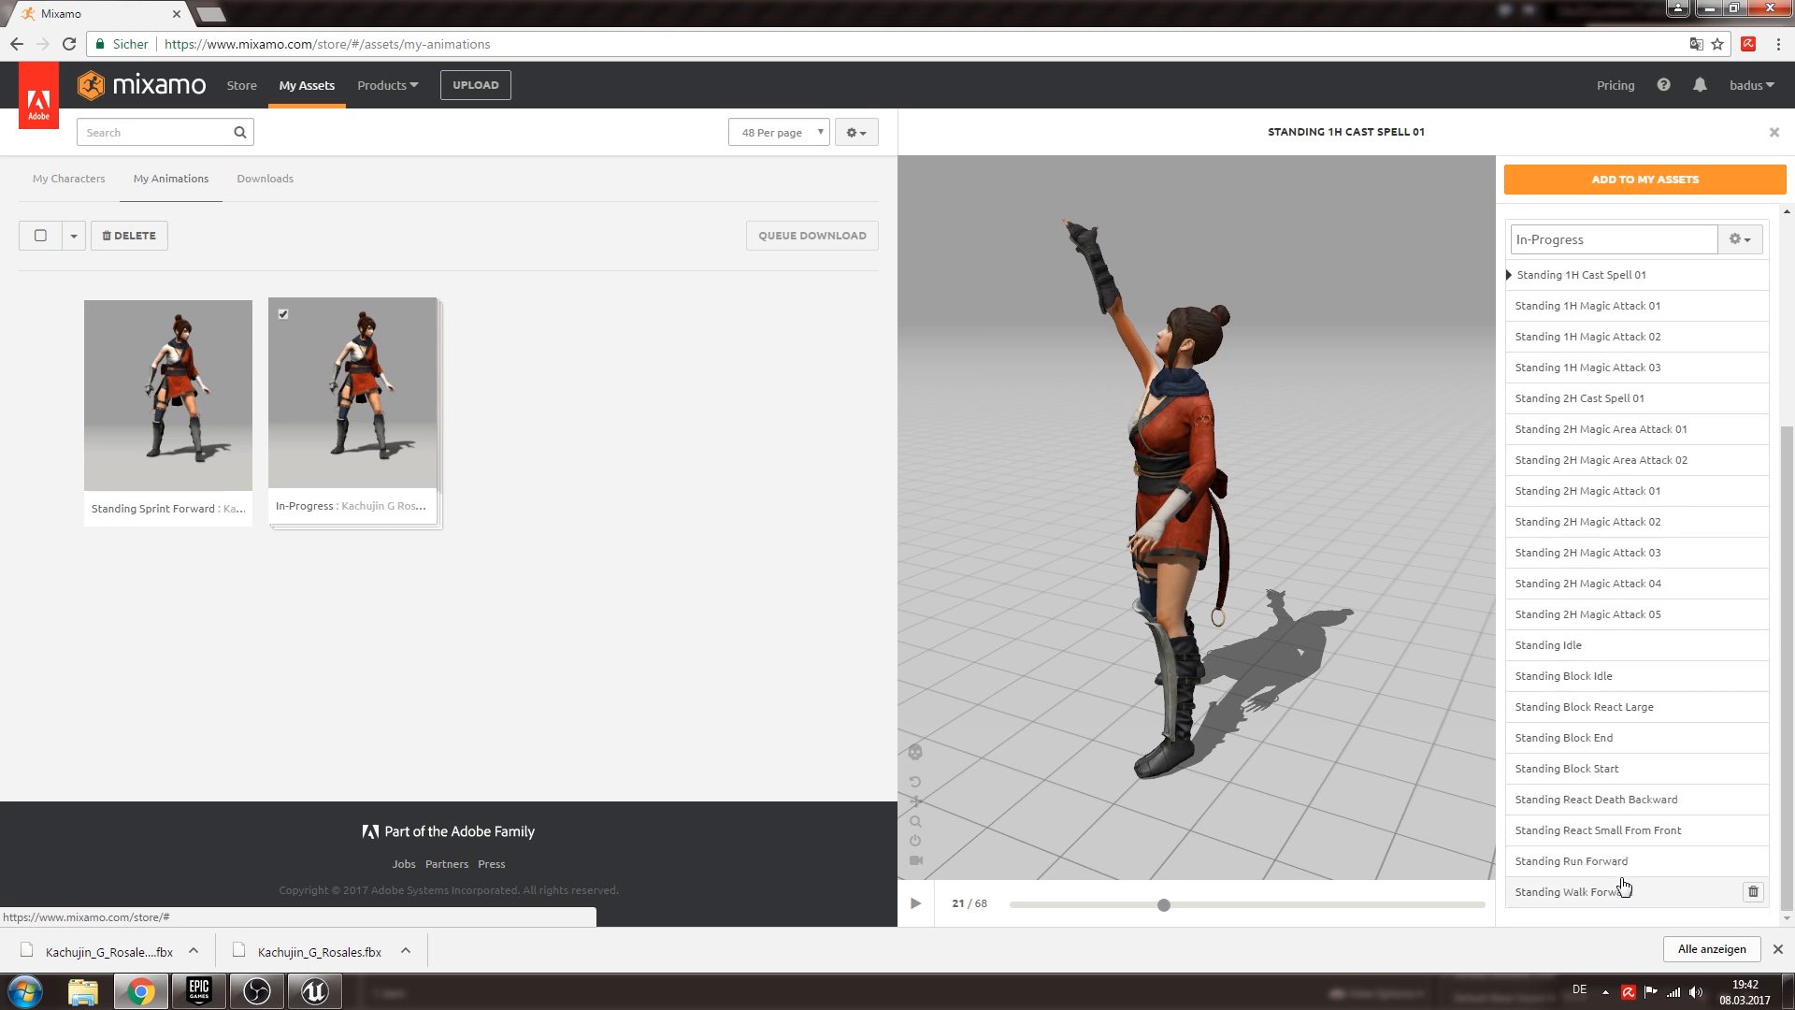
{"action": "left_click", "coordinate": [1577, 889]}
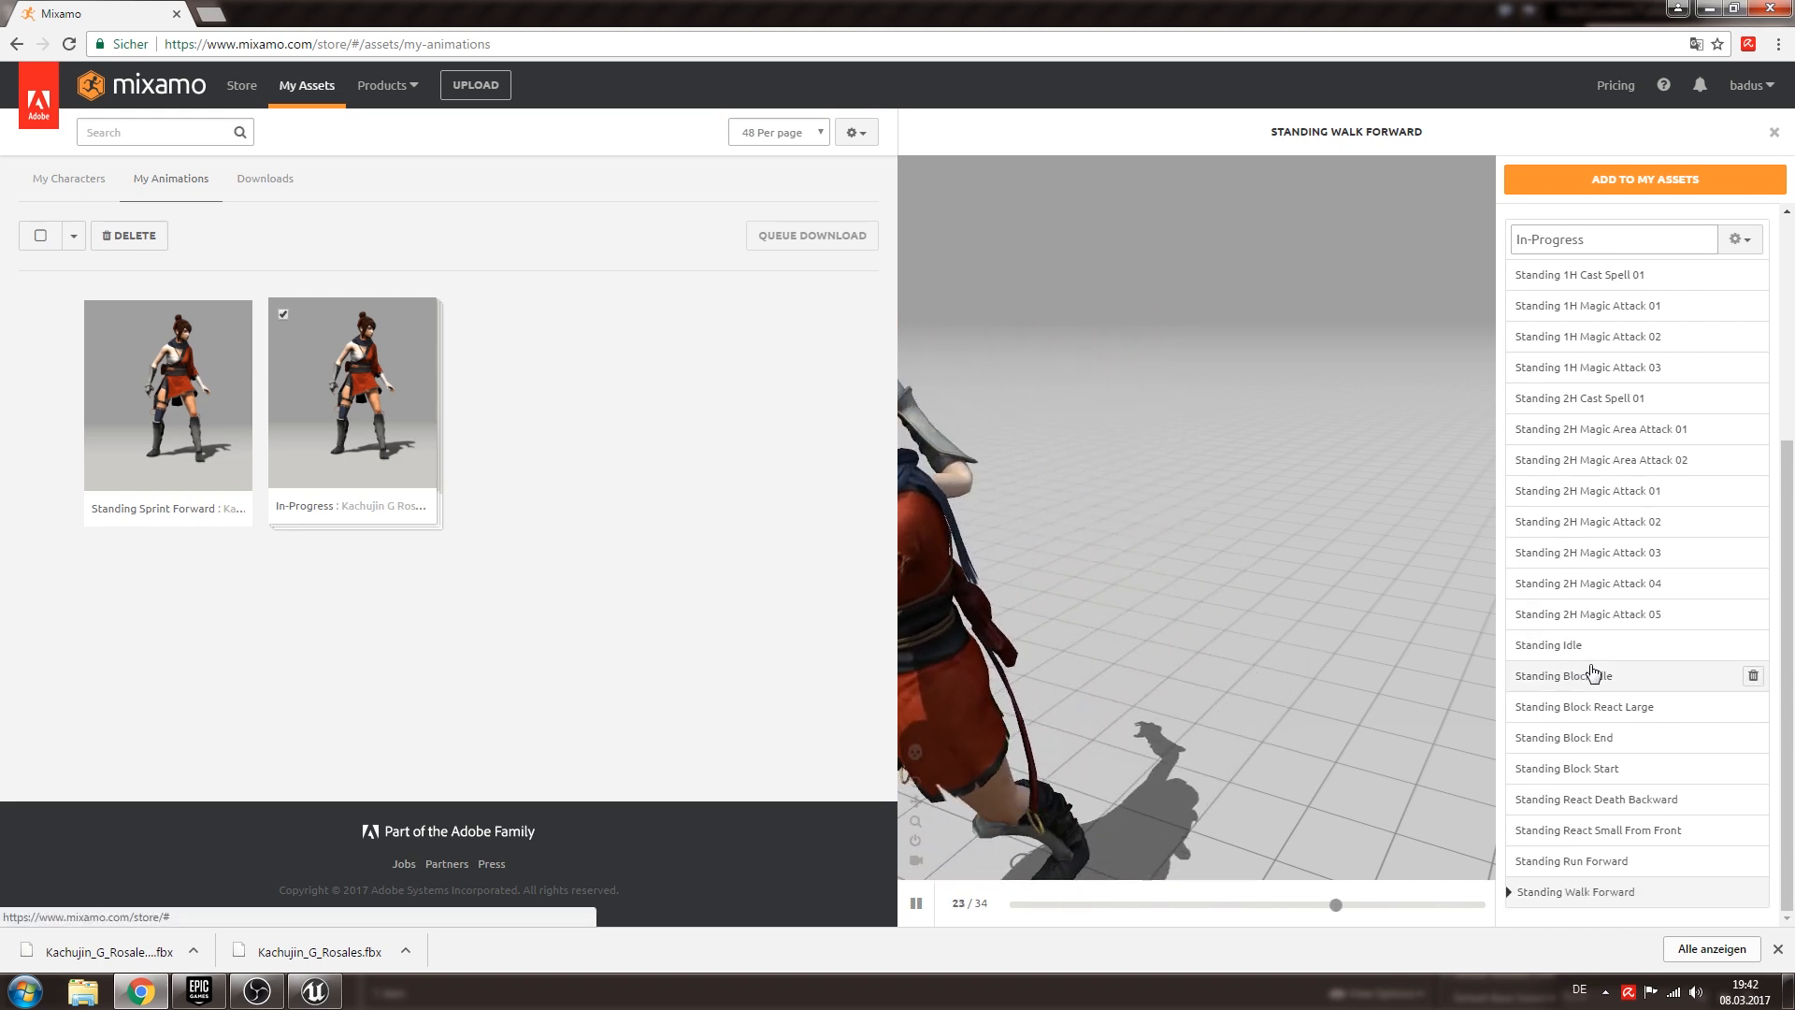
{"action": "left_click", "coordinate": [1575, 891]}
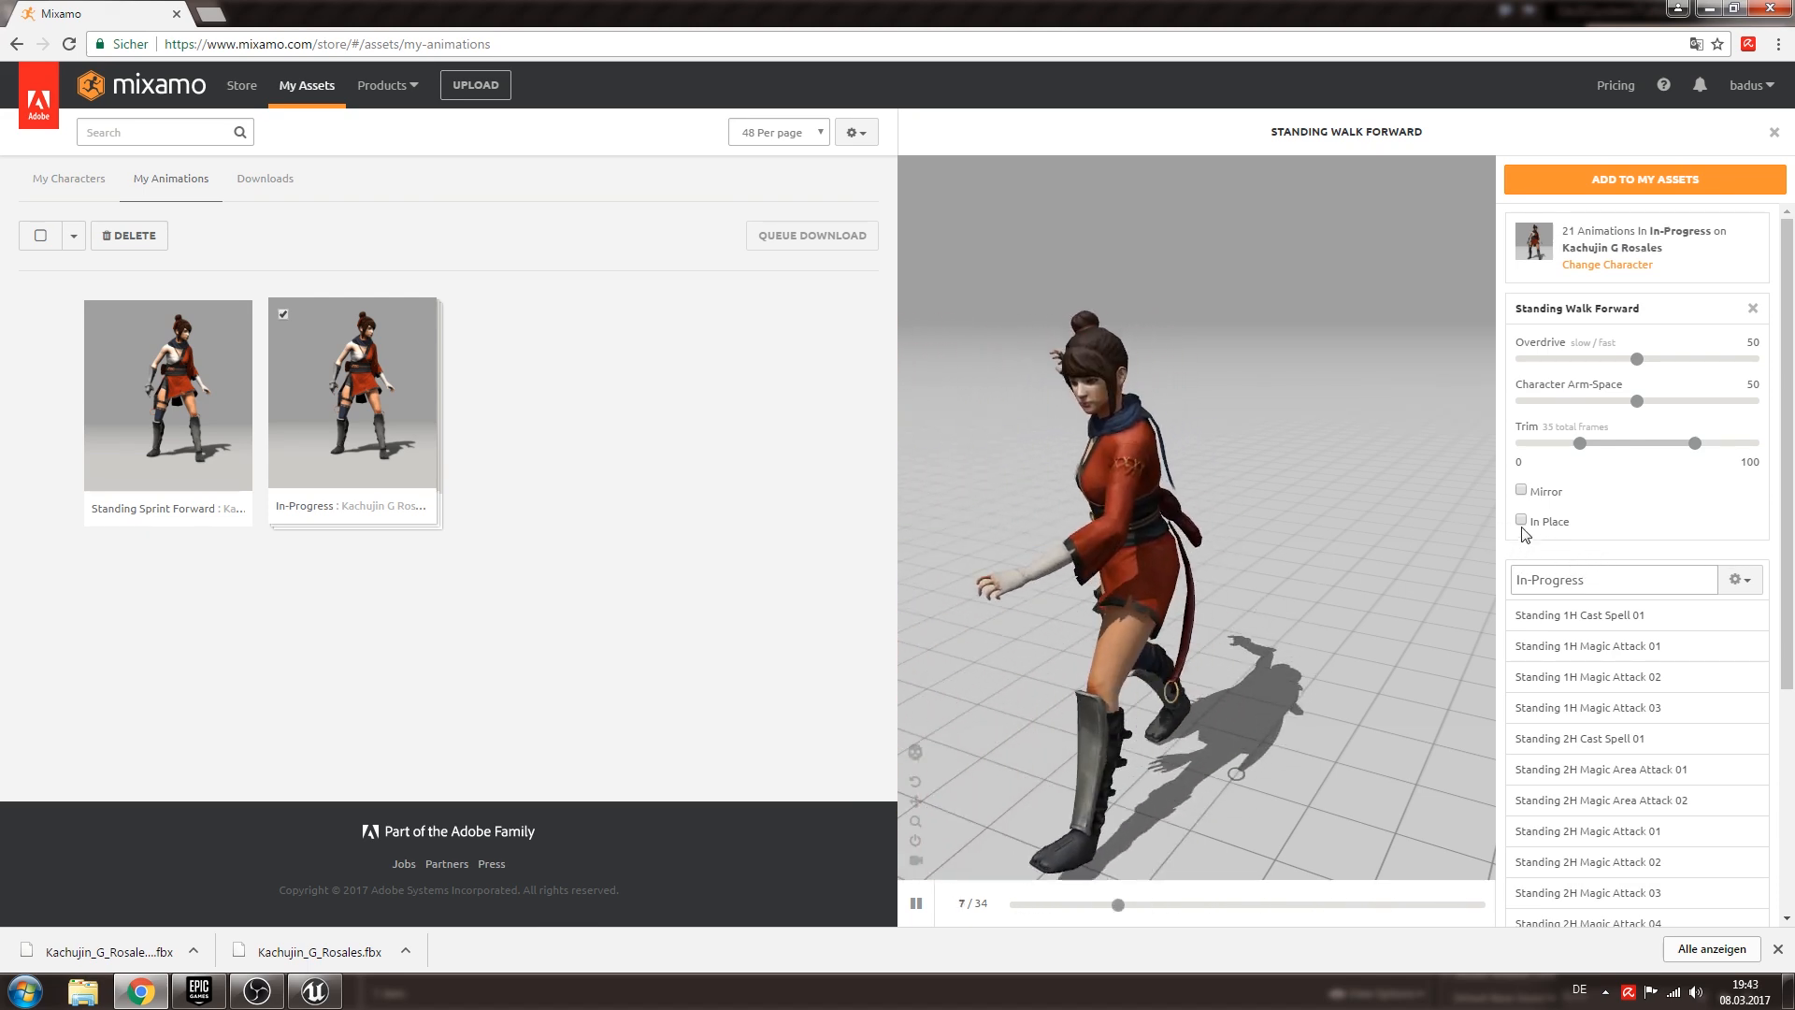
{"action": "left_click", "coordinate": [1521, 521]}
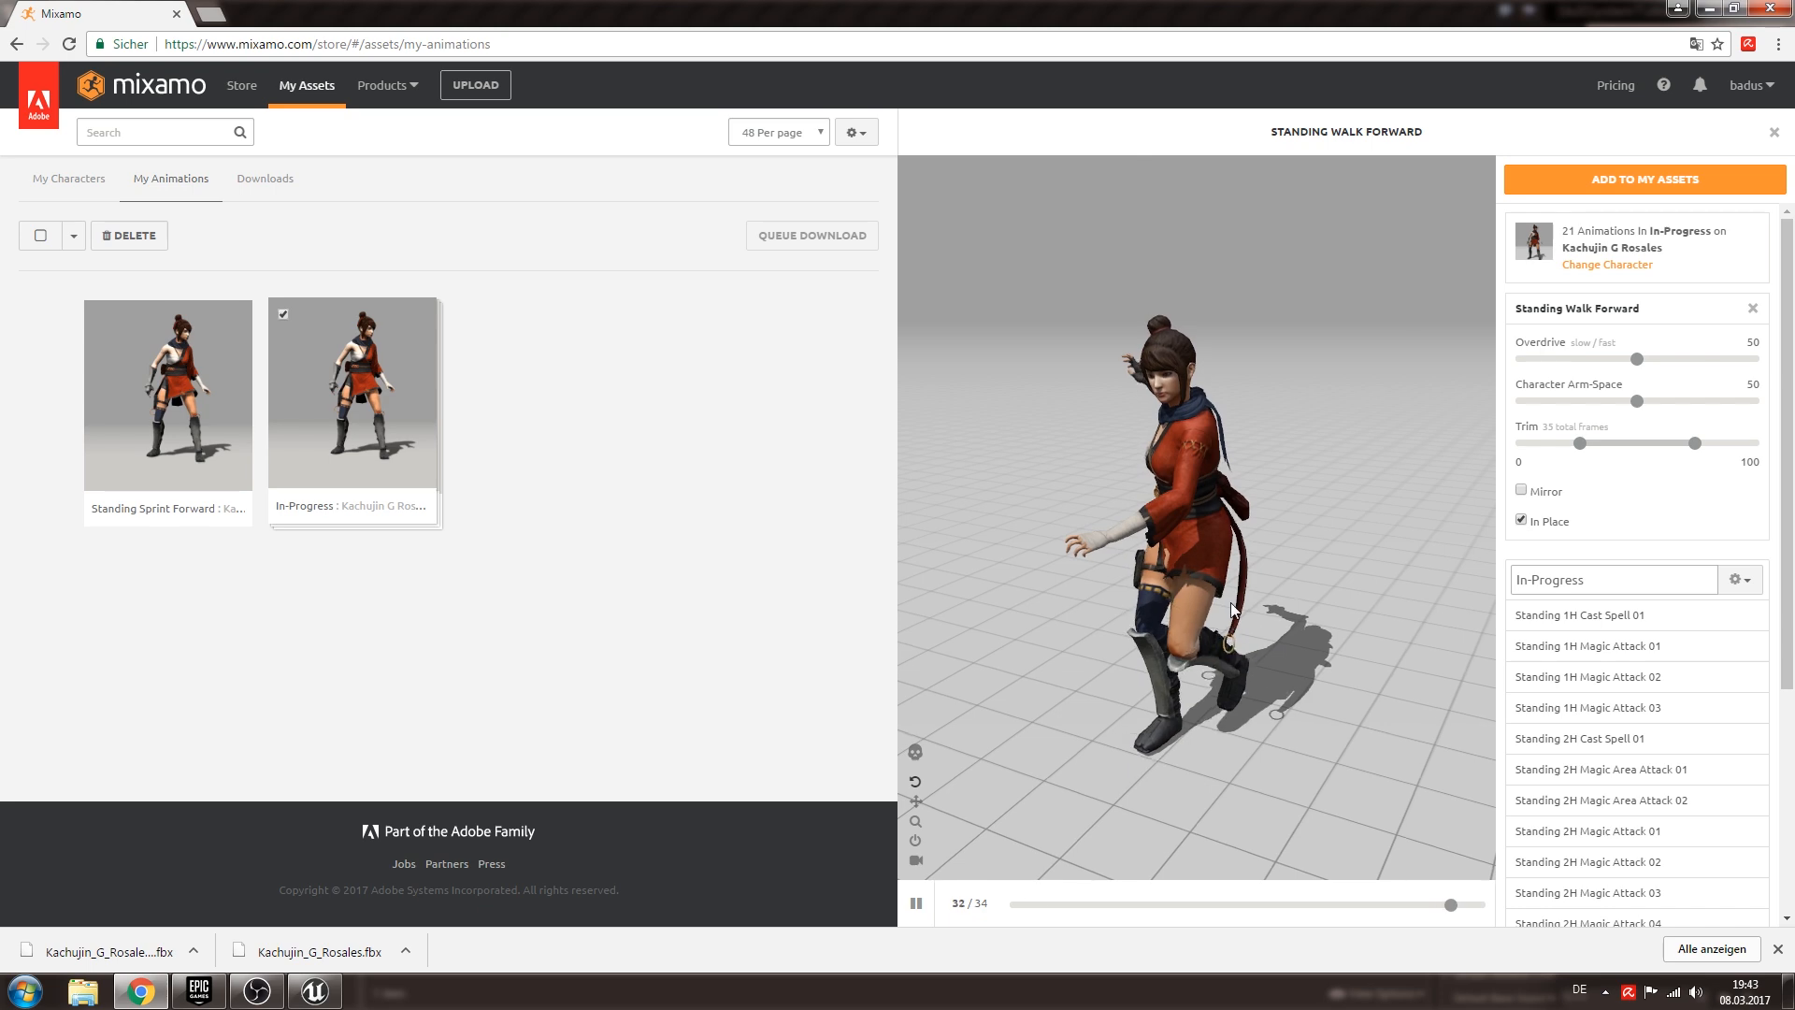
Set Standing Run Forward in the pack to play in place.
{"action": "scroll", "scroll_direction": "down", "scroll_amount": 3}
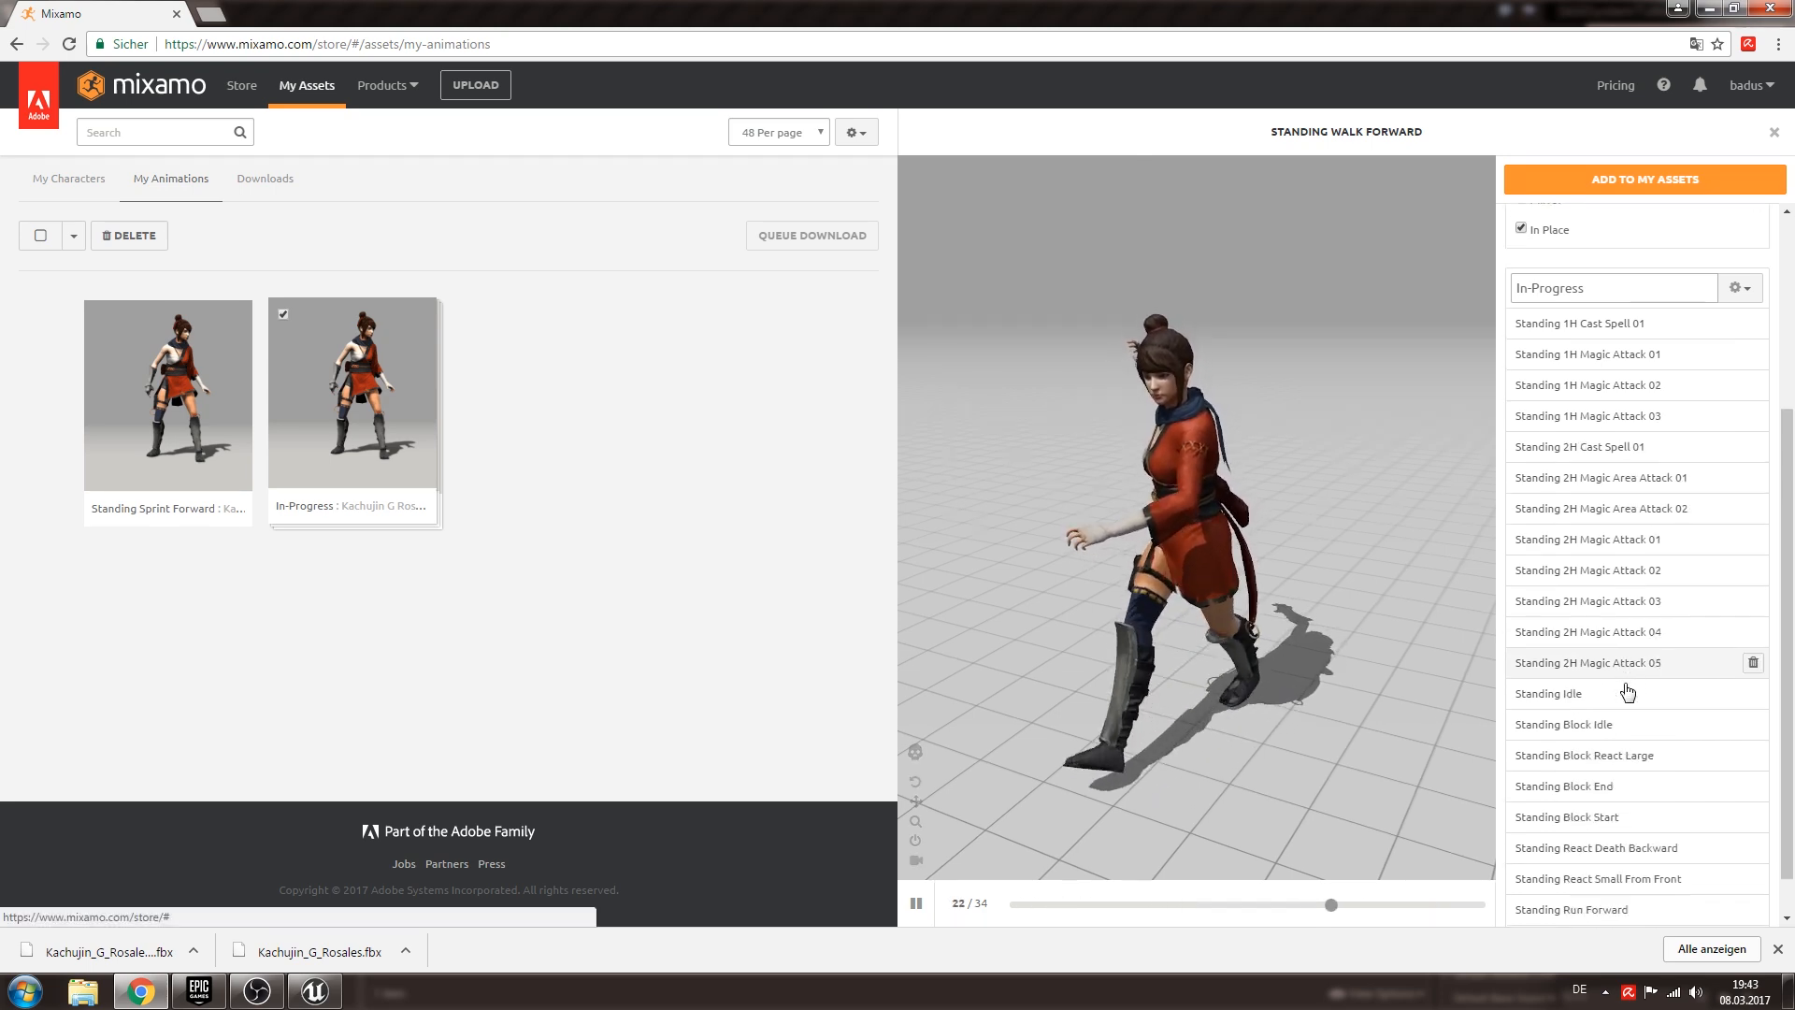
{"action": "left_click", "coordinate": [1574, 909]}
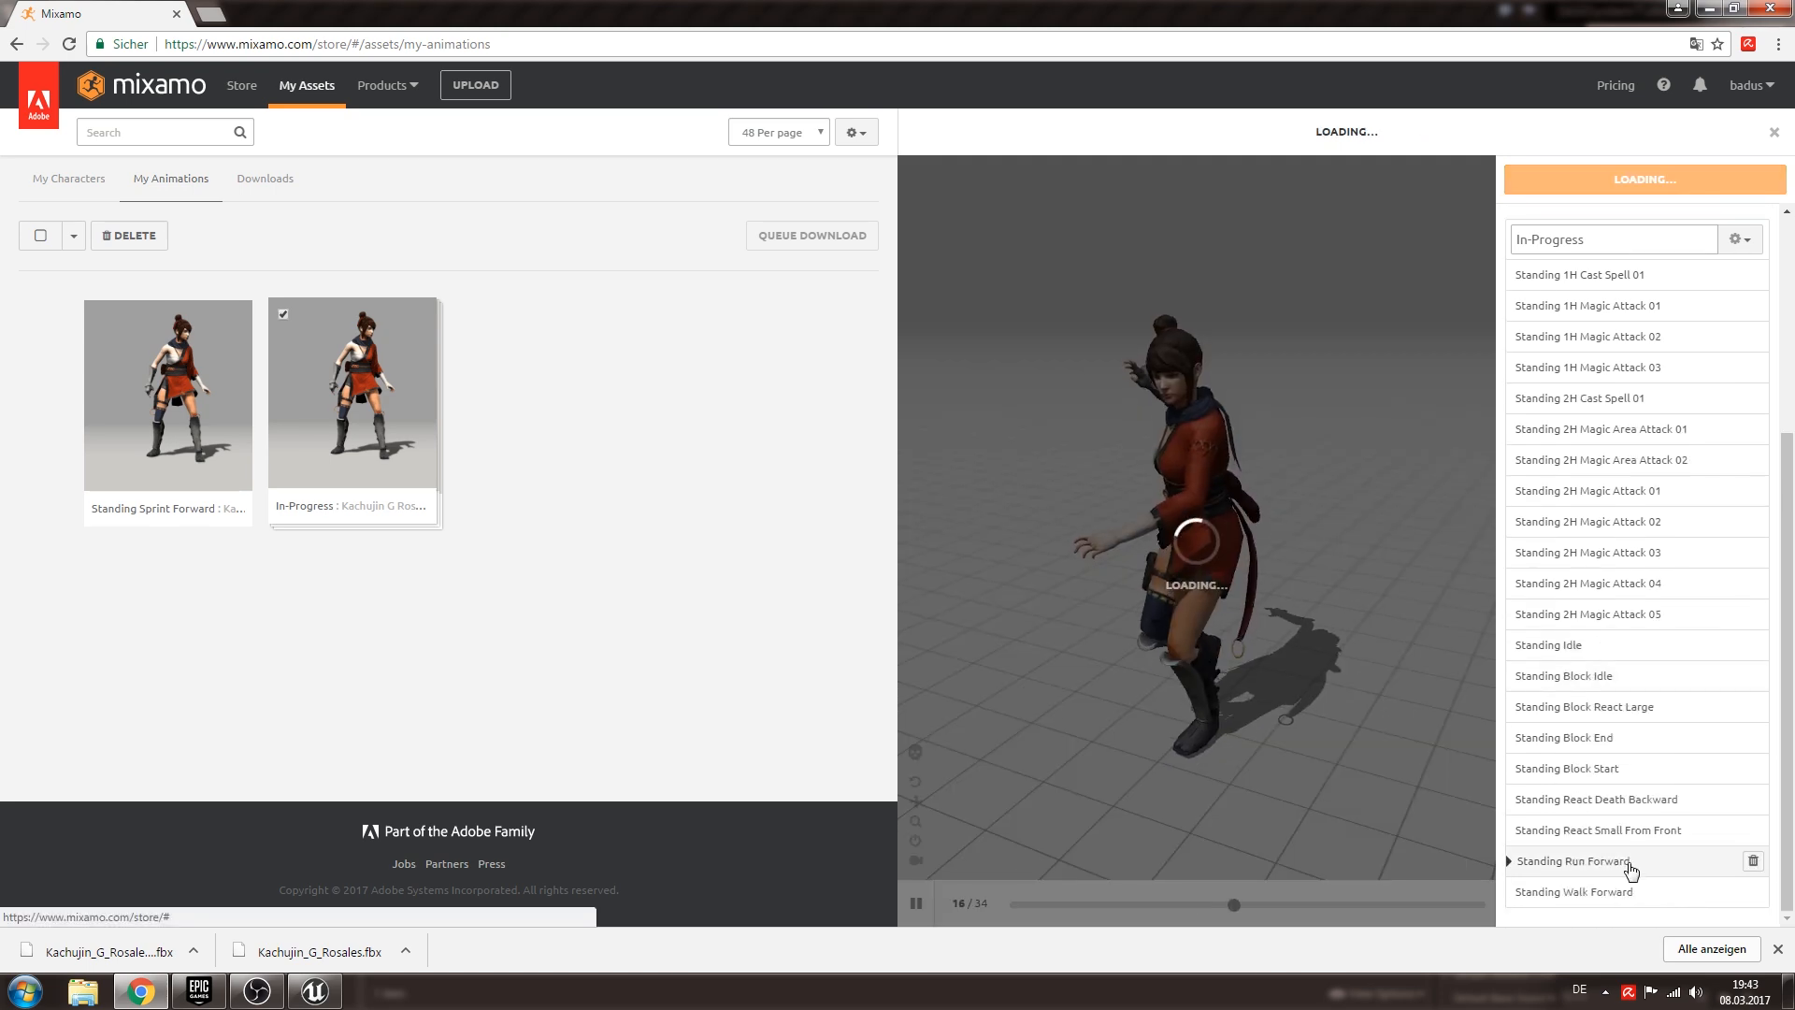
{"action": "left_click", "coordinate": [1575, 861]}
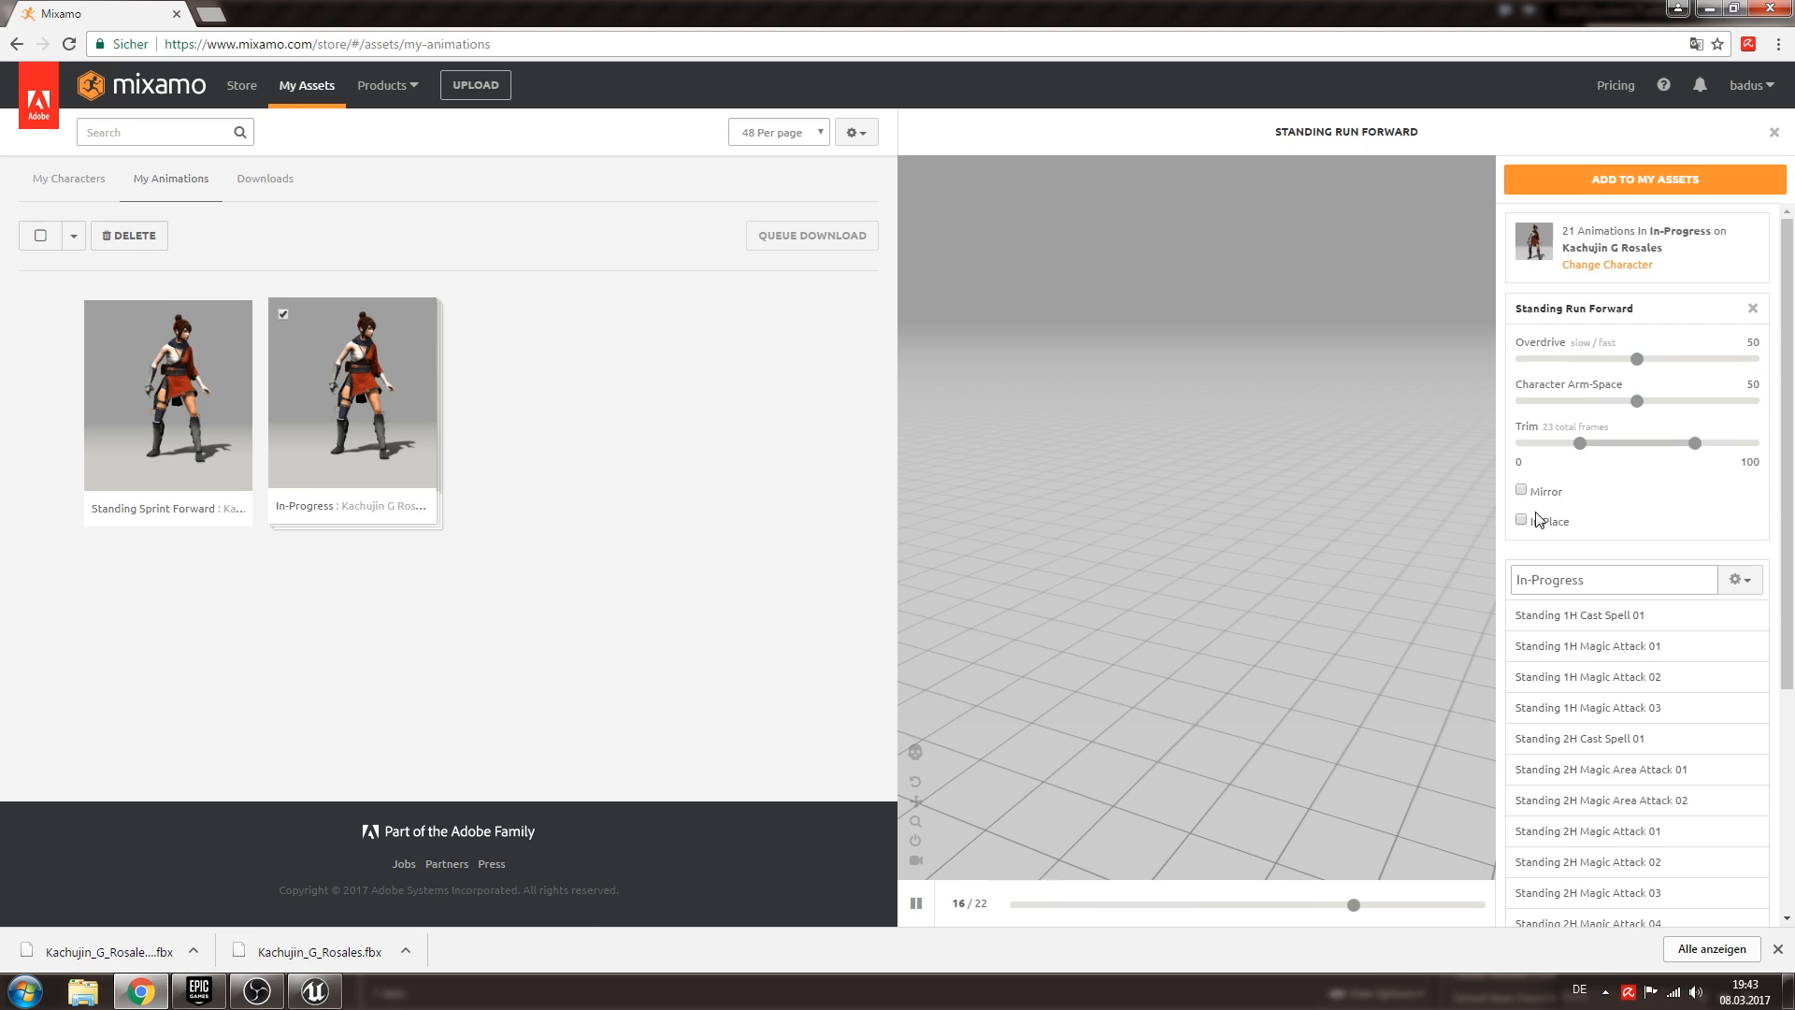
{"action": "left_click", "coordinate": [1522, 521]}
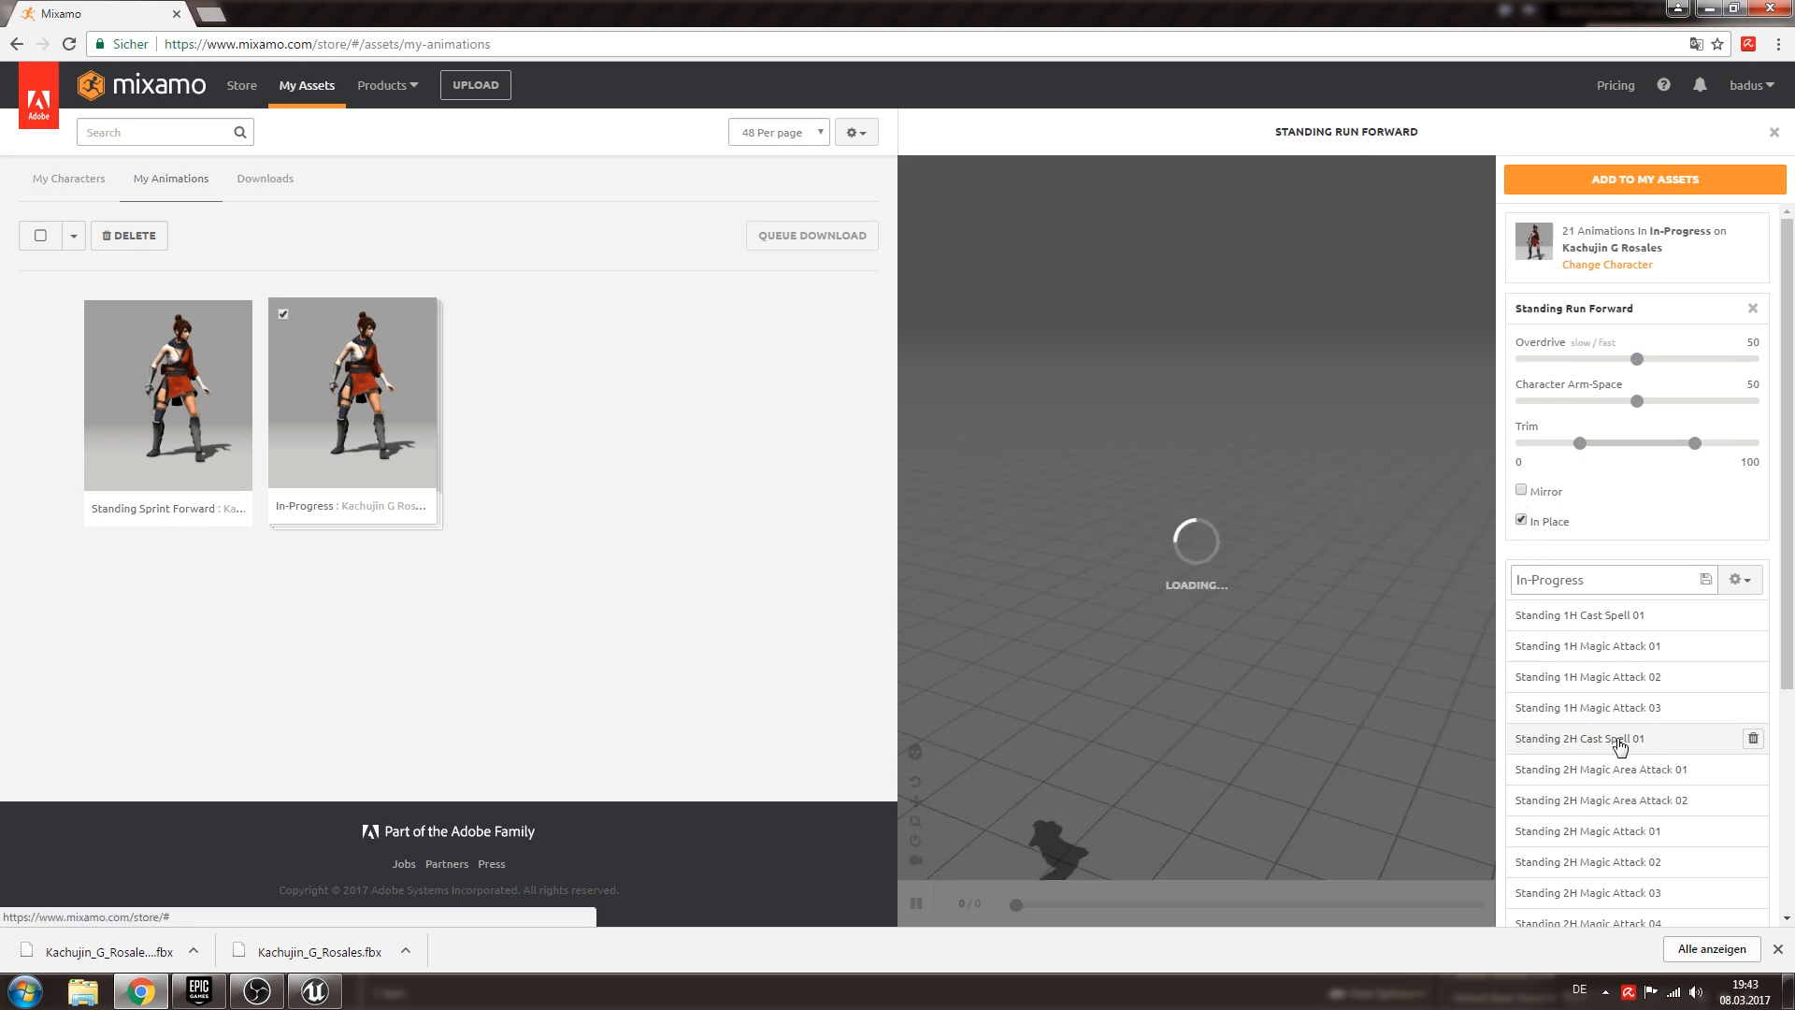
{"action": "left_click", "coordinate": [1600, 799]}
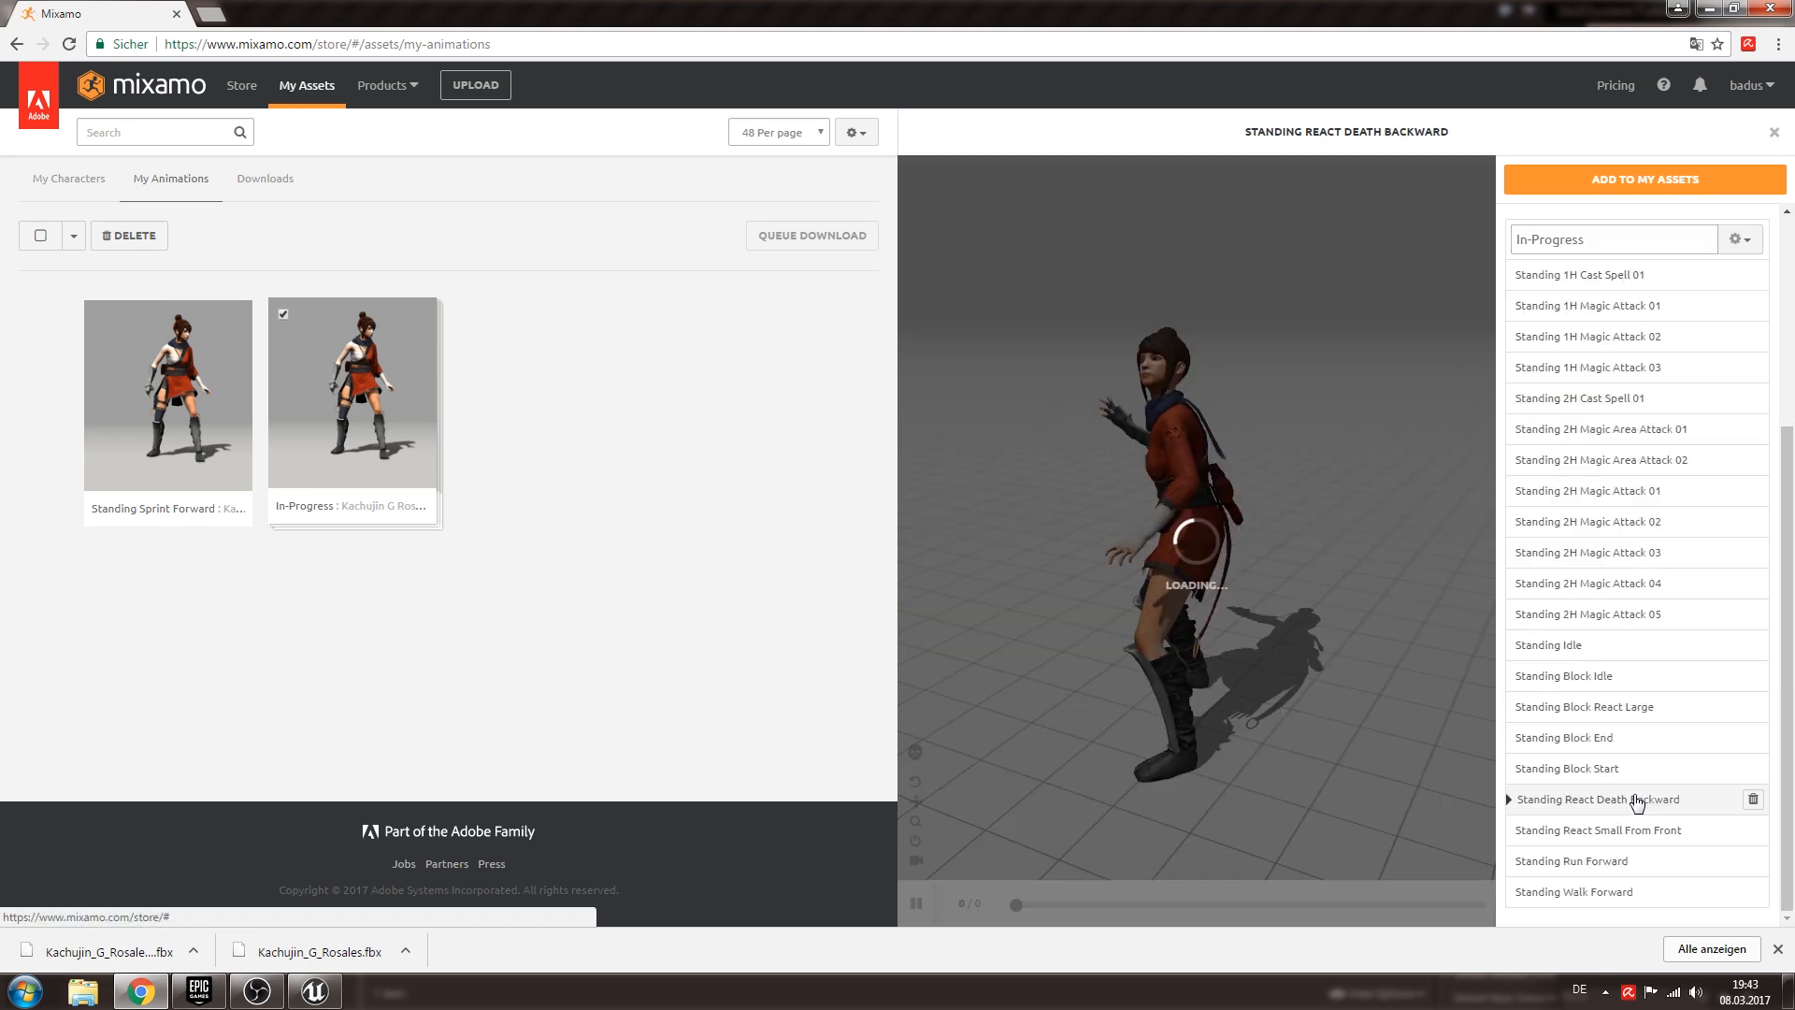
{"action": "left_click", "coordinate": [1642, 180]}
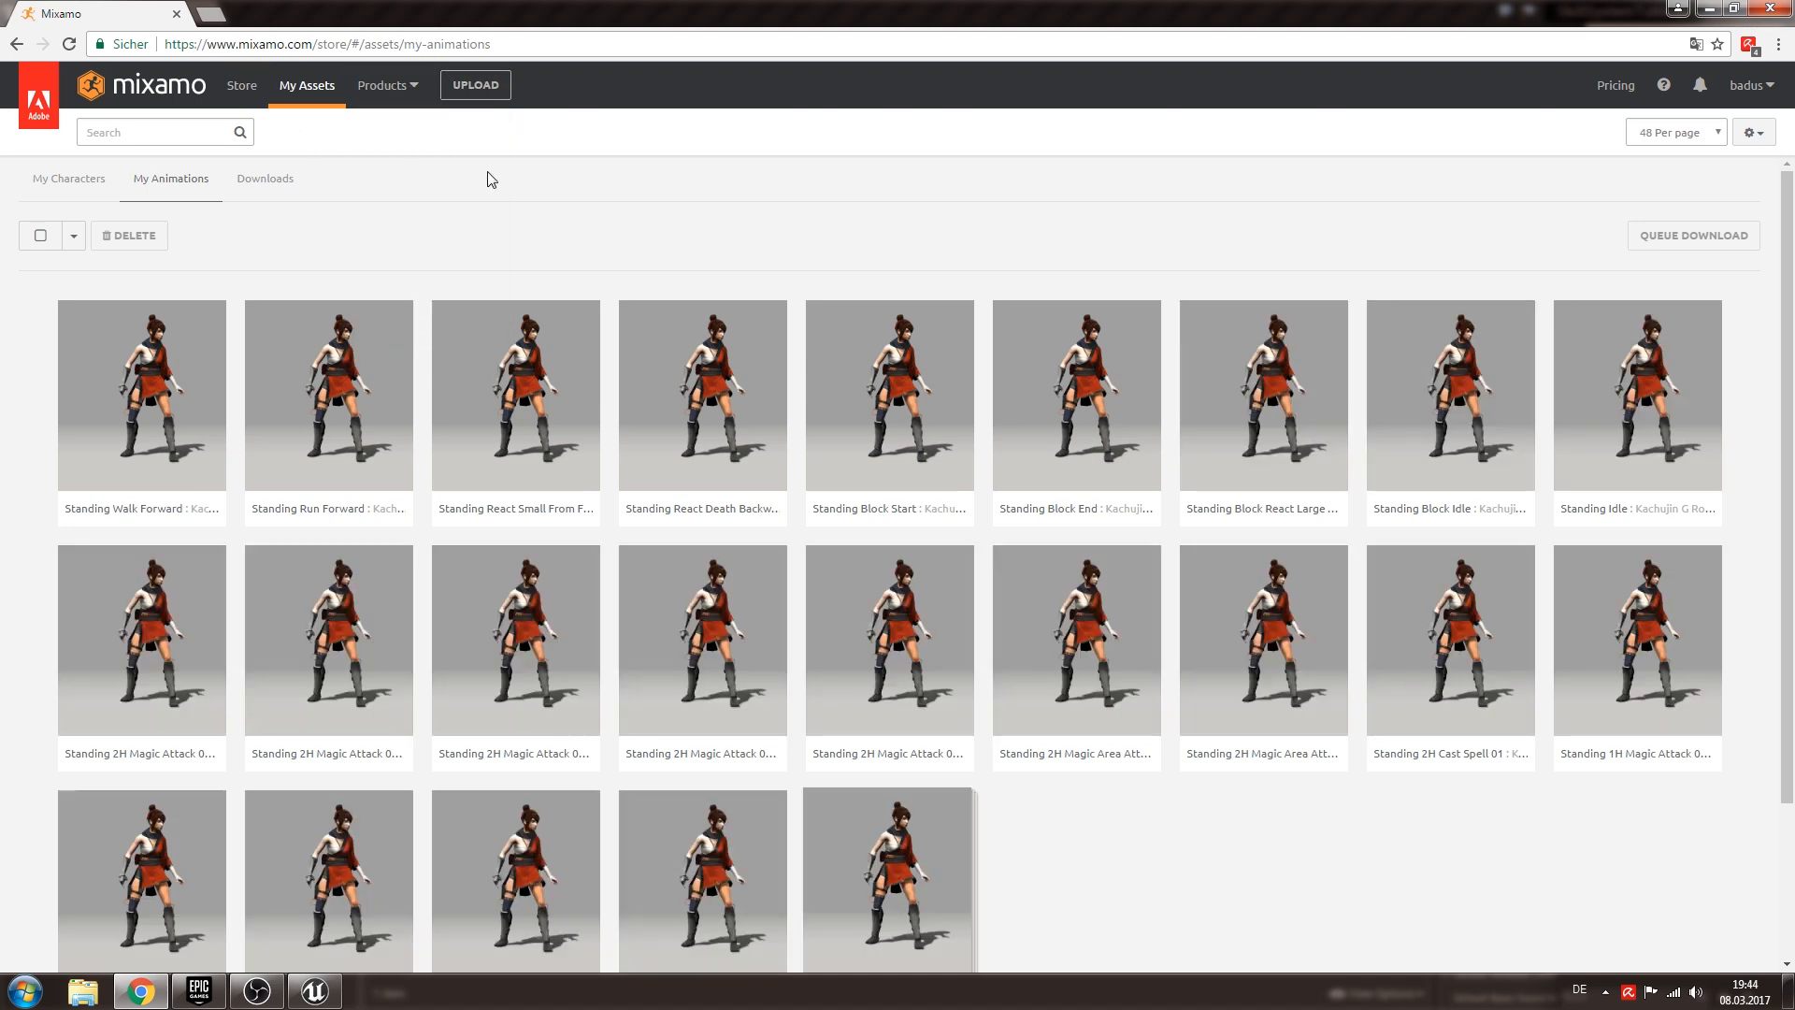
Set the library's Standing Run Forward and Standing Walk Forward to play in place.
{"action": "scroll", "scroll_direction": "down", "scroll_amount": 3}
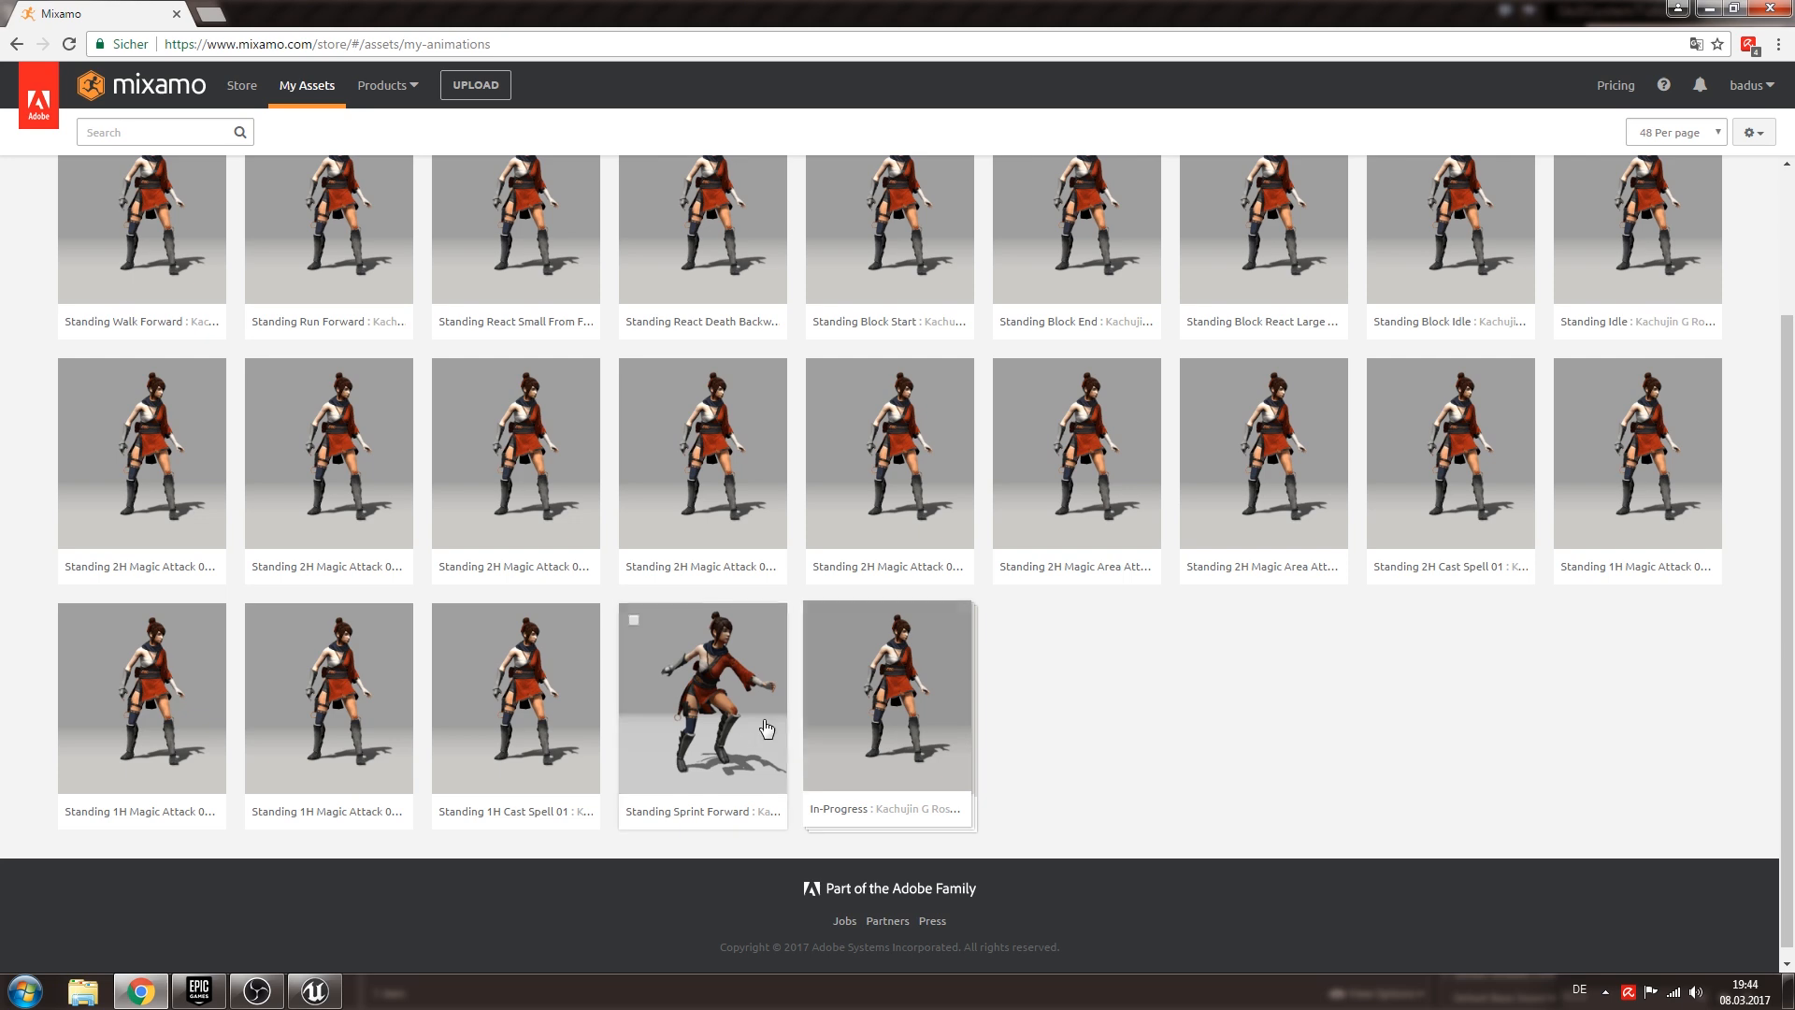
{"action": "left_click", "coordinate": [702, 699]}
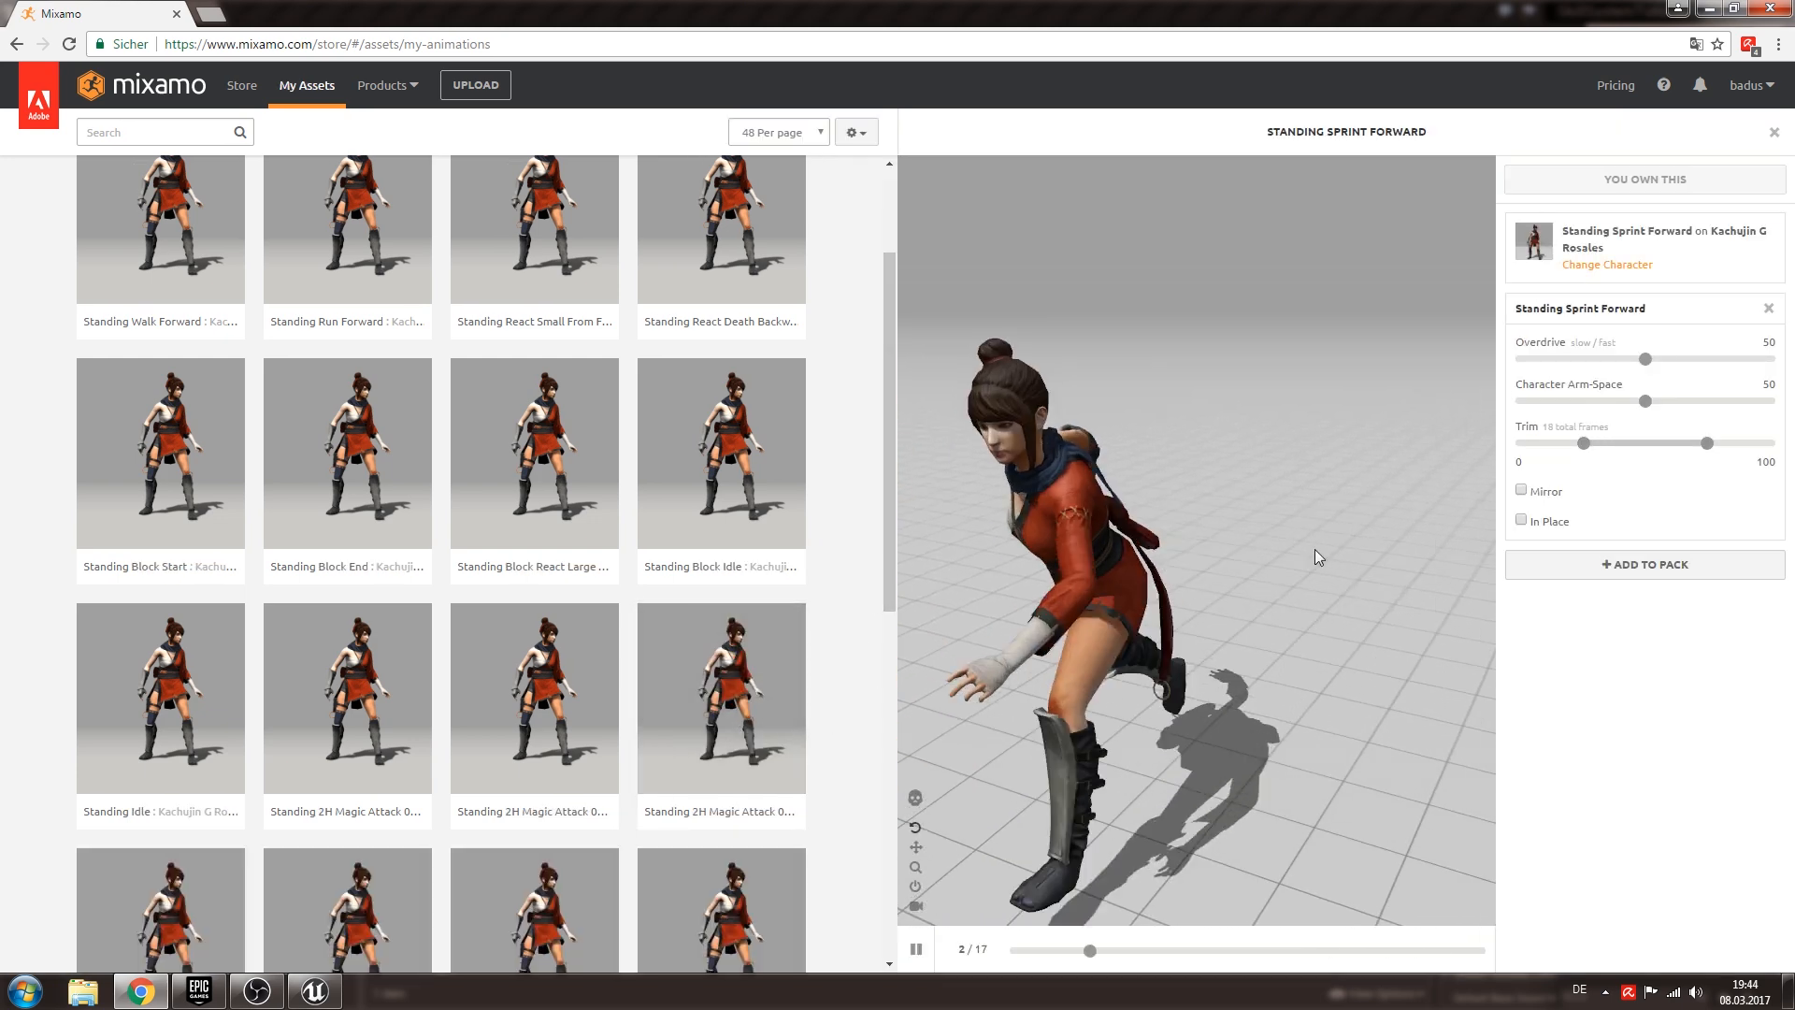
{"action": "left_click", "coordinate": [1521, 521]}
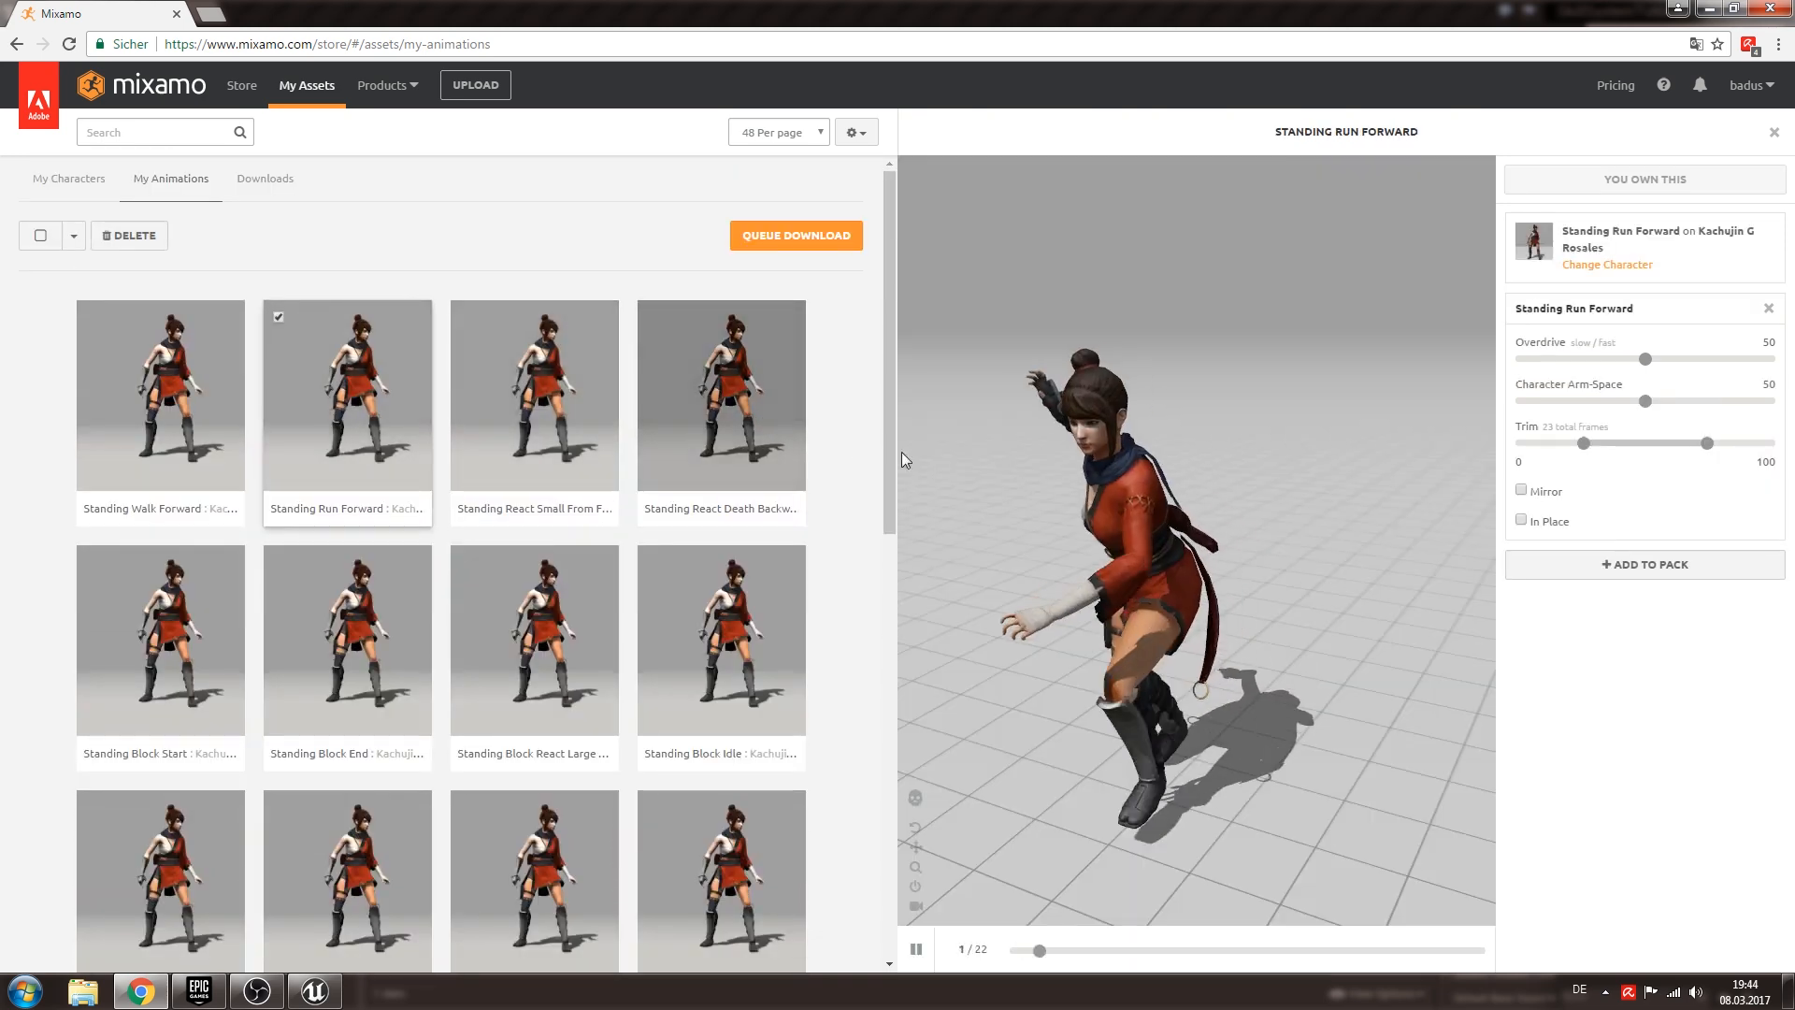
{"action": "left_click", "coordinate": [1522, 522]}
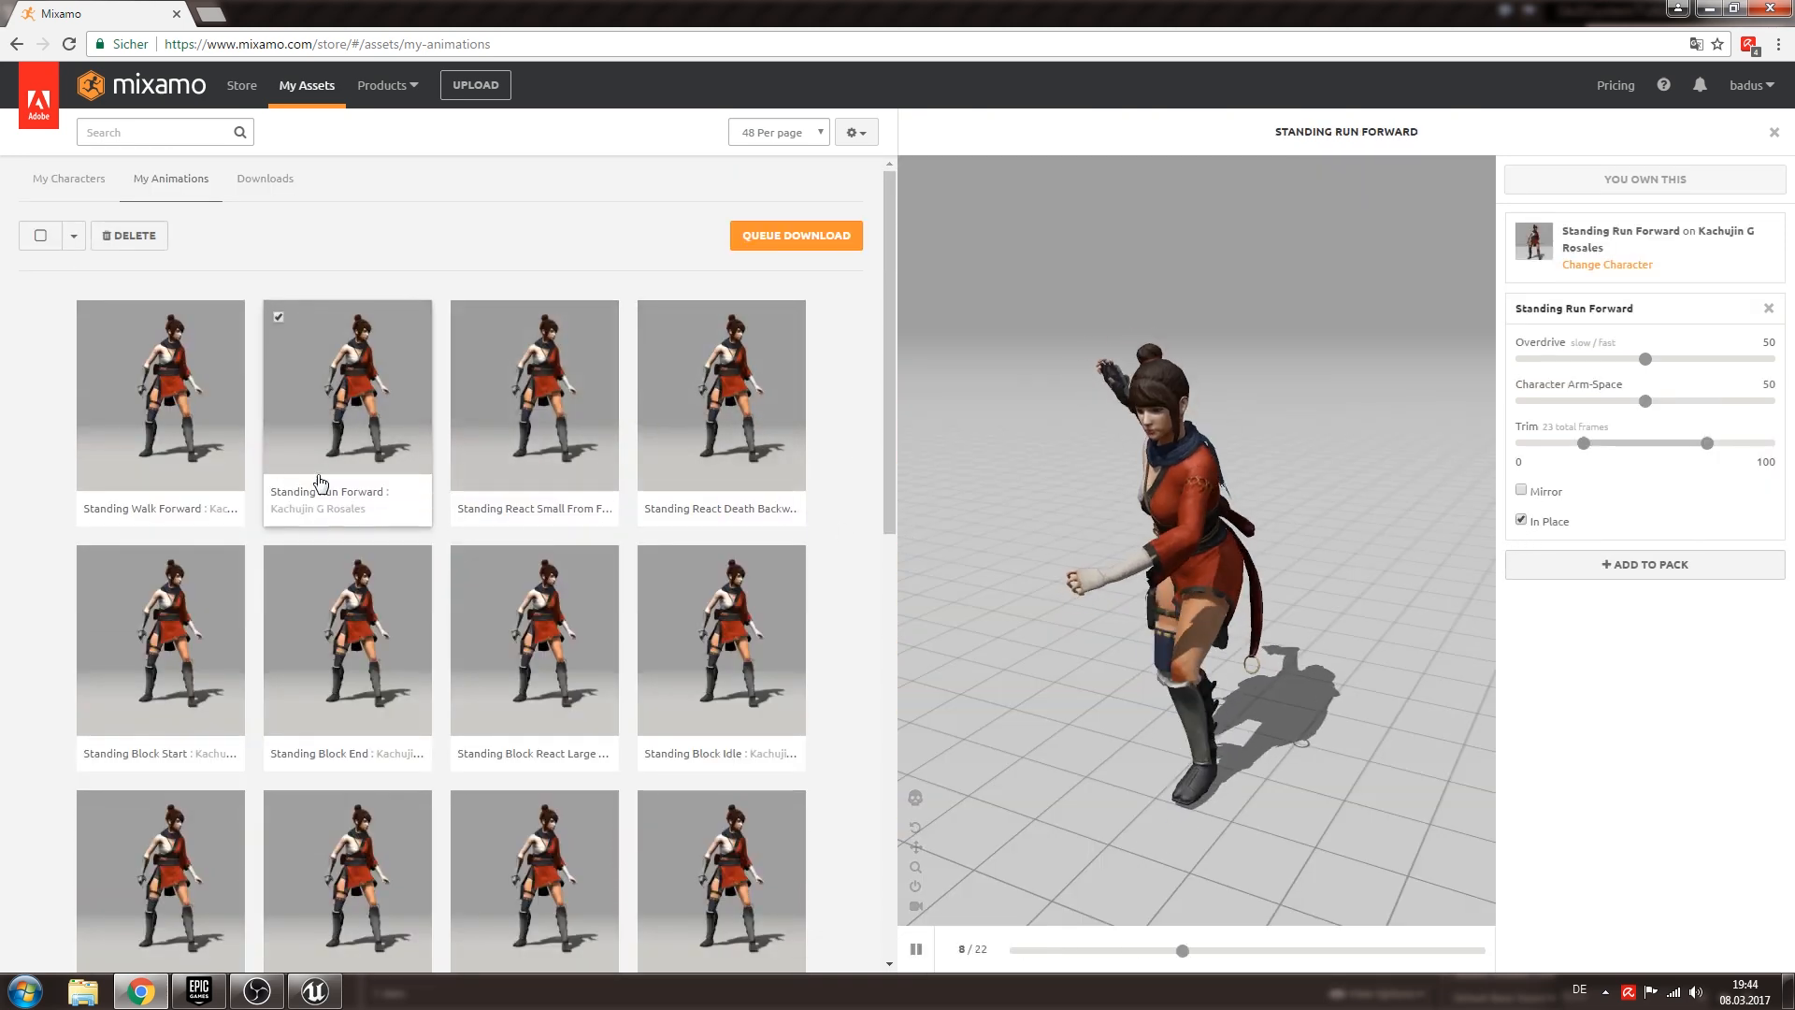
{"action": "left_click", "coordinate": [159, 394]}
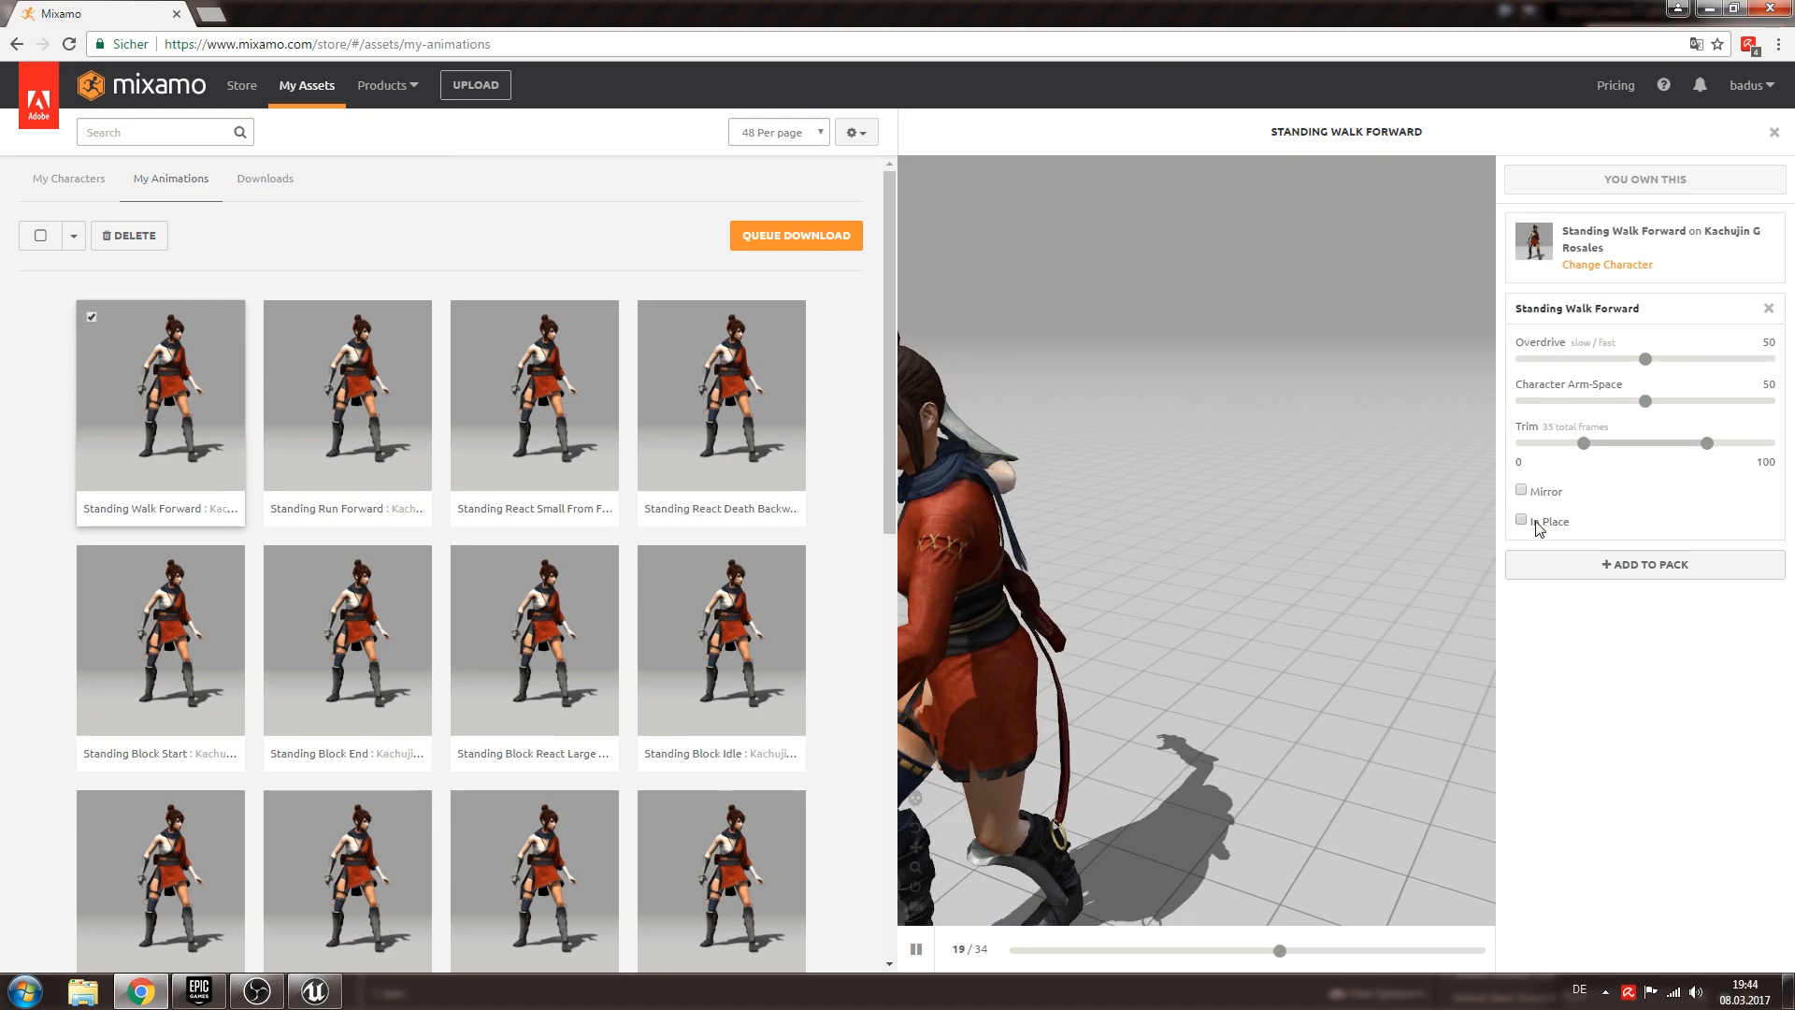
{"action": "left_click", "coordinate": [1522, 521]}
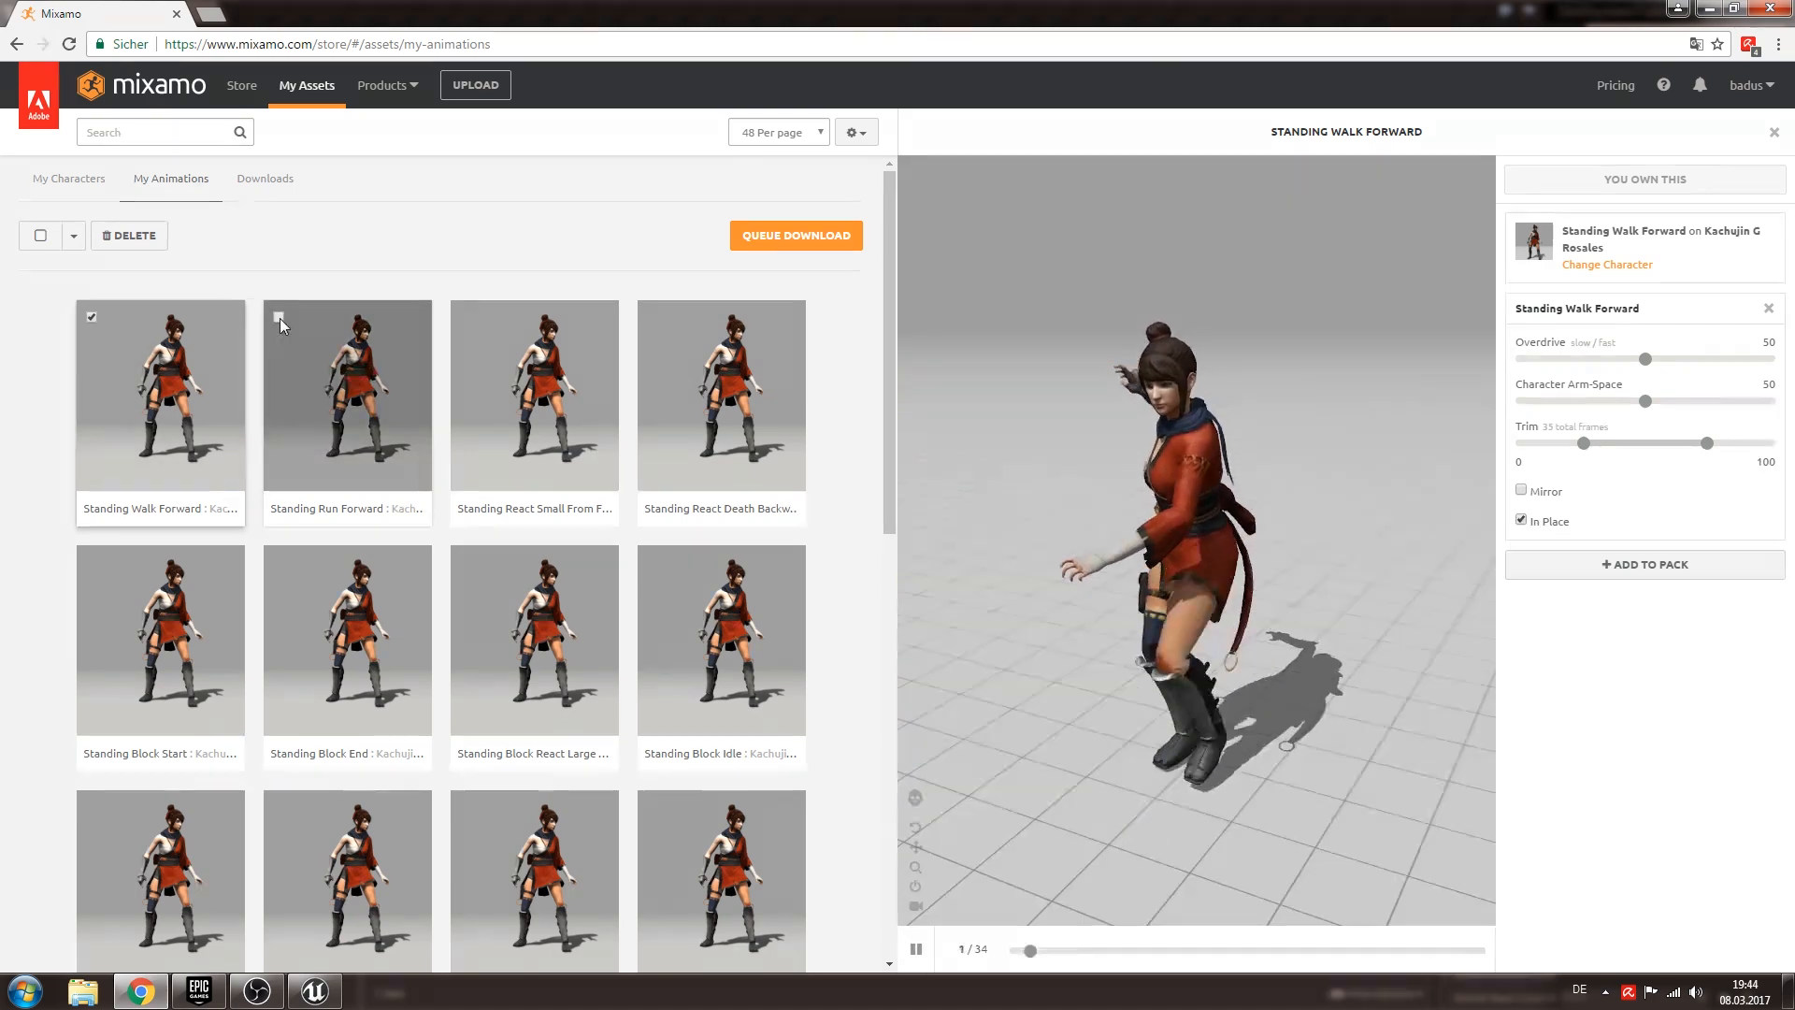
Select every animation in the library for download.
{"action": "scroll", "scroll_direction": "down", "scroll_amount": 3}
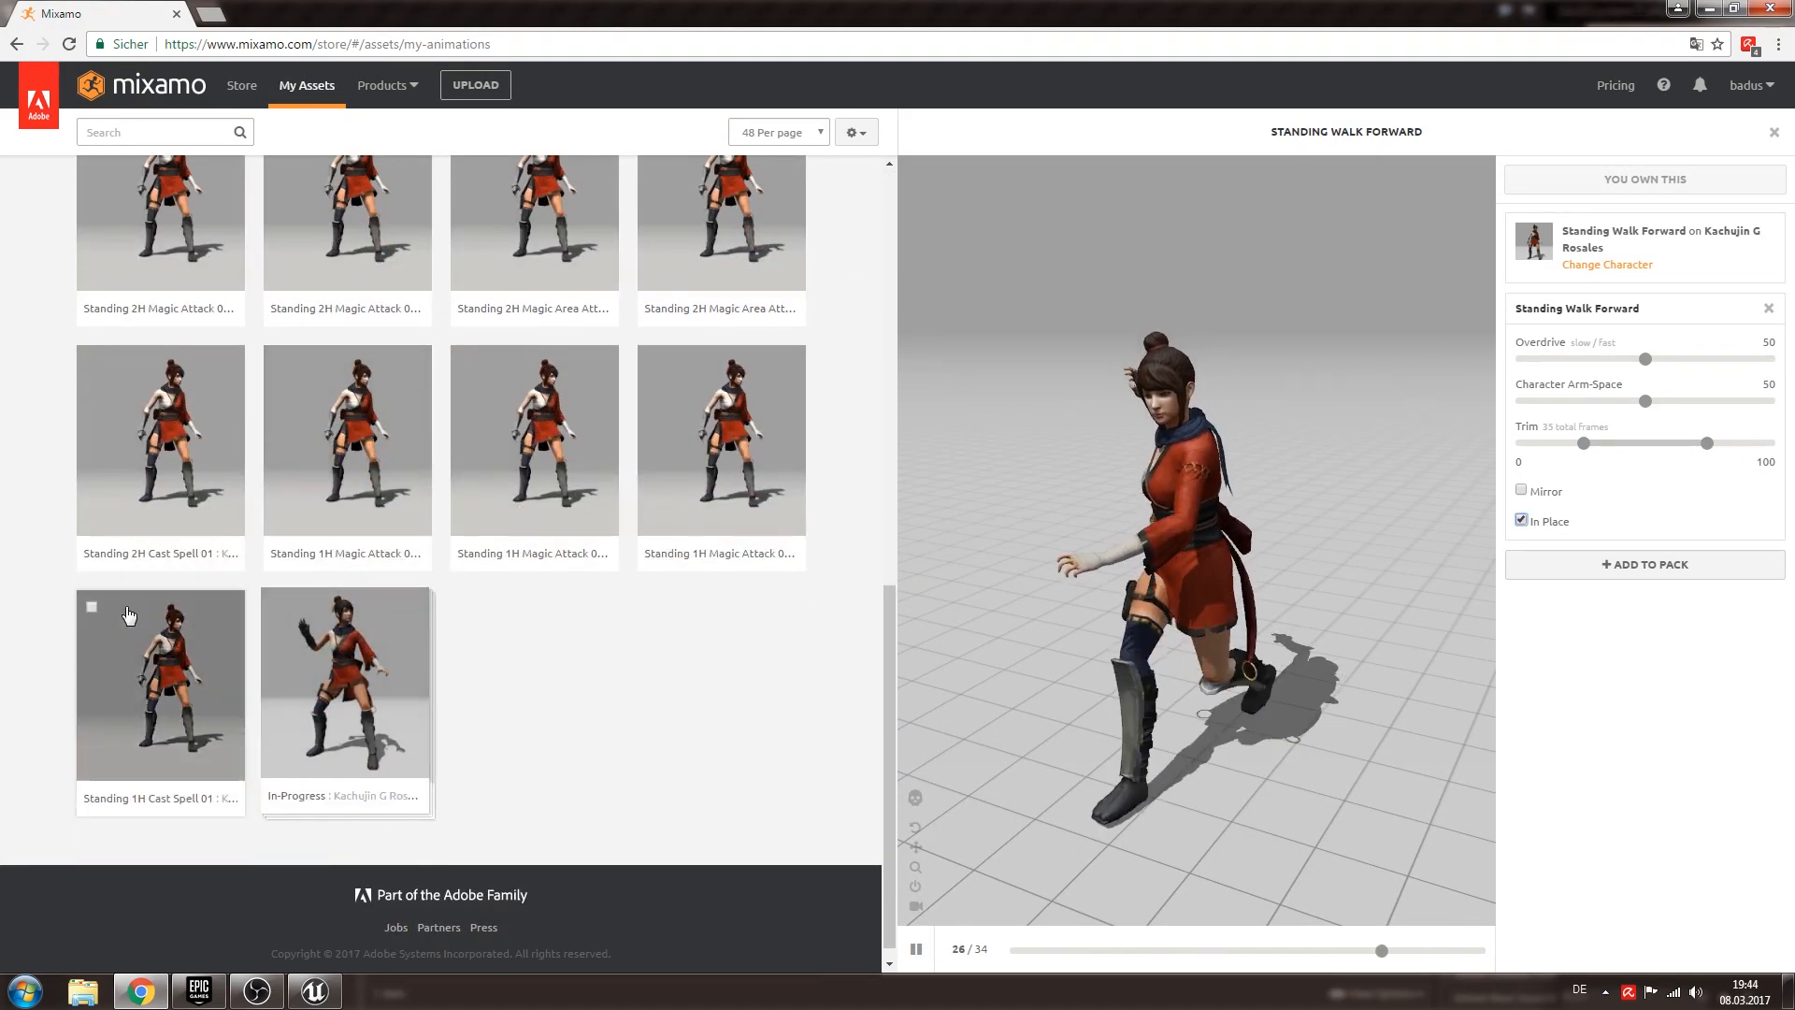
{"action": "left_click", "coordinate": [42, 236]}
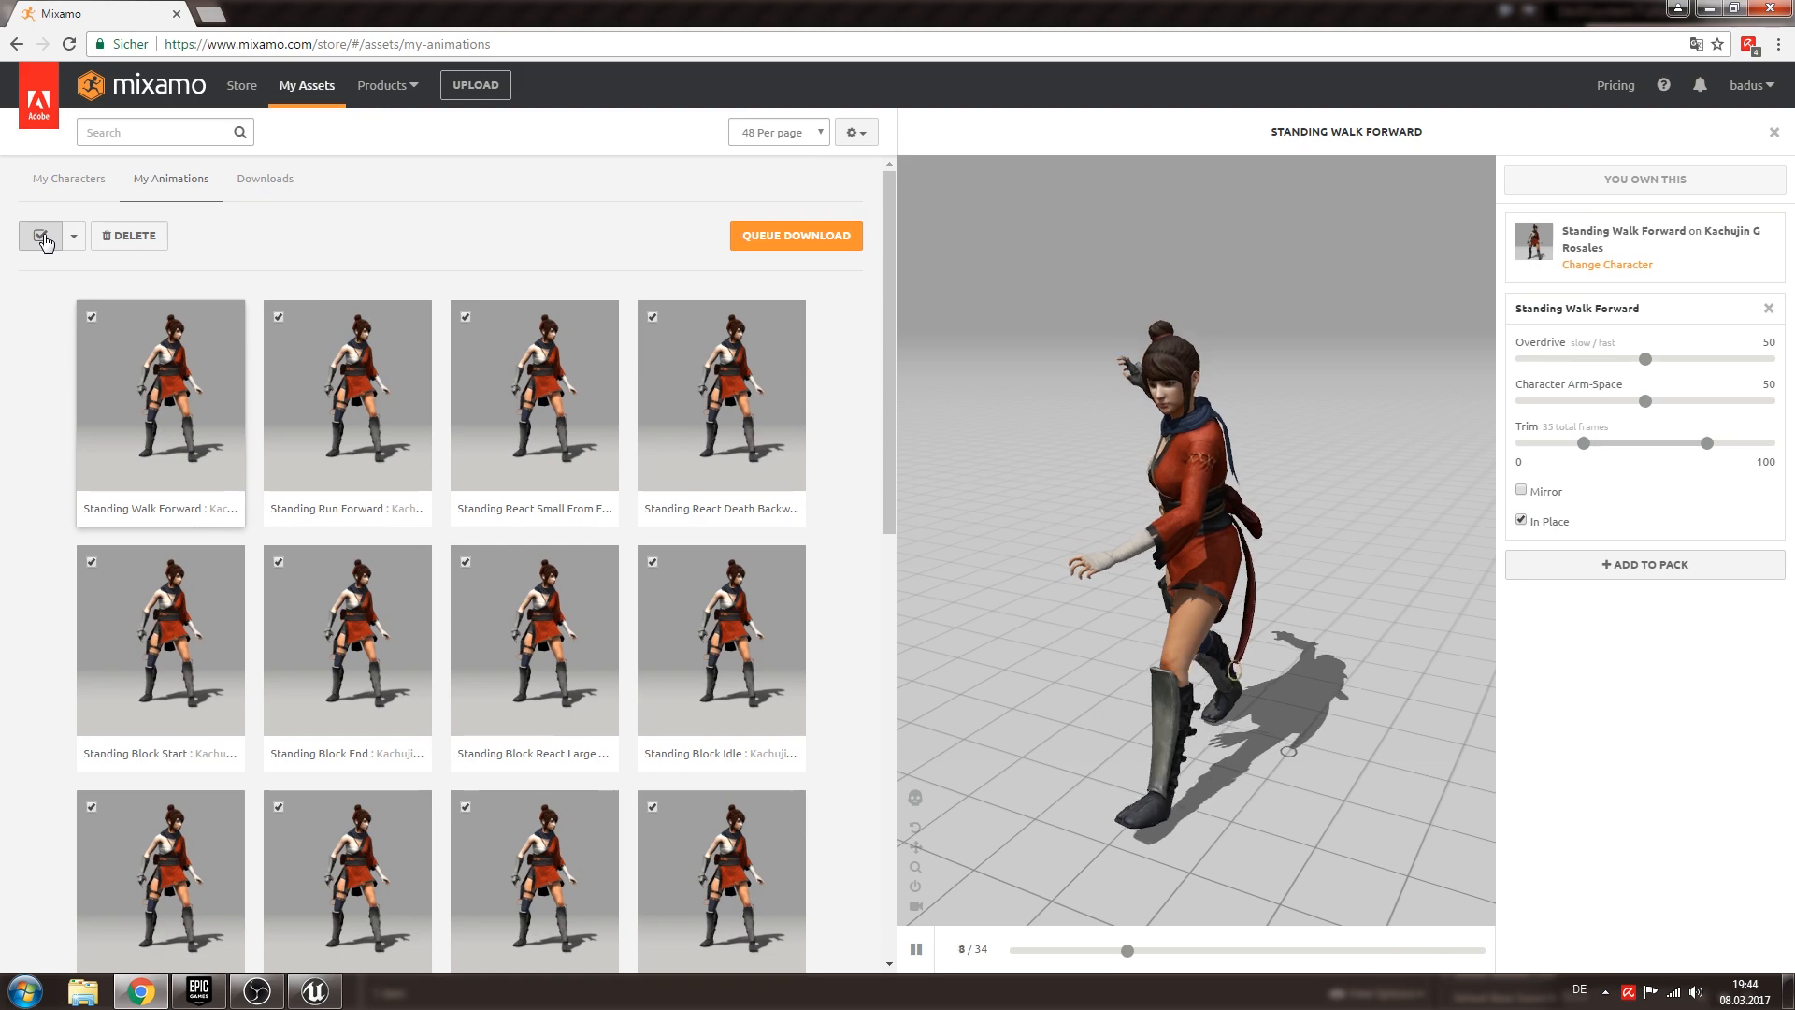
{"action": "scroll", "scroll_direction": "down", "scroll_amount": 3}
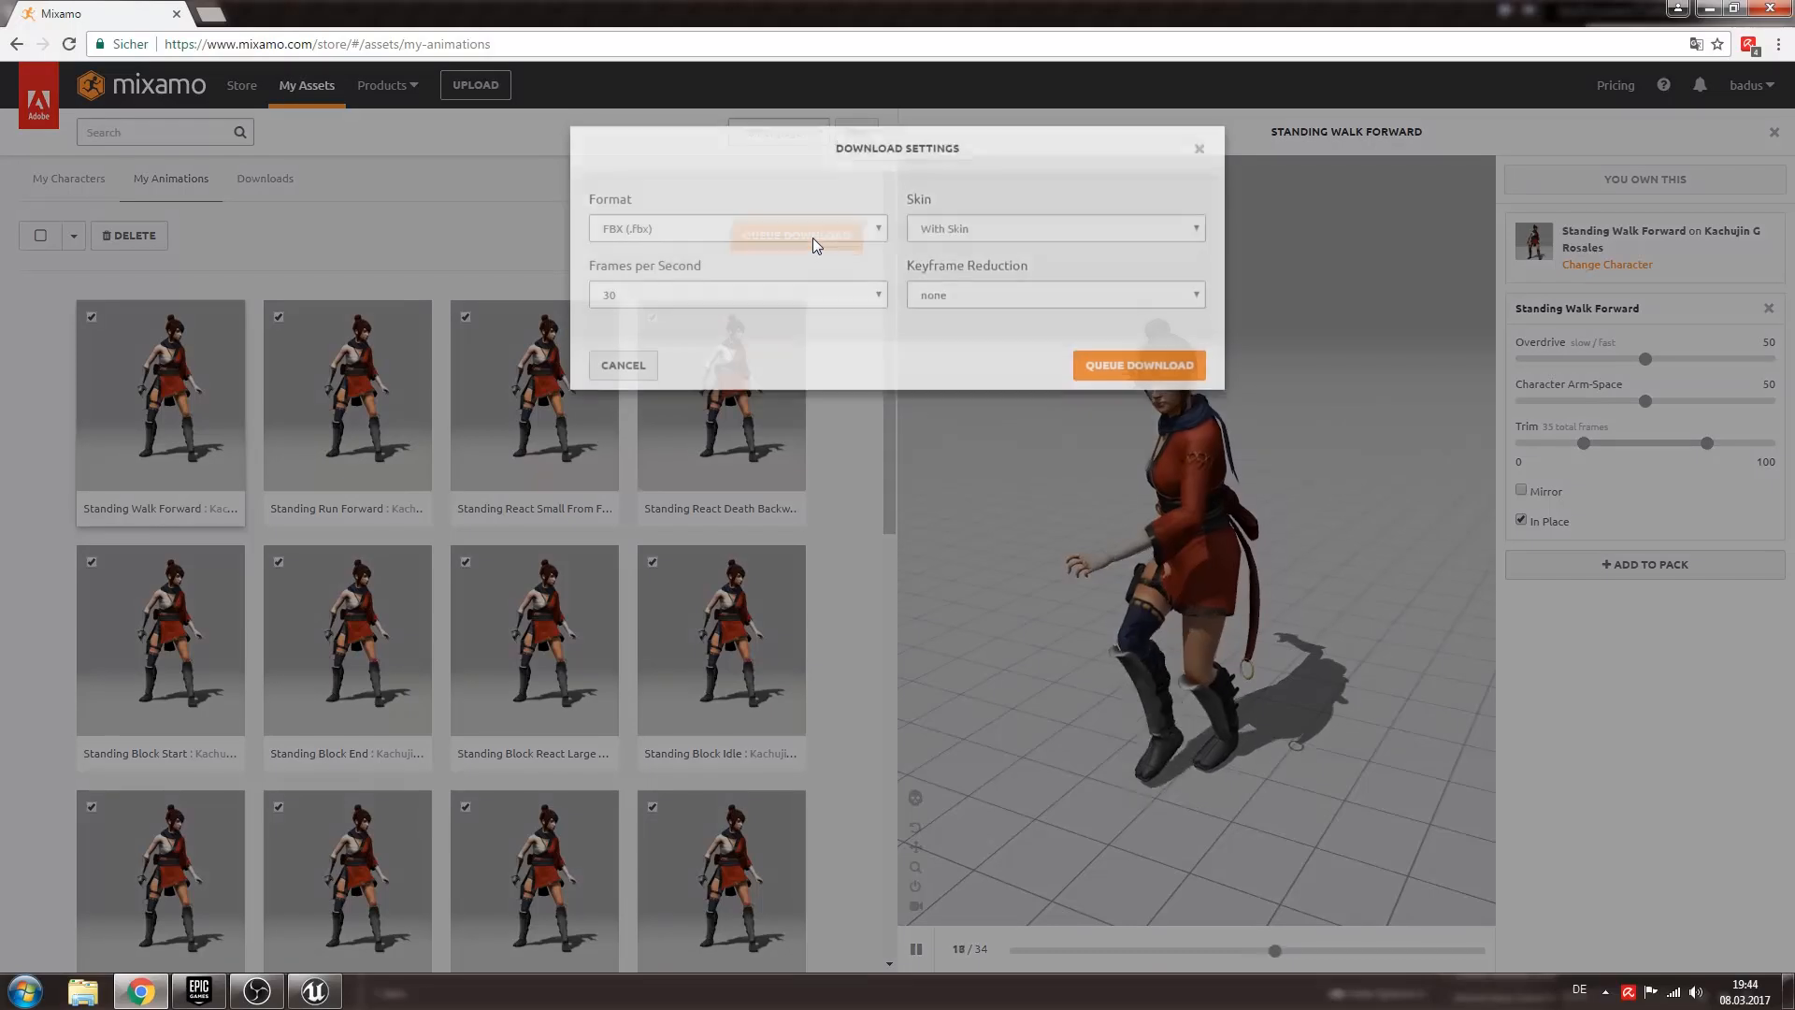
Queue the selected animations for download as FBX without skin.
{"action": "left_click", "coordinate": [736, 229]}
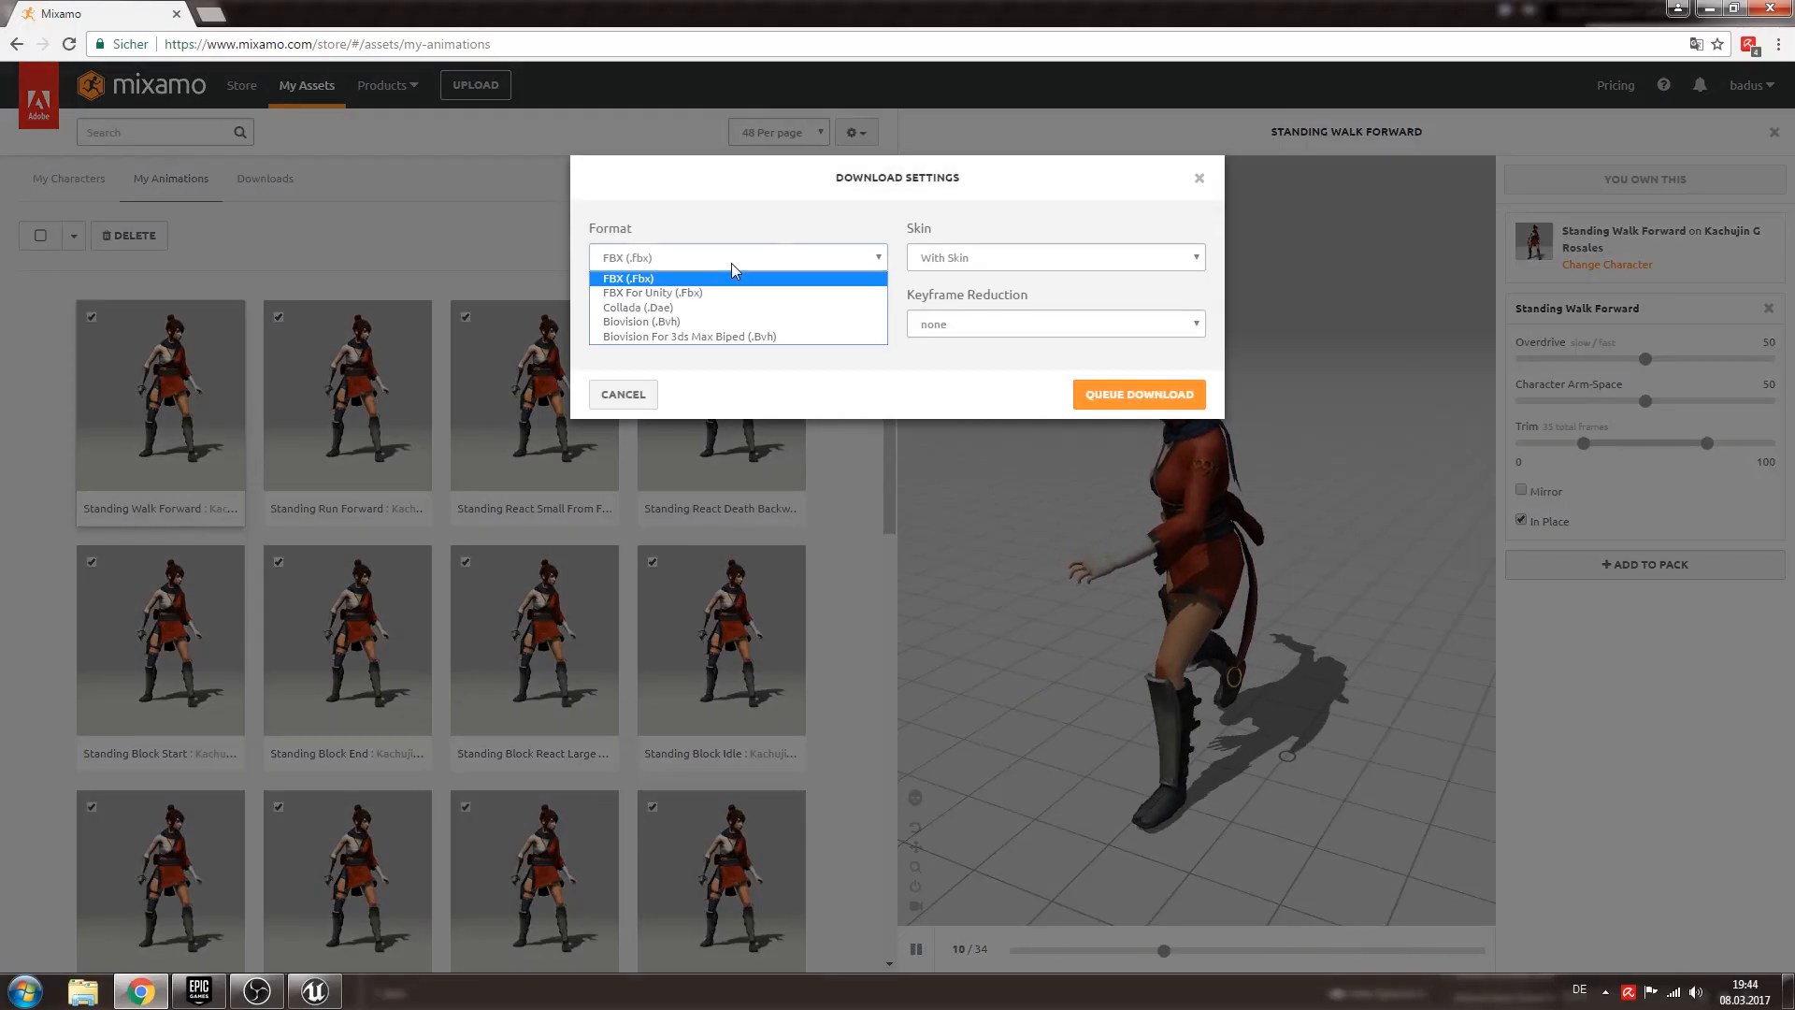
{"action": "left_click", "coordinate": [628, 279]}
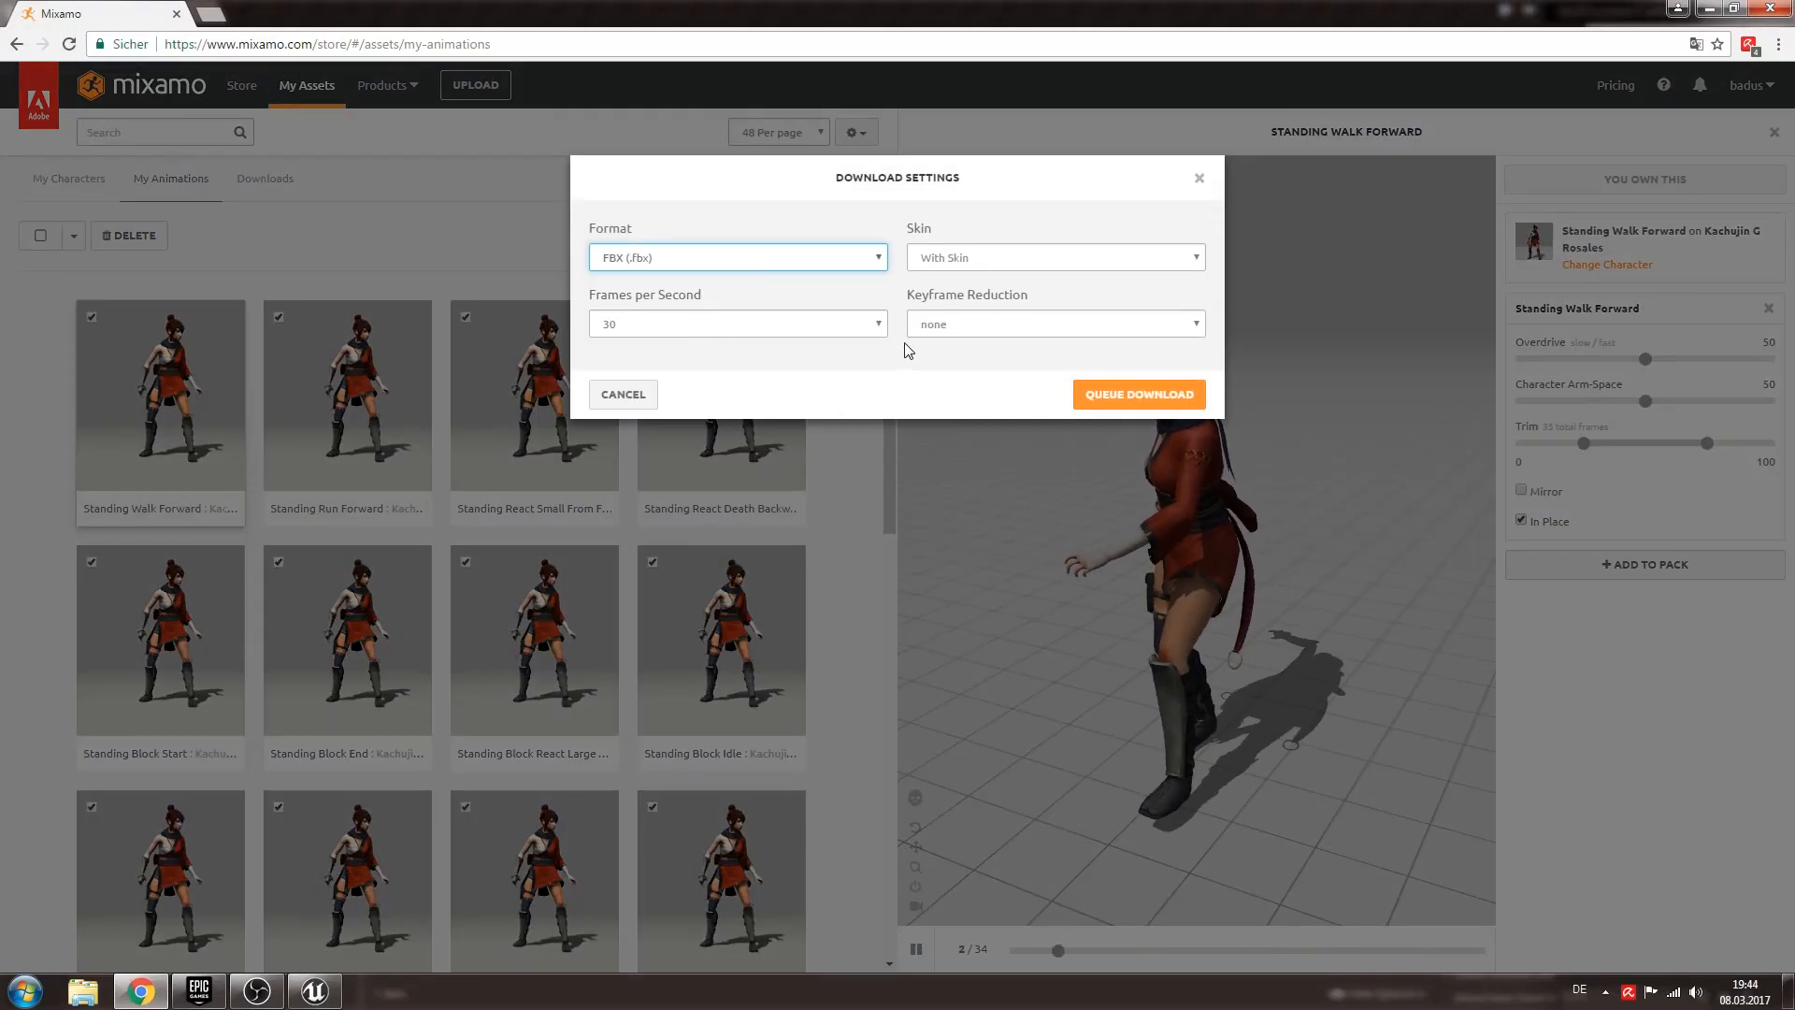
{"action": "left_click", "coordinate": [1051, 256]}
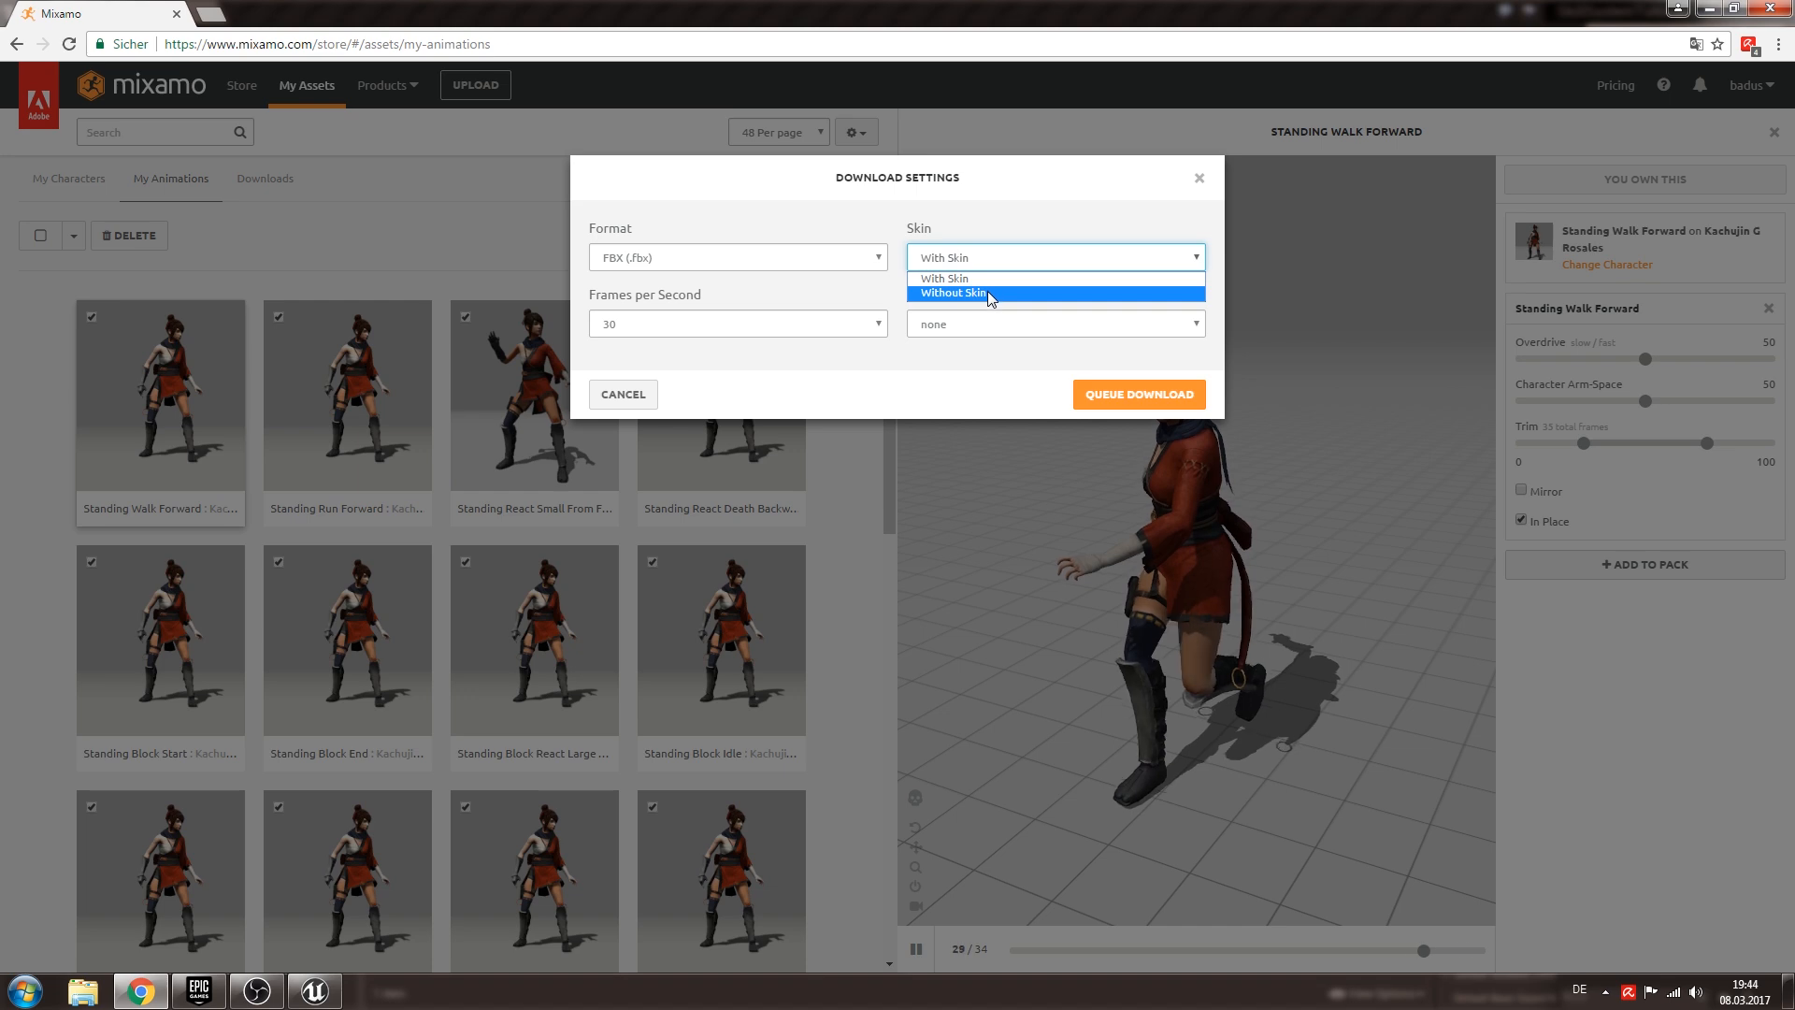
{"action": "left_click", "coordinate": [950, 293]}
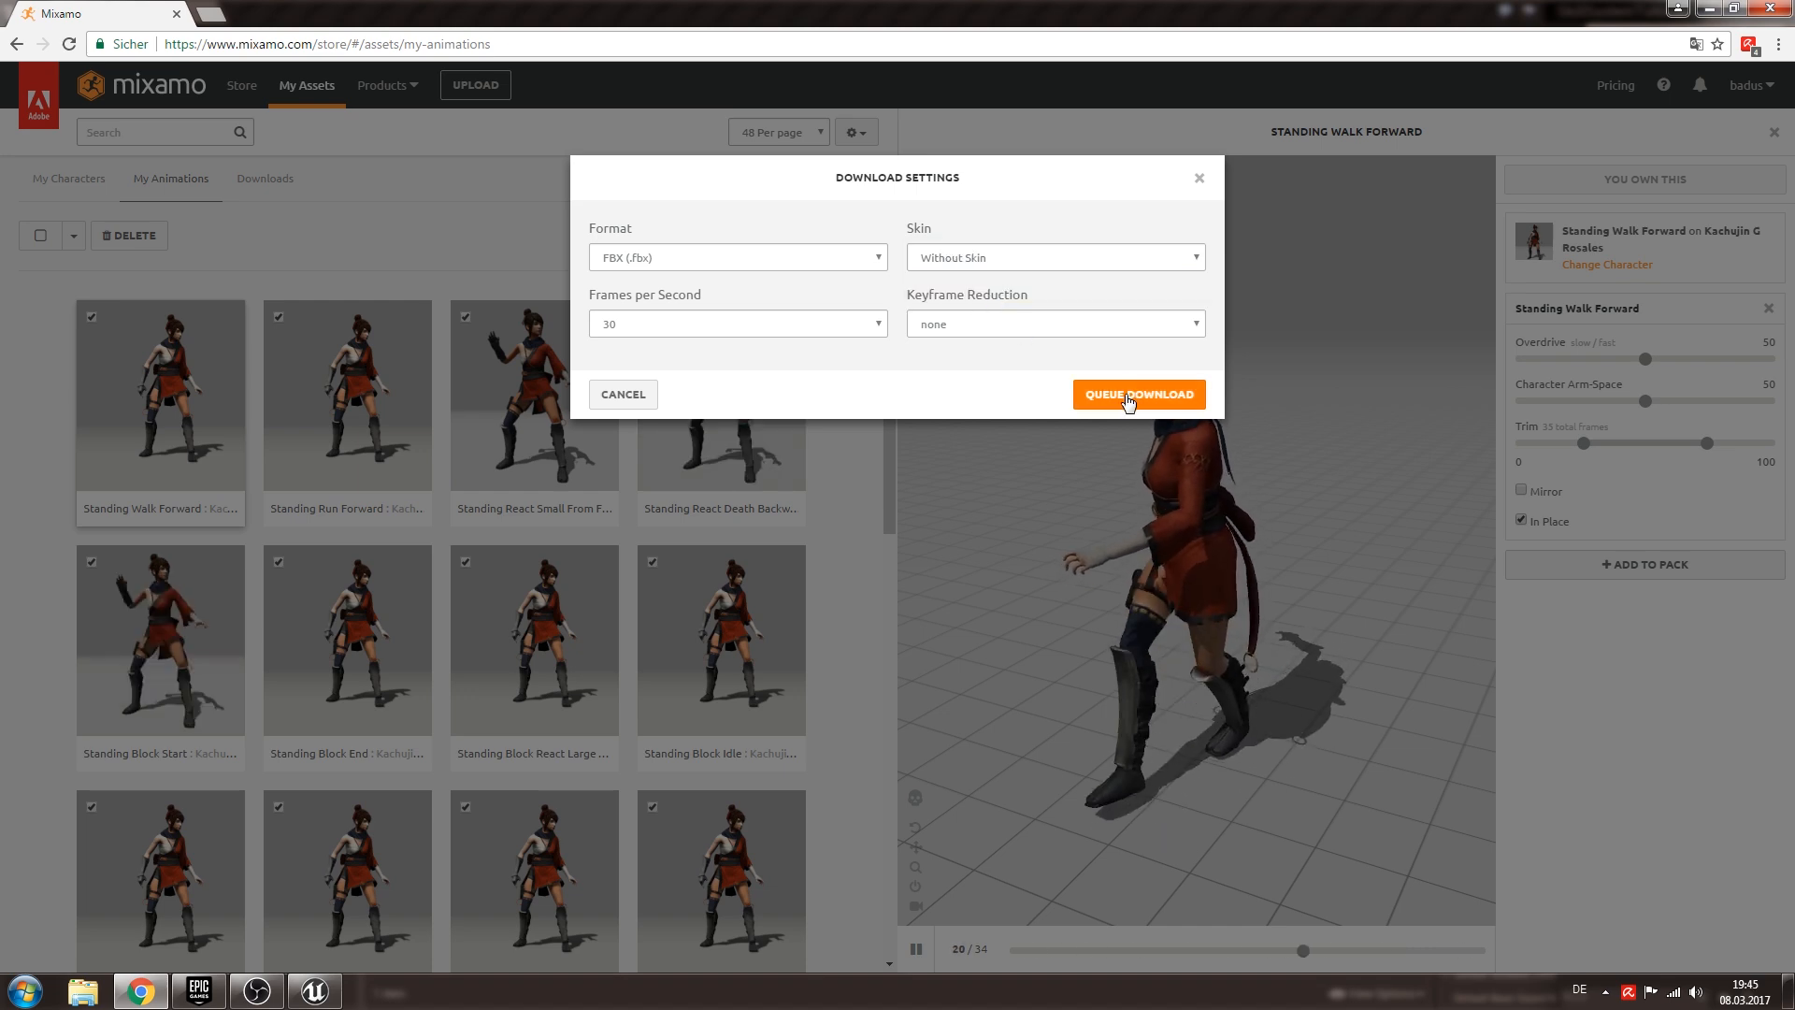
{"action": "left_click", "coordinate": [1137, 394]}
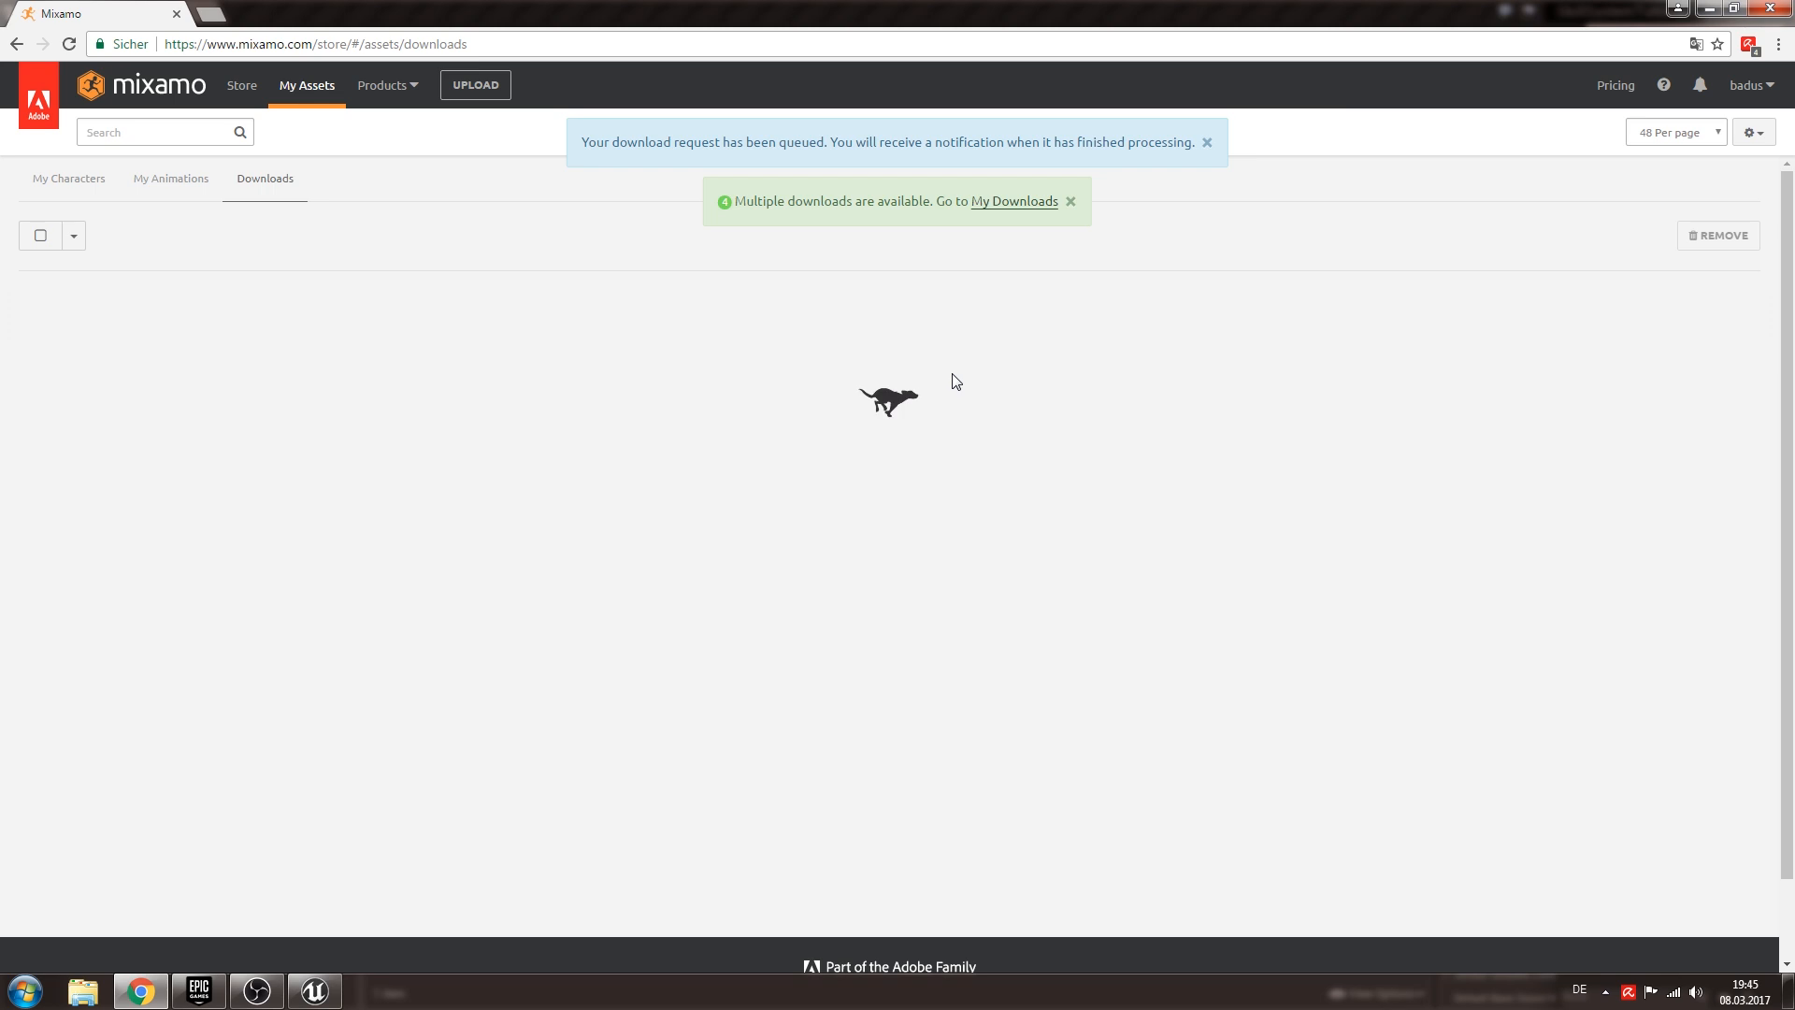
Dismiss the queued notice and review the FBX animation list on the Downloads page.
{"action": "left_click", "coordinate": [1205, 142]}
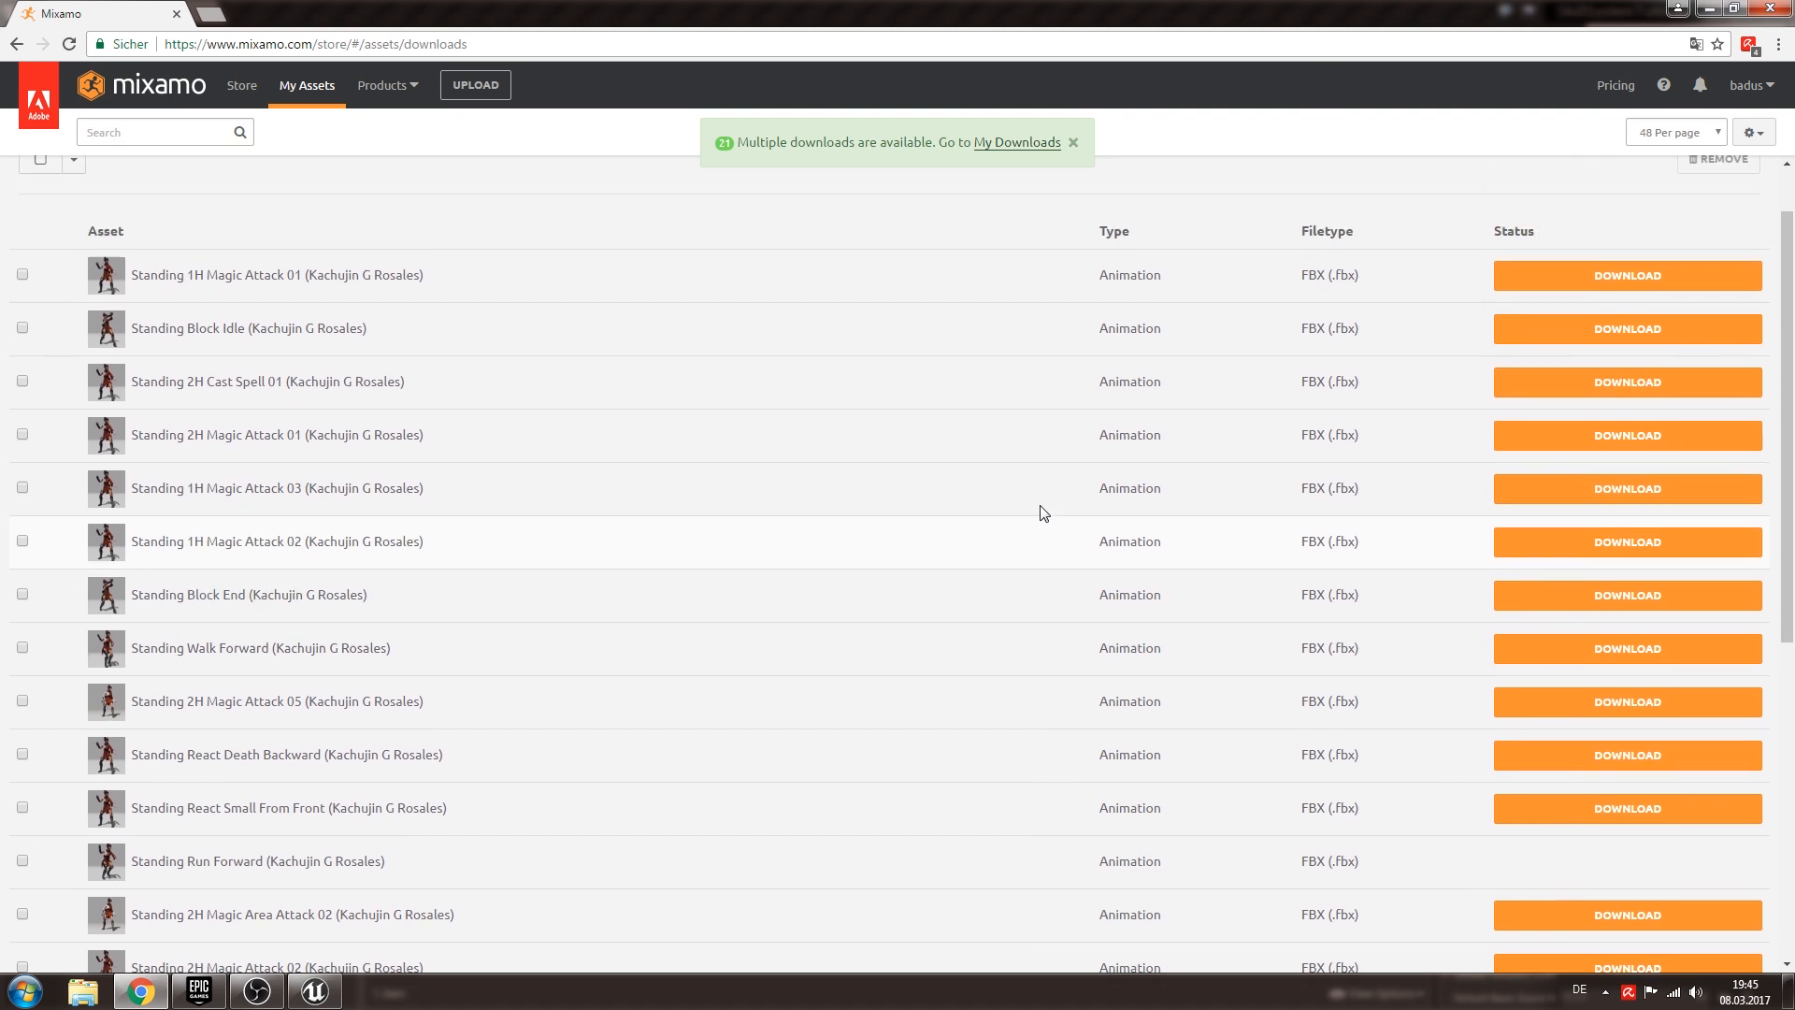
{"action": "scroll", "scroll_direction": "up", "scroll_amount": 3}
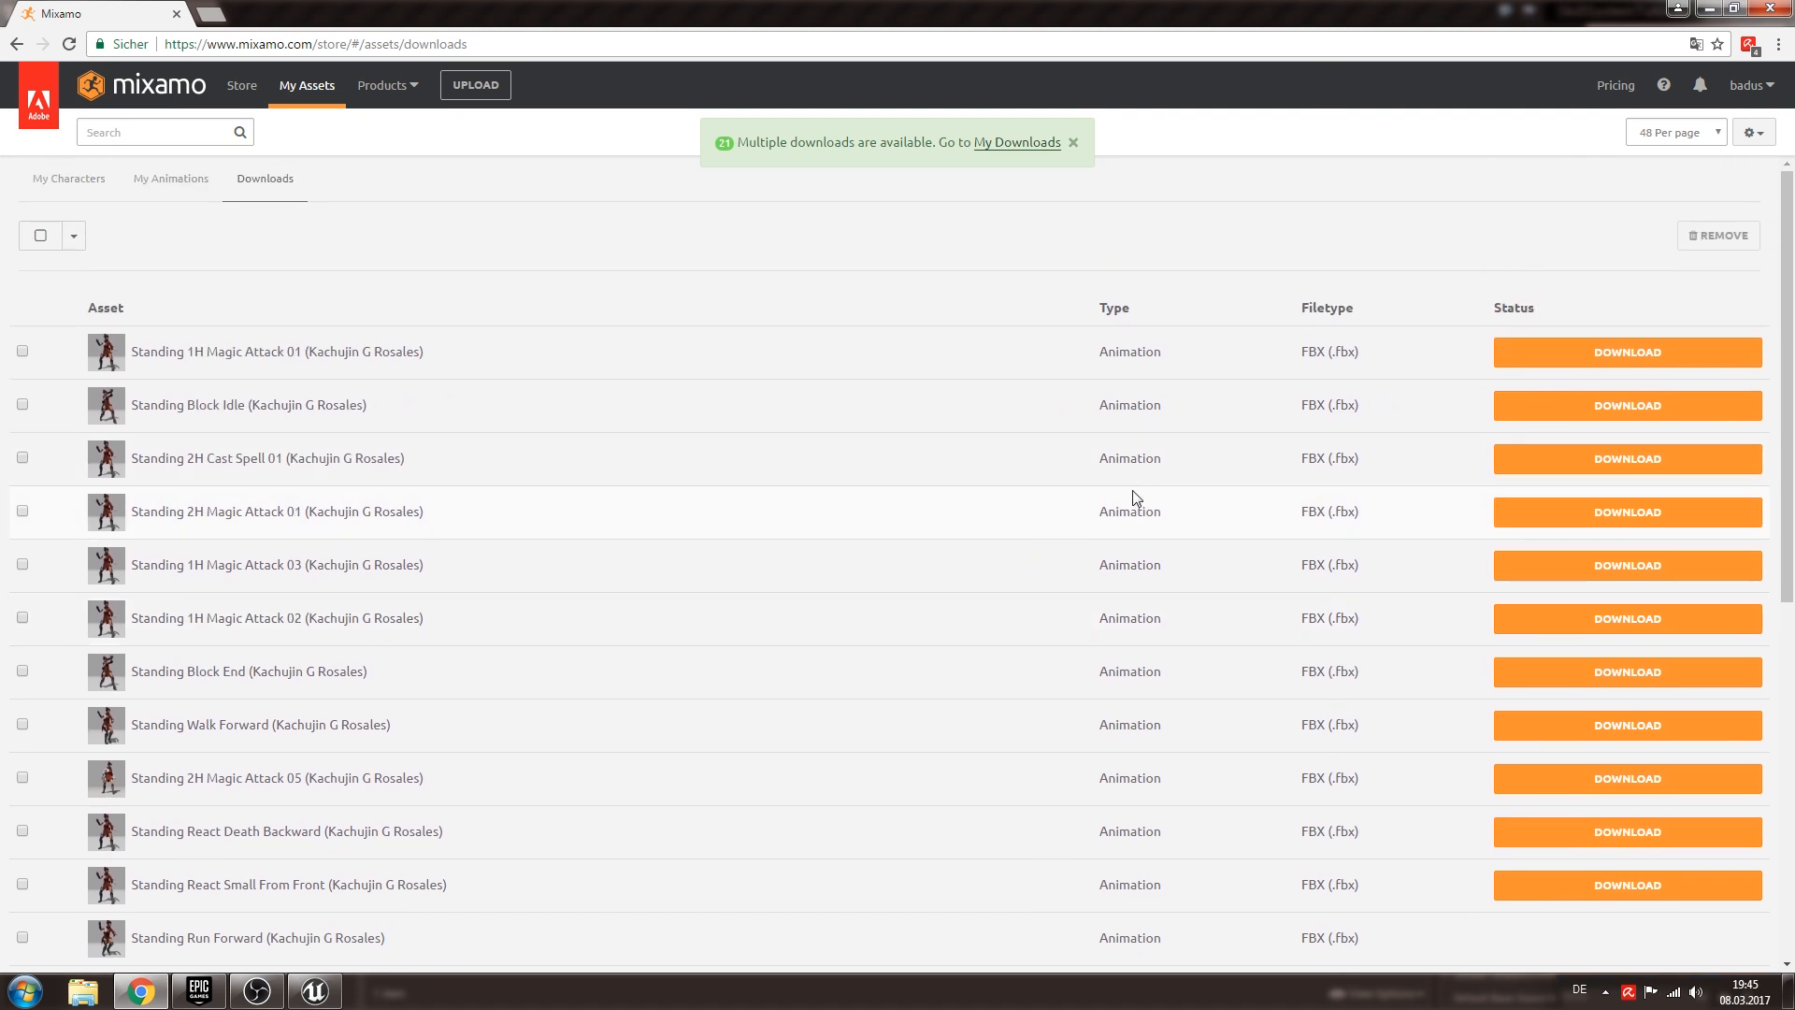
{"action": "mouse_move", "coordinate": [1001, 510]}
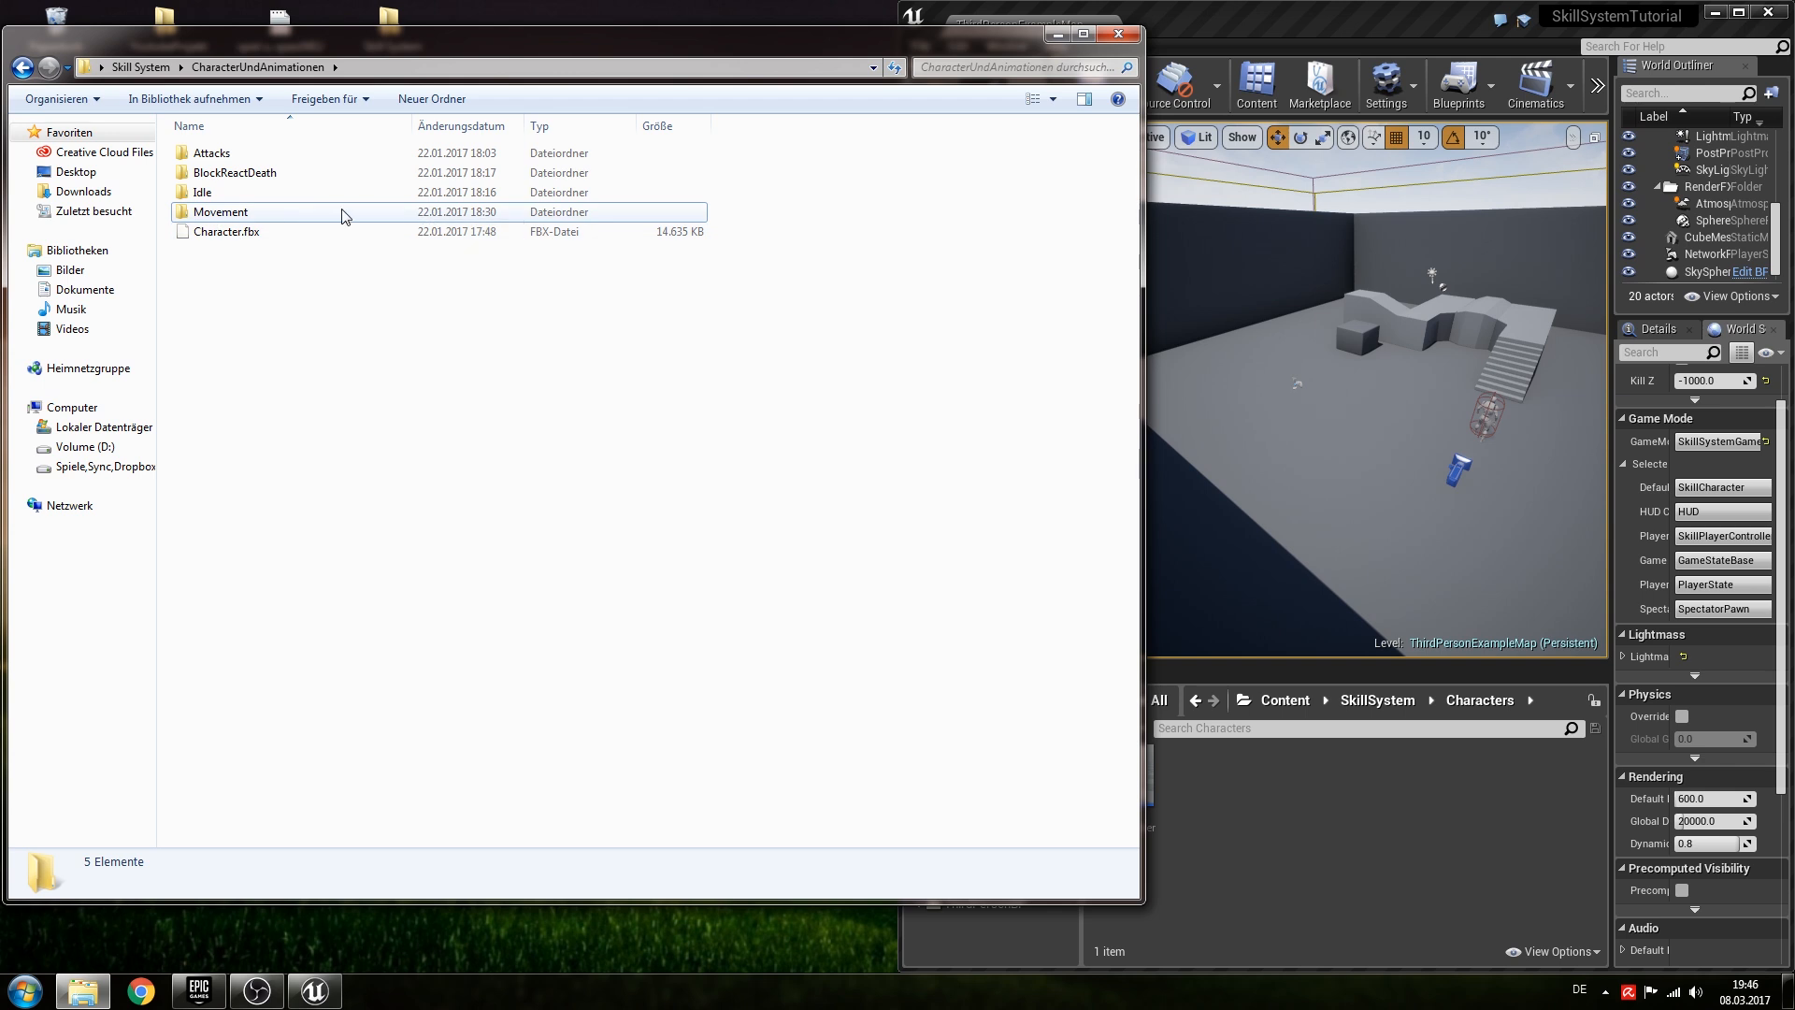
{"action": "mouse_move", "coordinate": [261, 220]}
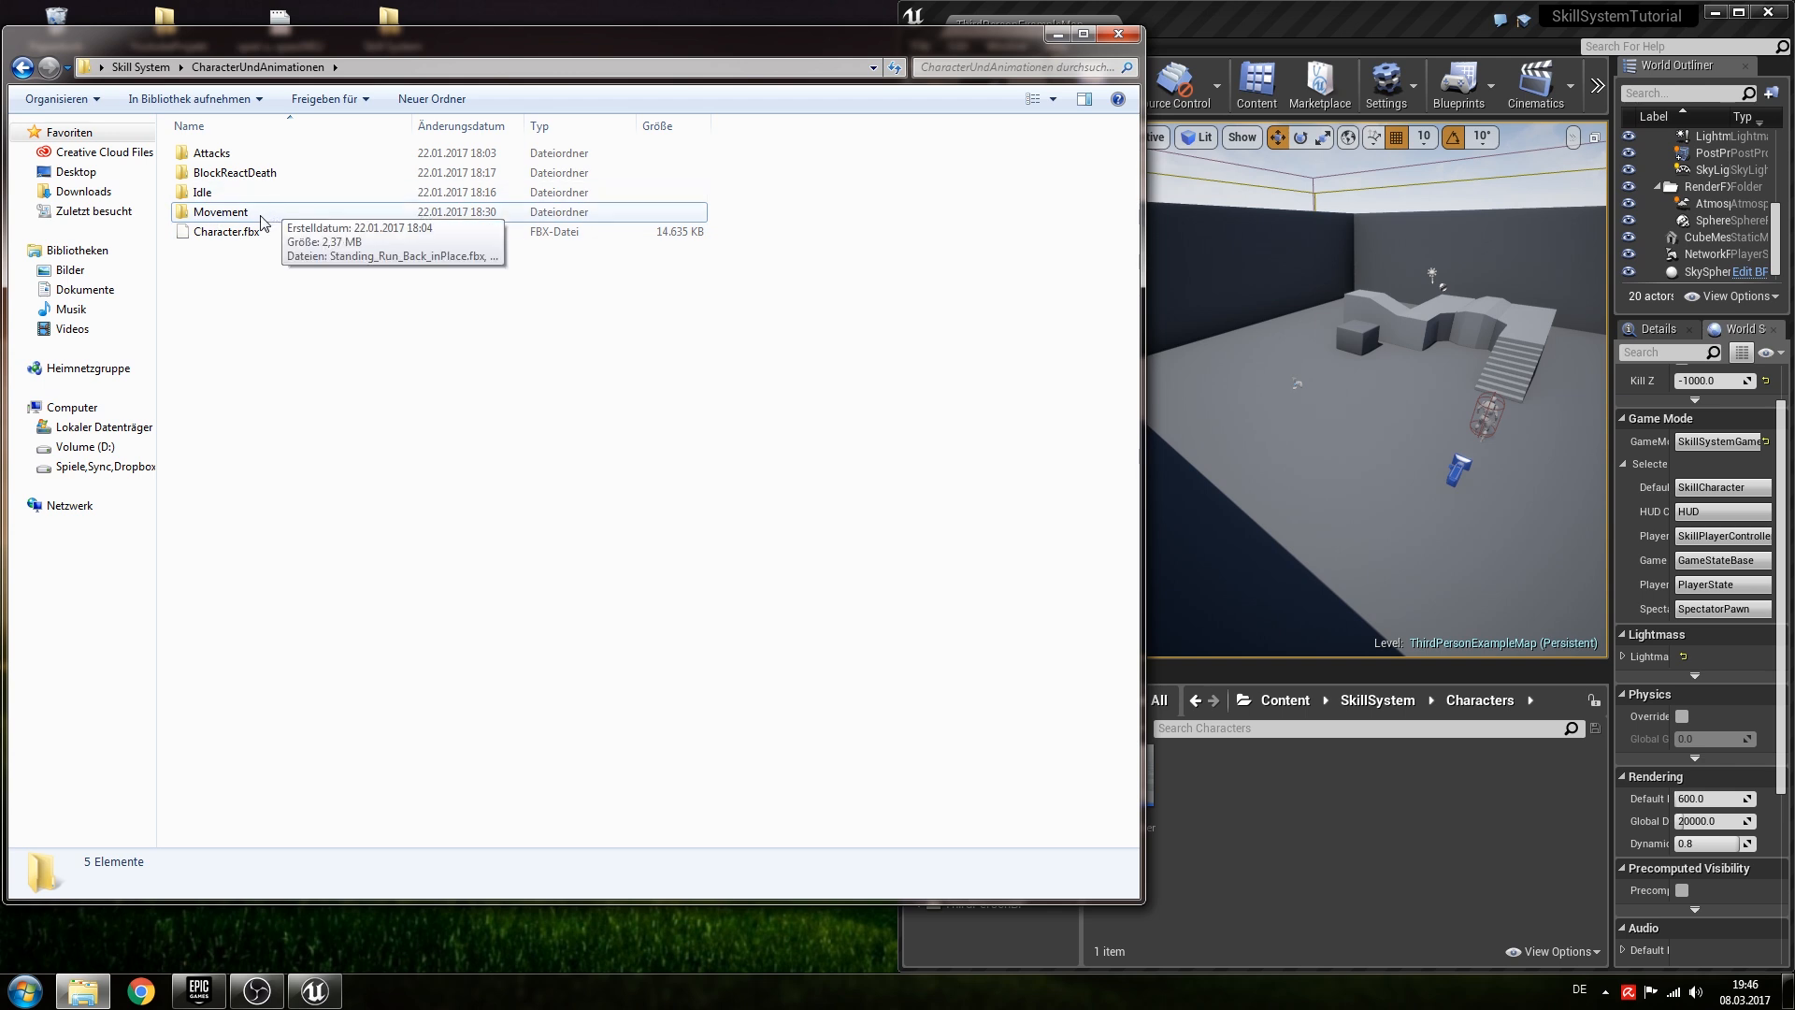
{"action": "mouse_move", "coordinate": [1228, 664]}
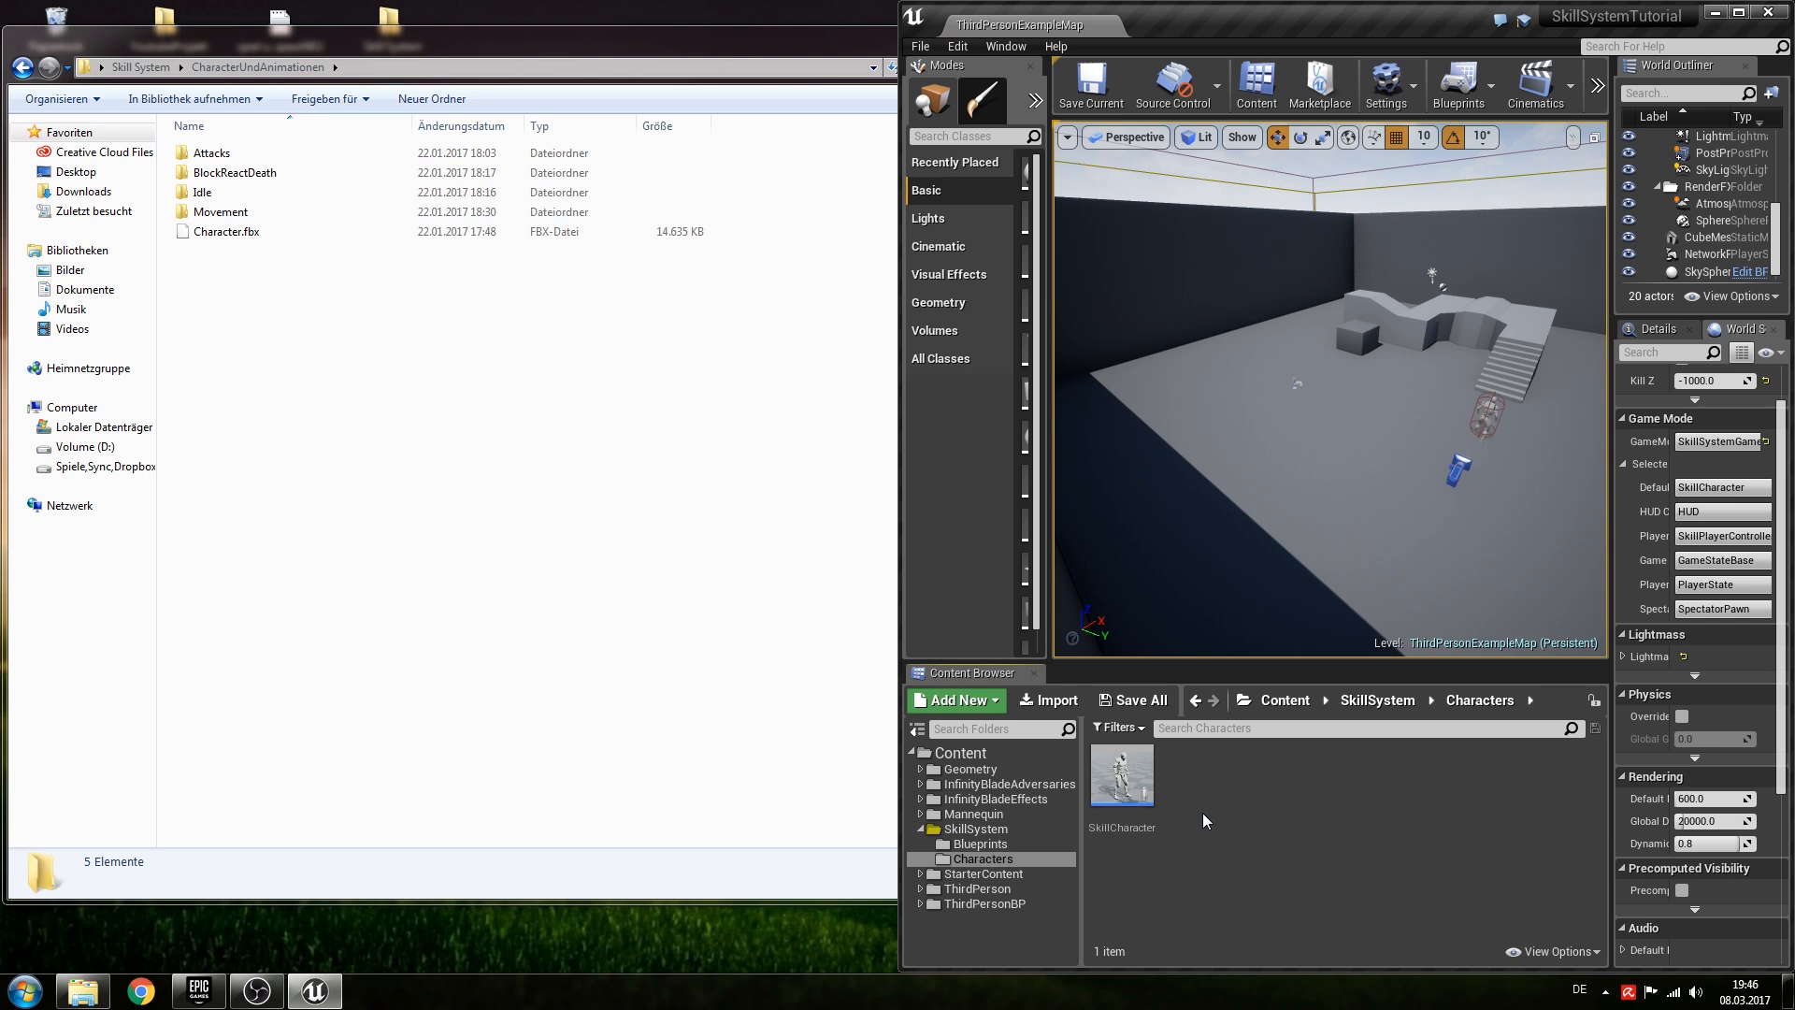
{"action": "mouse_move", "coordinate": [1212, 774]}
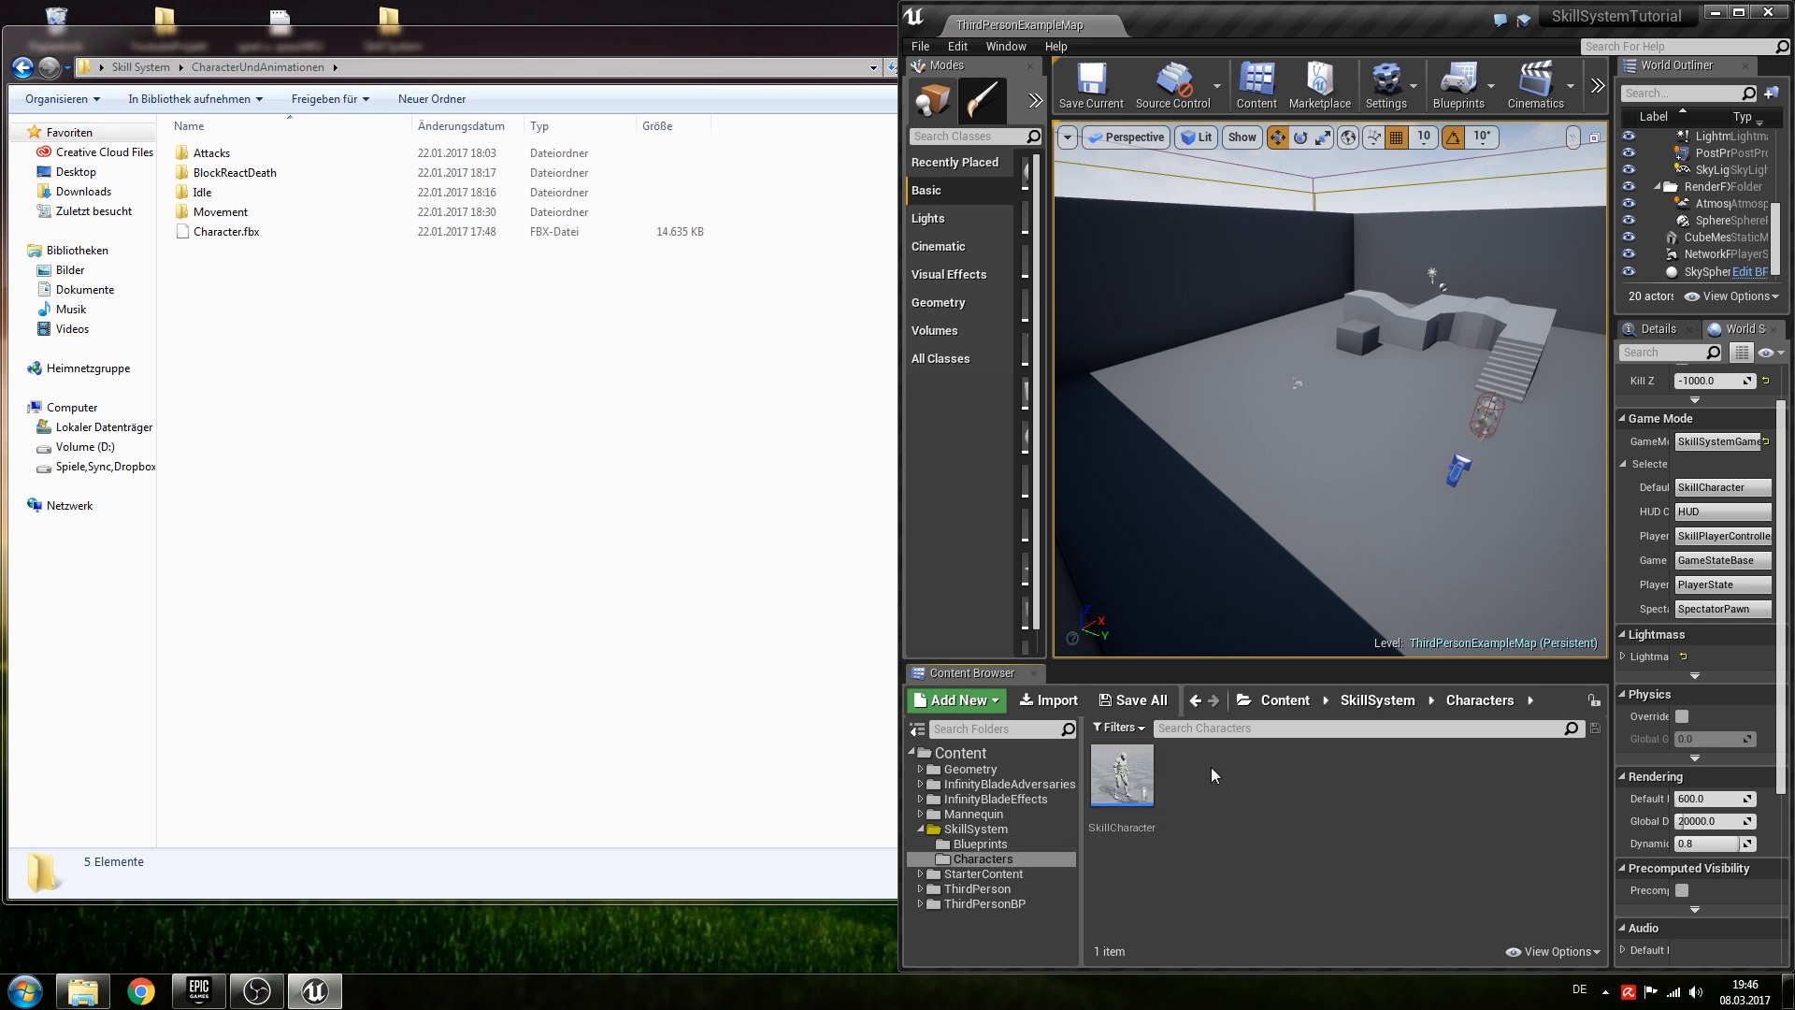
Create a new Mesh folder inside Content/SkillSystem/Characters.
{"action": "left_click", "coordinate": [954, 699]}
{"action": "type", "text": "Mesh"}
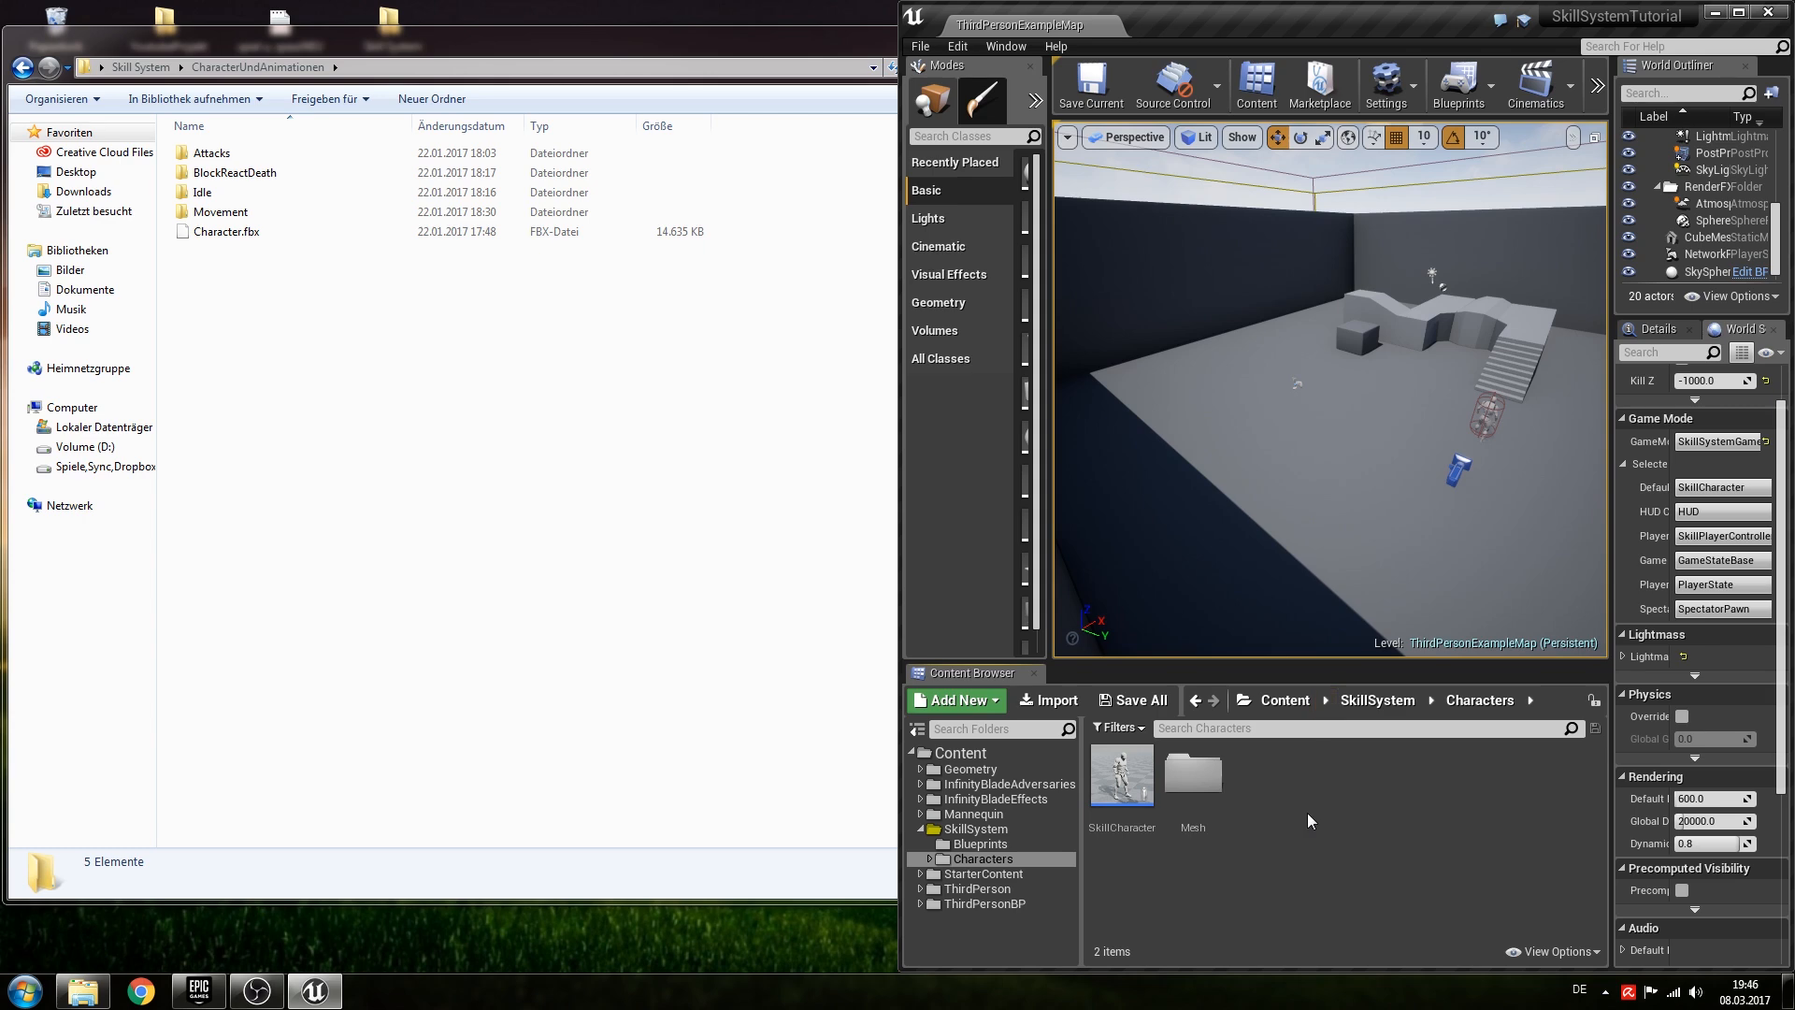
{"action": "left_click", "coordinate": [227, 251]}
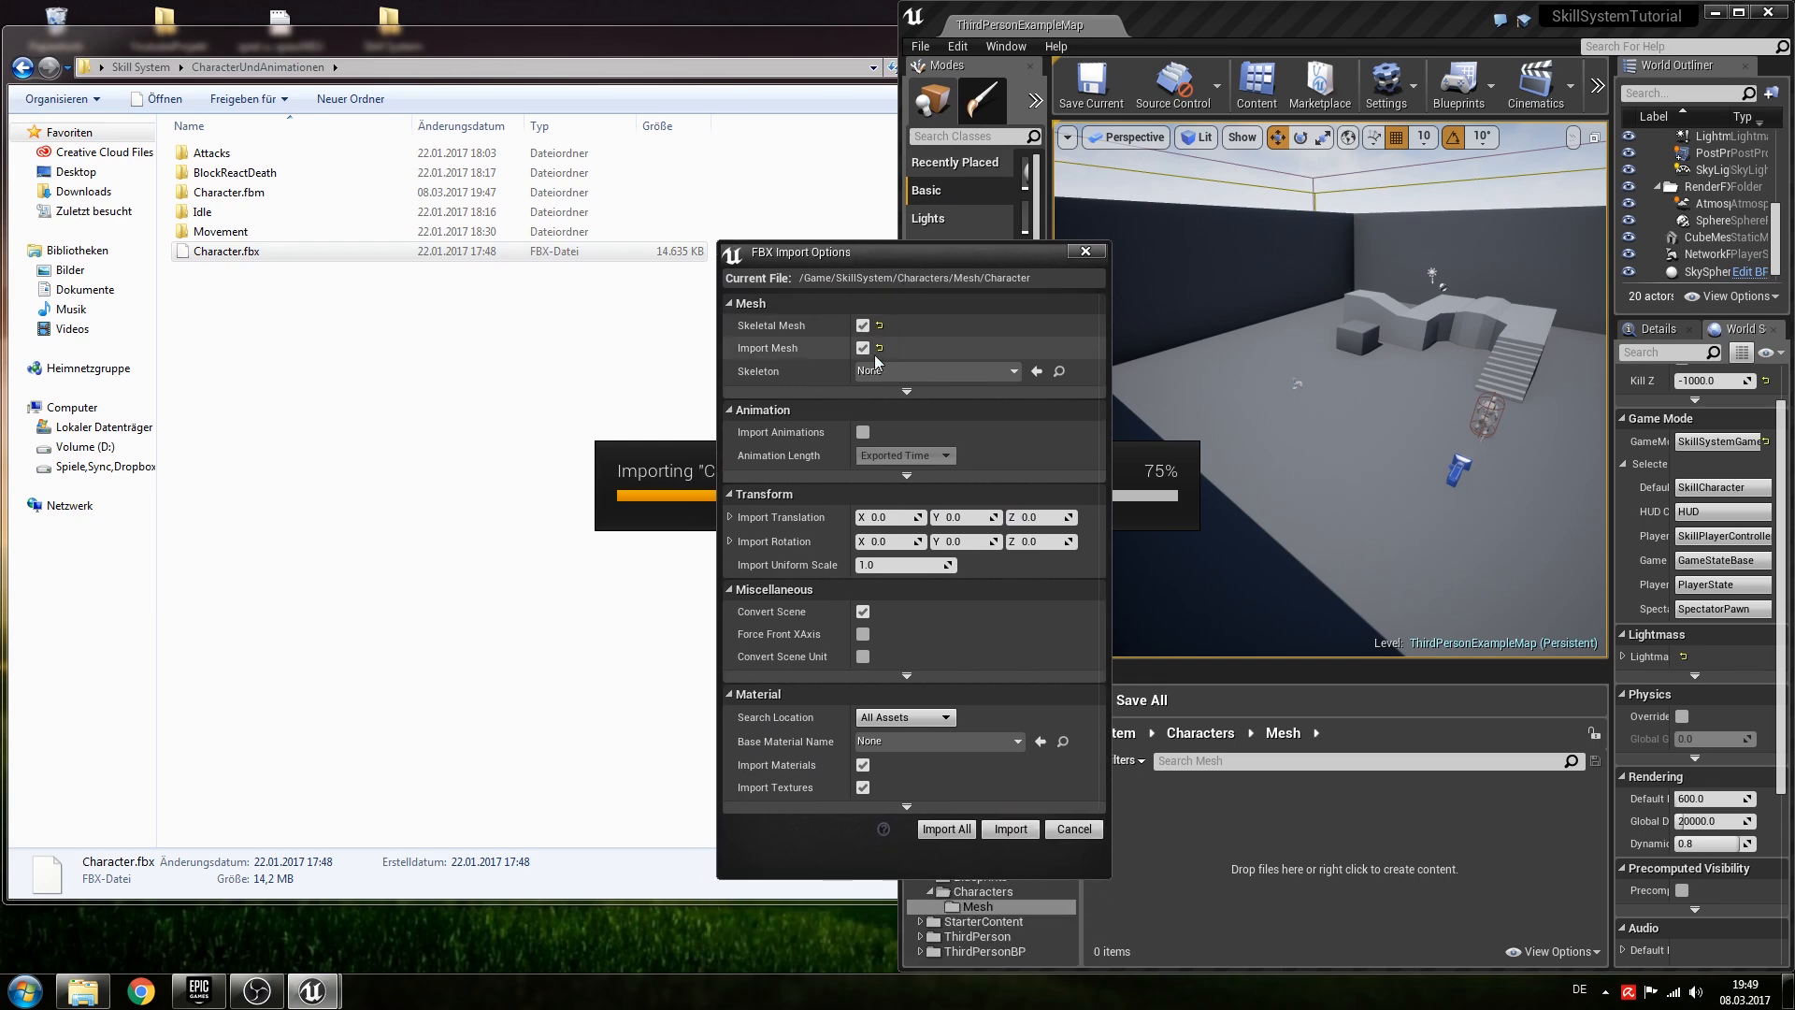
{"action": "mouse_move", "coordinate": [932, 394]}
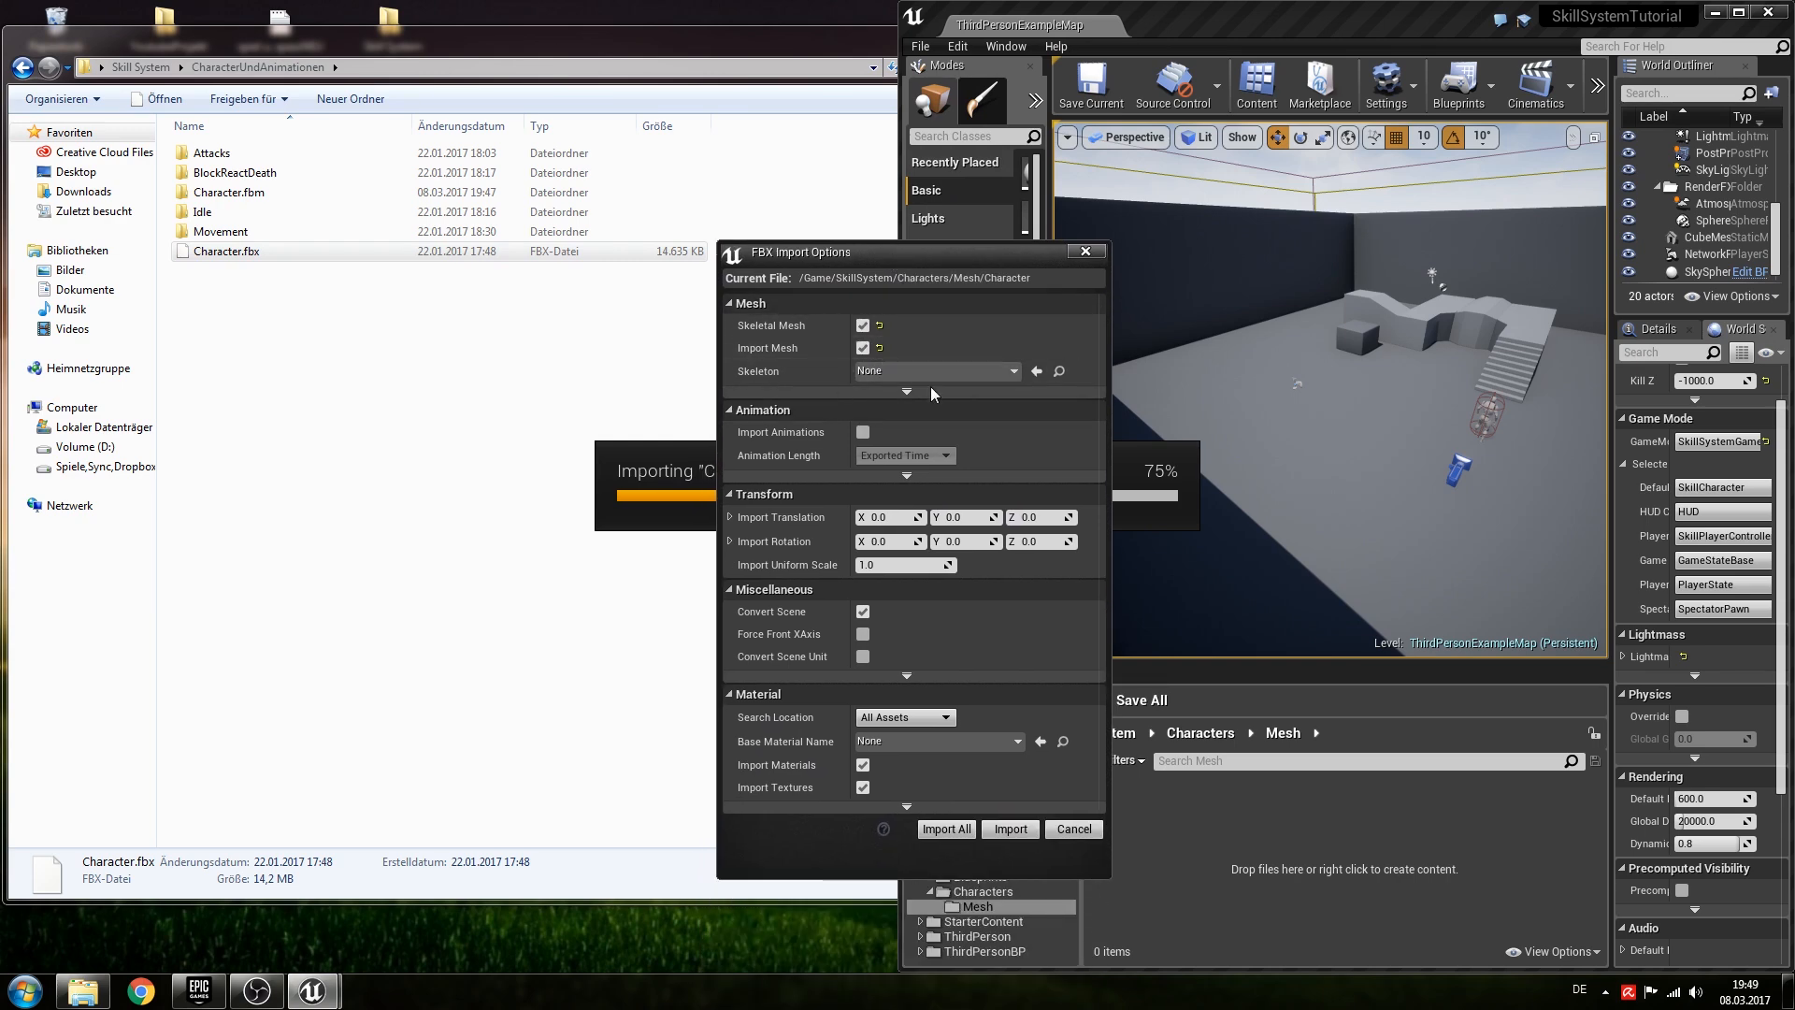
Import Character.fbx into Mesh with skeleton, physics asset, material and textures, then dismiss the log.
{"action": "left_click", "coordinate": [1008, 828]}
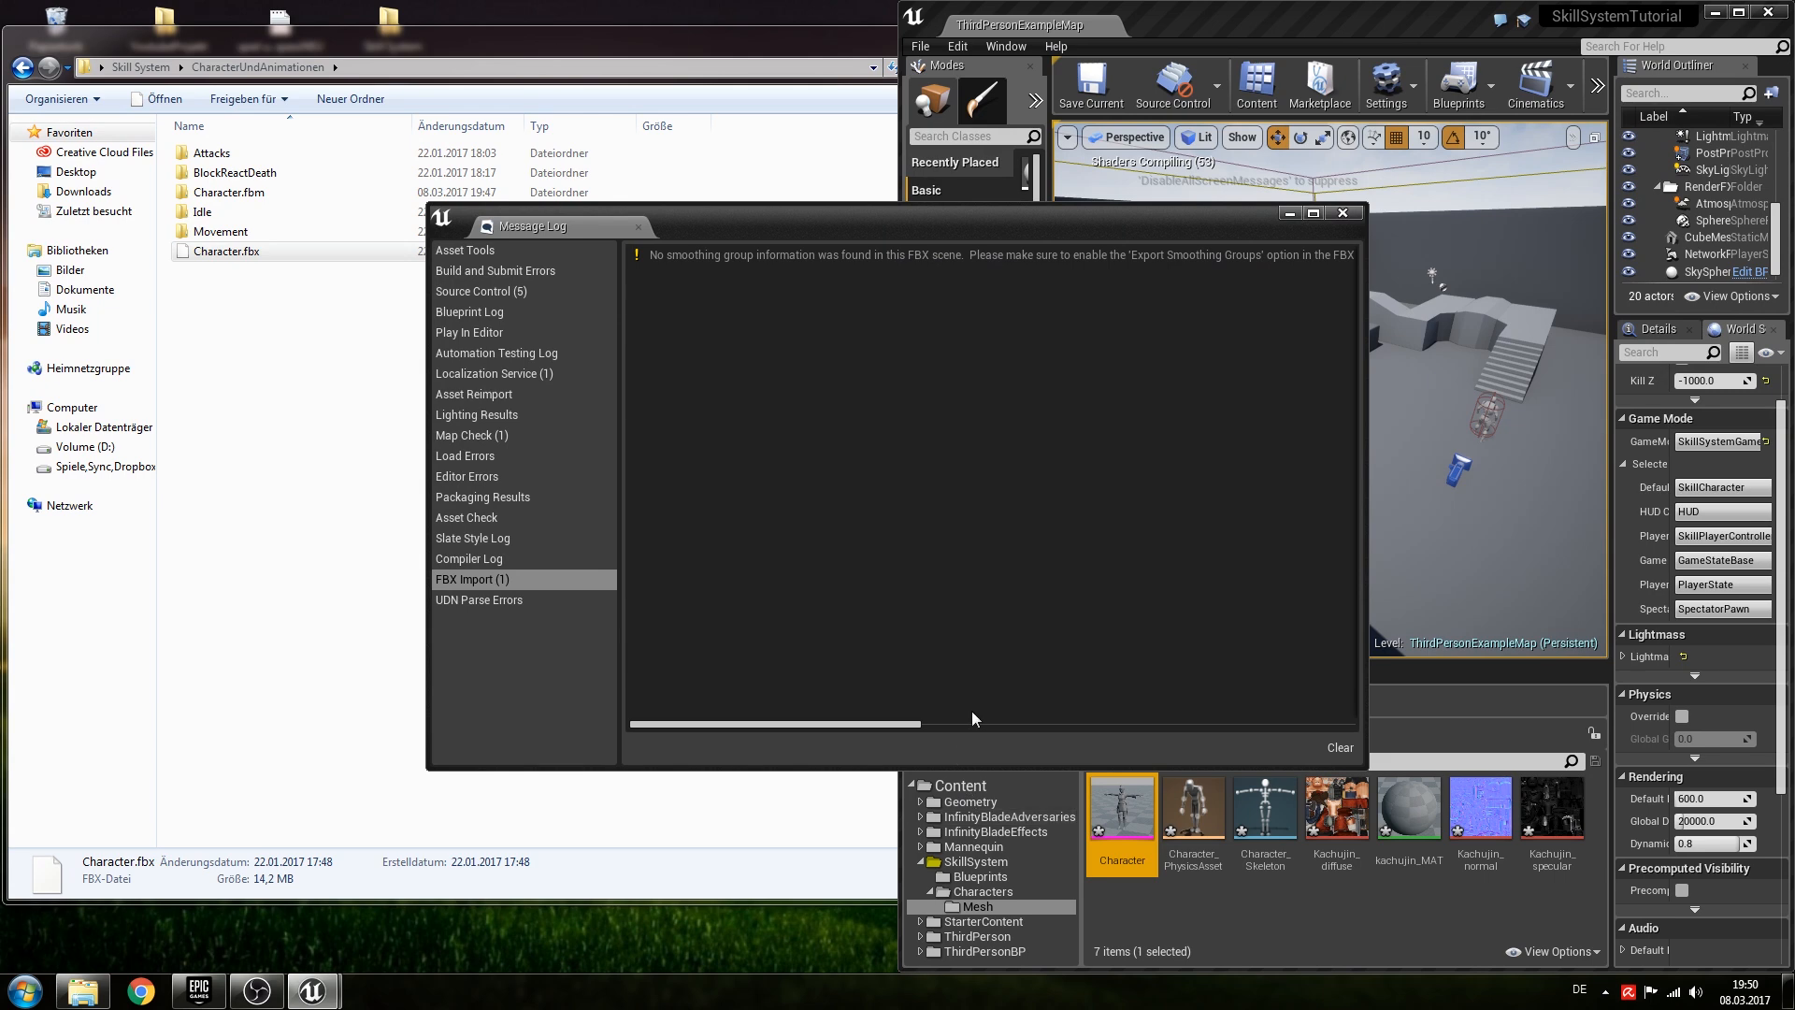
{"action": "mouse_move", "coordinate": [1341, 214]}
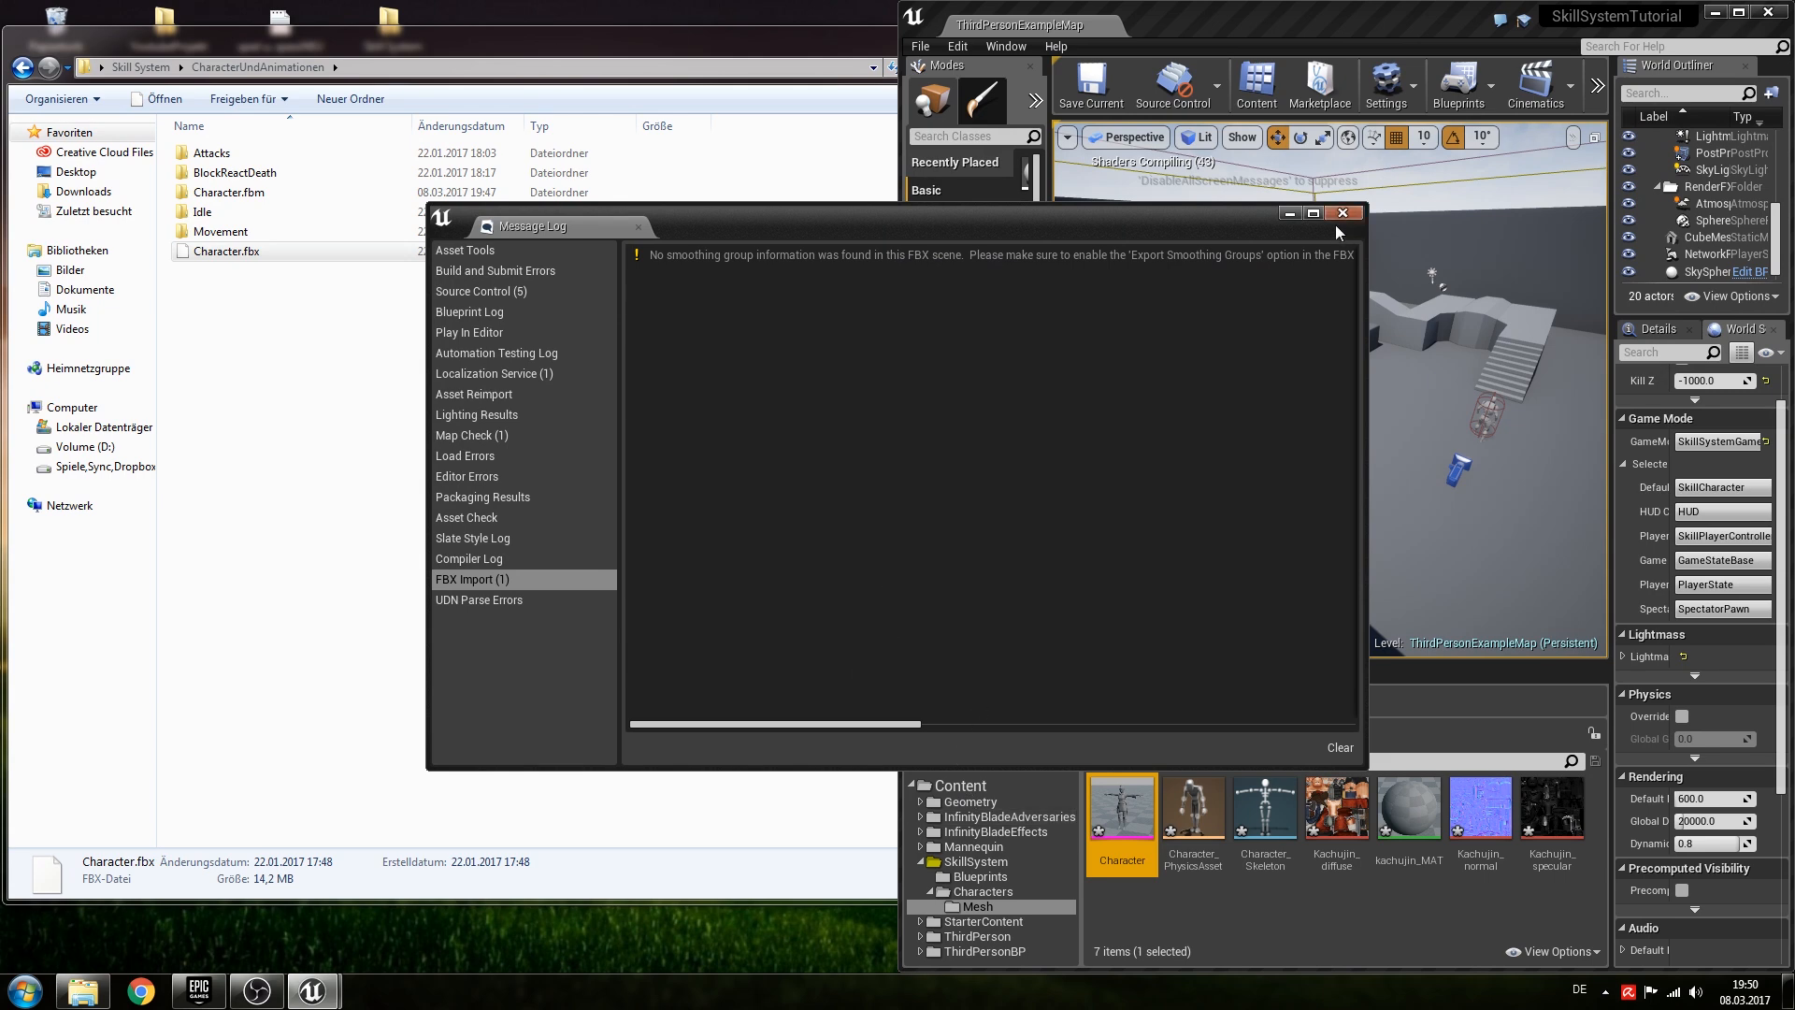
{"action": "left_click", "coordinate": [1341, 213]}
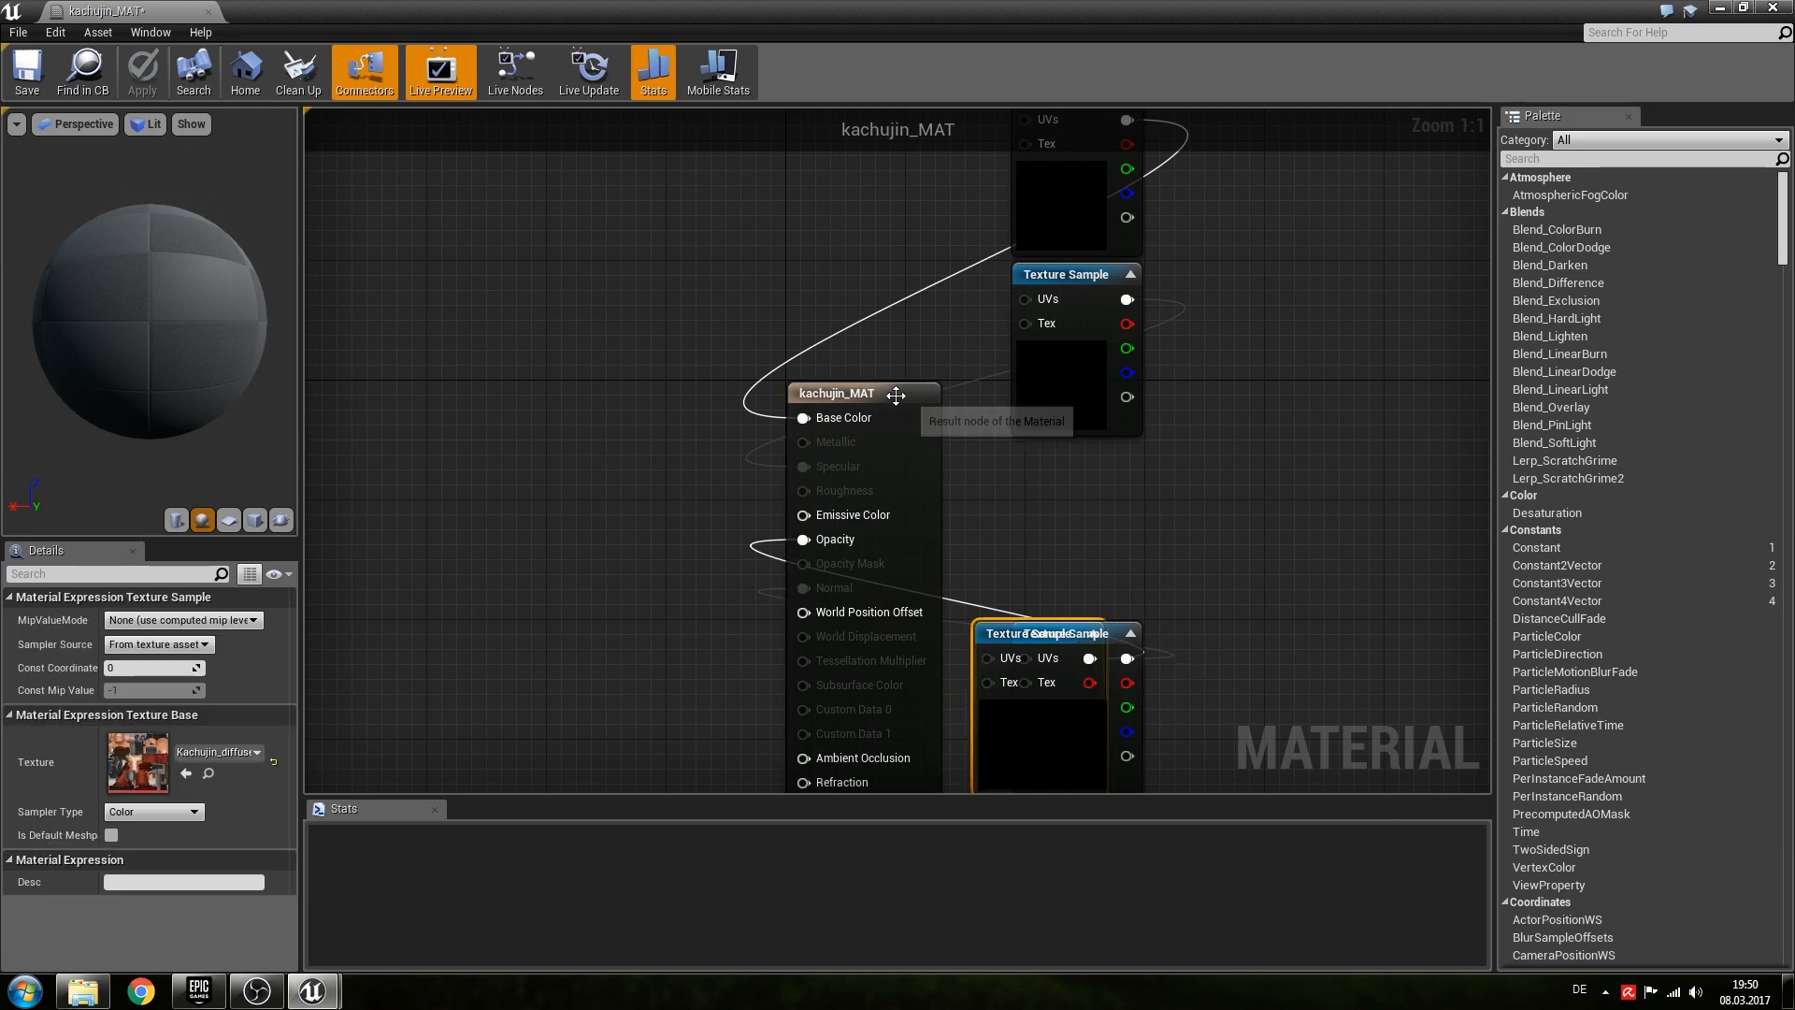
Set kachujin_MAT's Blend Mode to Opaque and apply the change.
{"action": "left_click", "coordinate": [152, 693]}
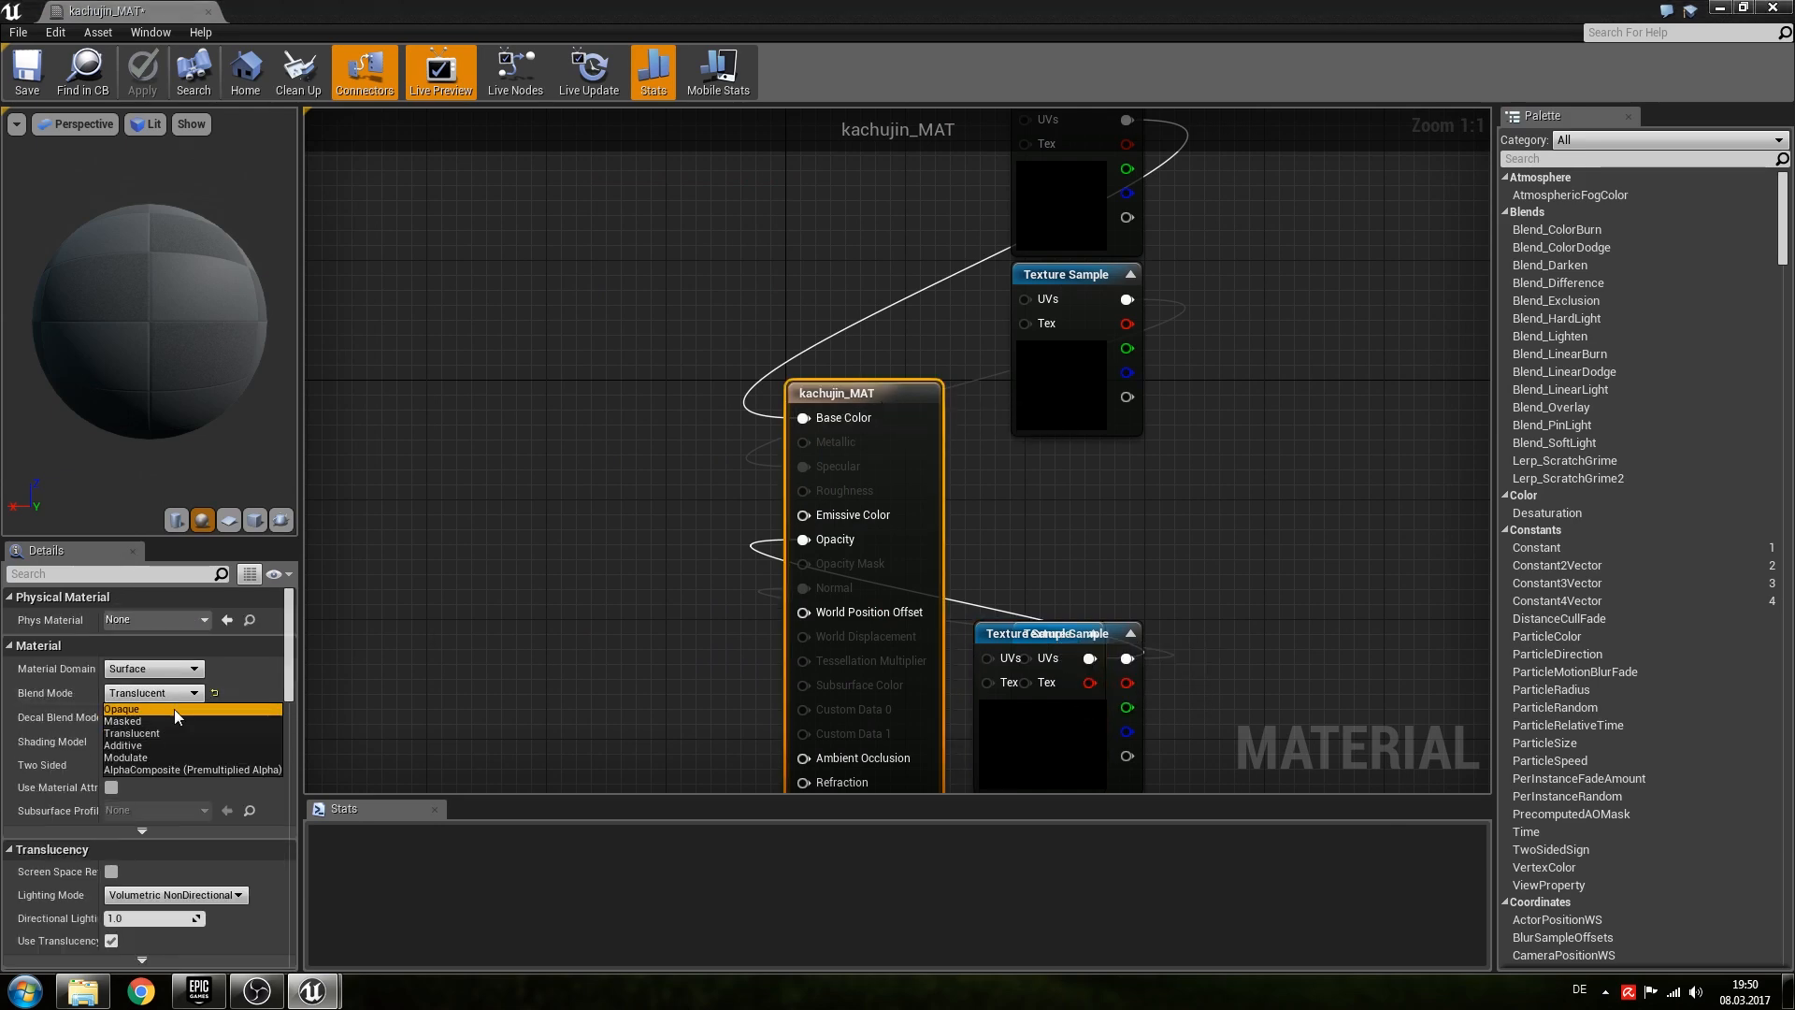
{"action": "left_click", "coordinate": [121, 708]}
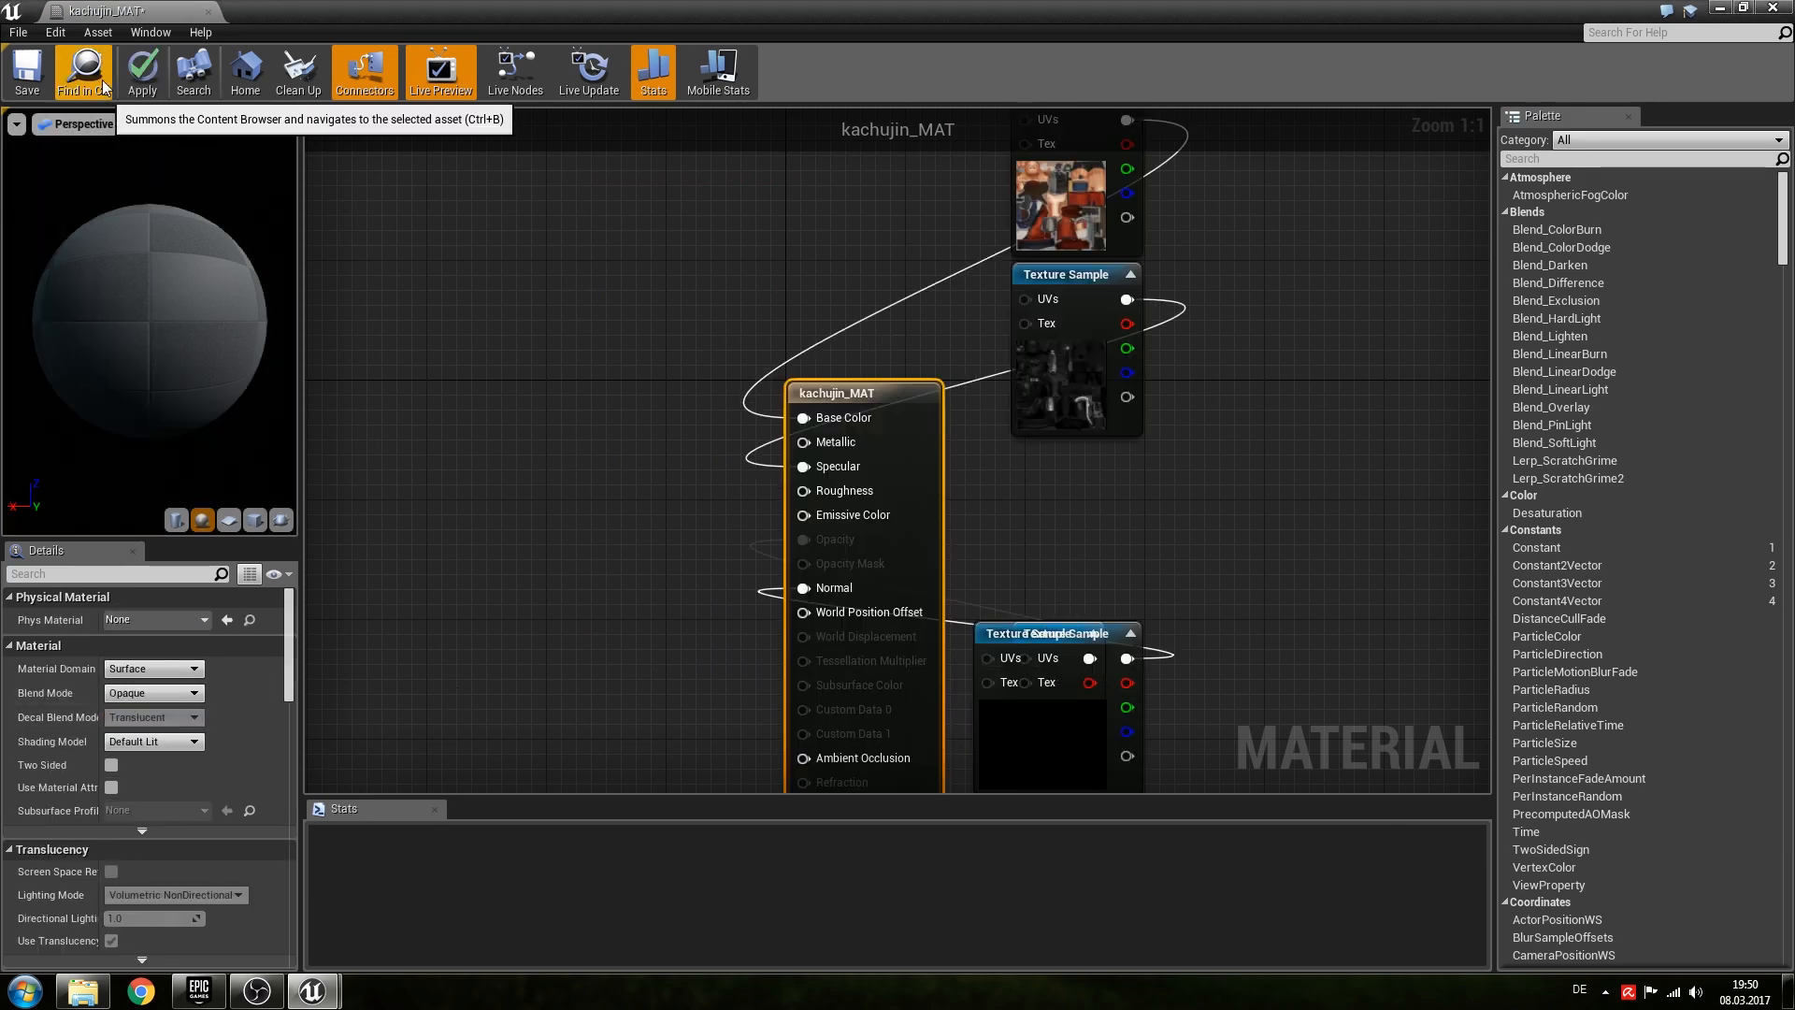
{"action": "left_click", "coordinate": [141, 71]}
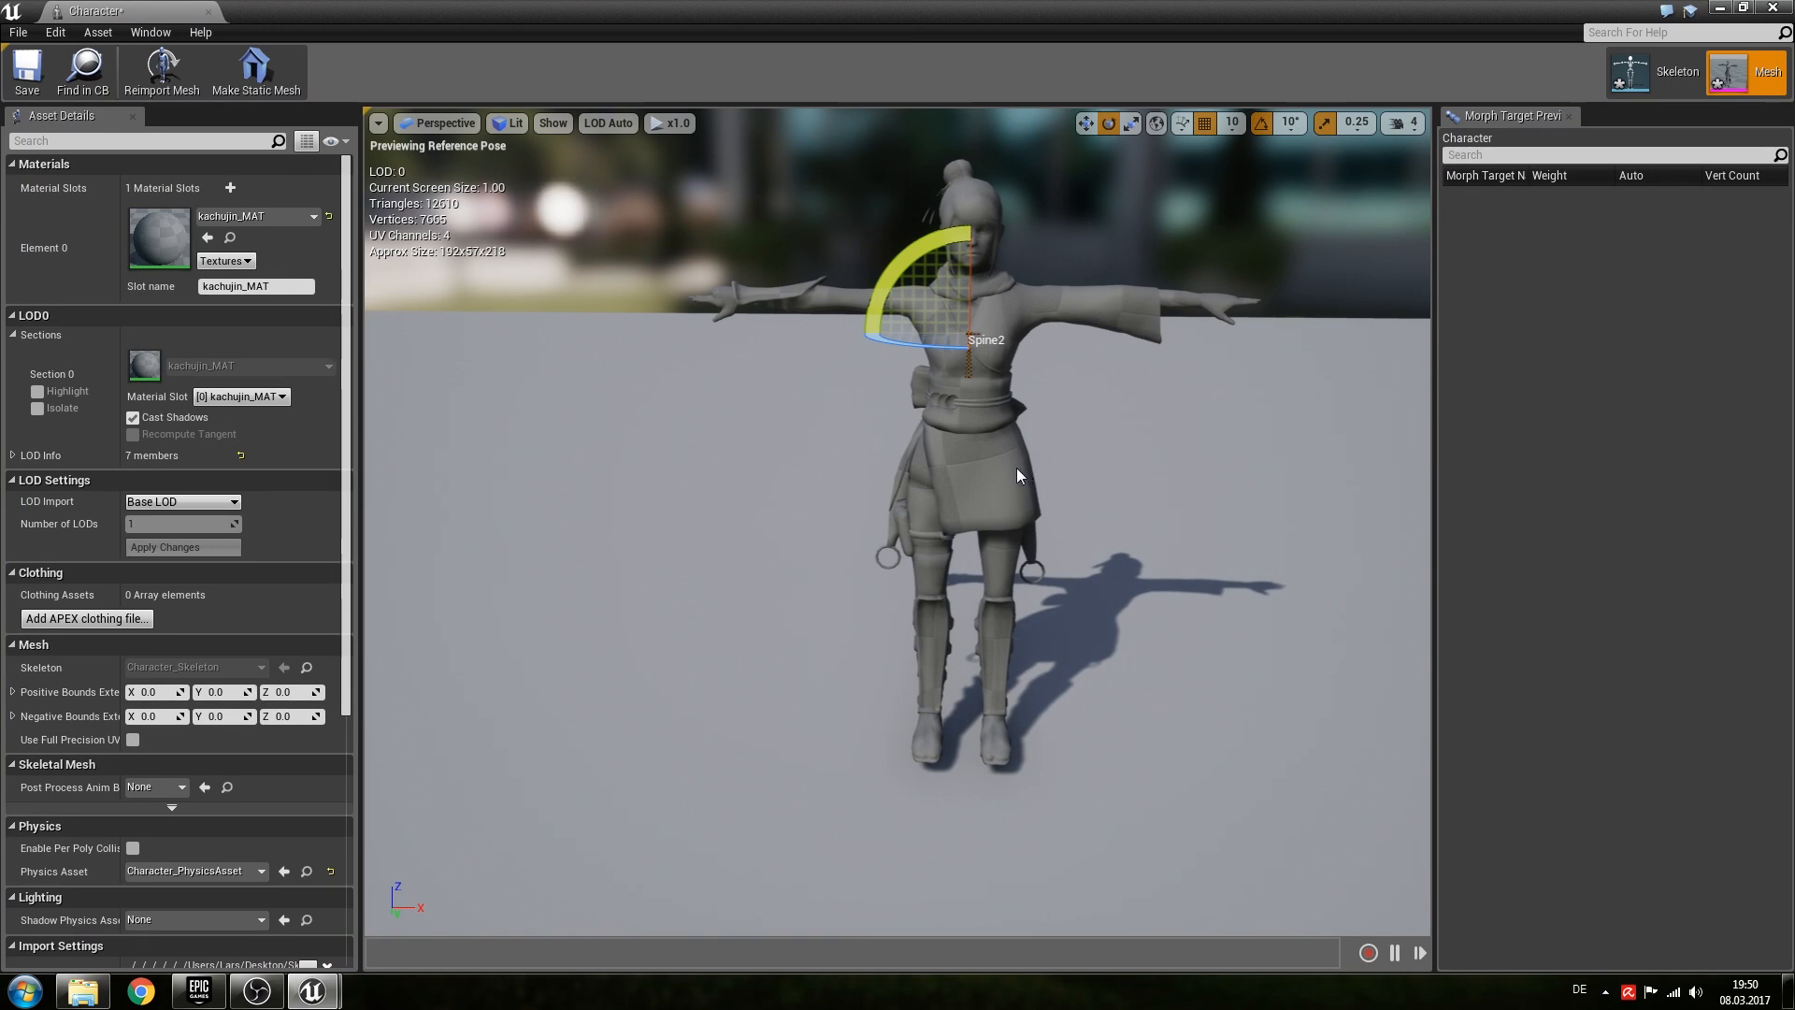
Zoom in and out on the Character mesh to inspect the Kachujin textures.
{"action": "scroll", "scroll_direction": "up", "scroll_amount": 3}
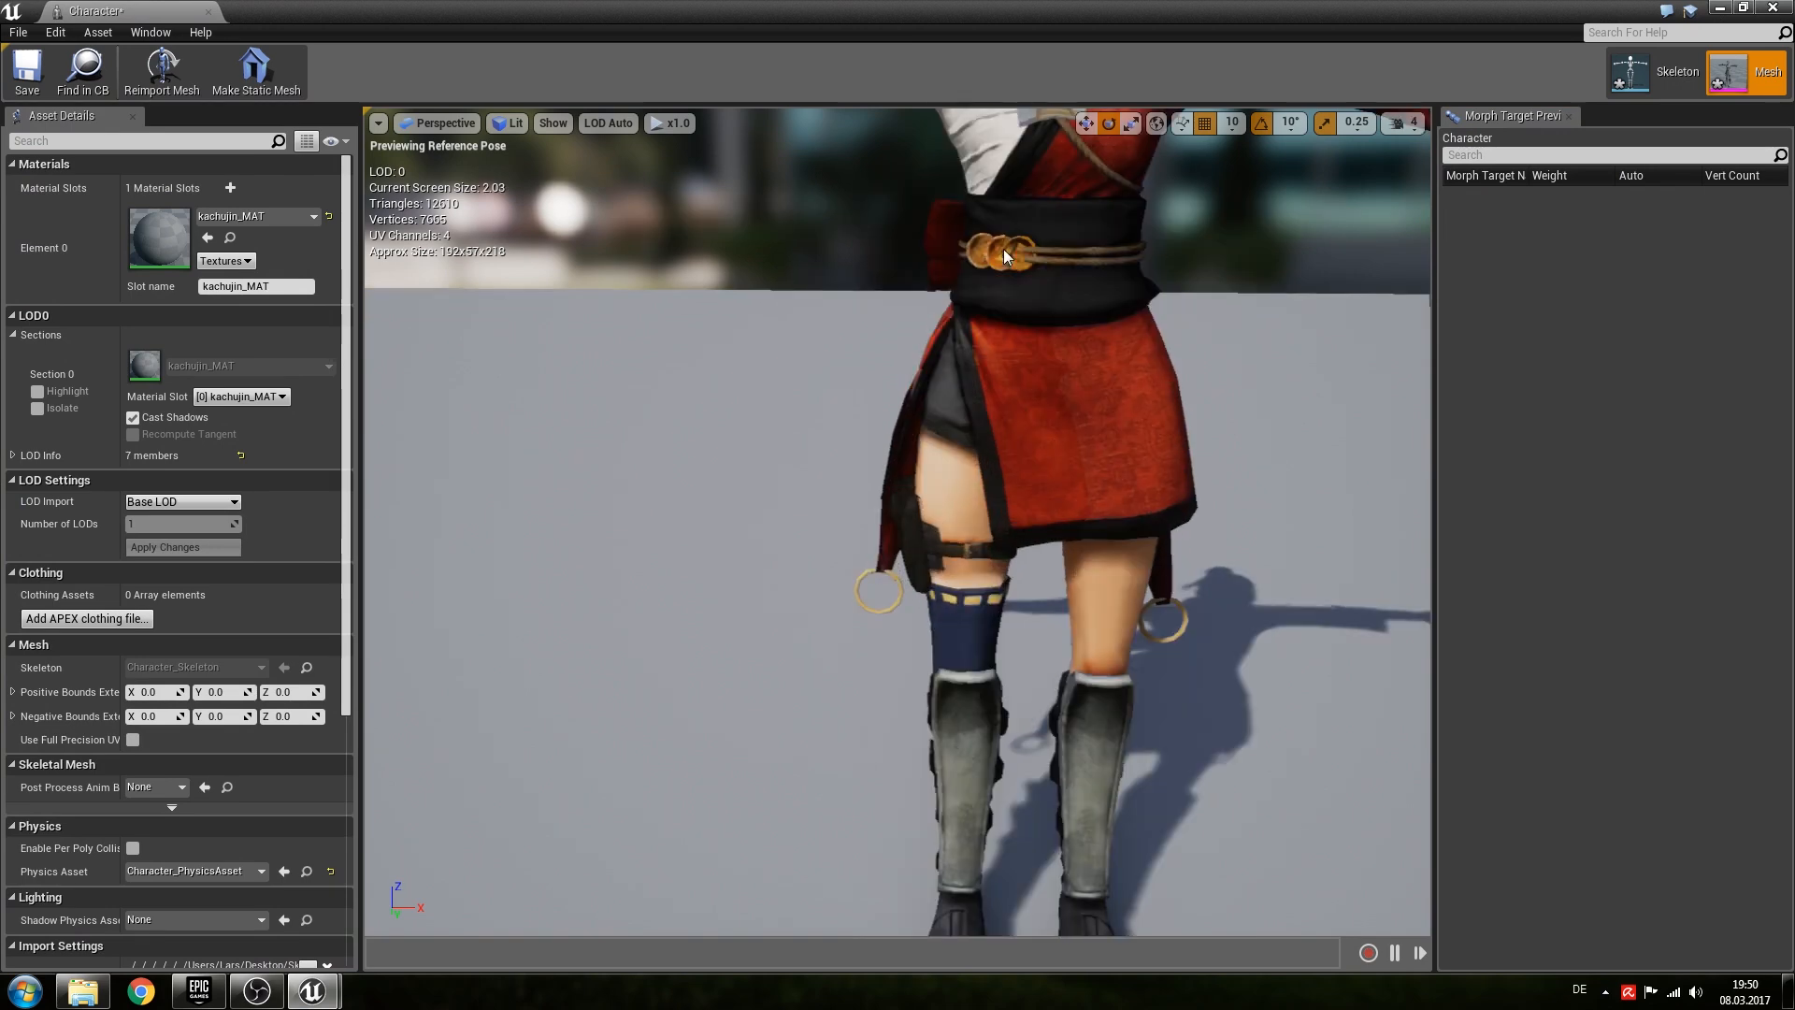
{"action": "scroll", "scroll_direction": "down", "scroll_amount": 3}
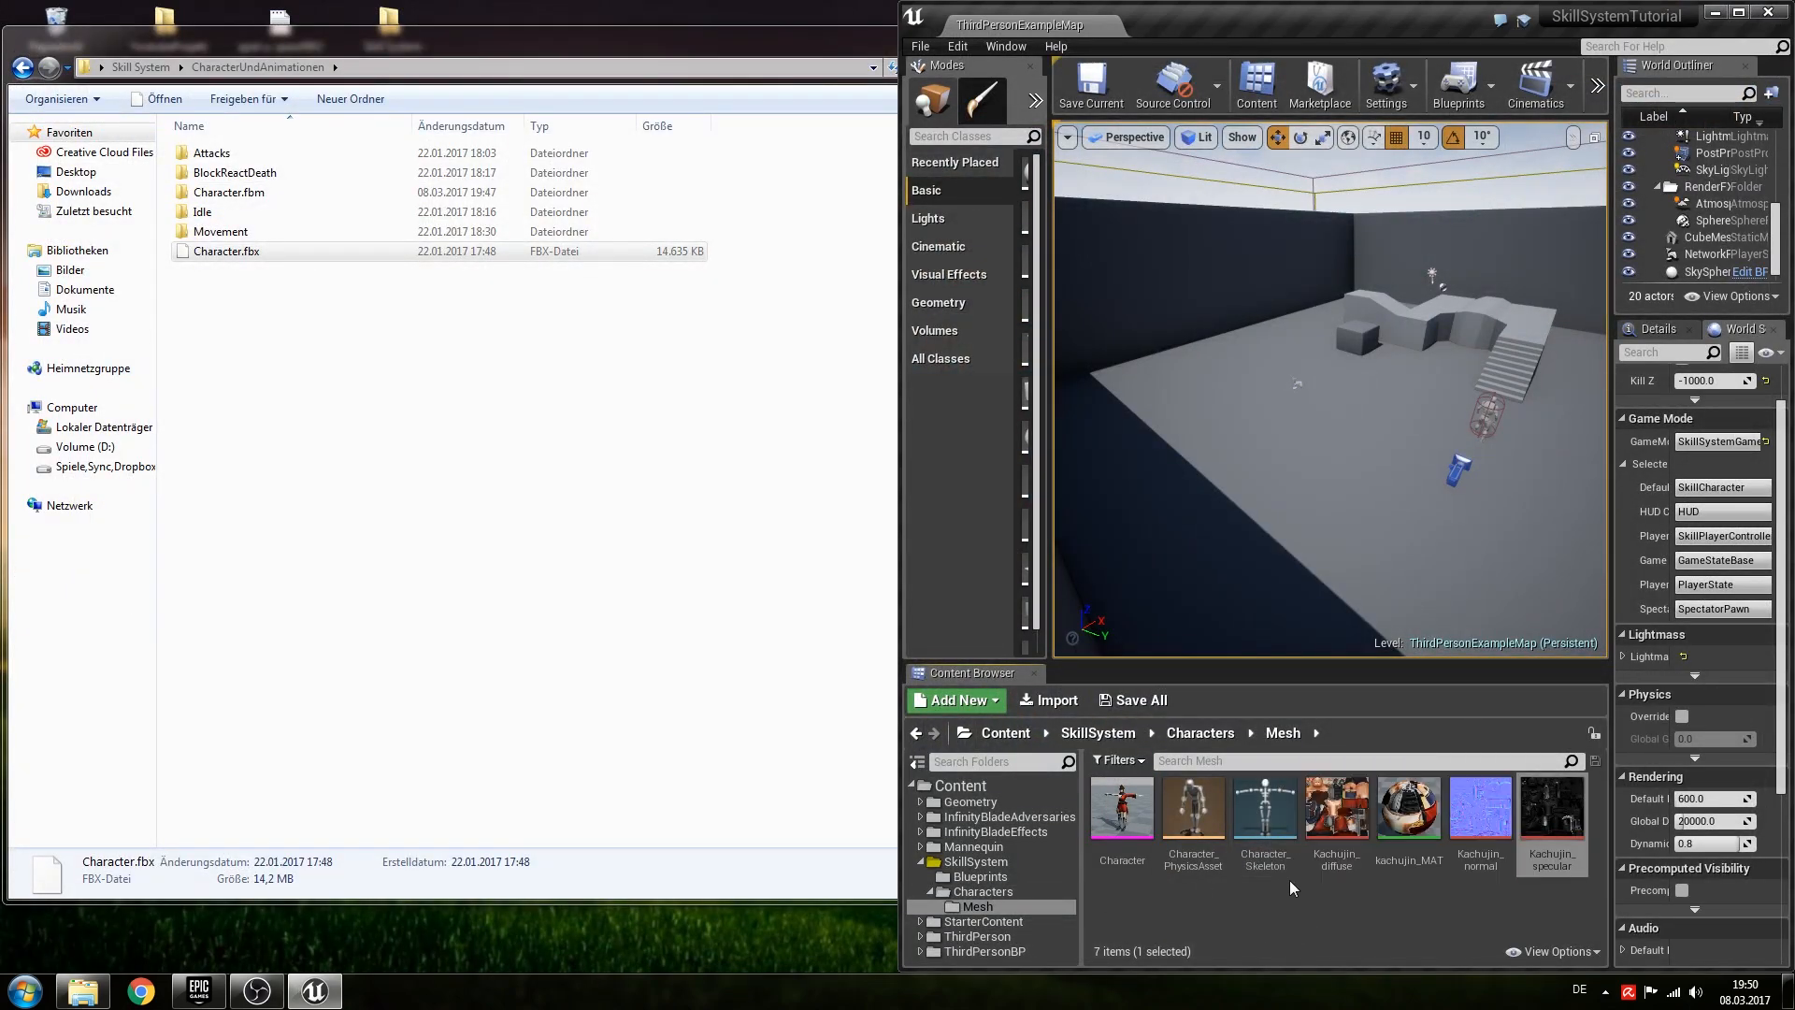
{"action": "mouse_move", "coordinate": [1264, 807]}
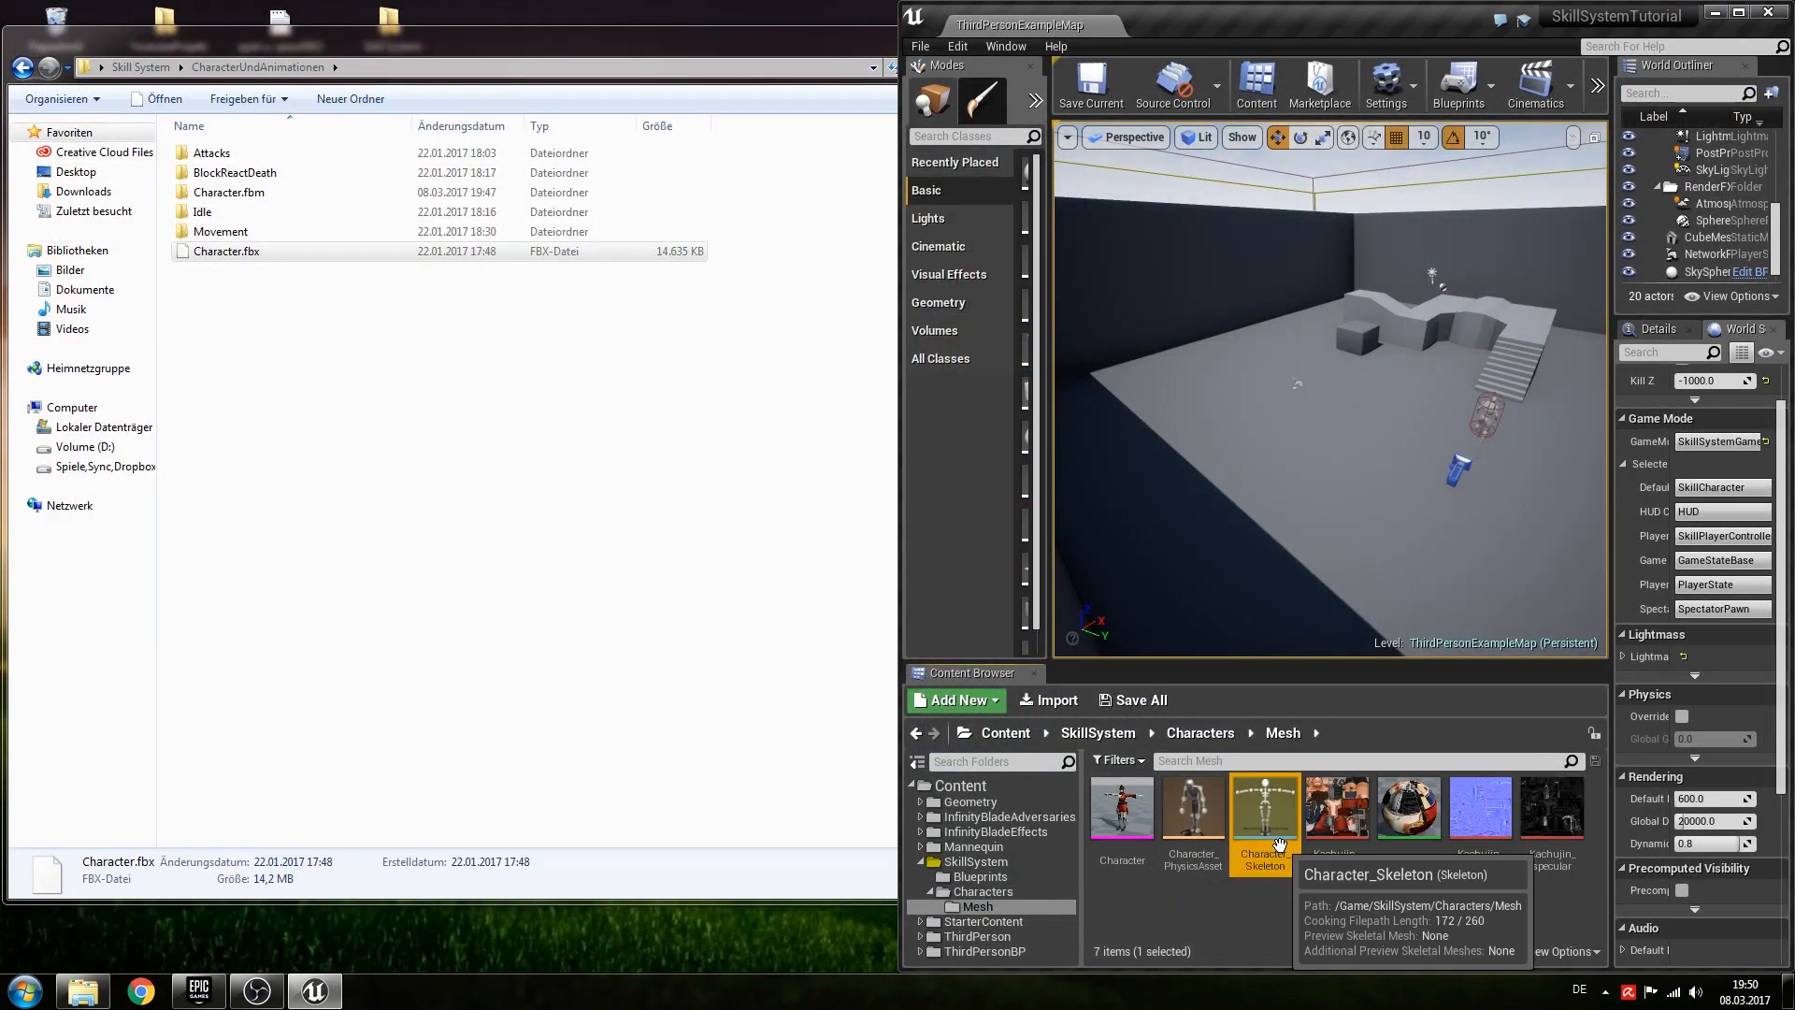
{"action": "mouse_move", "coordinate": [988, 893]}
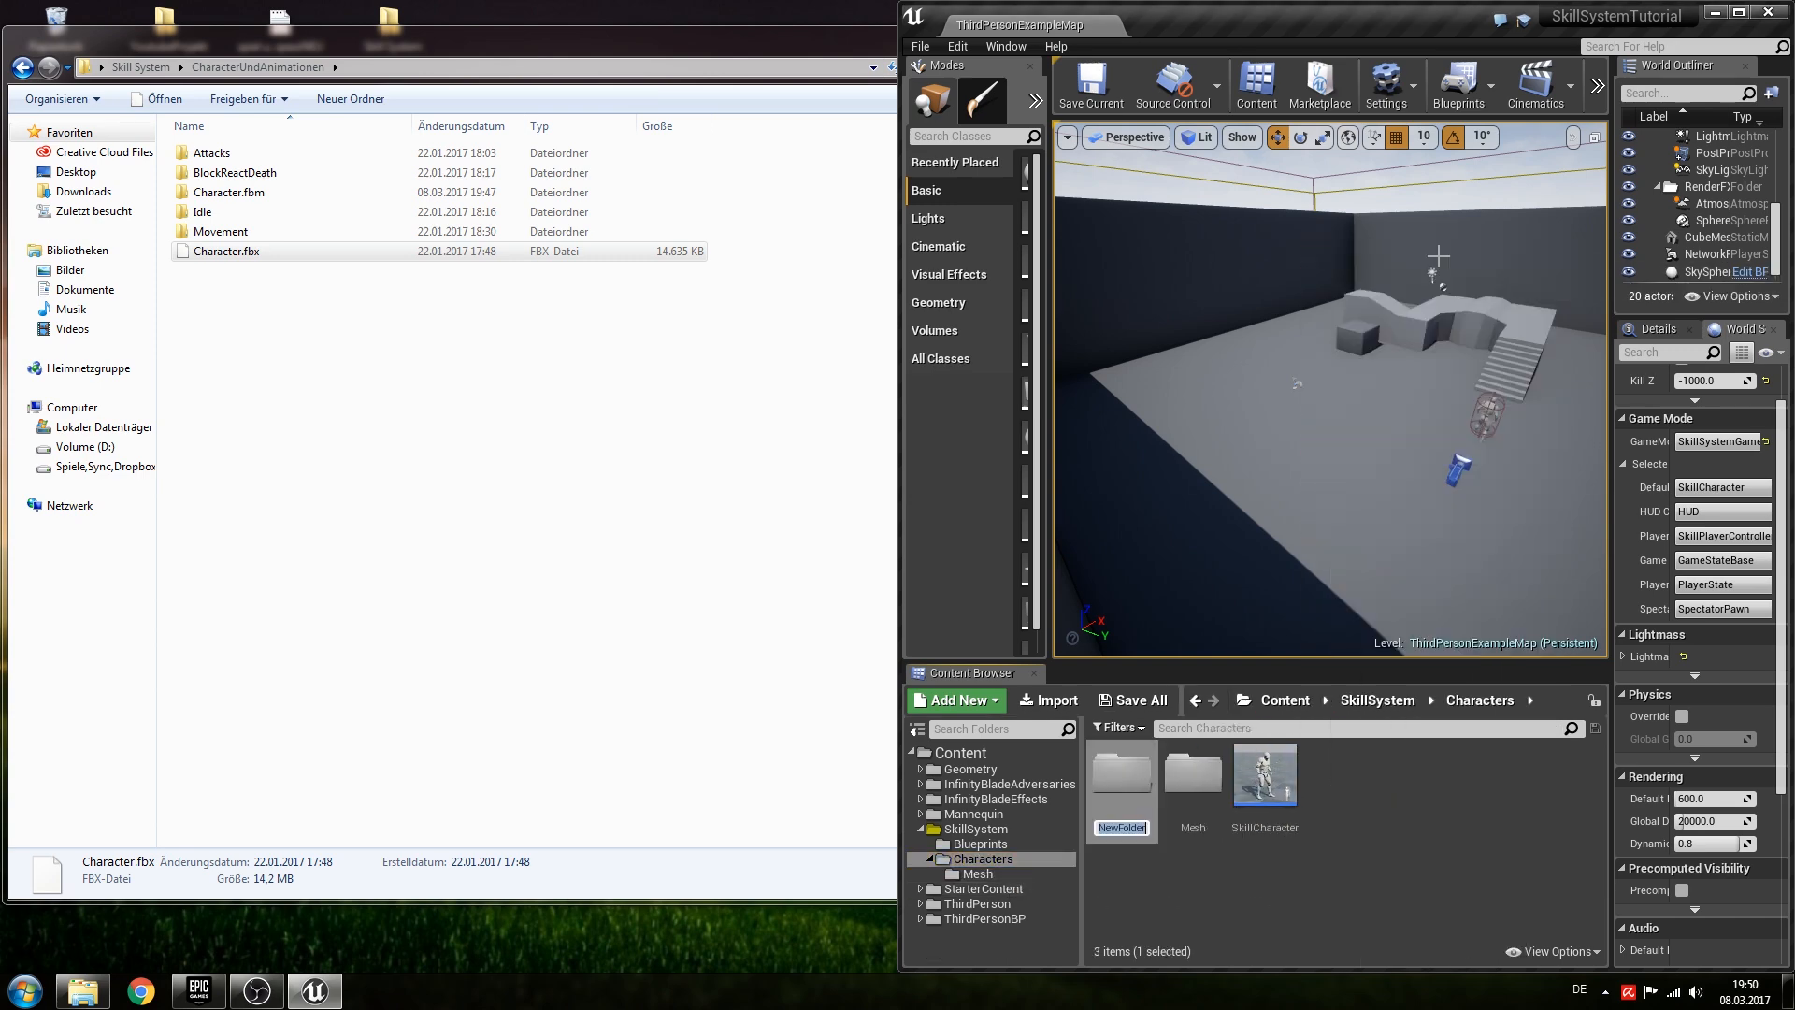
Name the new folder under Characters 'Animations'.
{"action": "type", "text": "Anima"}
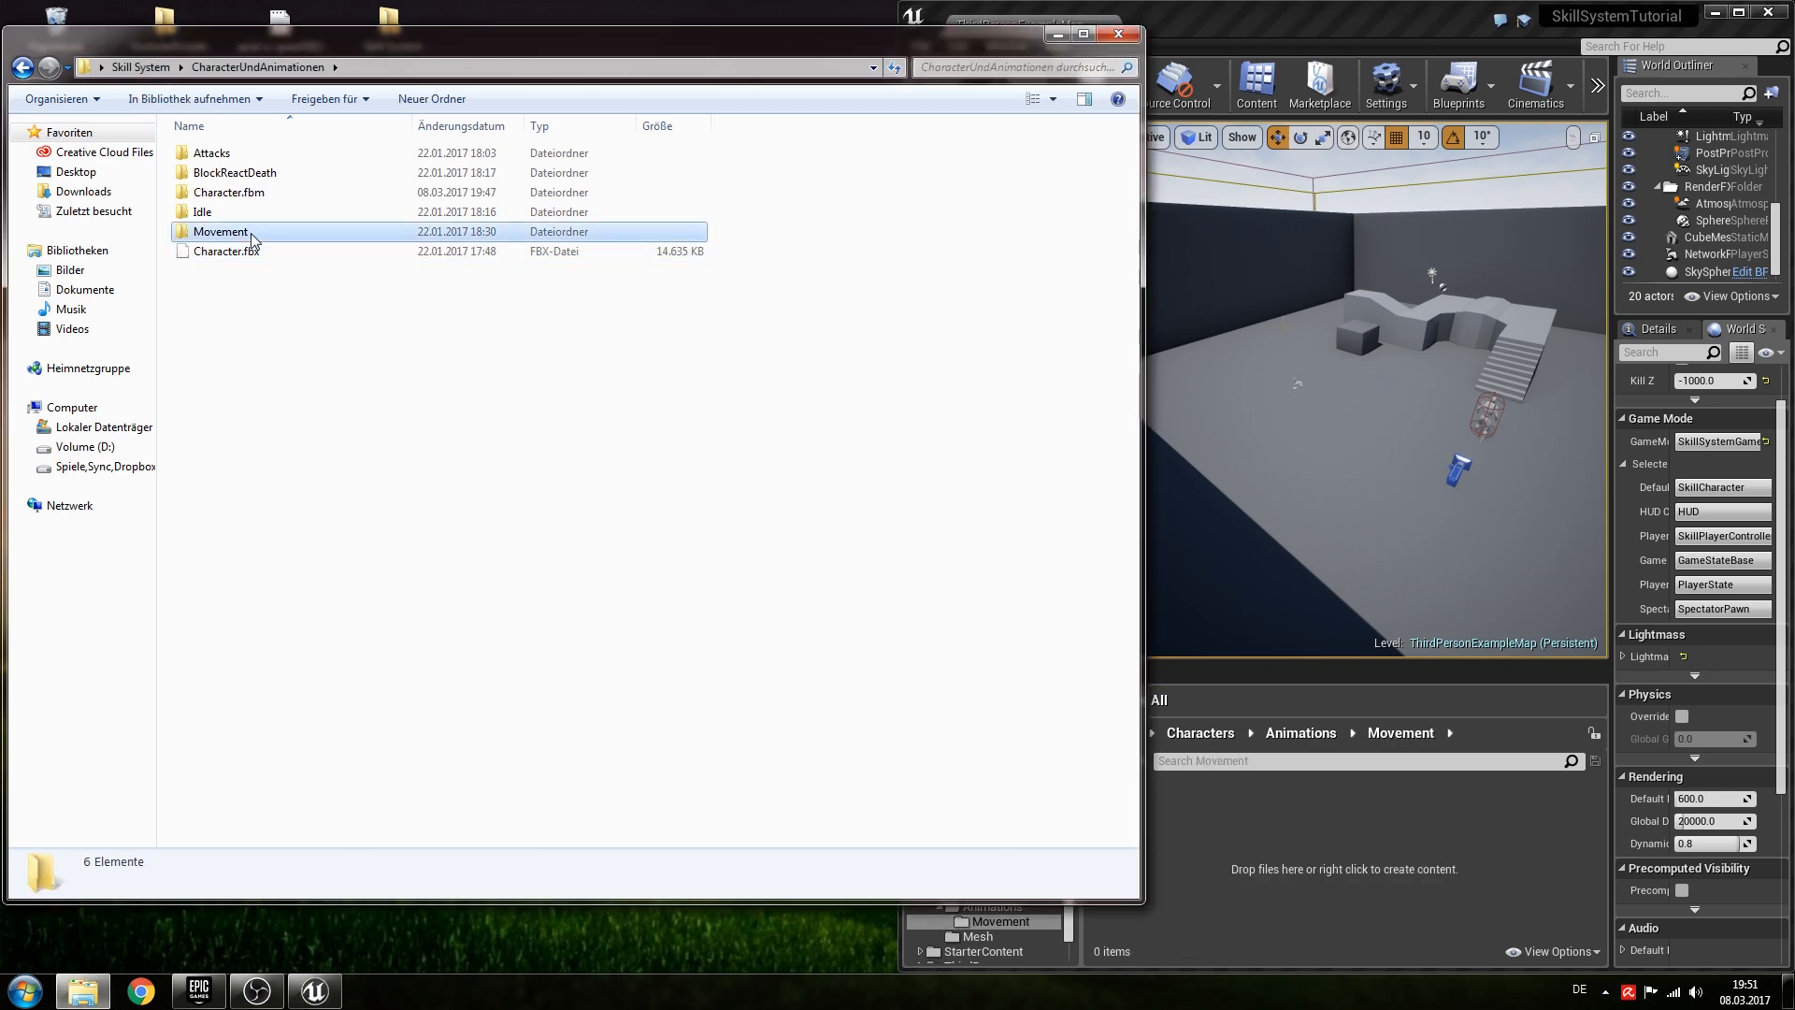
Select the forward run and walk FBX files in the source Movement folder.
{"action": "double_click", "coordinate": [220, 231]}
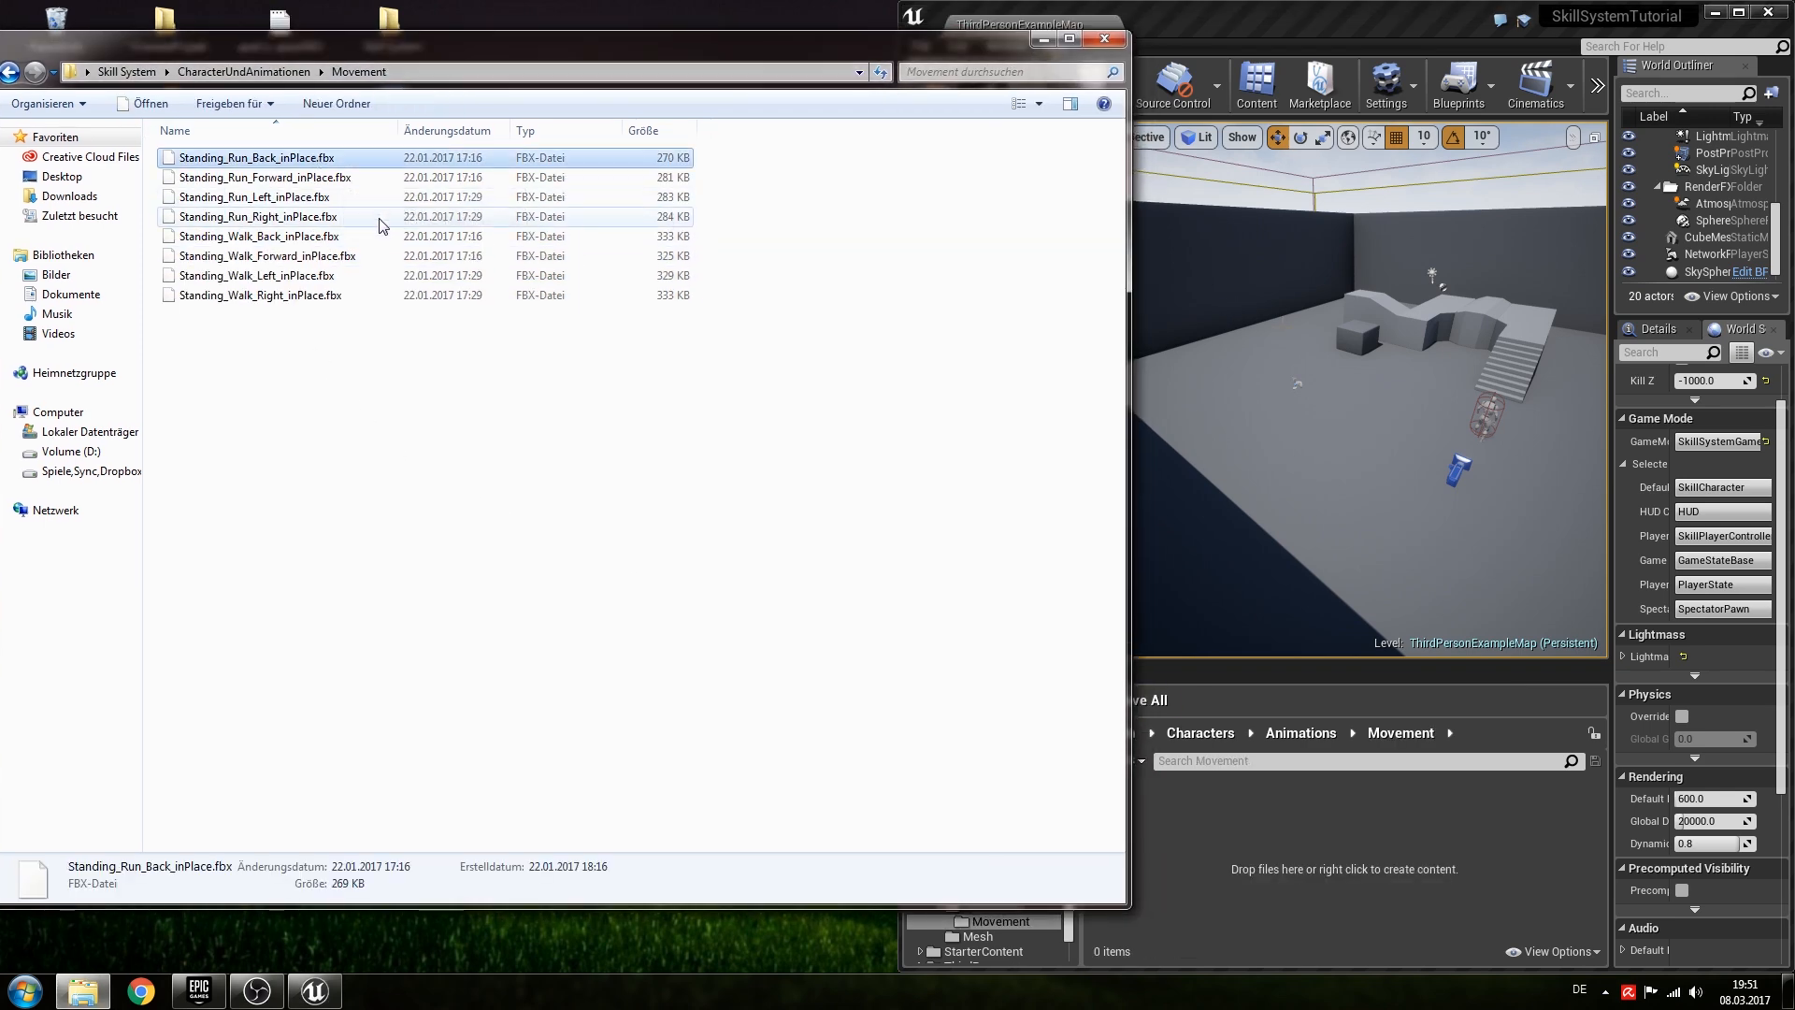
{"action": "left_click", "coordinate": [264, 178]}
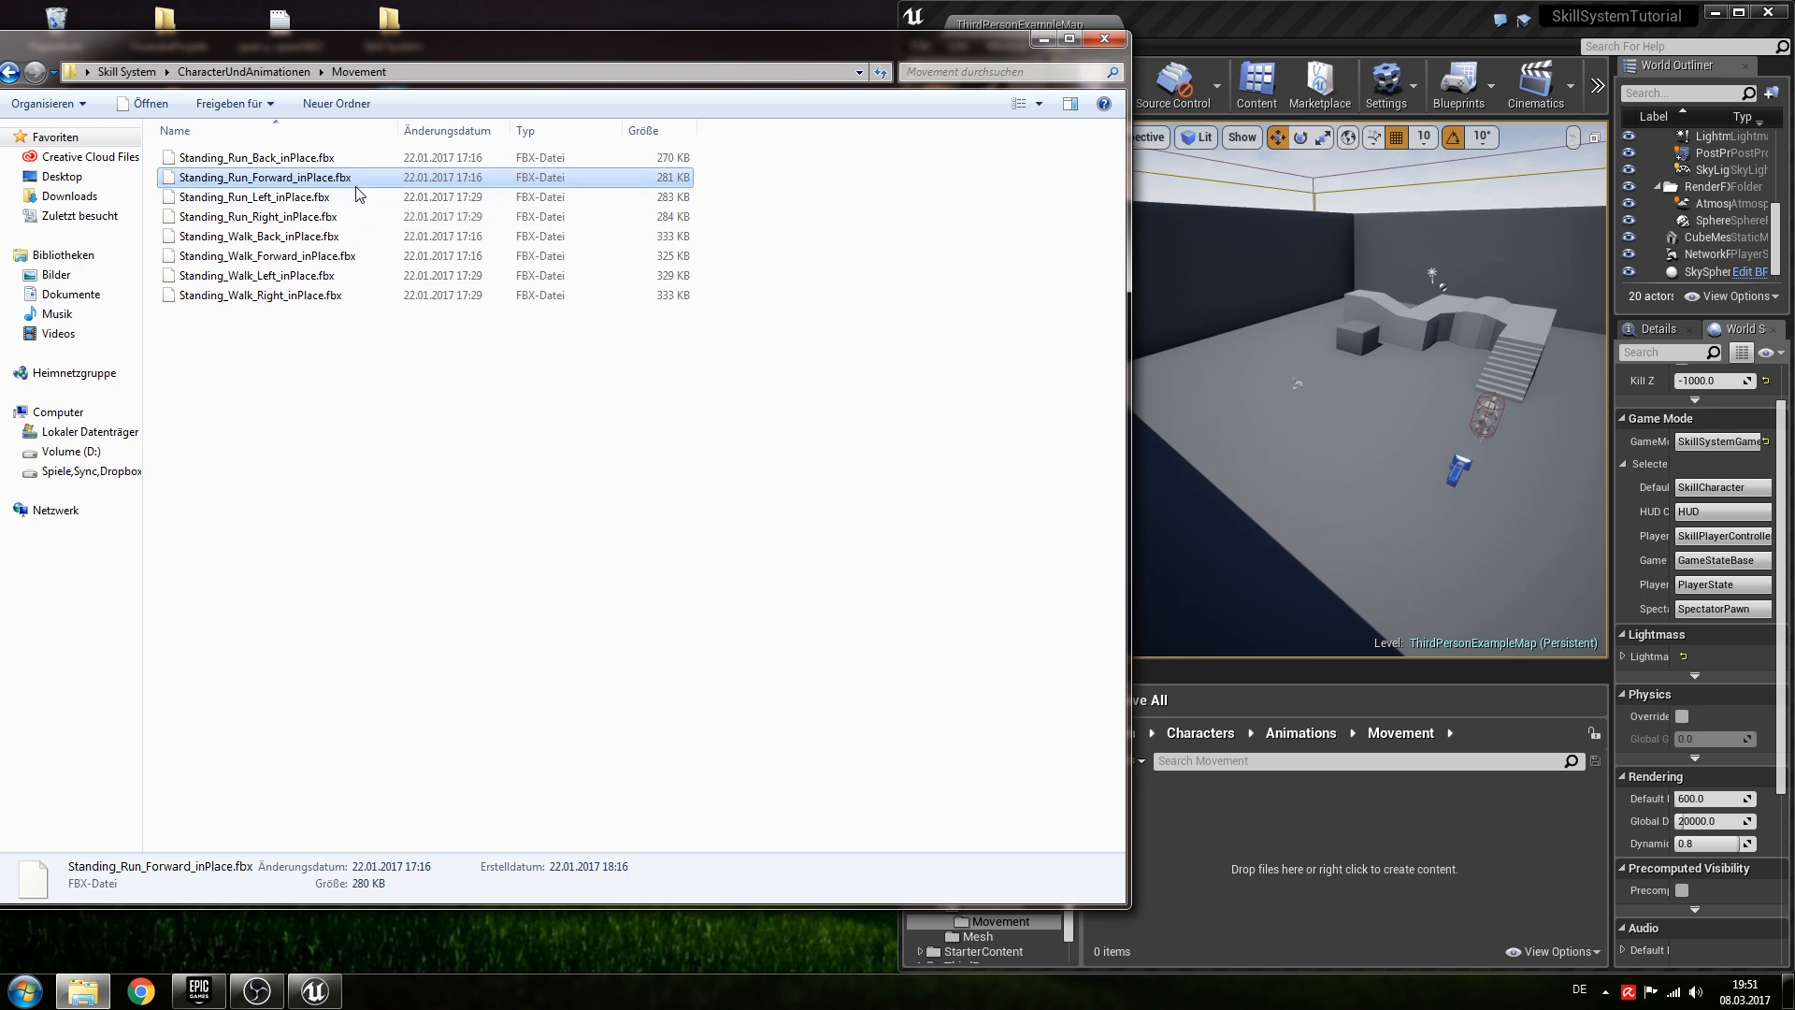
{"action": "mouse_move", "coordinate": [355, 236]}
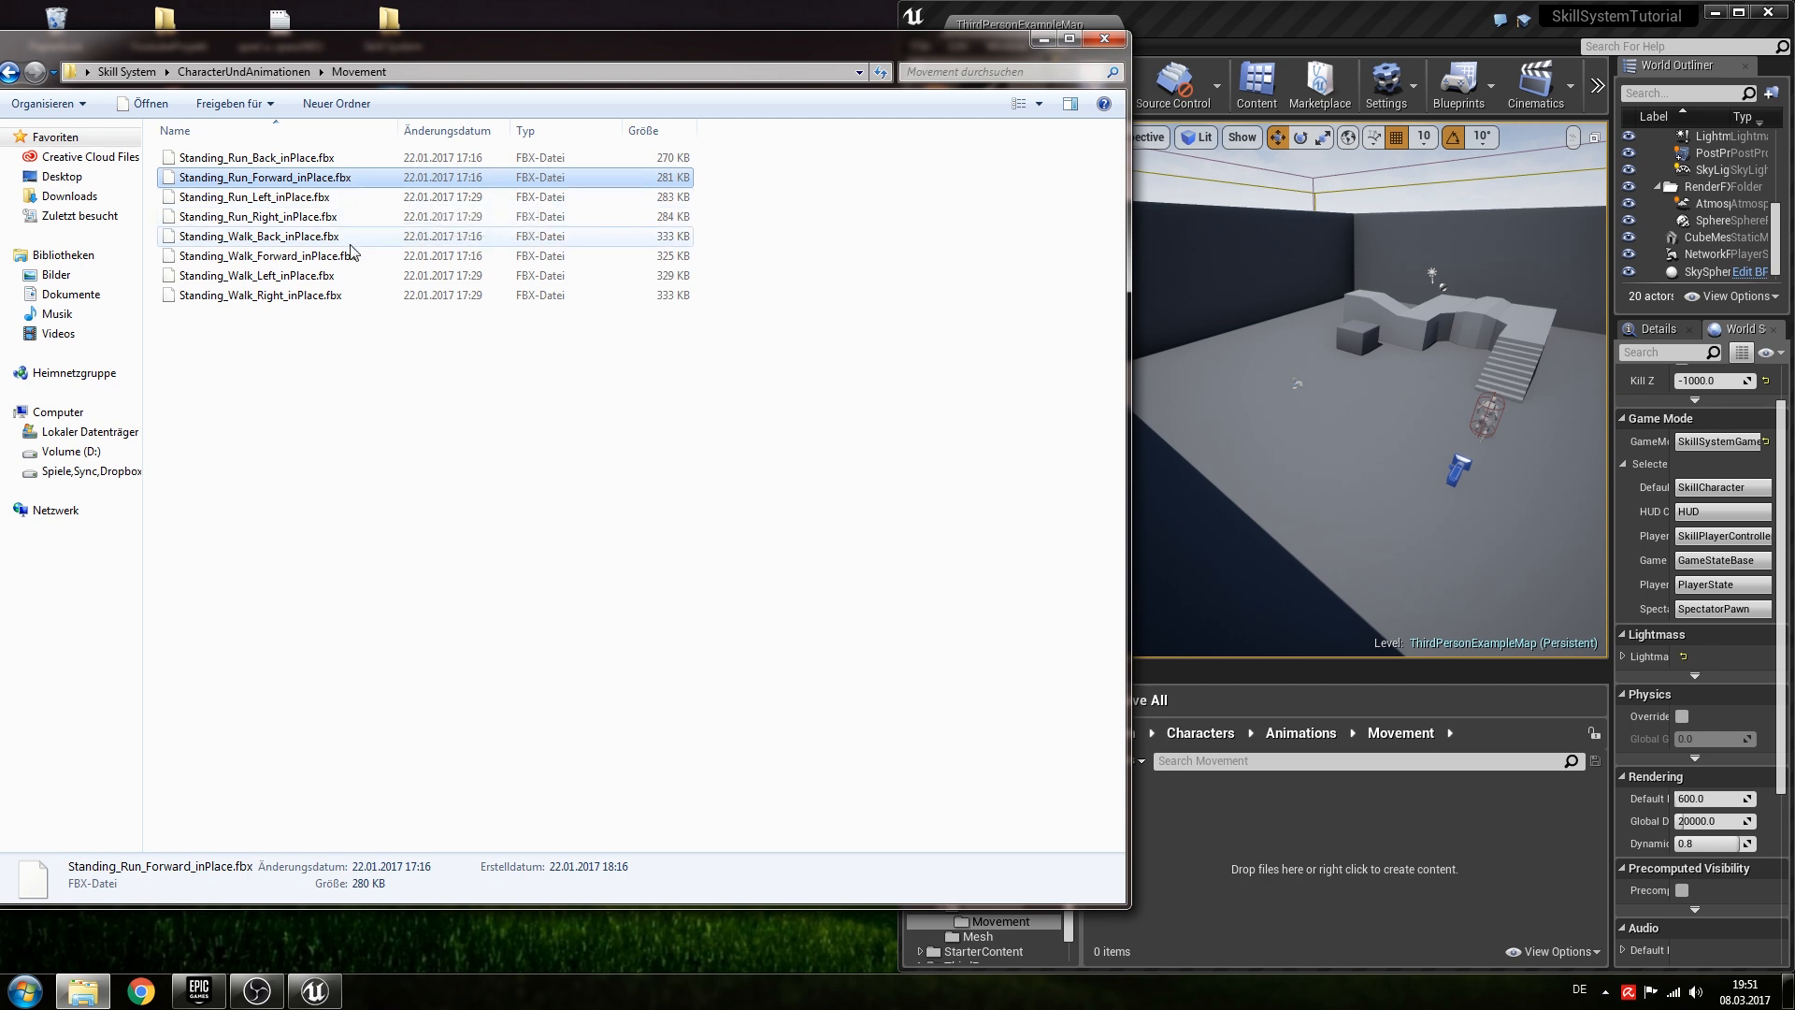
{"action": "left_click", "coordinate": [266, 256]}
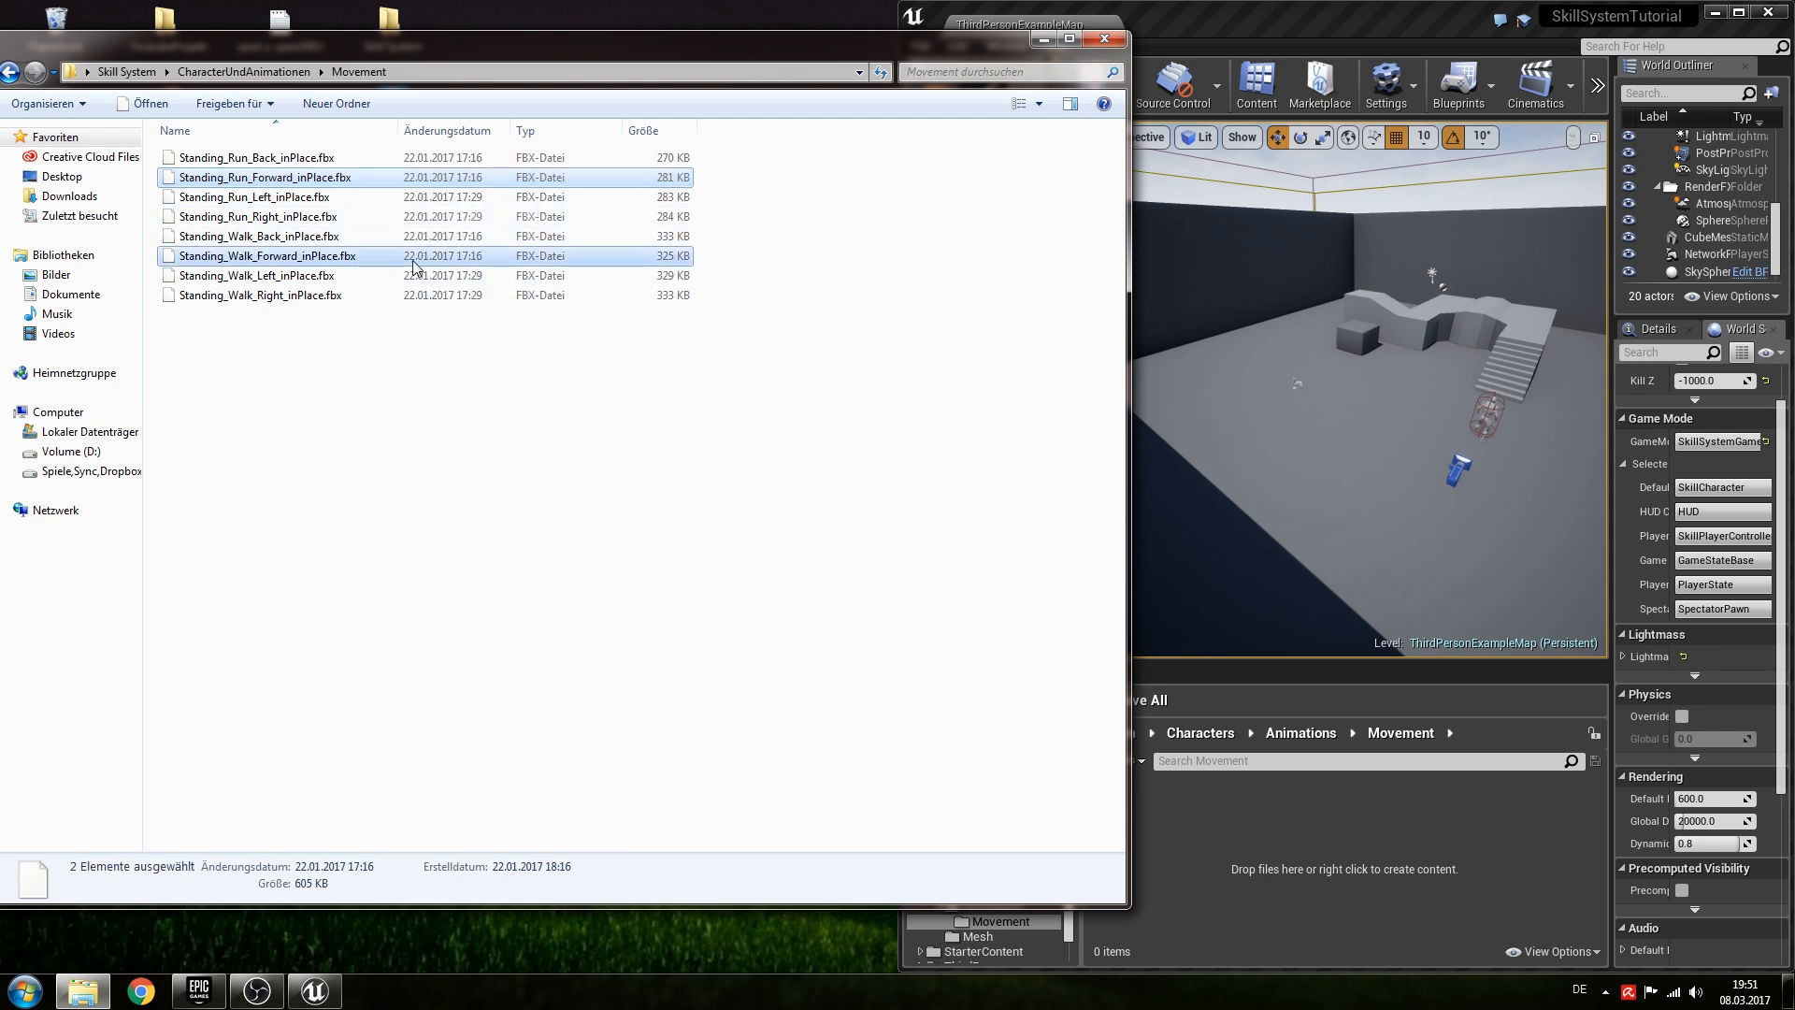
{"action": "mouse_move", "coordinate": [1273, 843]}
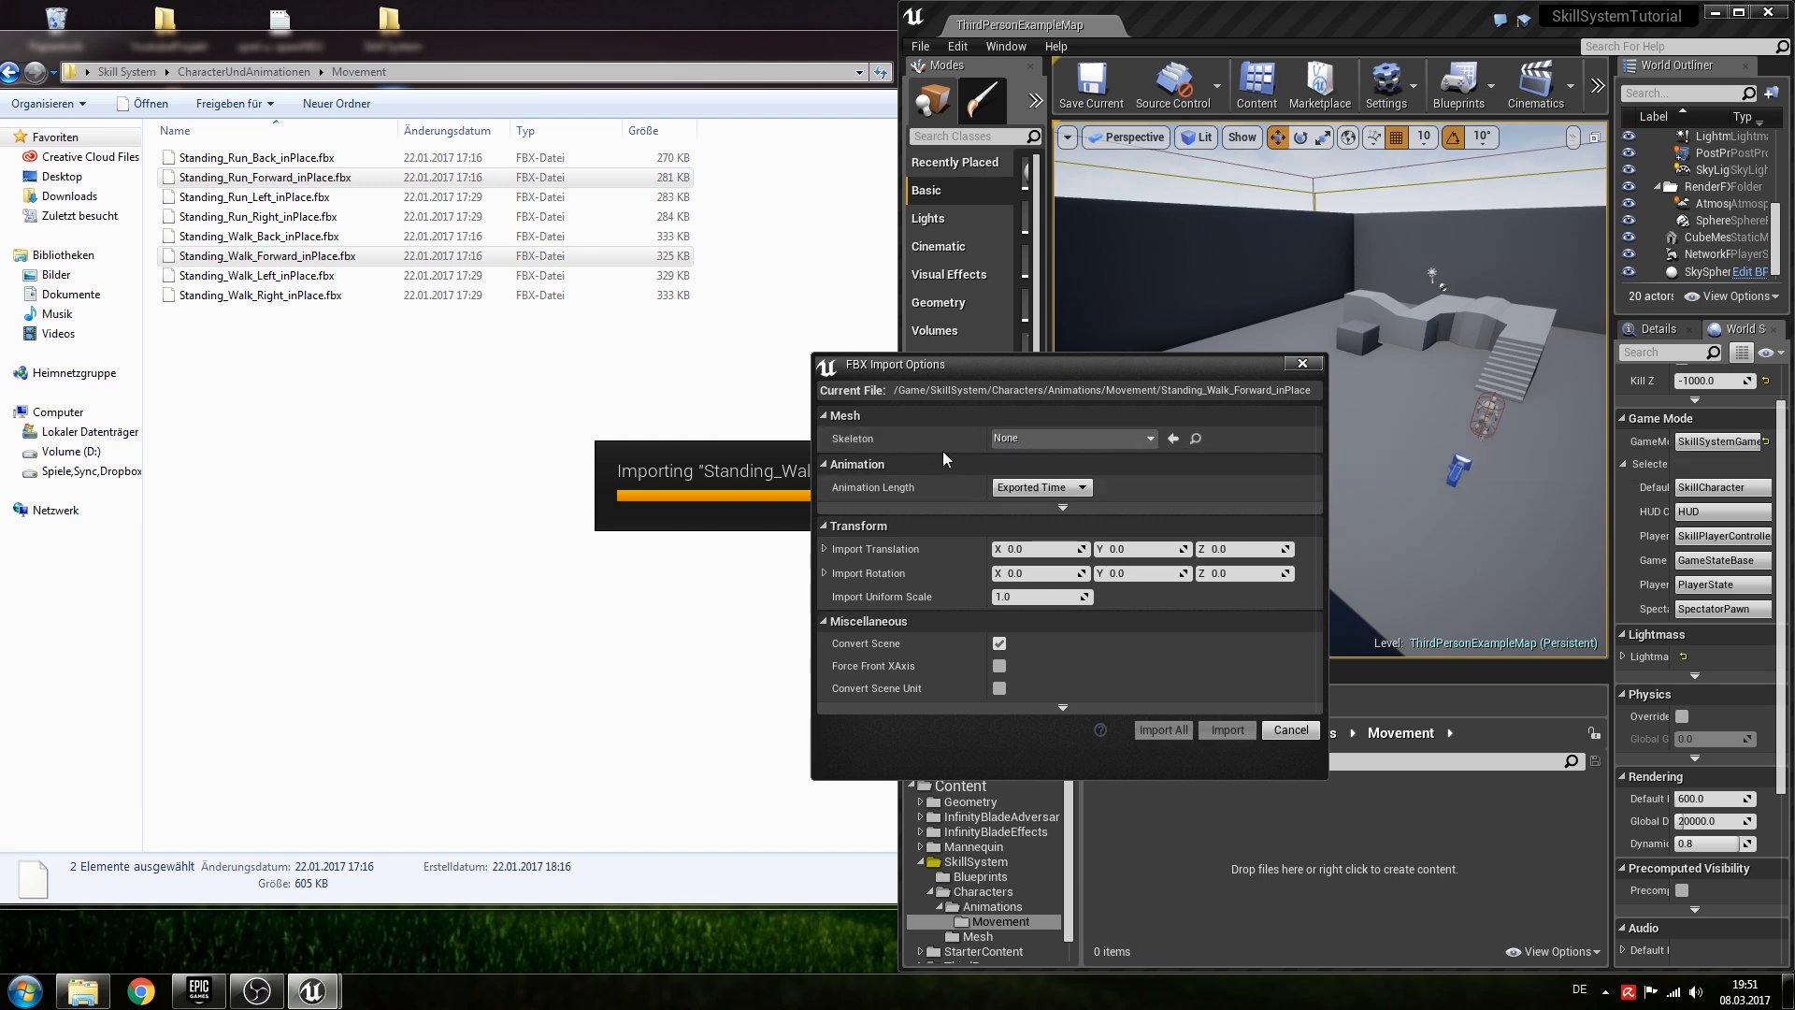
Import both animations into Movement using Character_Skeleton.
{"action": "left_click", "coordinate": [1153, 438]}
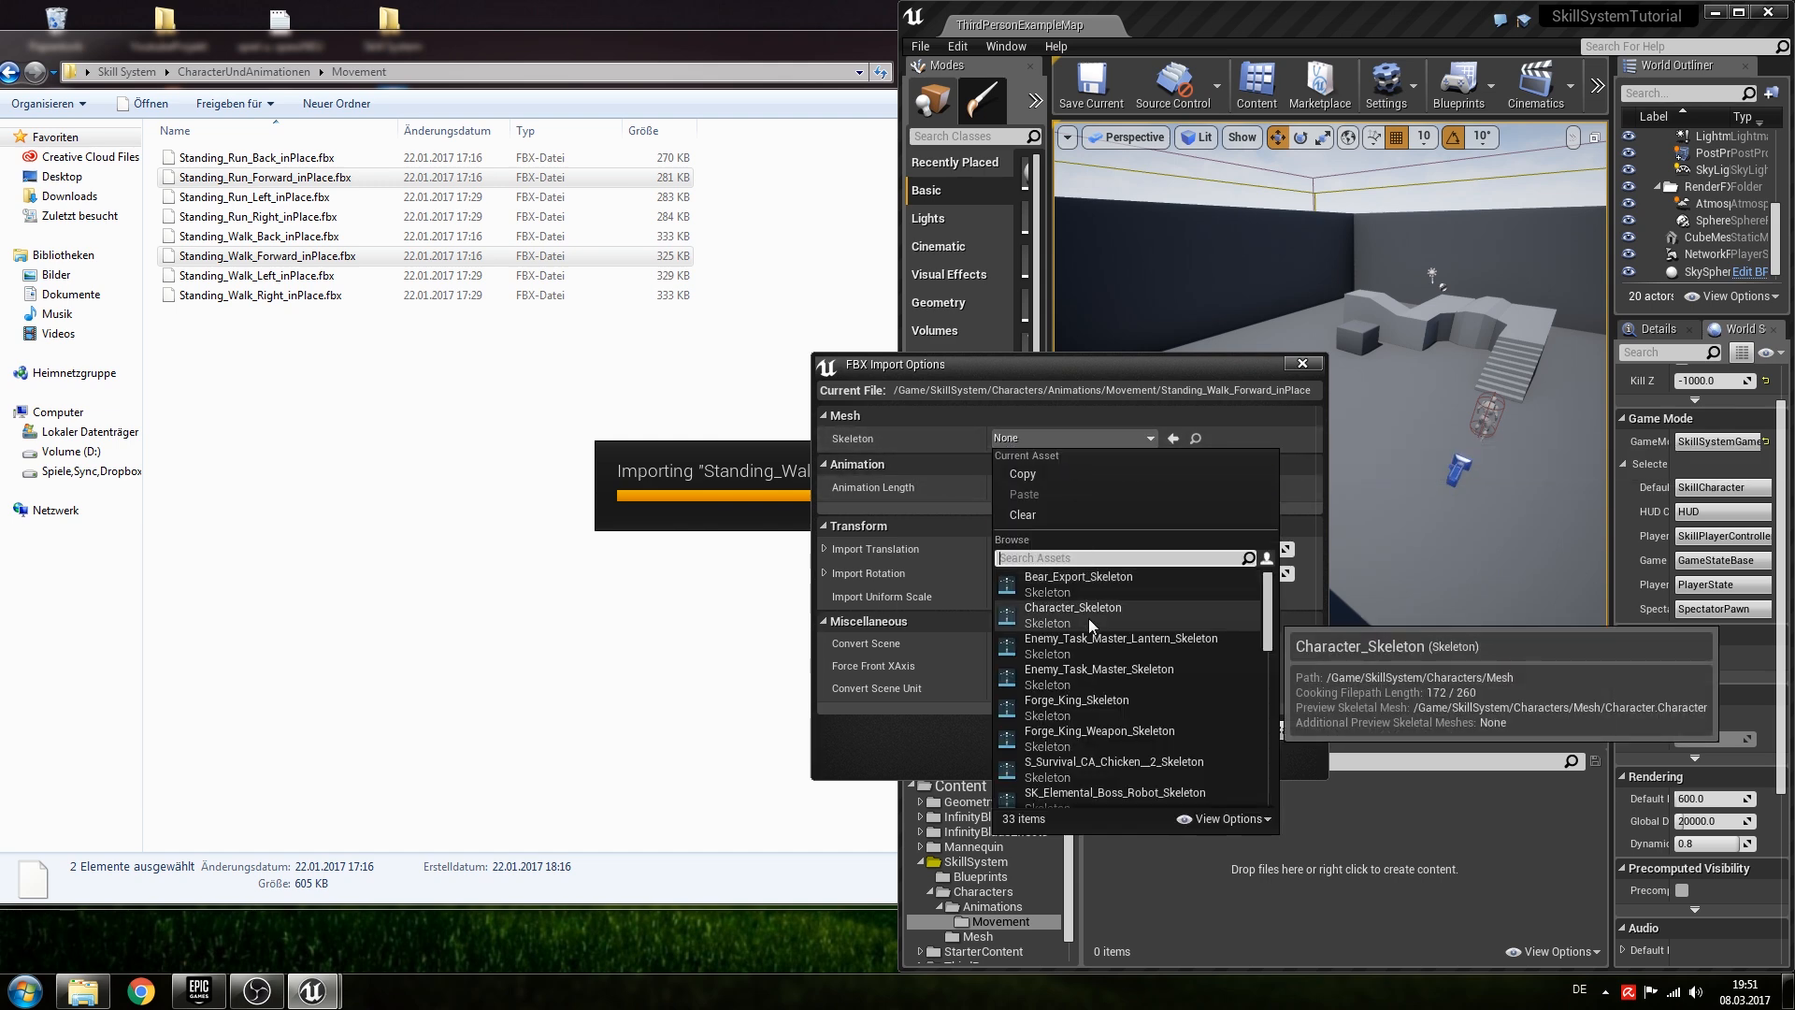
{"action": "left_click", "coordinate": [1073, 607]}
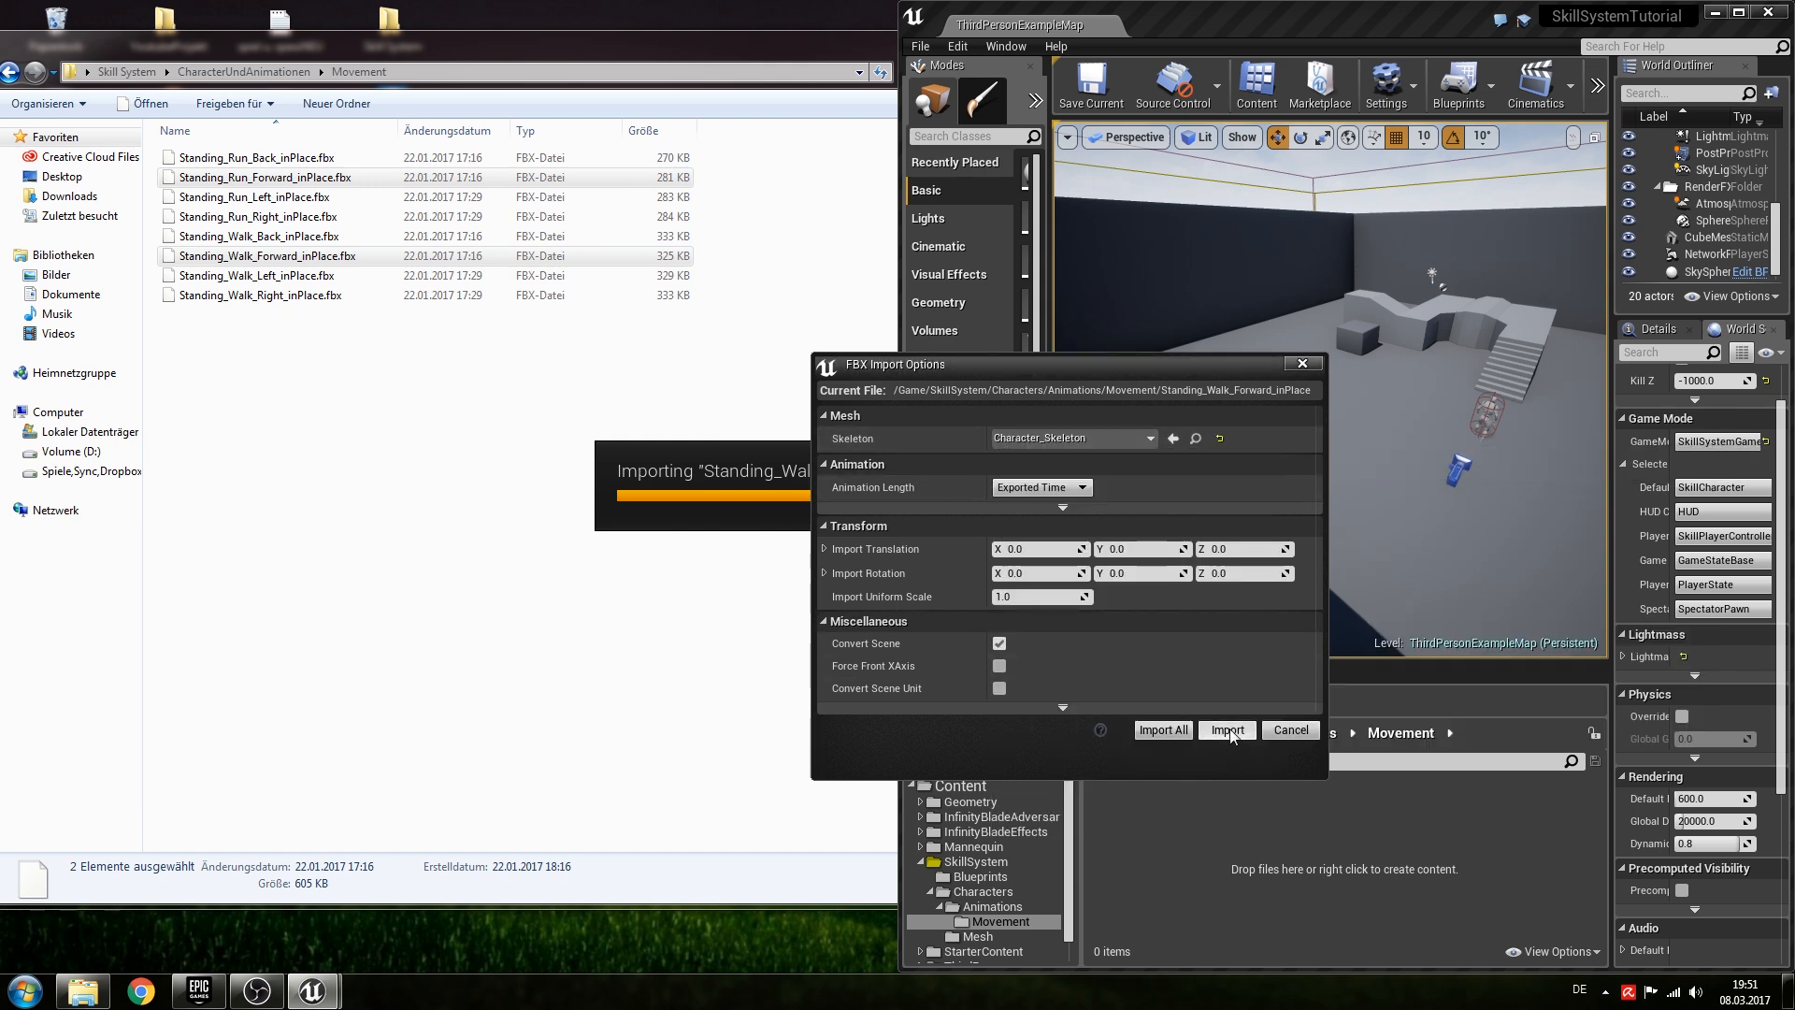
{"action": "left_click", "coordinate": [1225, 729]}
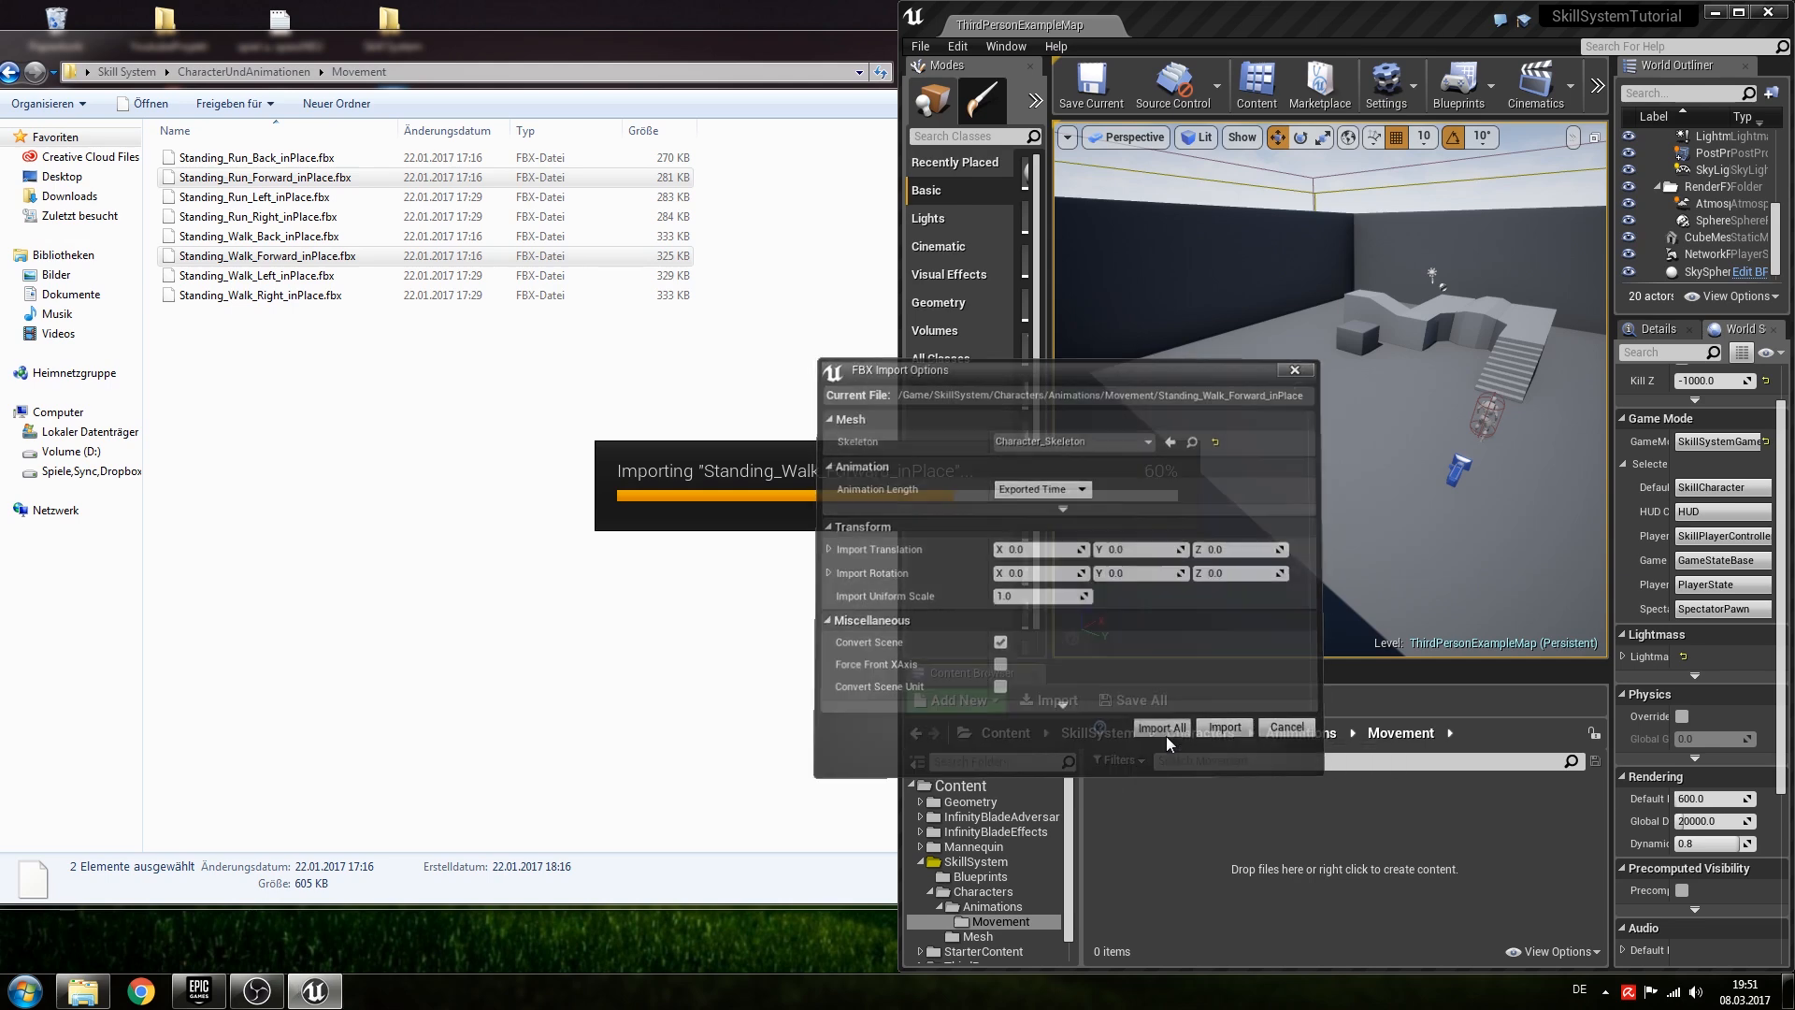
{"action": "left_click", "coordinate": [1159, 728]}
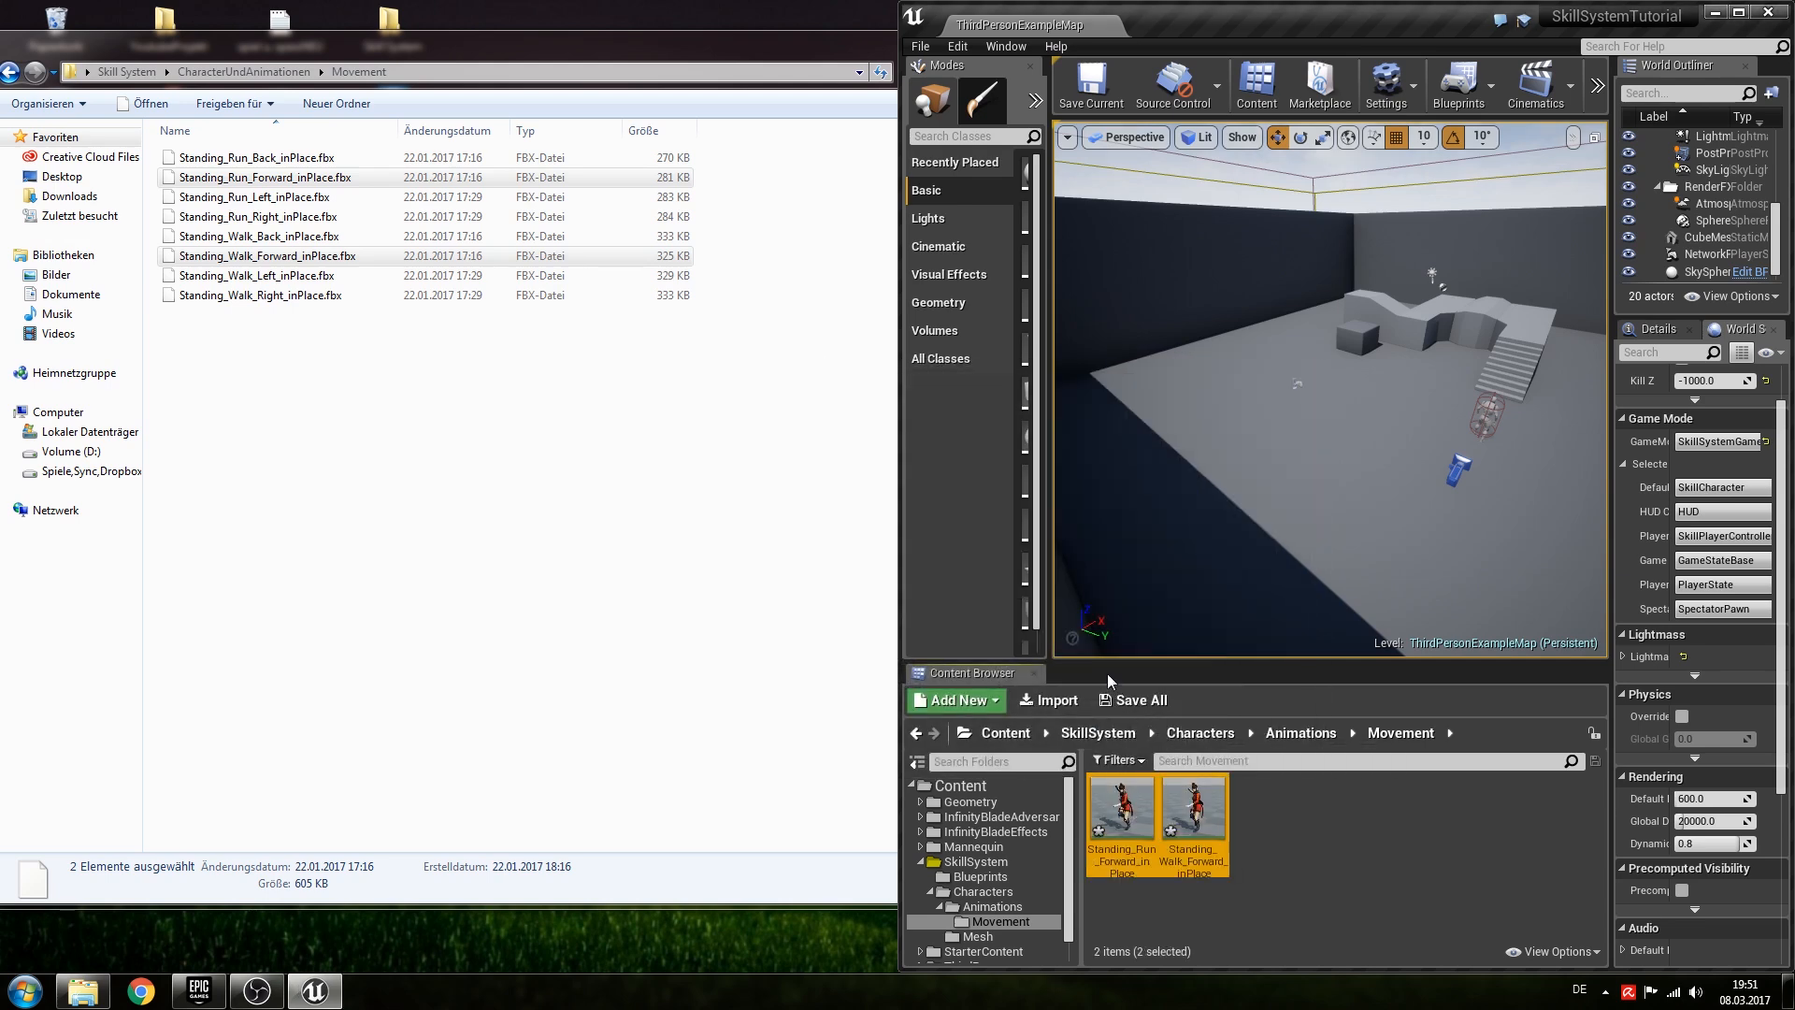
{"action": "mouse_move", "coordinate": [1121, 815]}
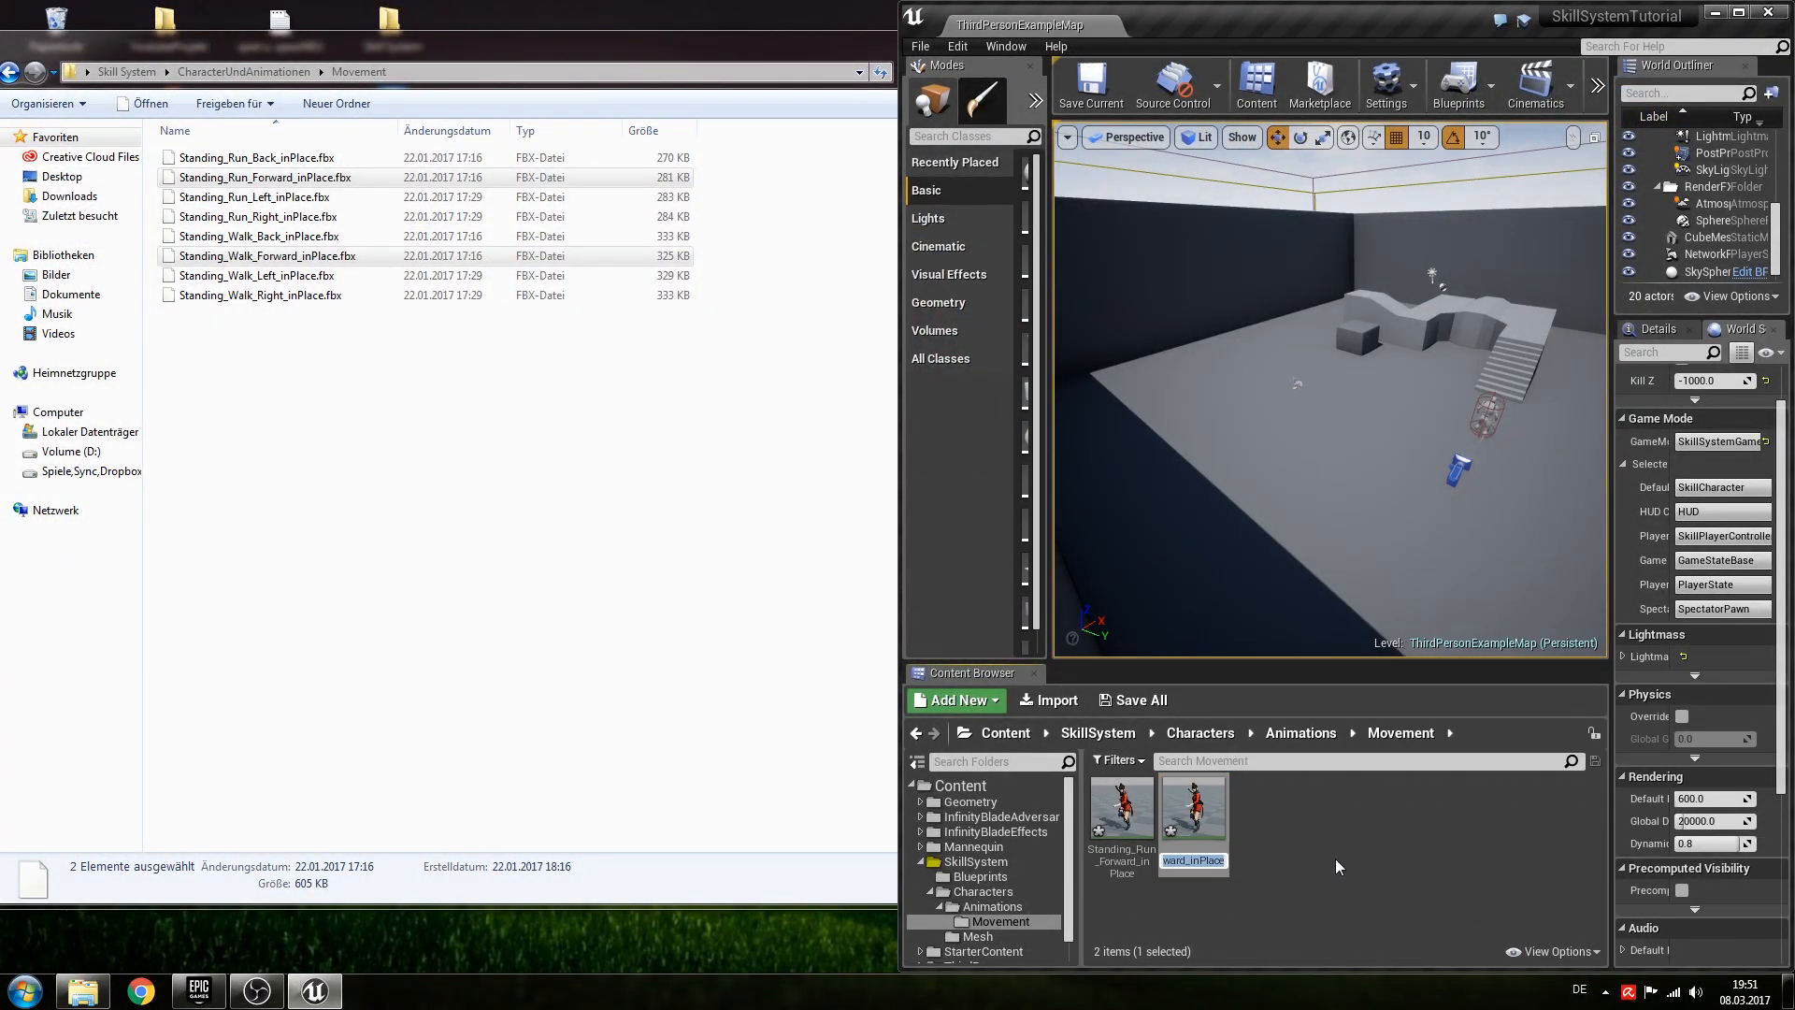
{"action": "mouse_move", "coordinate": [1120, 825]}
{"action": "type", "text": "Walk"}
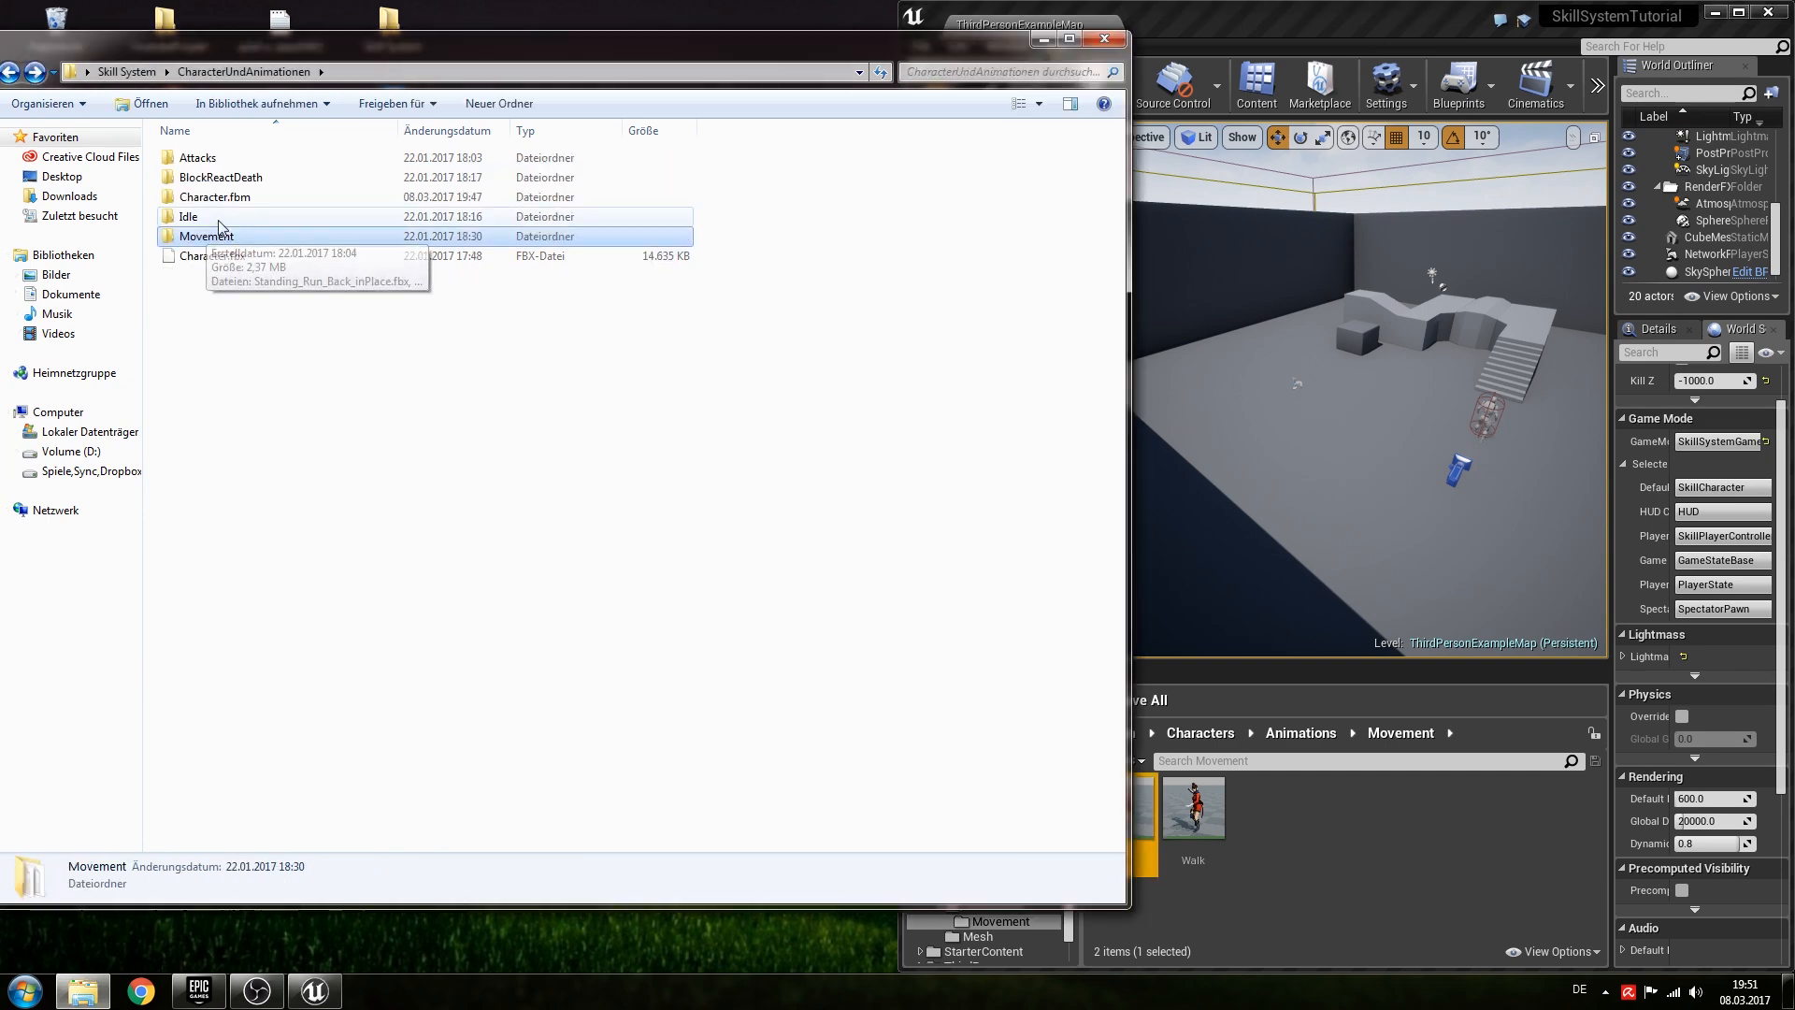
Import standing_idle.fbx into Movement, rename it Idle, and return to Animations.
{"action": "double_click", "coordinate": [188, 216]}
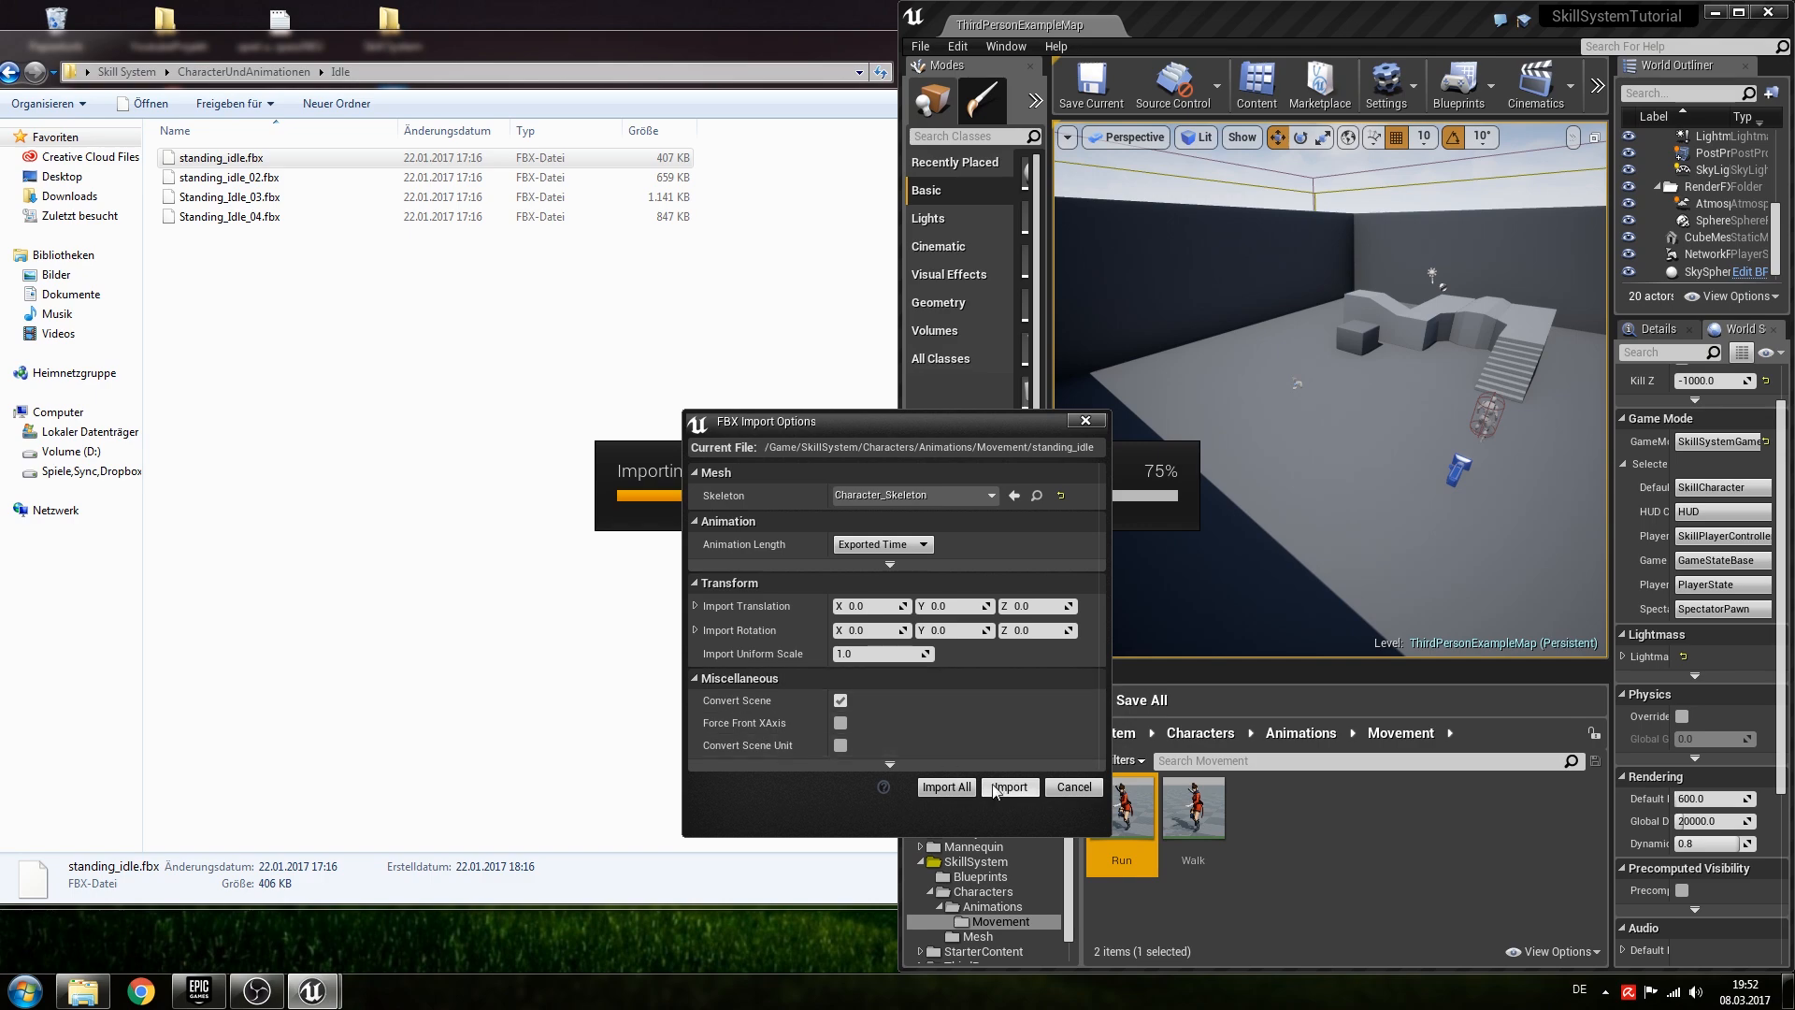
{"action": "left_click", "coordinate": [1008, 787]}
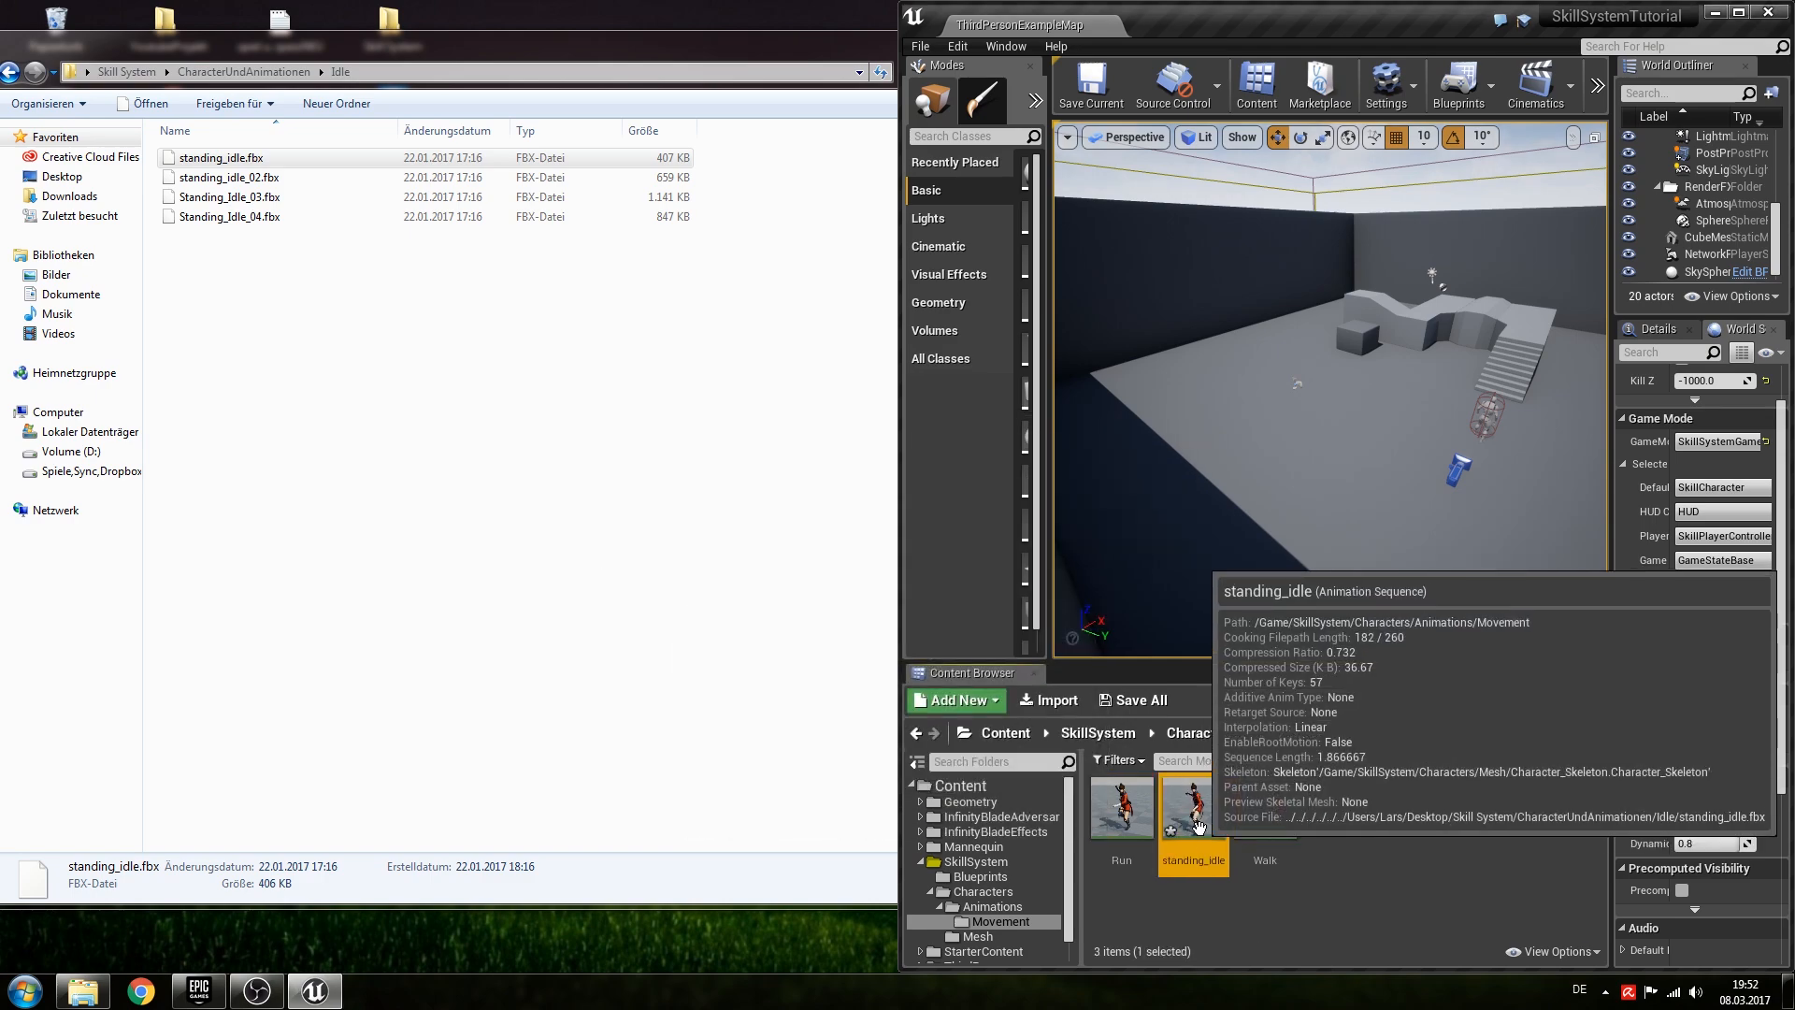
{"action": "double_click", "coordinate": [1193, 806]}
{"action": "type", "text": "Idle"}
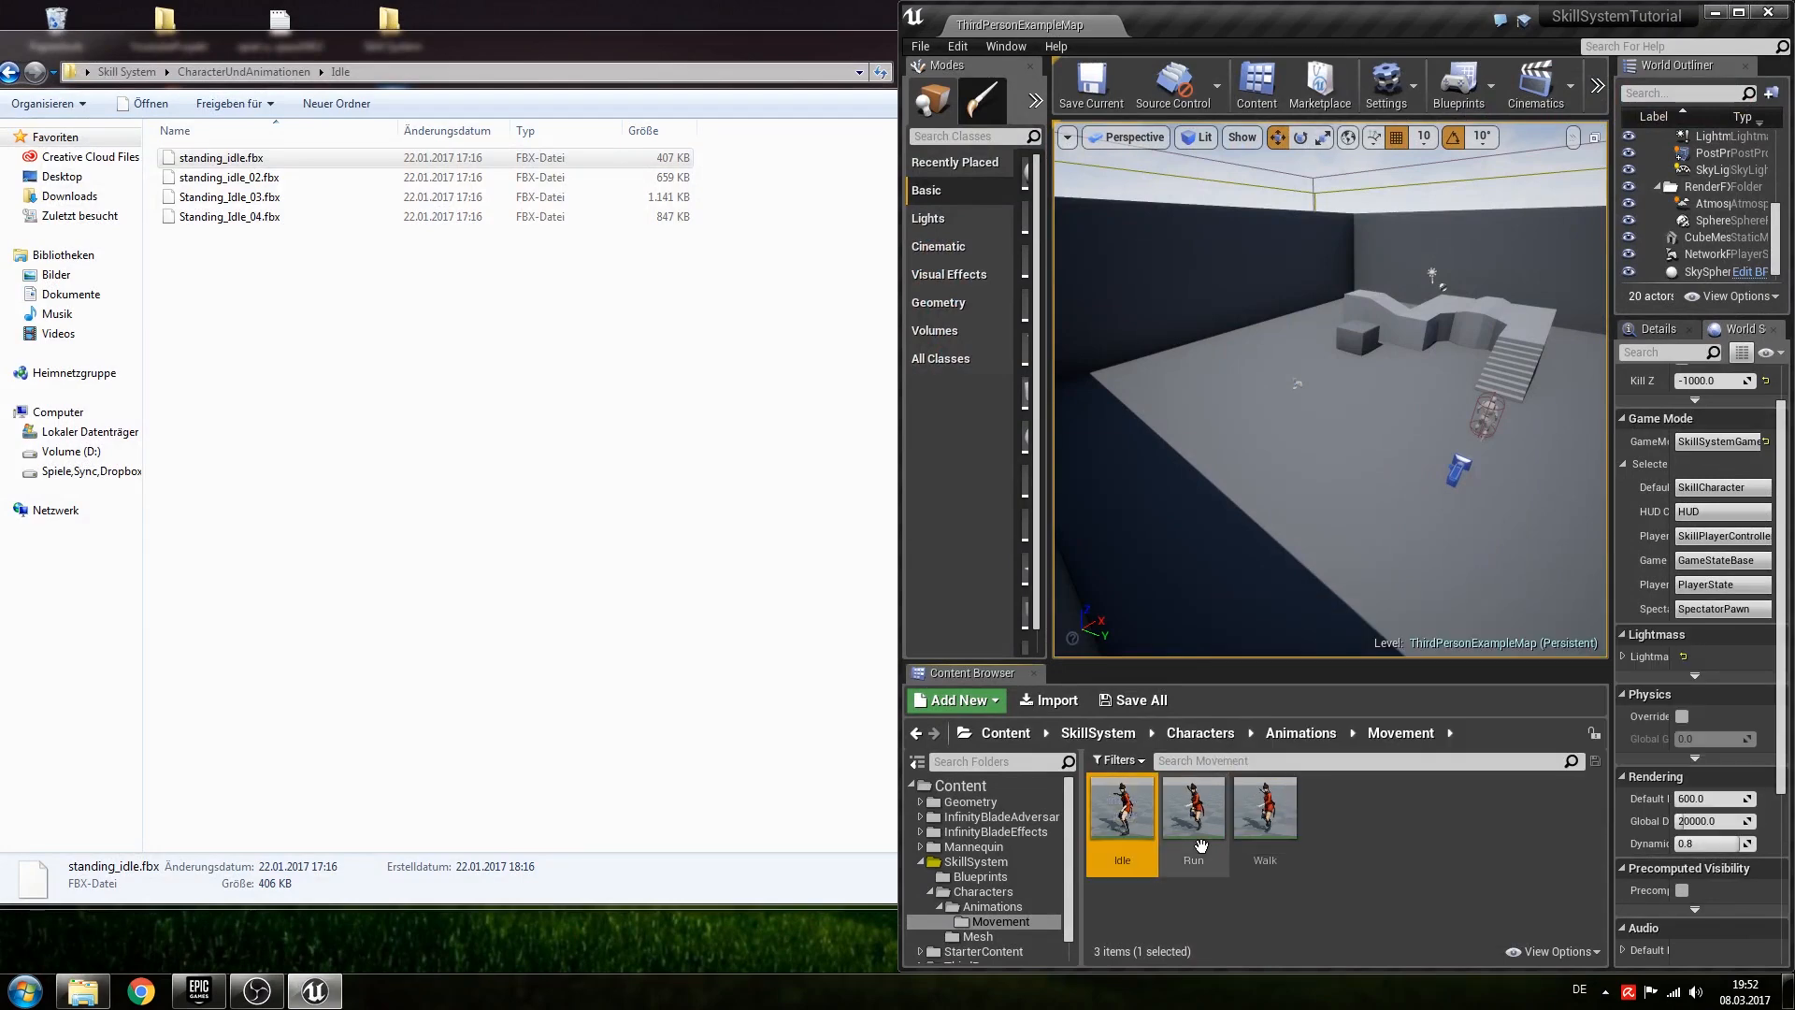
{"action": "left_click", "coordinate": [957, 700]}
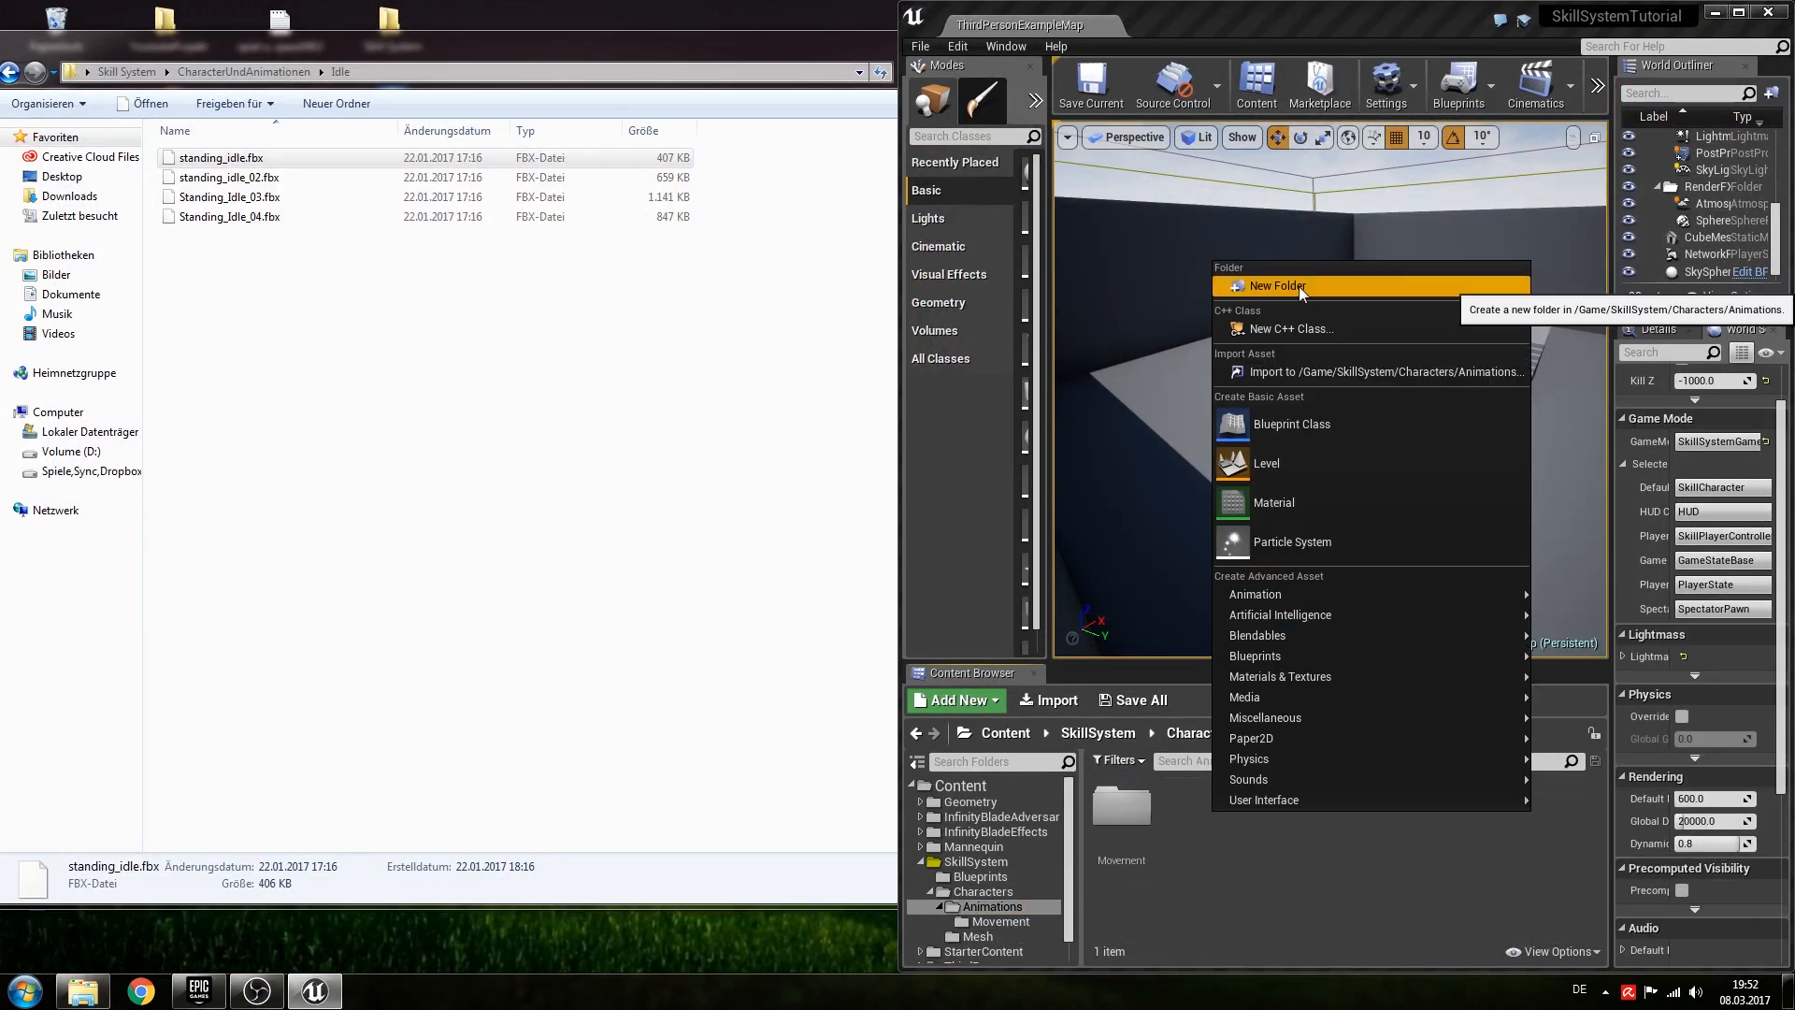
Create a Reactions folder and select all six BlockReactDeath FBX files for import.
{"action": "left_click", "coordinate": [1277, 285]}
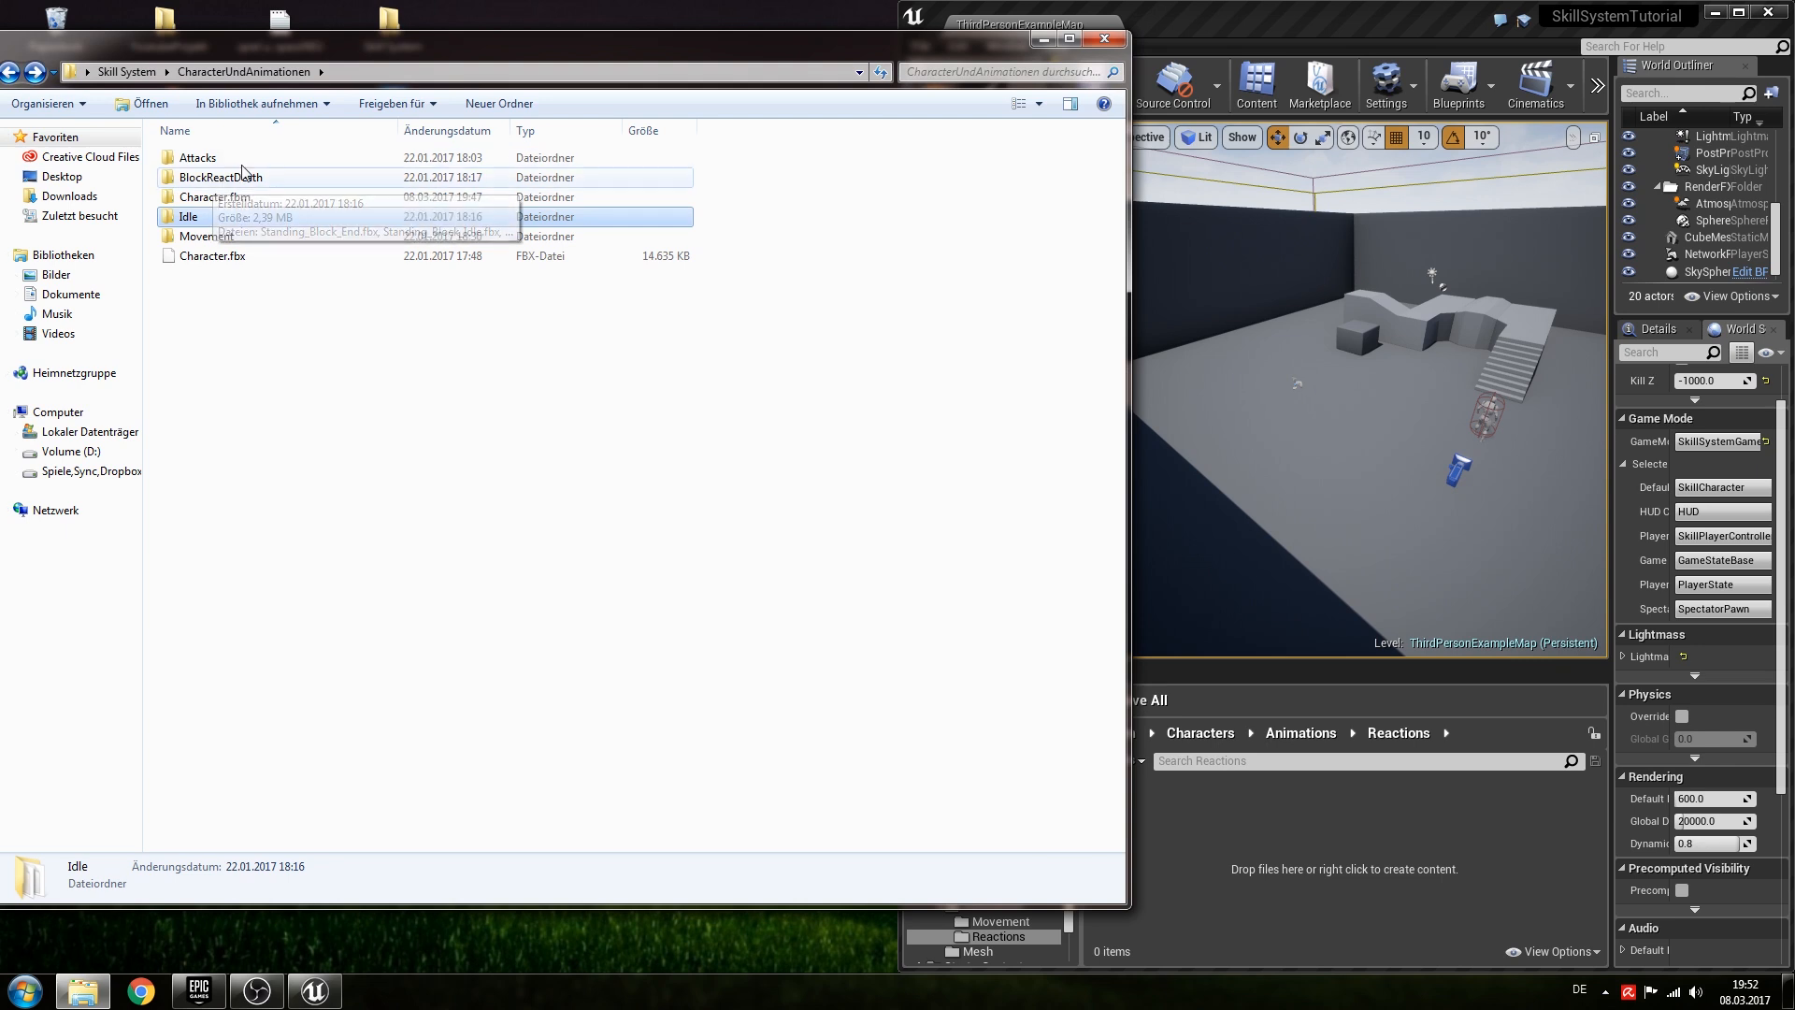
{"action": "double_click", "coordinate": [220, 176]}
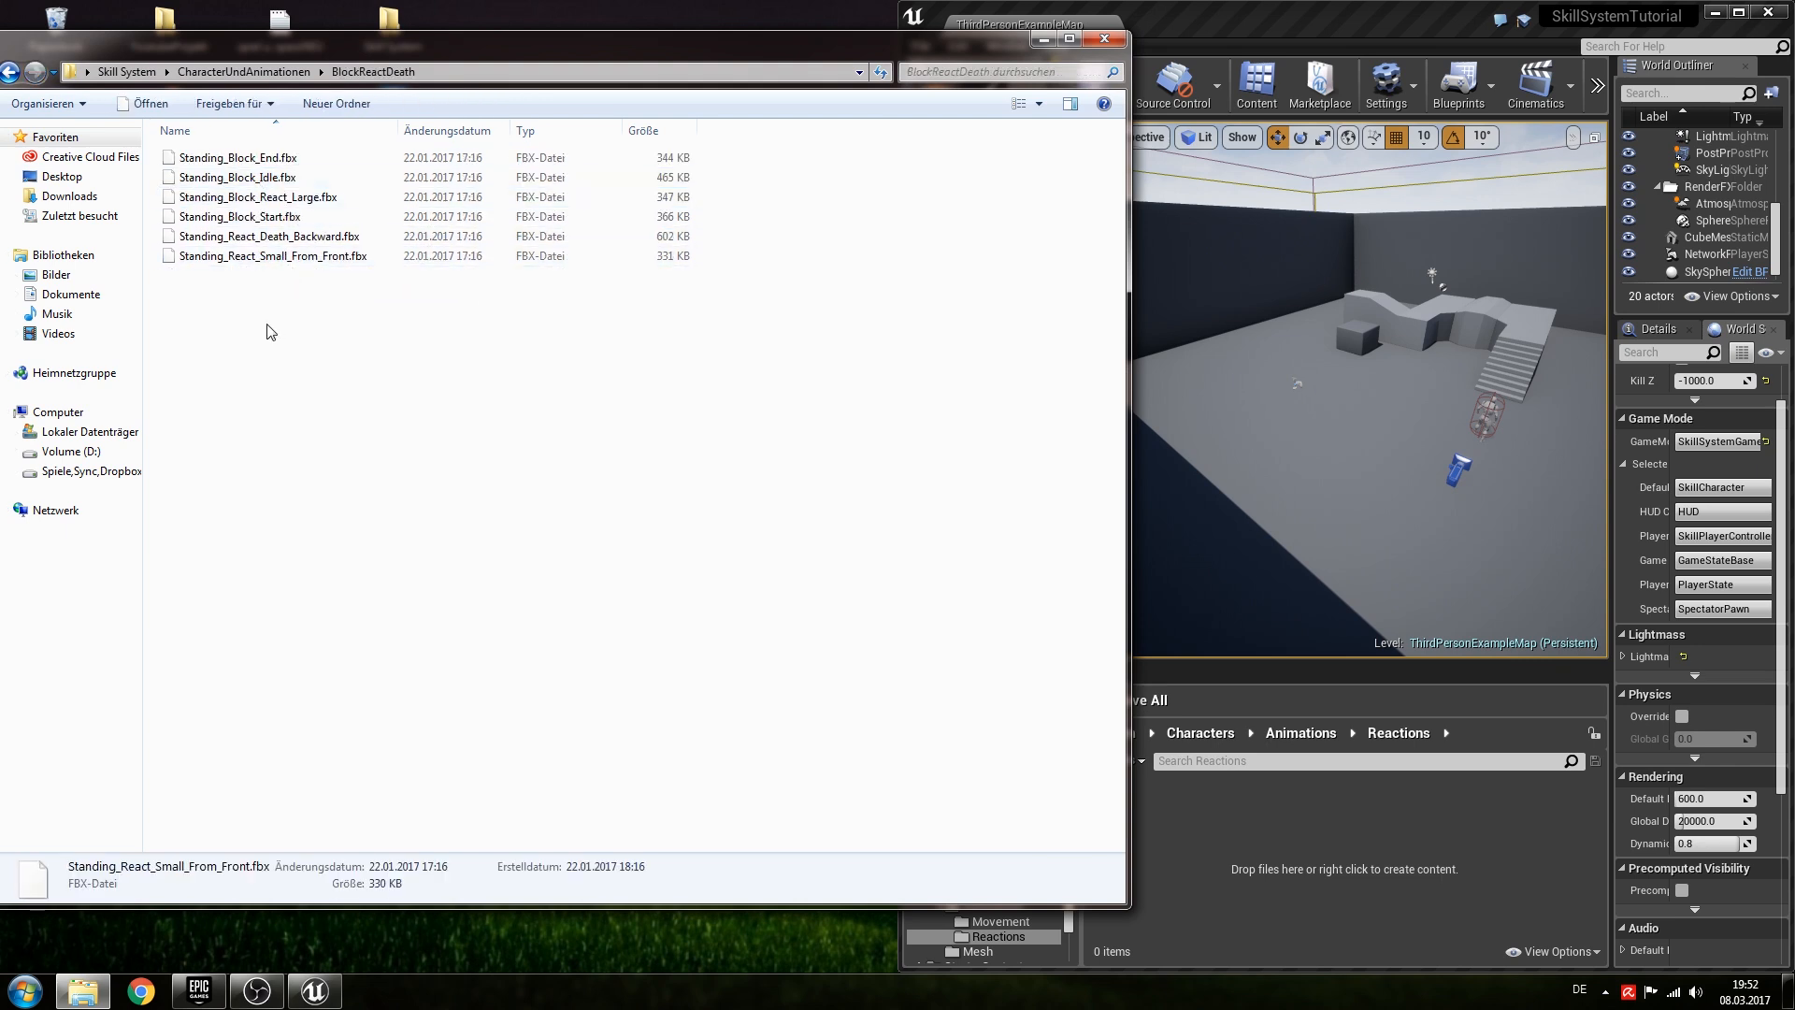
{"action": "left_click", "coordinate": [272, 255]}
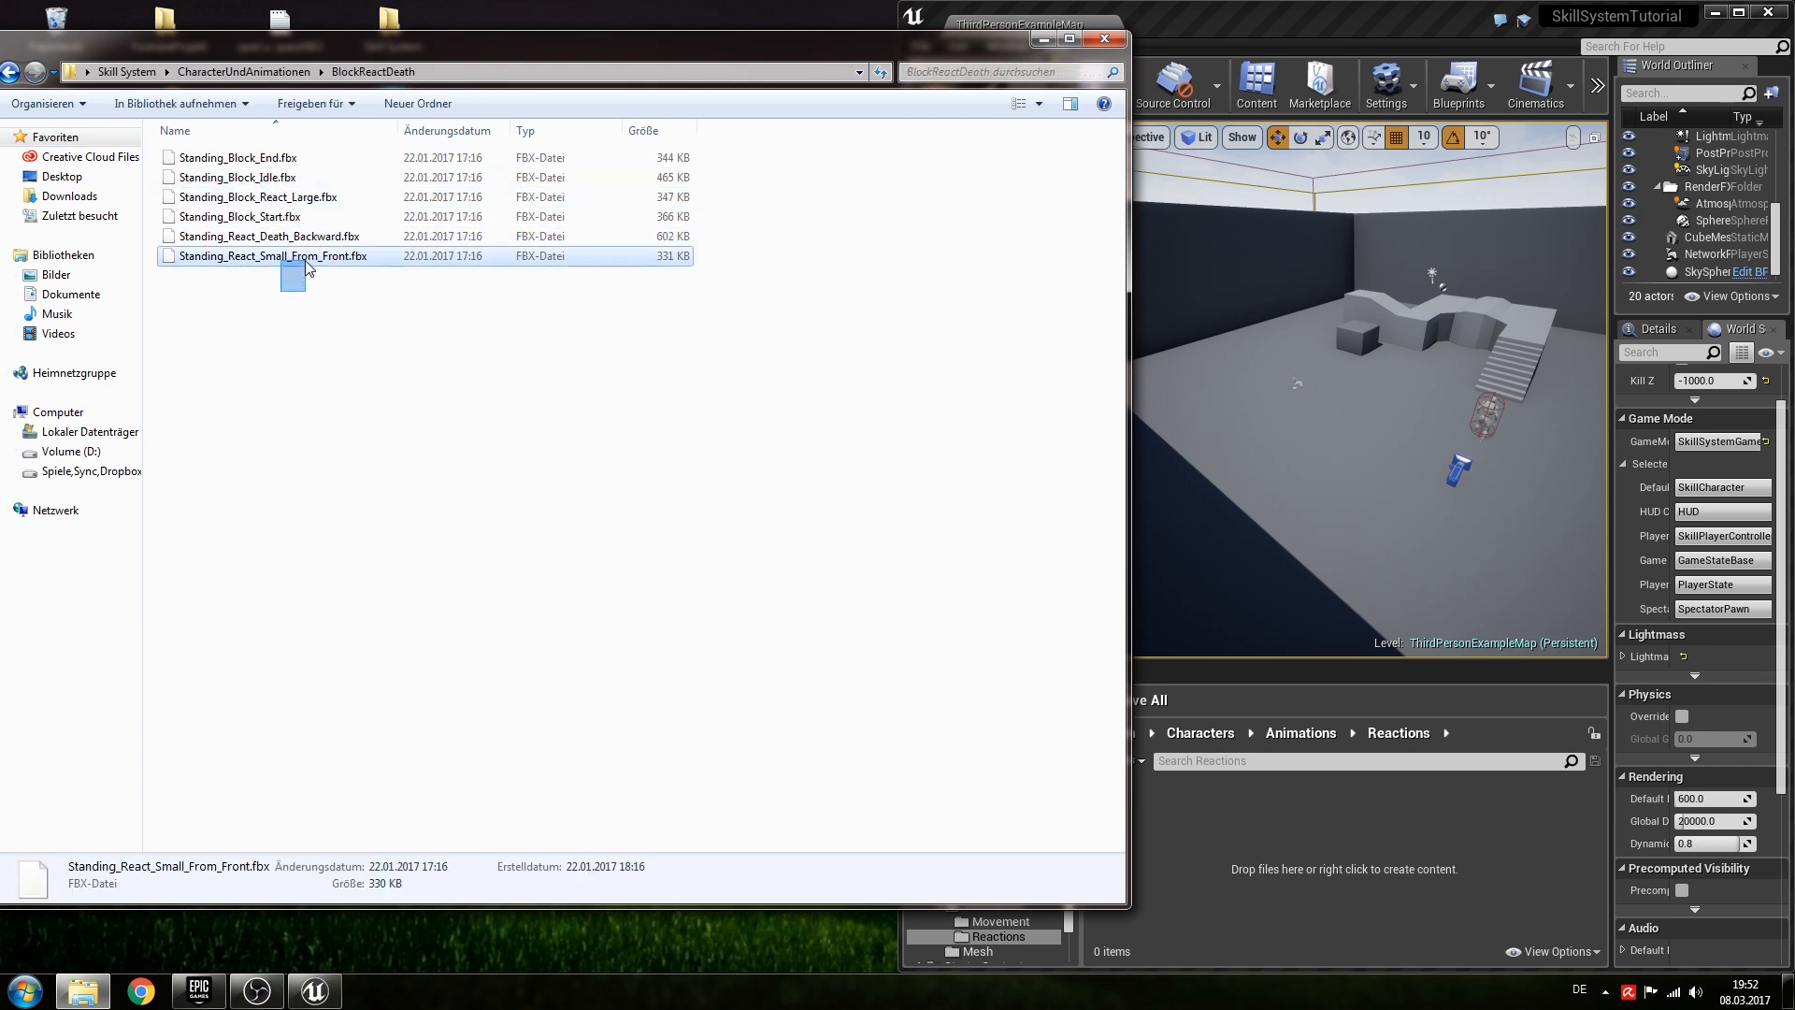
{"action": "left_click", "coordinate": [270, 235]}
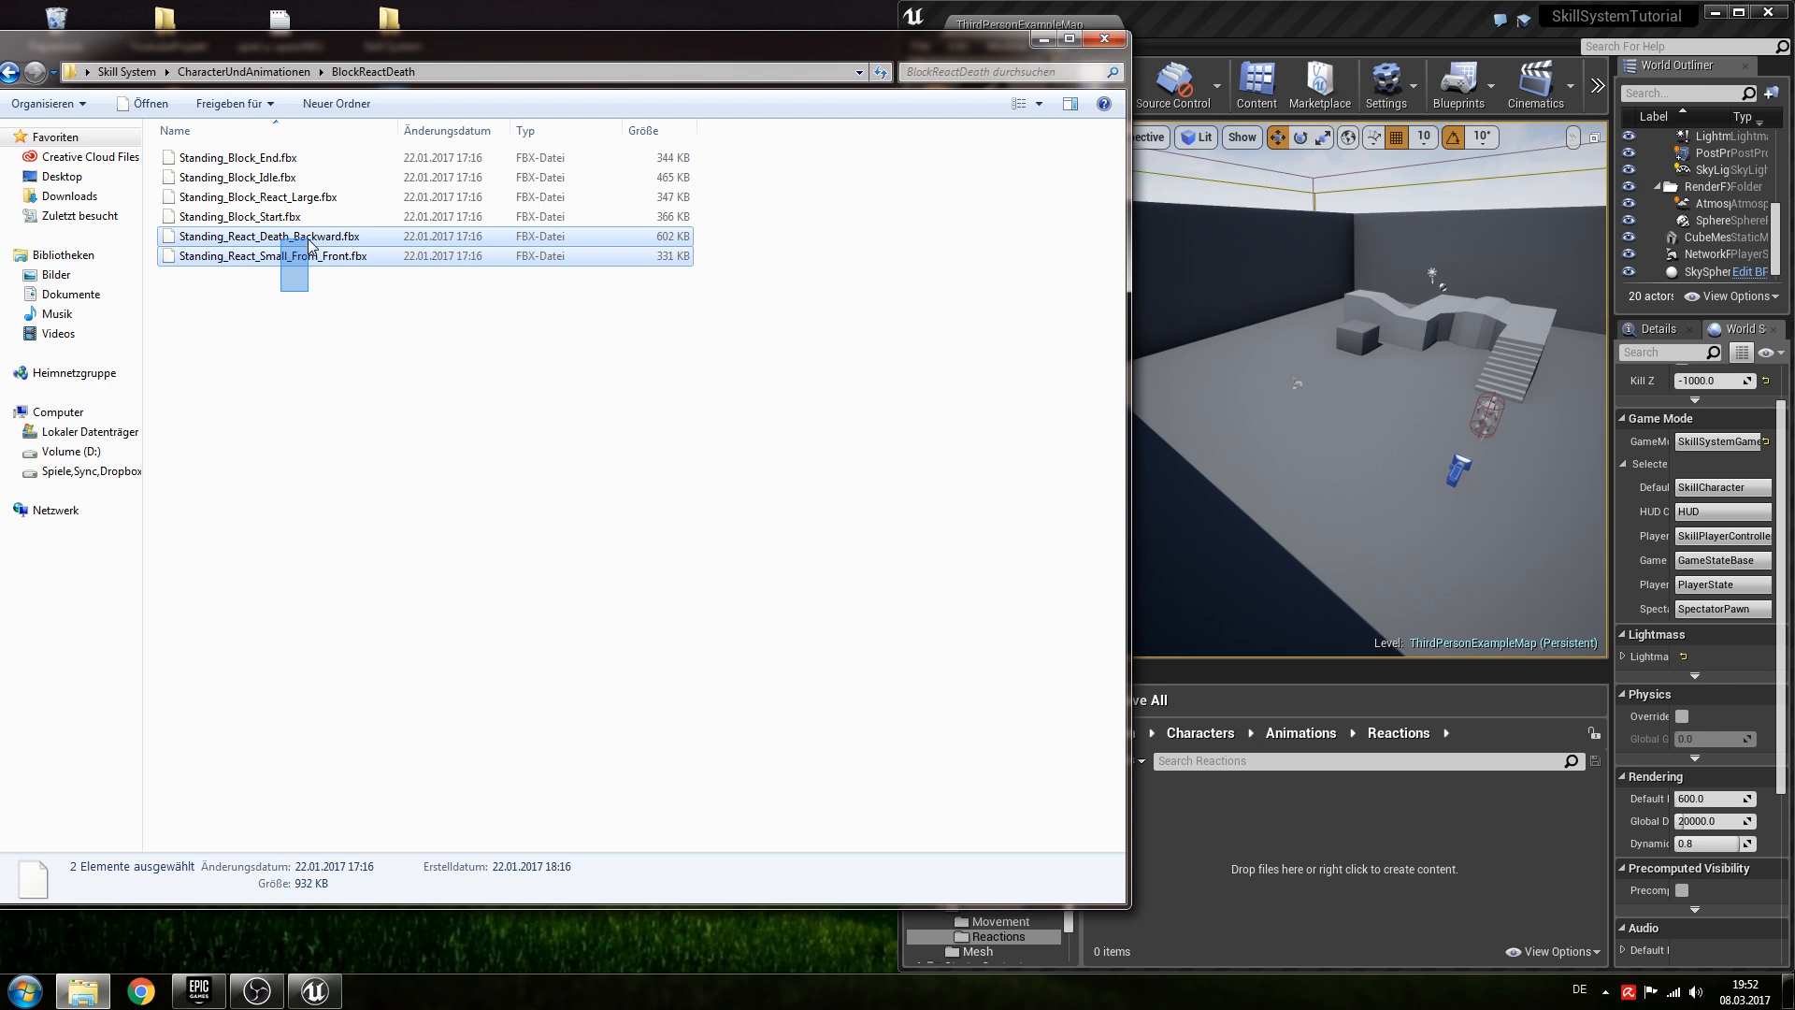
{"action": "left_click", "coordinate": [258, 198]}
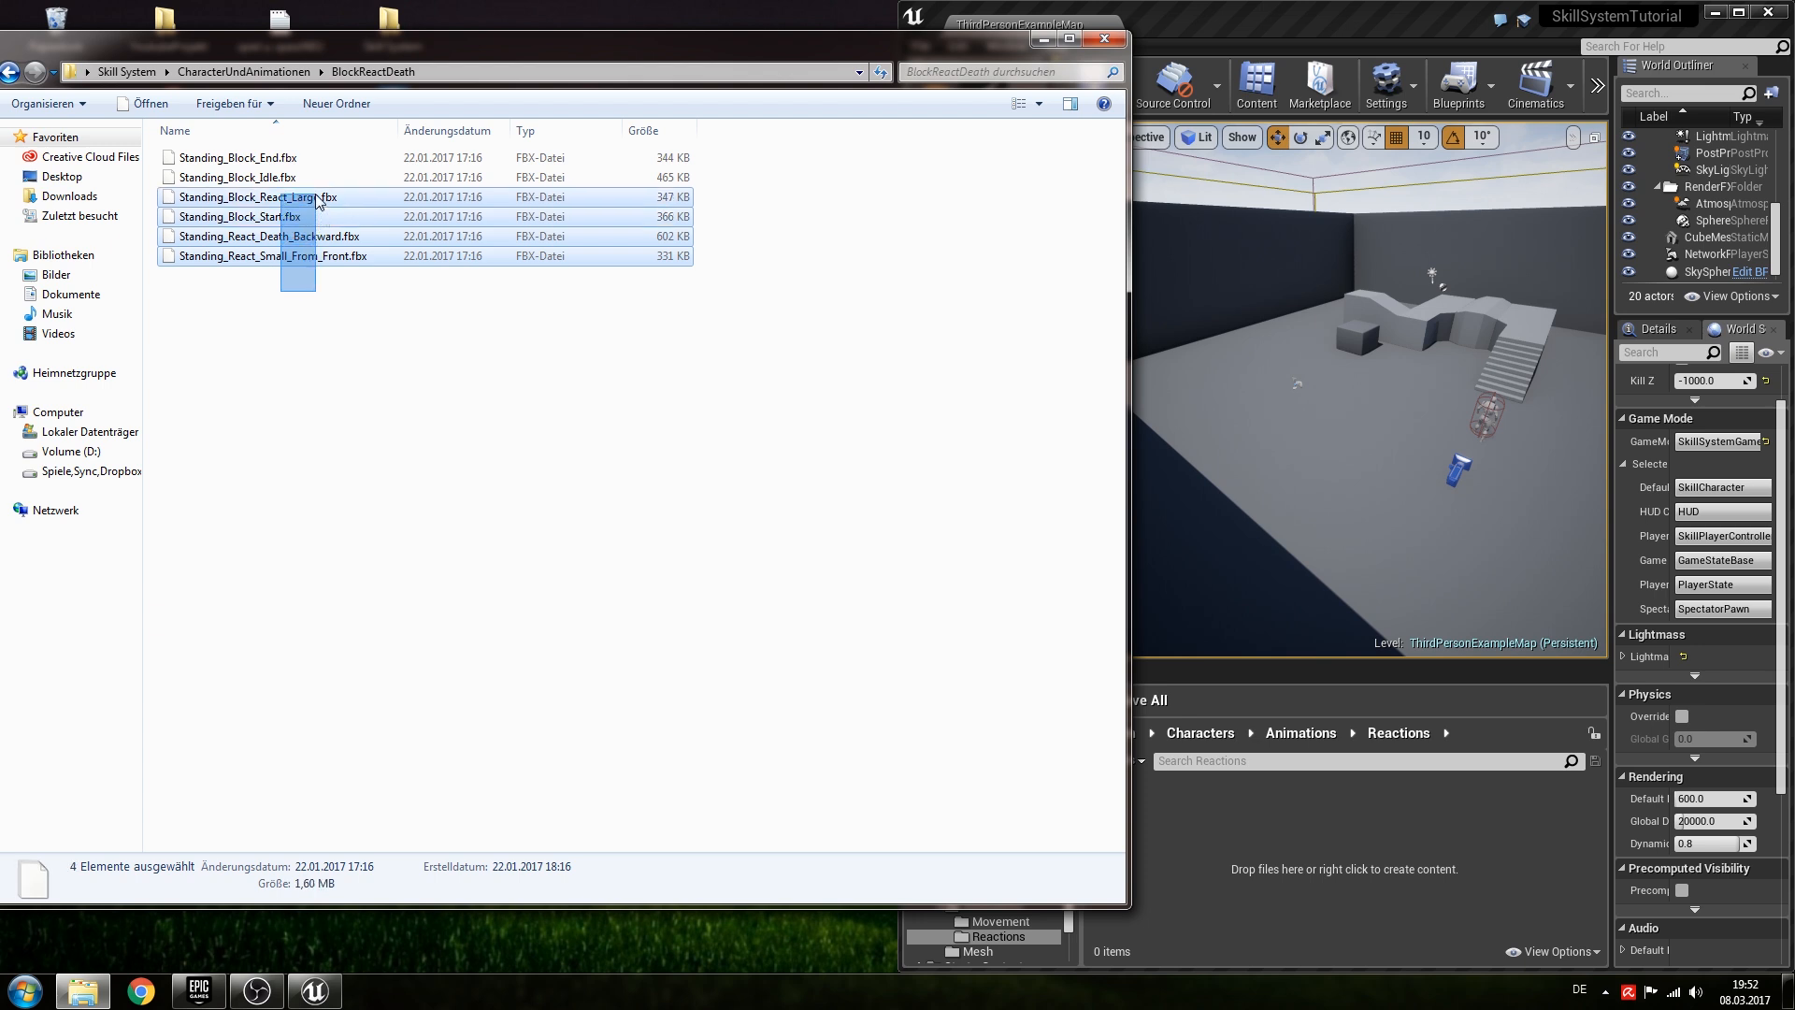
{"action": "key", "text": "ctrl+a"}
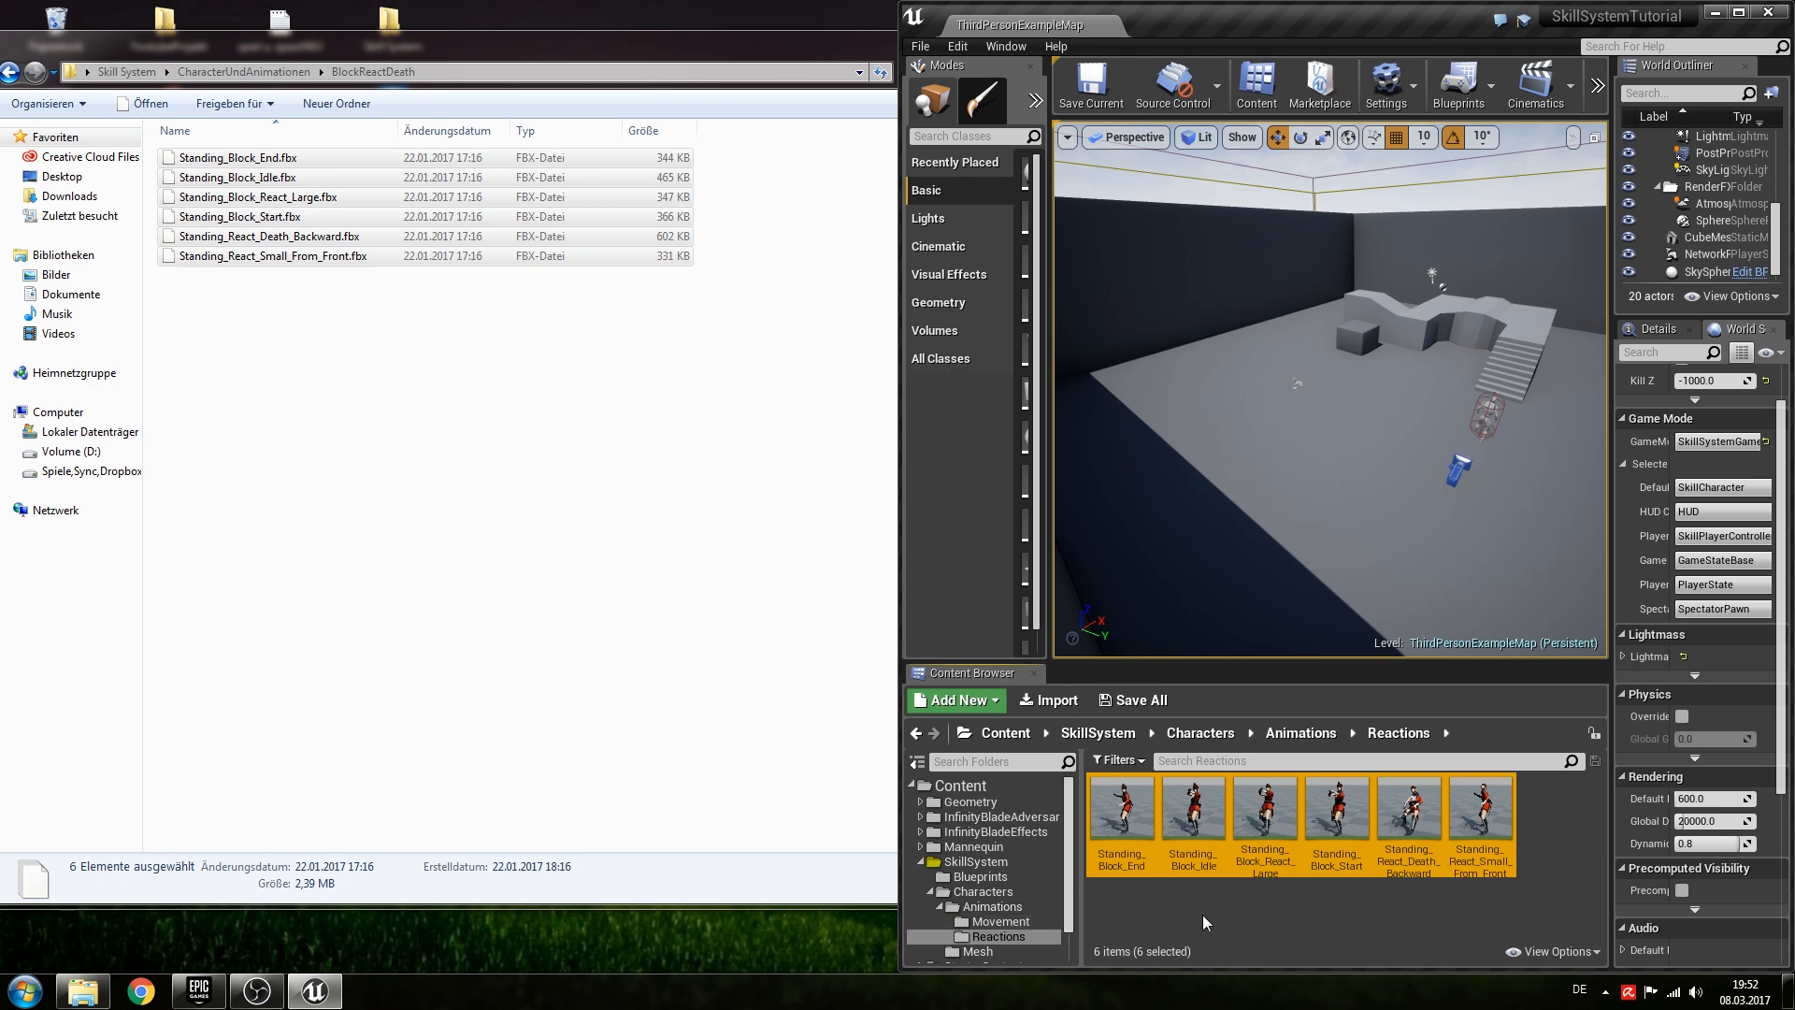
Return to the Animations folder after the six reaction animations import.
{"action": "double_click", "coordinate": [1407, 825]}
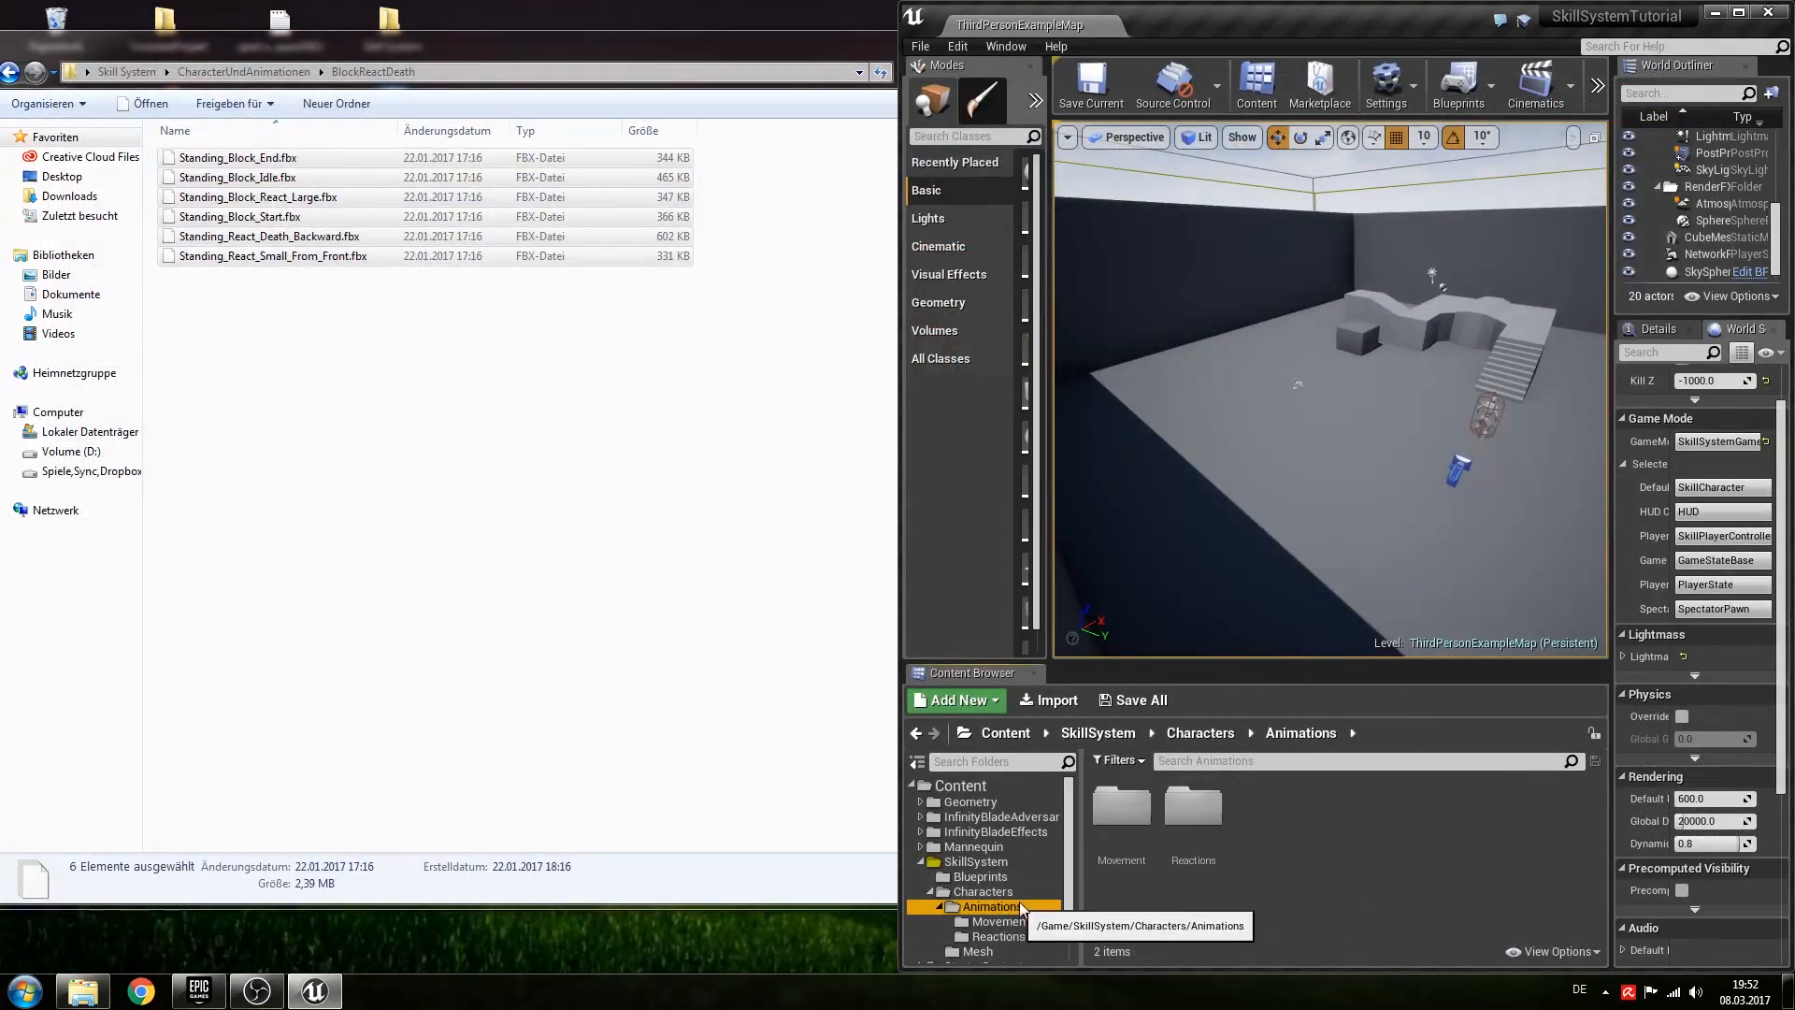
{"action": "left_click", "coordinate": [957, 700]}
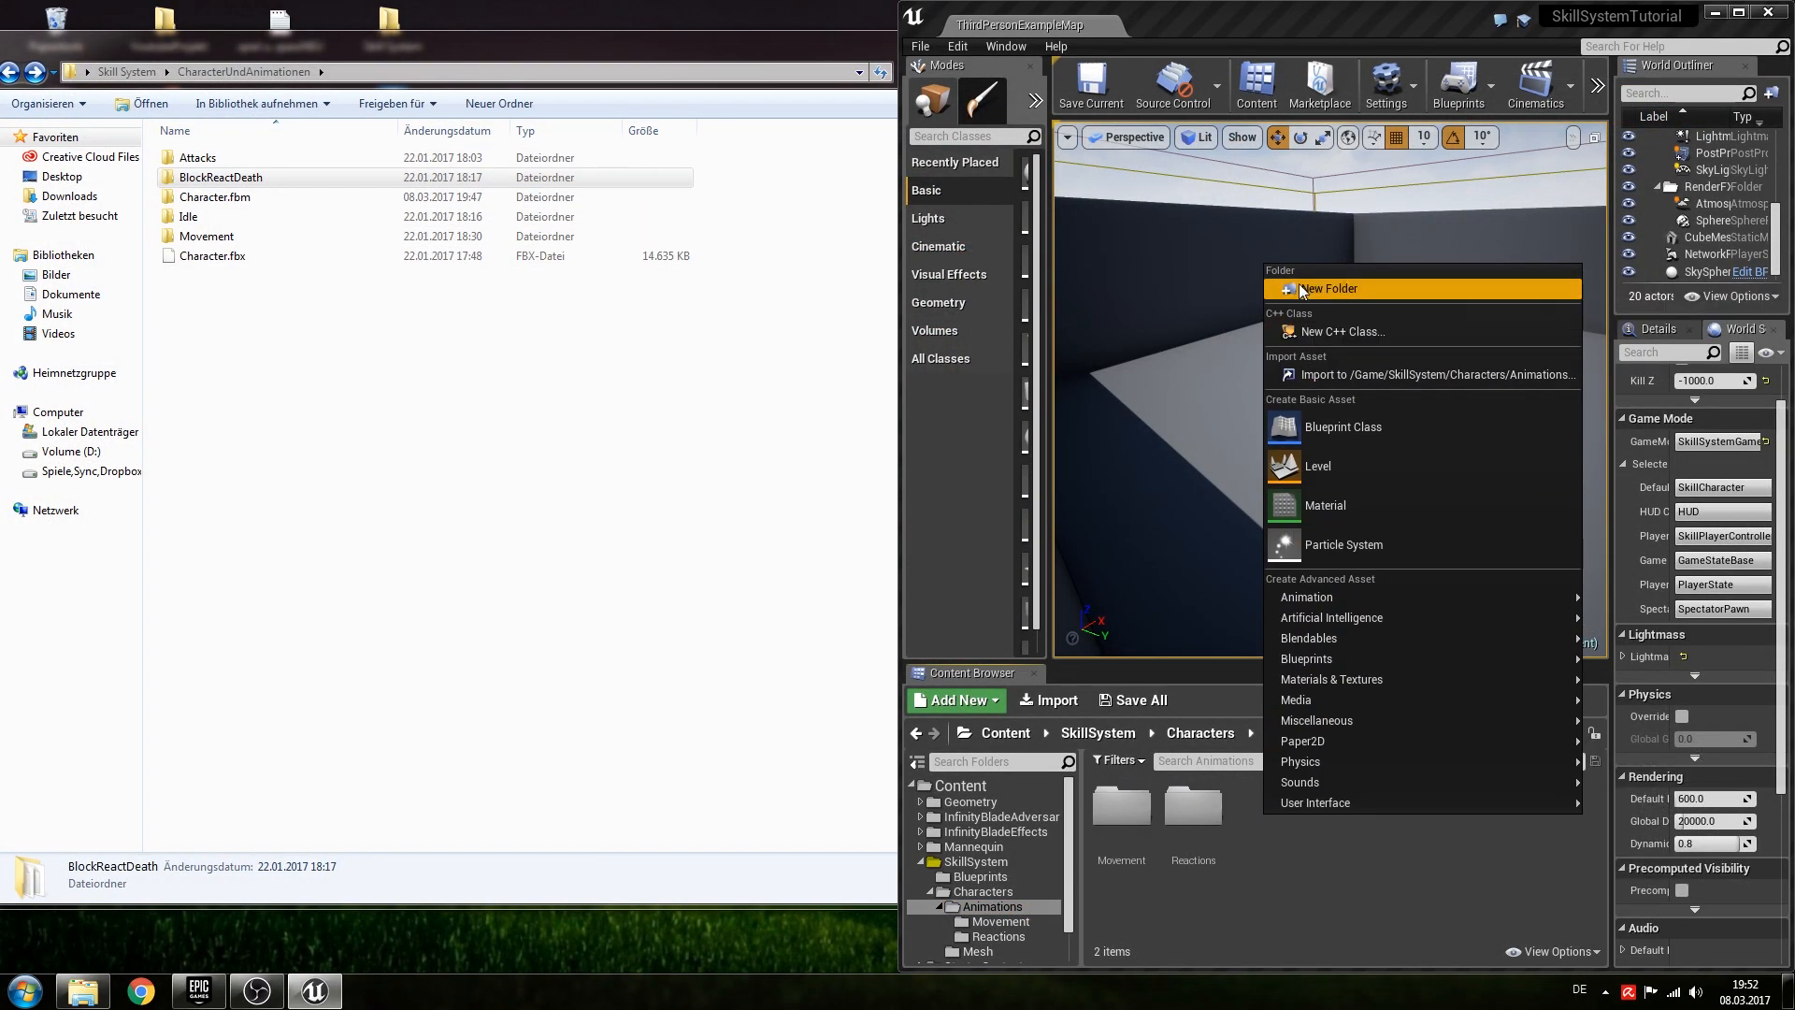
Create a new Attacks folder inside Animations.
{"action": "left_click", "coordinate": [1330, 289]}
{"action": "type", "text": "Attacks"}
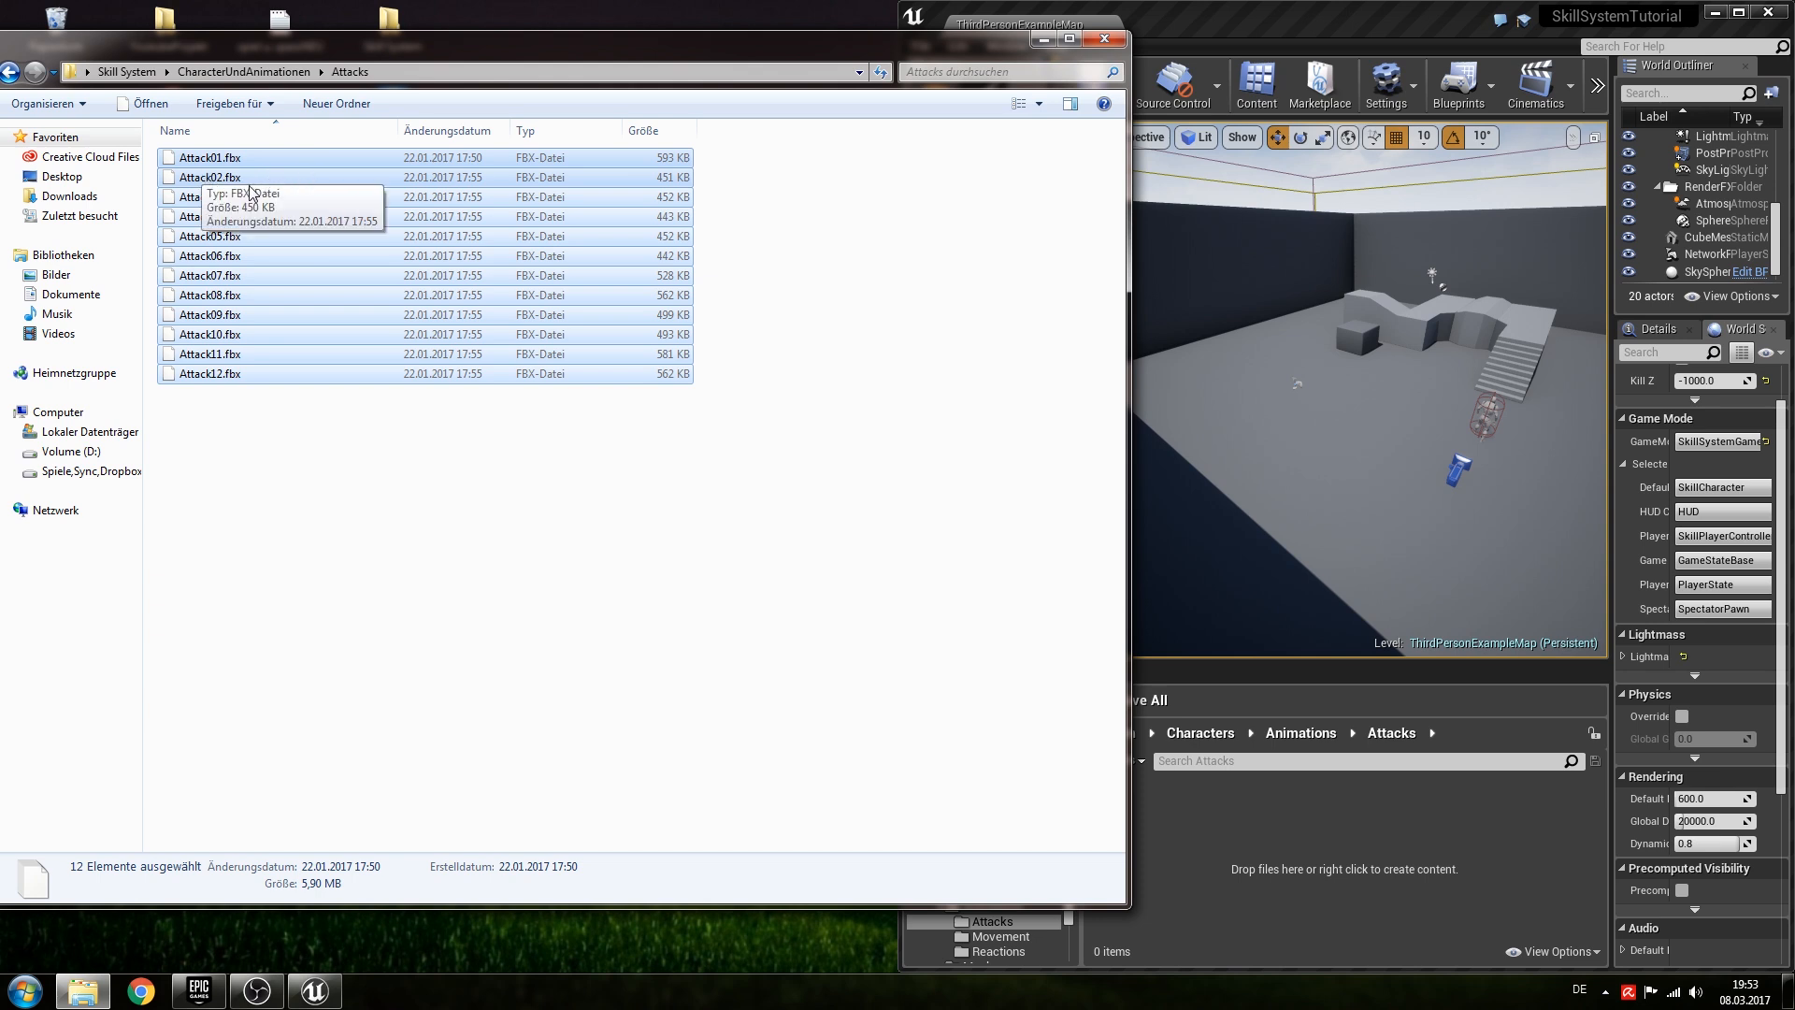
{"action": "mouse_move", "coordinate": [627, 526]}
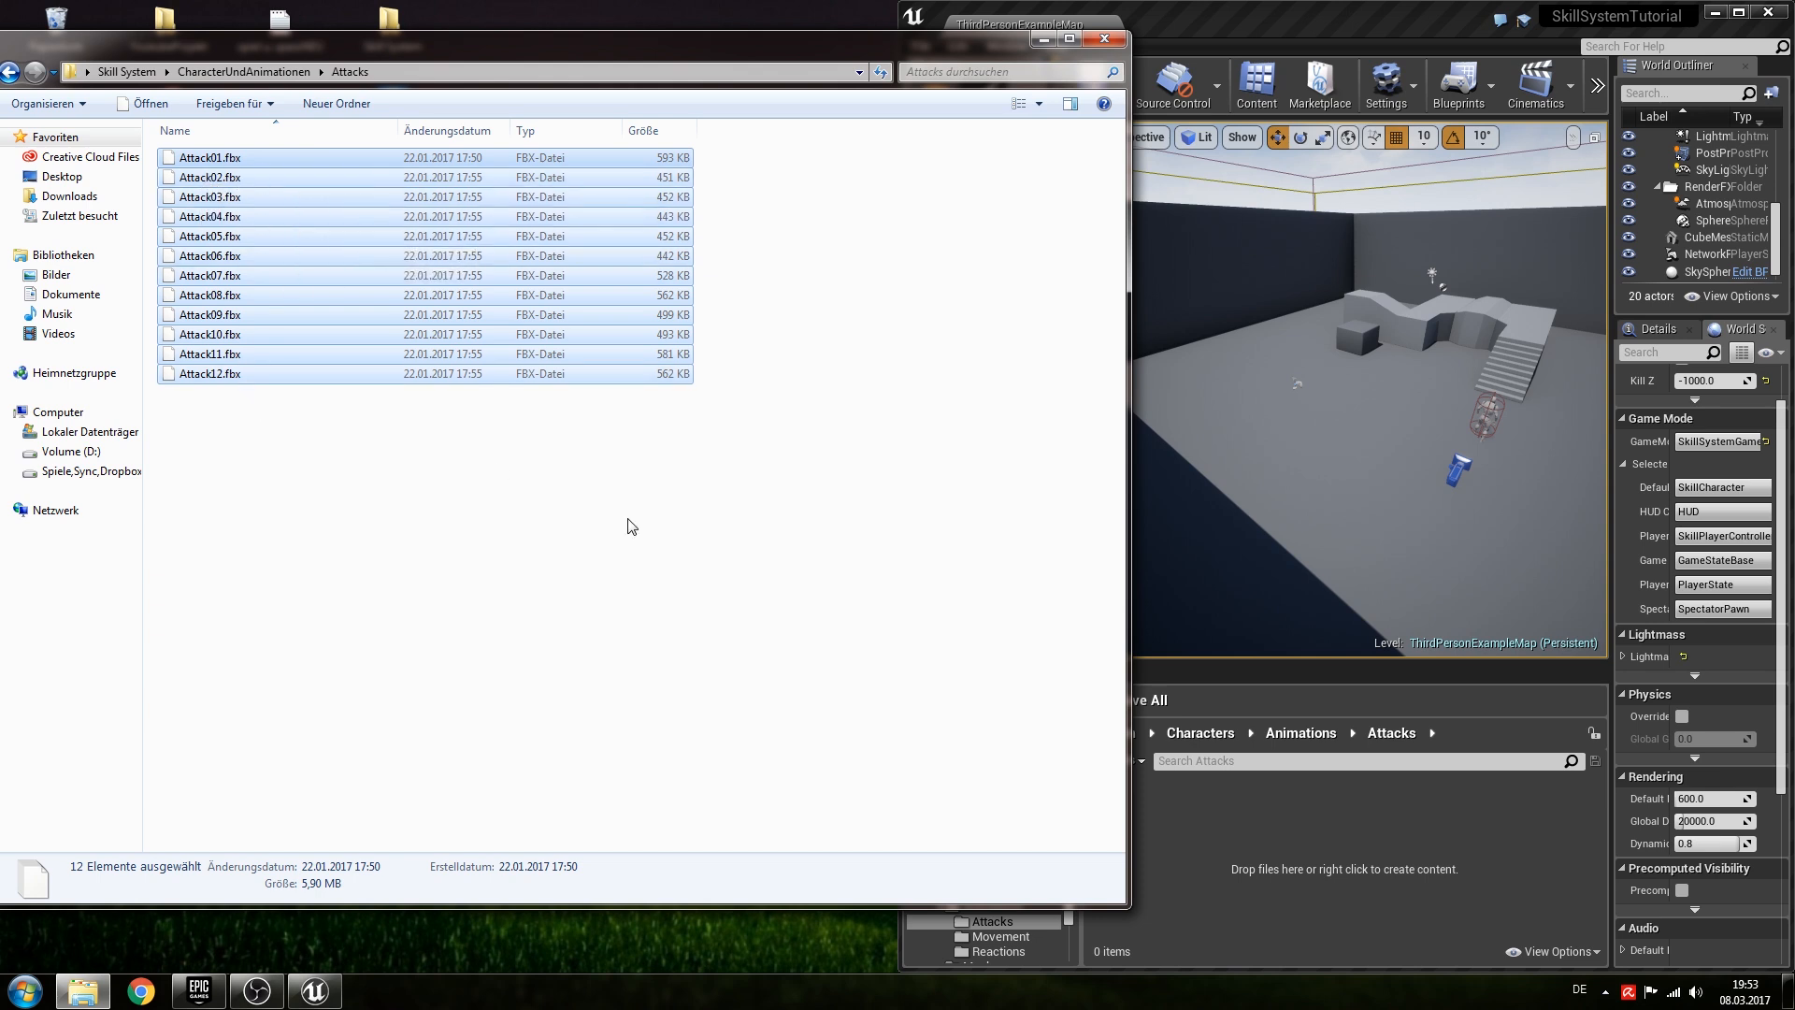
{"action": "mouse_move", "coordinate": [323, 377]}
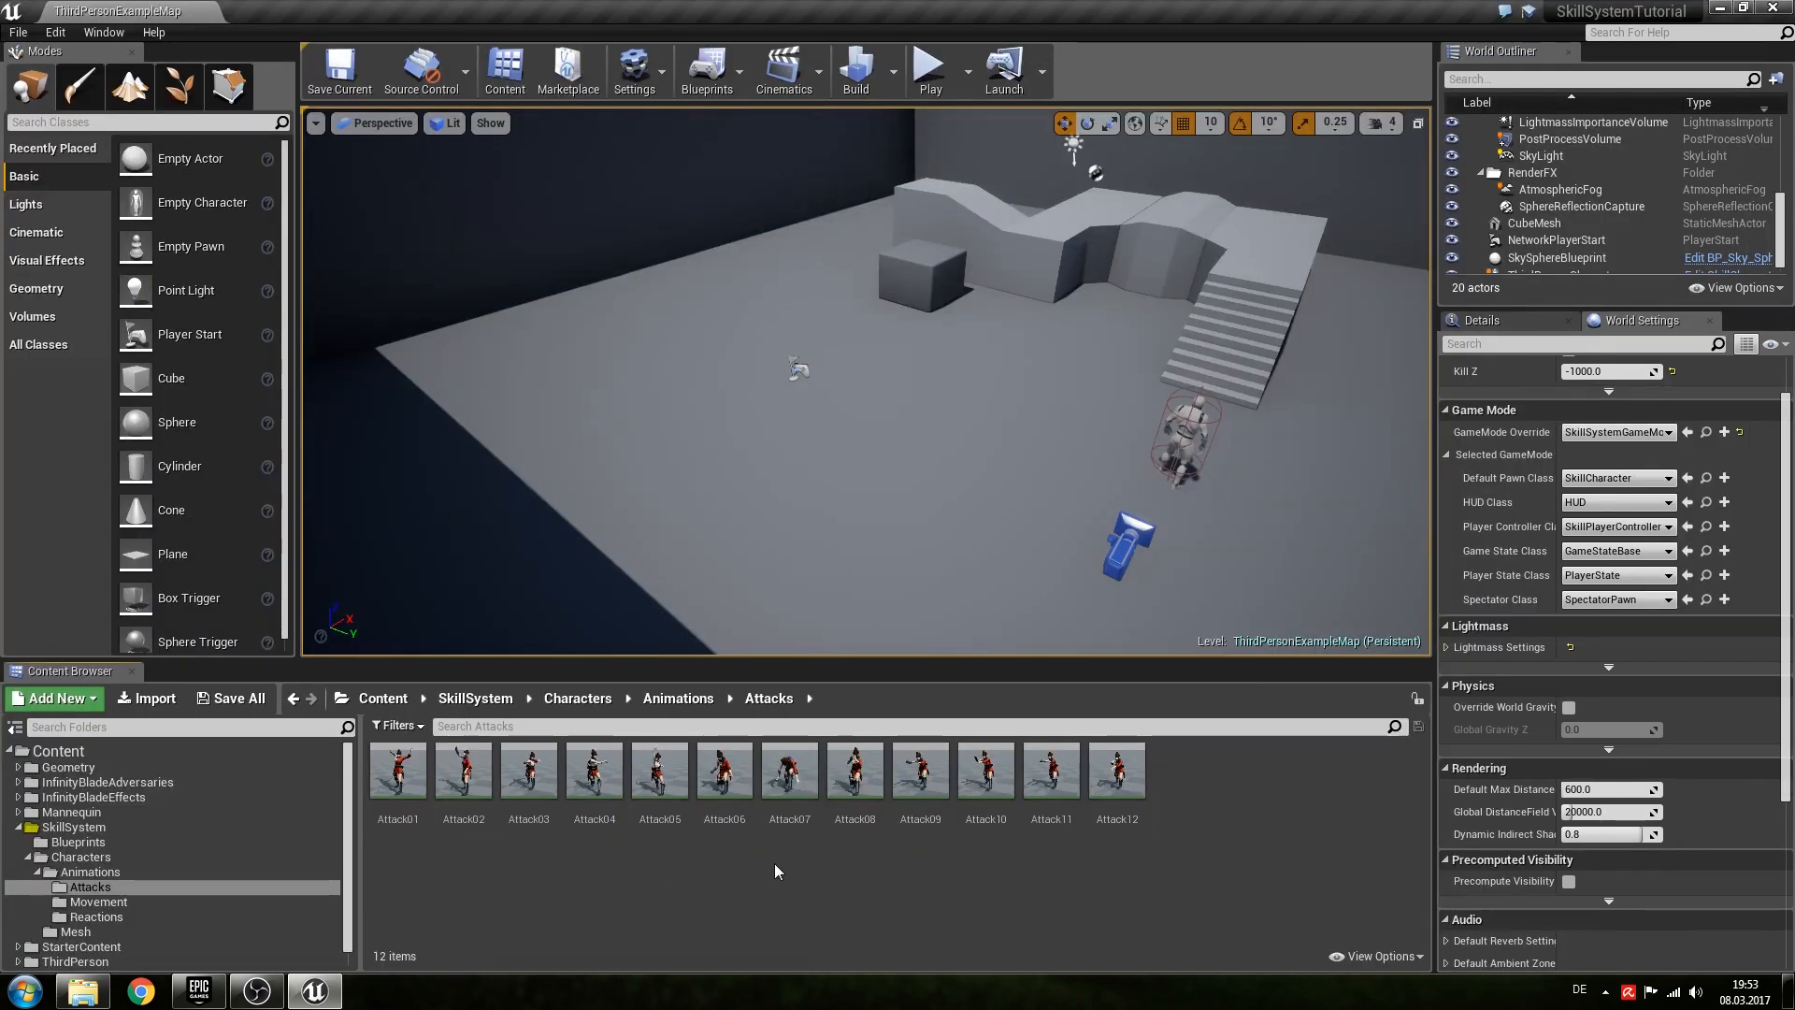
Create AnimMontages for all twelve Attack animations, then go to the Movement folder.
{"action": "double_click", "coordinate": [397, 768]}
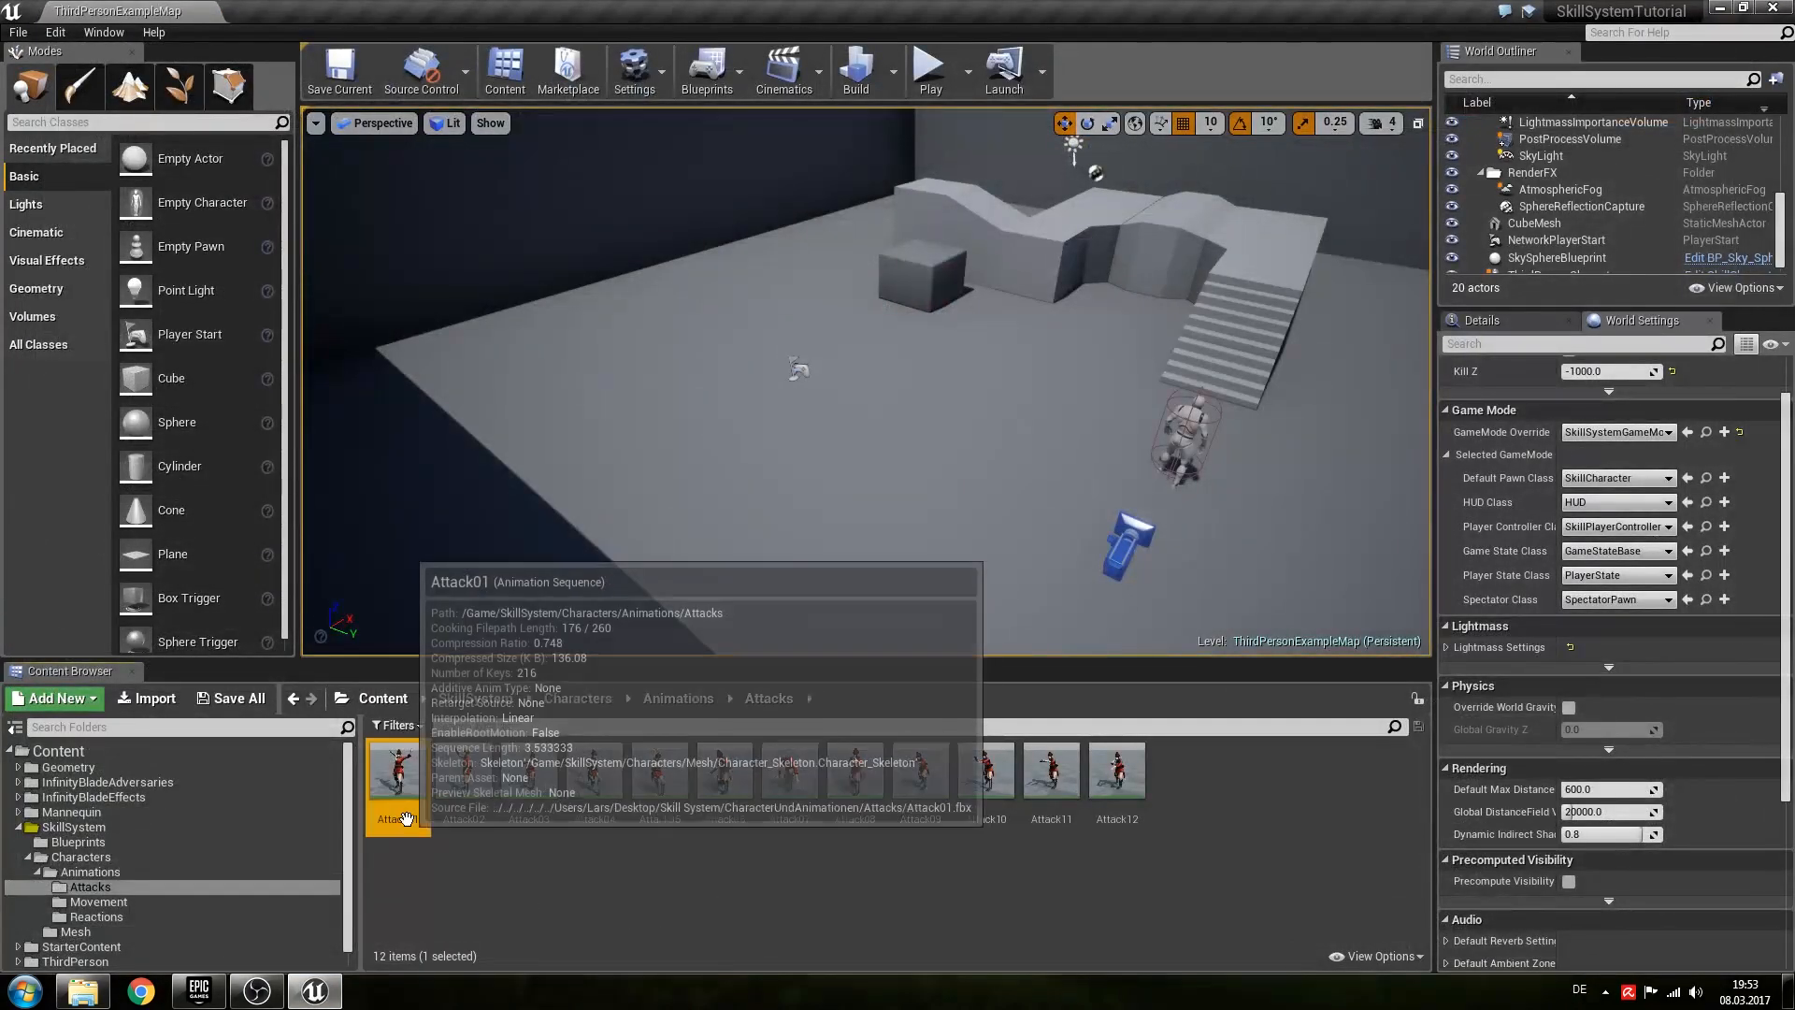
{"action": "mouse_move", "coordinate": [1036, 898]}
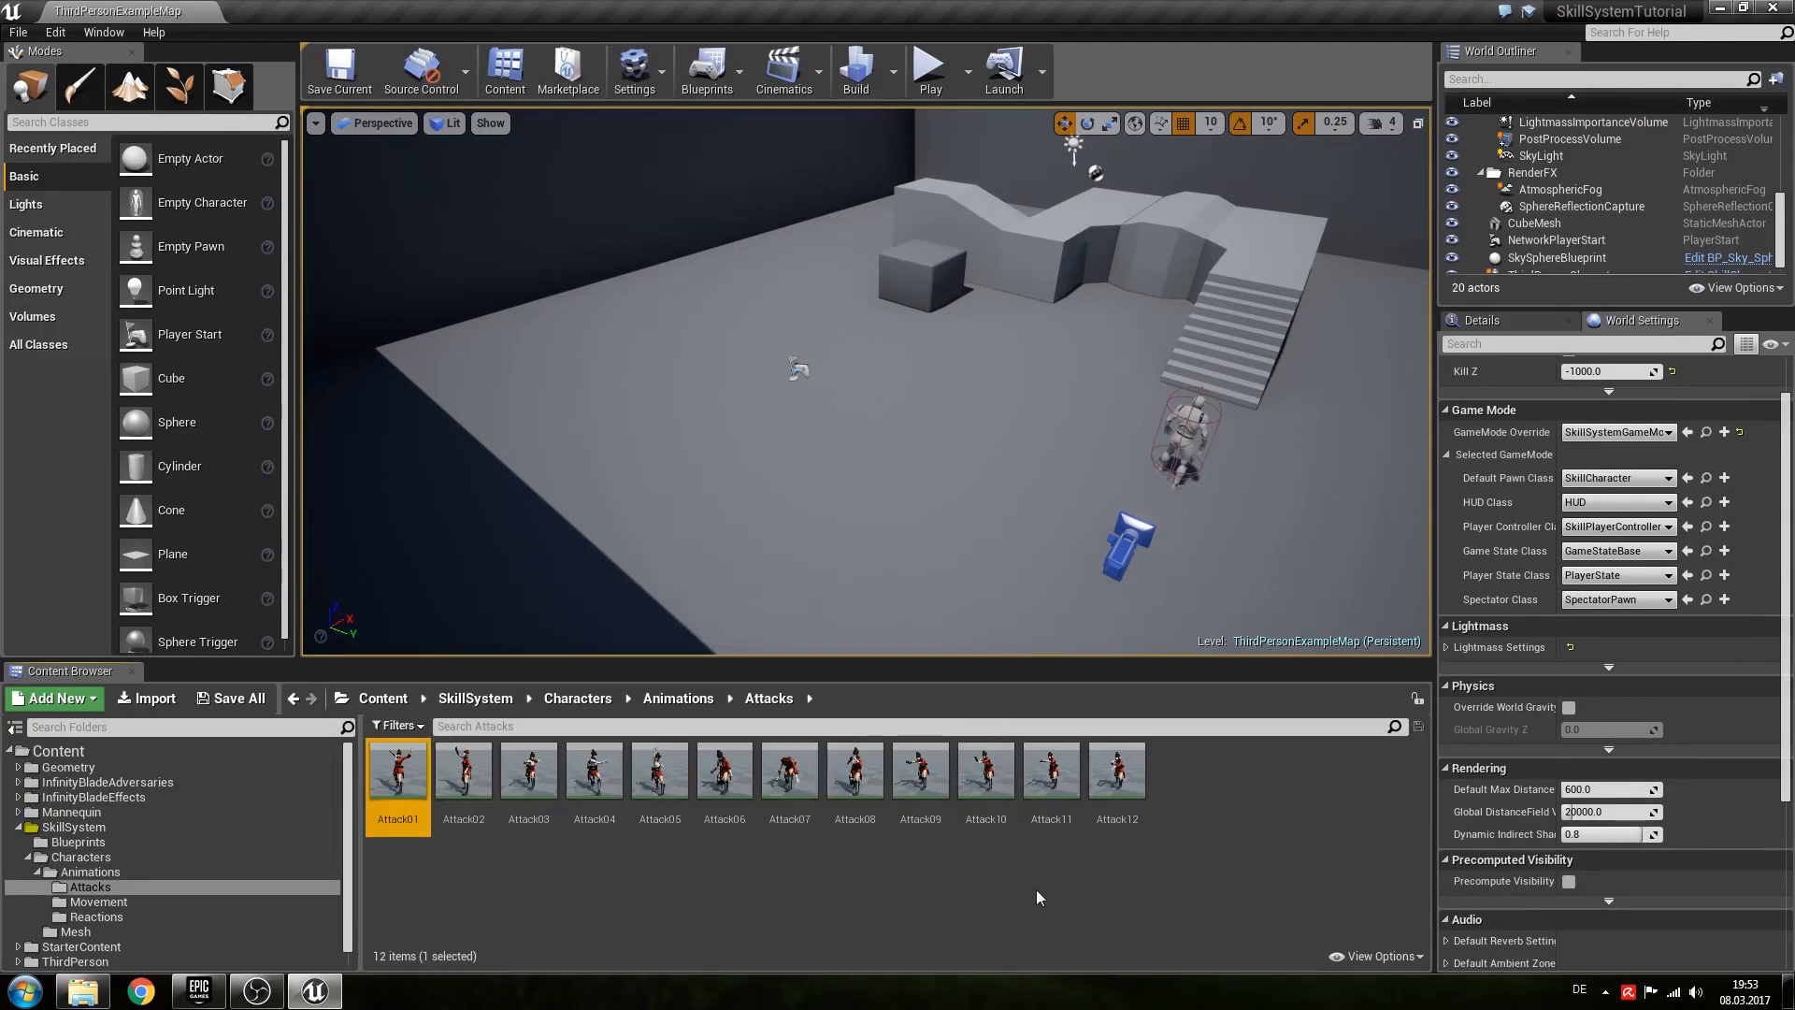
{"action": "right_click", "coordinate": [660, 774]}
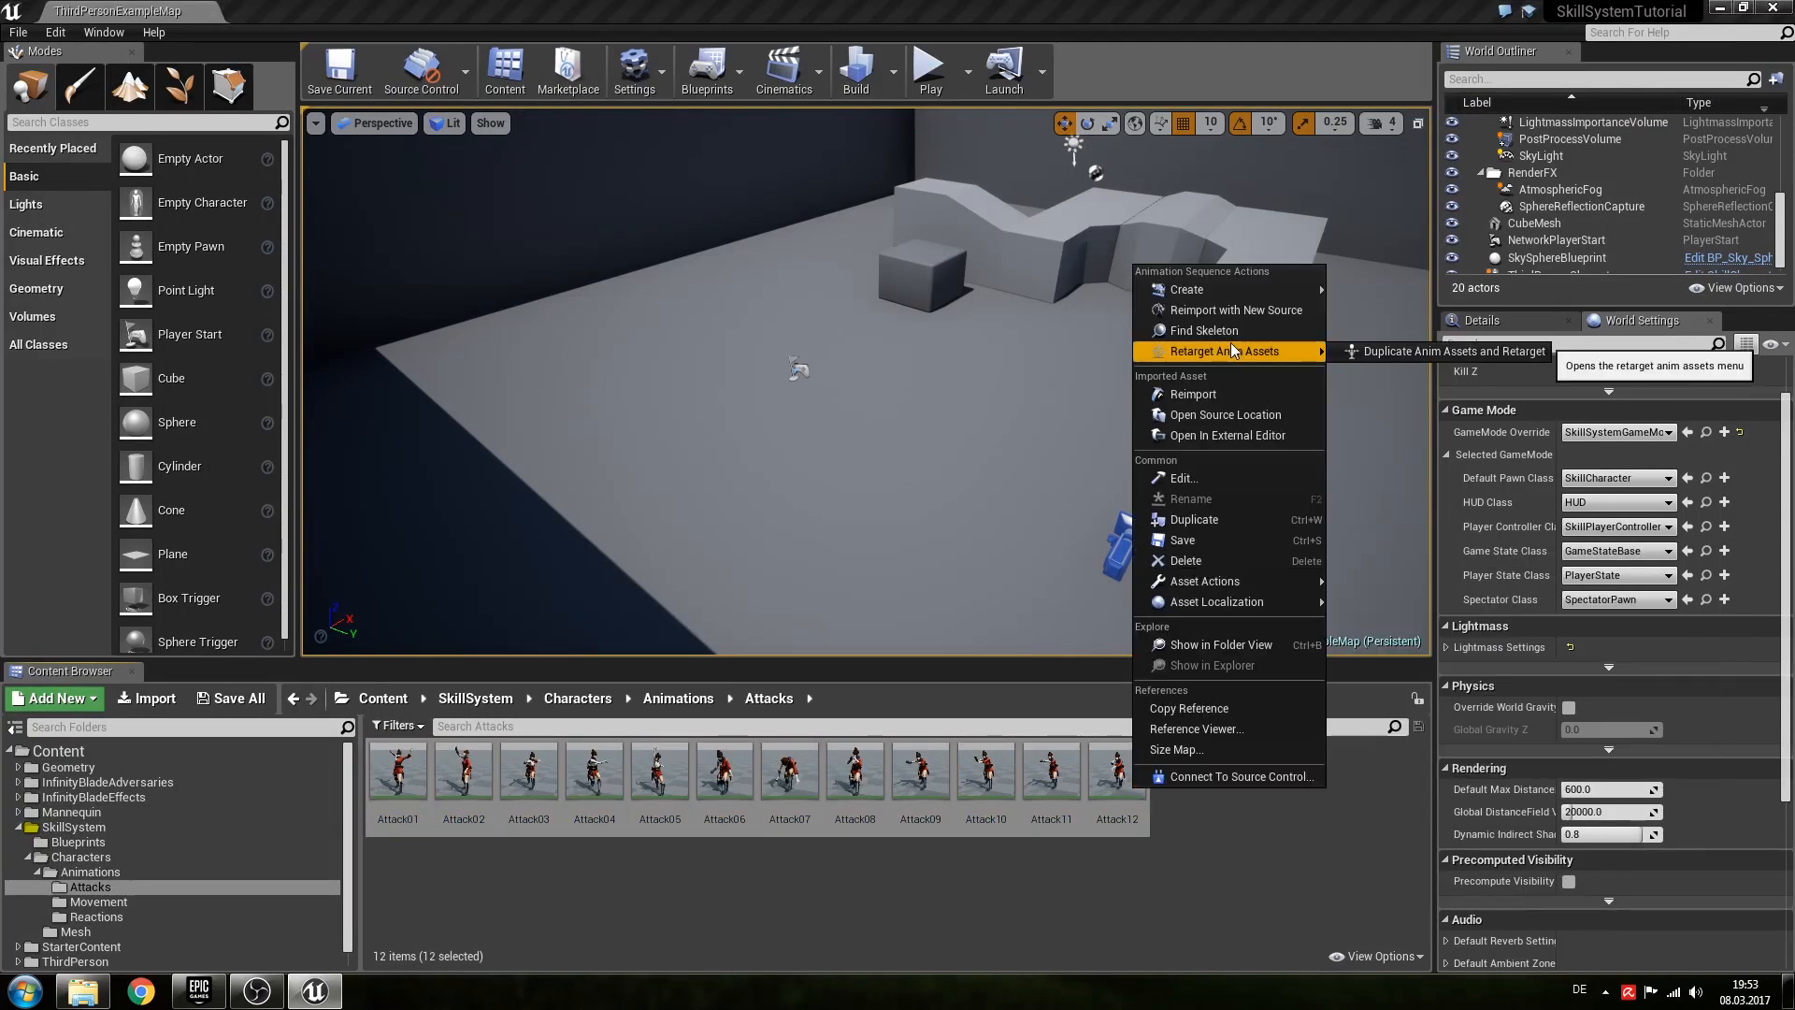
{"action": "mouse_move", "coordinate": [1188, 289]}
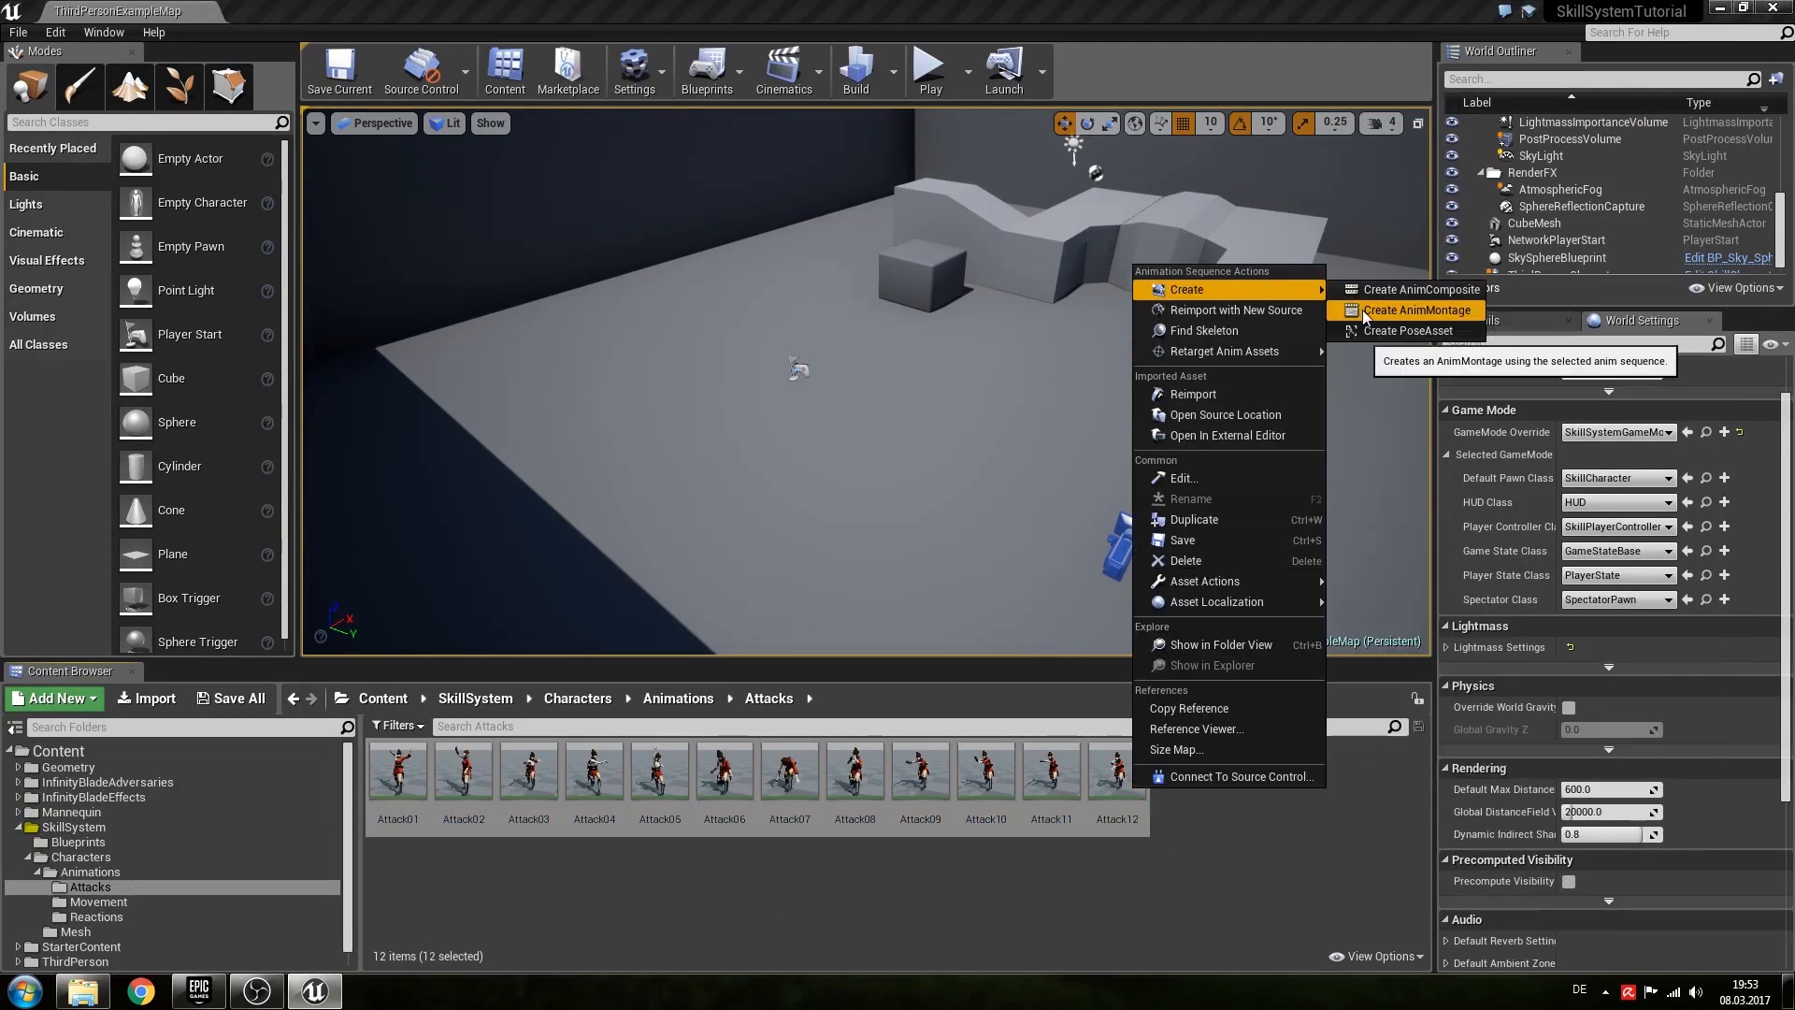
{"action": "left_click", "coordinate": [1418, 310]}
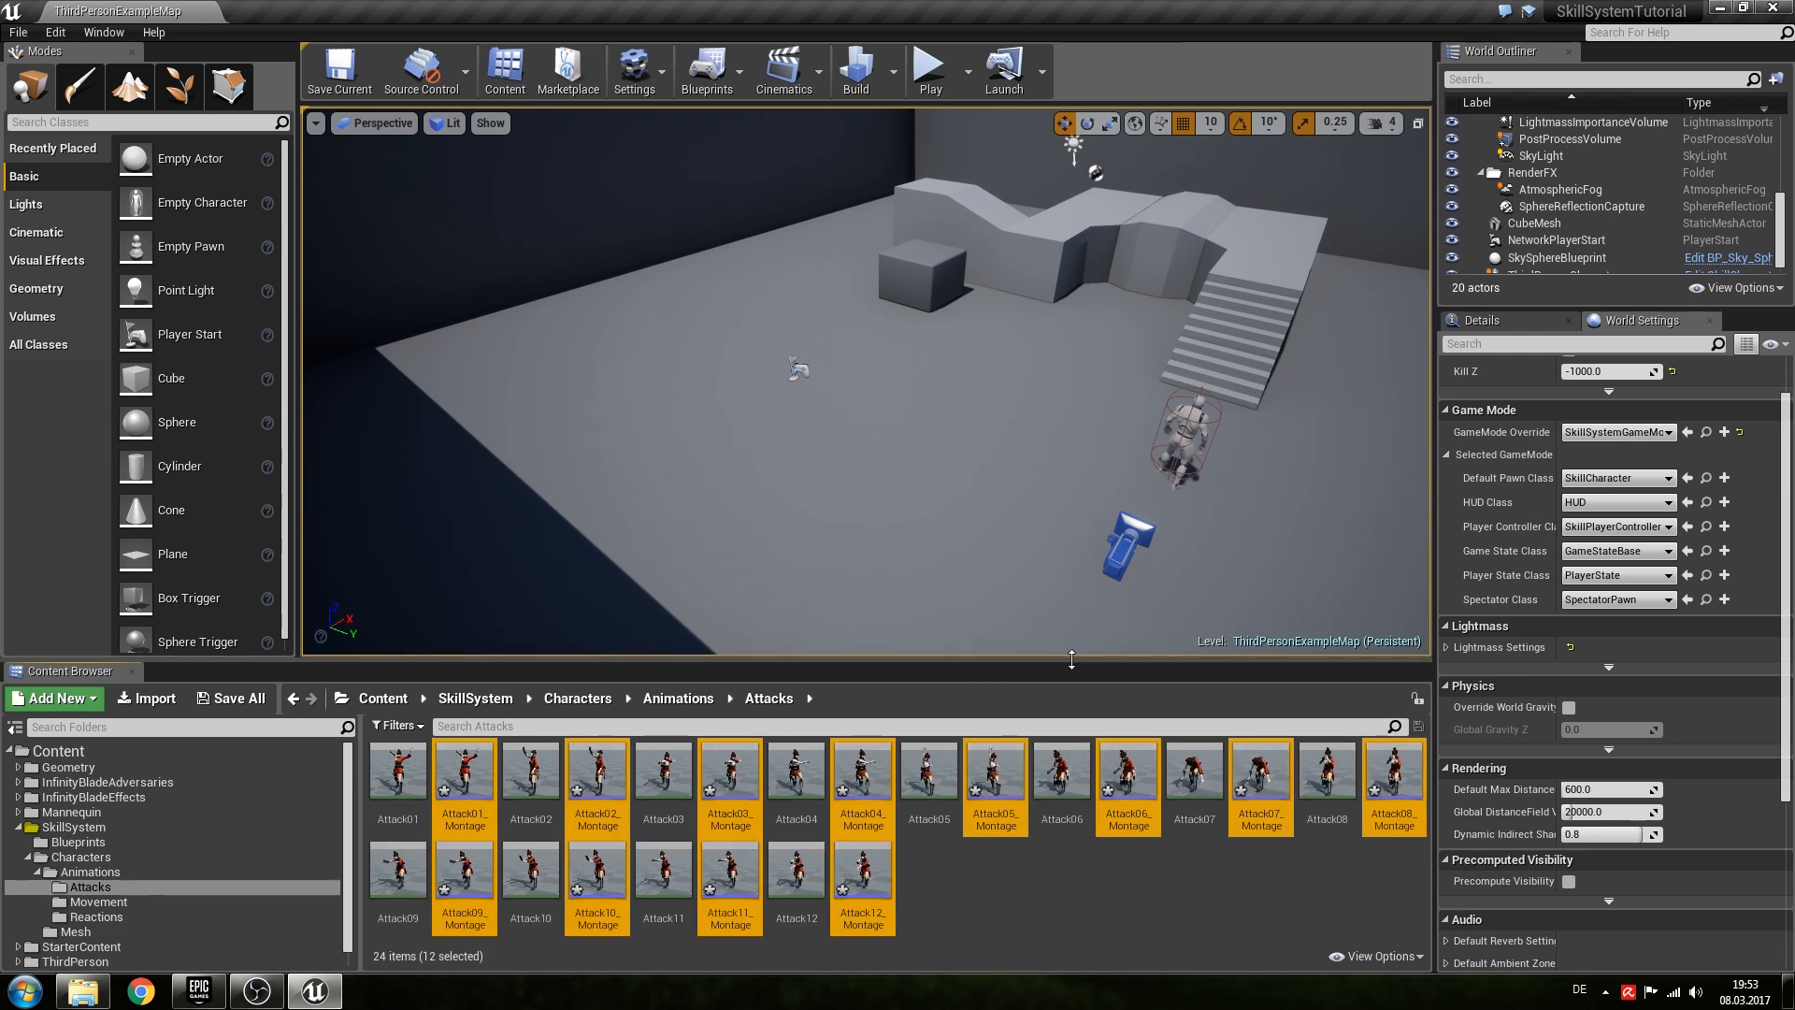
{"action": "left_click", "coordinate": [927, 898]}
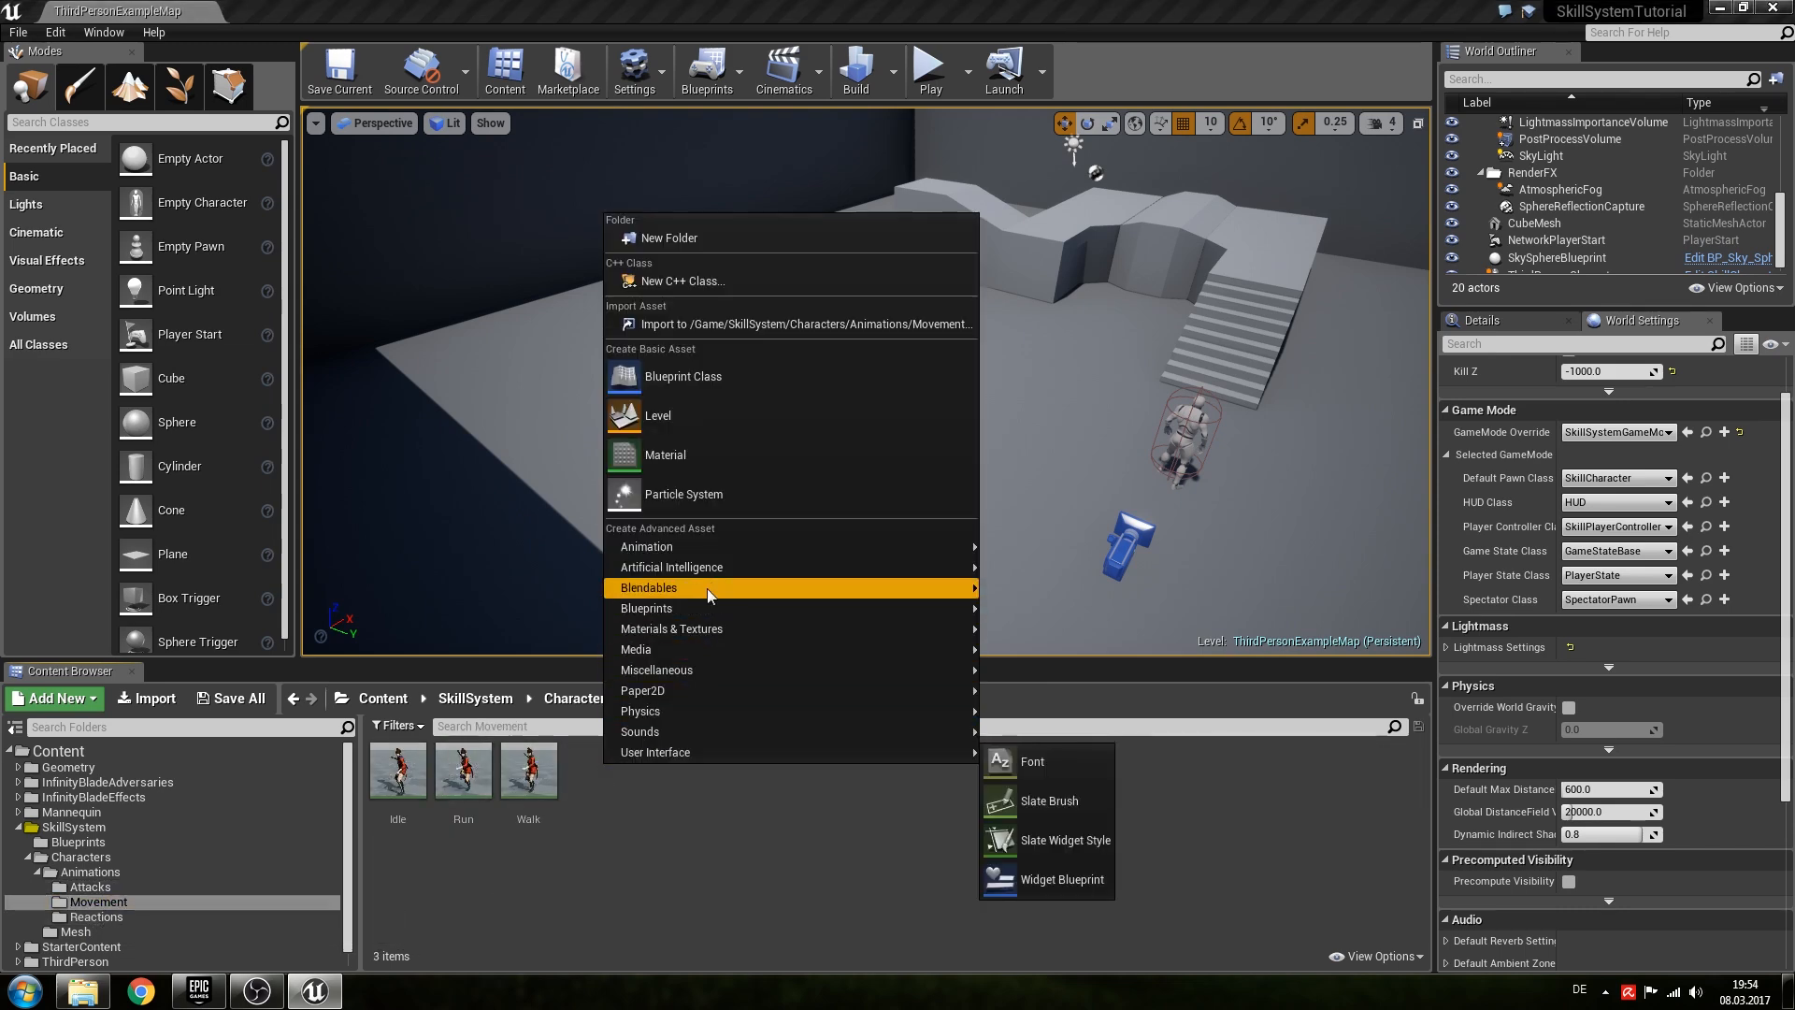
{"action": "mouse_move", "coordinate": [648, 546]}
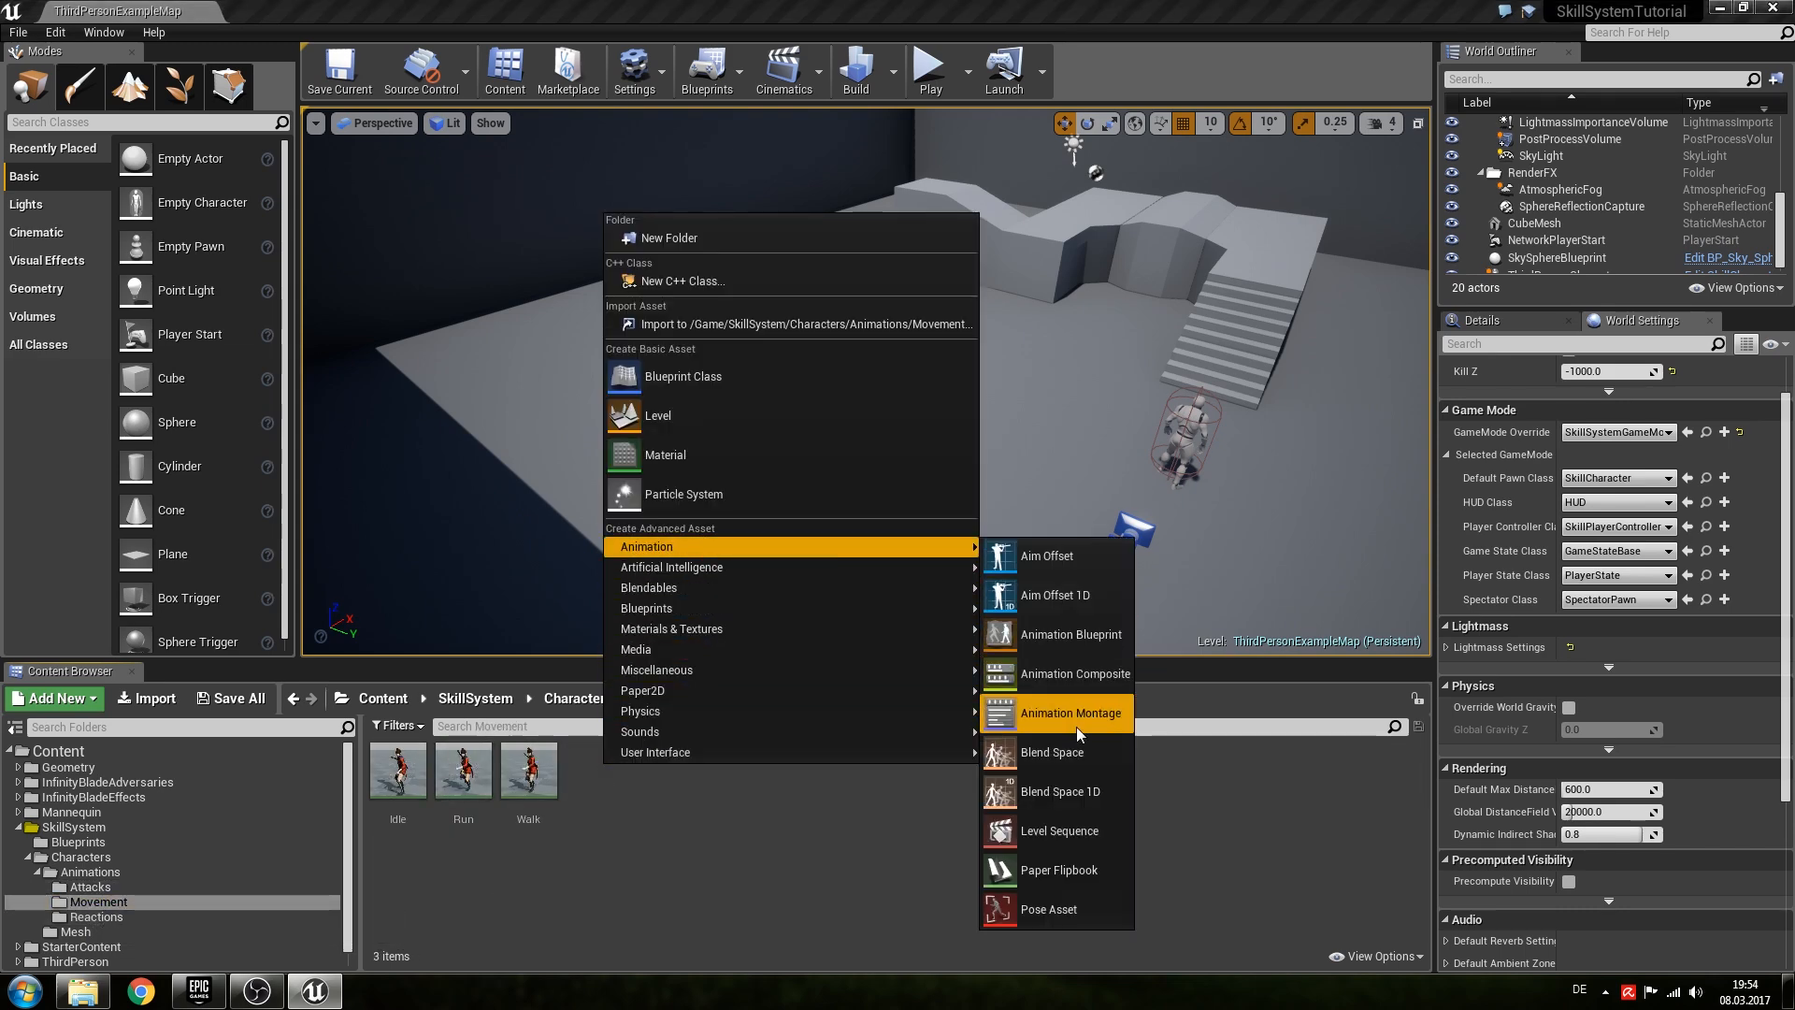
Create a Blend Space 1D in the Movement folder, name it Bs_IdleWalkRun and bring it up for editing.
{"action": "left_click", "coordinate": [1071, 713]}
{"action": "type", "text": "Bs_IdleWalkRUn"}
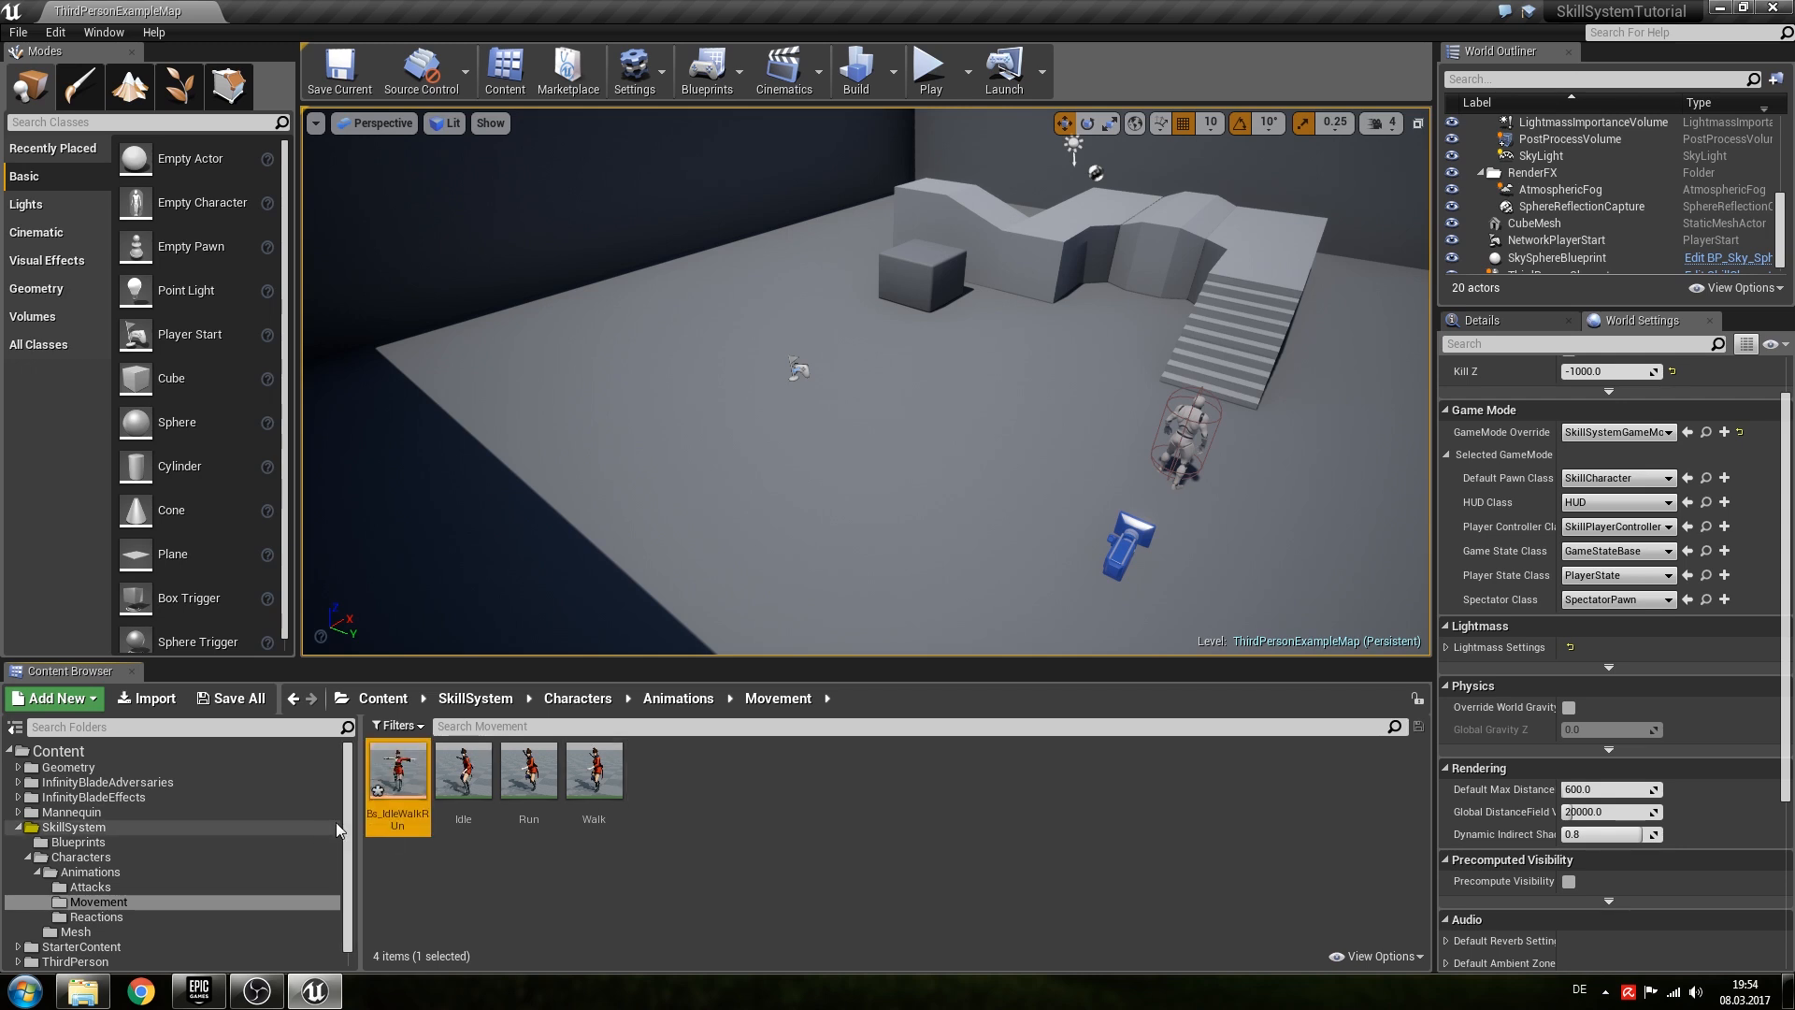
{"action": "double_click", "coordinate": [398, 819]}
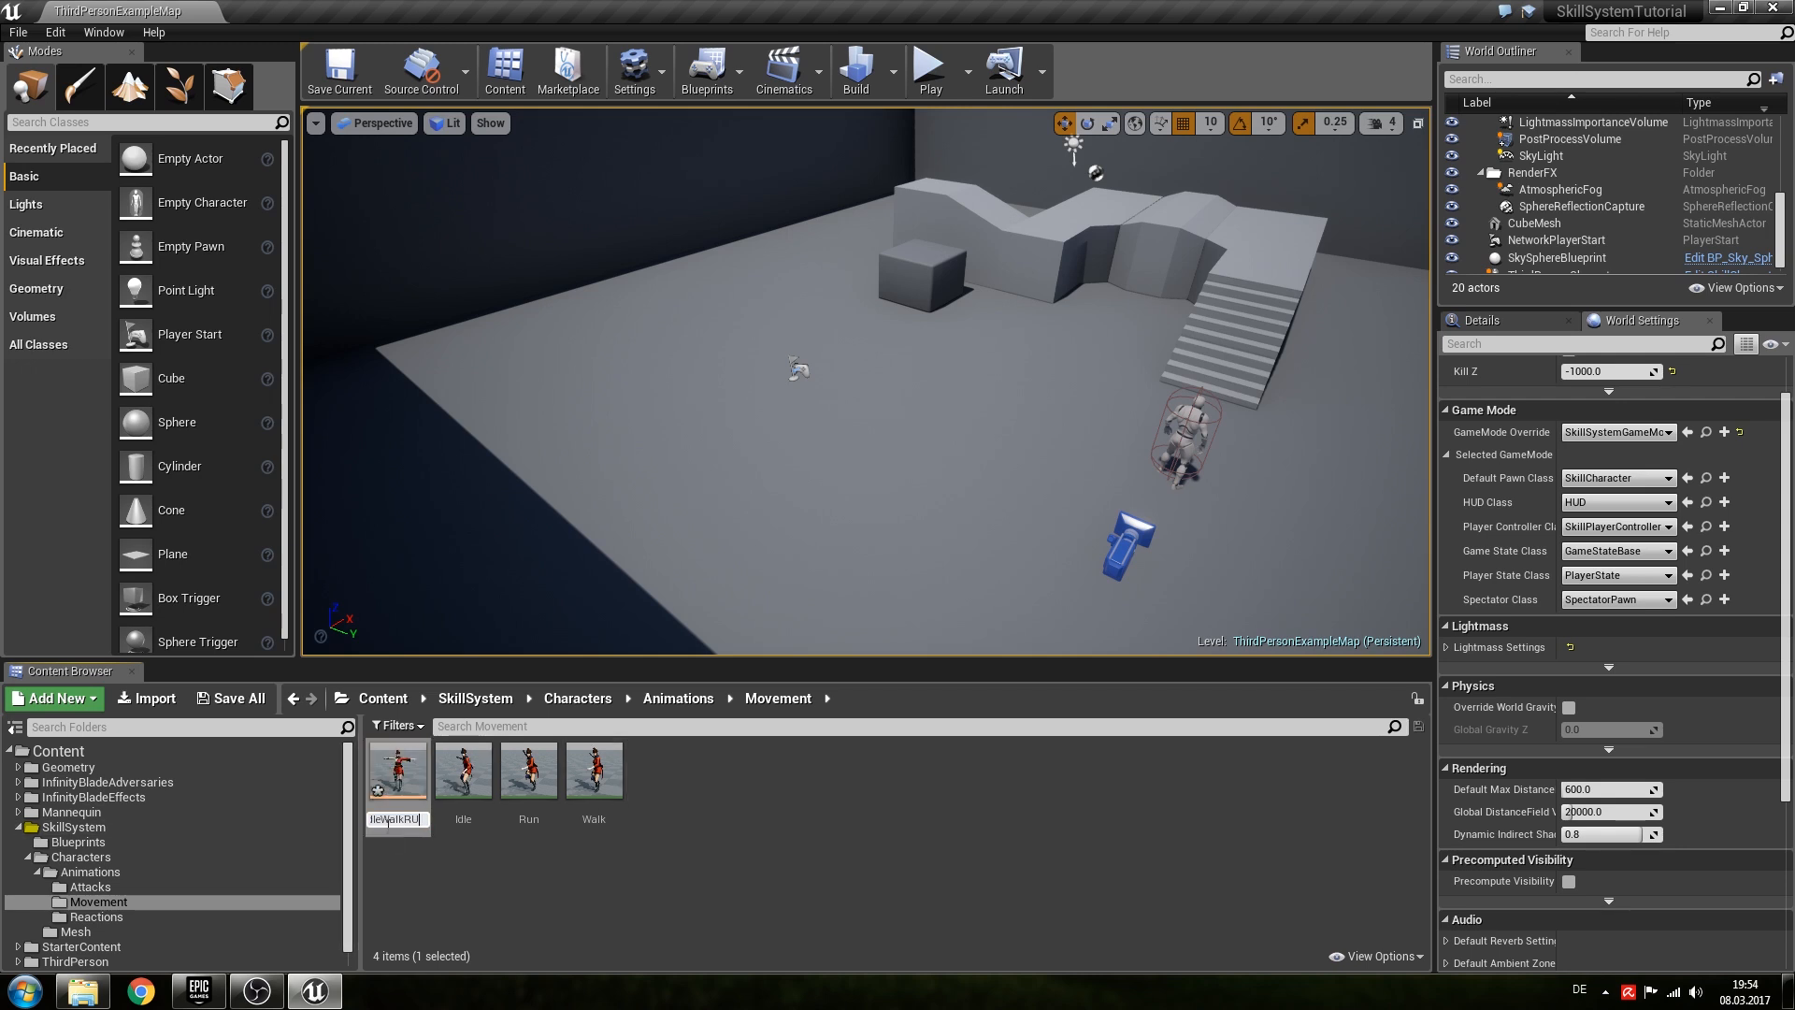
{"action": "mouse_move", "coordinate": [396, 769]}
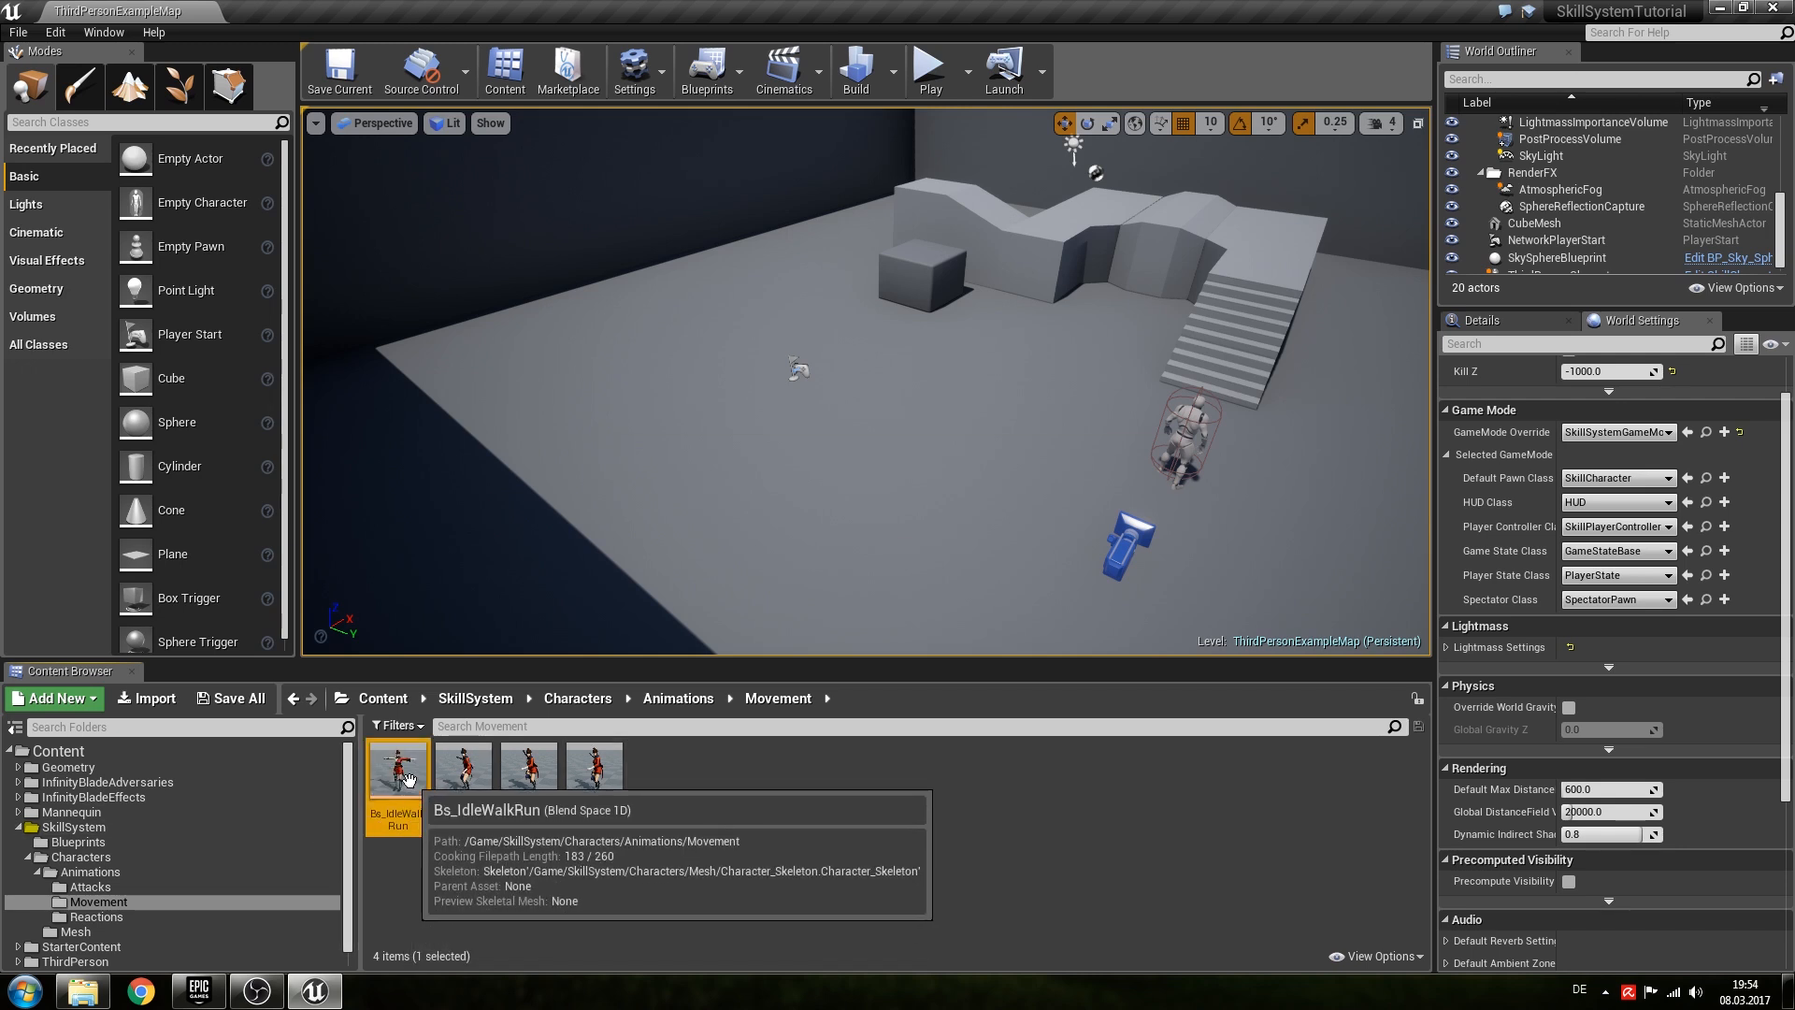
{"action": "double_click", "coordinate": [393, 767]}
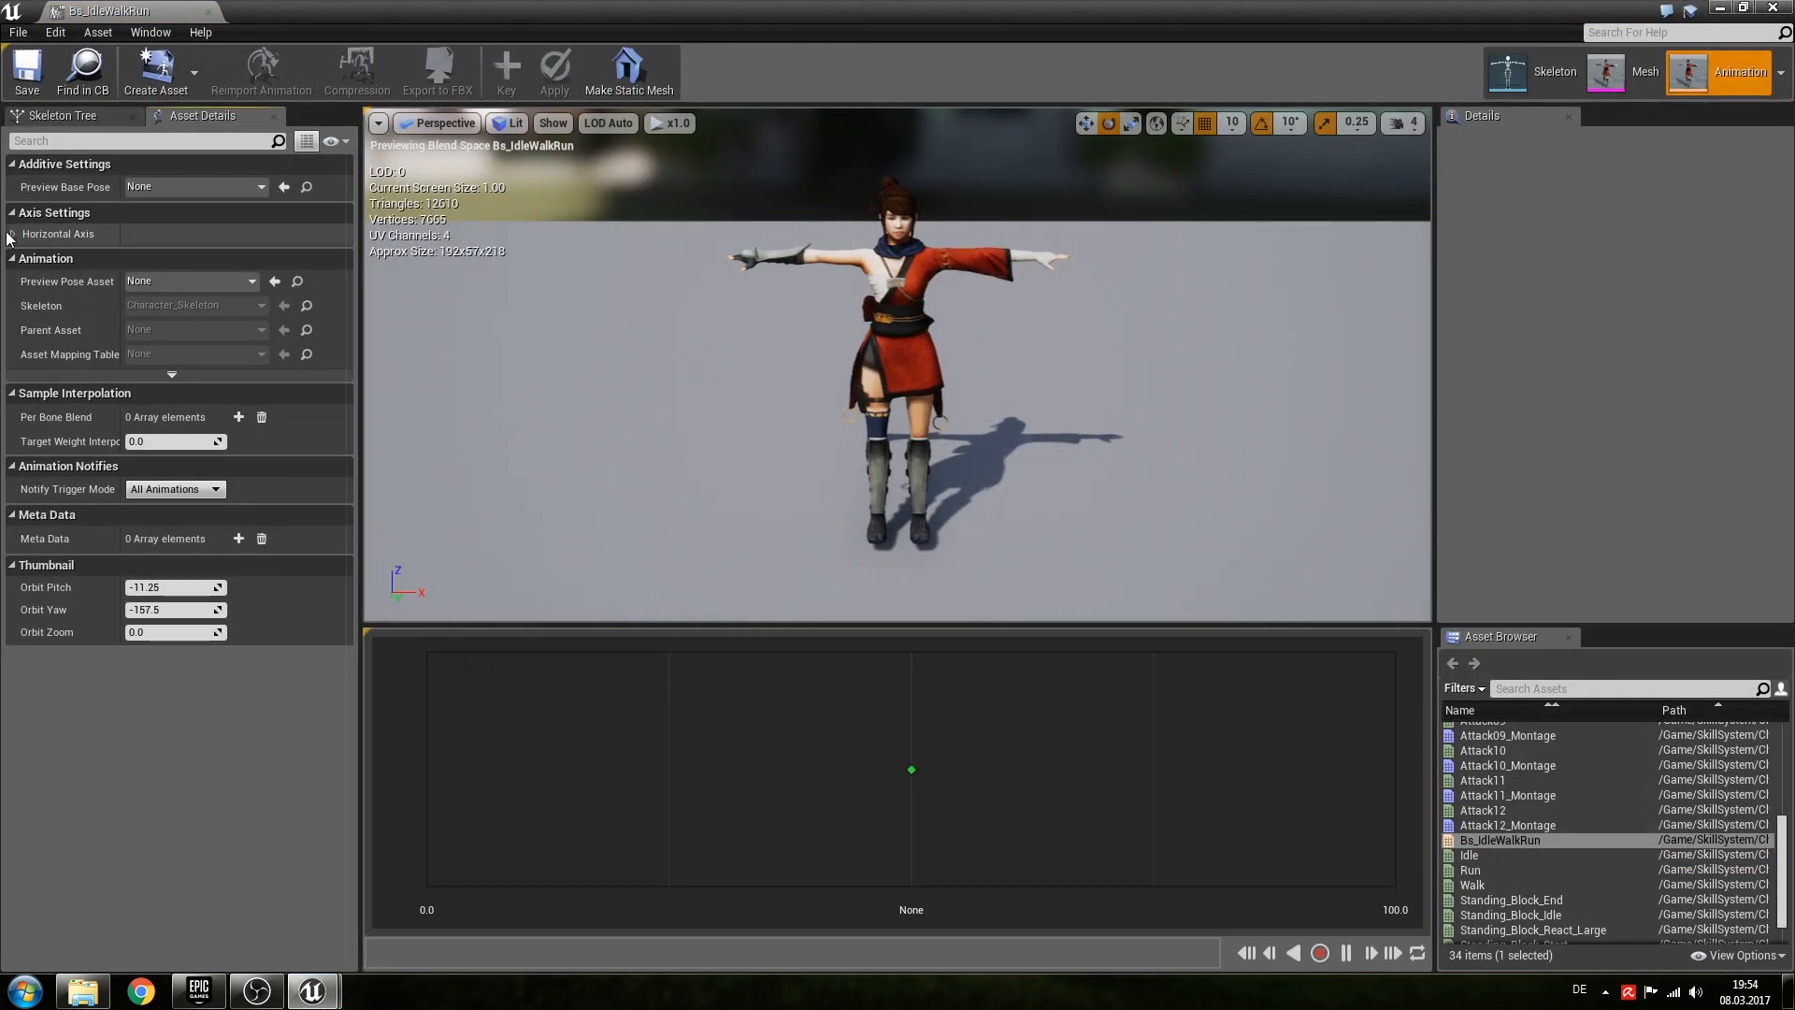
Name the horizontal axis Speed with a 375.0 maximum and place the Idle, Walk and Run samples along it.
{"action": "left_click", "coordinate": [10, 234]}
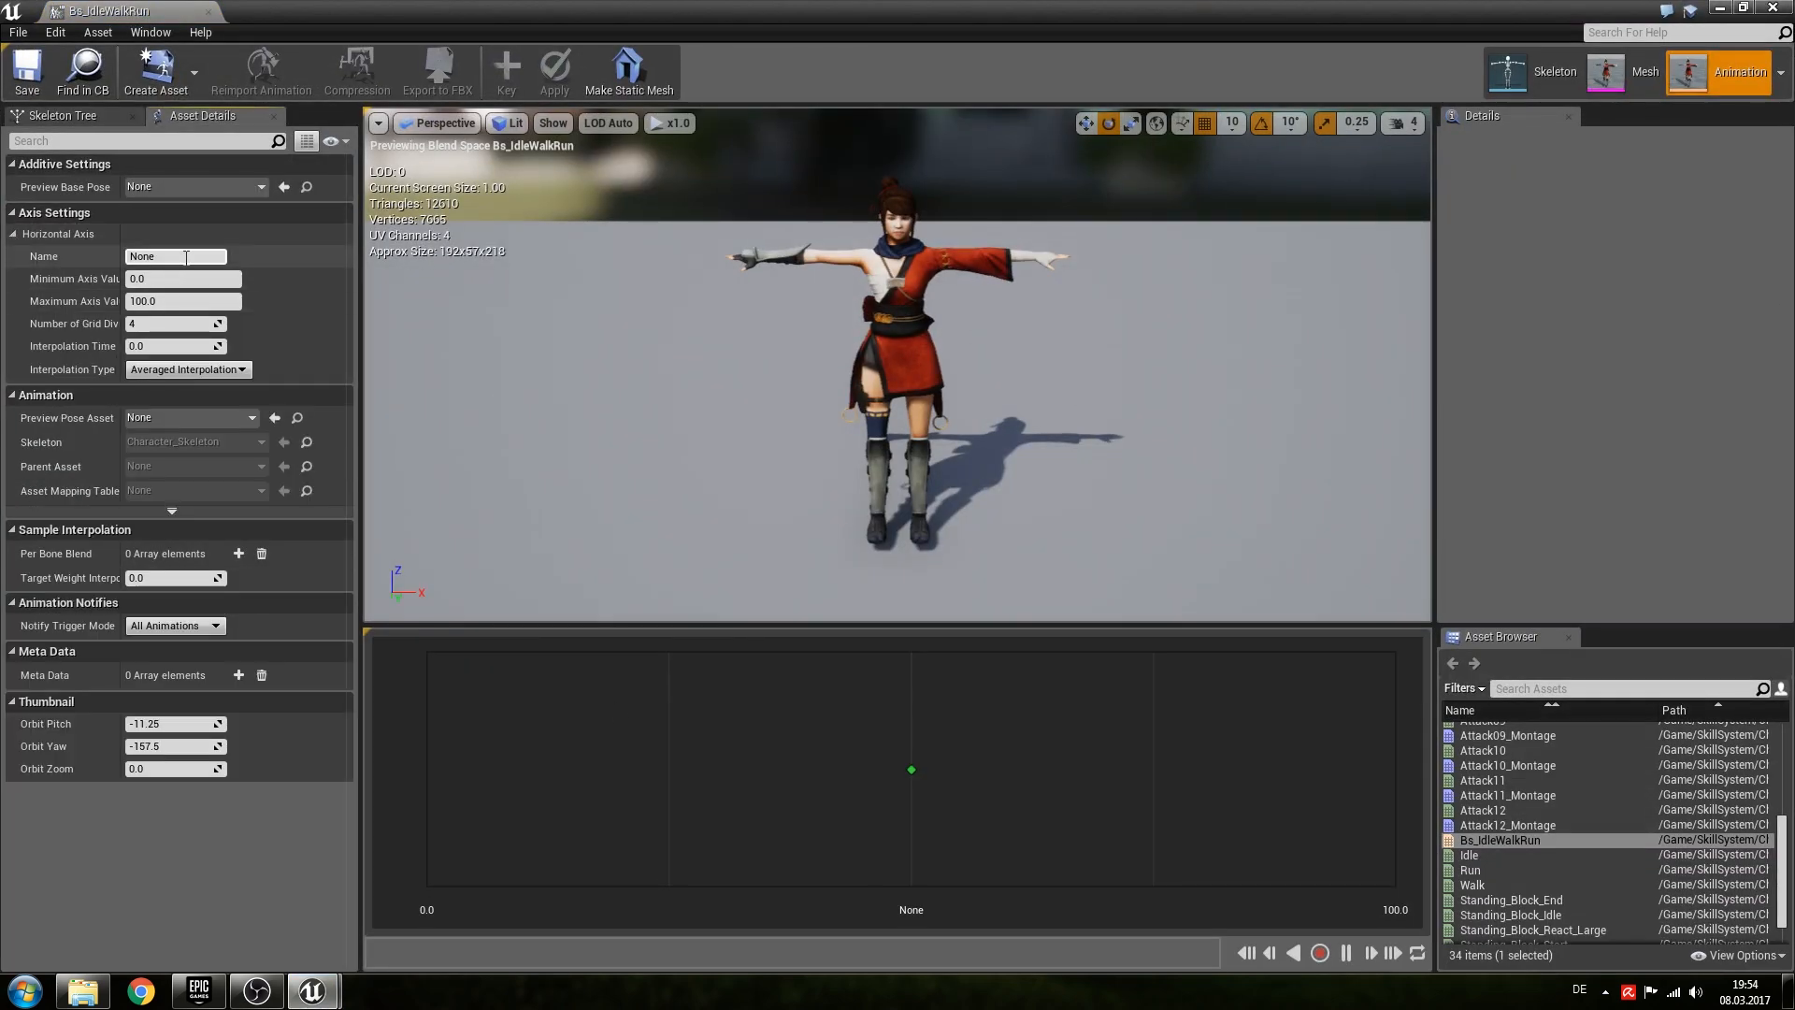
{"action": "type", "text": "Speed"}
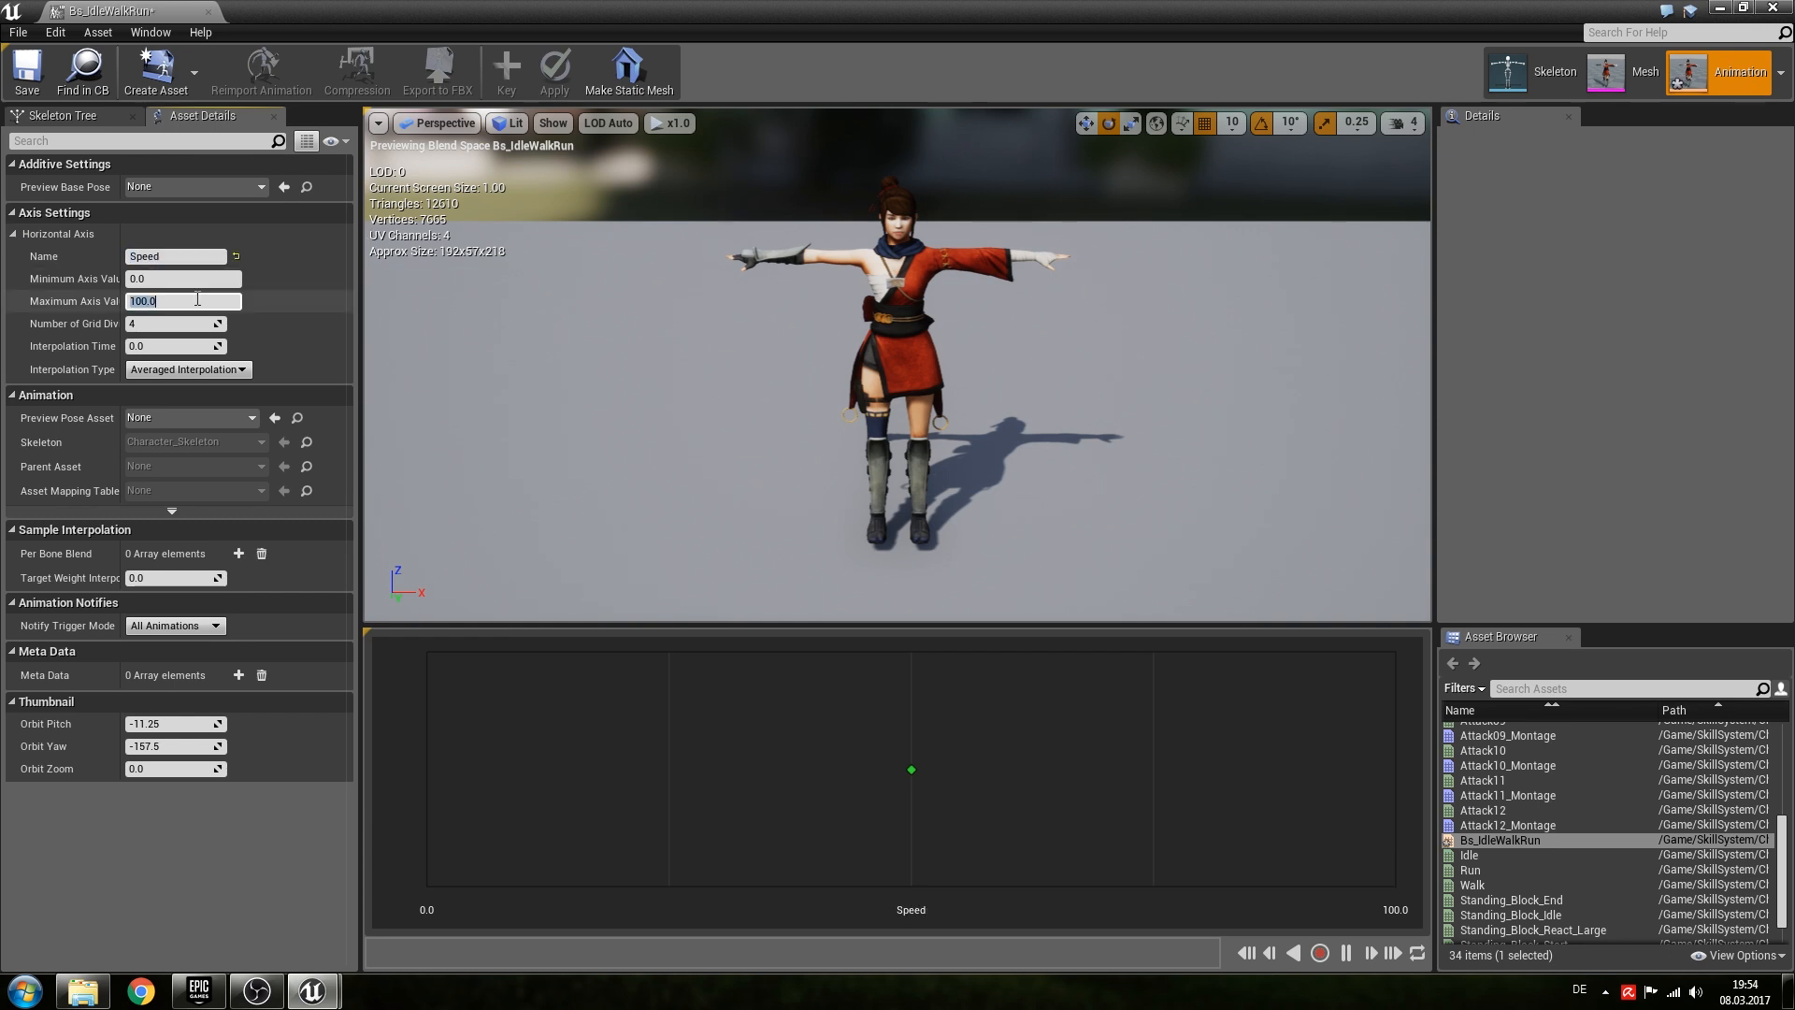
{"action": "type", "text": "375.0"}
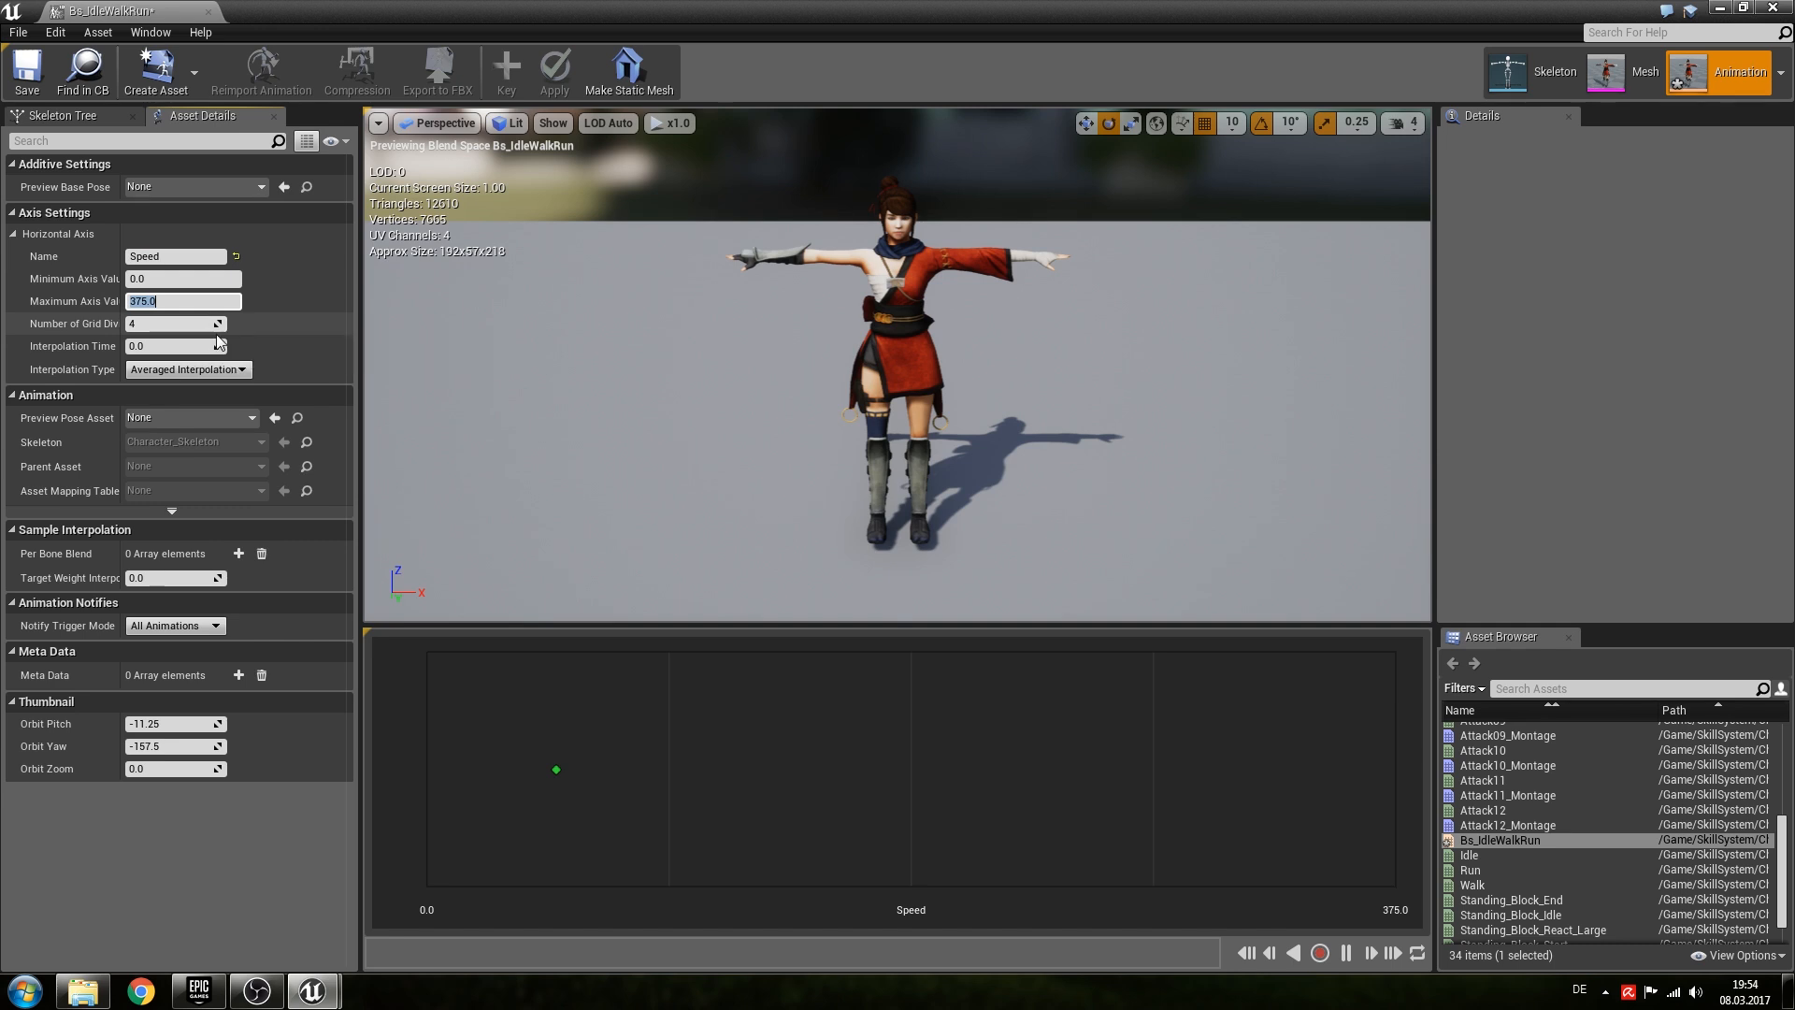
{"action": "mouse_move", "coordinate": [637, 745]}
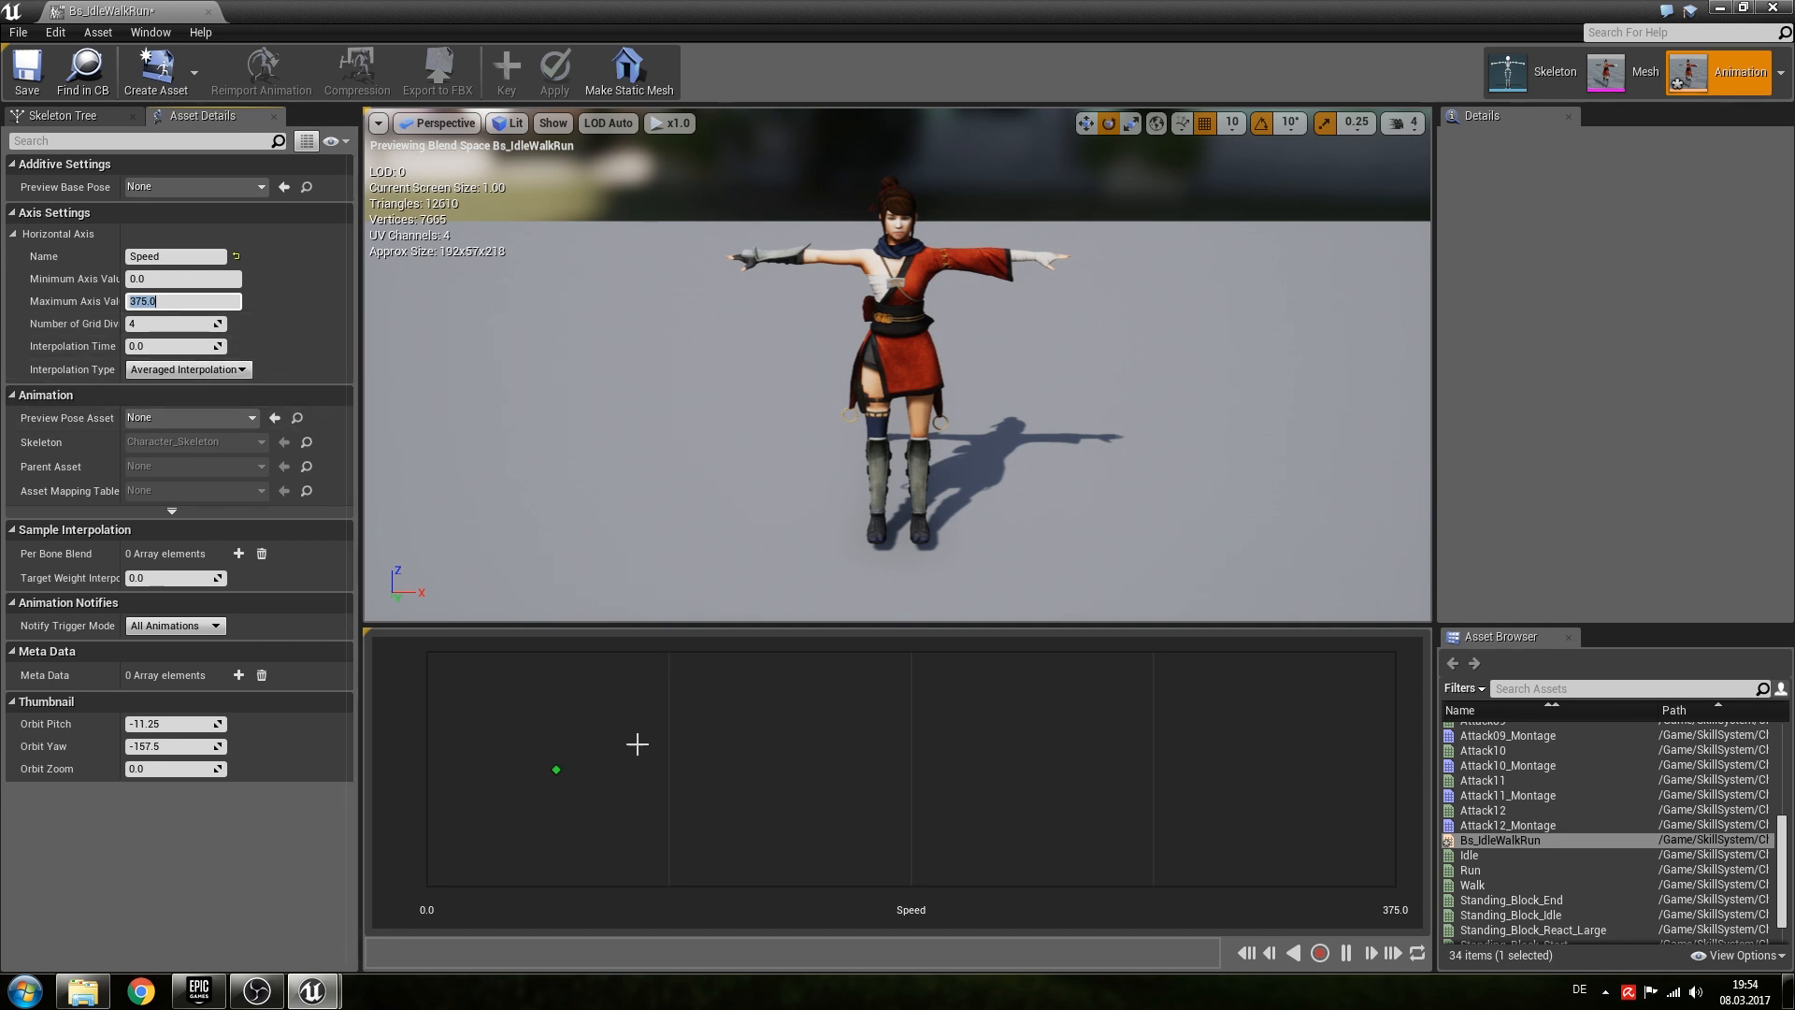
{"action": "mouse_move", "coordinate": [1469, 871]}
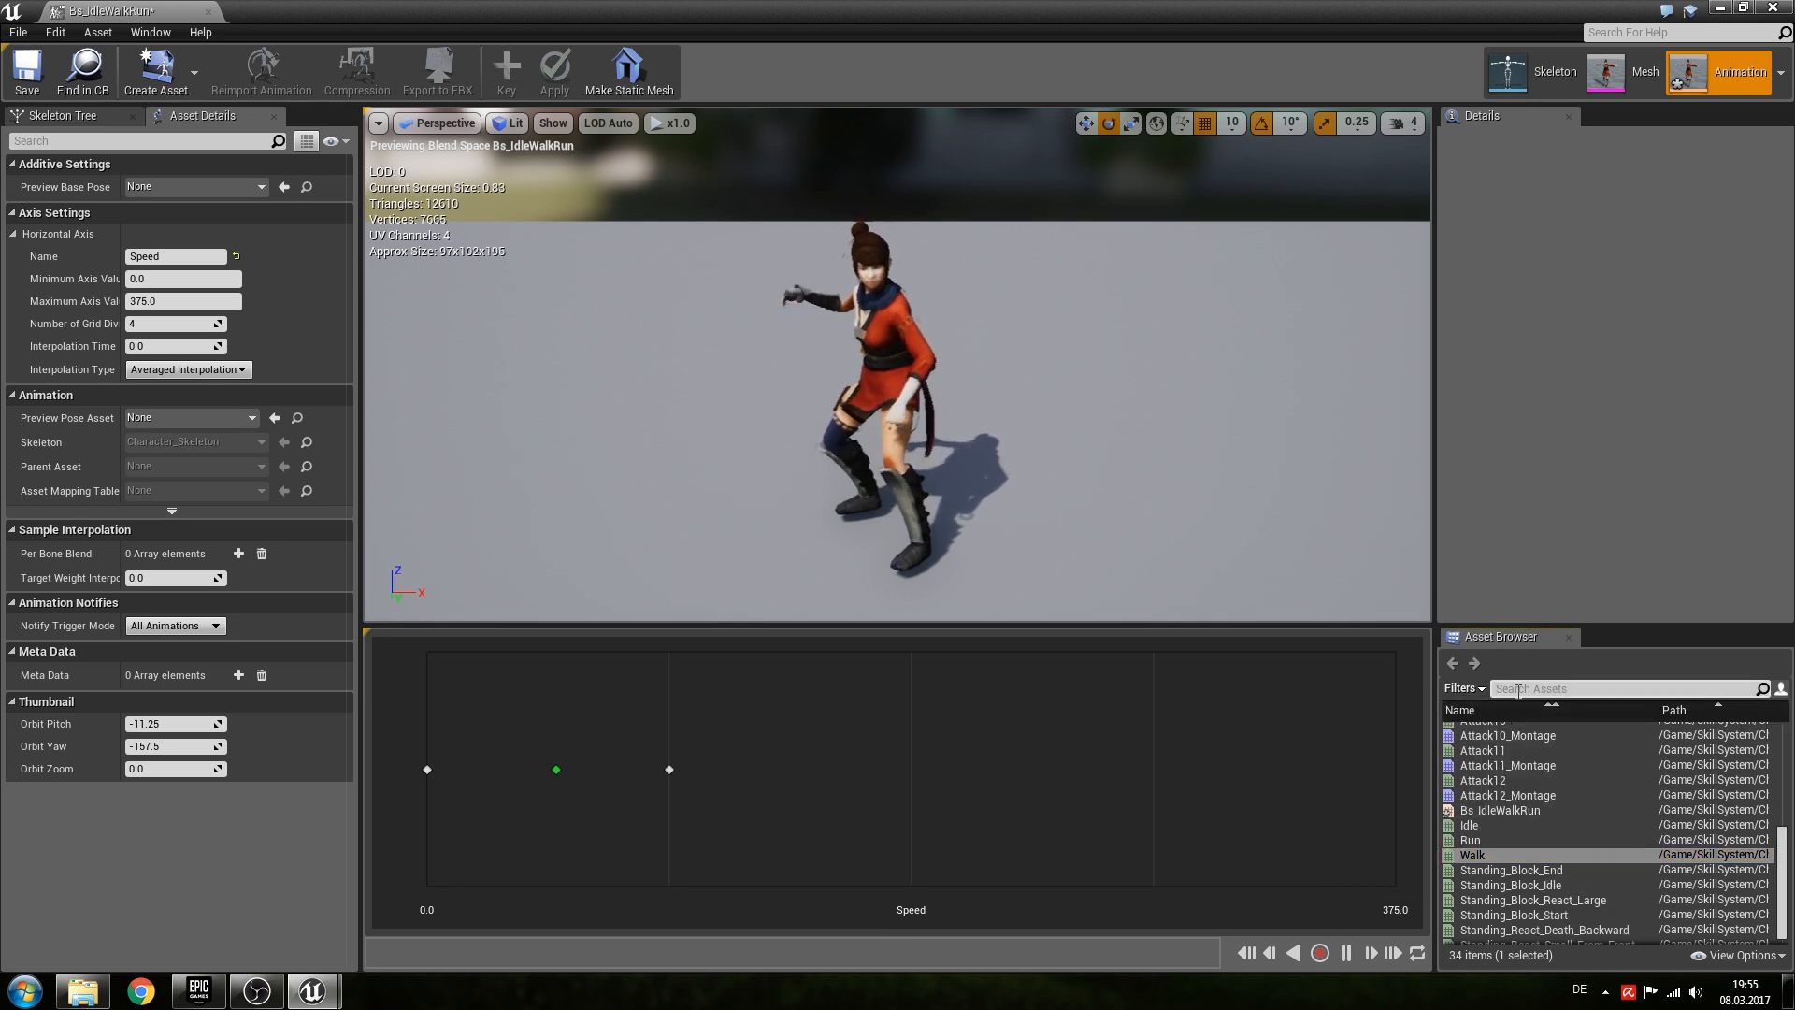
{"action": "type", "text": "run"}
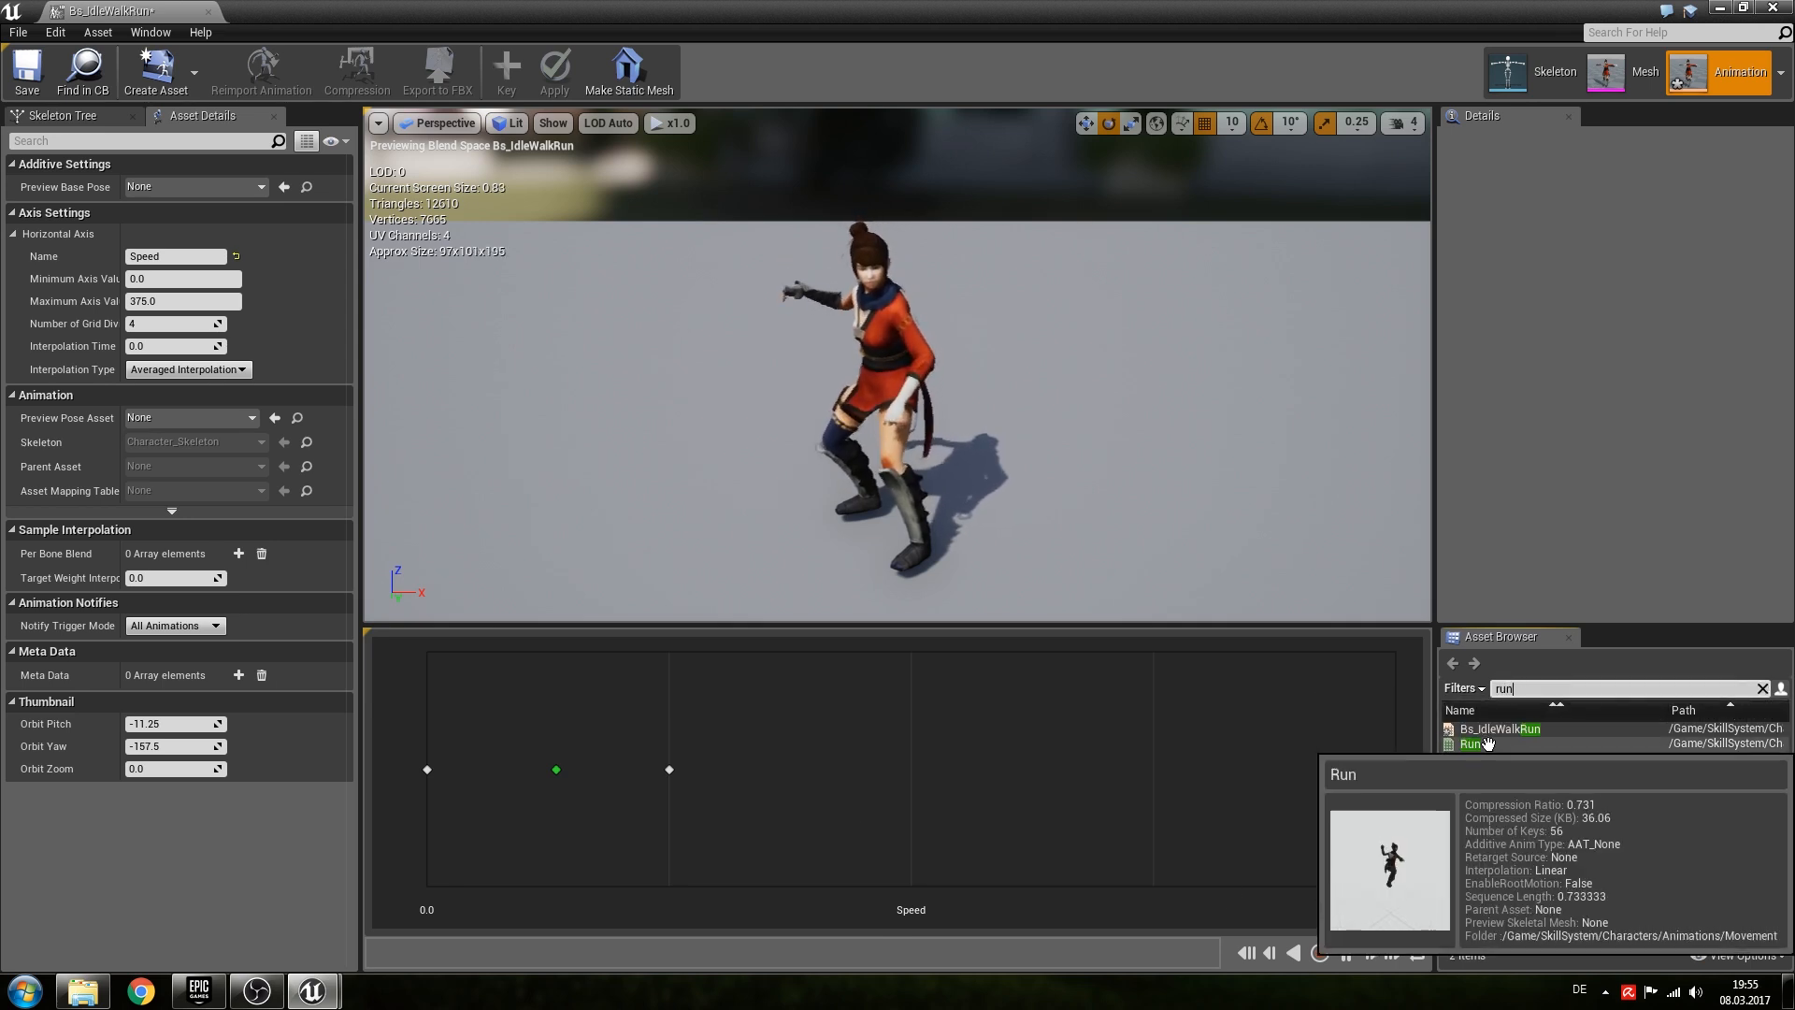
{"action": "left_click", "coordinate": [1469, 743]}
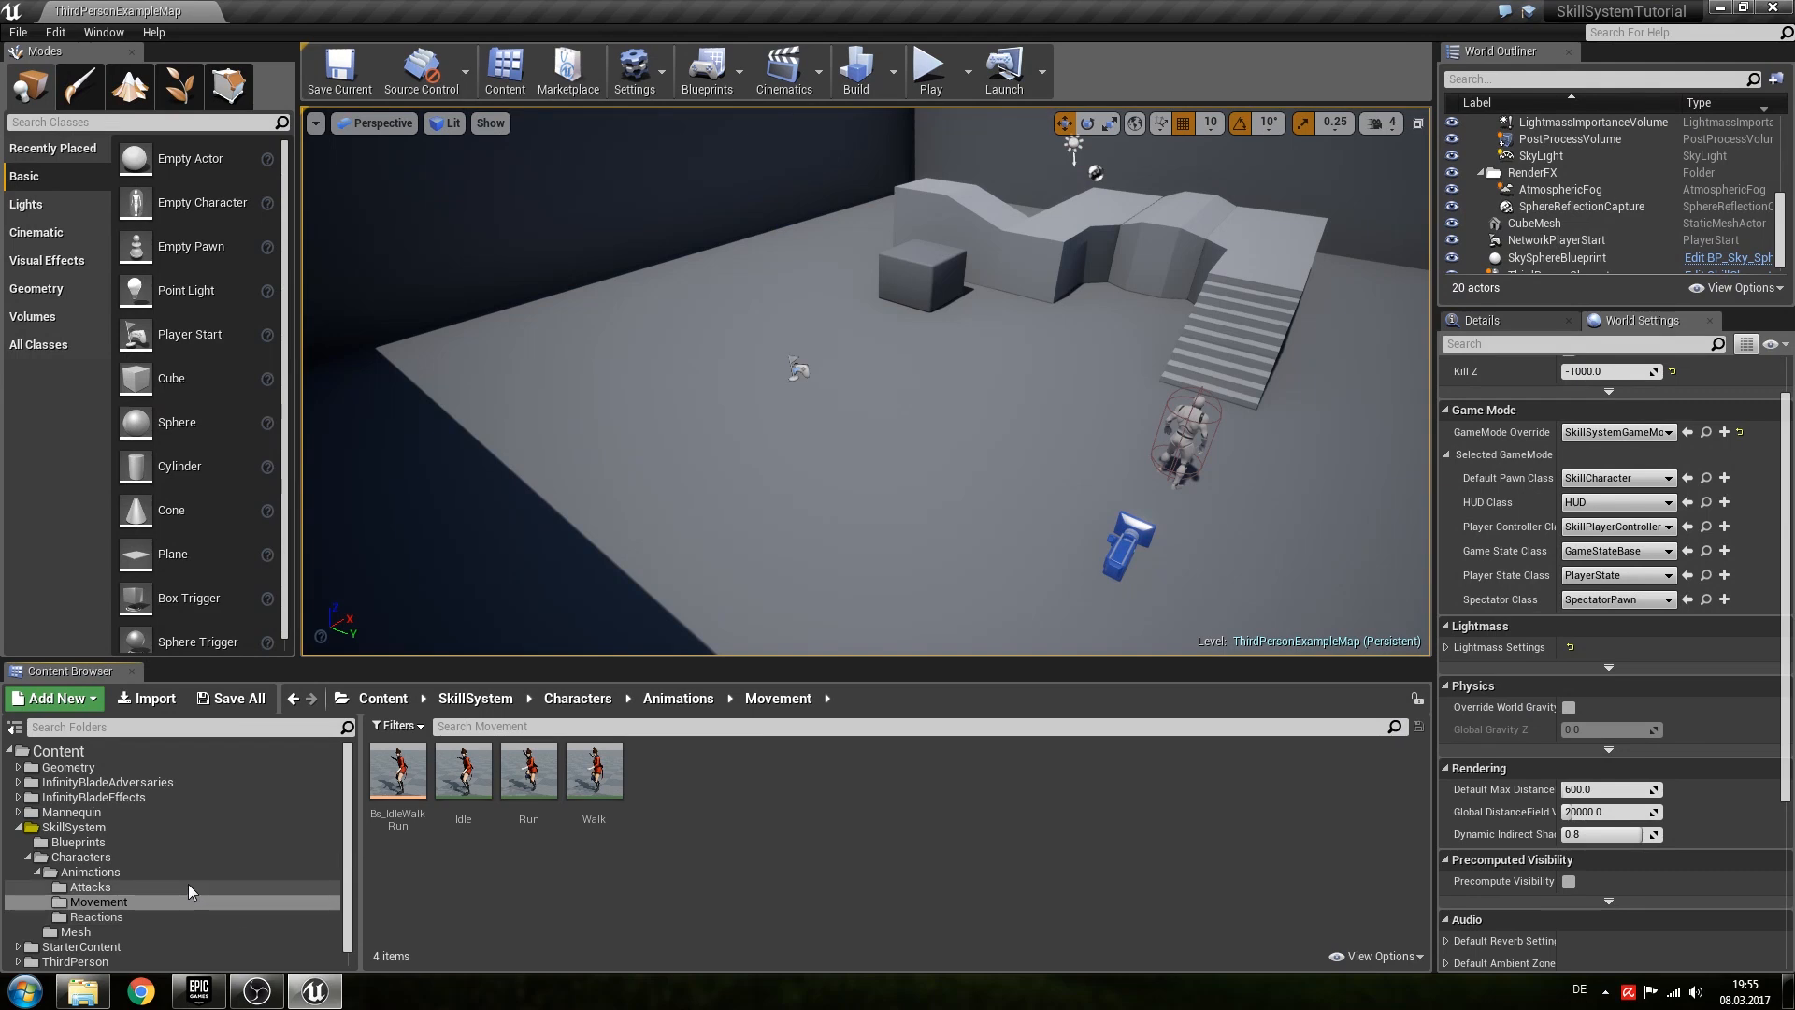
Create CharacterAnimBp on Character_Skeleton in the Animations folder and bring up its Anim Graph.
{"action": "left_click", "coordinate": [91, 872]}
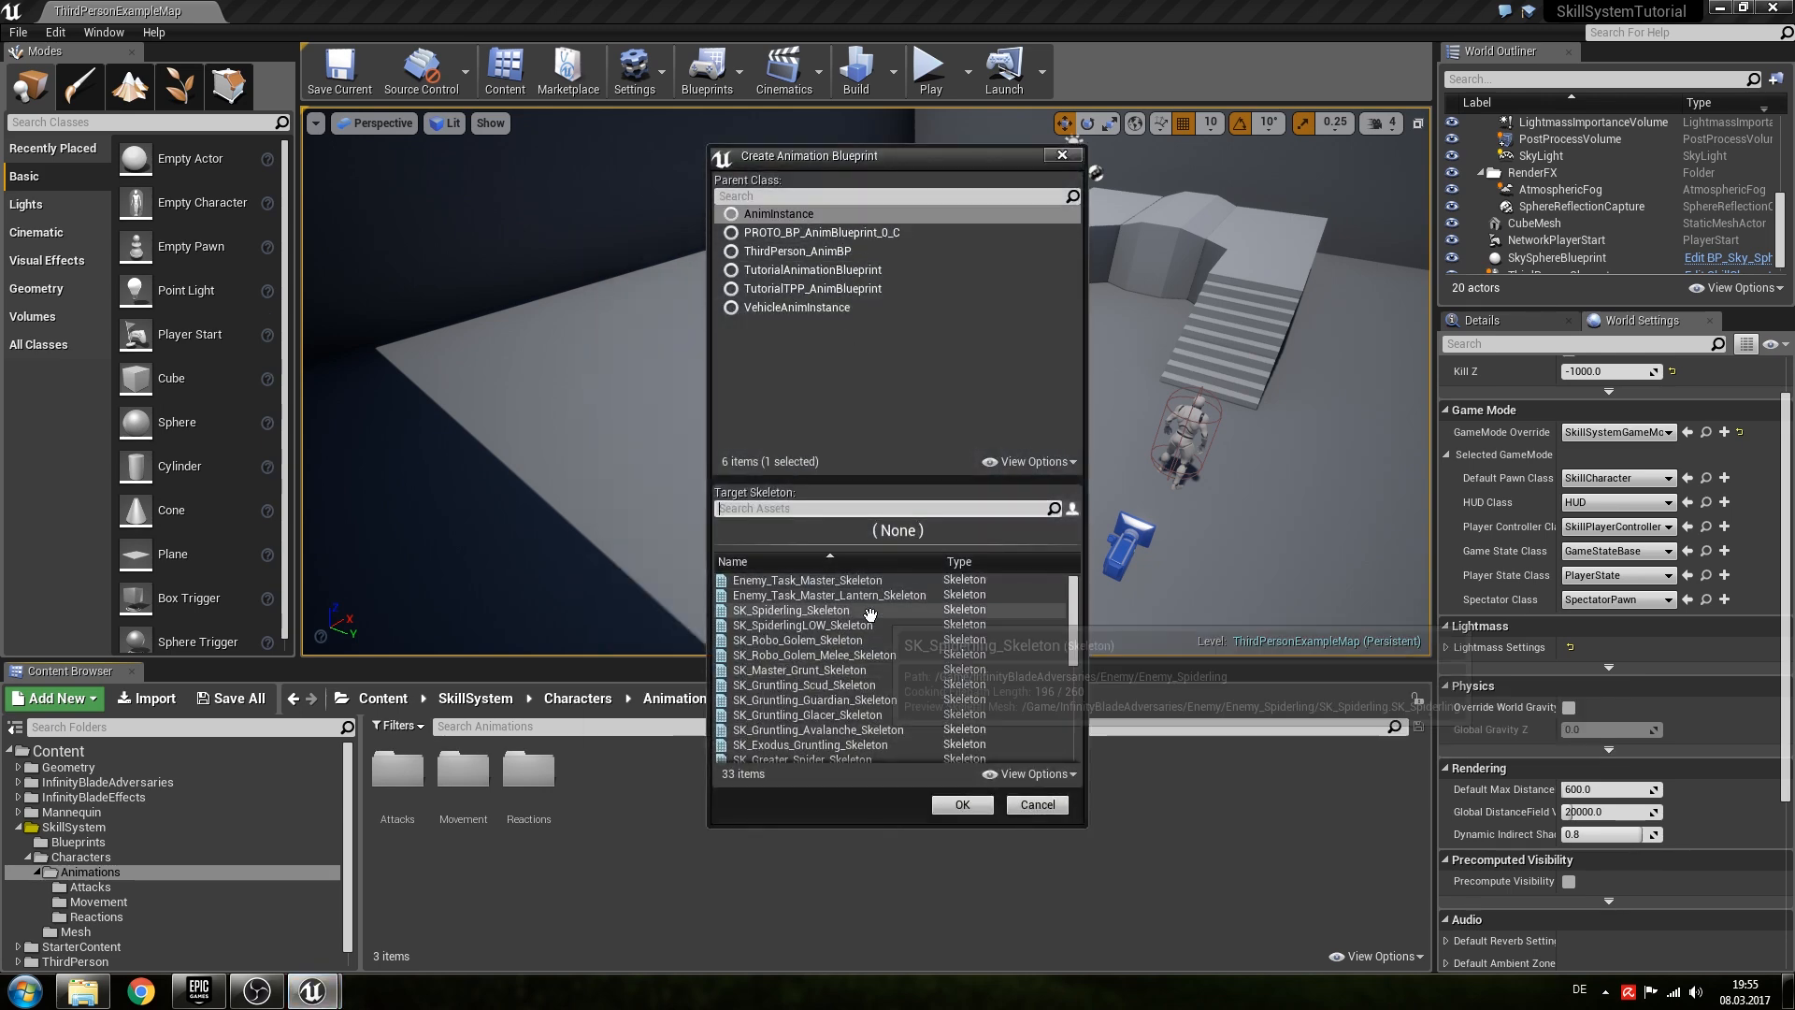
{"action": "mouse_move", "coordinate": [765, 508]}
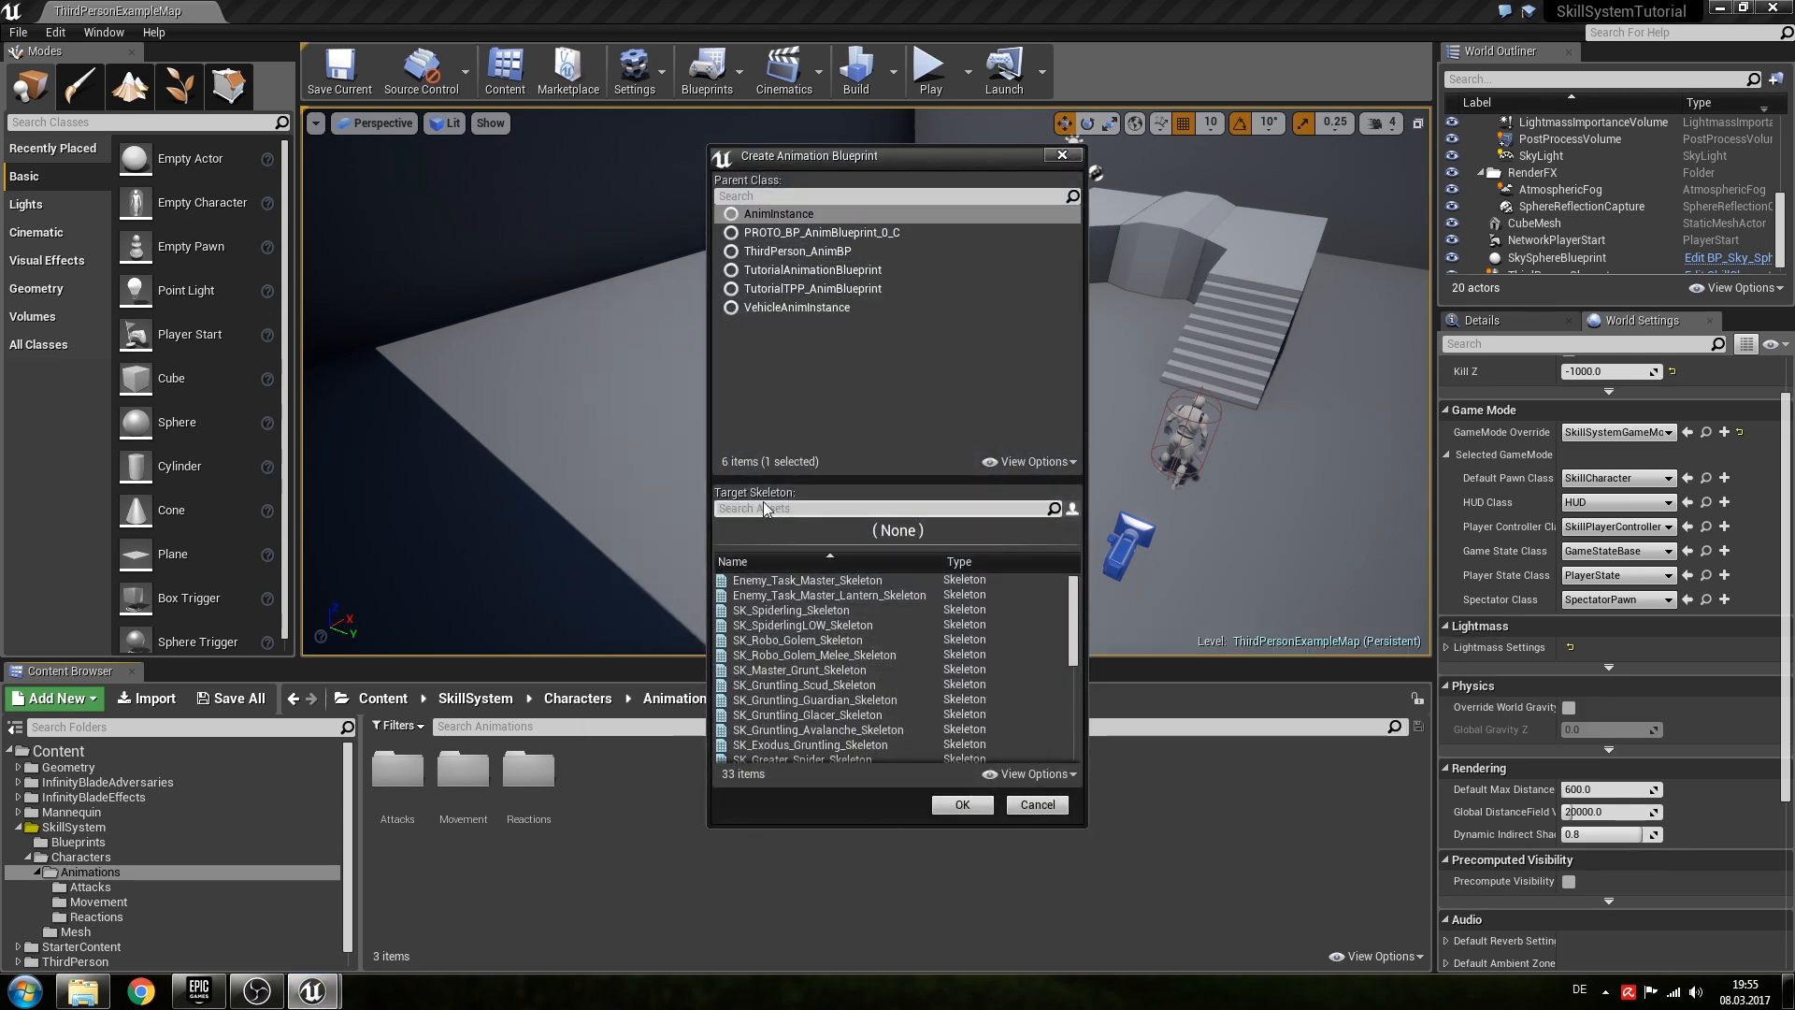
{"action": "type", "text": "ch"}
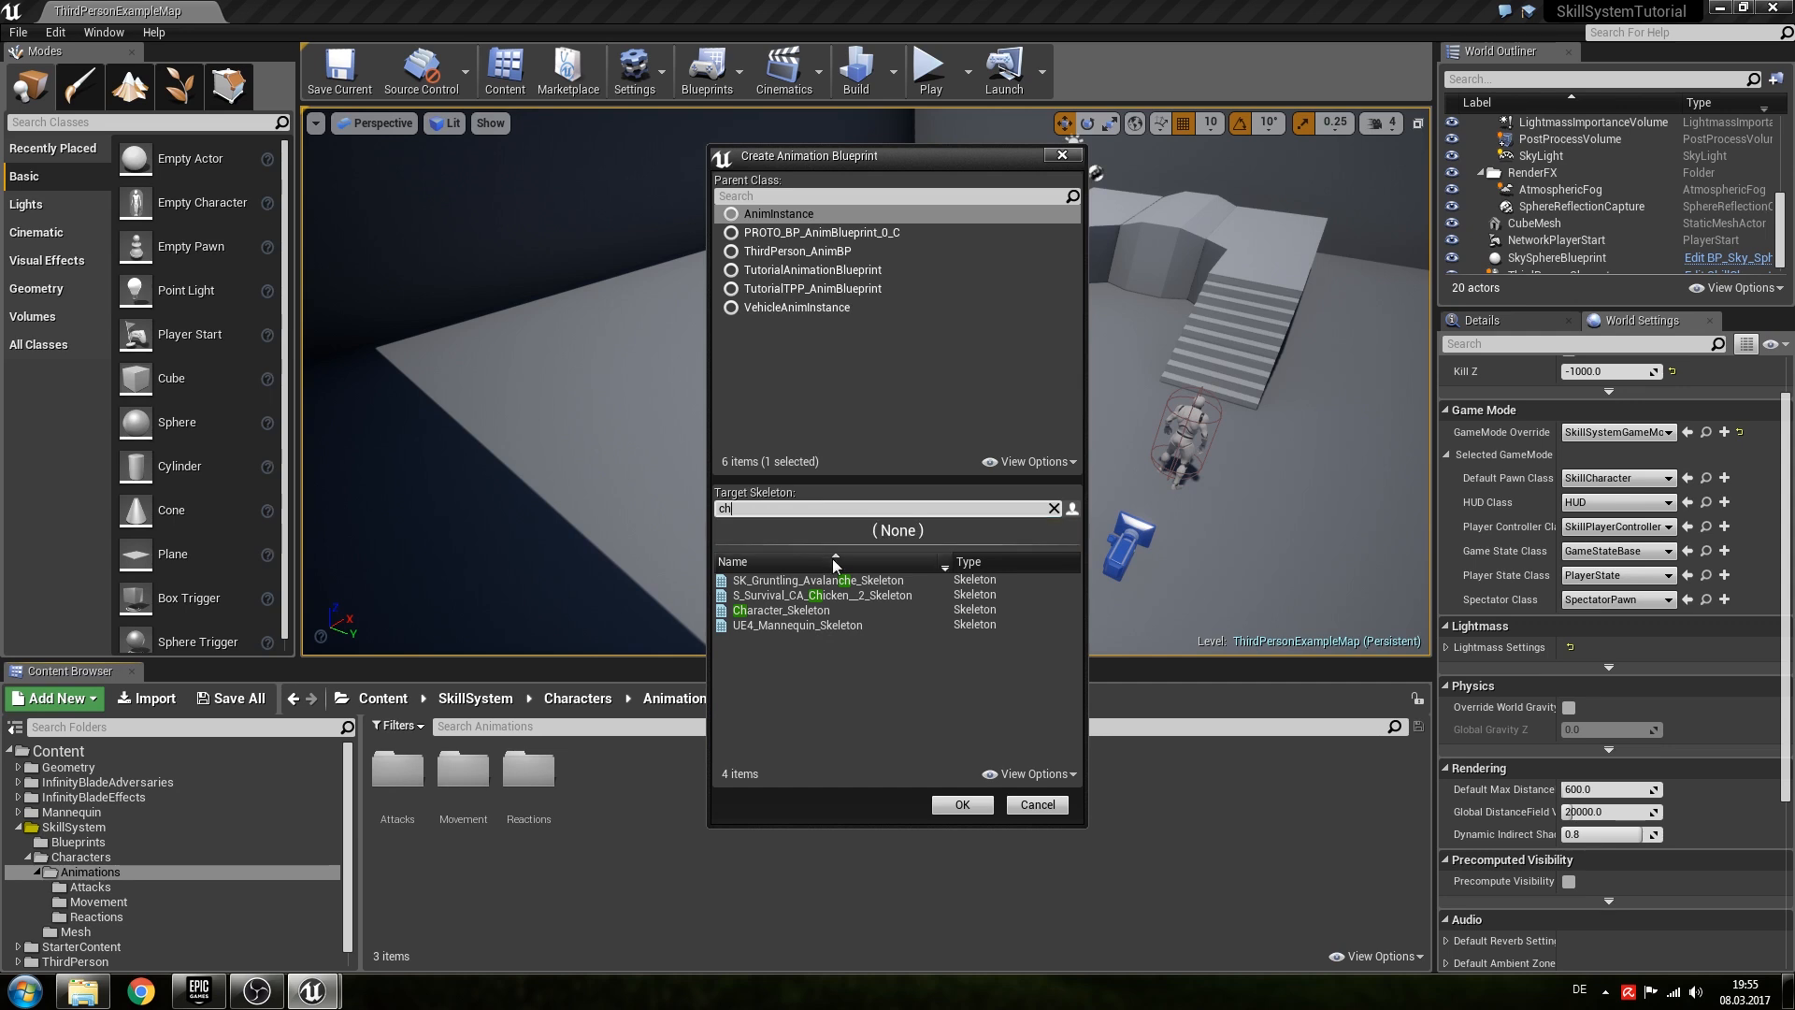
{"action": "left_click", "coordinate": [960, 804]}
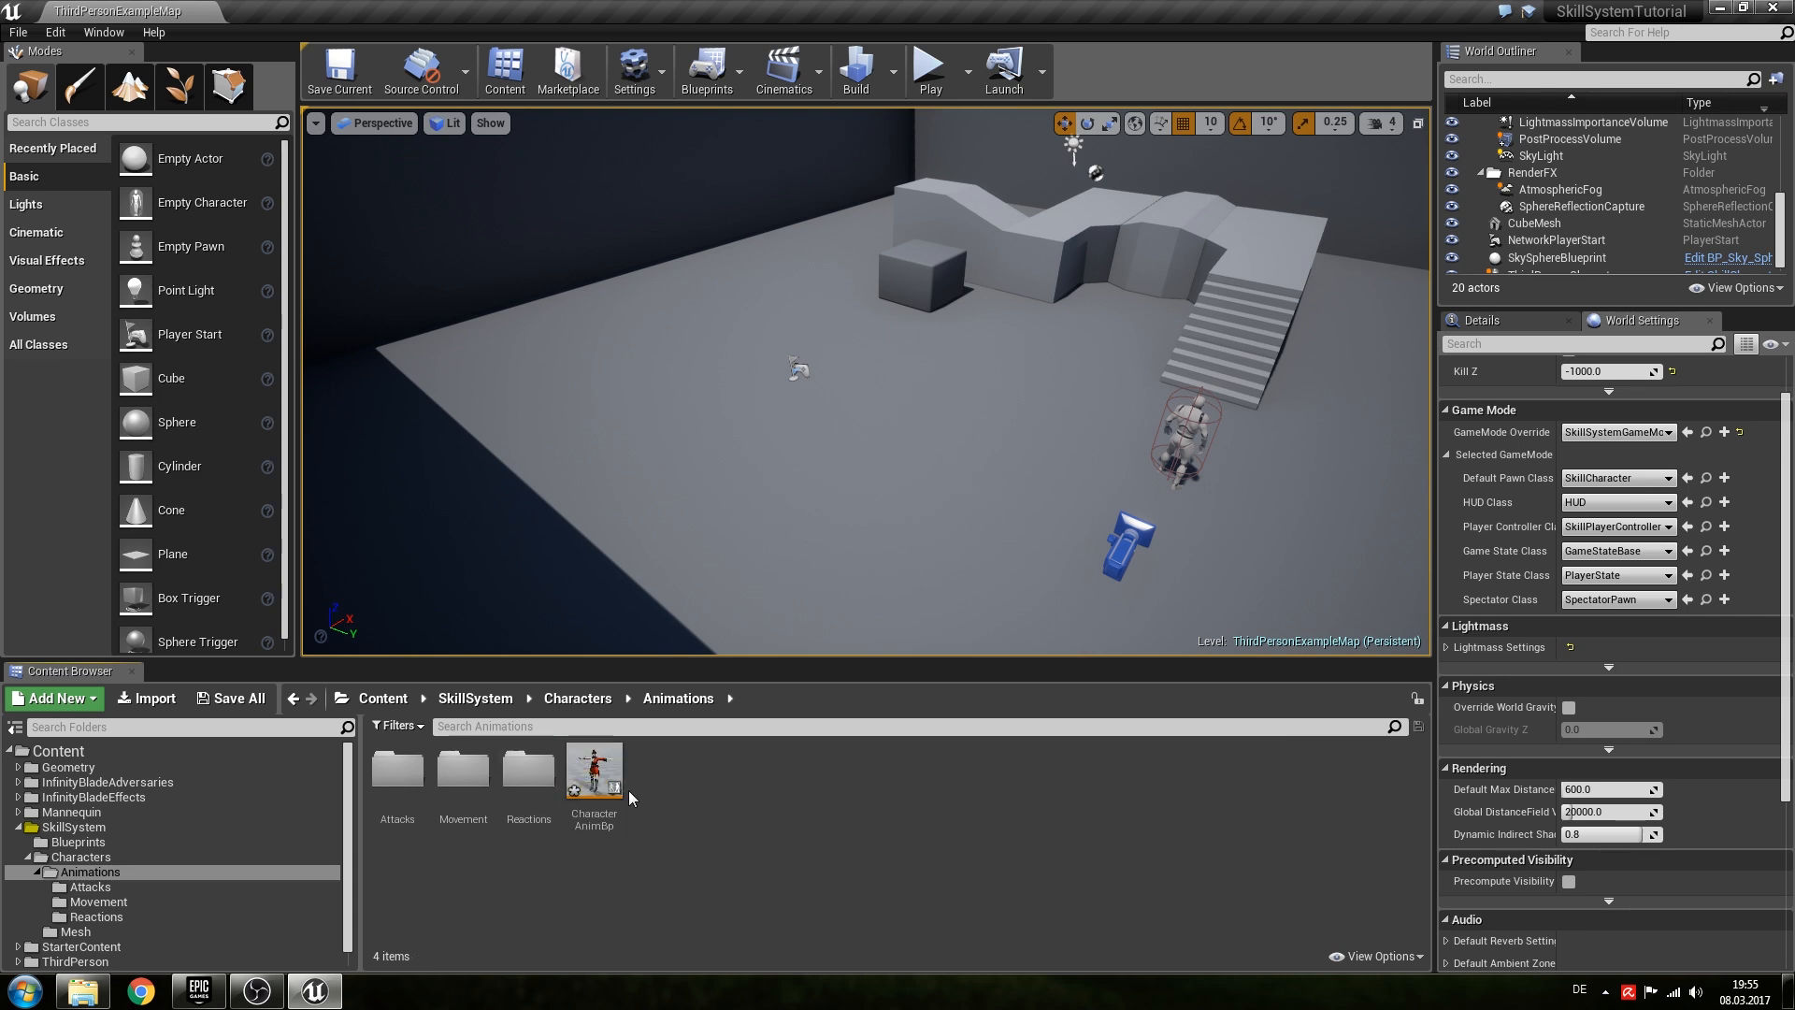
{"action": "double_click", "coordinate": [593, 767]}
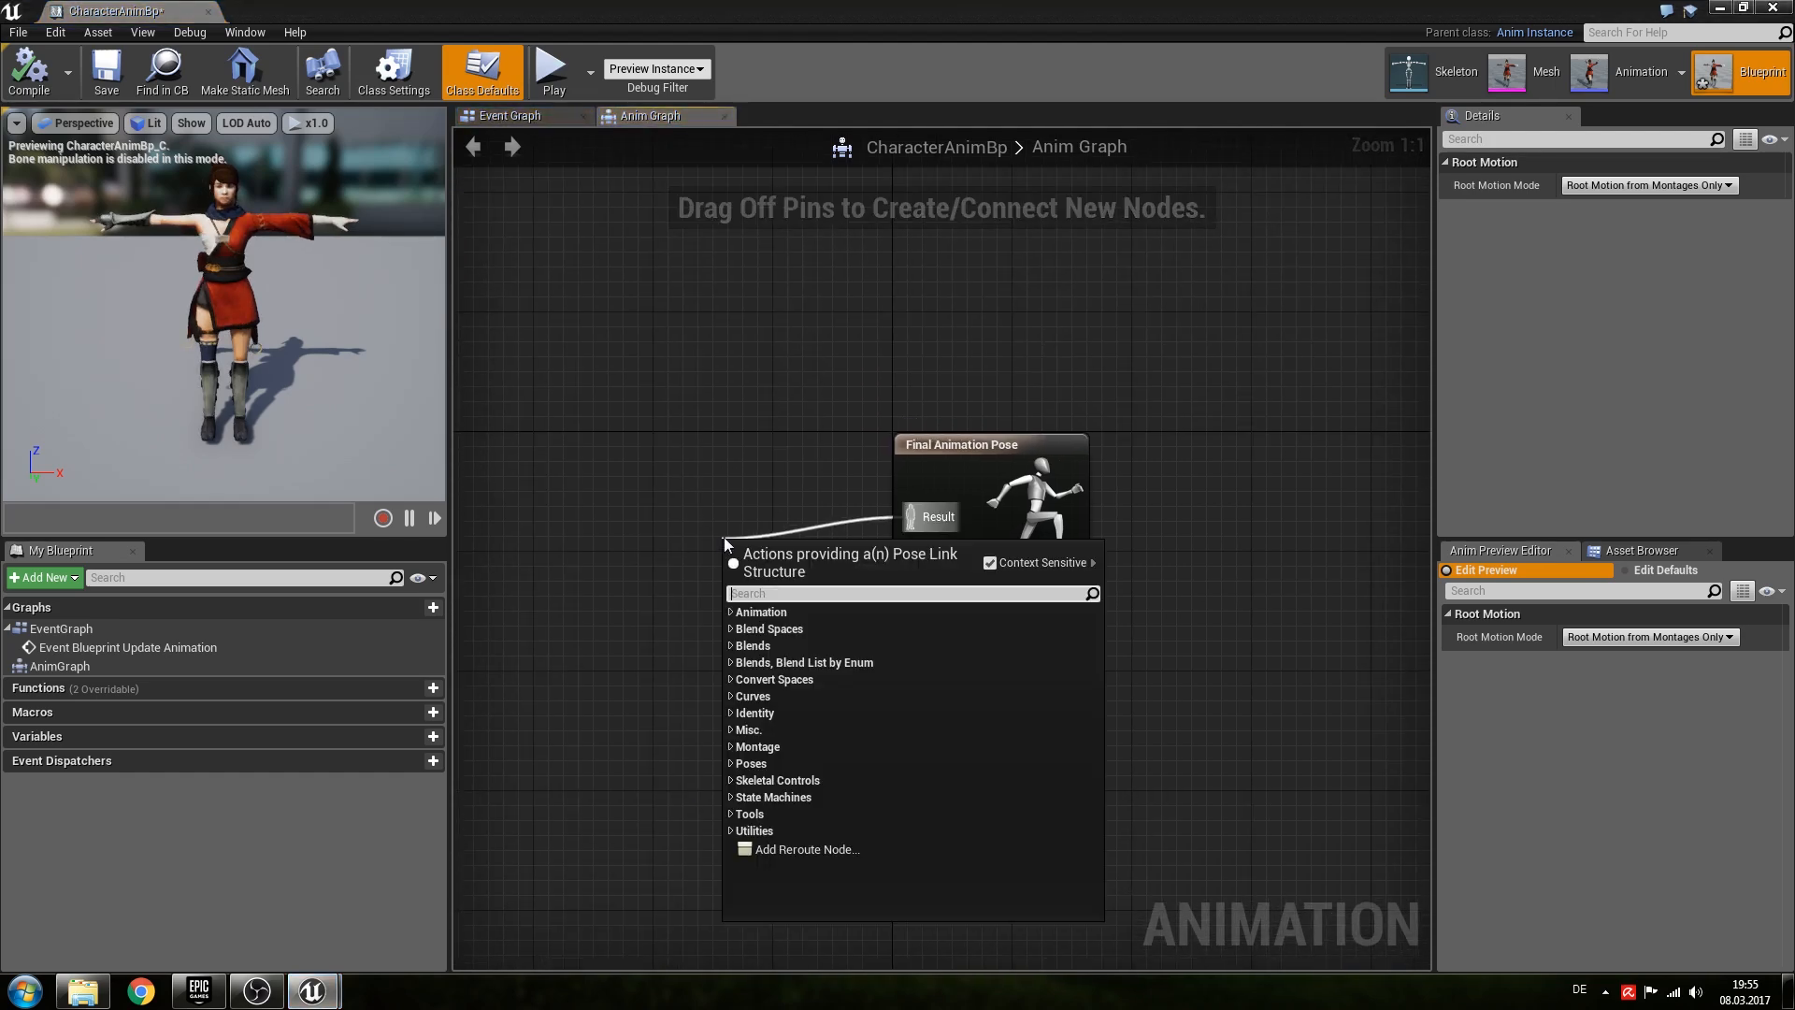
Feed a DefaultSlot slot into the final pose from a new state machine renamed Default.
{"action": "type", "text": "slot"}
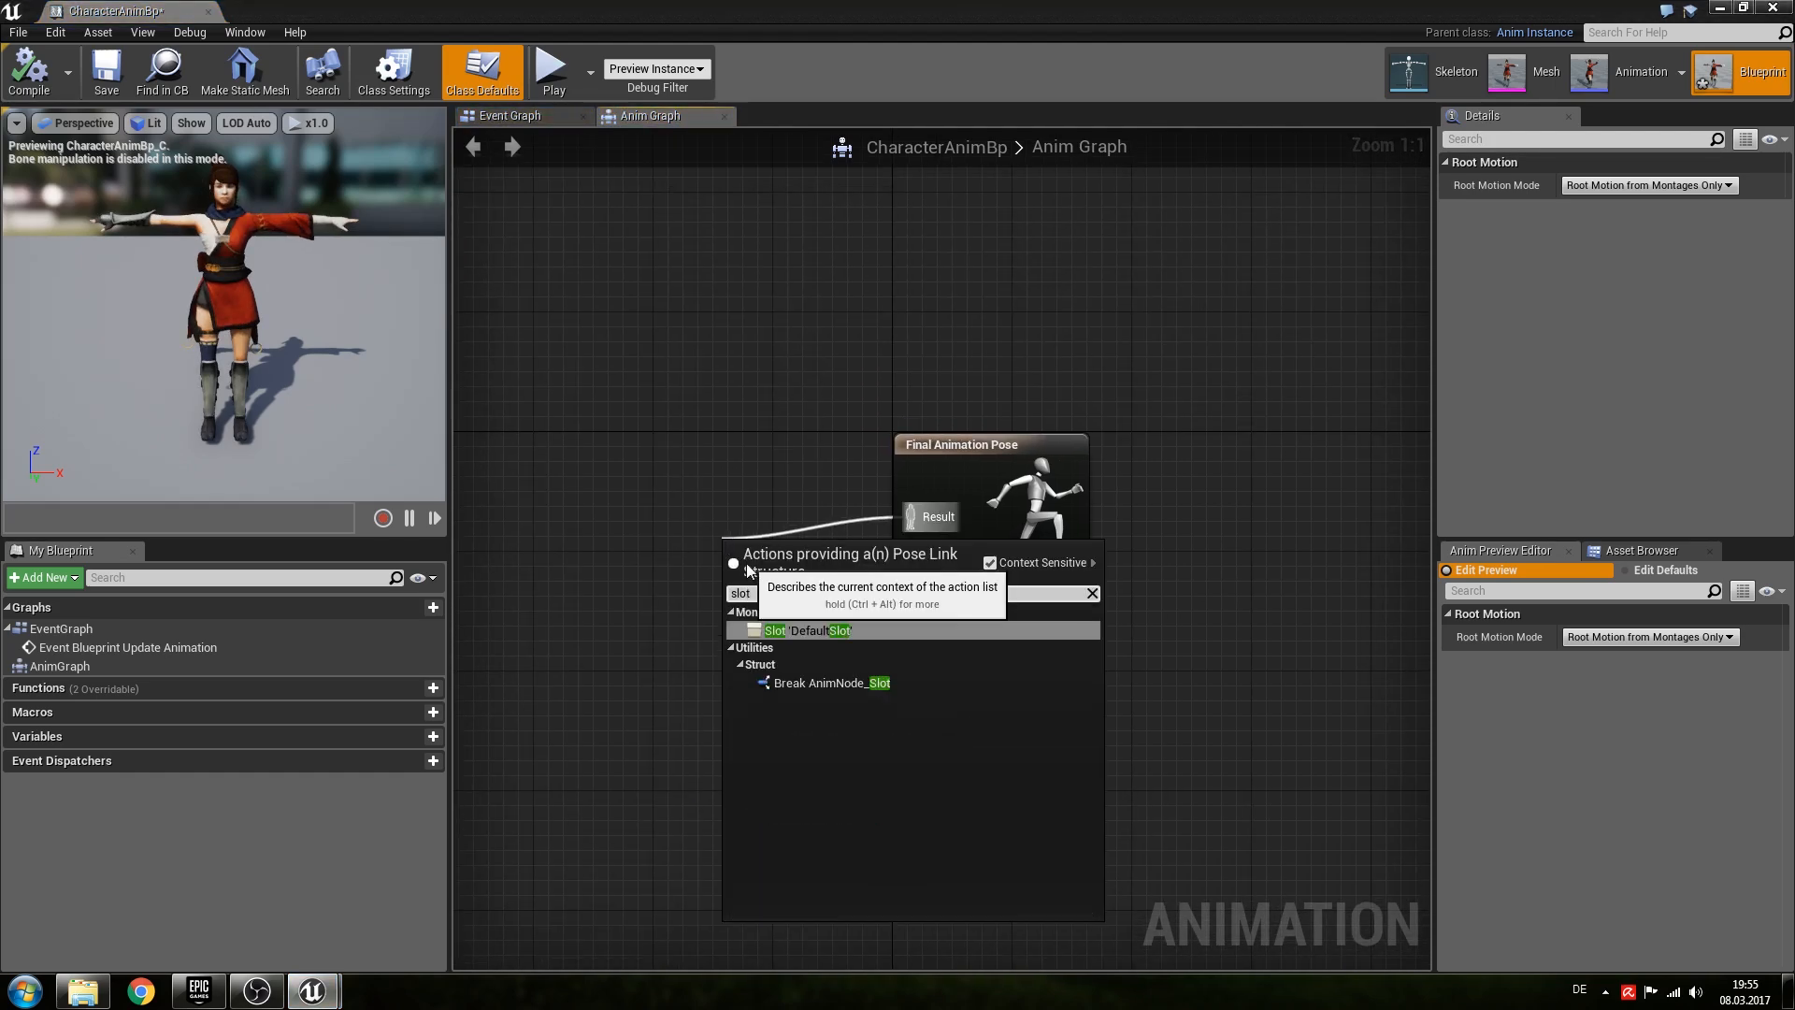
{"action": "left_click", "coordinate": [807, 629]}
{"action": "type", "text": "add s"}
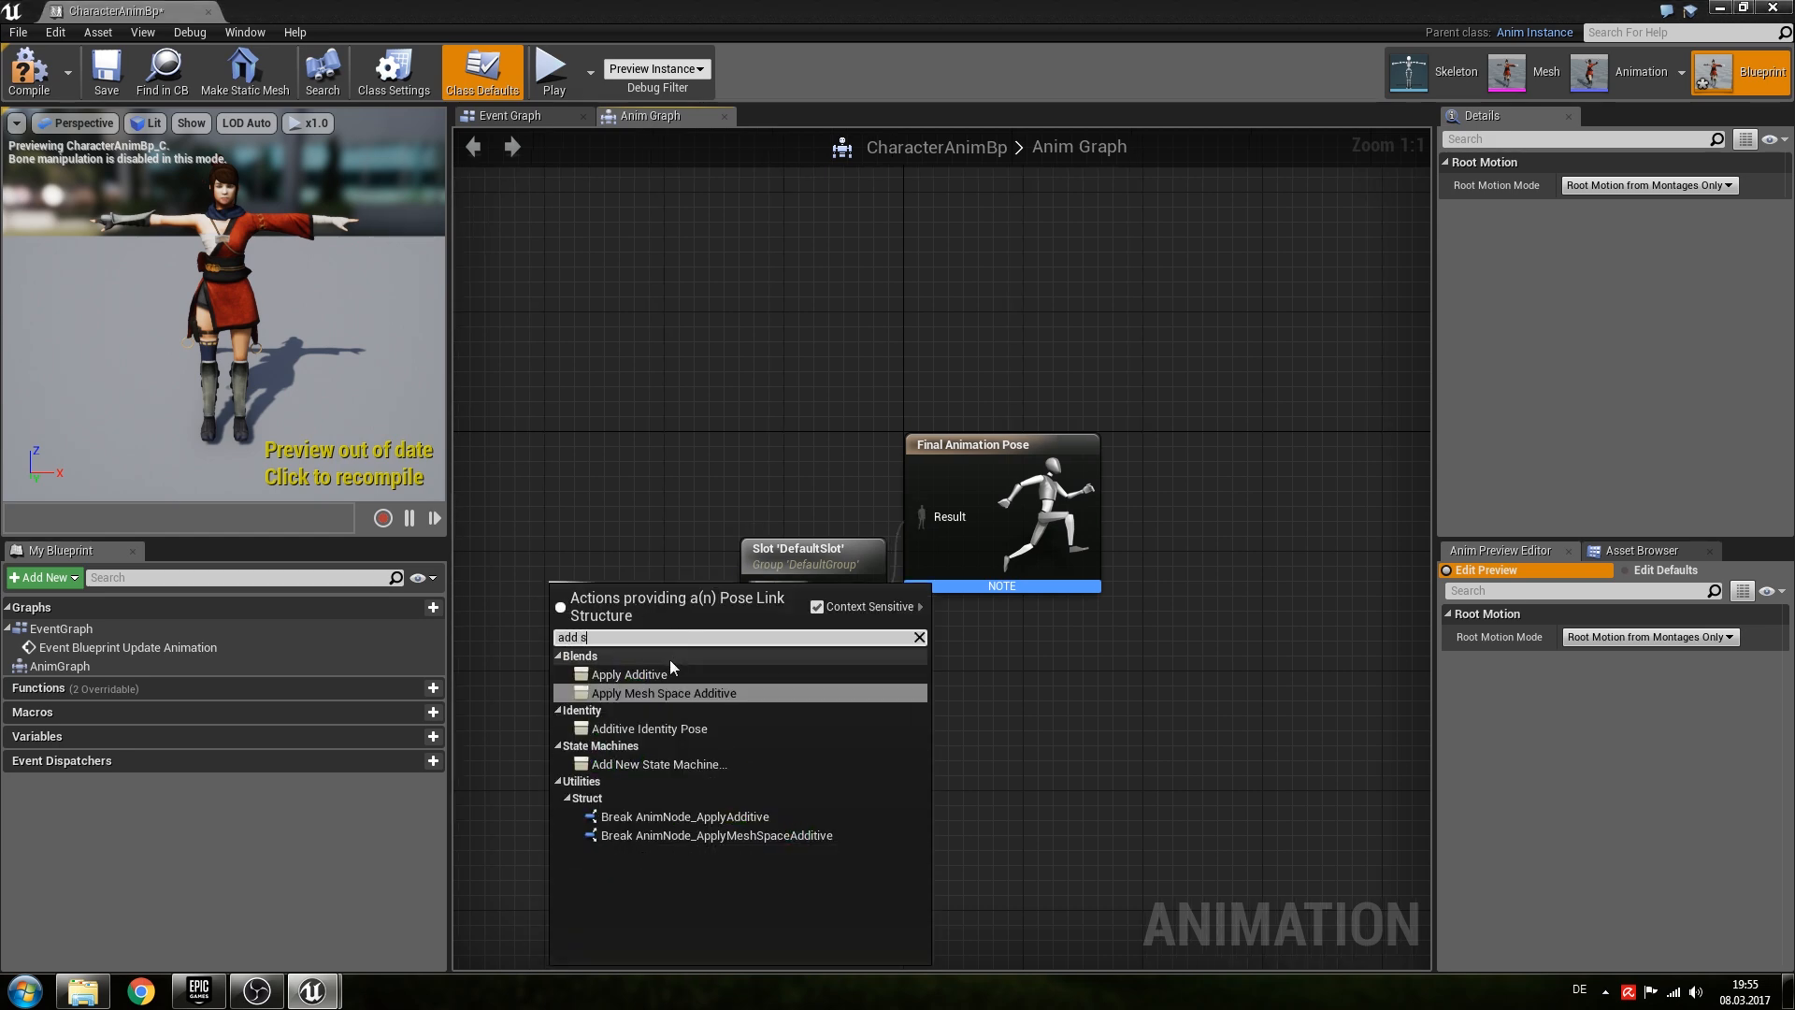
{"action": "left_click", "coordinate": [659, 764]}
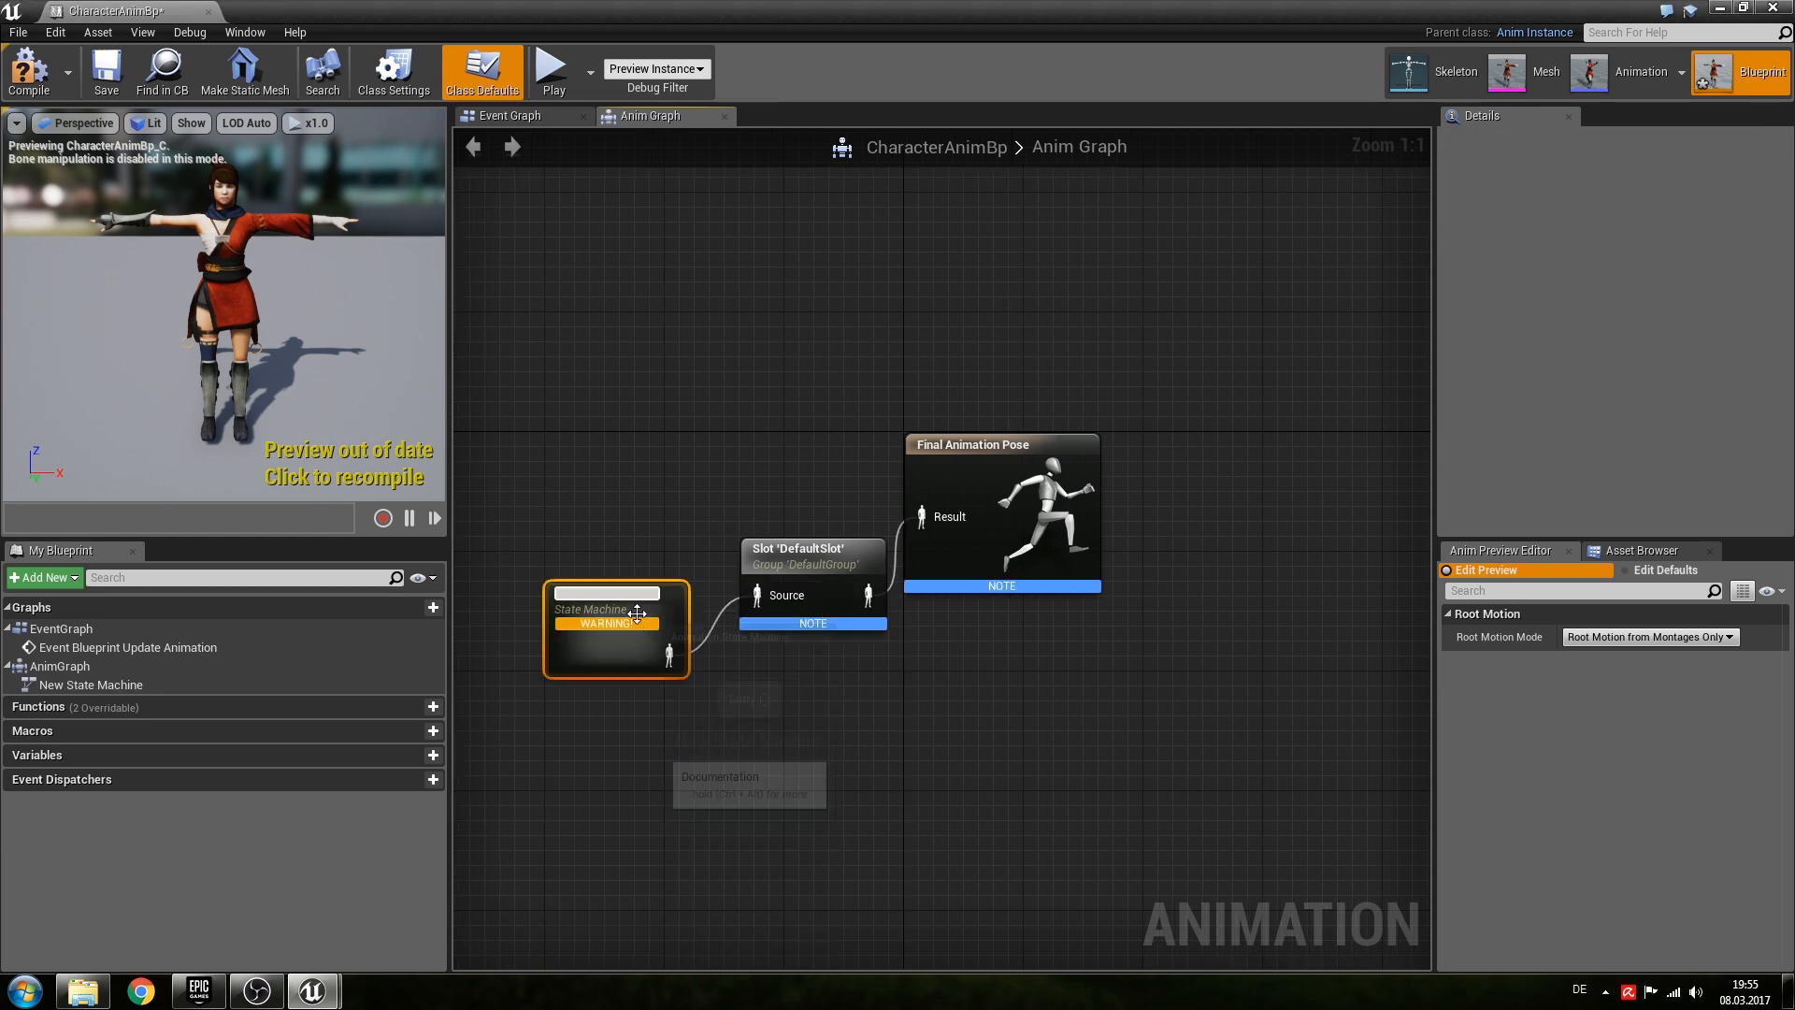
{"action": "left_click", "coordinate": [615, 608]}
{"action": "type", "text": "Defau"}
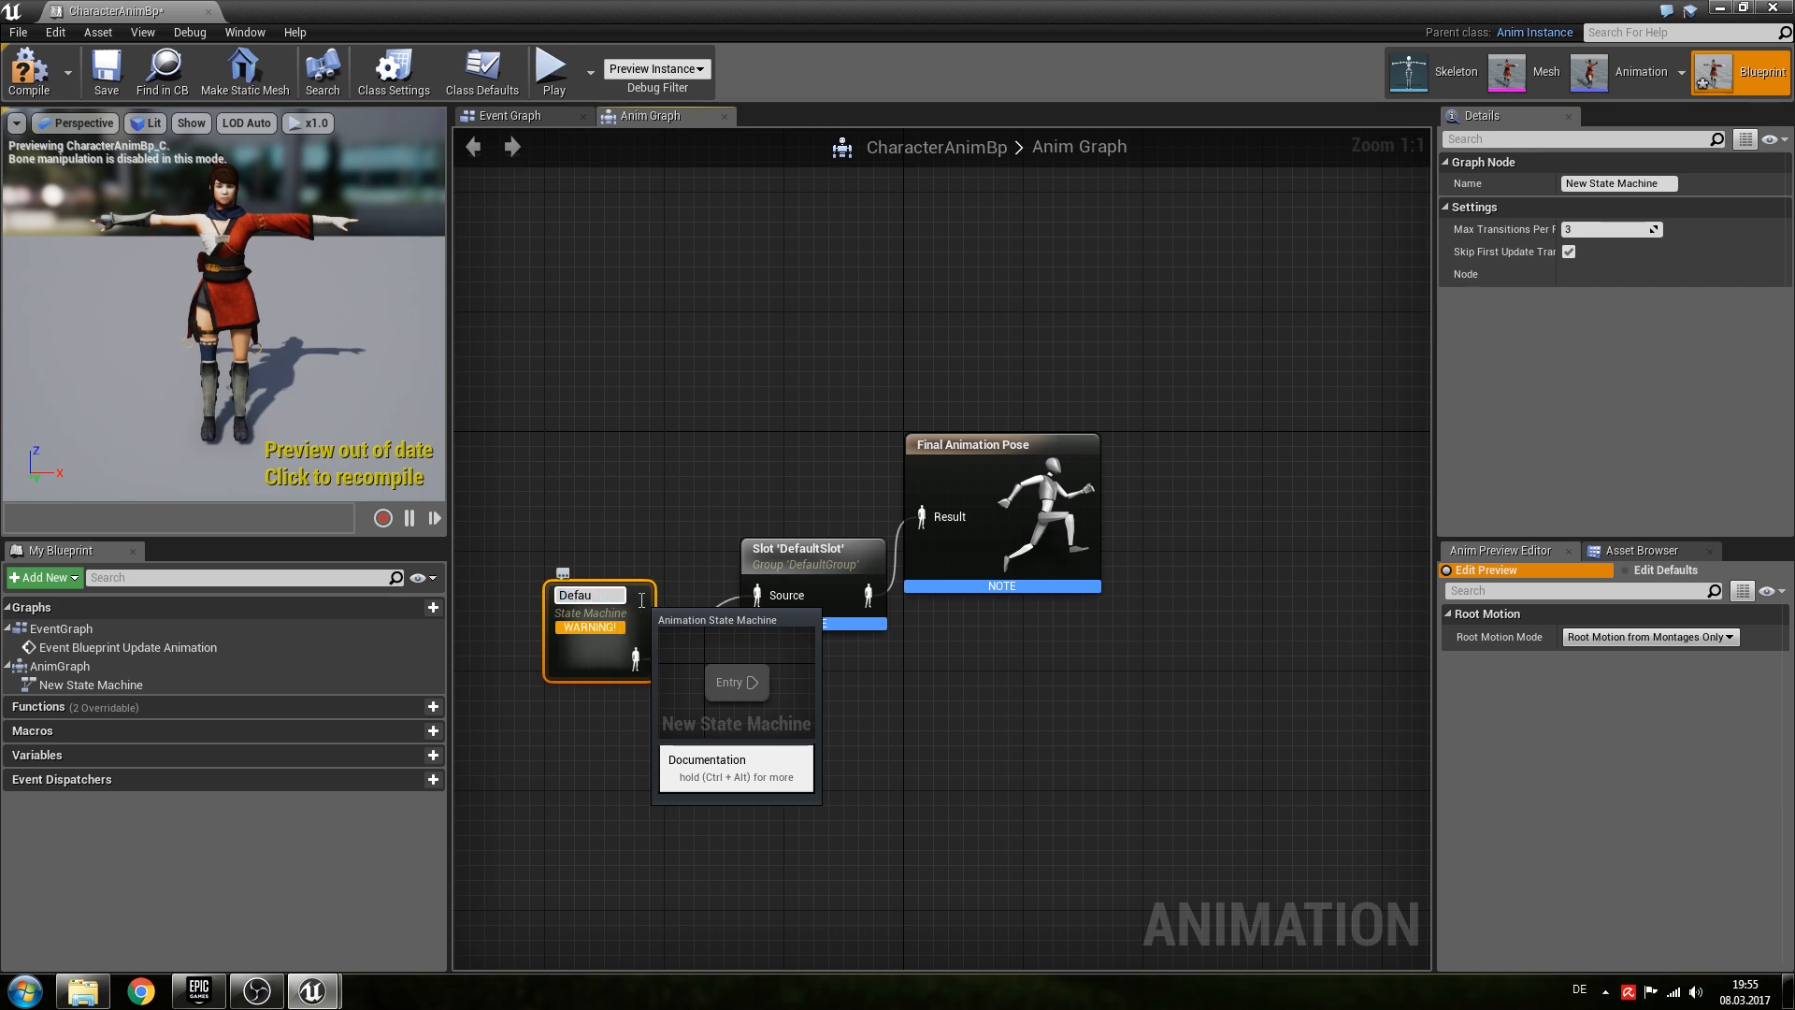
{"action": "double_click", "coordinate": [595, 636]}
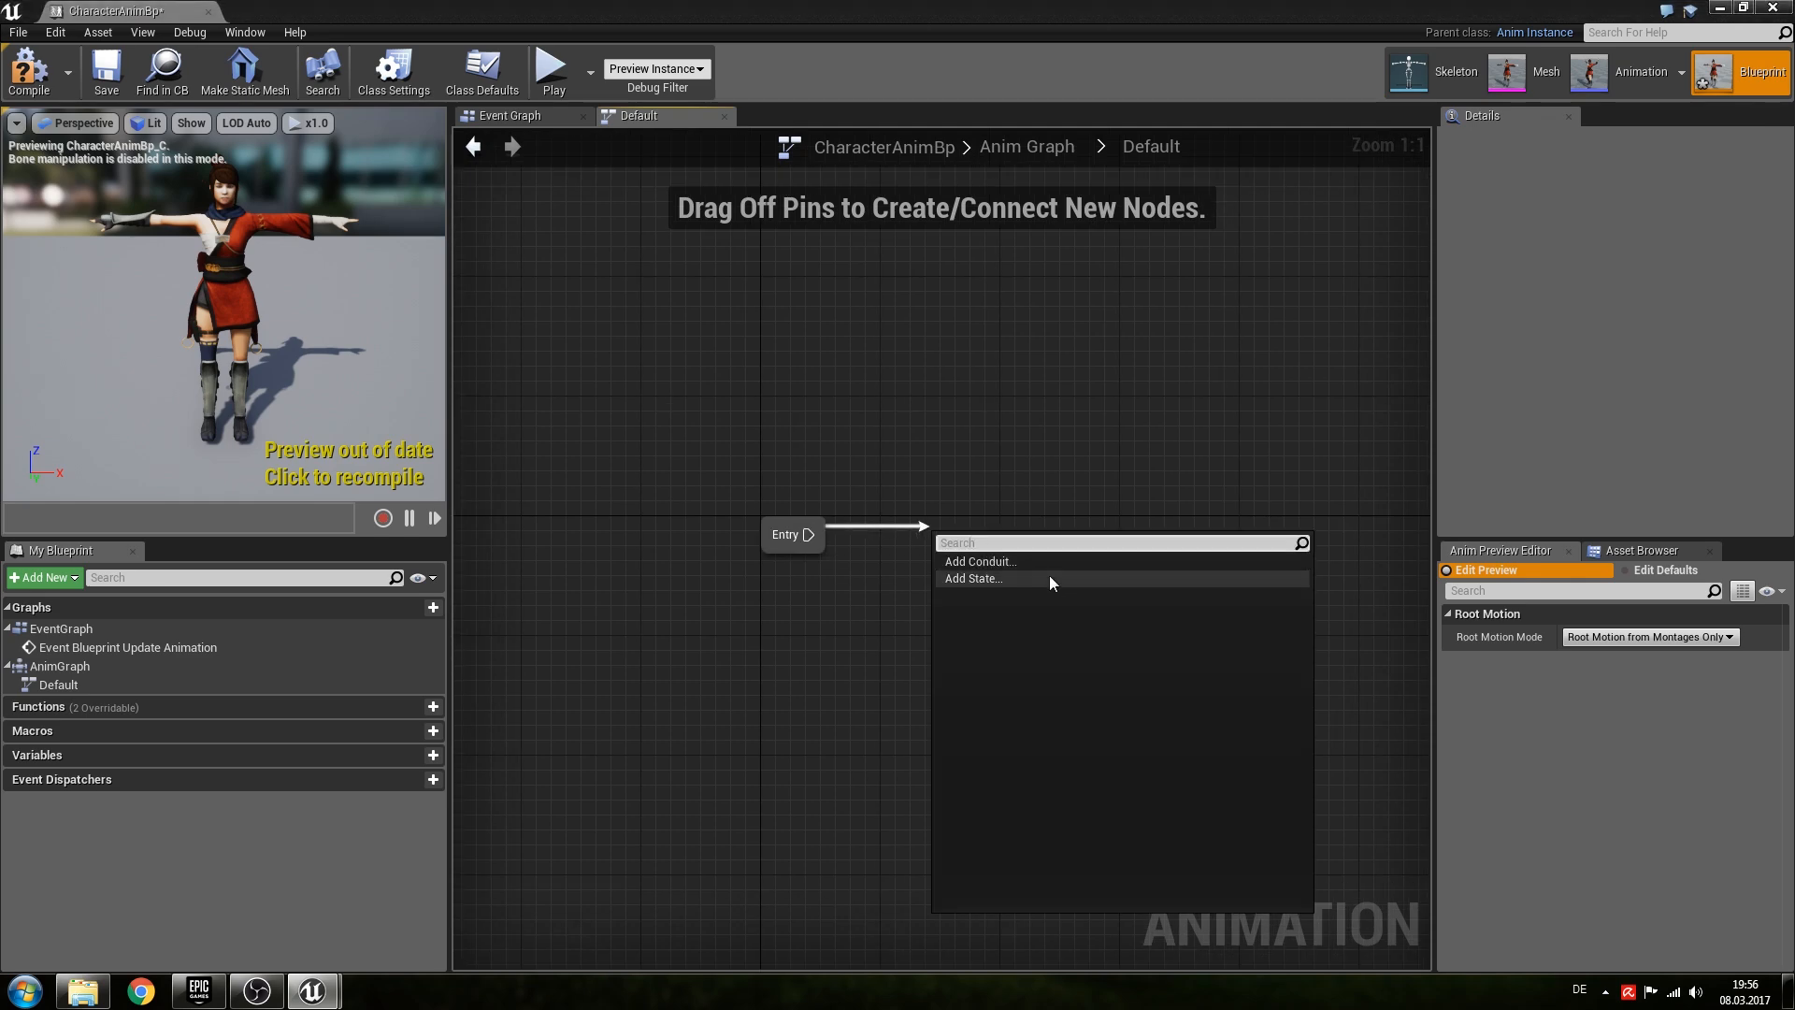
Add a state named Idle/Walk/Run from Entry inside Default and enter its graph.
{"action": "left_click", "coordinate": [974, 578]}
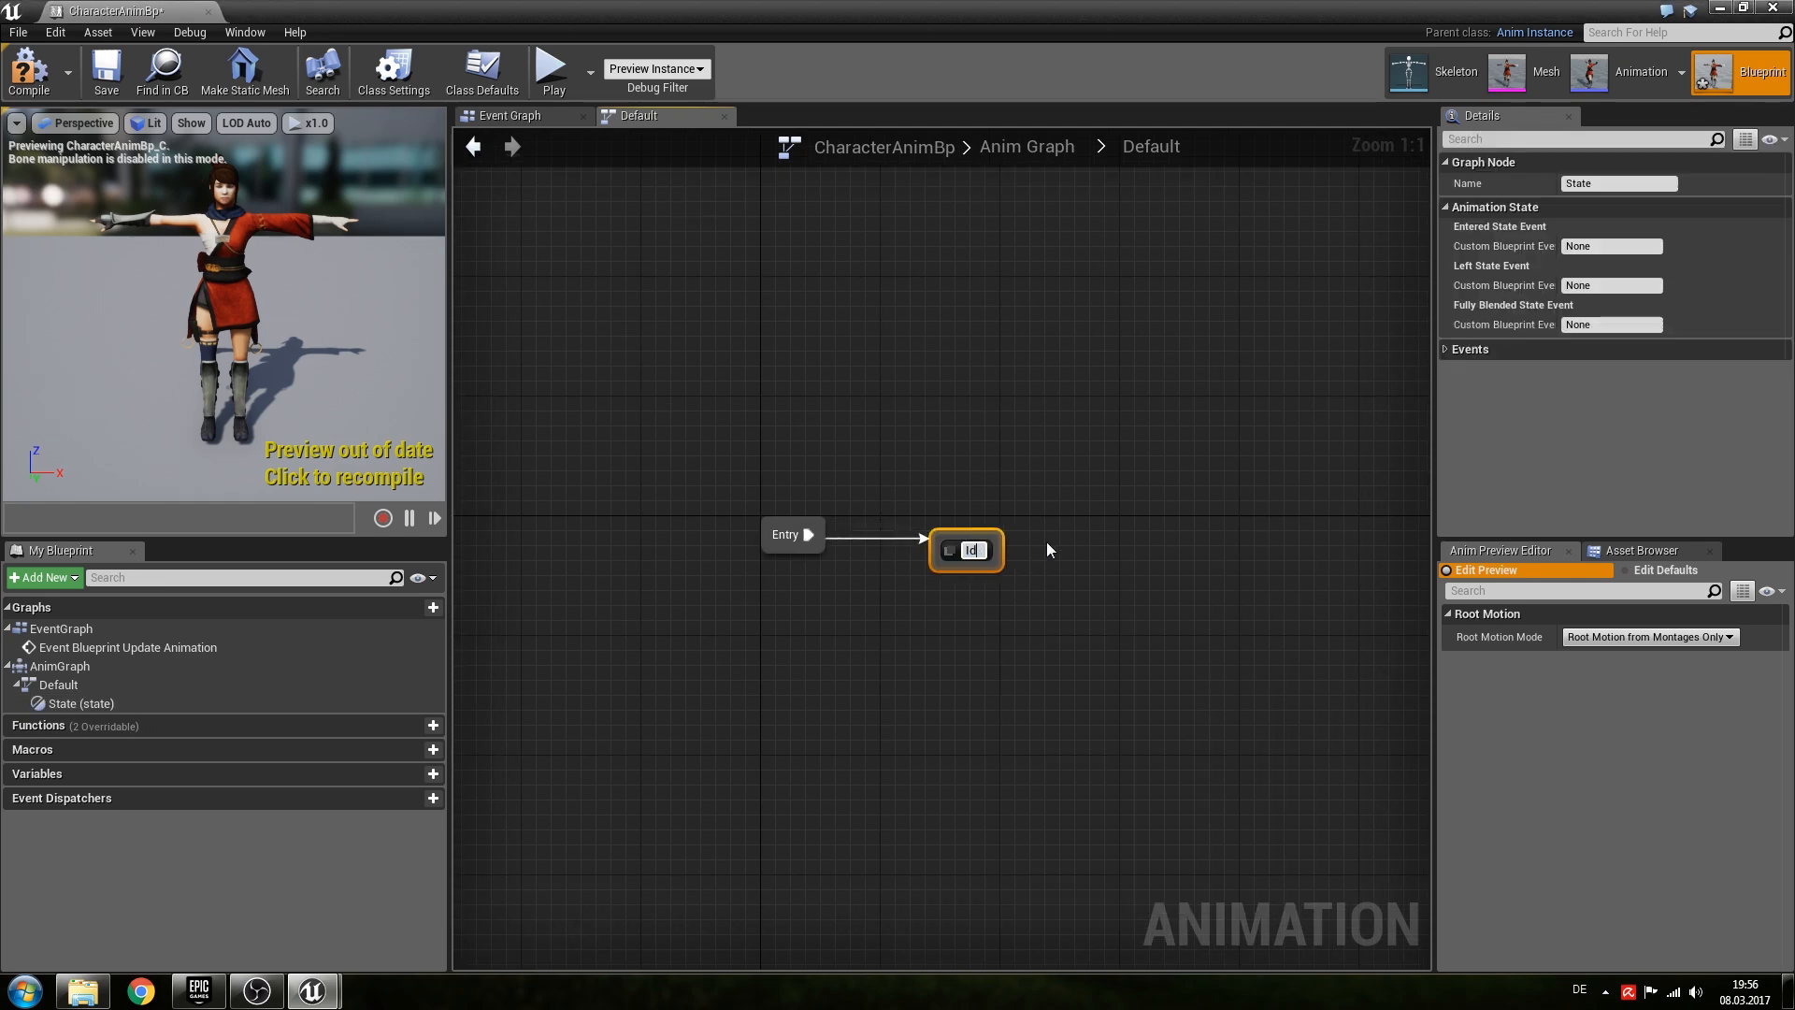
{"action": "type", "text": "Idle/Walk"}
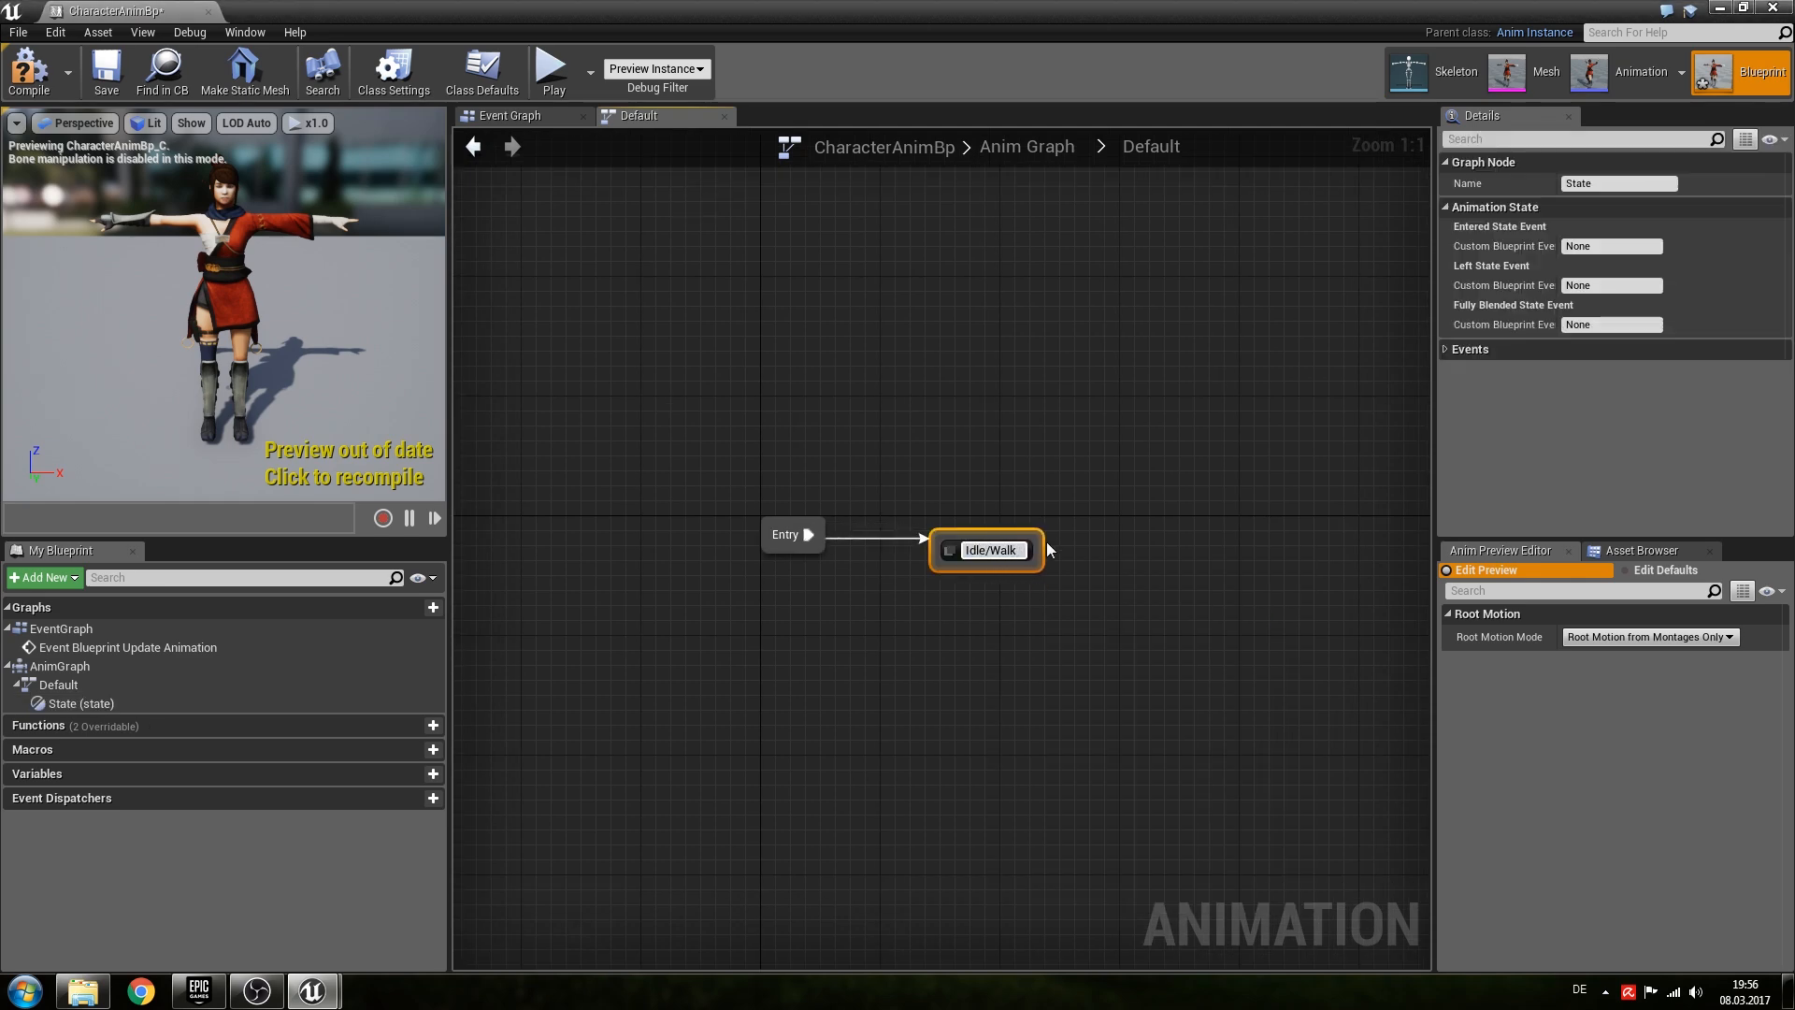
{"action": "type", "text": "/Run"}
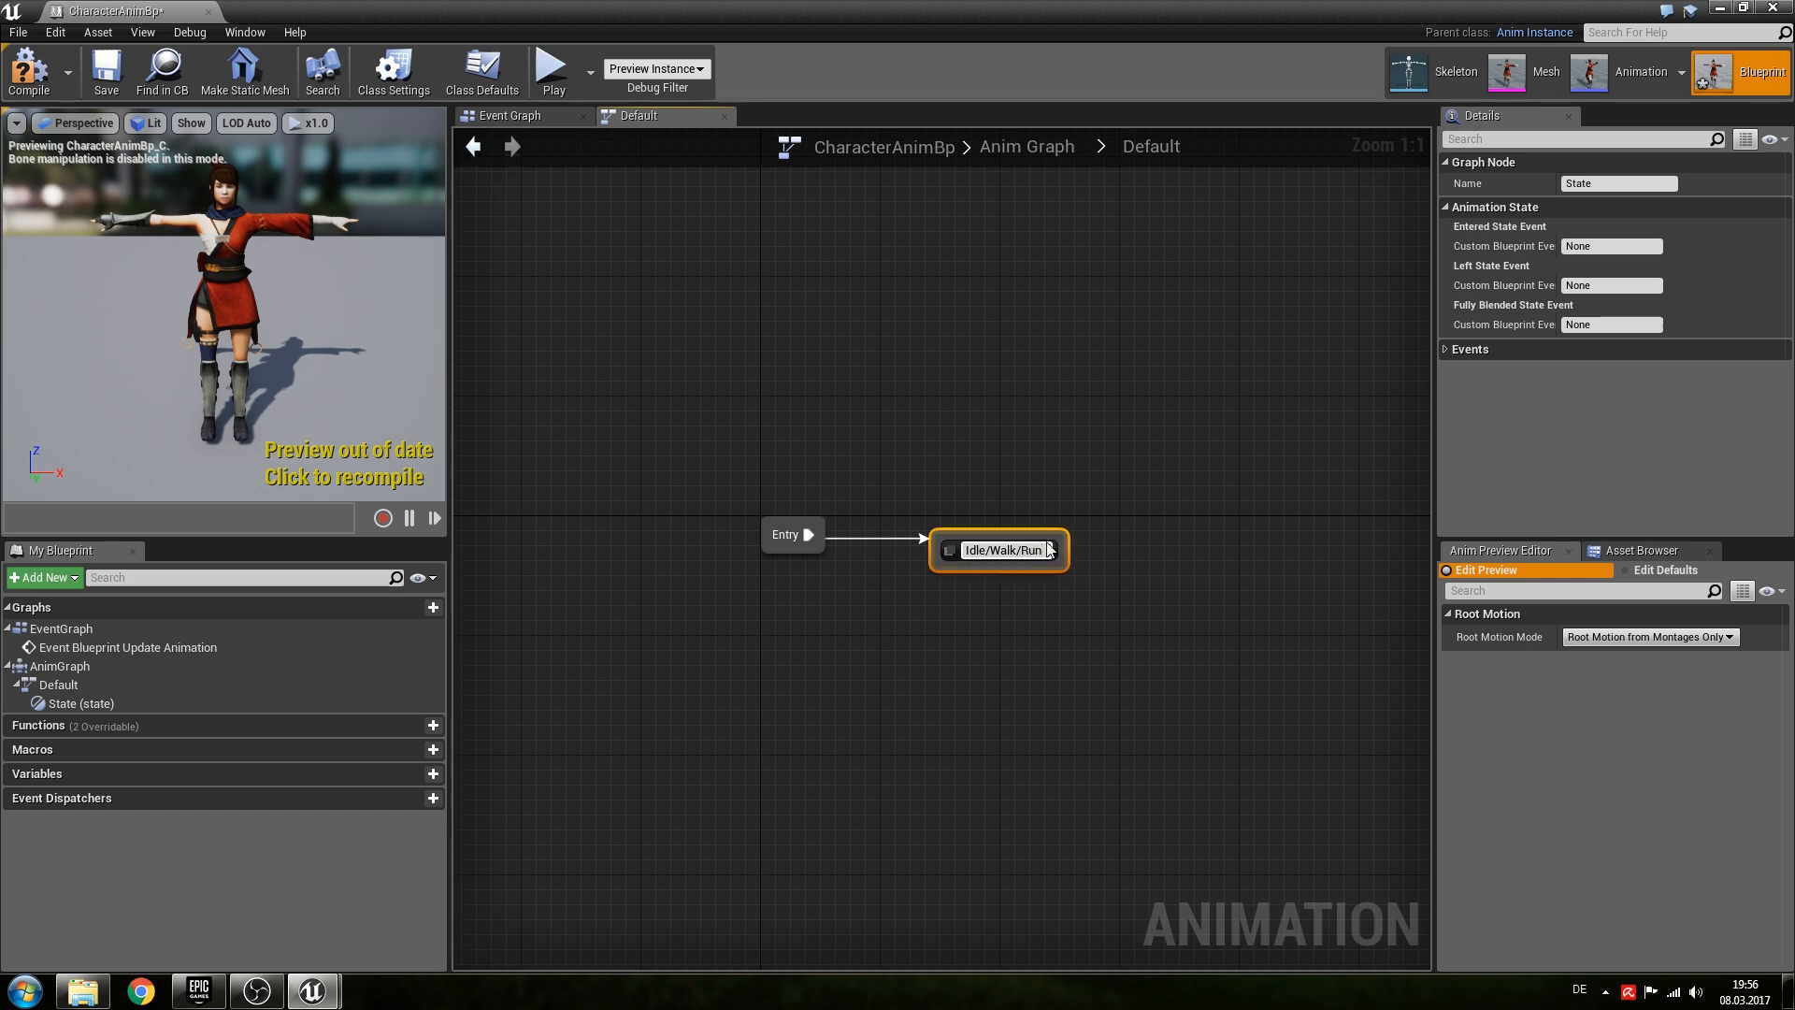
{"action": "double_click", "coordinate": [1000, 550]}
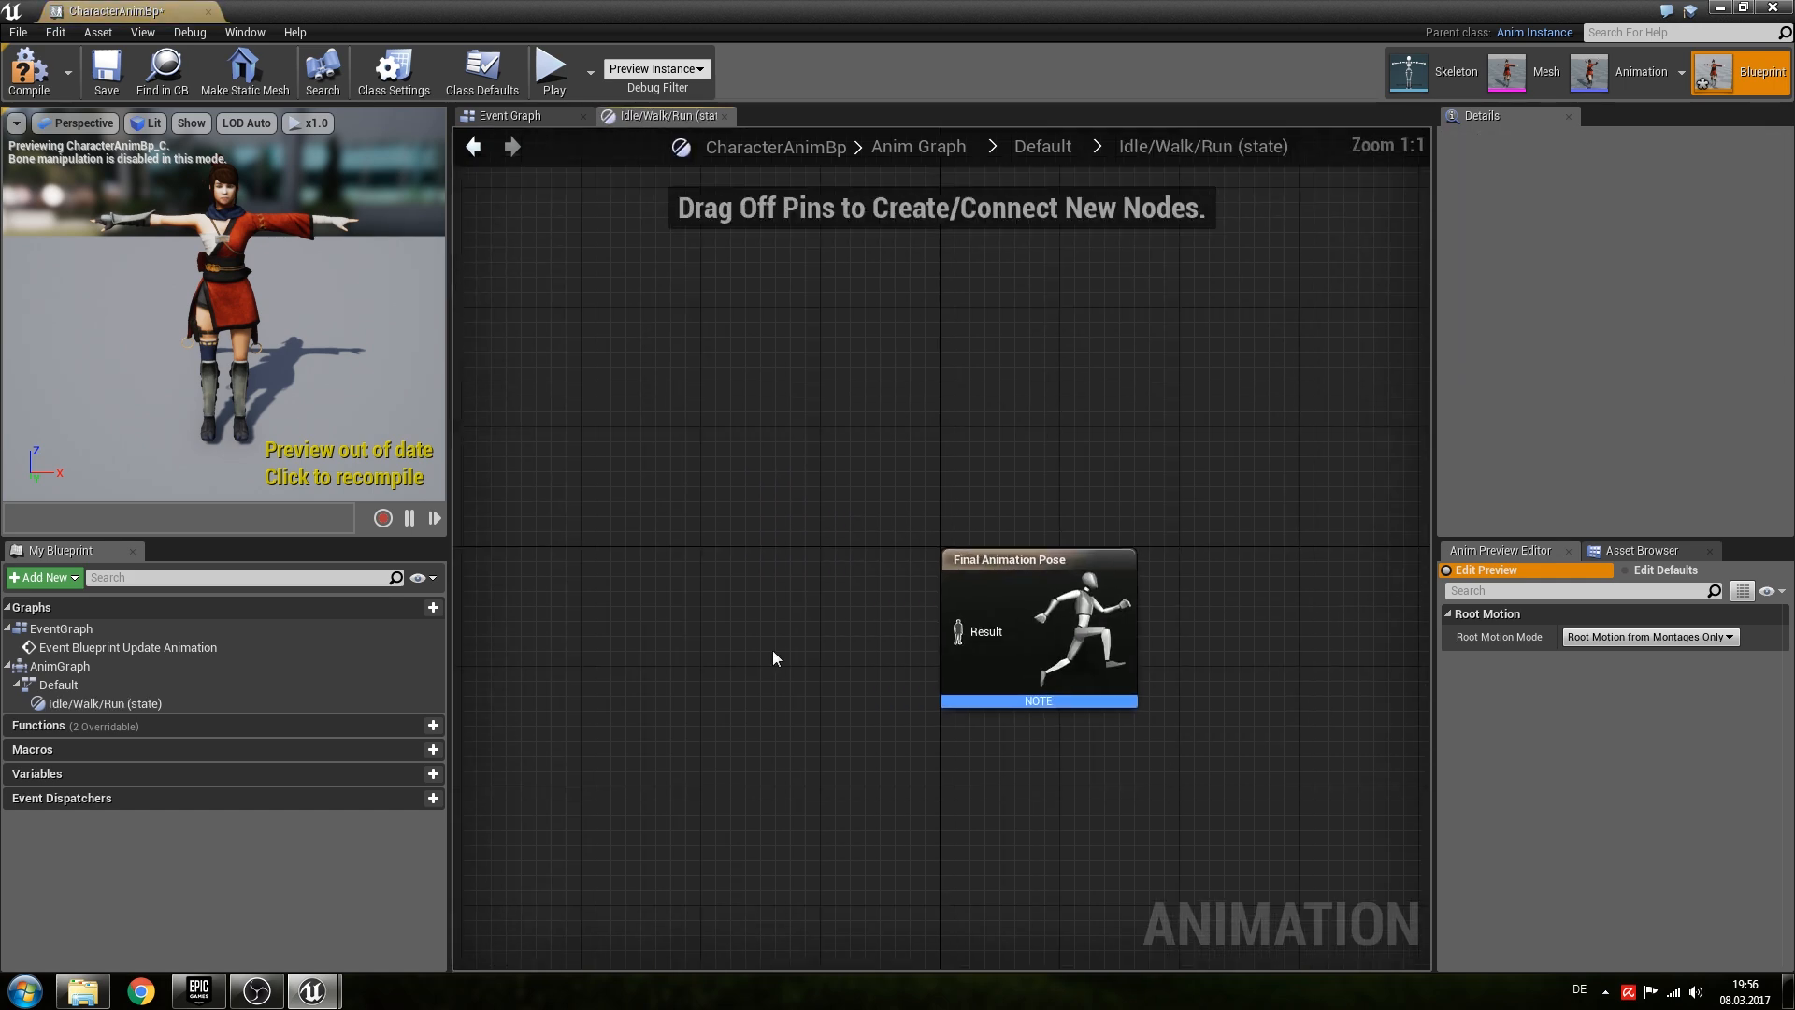
Play Bs_IdleWalkRun into the state's final pose with its Speed pin promoted to a float variable.
{"action": "left_click", "coordinate": [1647, 550]}
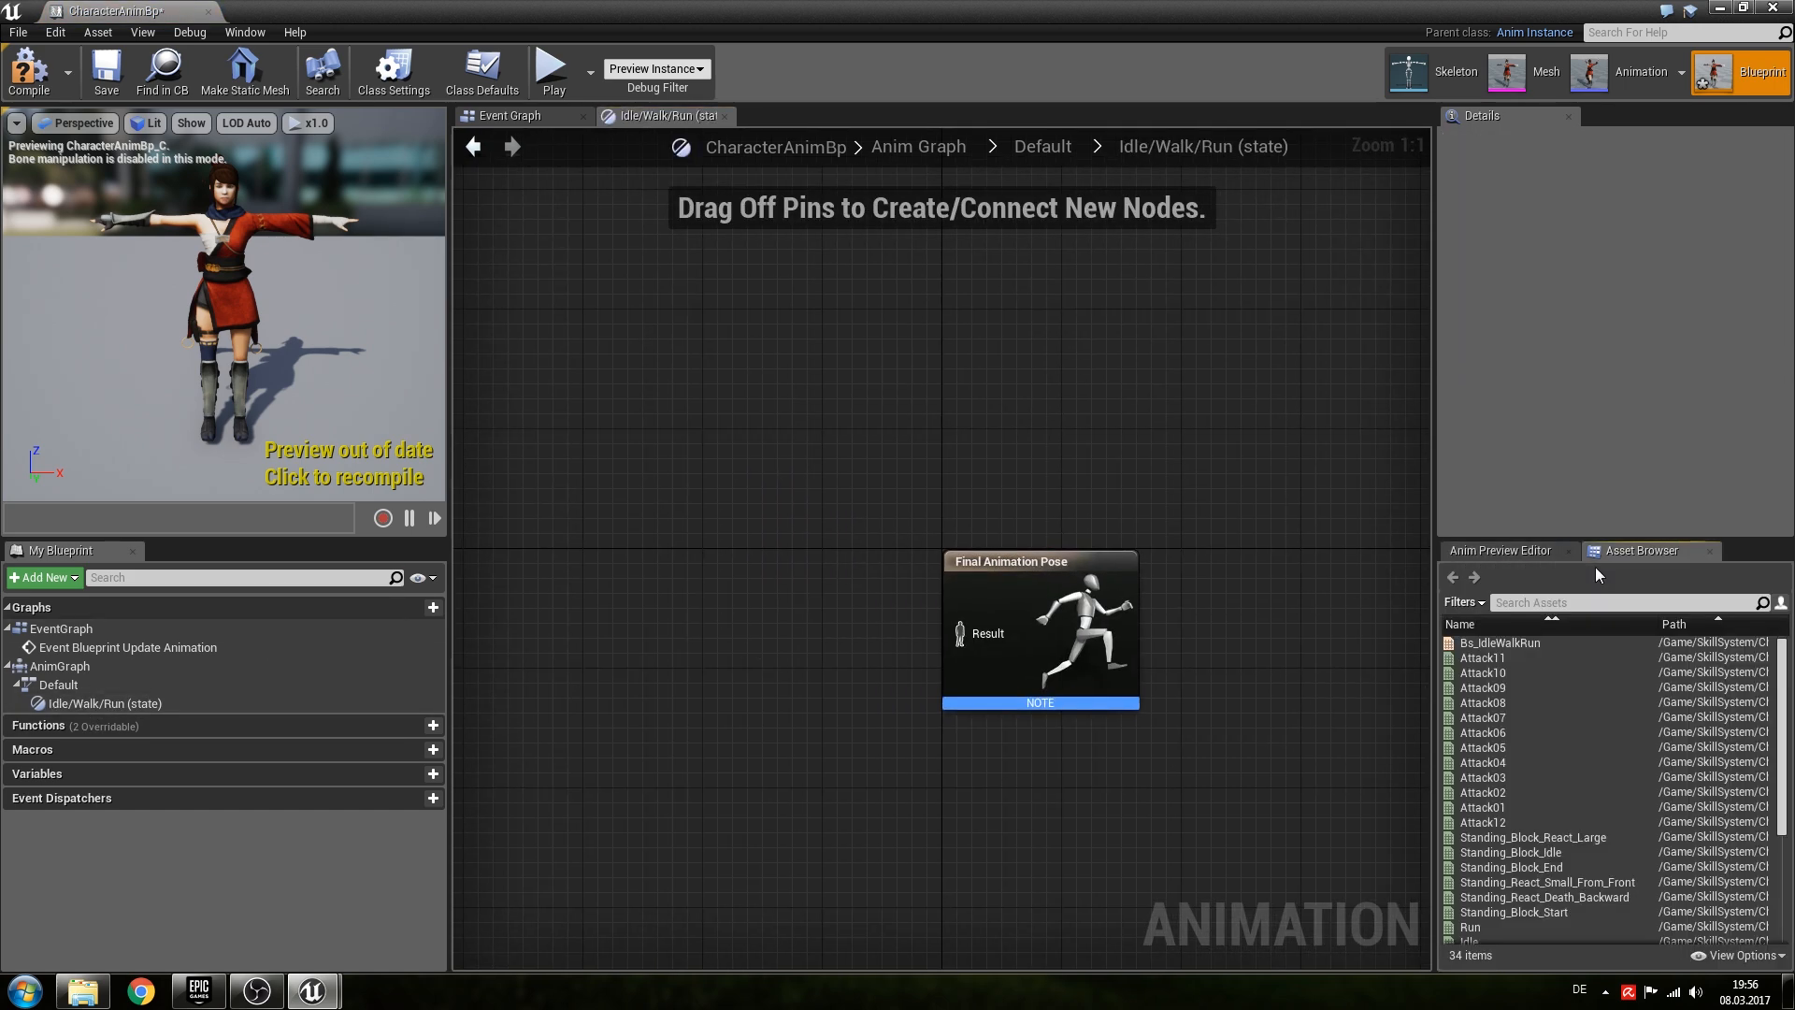
{"action": "mouse_move", "coordinate": [1499, 643]}
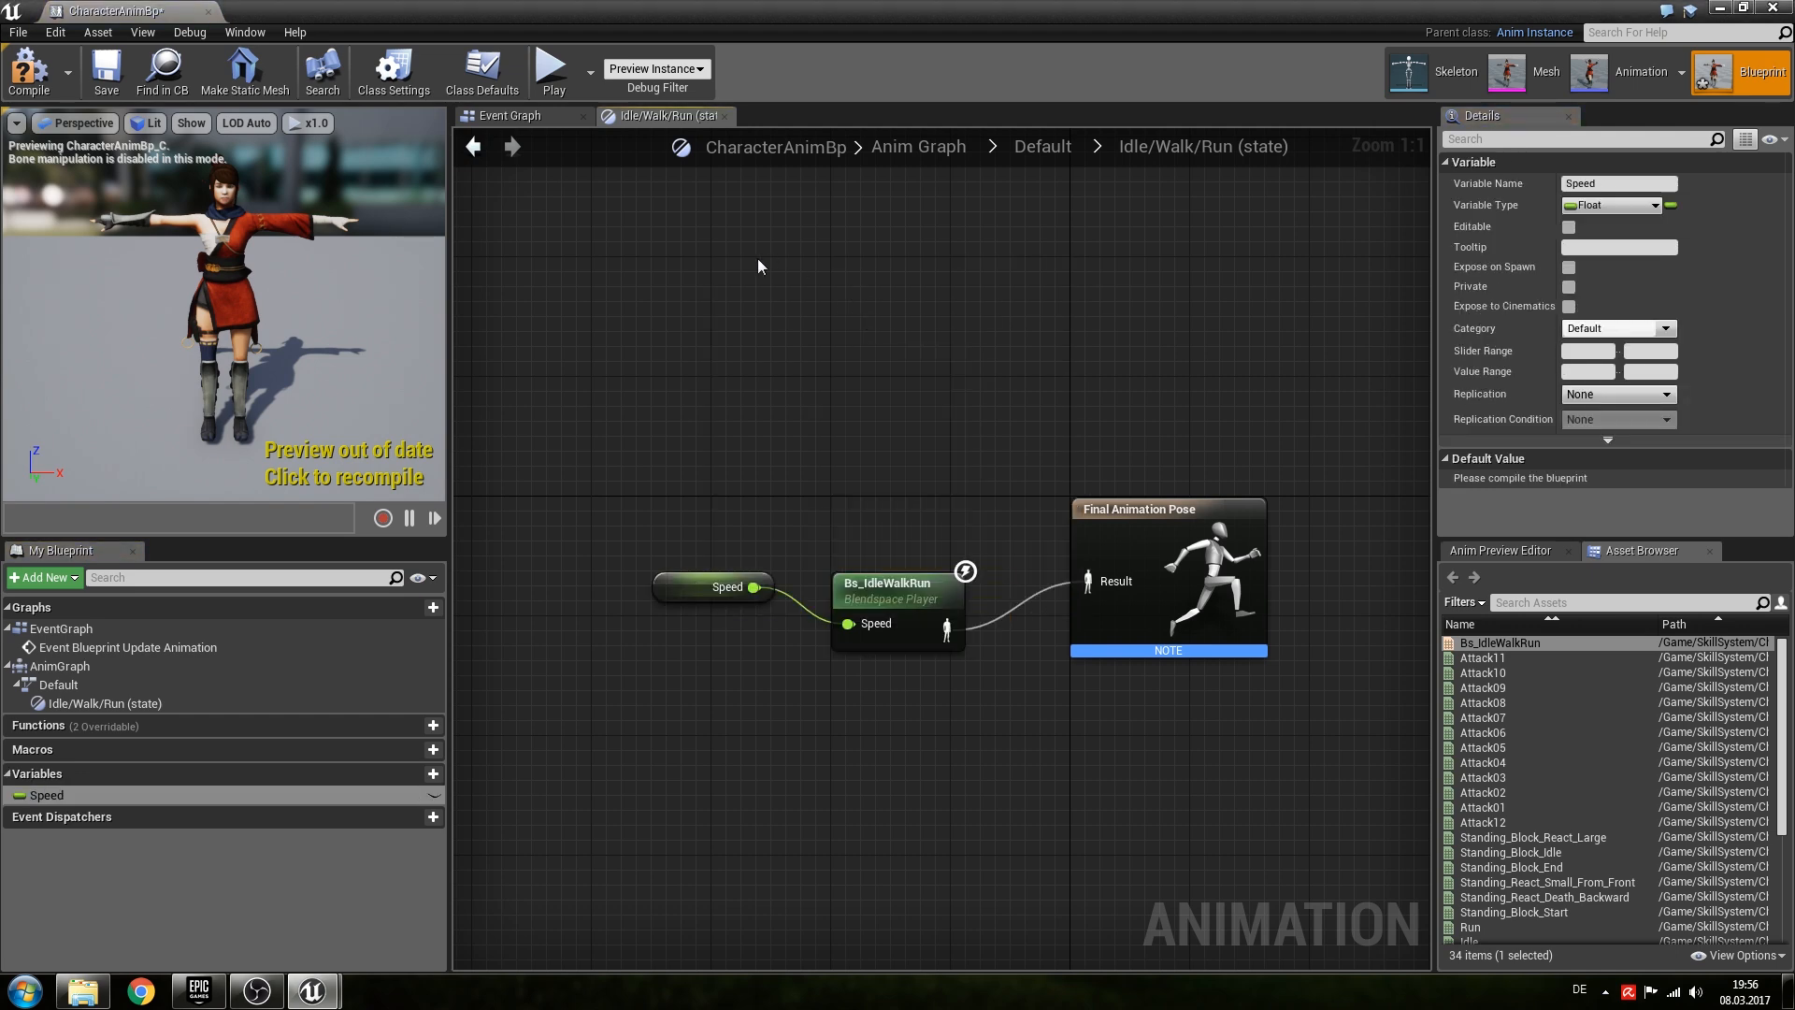
{"action": "left_click", "coordinate": [509, 114]}
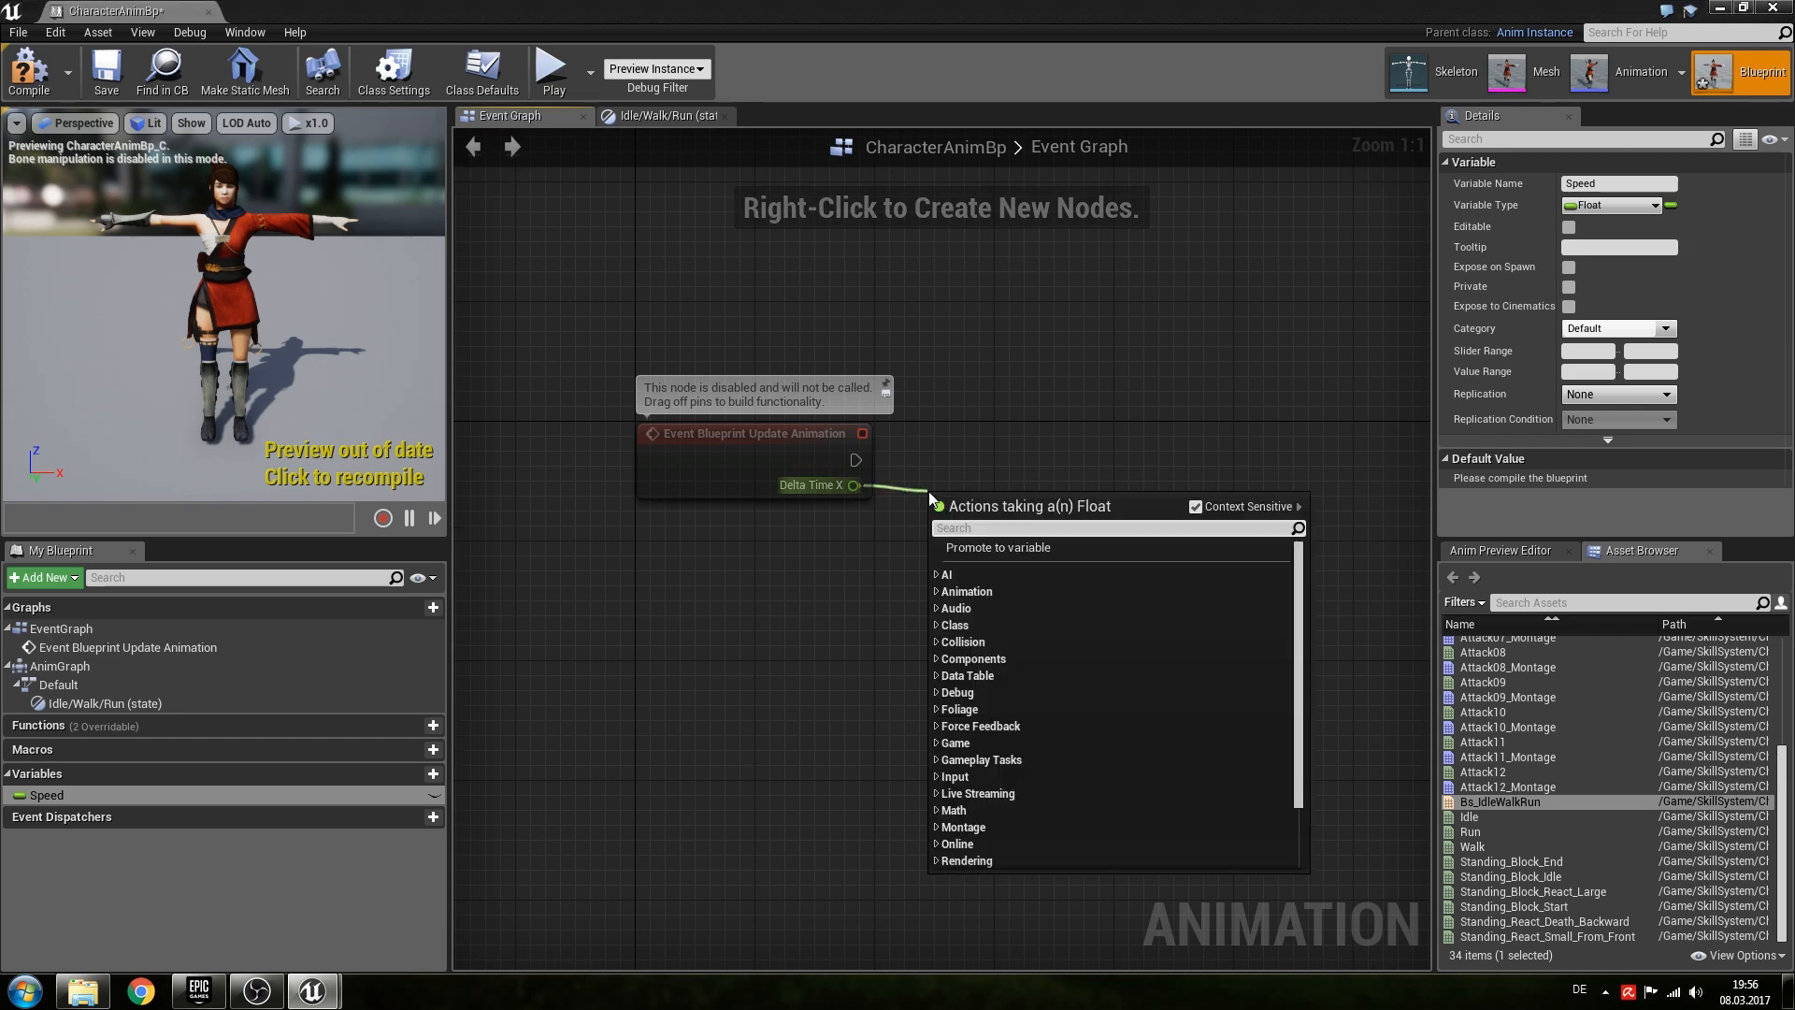
Set Speed each update from Try Get Pawn Owner → Get Velocity → VectorLength, then compile and close the blueprint.
{"action": "left_click", "coordinate": [803, 588]}
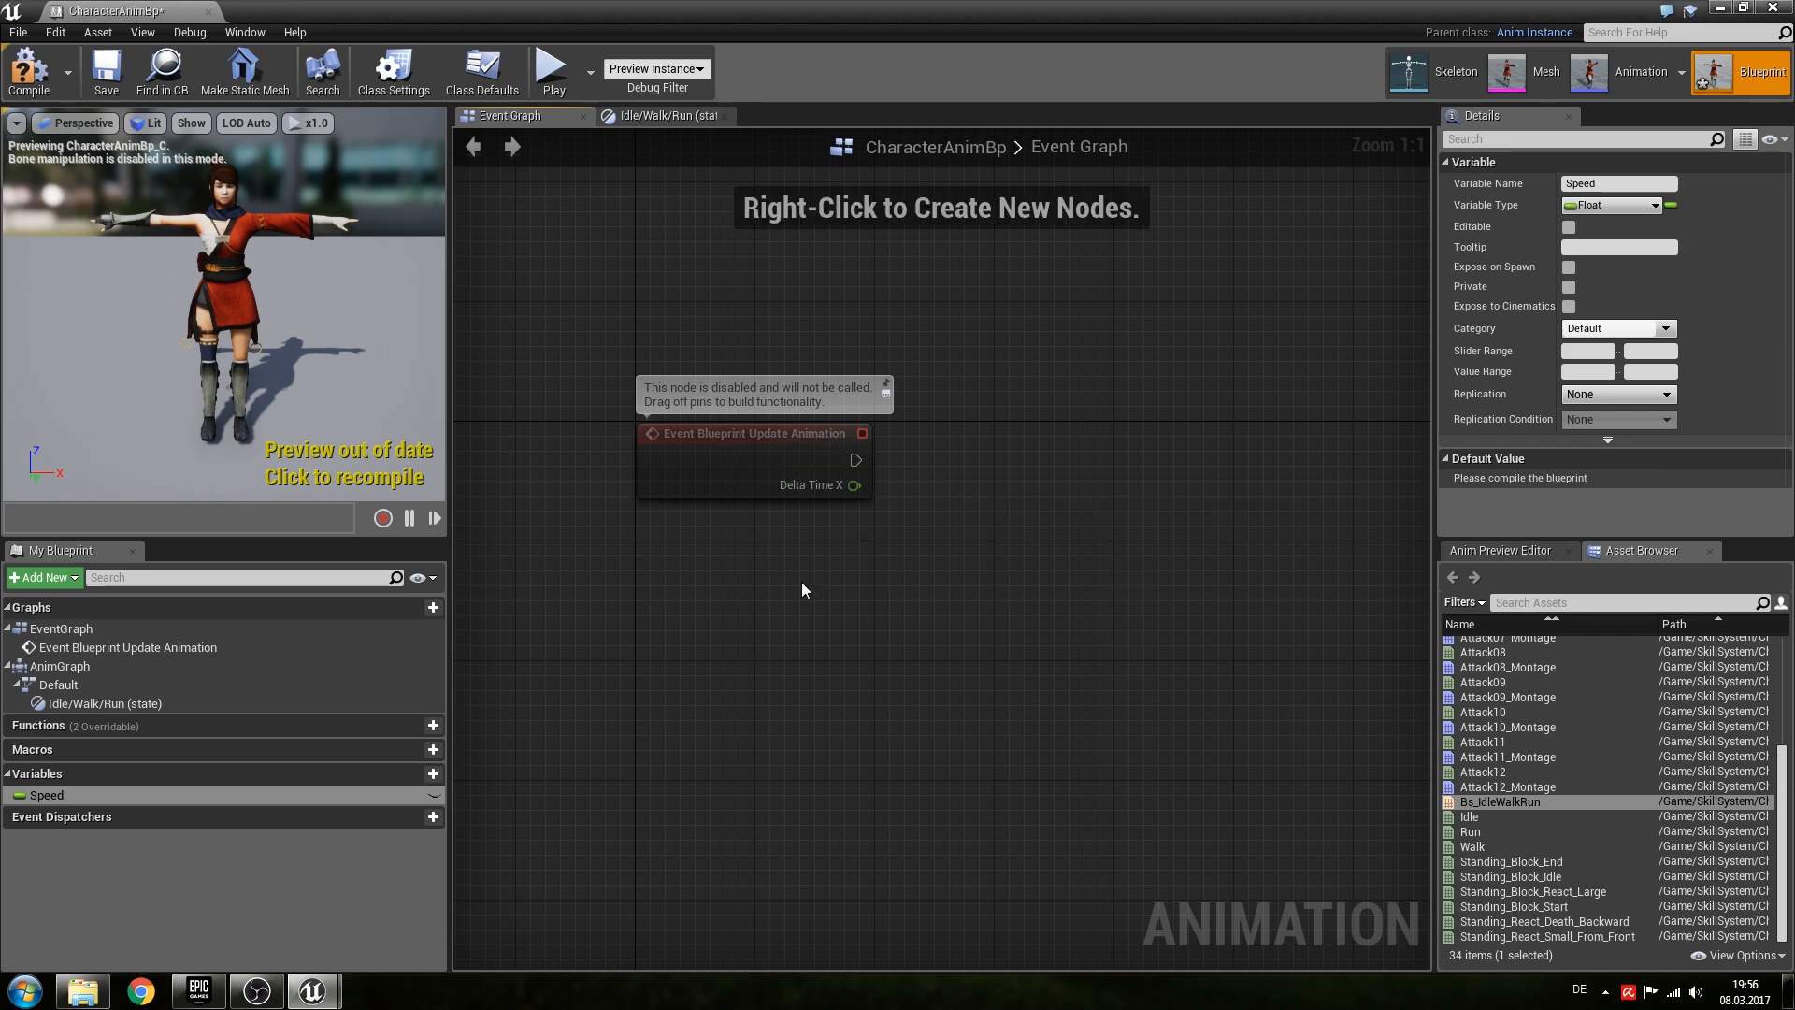
{"action": "right_click", "coordinate": [803, 584]}
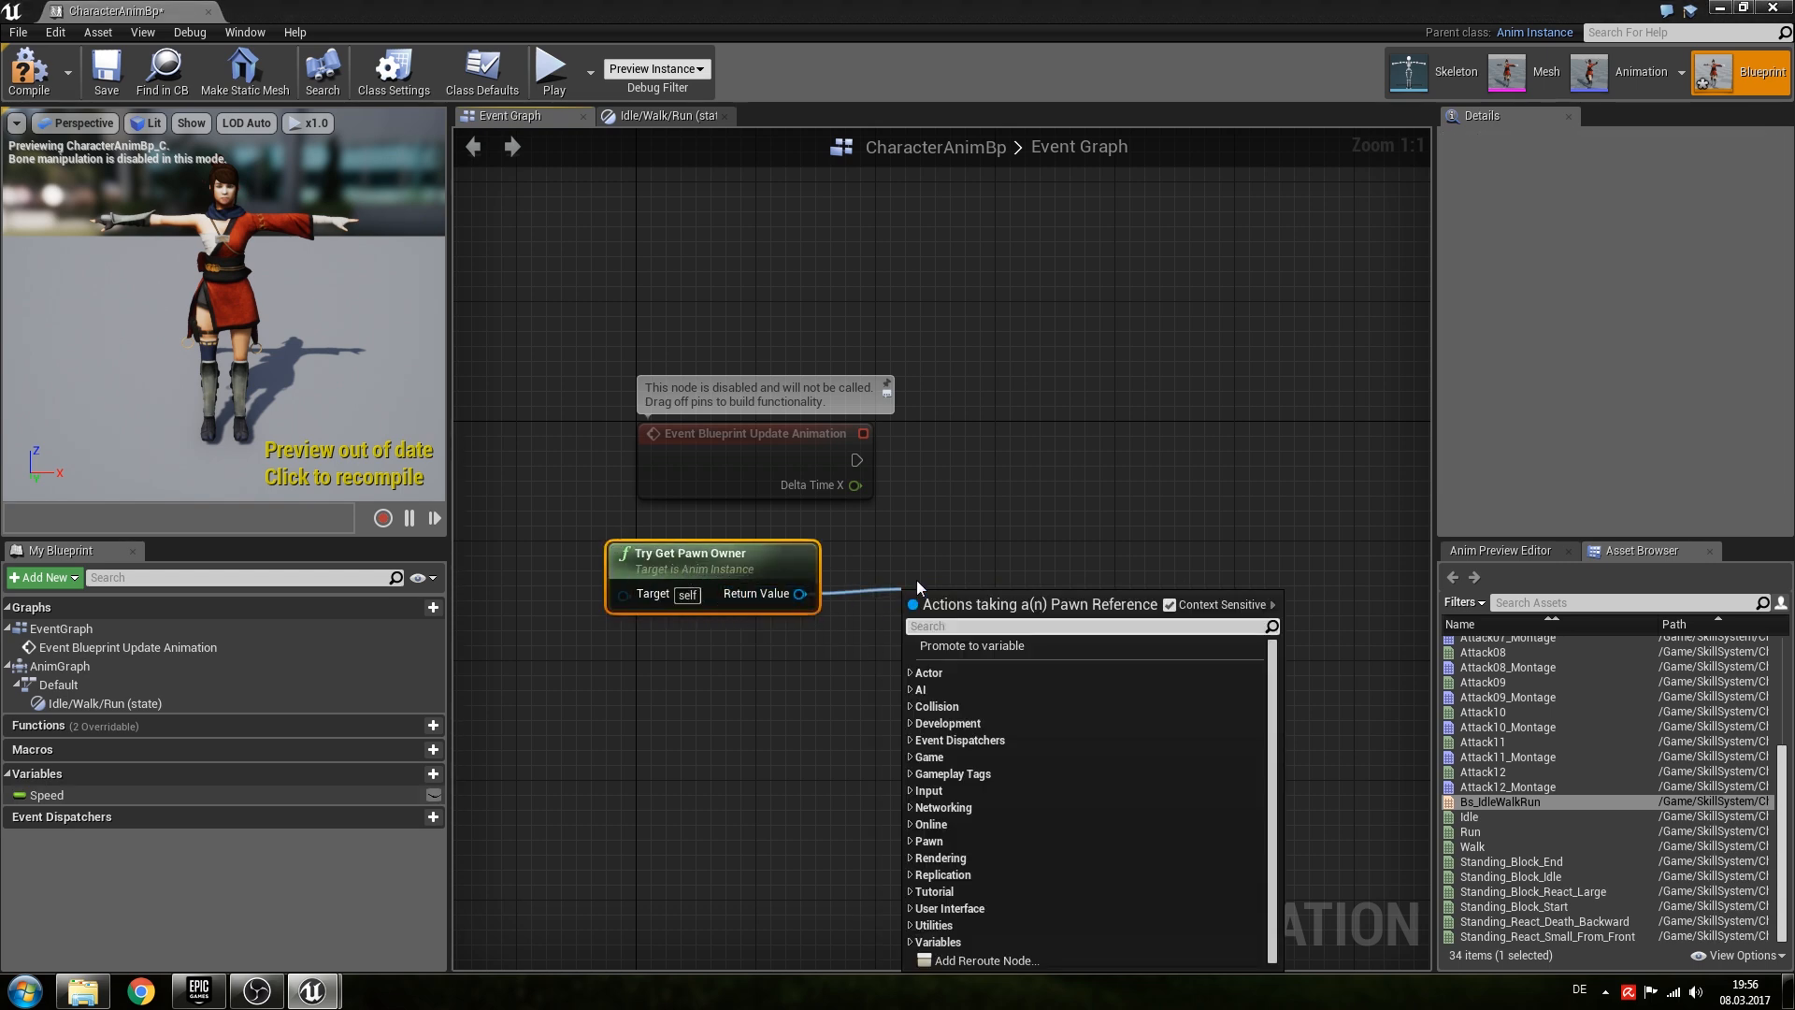
{"action": "left_click", "coordinate": [965, 597]}
{"action": "type", "text": "leng"}
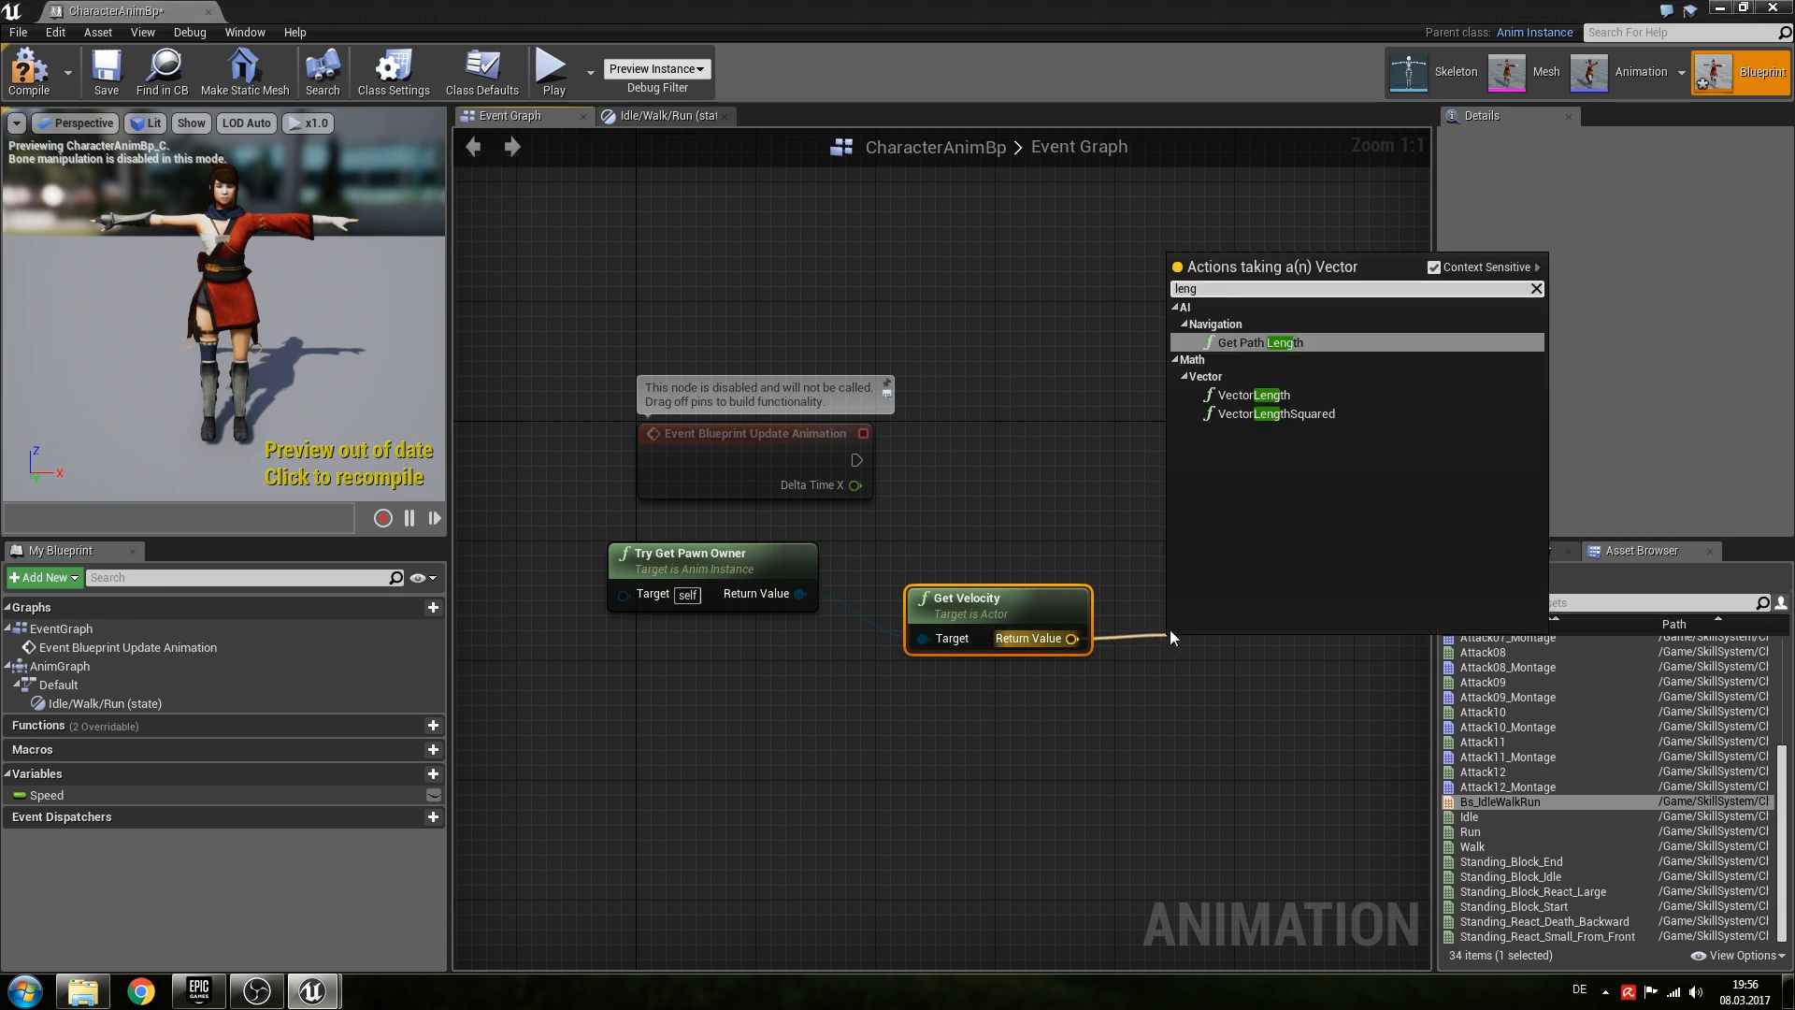
{"action": "left_click", "coordinate": [1253, 394]}
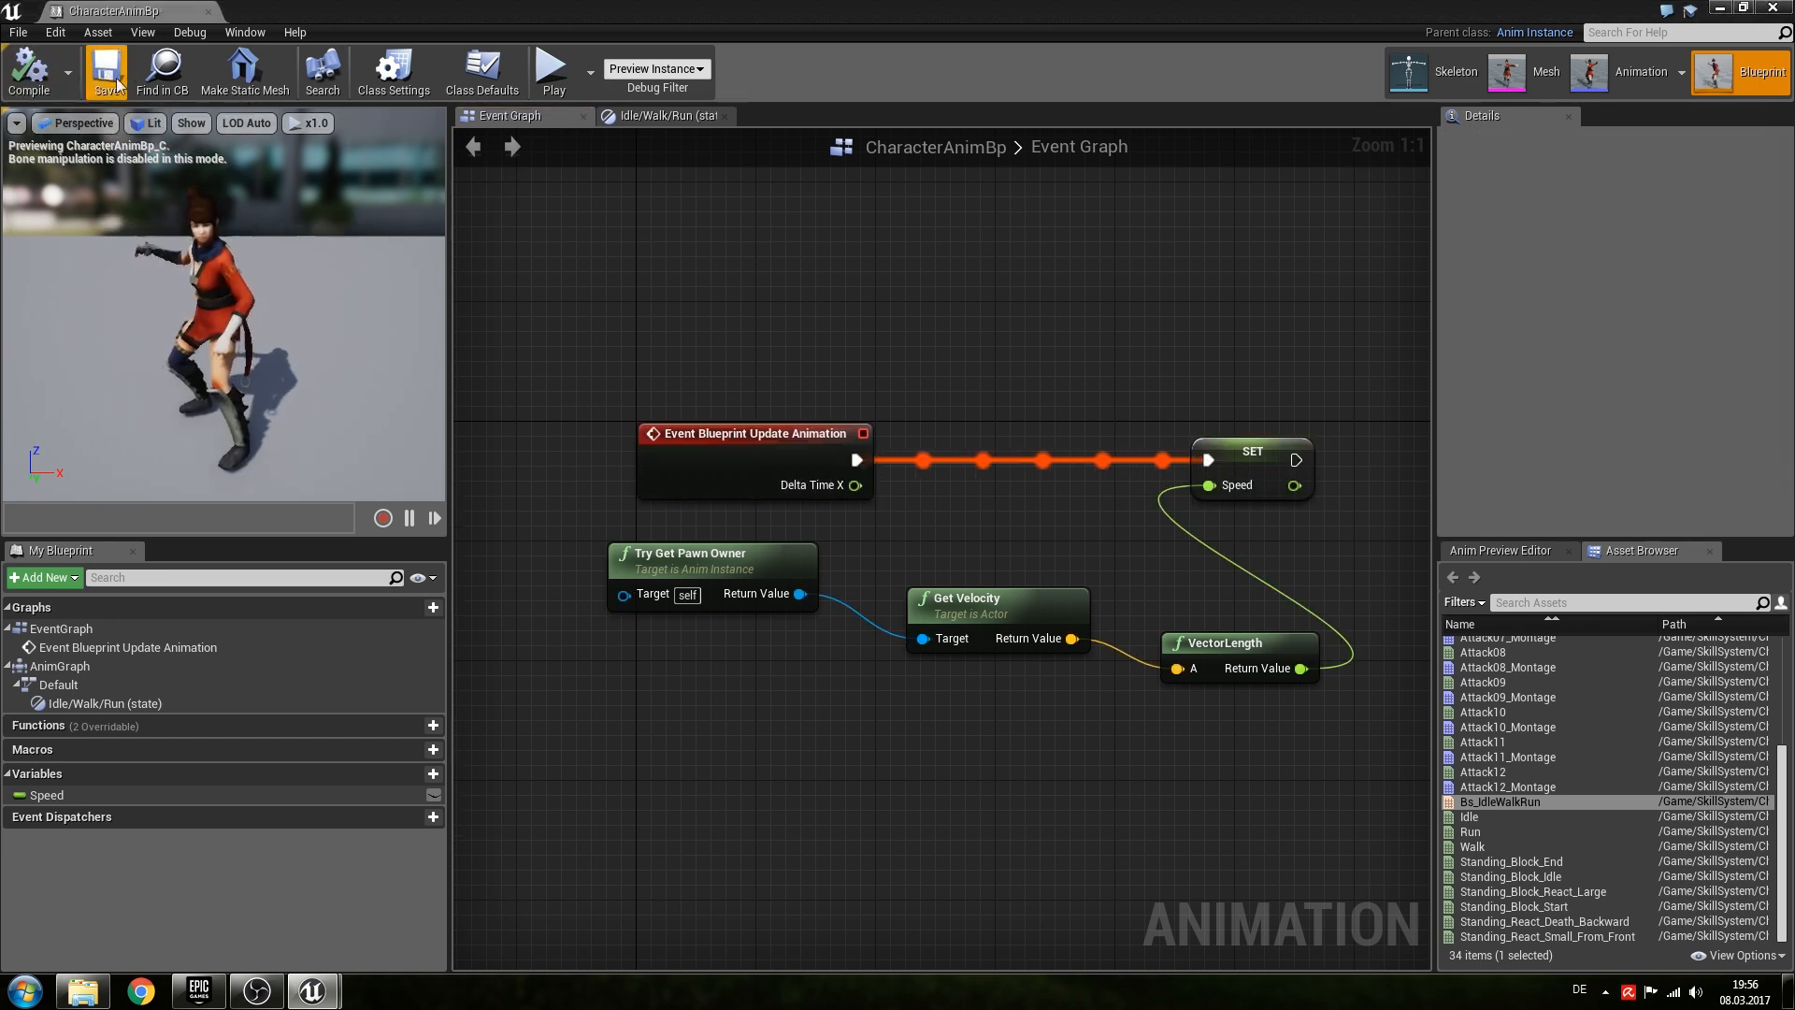
{"action": "mouse_move", "coordinate": [209, 11]}
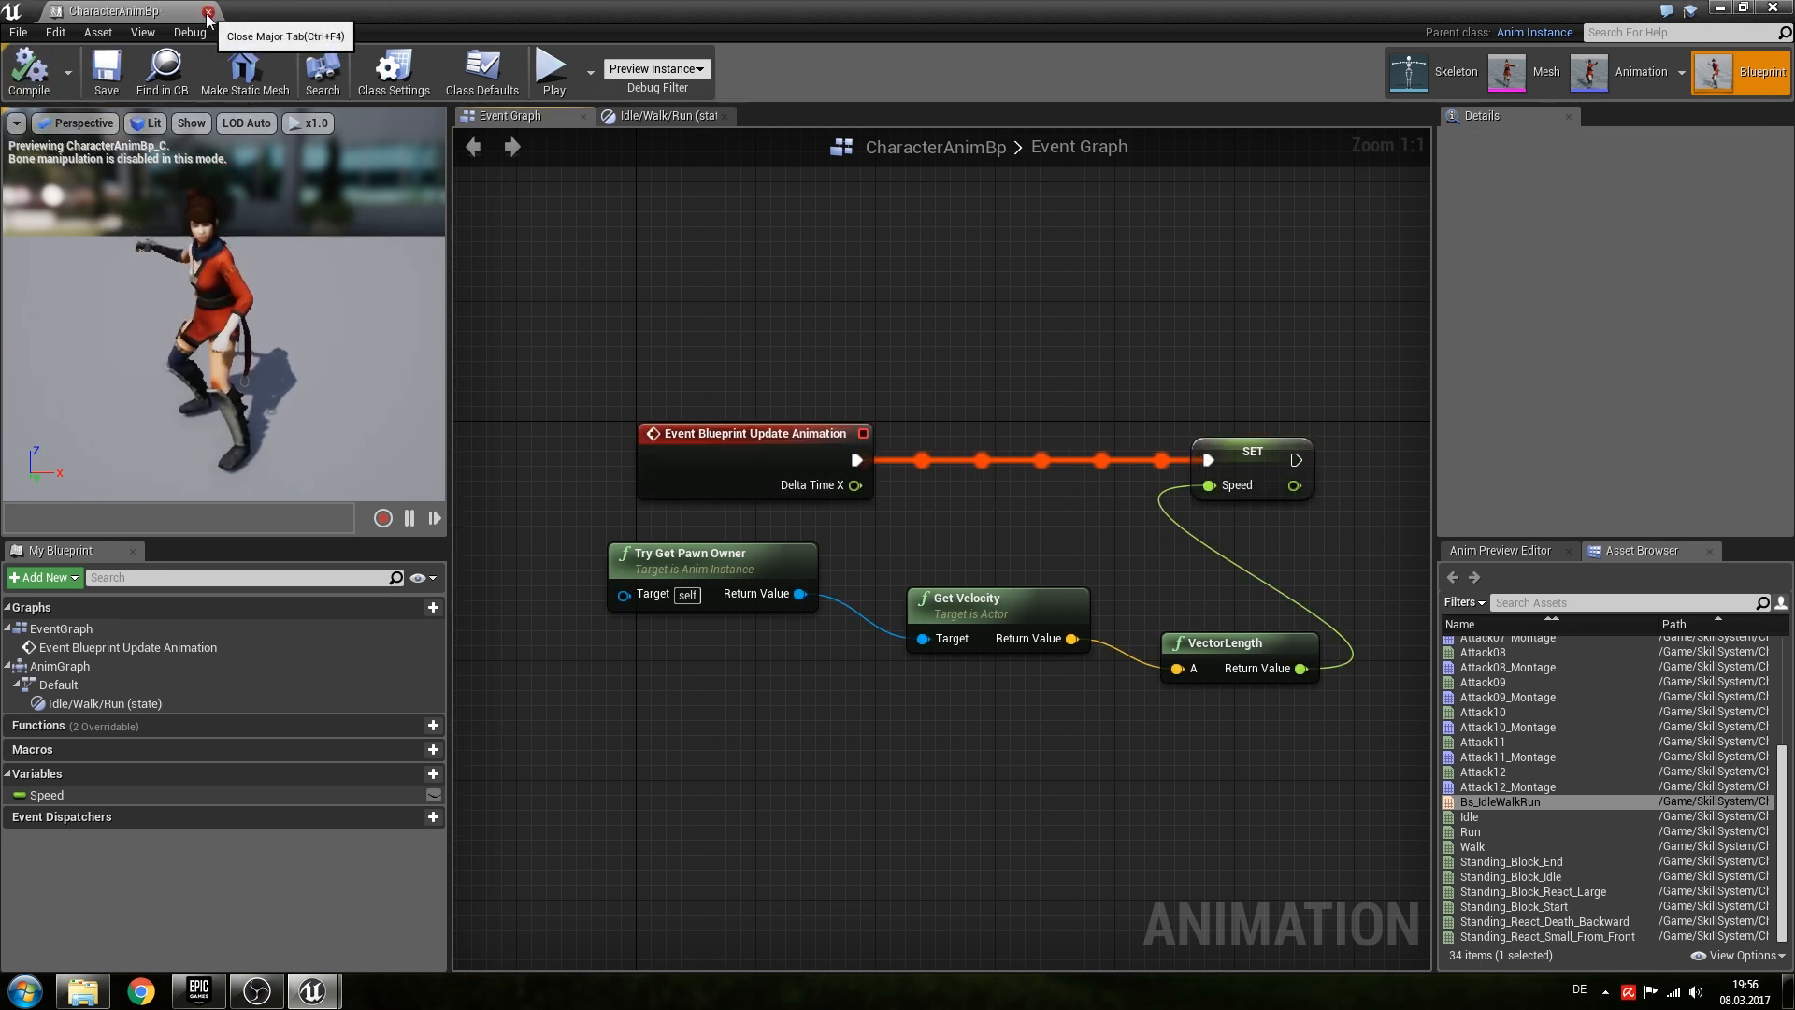
{"action": "left_click", "coordinate": [208, 11]}
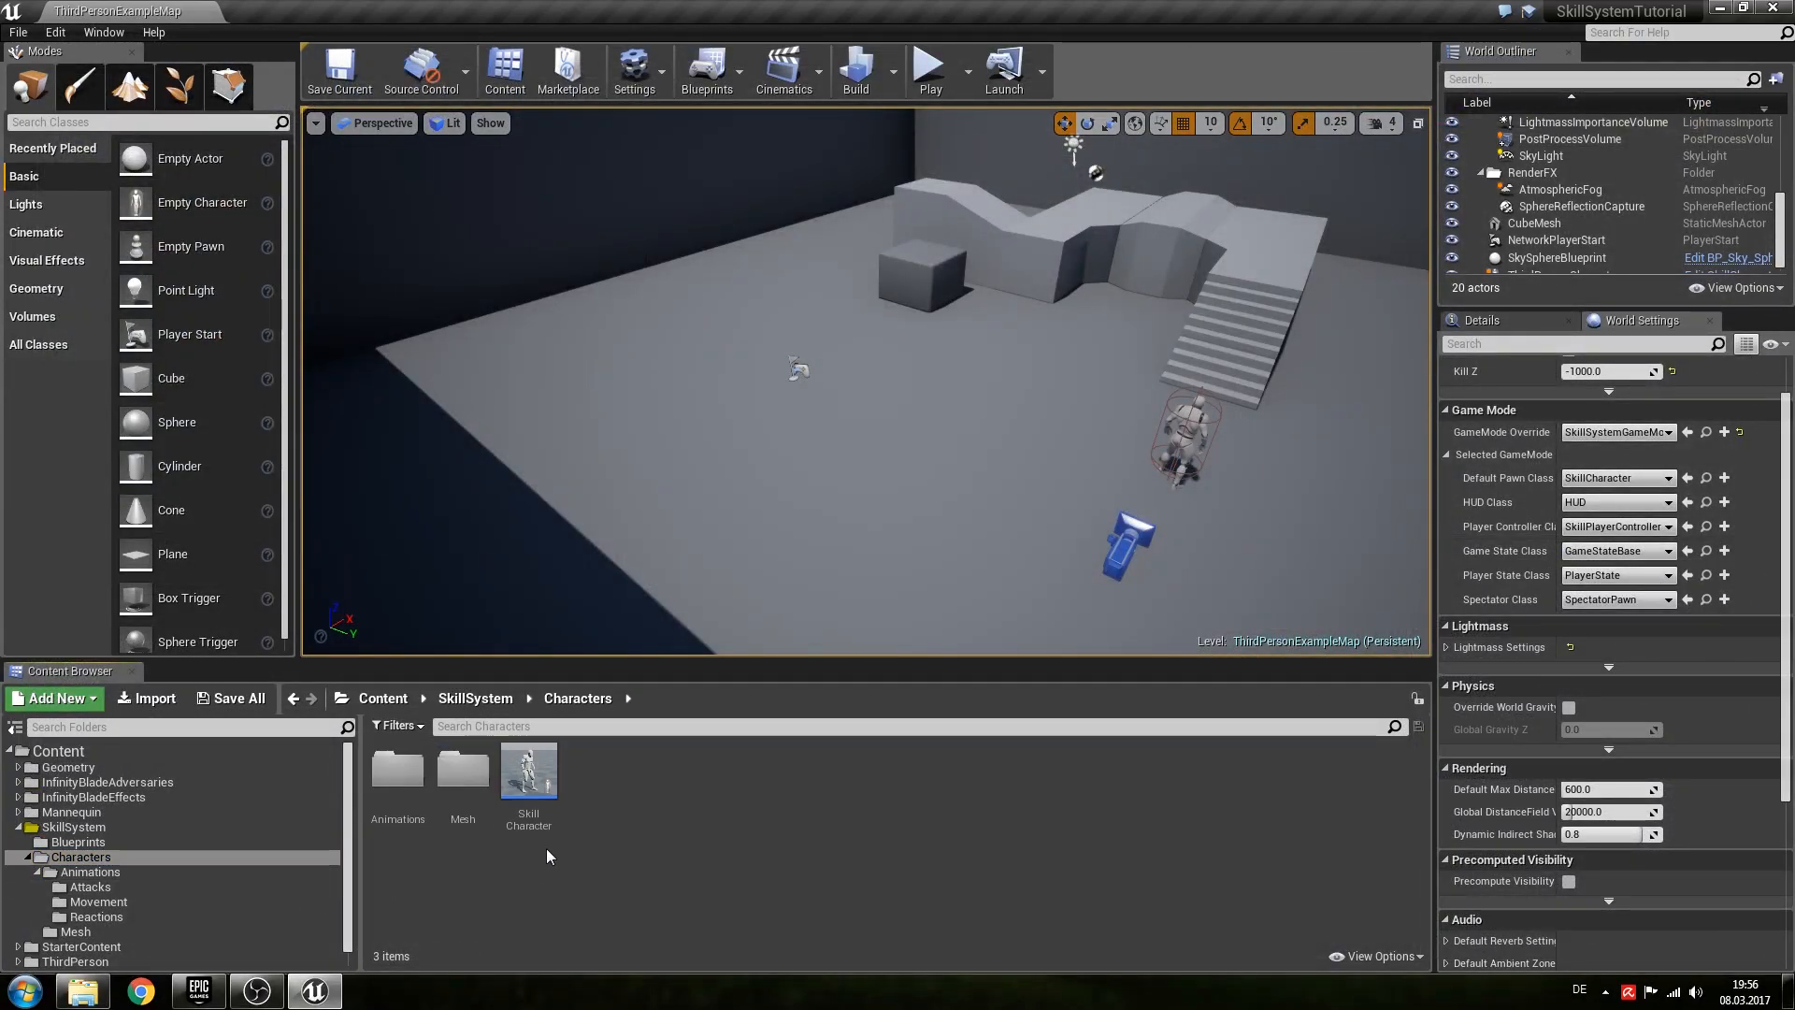
Give SkillCharacter's Mesh the Character skeletal mesh and the CharacterAnimBp_C anim class.
{"action": "double_click", "coordinate": [527, 770]}
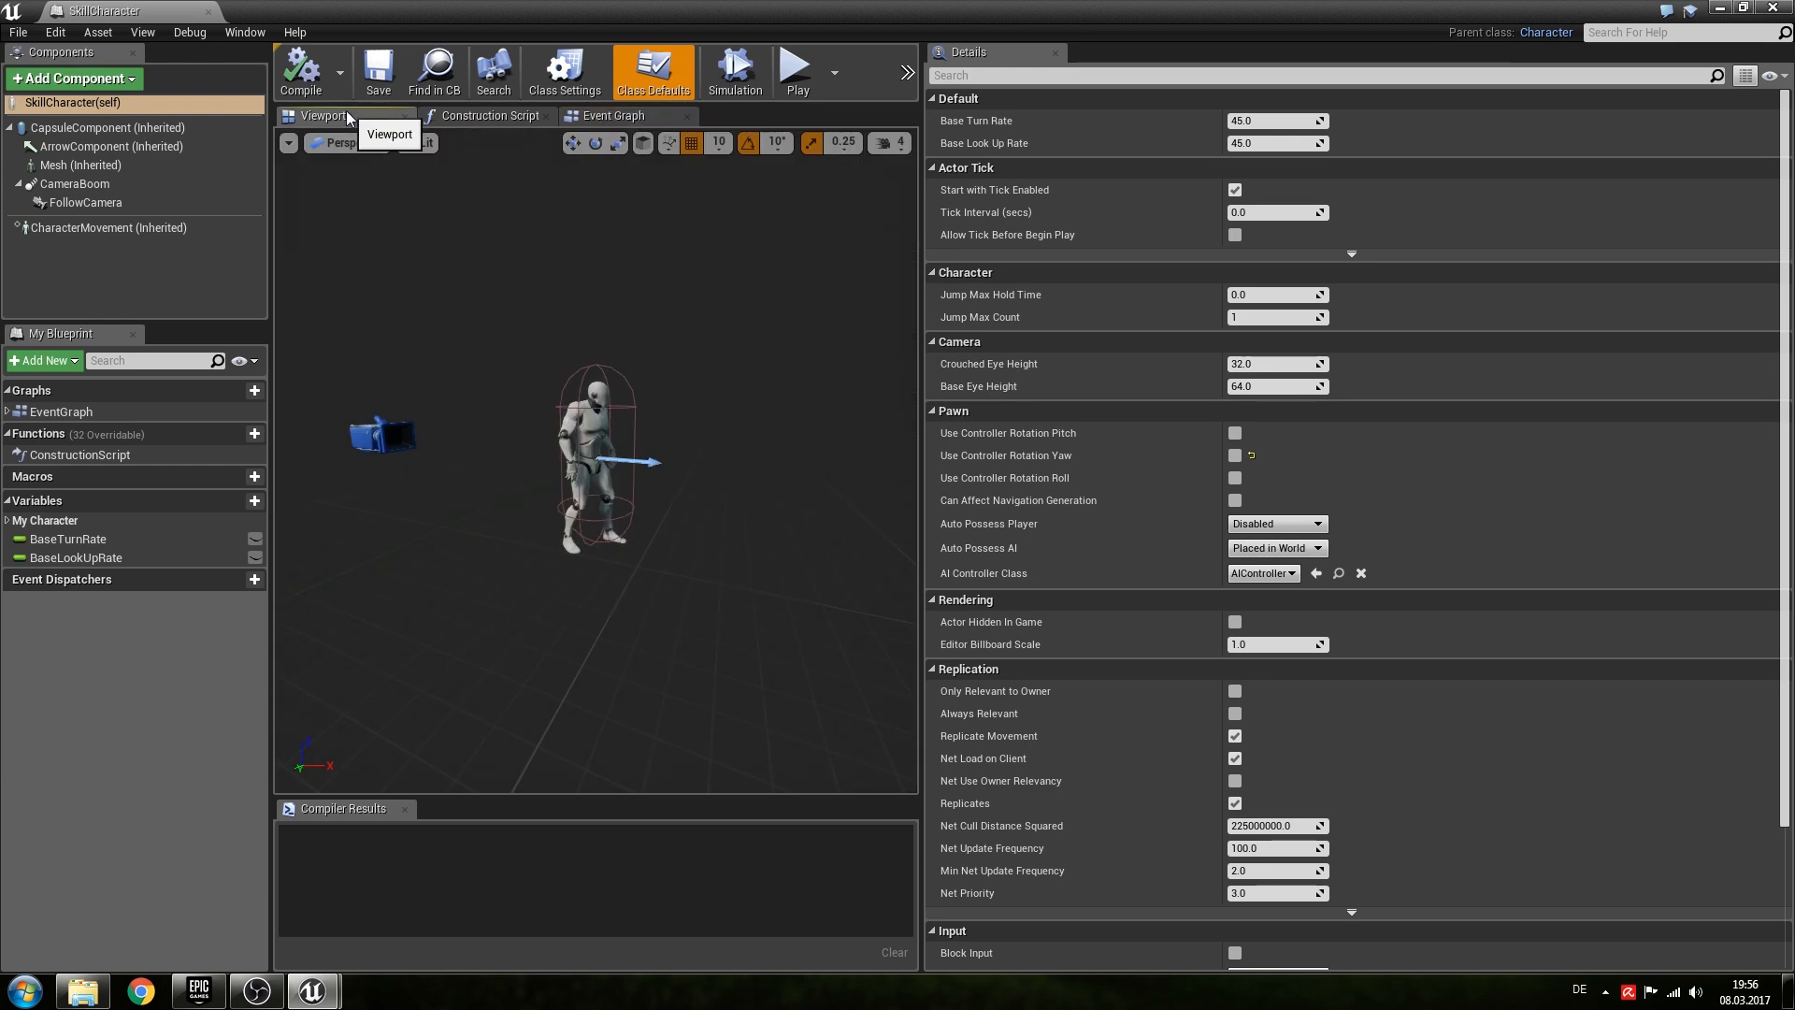
{"action": "left_click", "coordinate": [82, 165]}
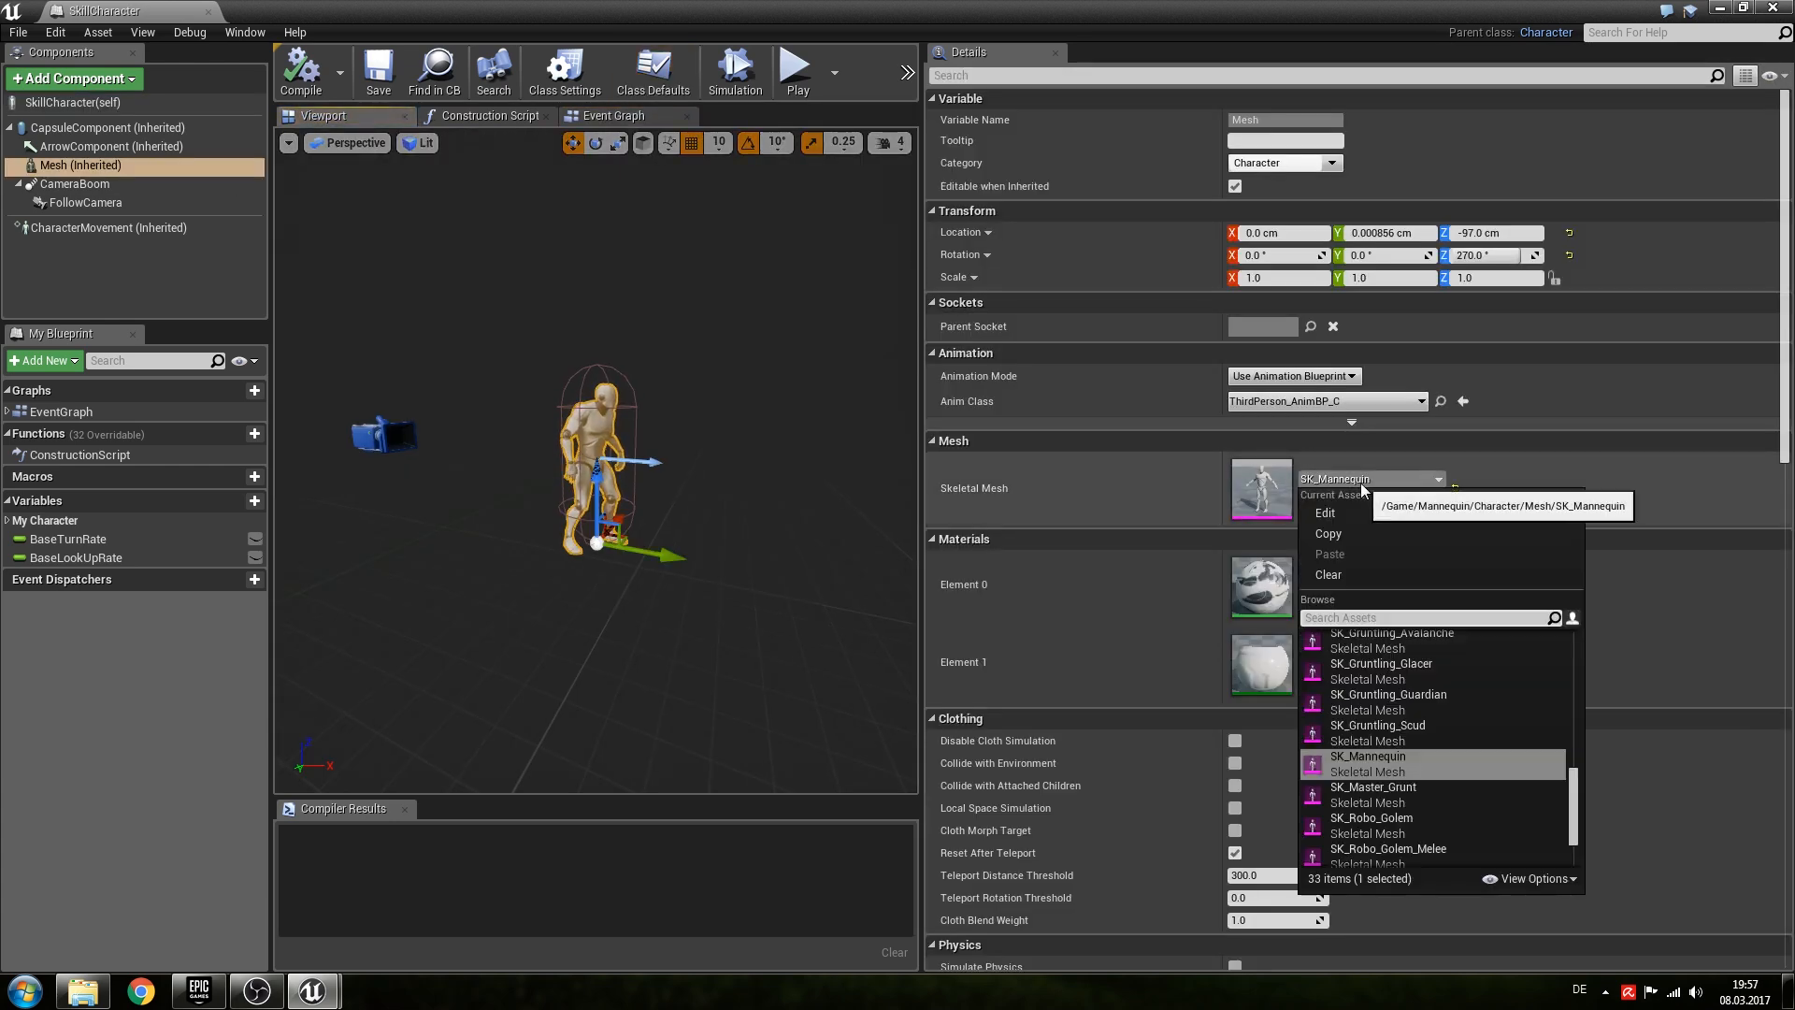
{"action": "type", "text": "charac"}
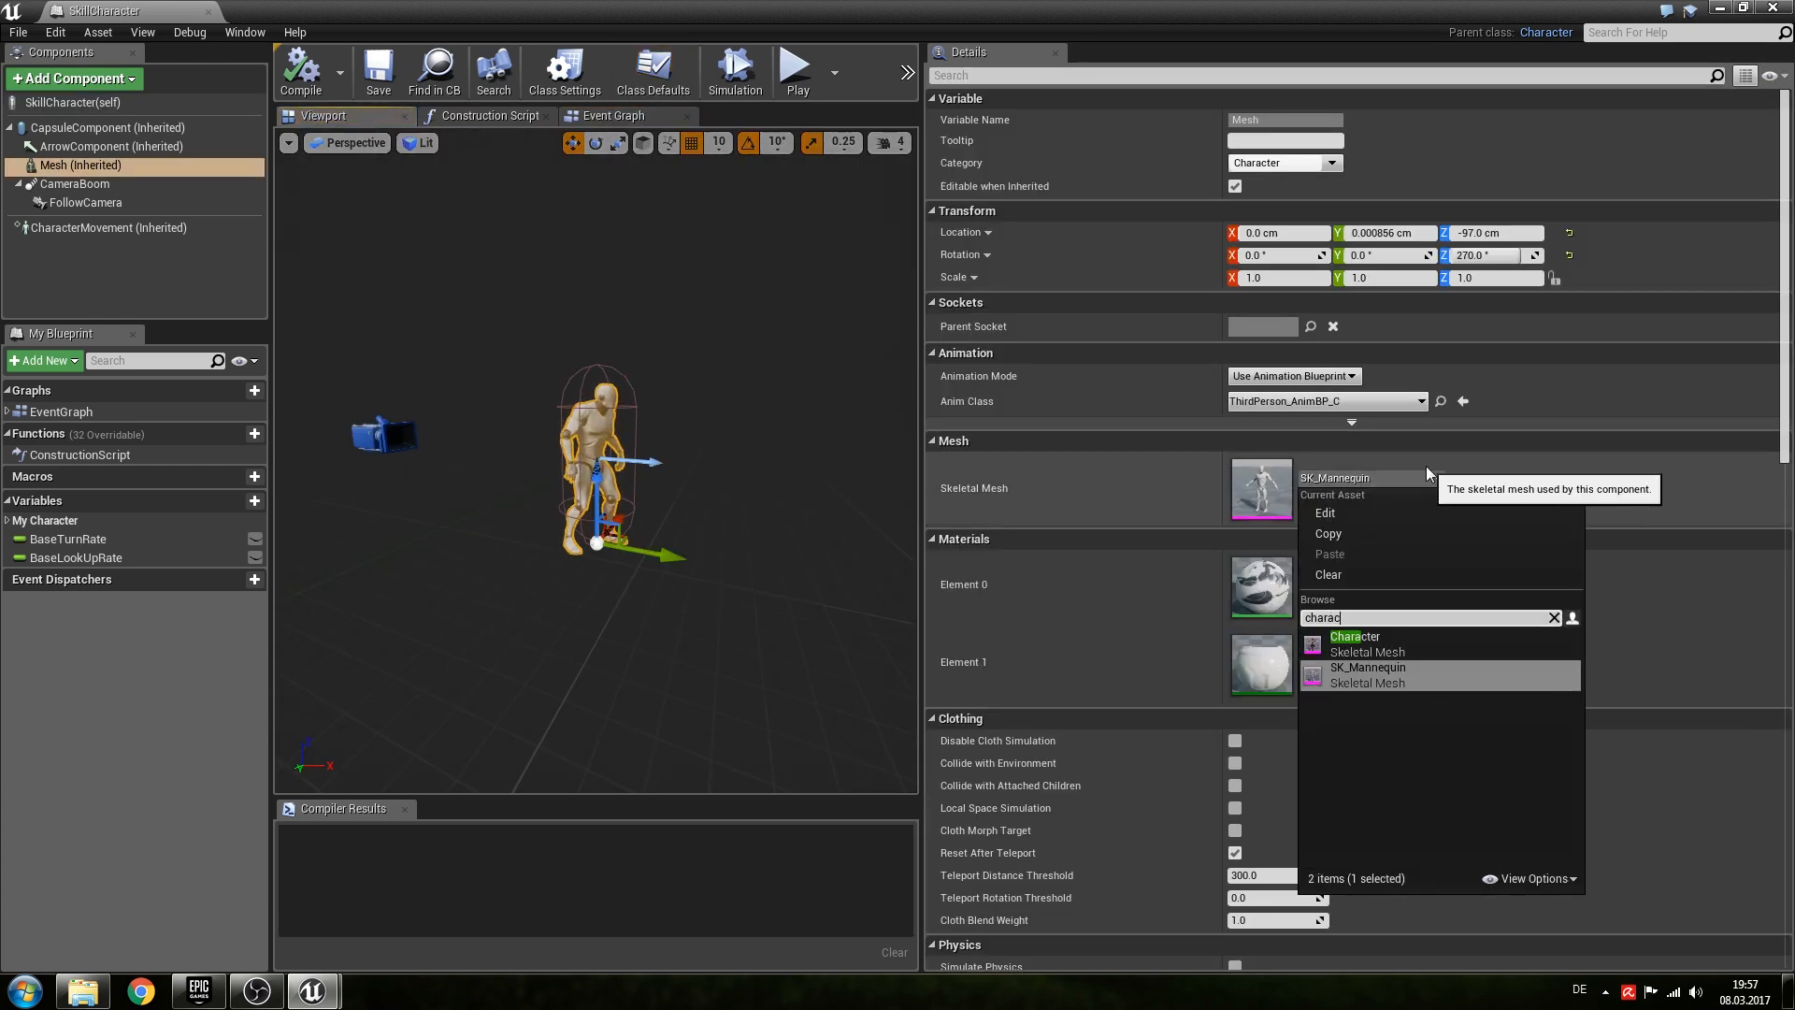
{"action": "left_click", "coordinate": [1355, 643]}
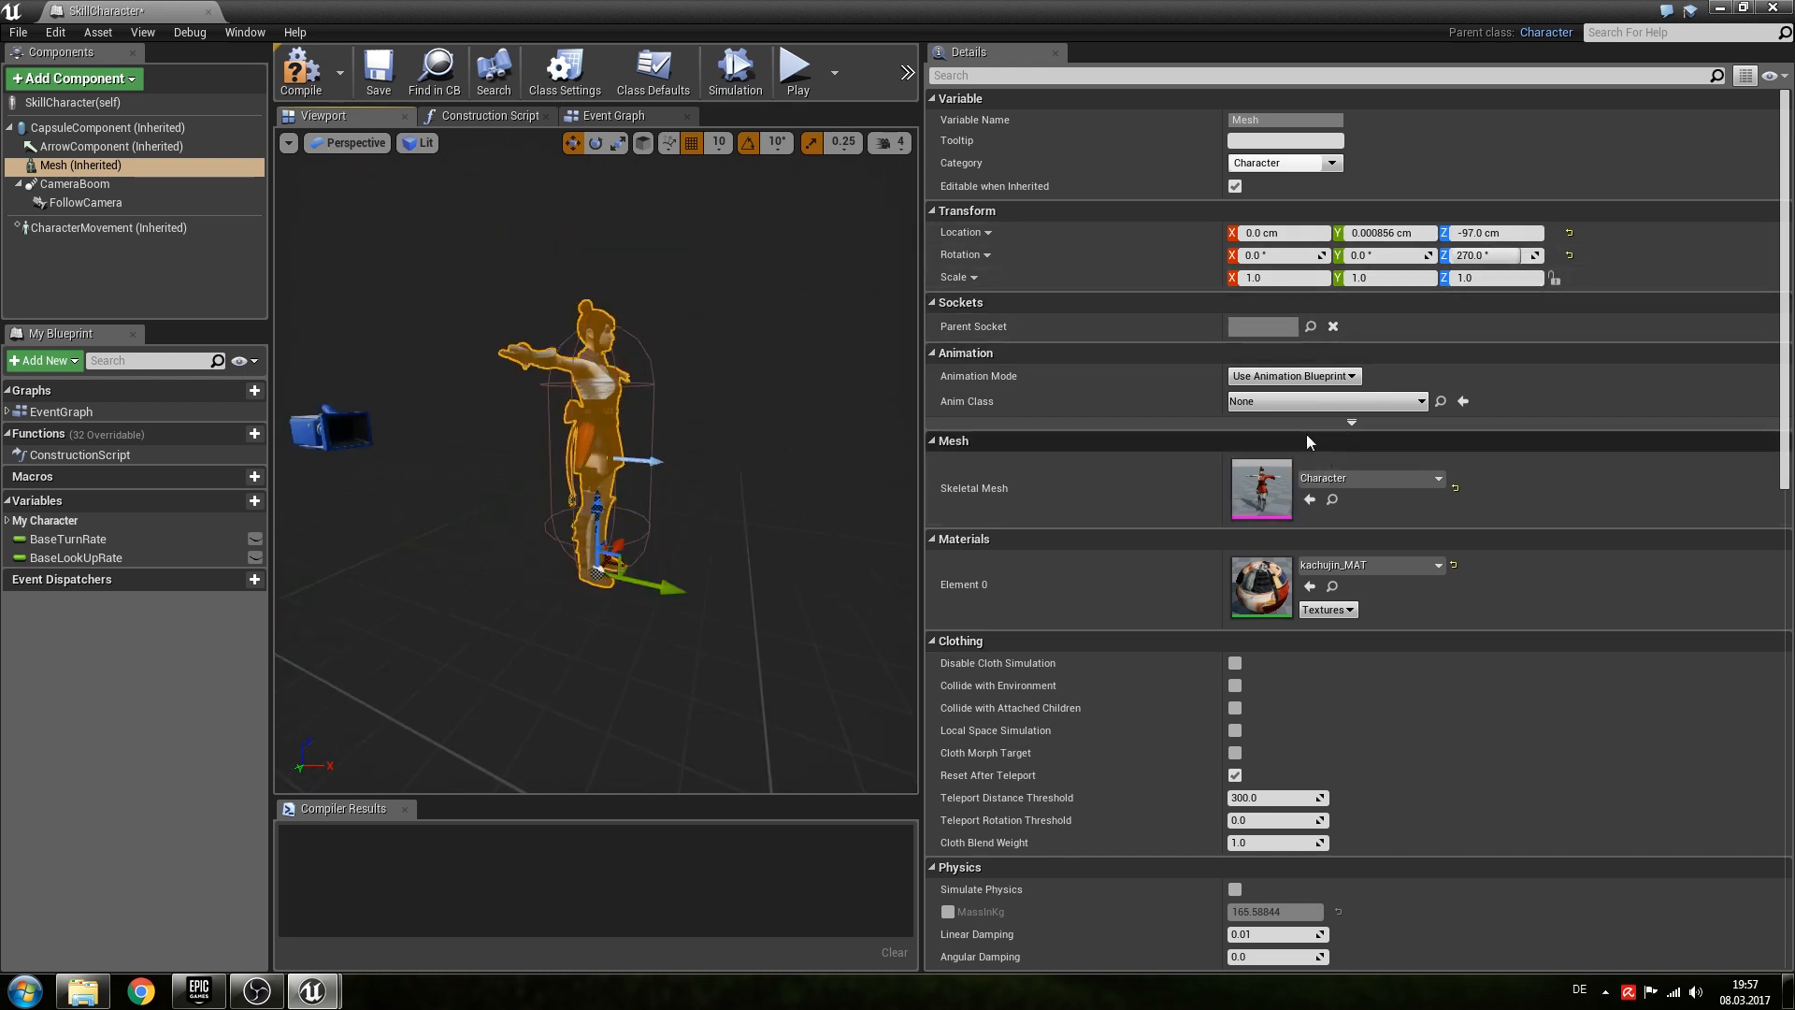
{"action": "mouse_move", "coordinate": [965, 352]}
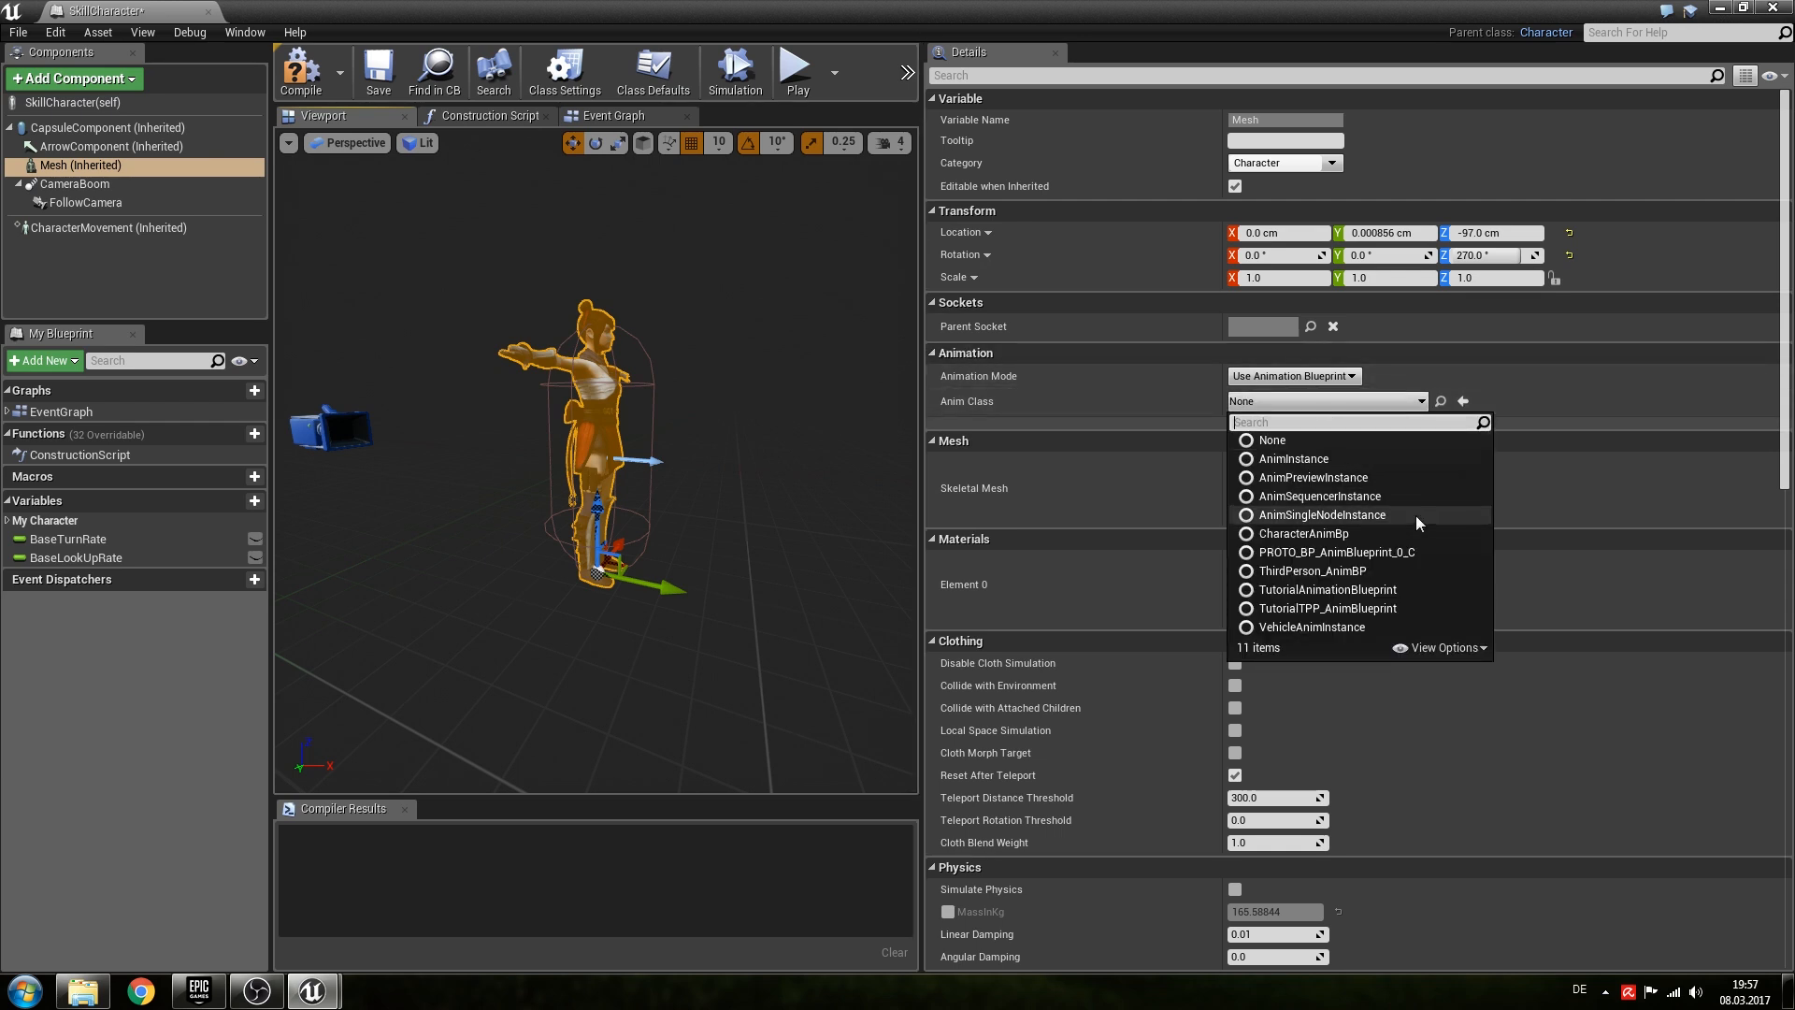
{"action": "left_click", "coordinate": [1303, 534]}
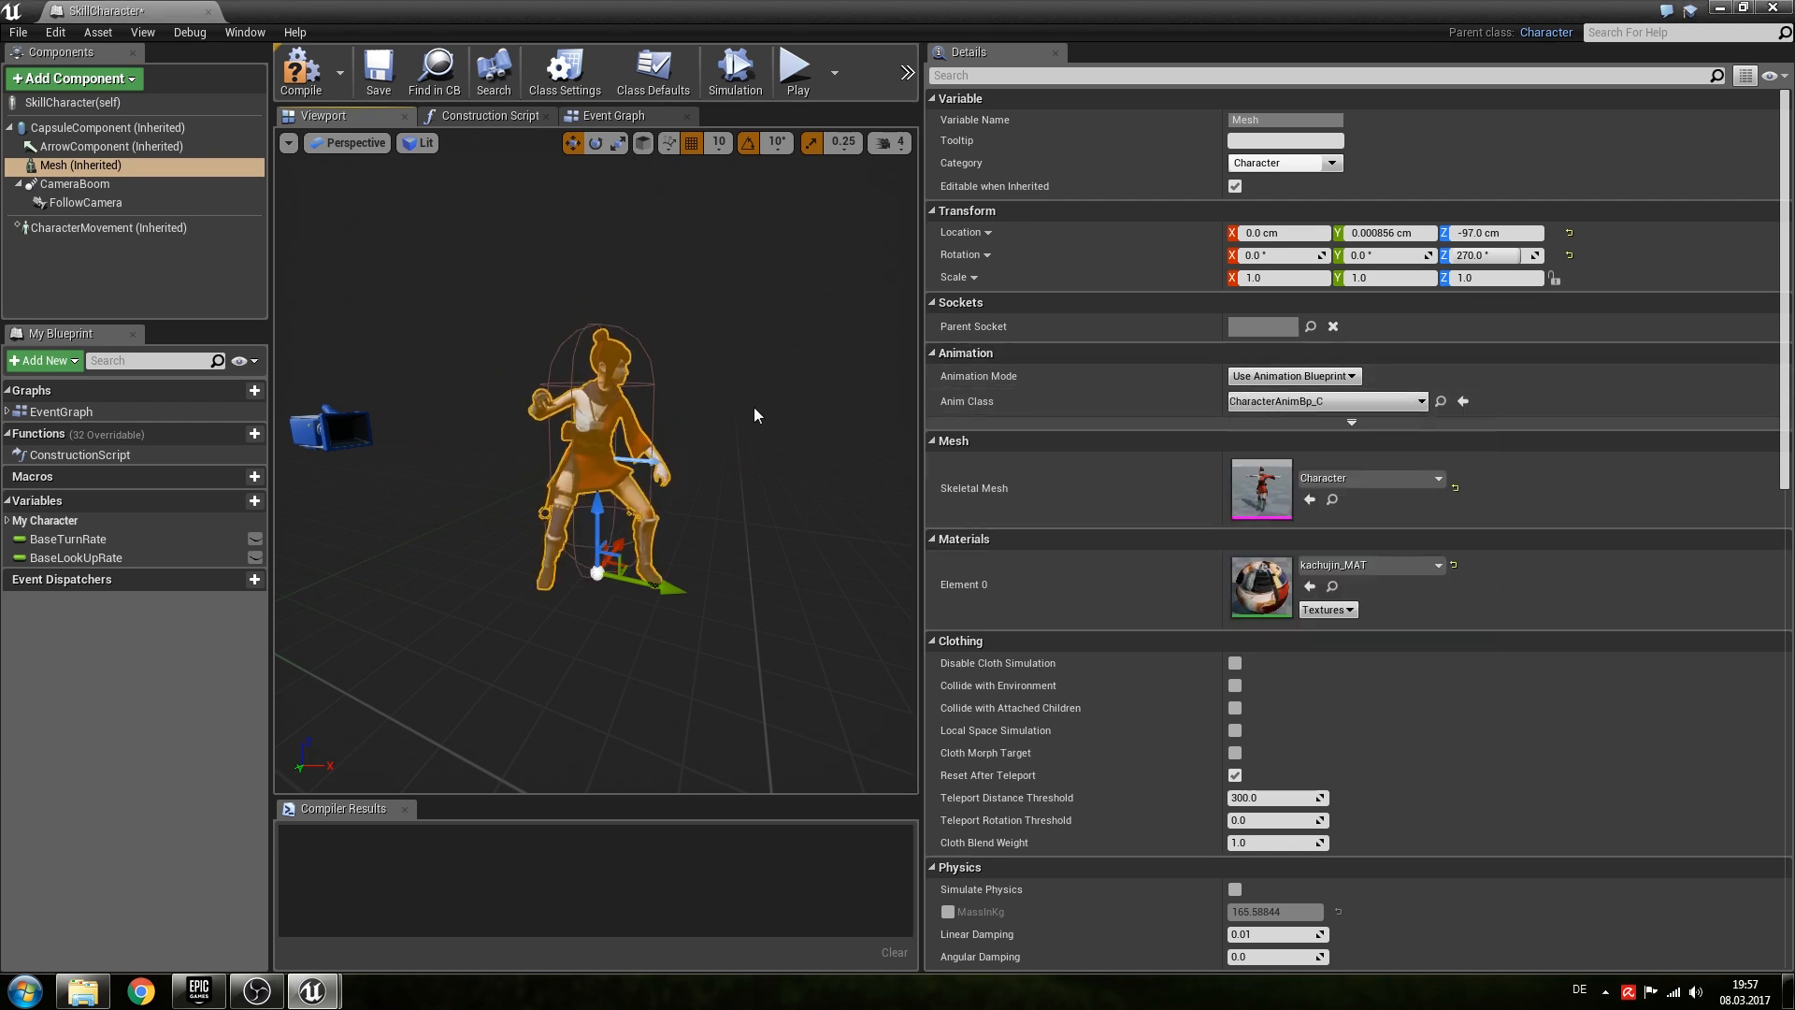
{"action": "mouse_move", "coordinate": [301, 71]}
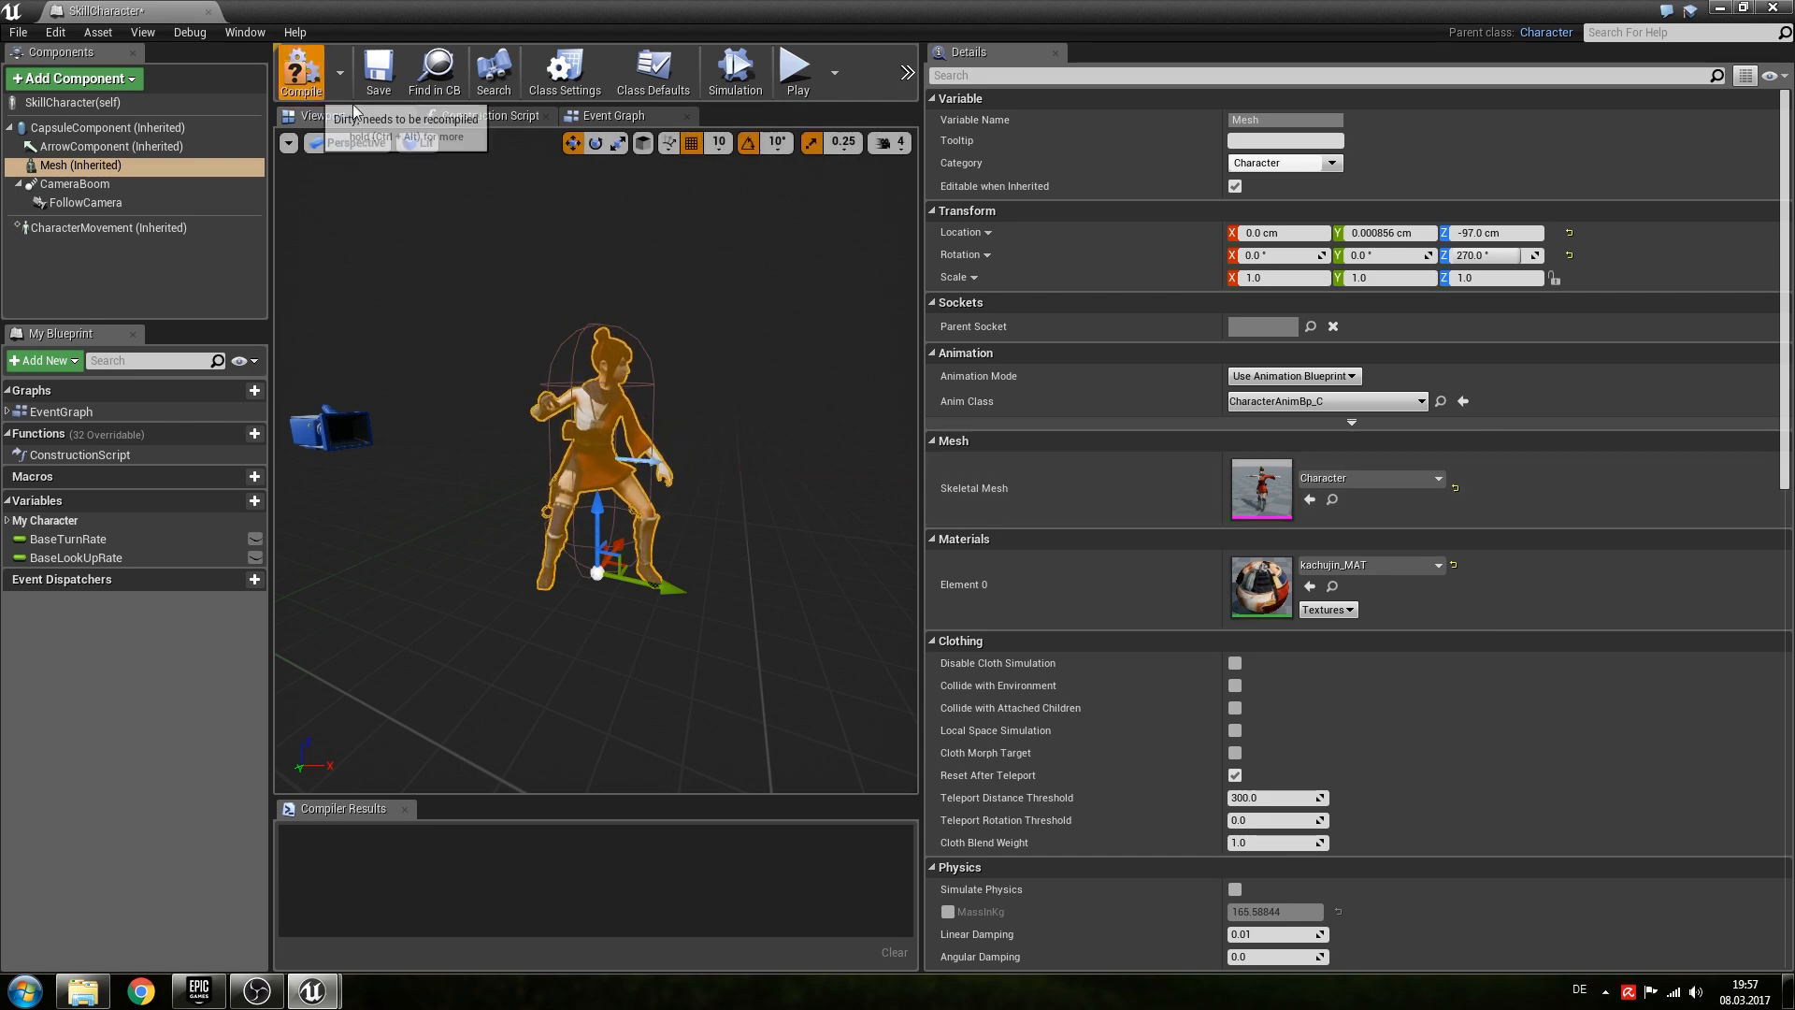